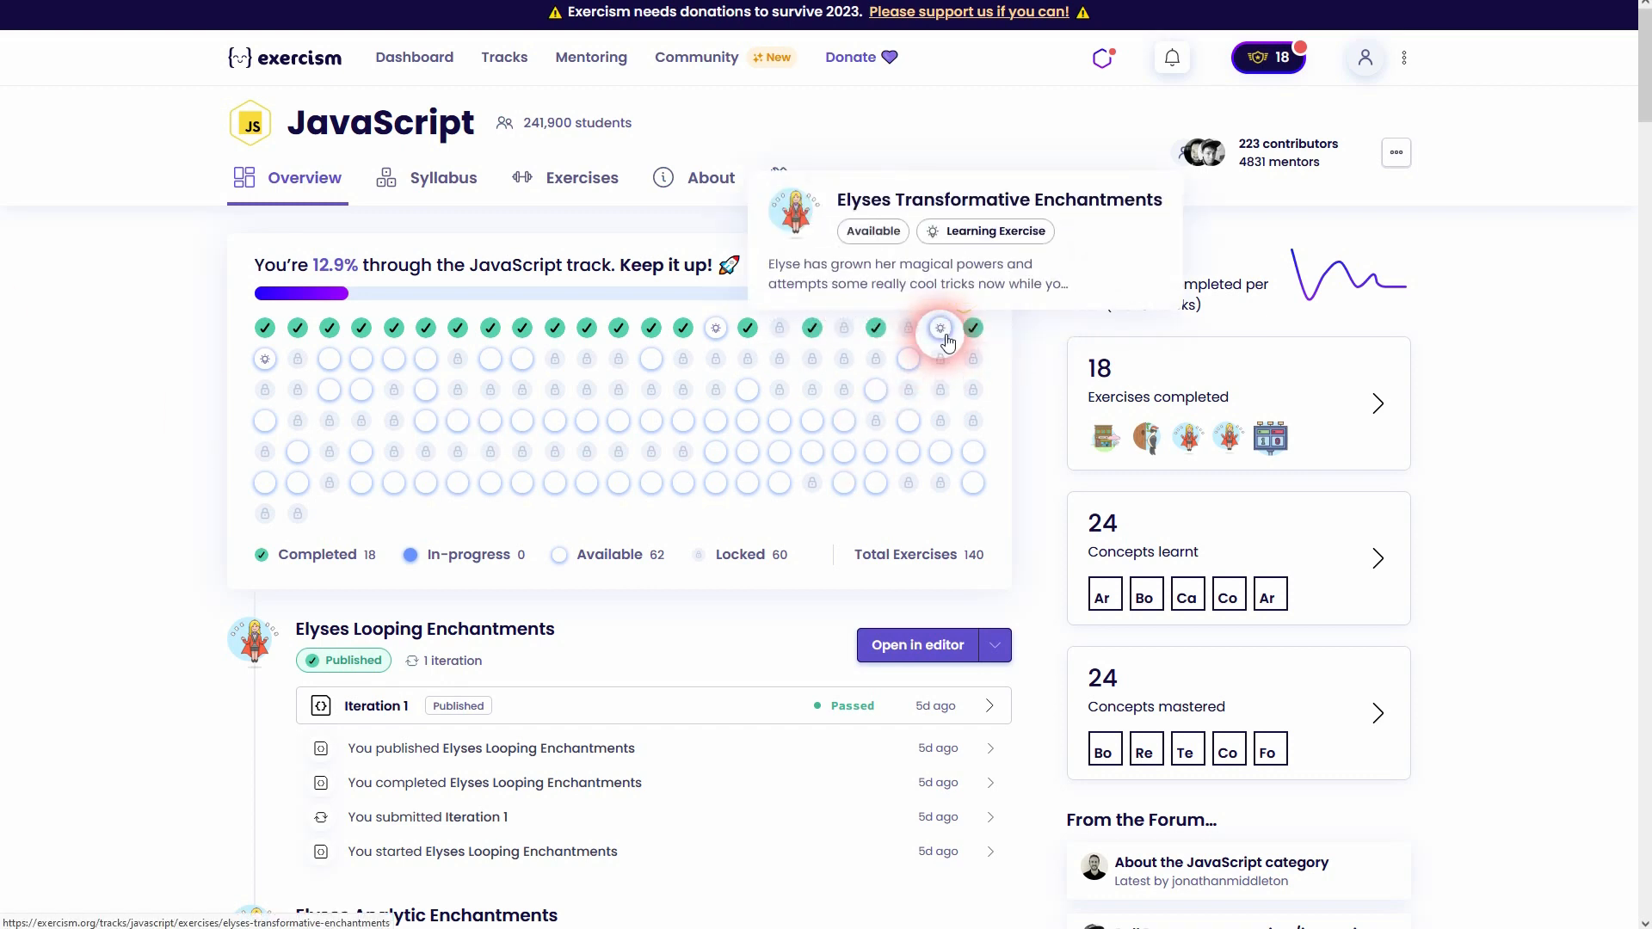
Start the Elyses Transformative Enchantments exercise from the track map in the online editor
left_click(939, 327)
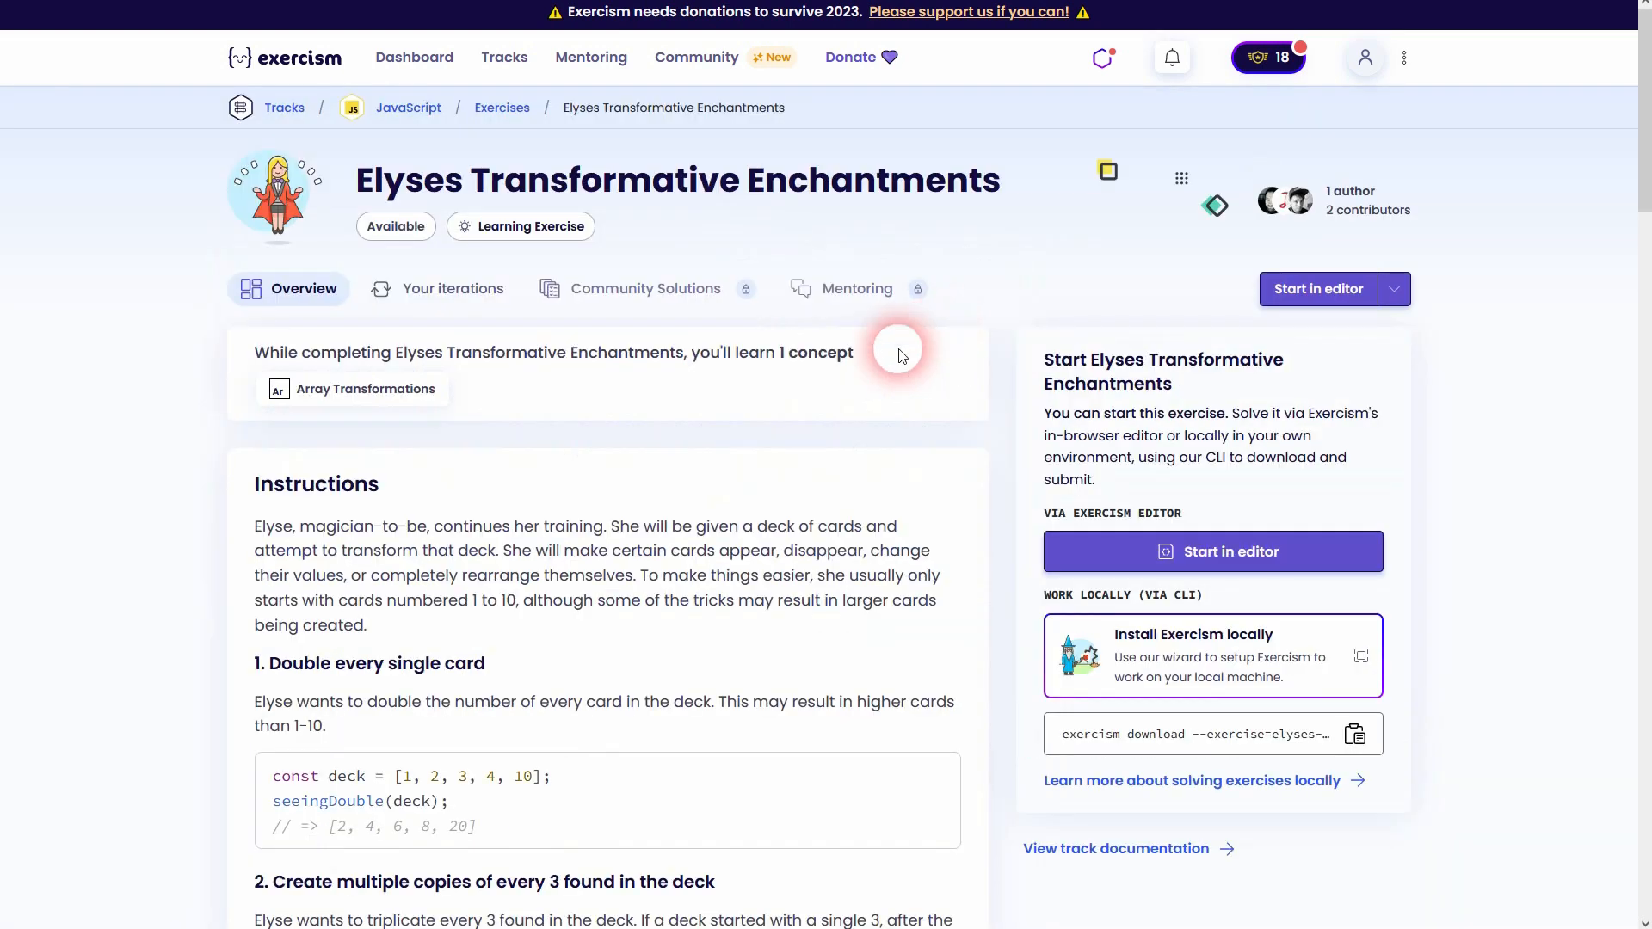
scroll("down", 3)
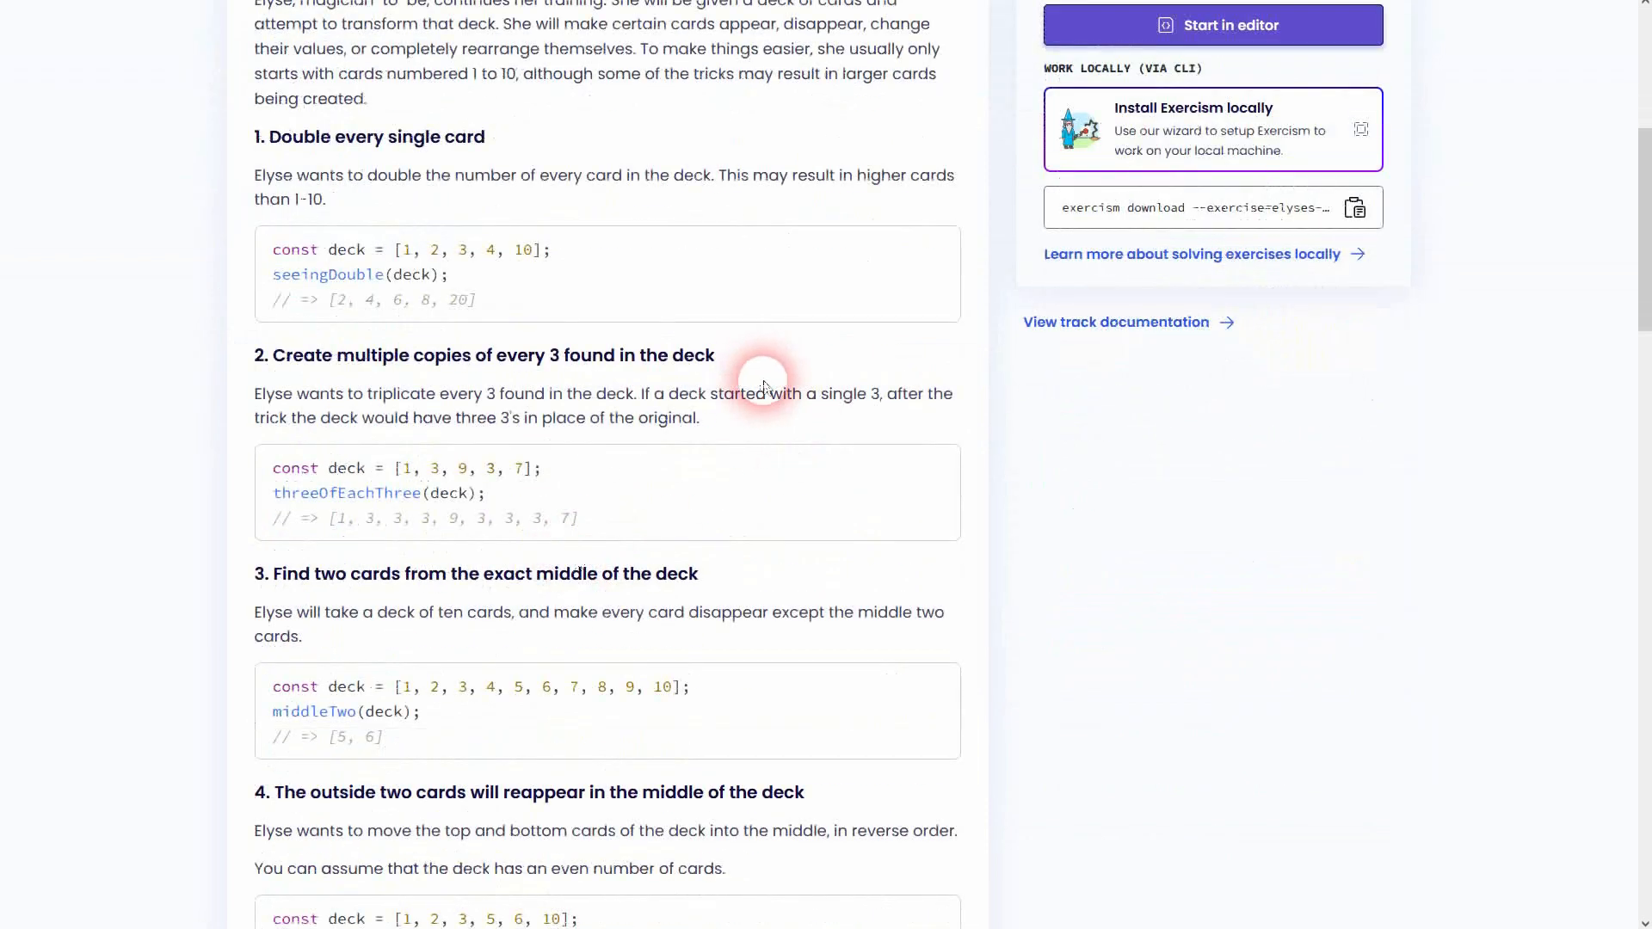
left_click(1211, 25)
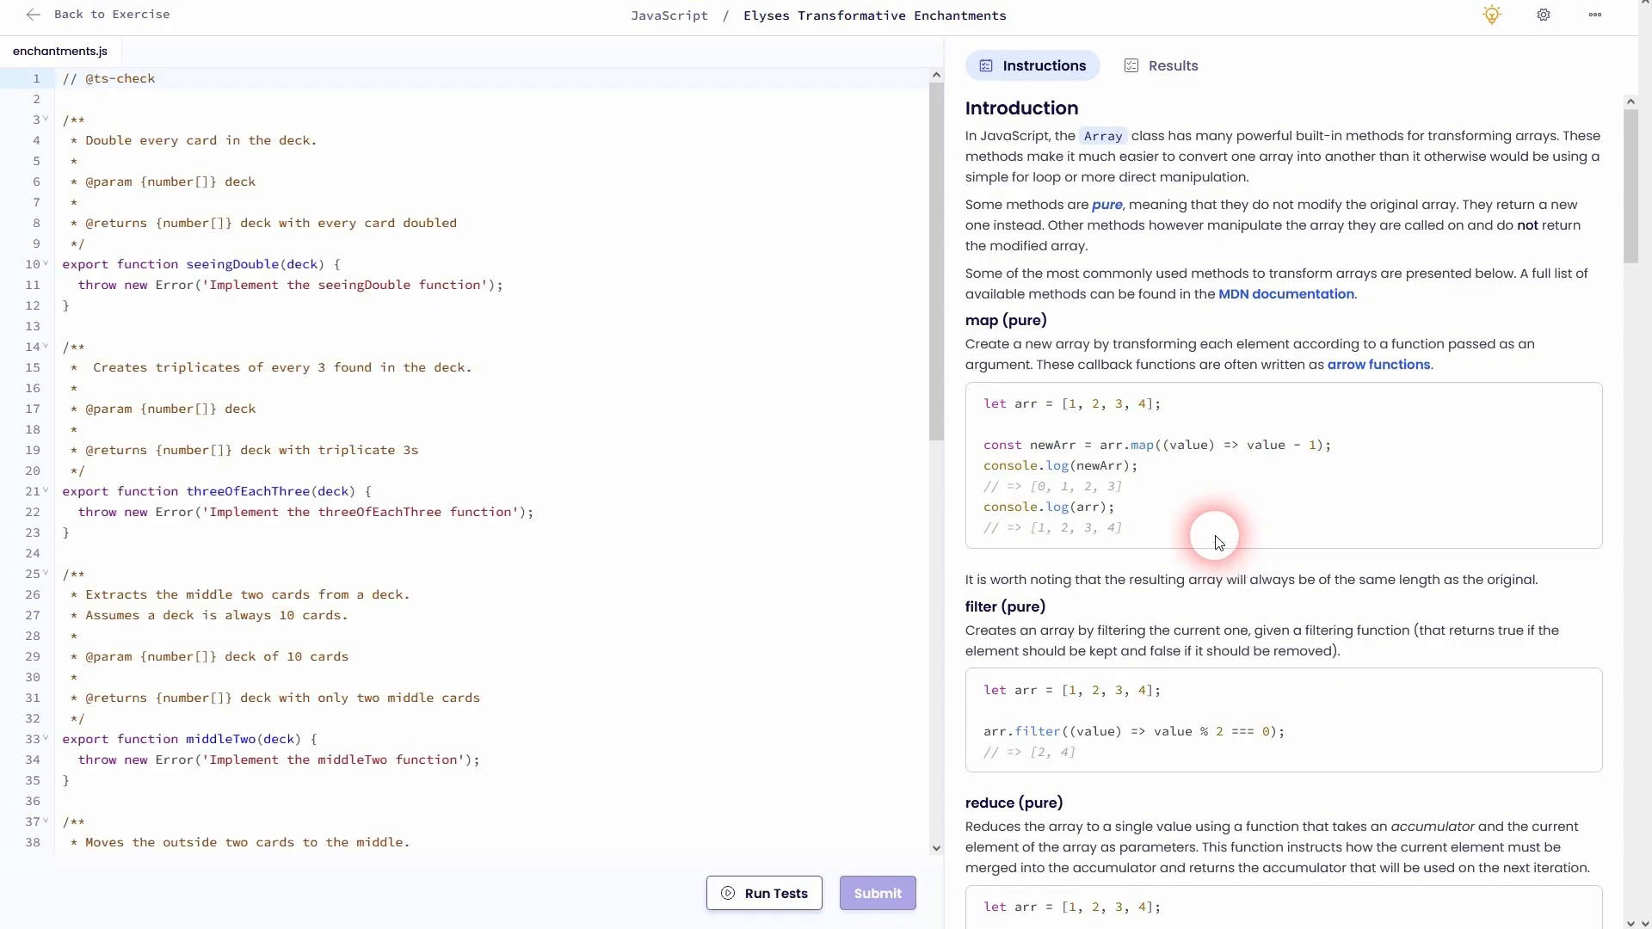
mouse_move(1170, 299)
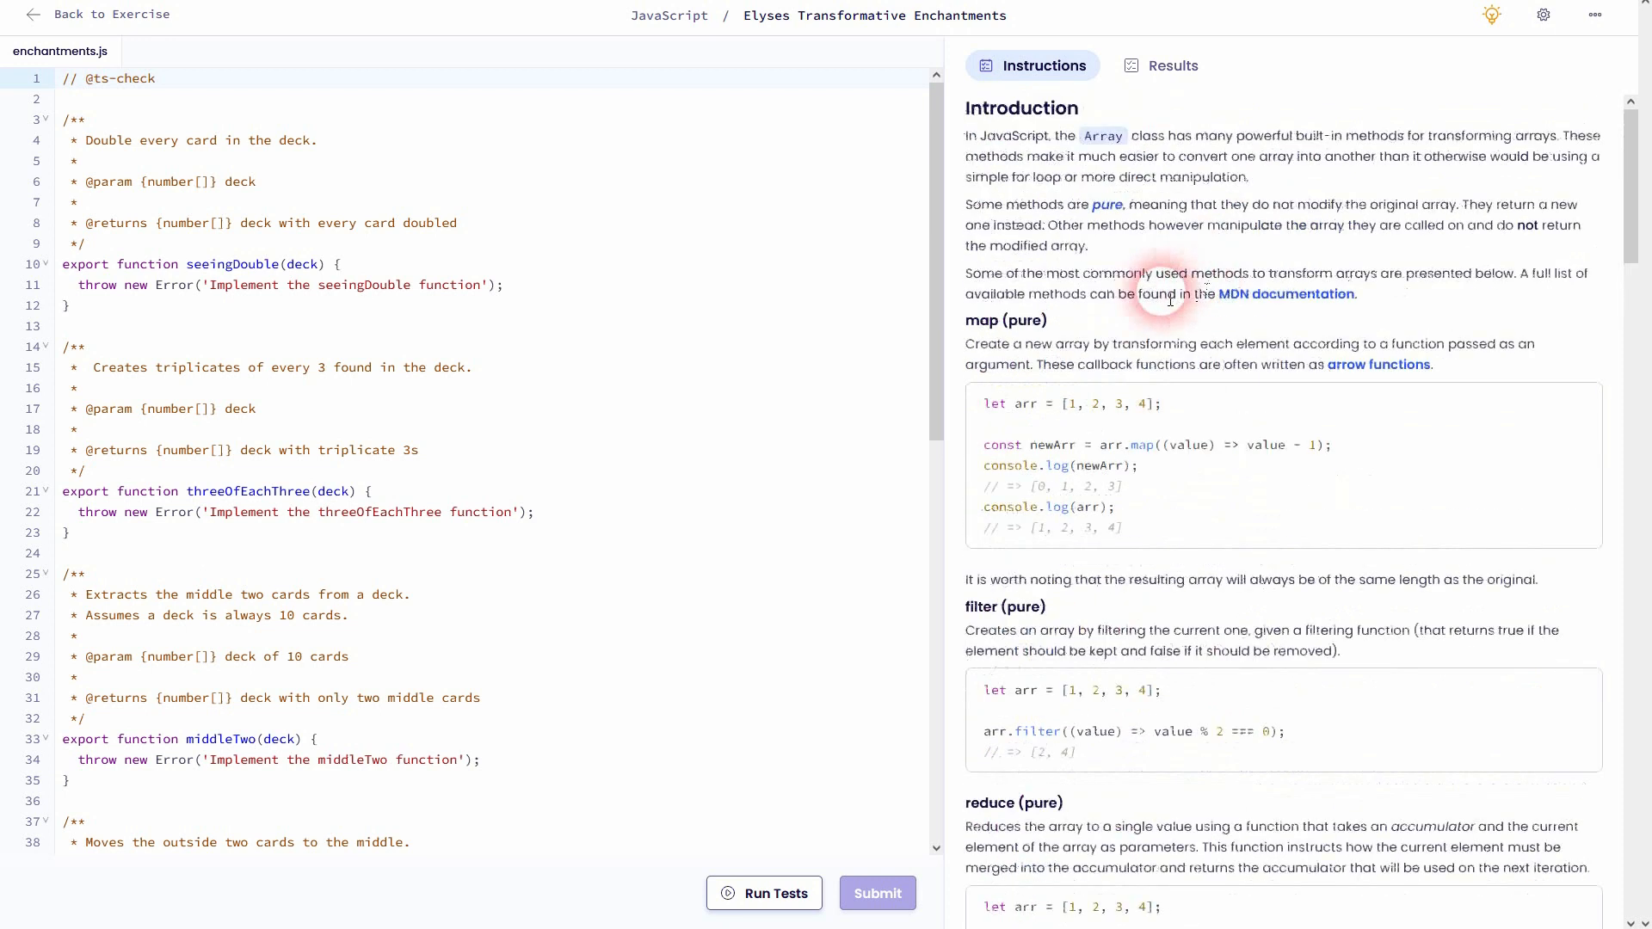
double_click(1004, 321)
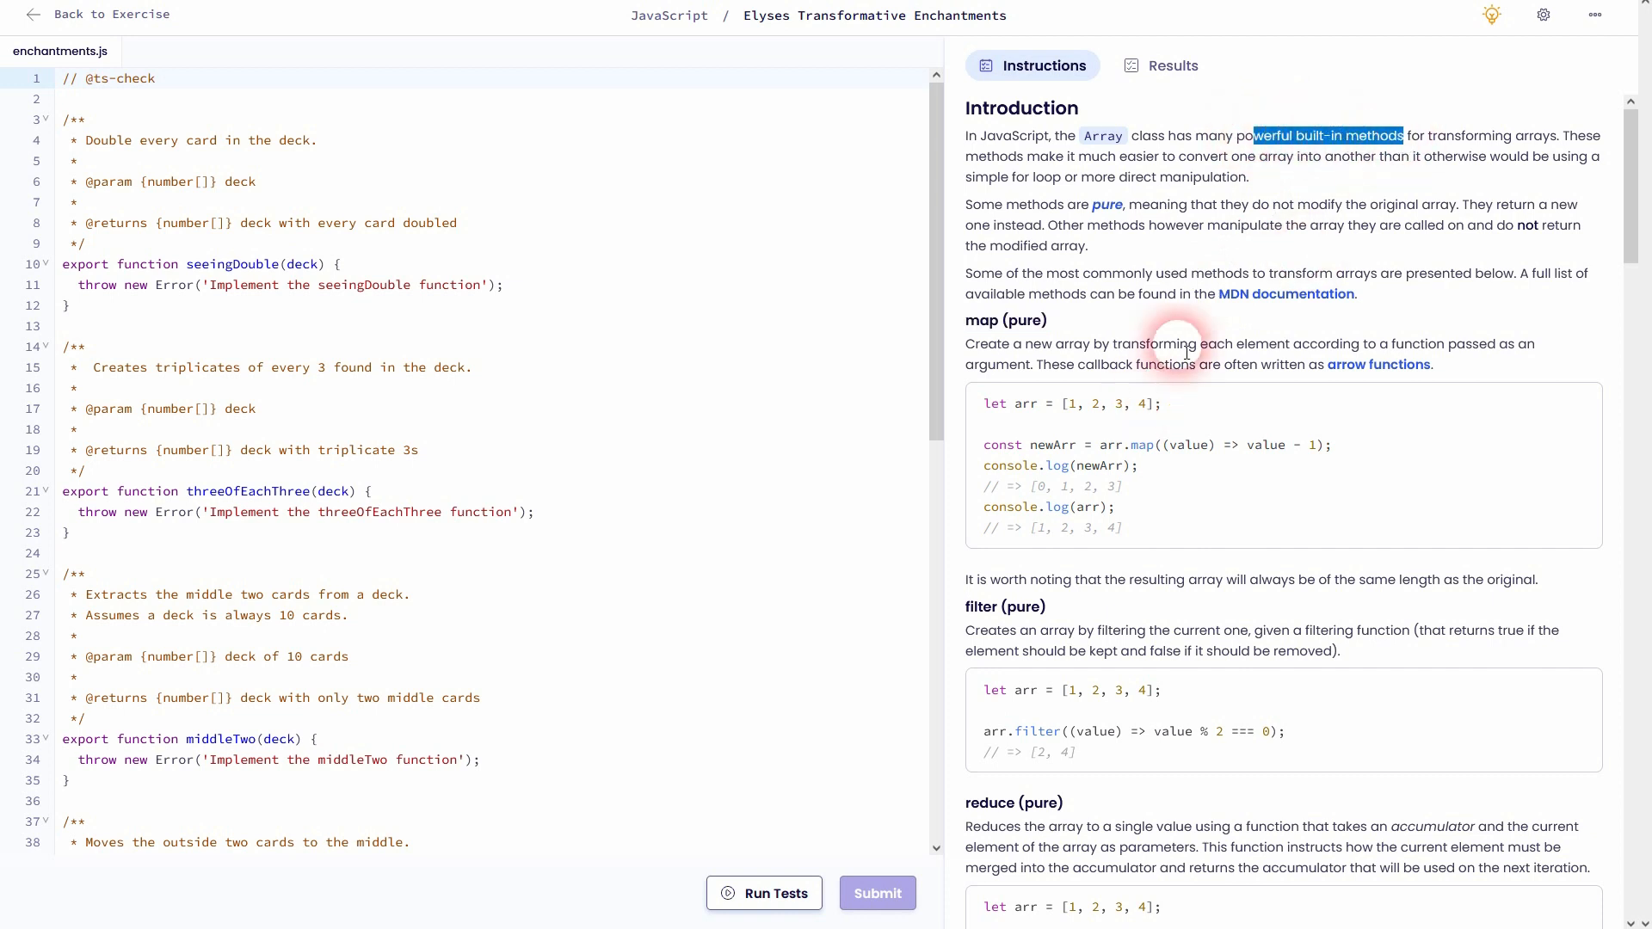
mouse_move(1265, 294)
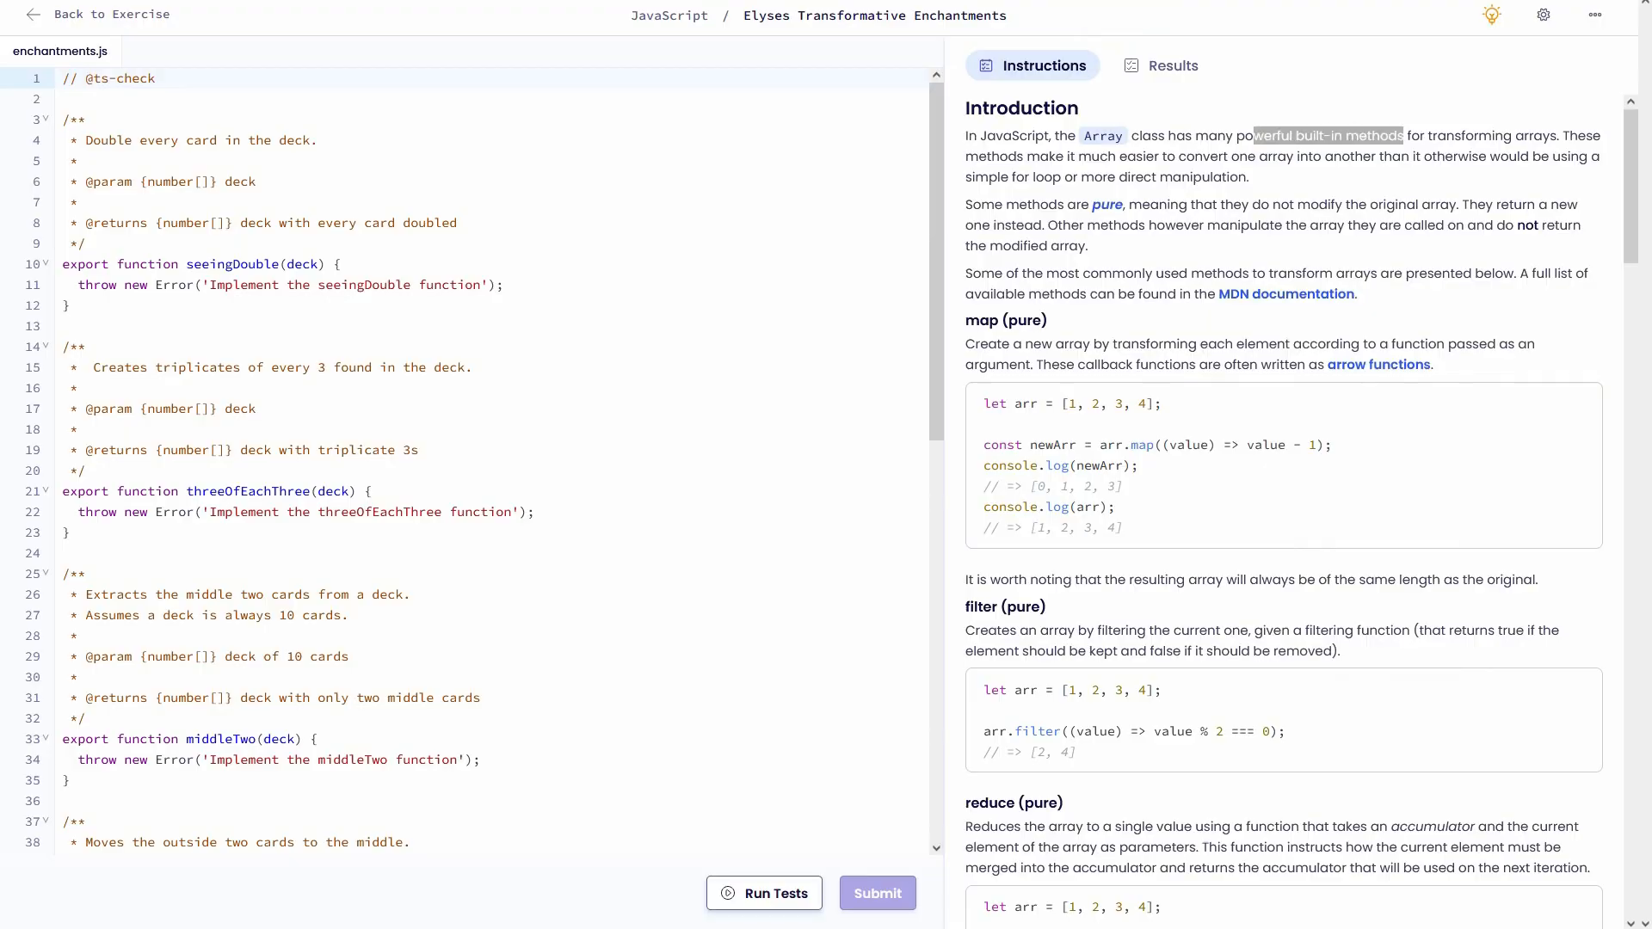
left_click(1287, 294)
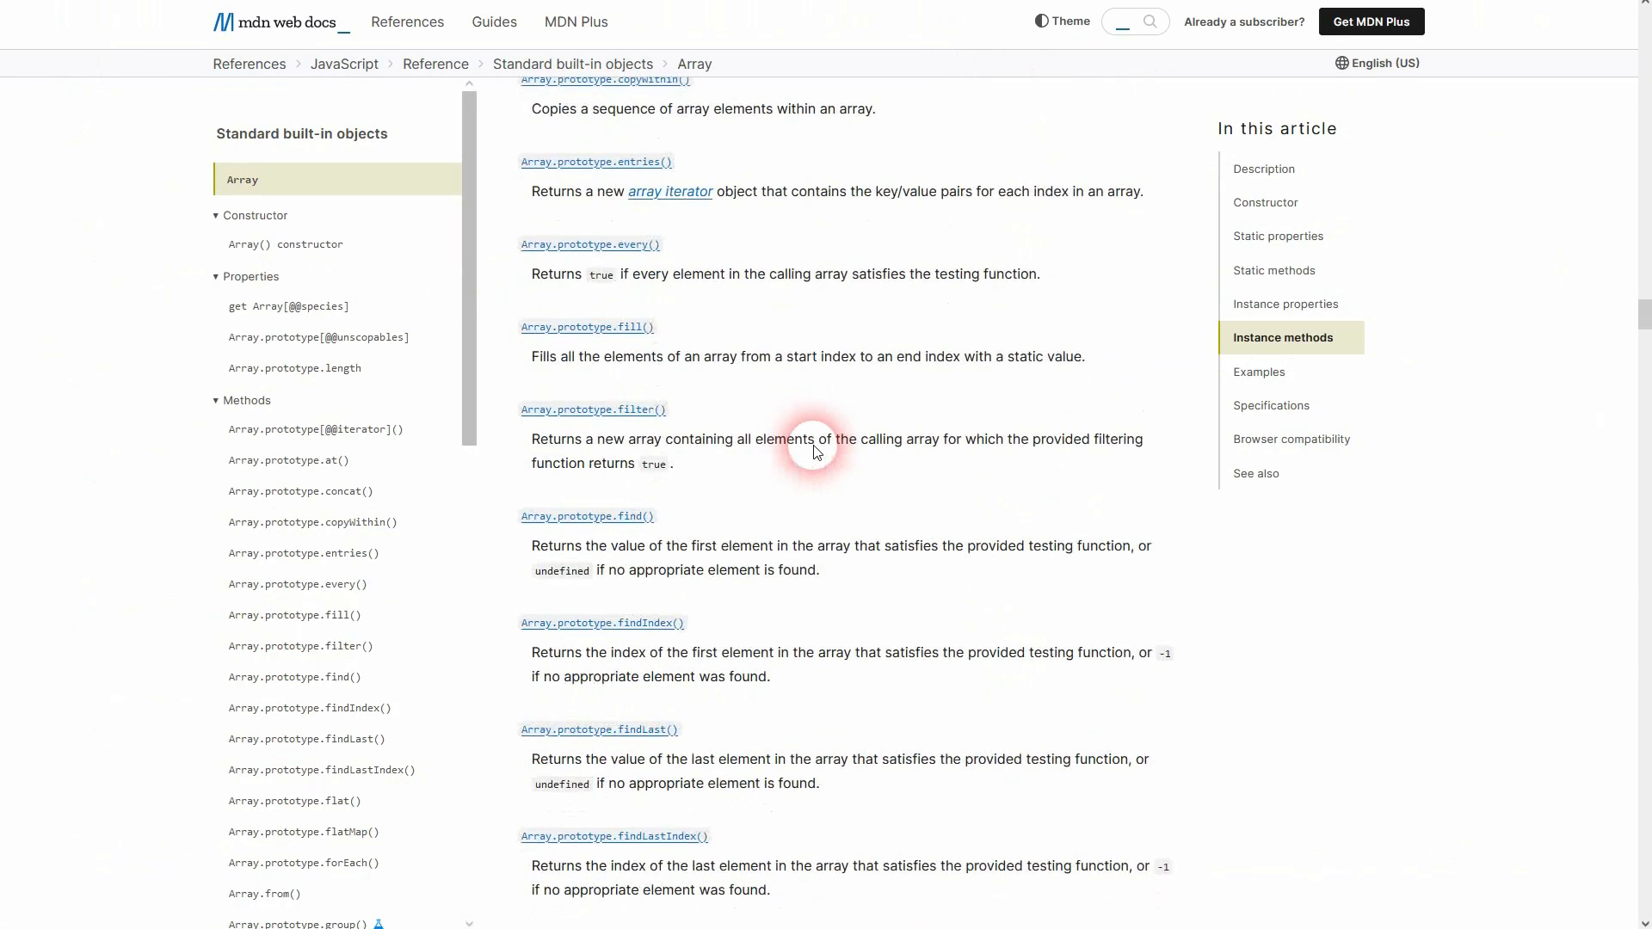
scroll("up", 3)
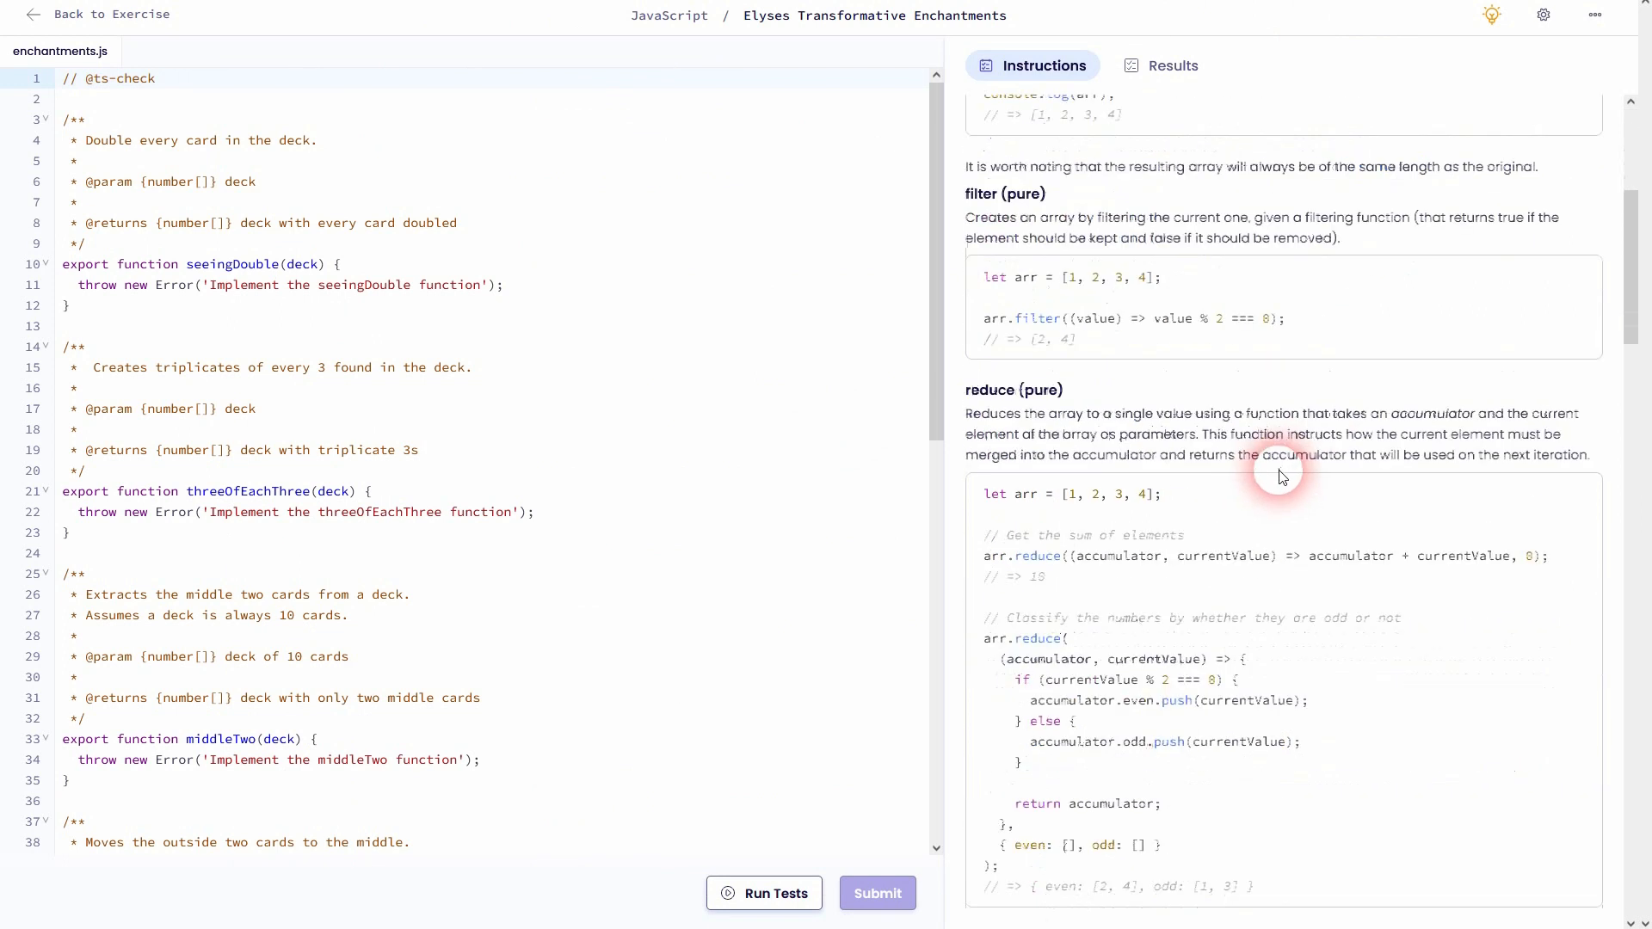
scroll("down", 3)
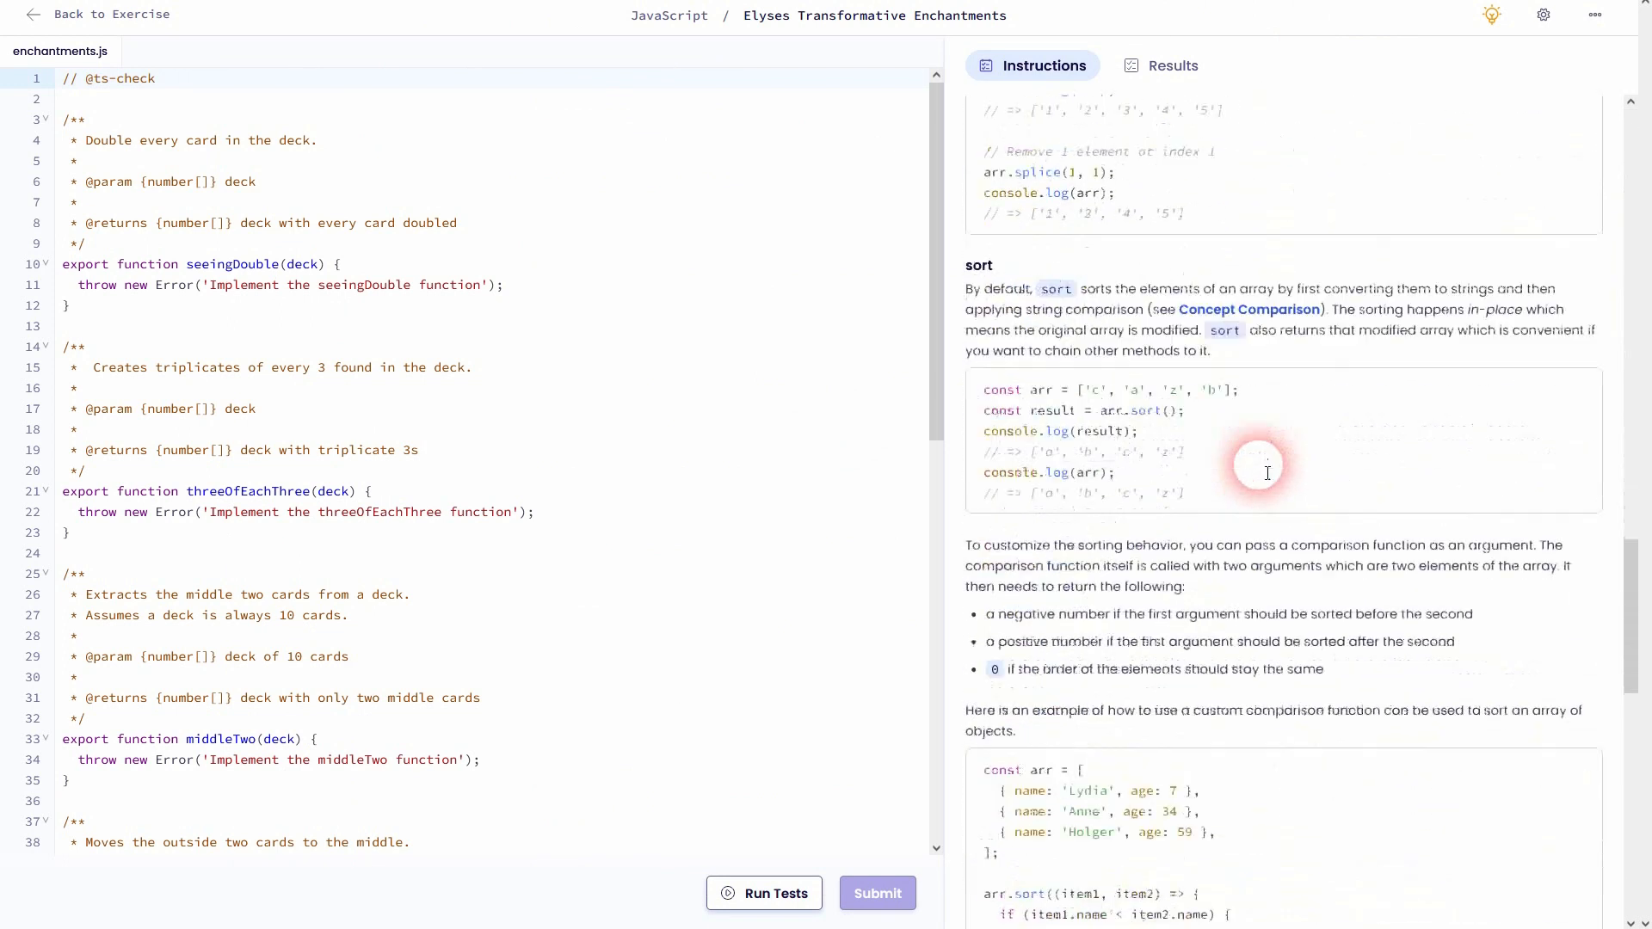
scroll("up", 3)
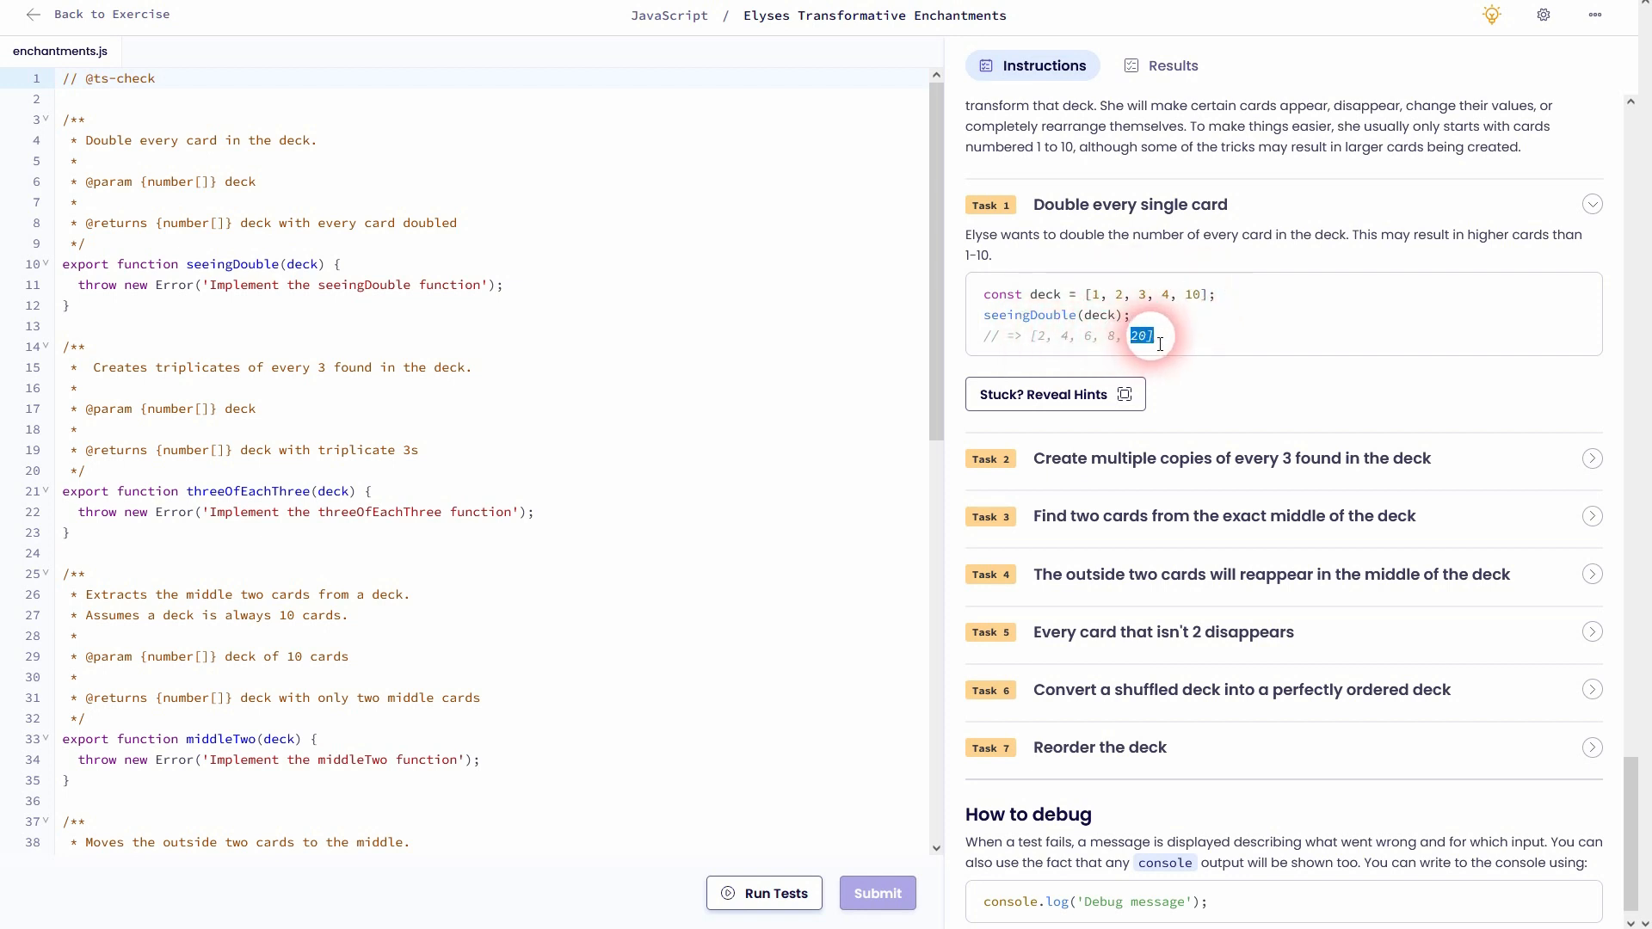
scroll("up", 3)
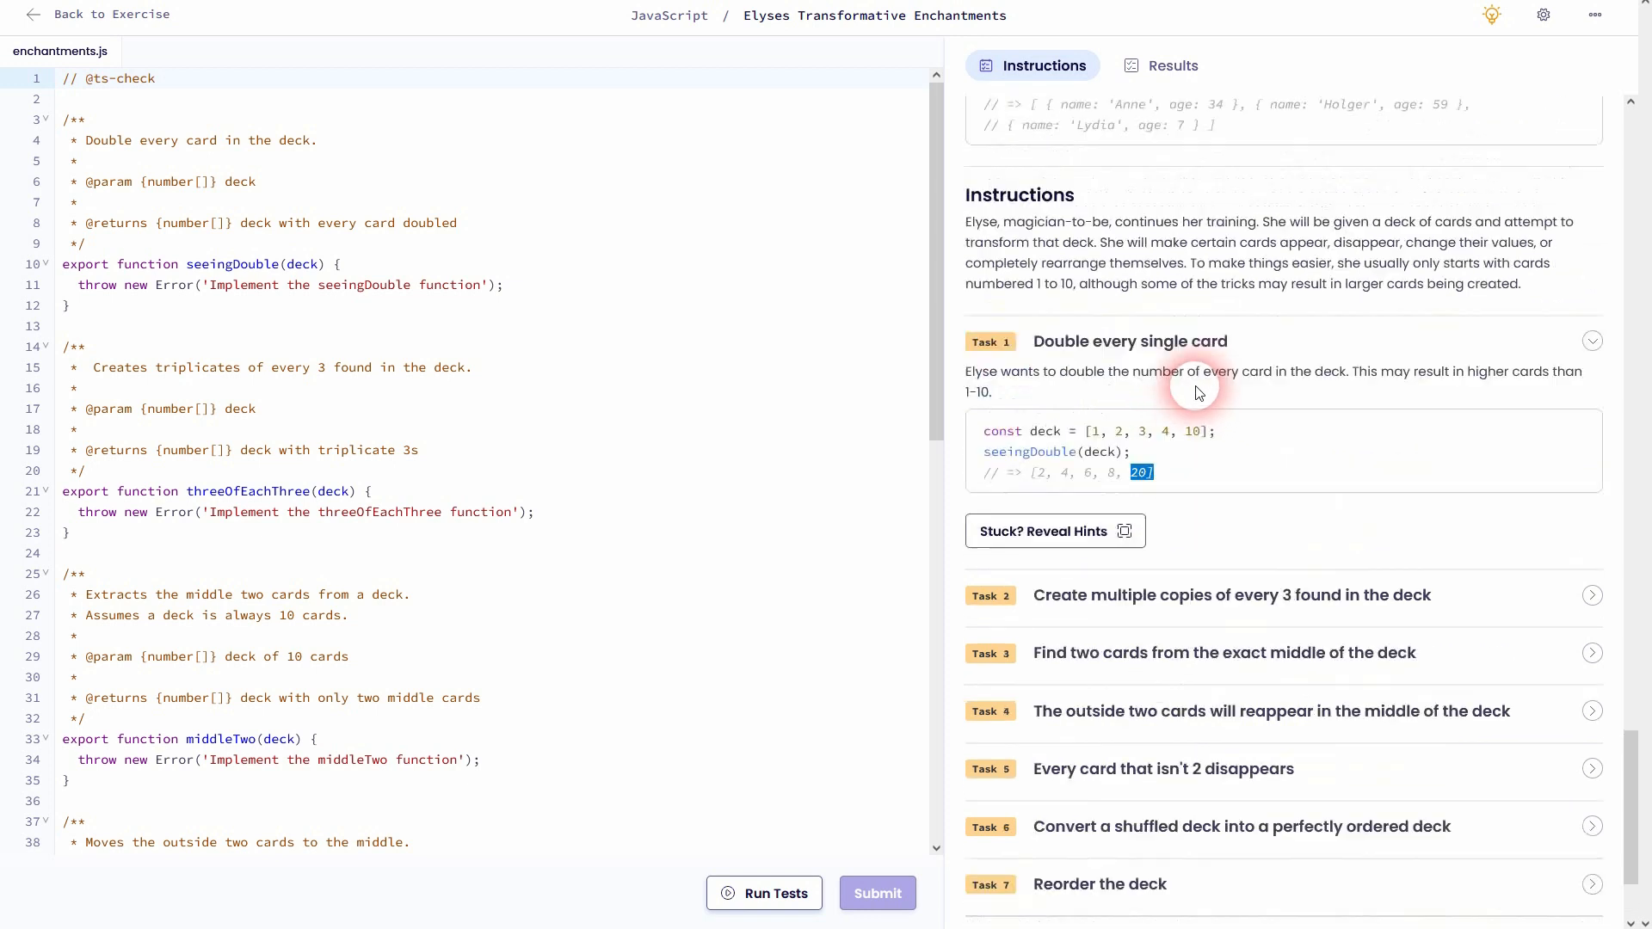
scroll("down", 3)
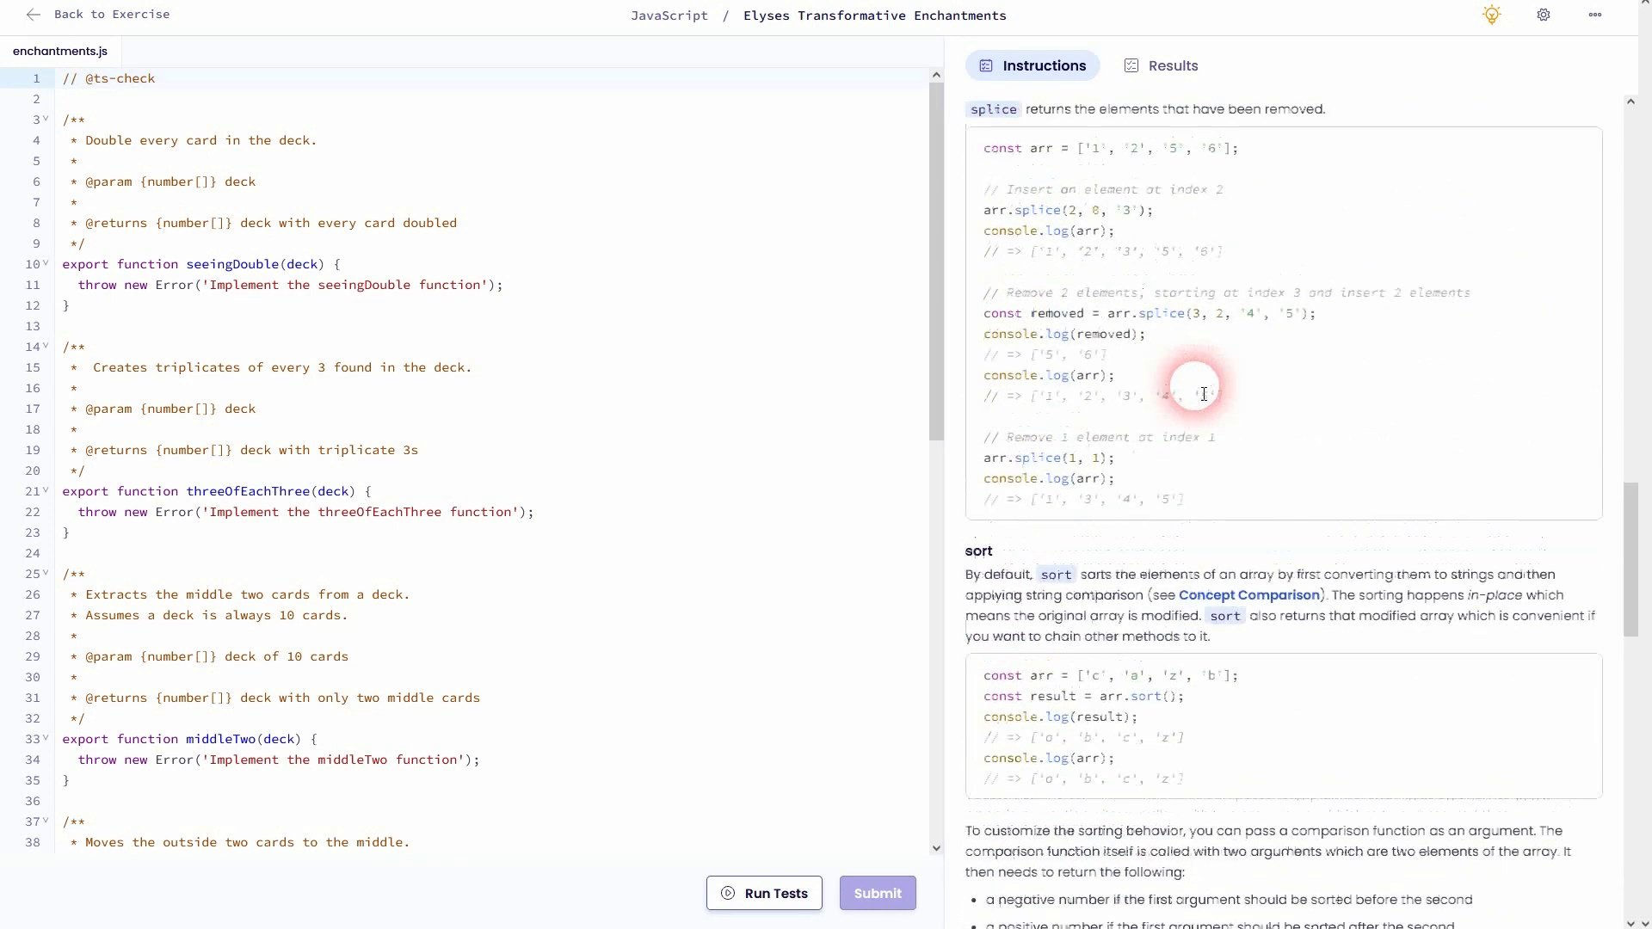
scroll("down", 3)
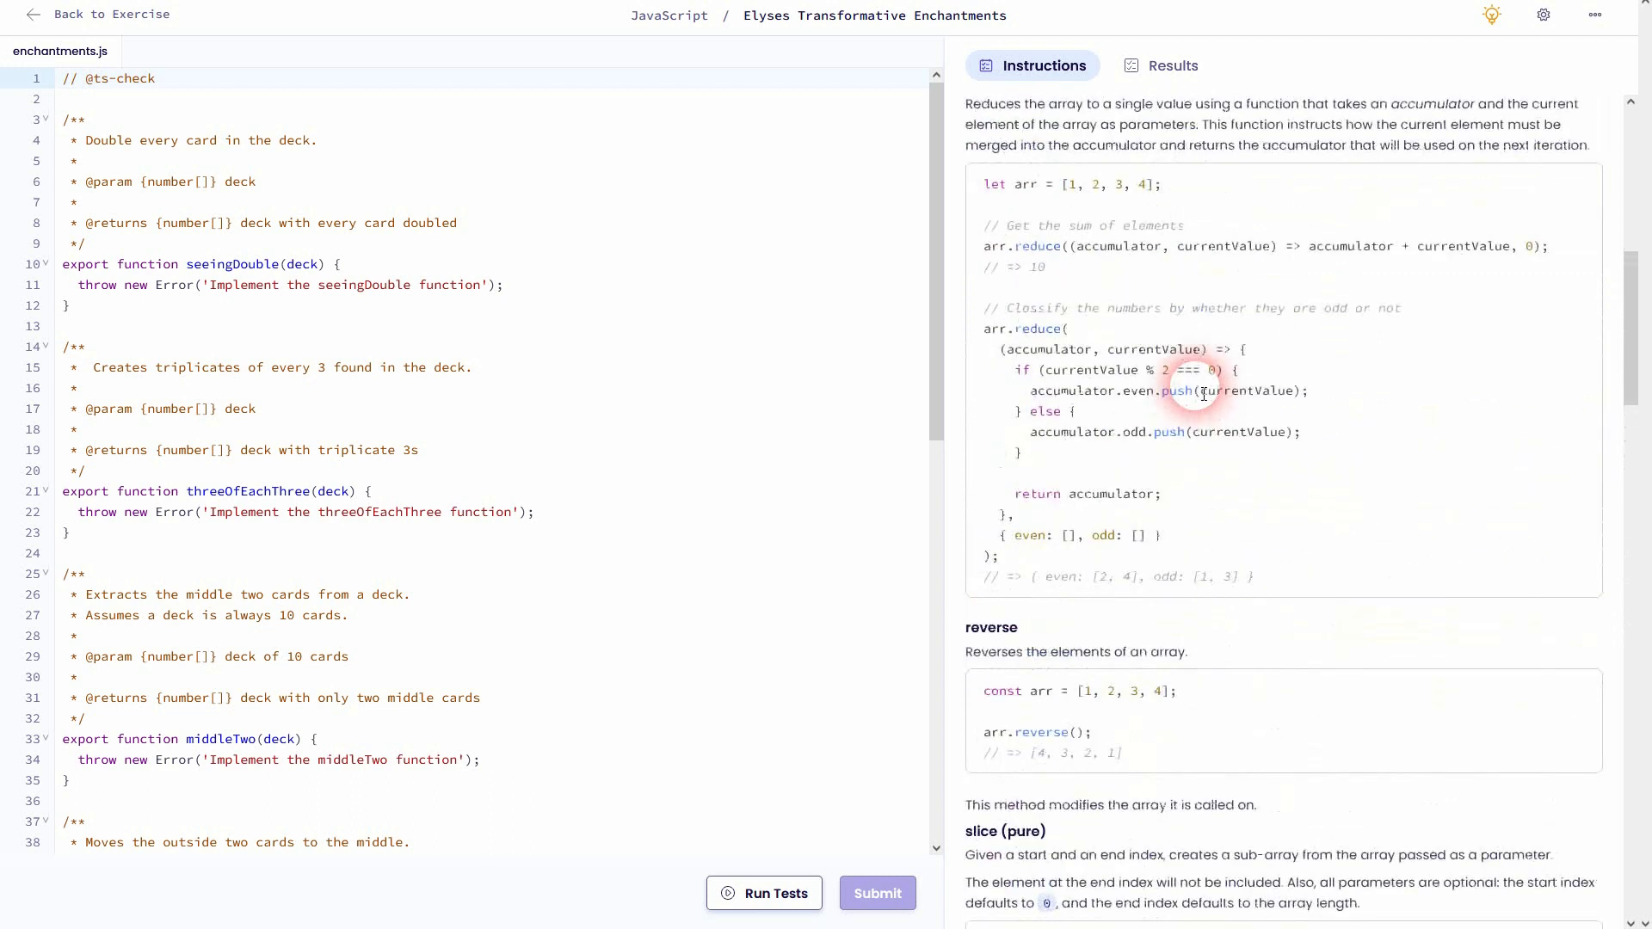
scroll("up", 3)
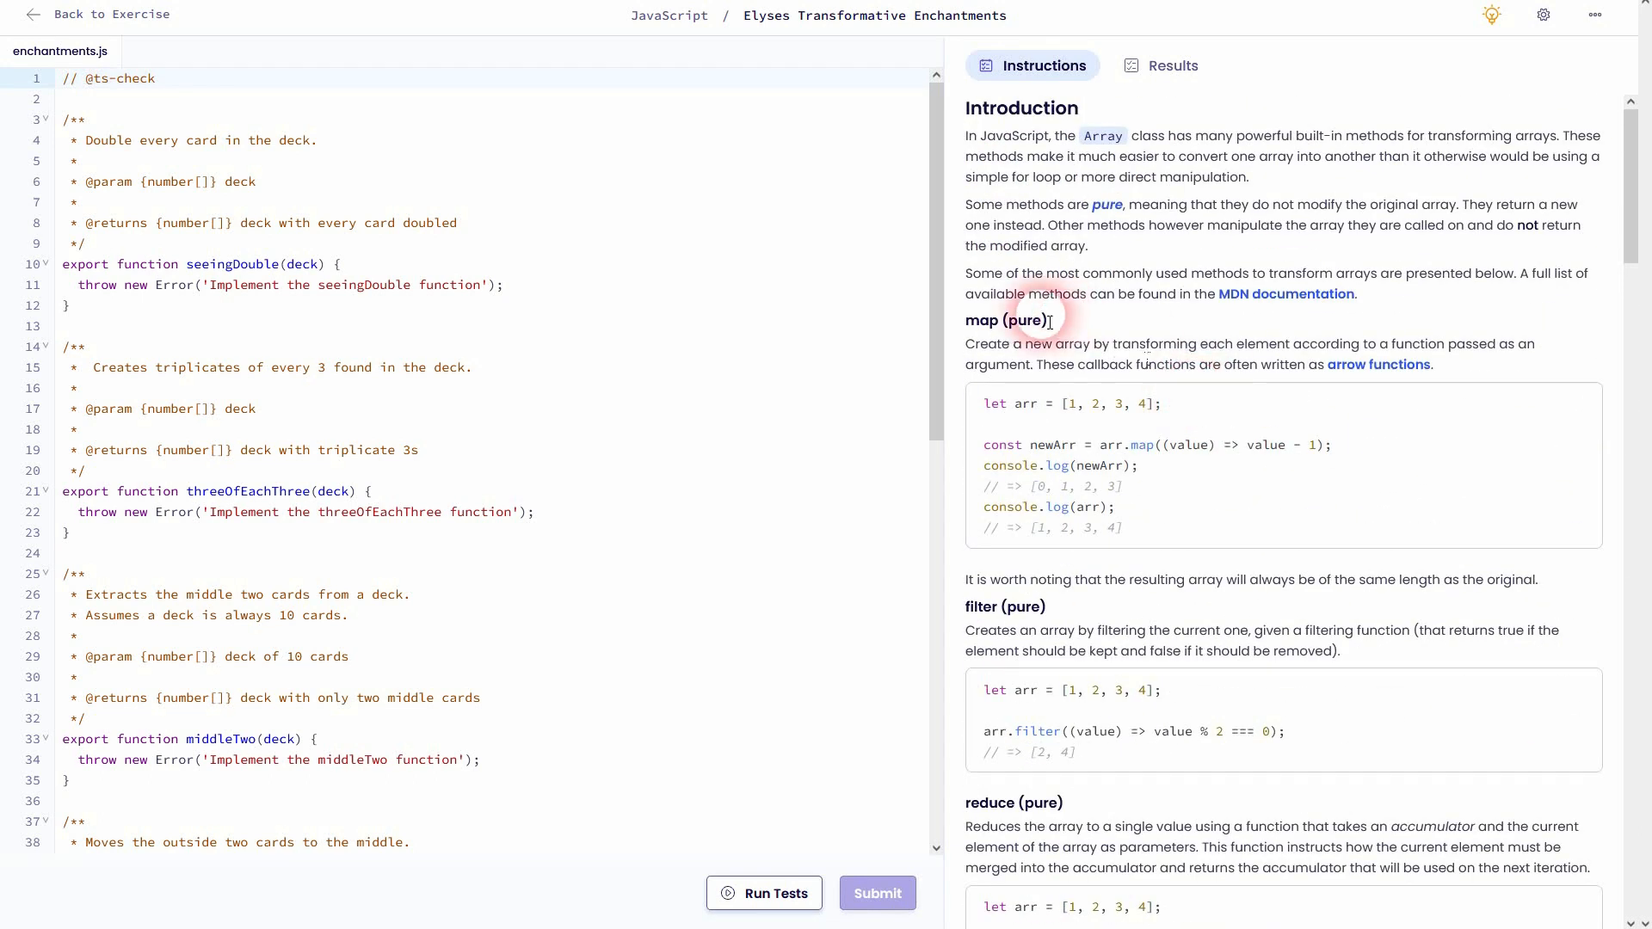
double_click(1004, 320)
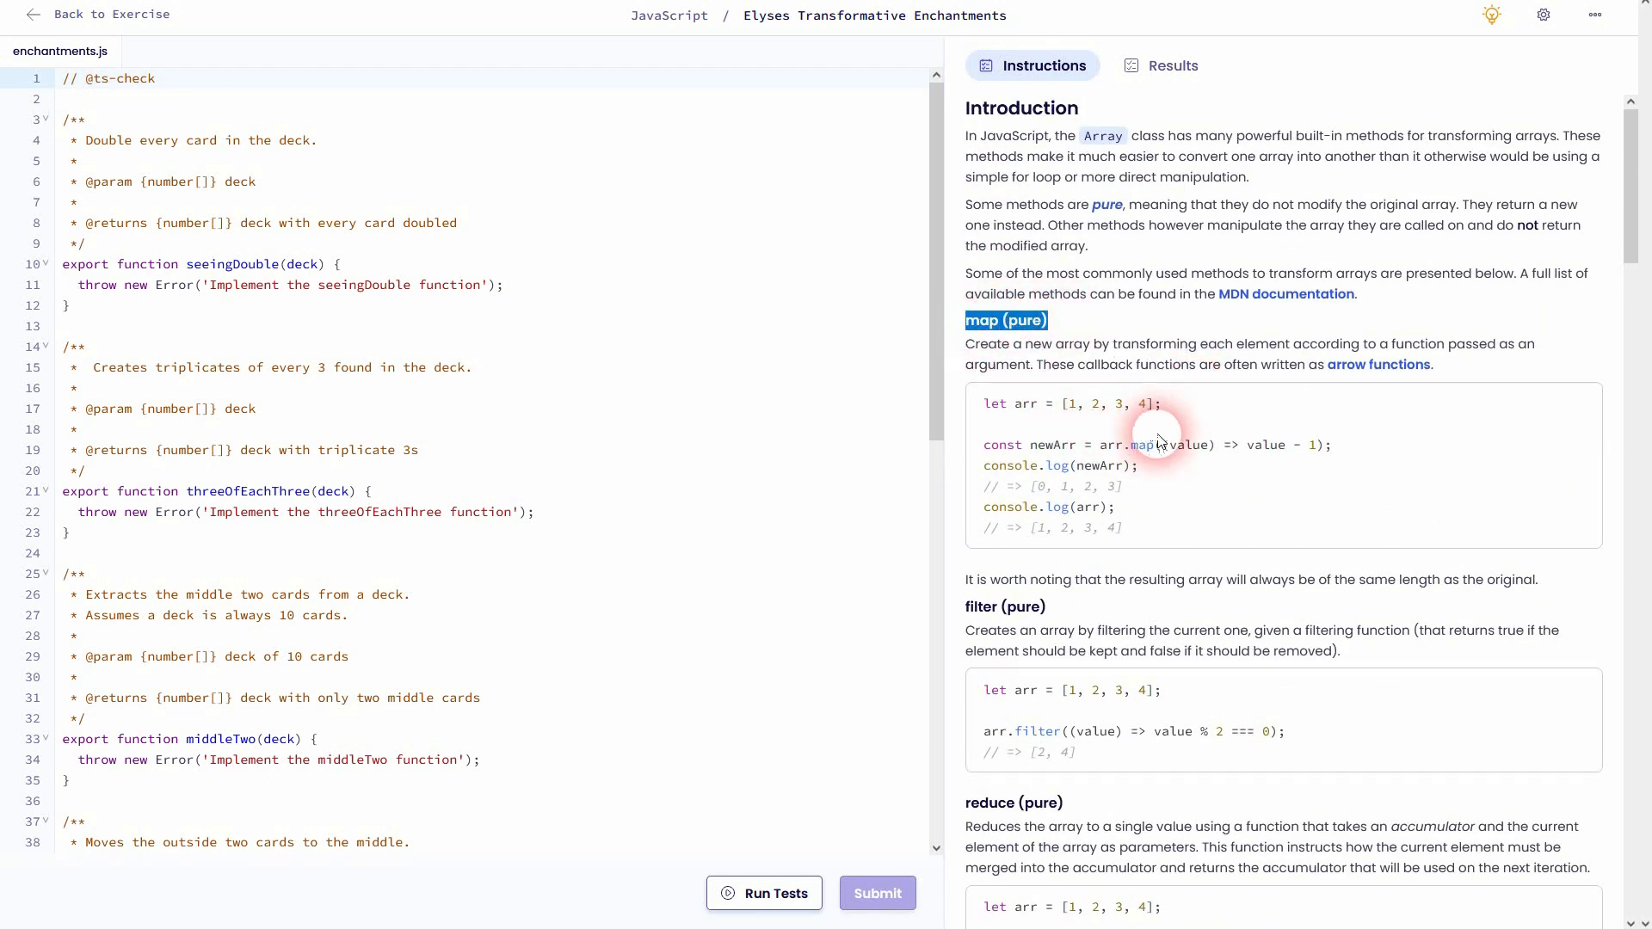
mouse_move(1255, 514)
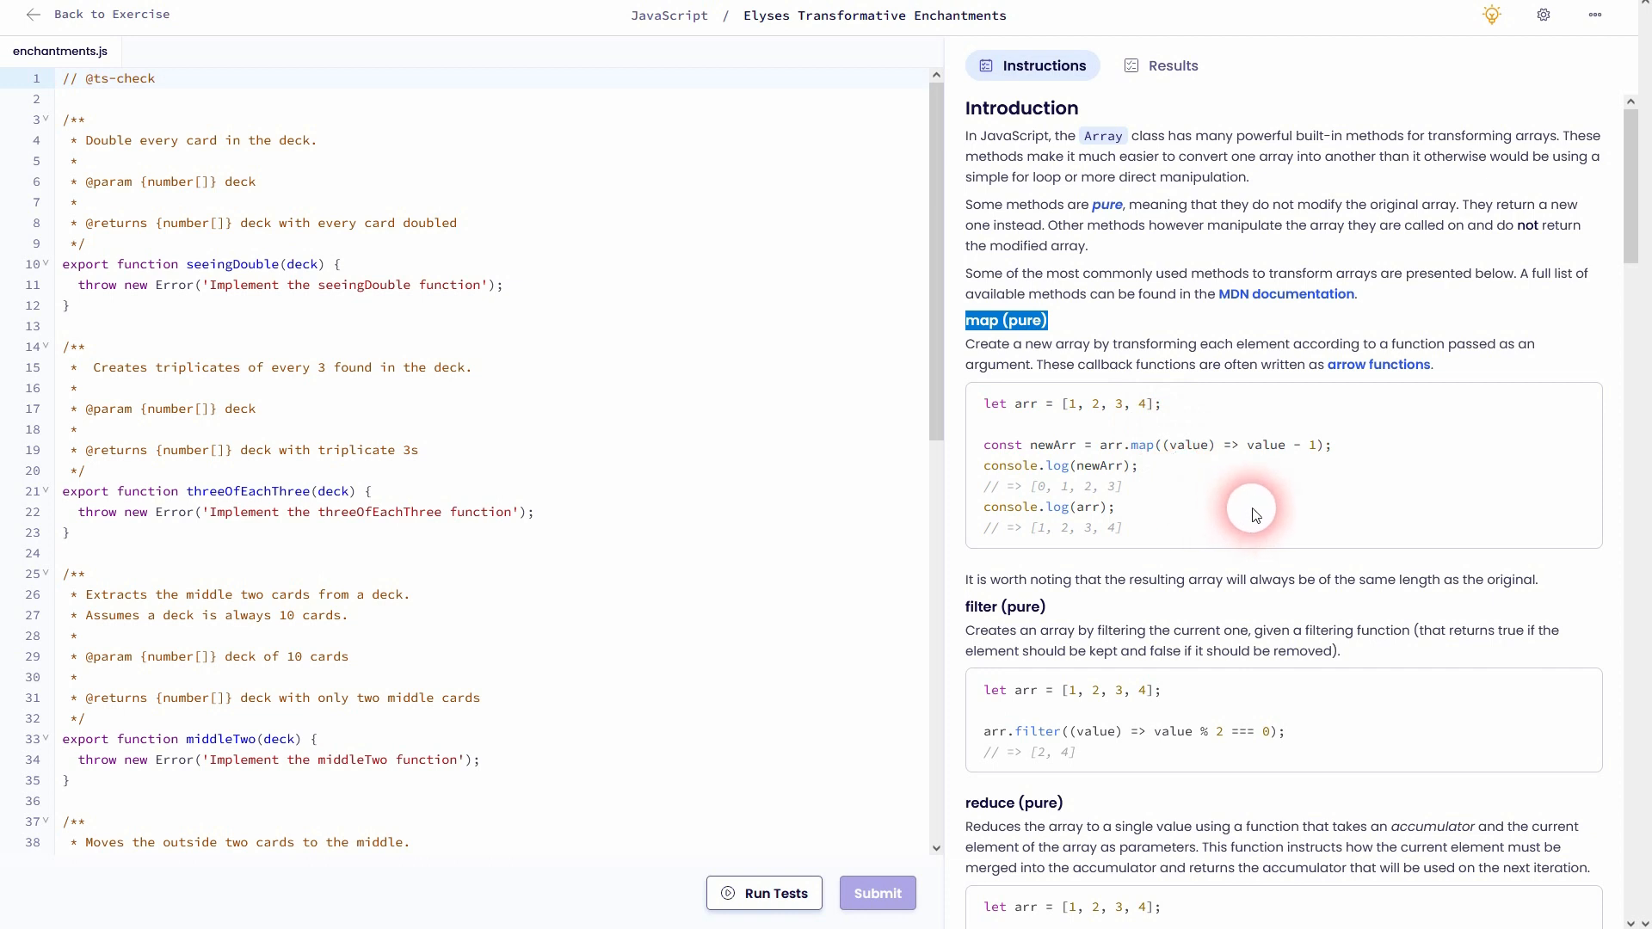
mouse_move(984, 454)
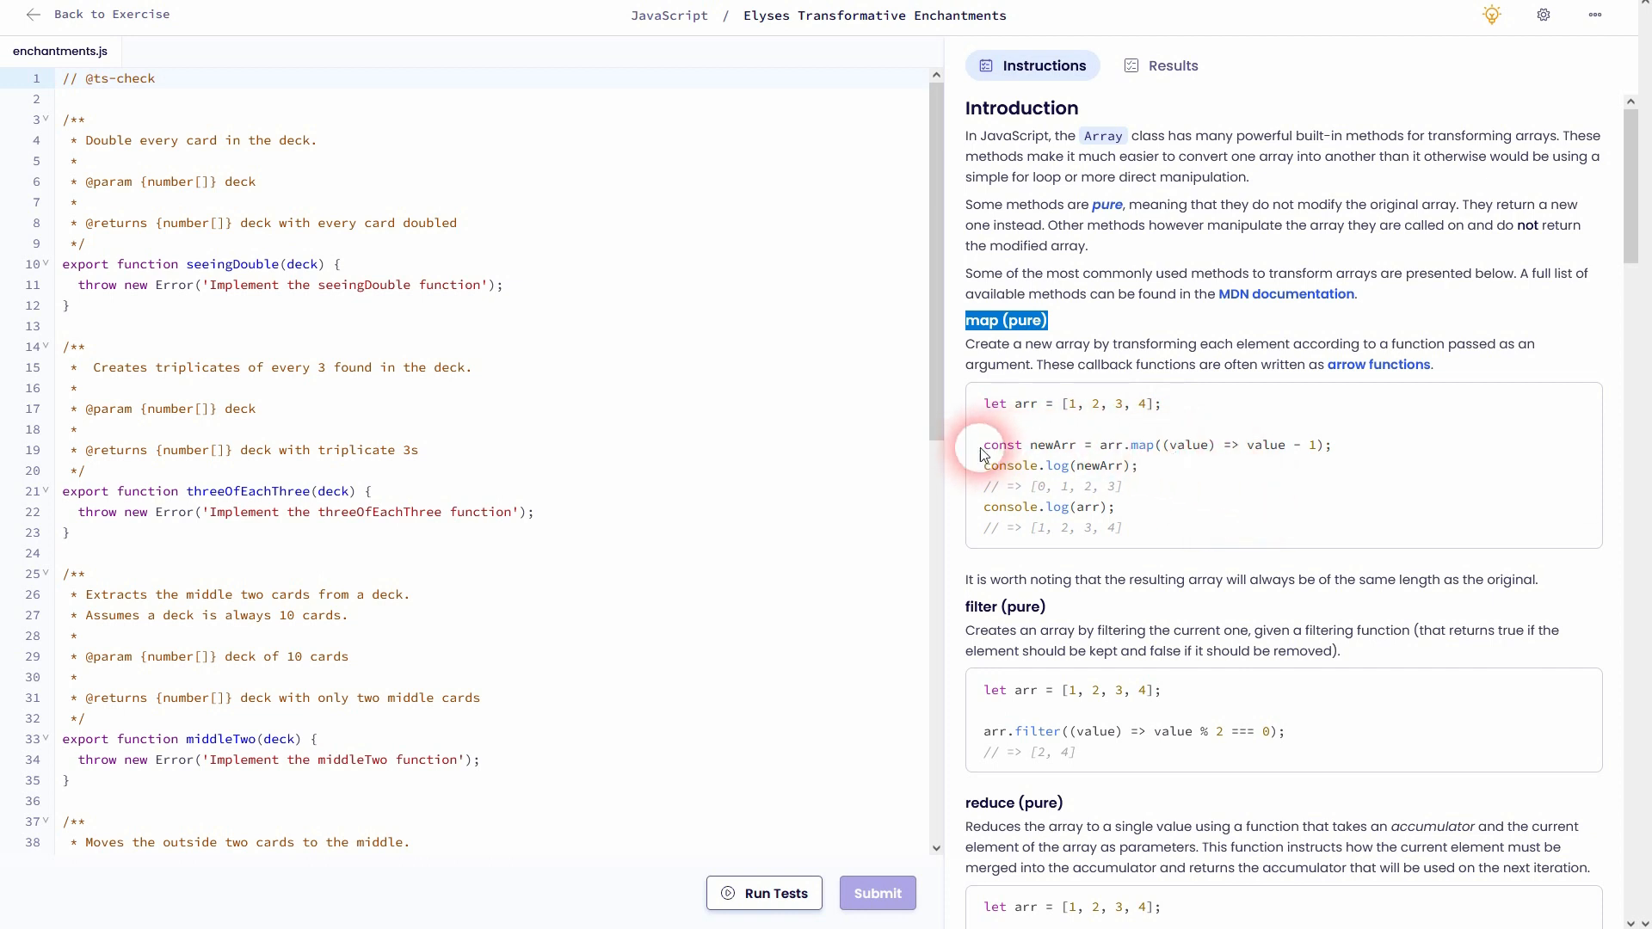
double_click(1126, 444)
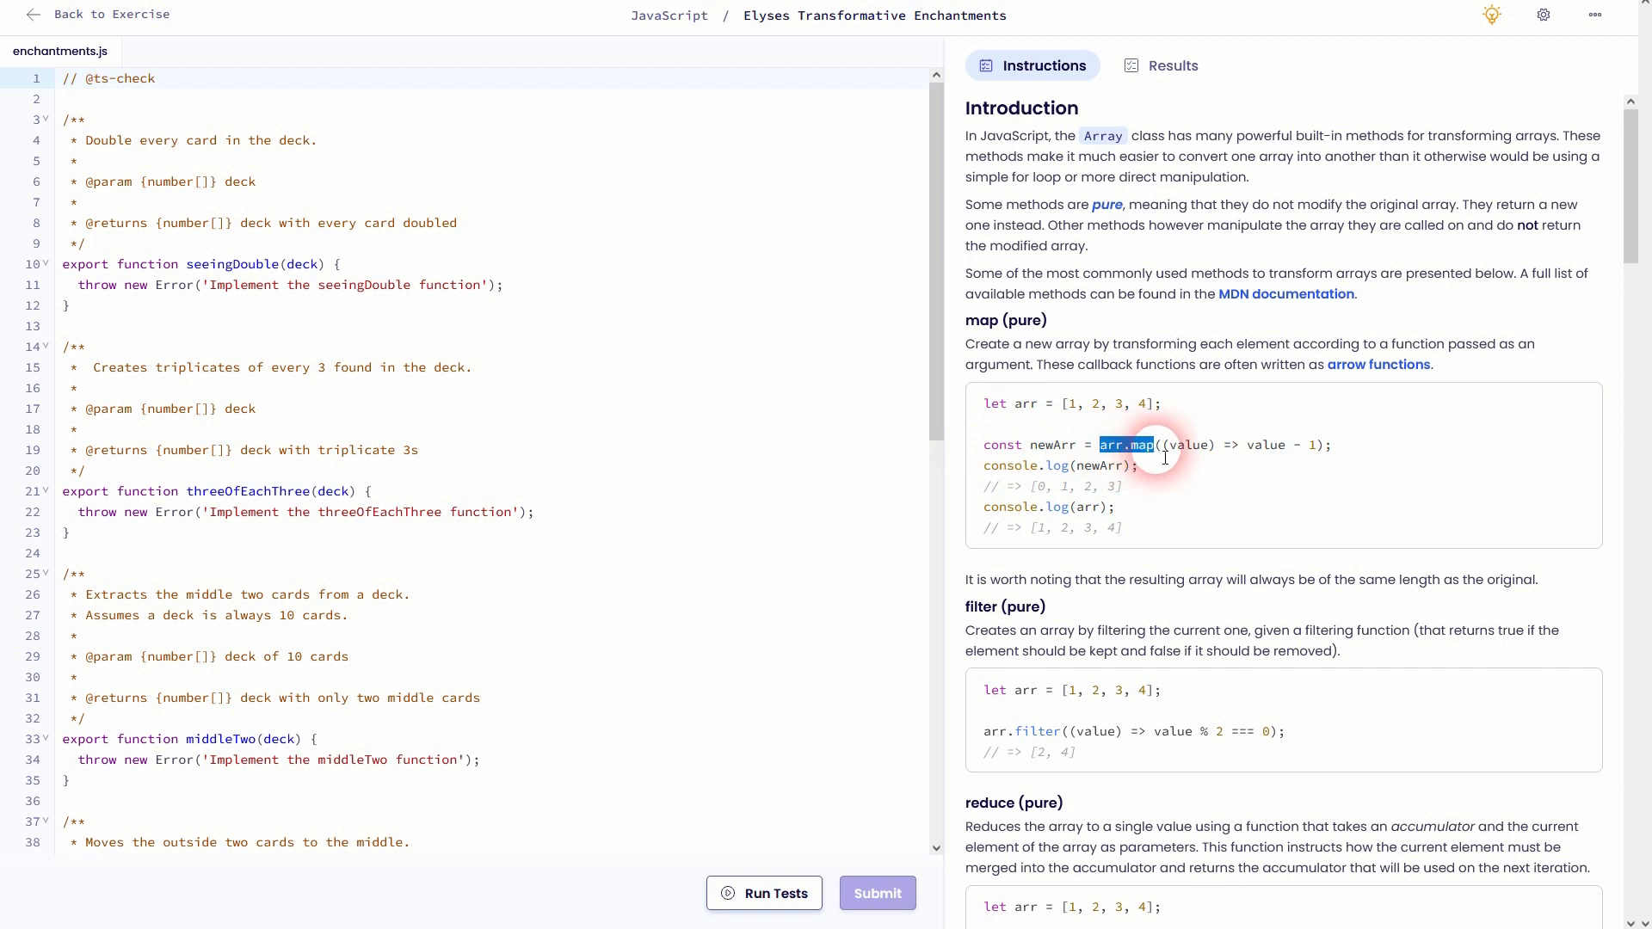
double_click(1028, 403)
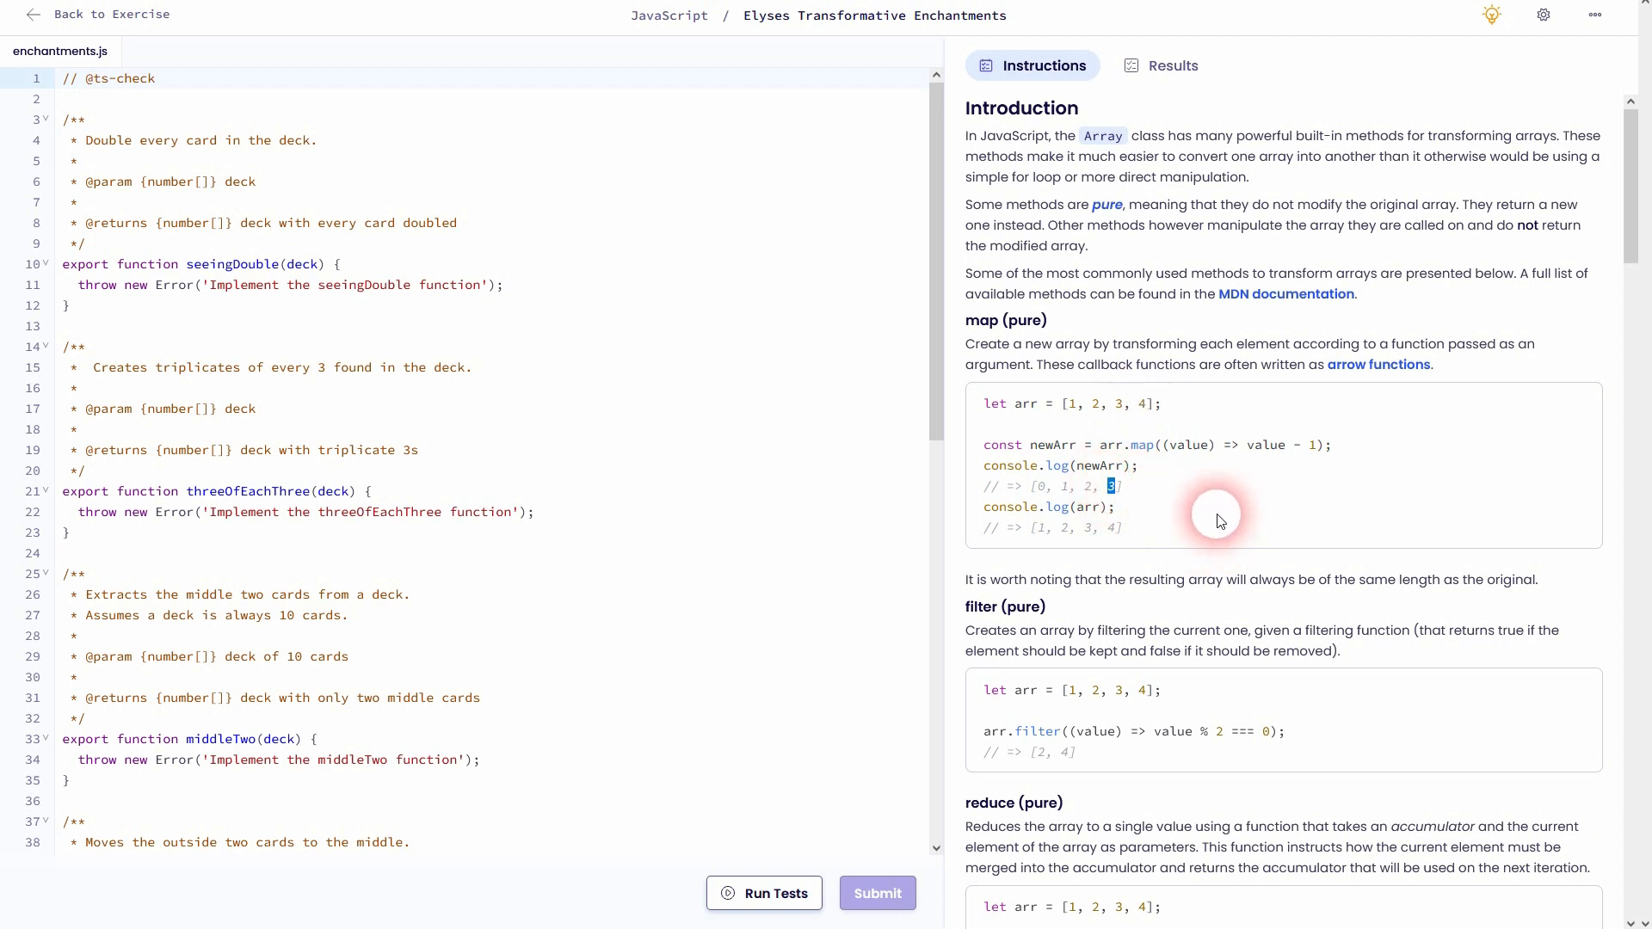
left_click(118, 284)
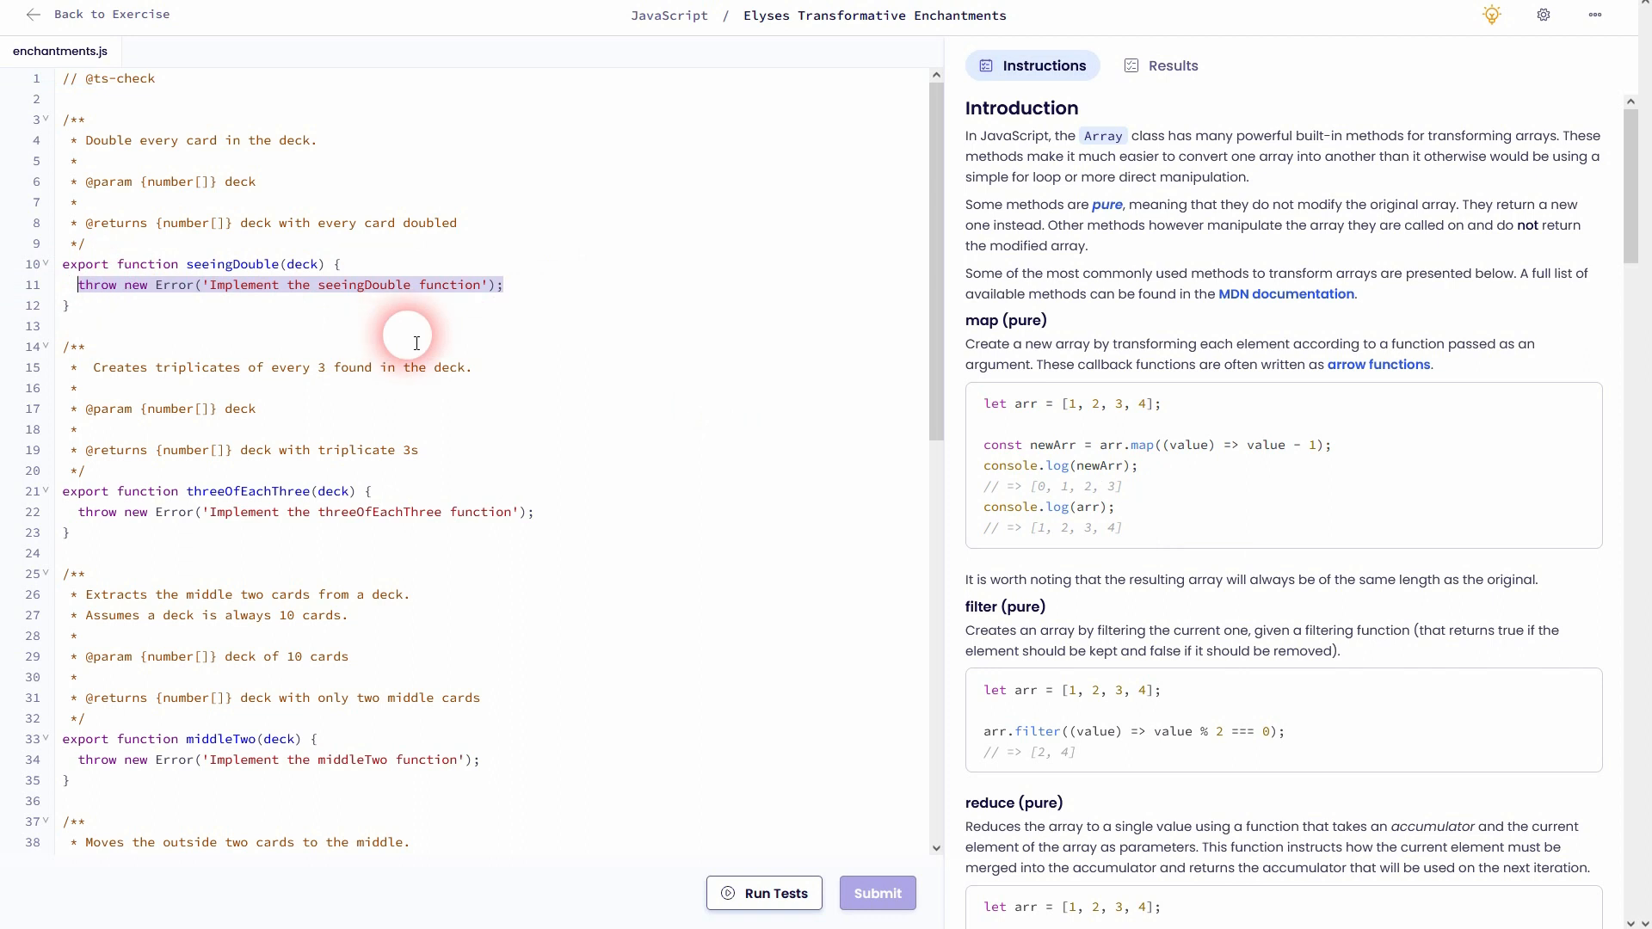
Declare const doubleDeck = deck.map() in seeingDouble and return doubleDeck
type("const doubl")
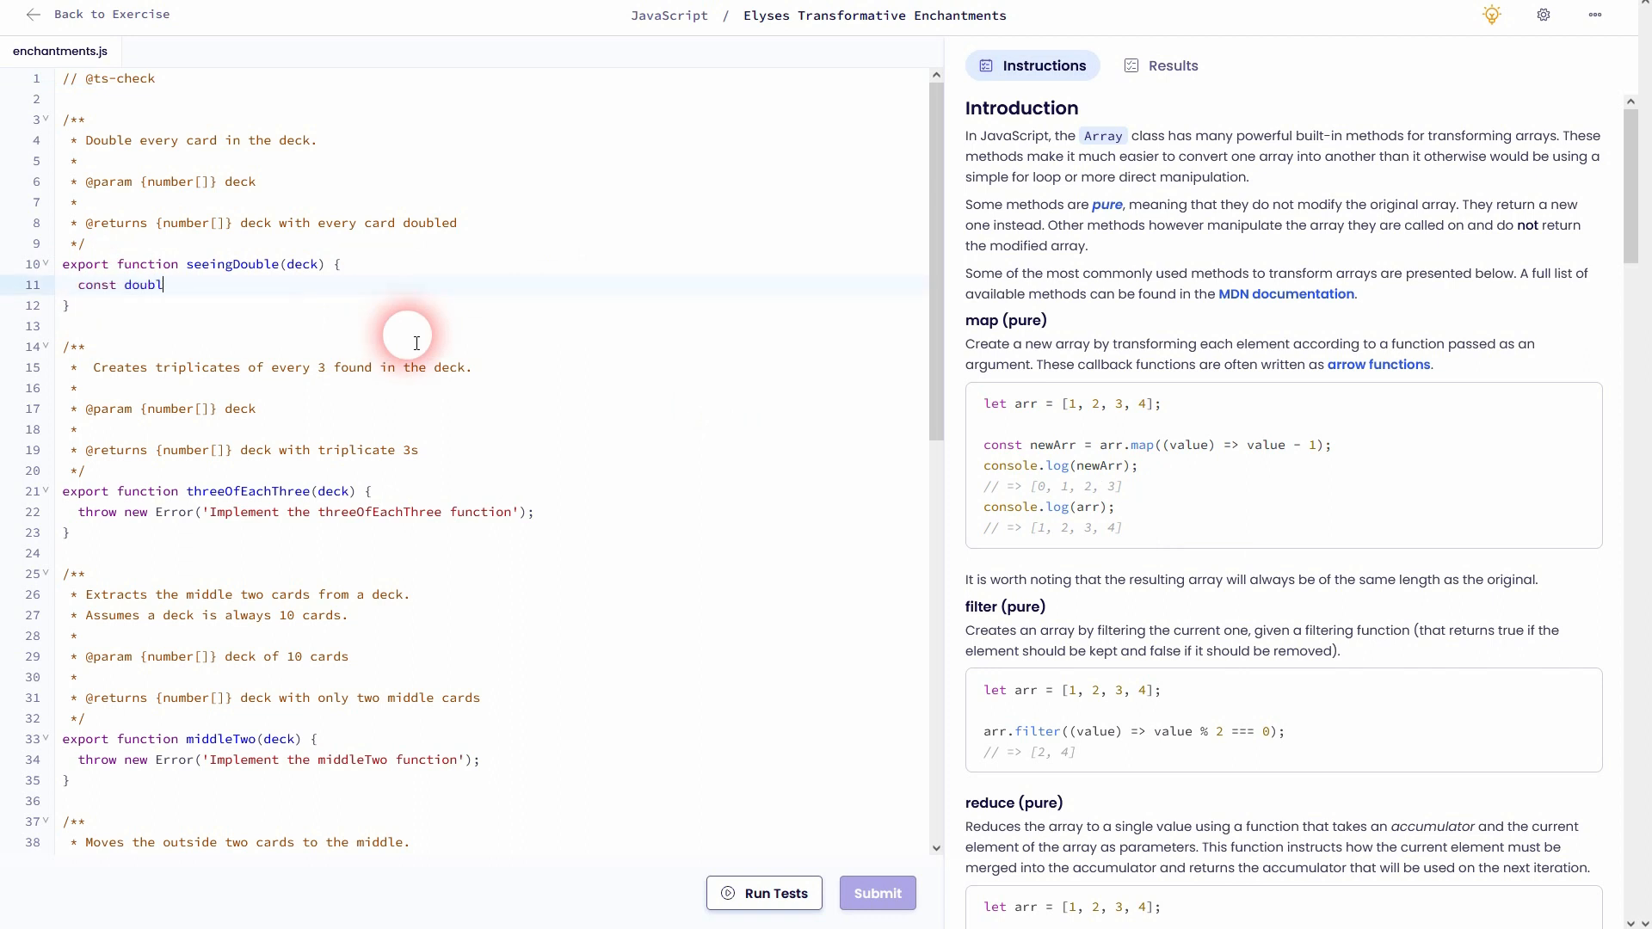
type("eDeck")
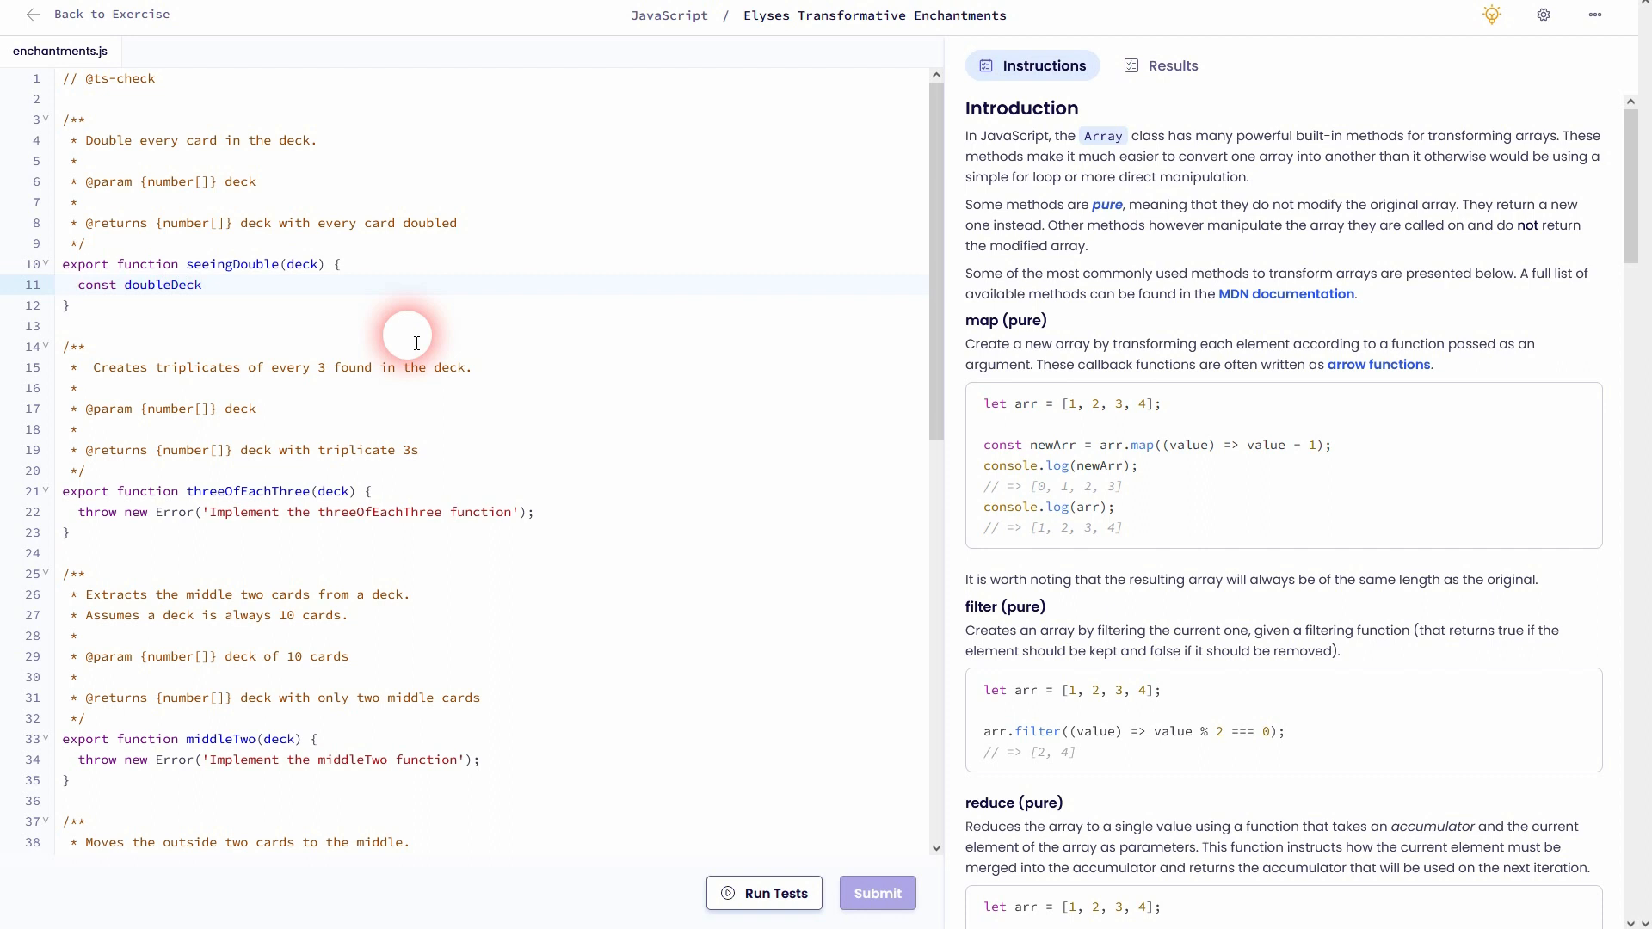
type("= deck.")
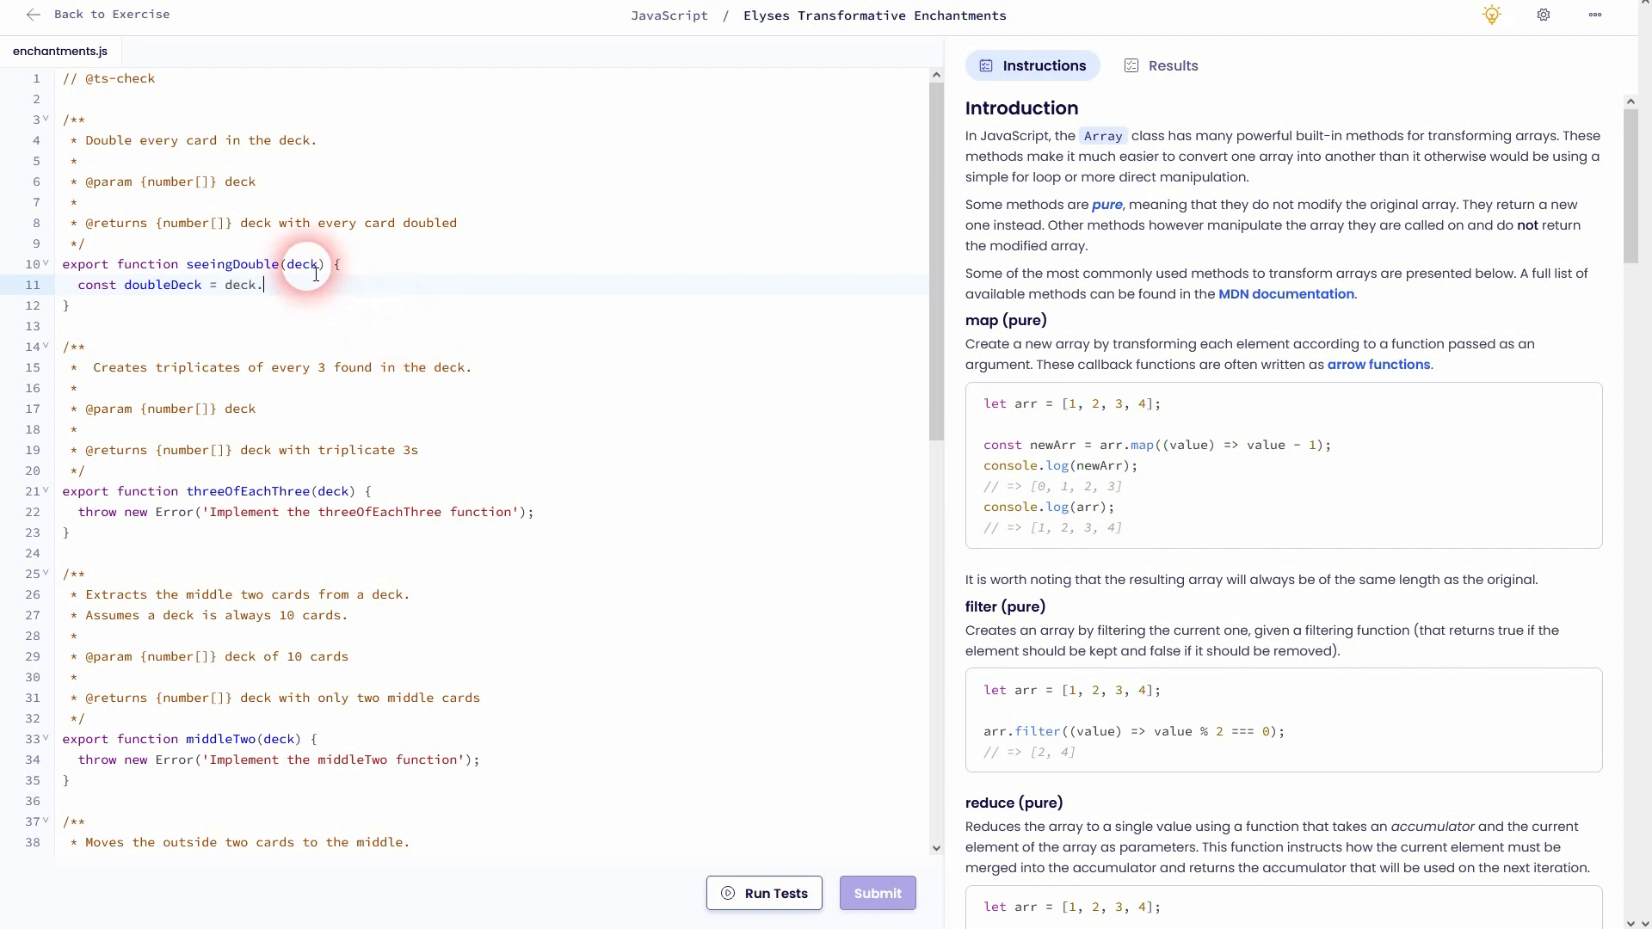
mouse_move(513, 308)
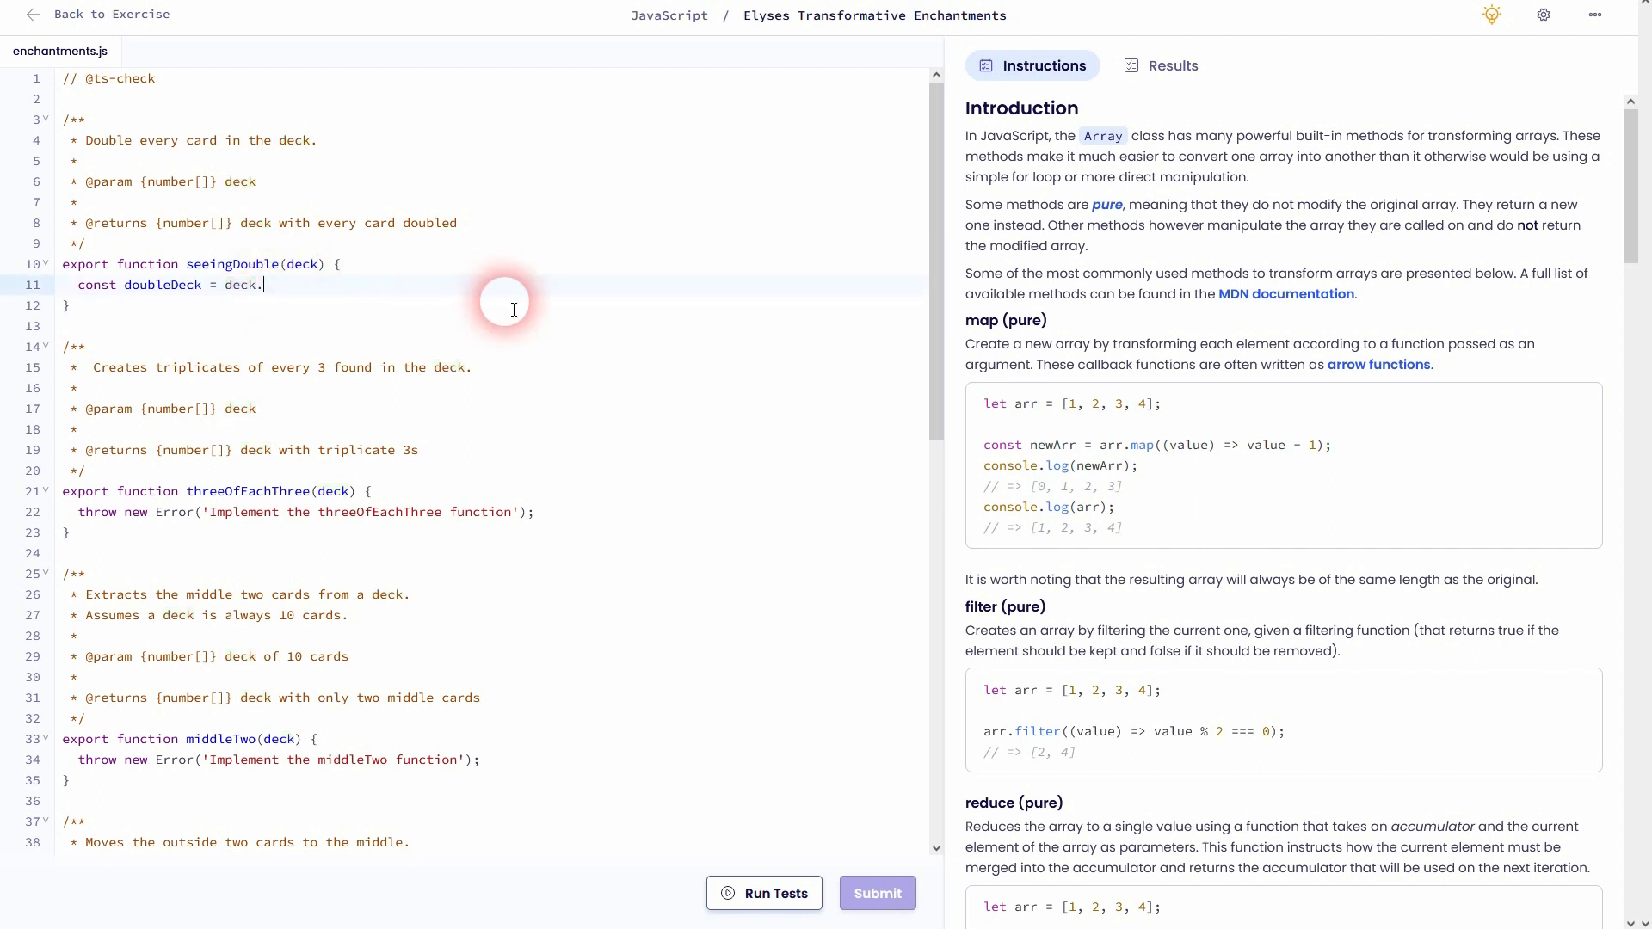
type("map();")
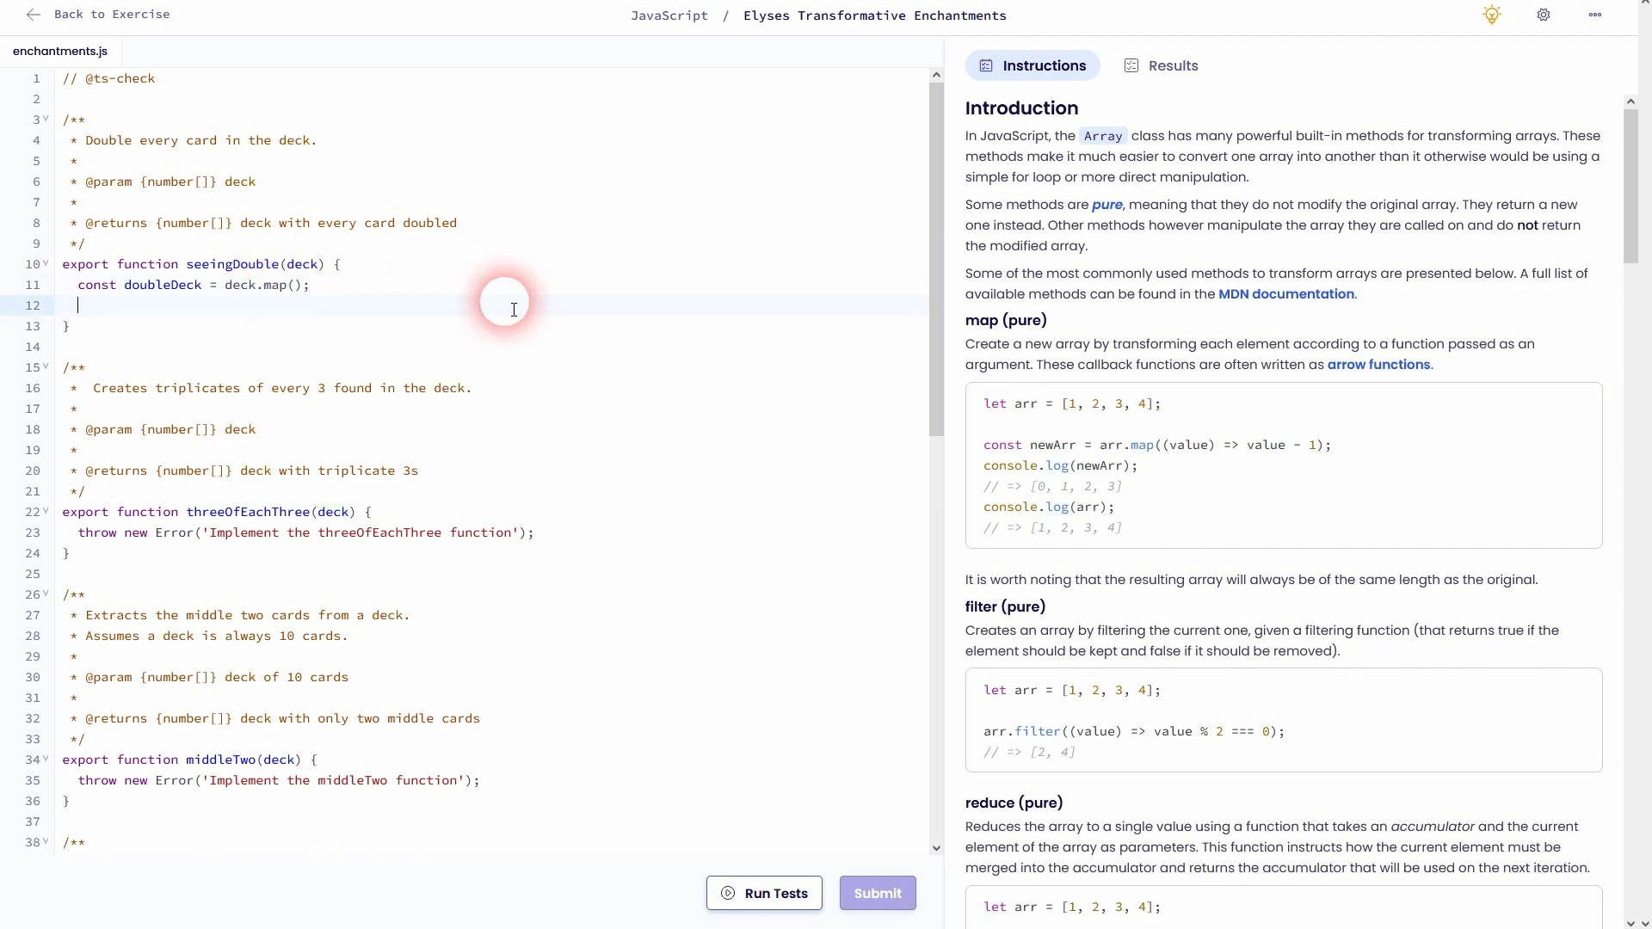
type("return doucl")
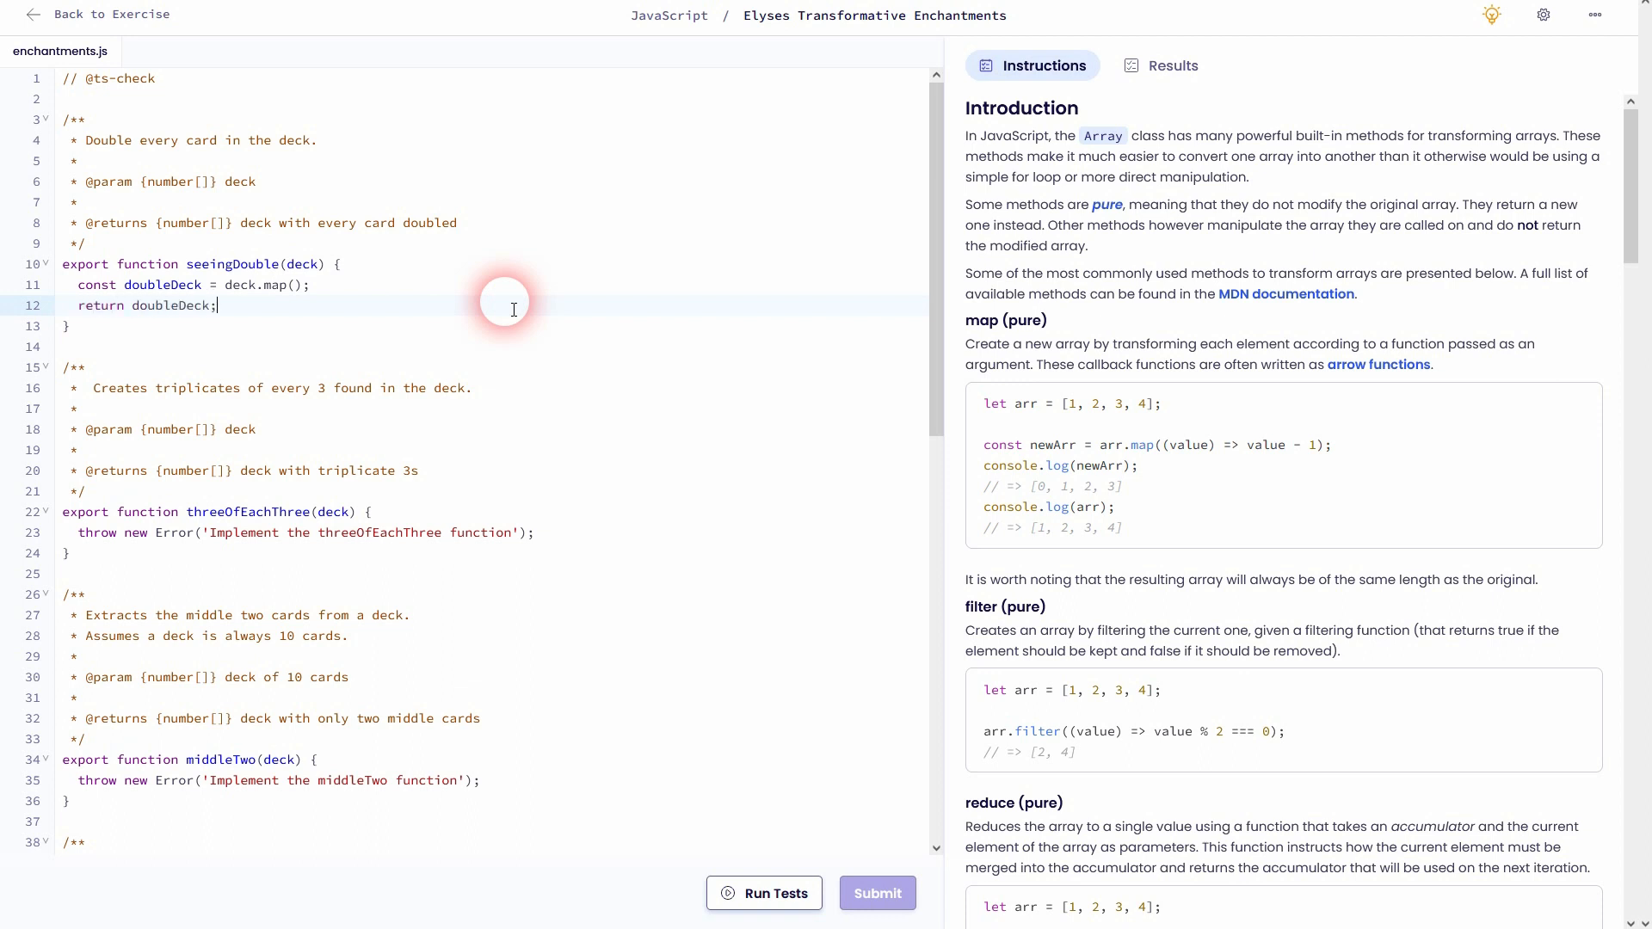
Give map the callback (value) => value * 2, adapted from the instructions' example
double_click(162, 284)
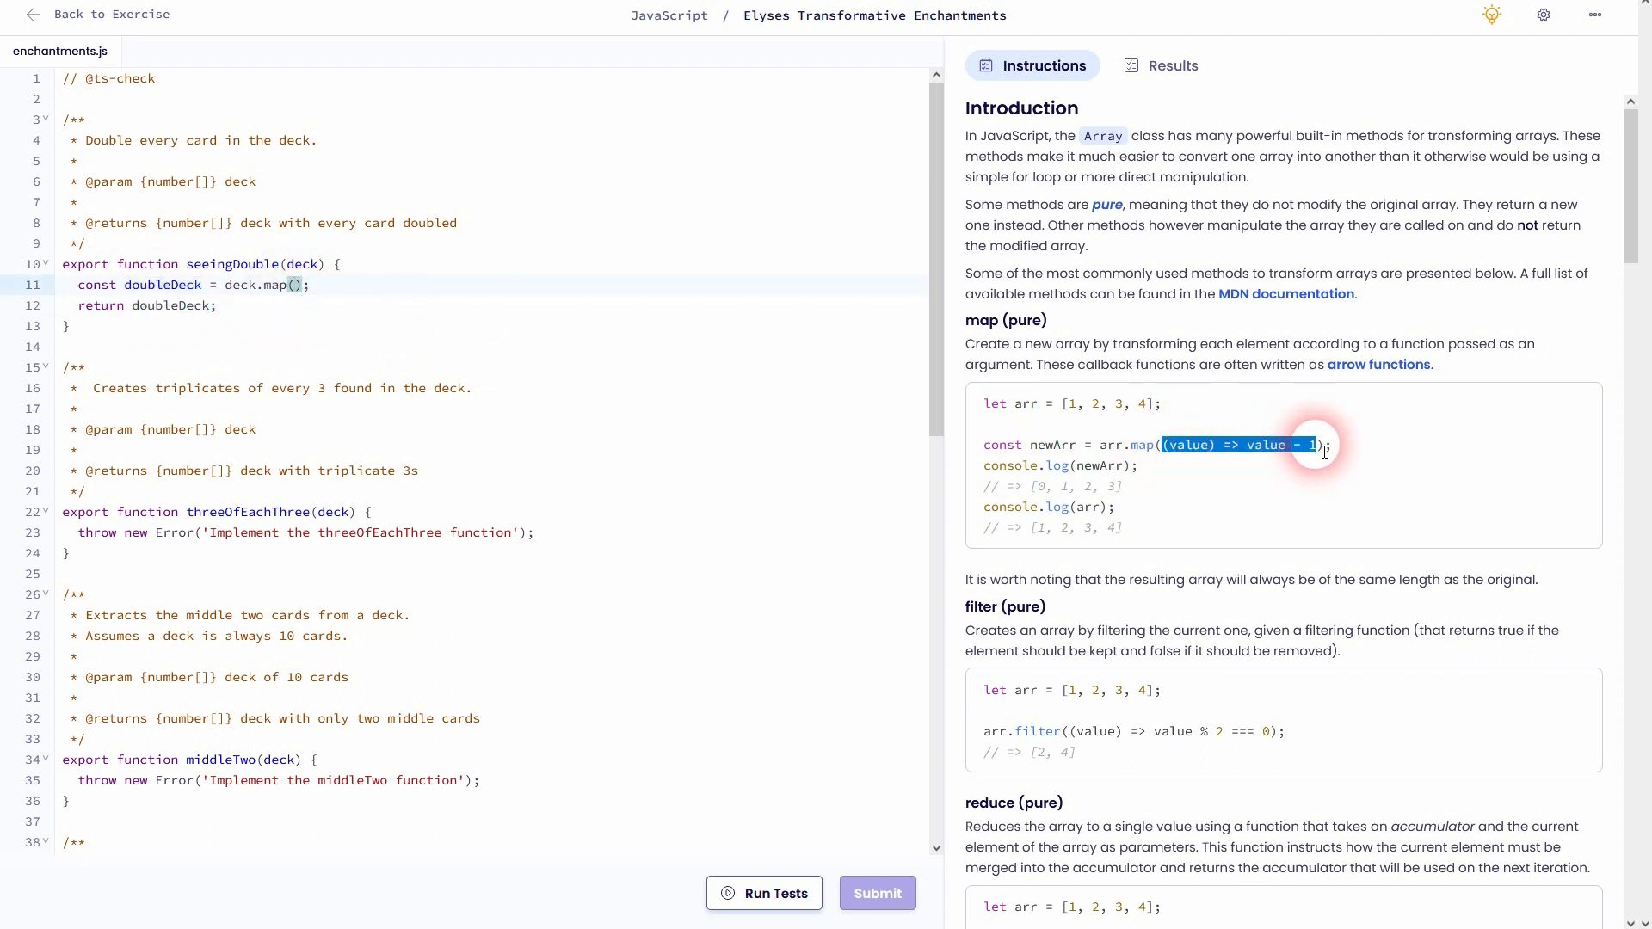
mouse_move(1332, 481)
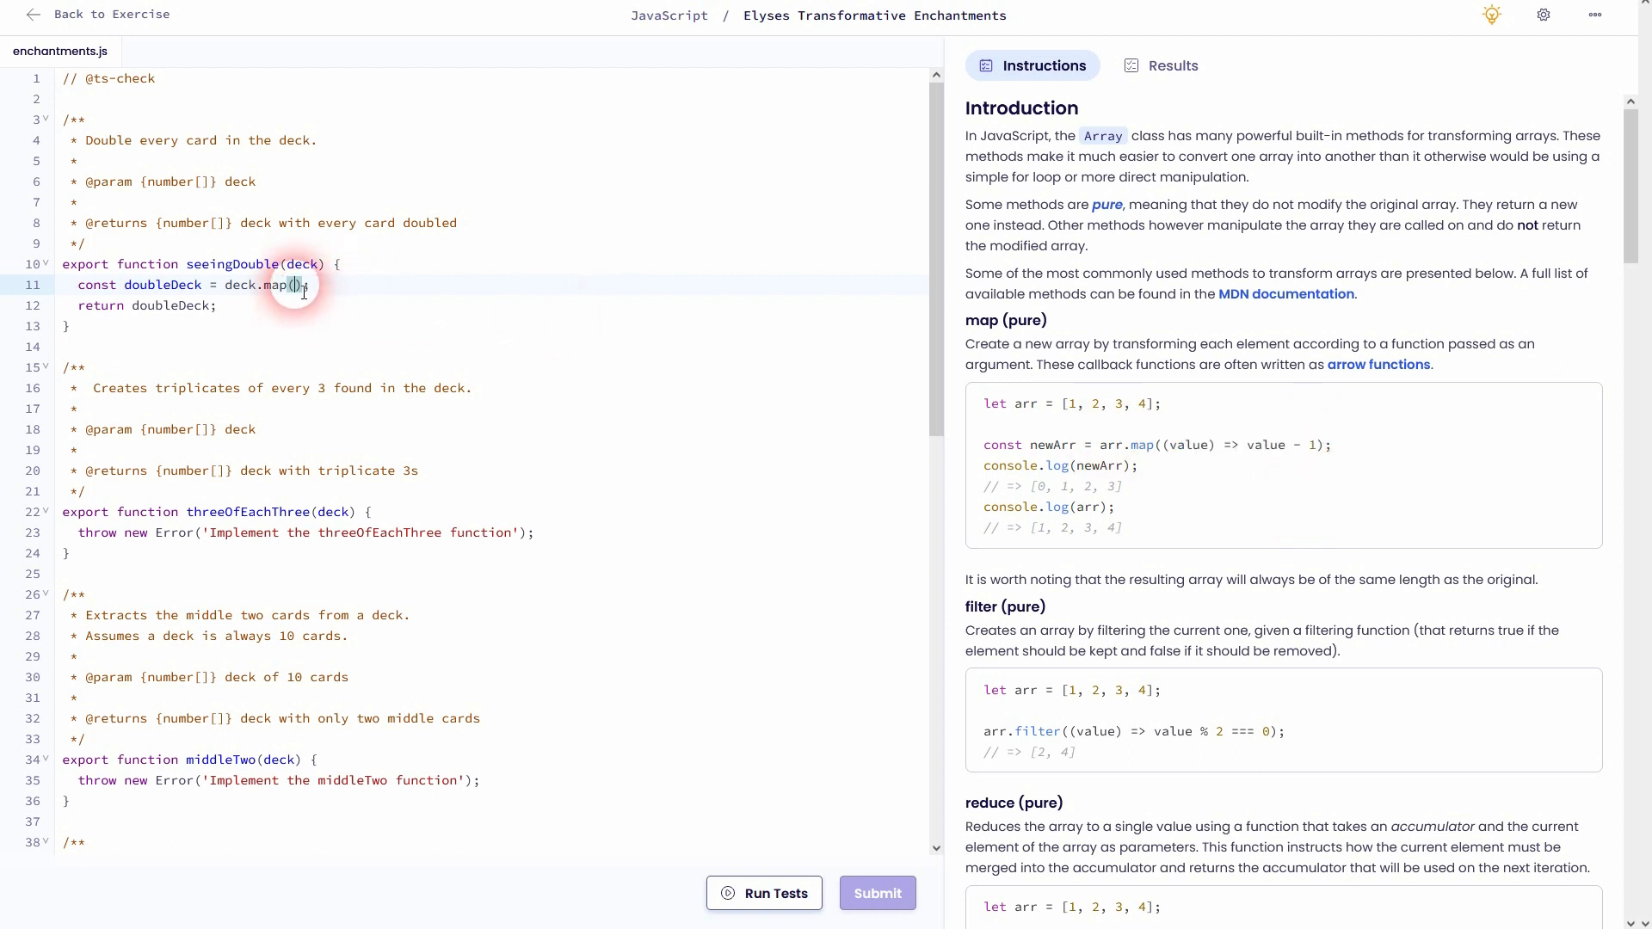
type("(value) => value - 1")
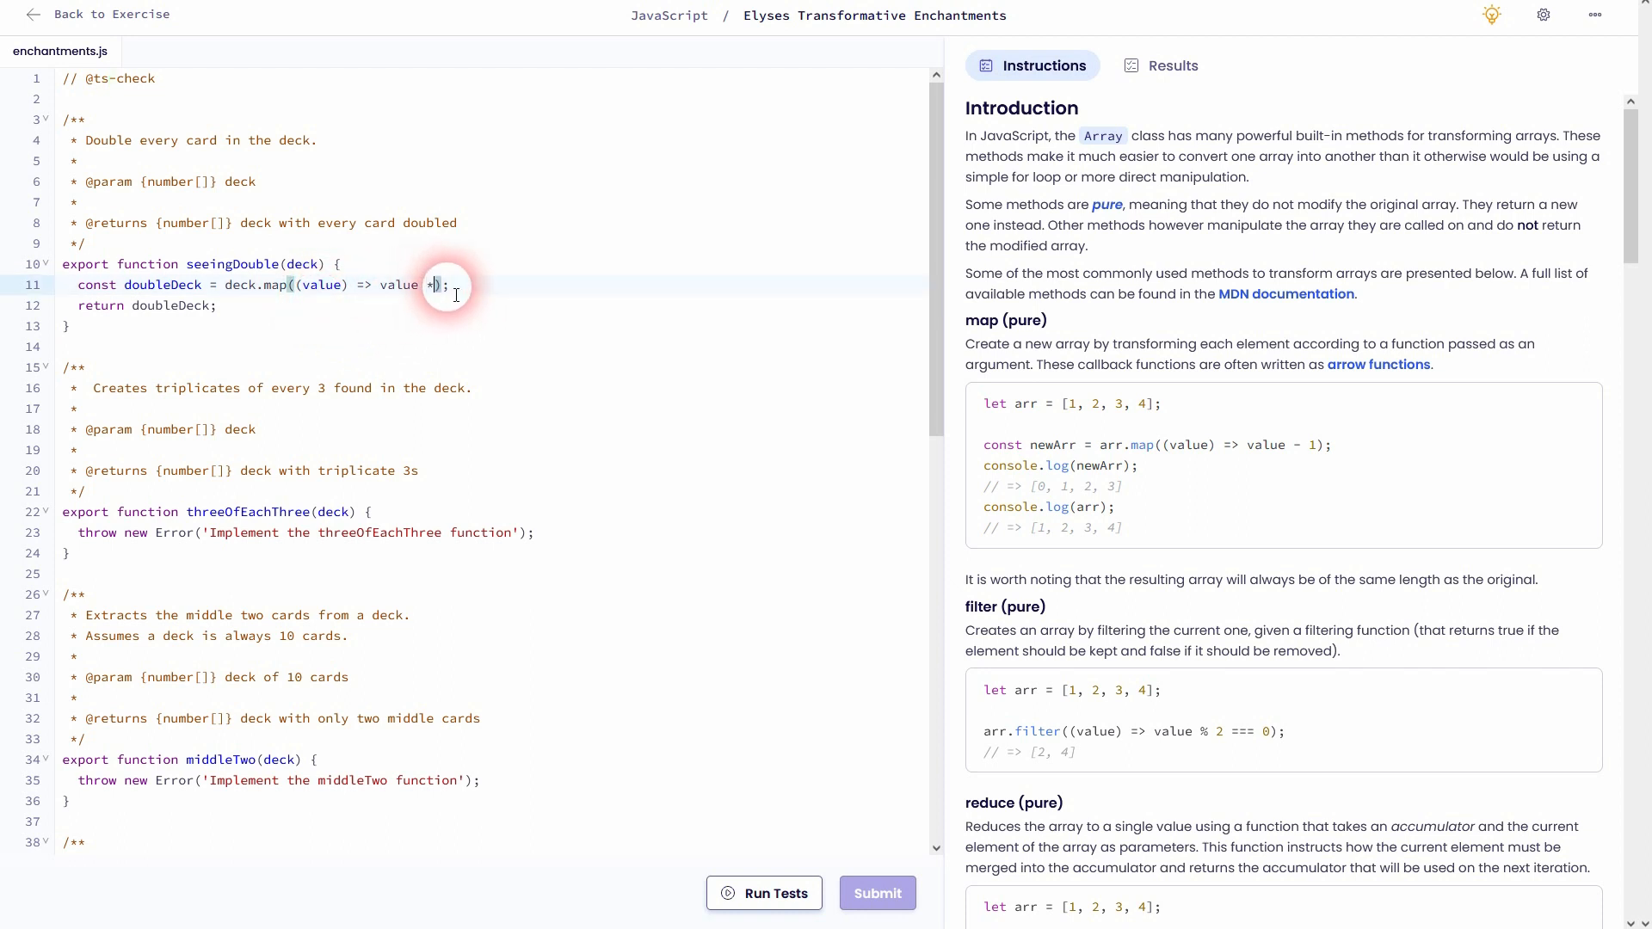
type("2")
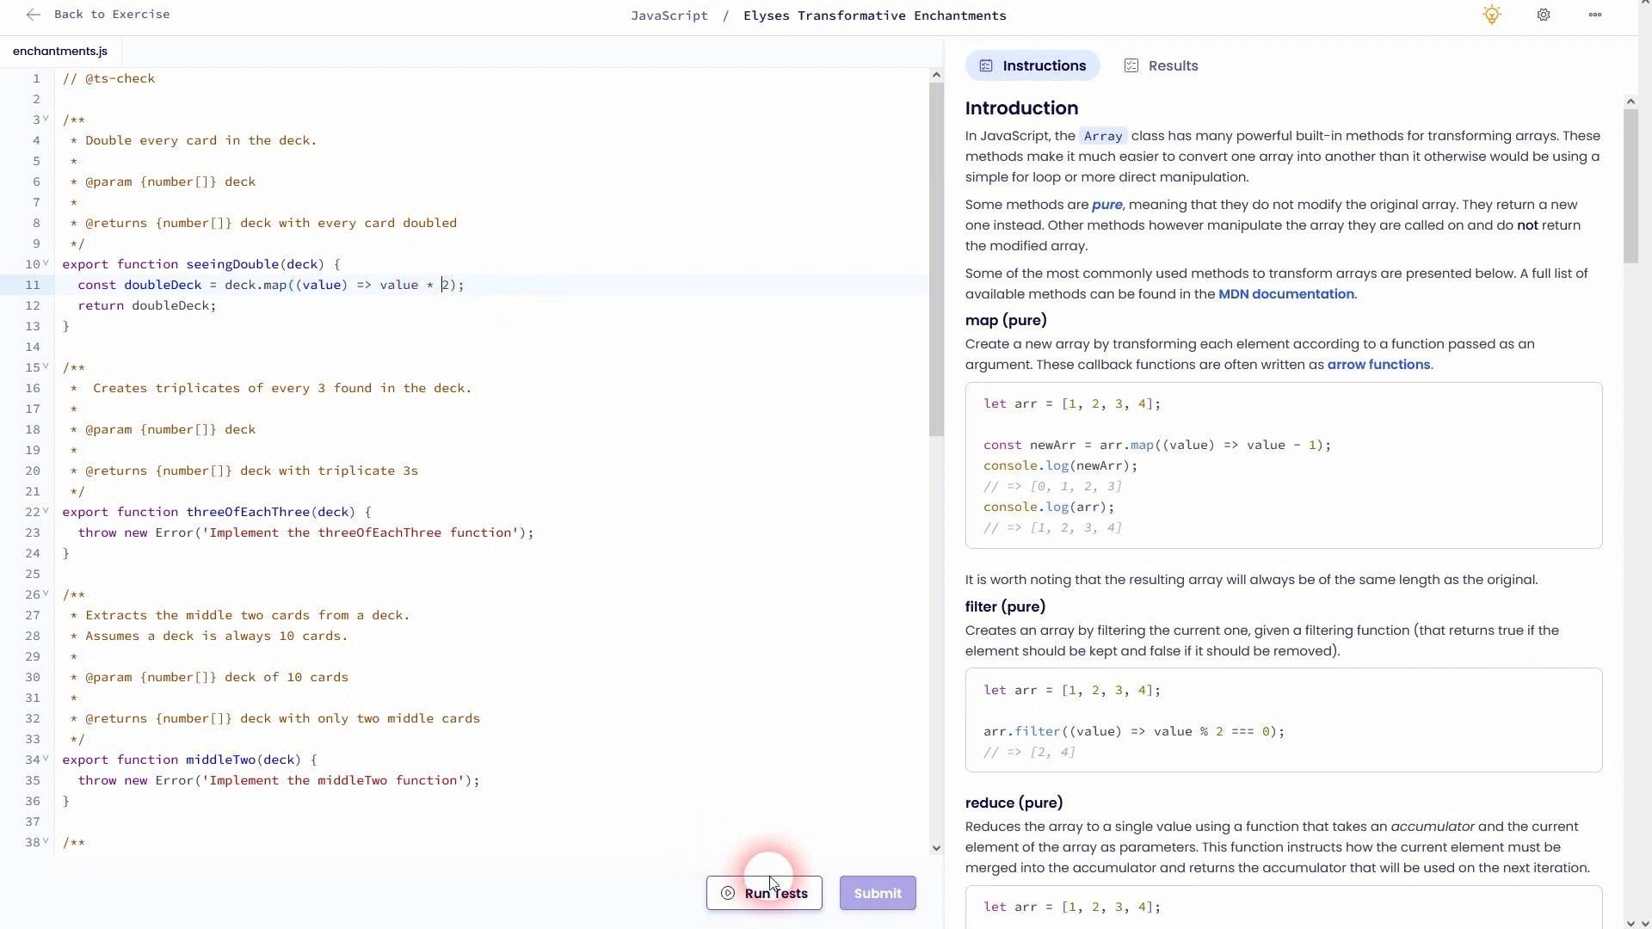
Run the tests, check Task 1's passing seeingDouble results, and return to the instructions
left_click(764, 893)
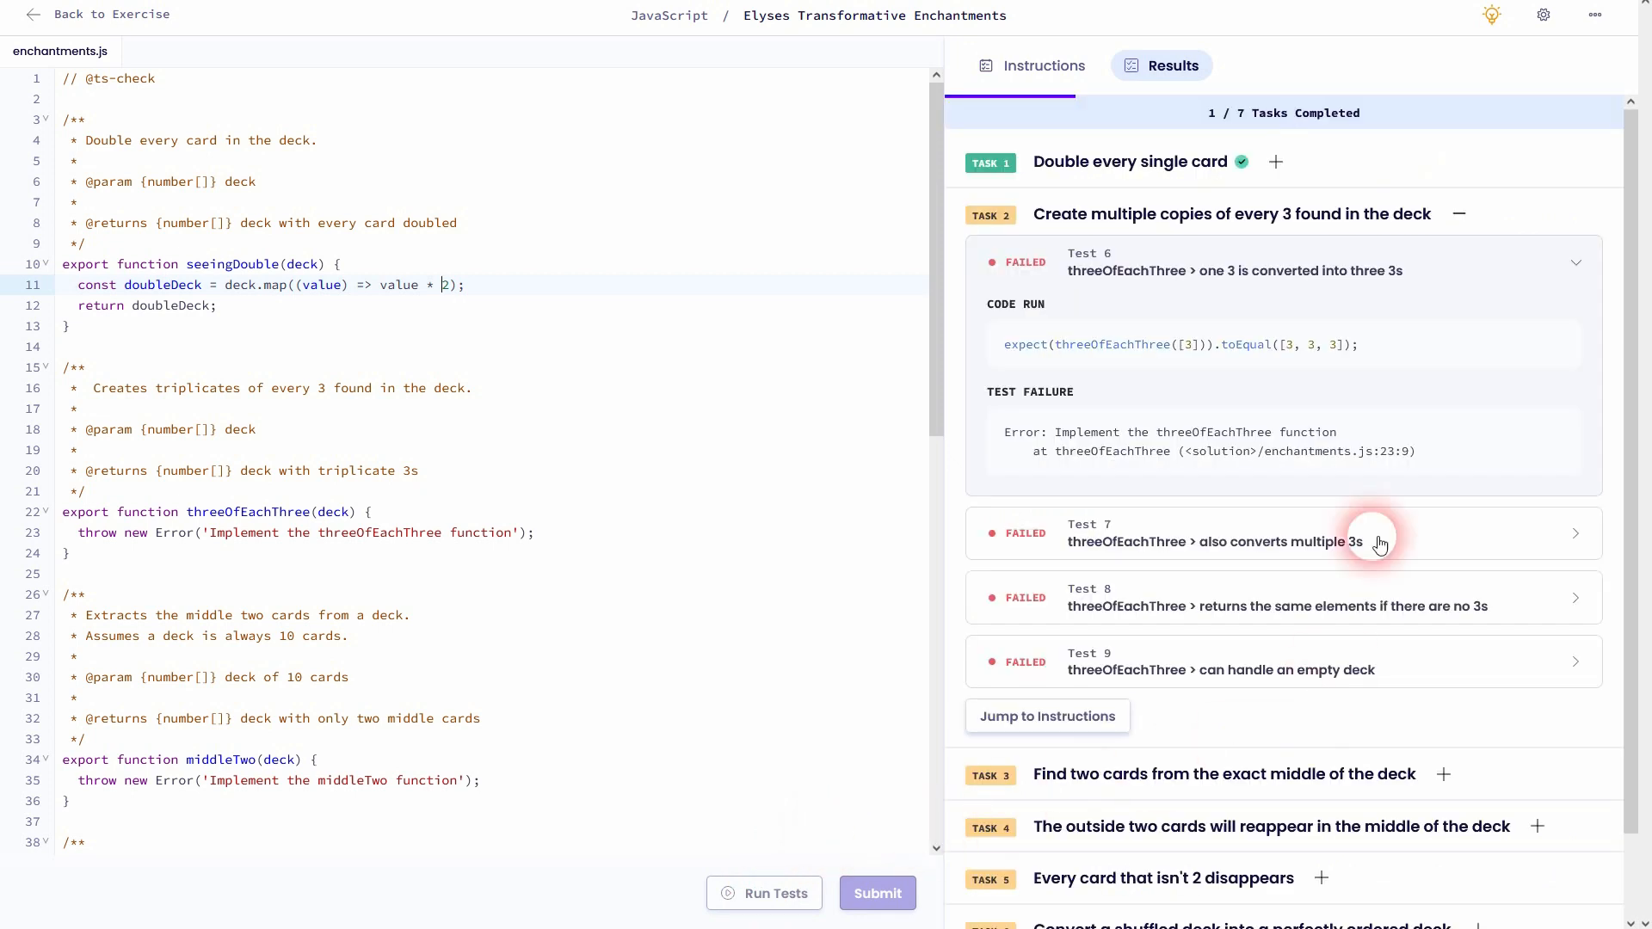
left_click(1275, 162)
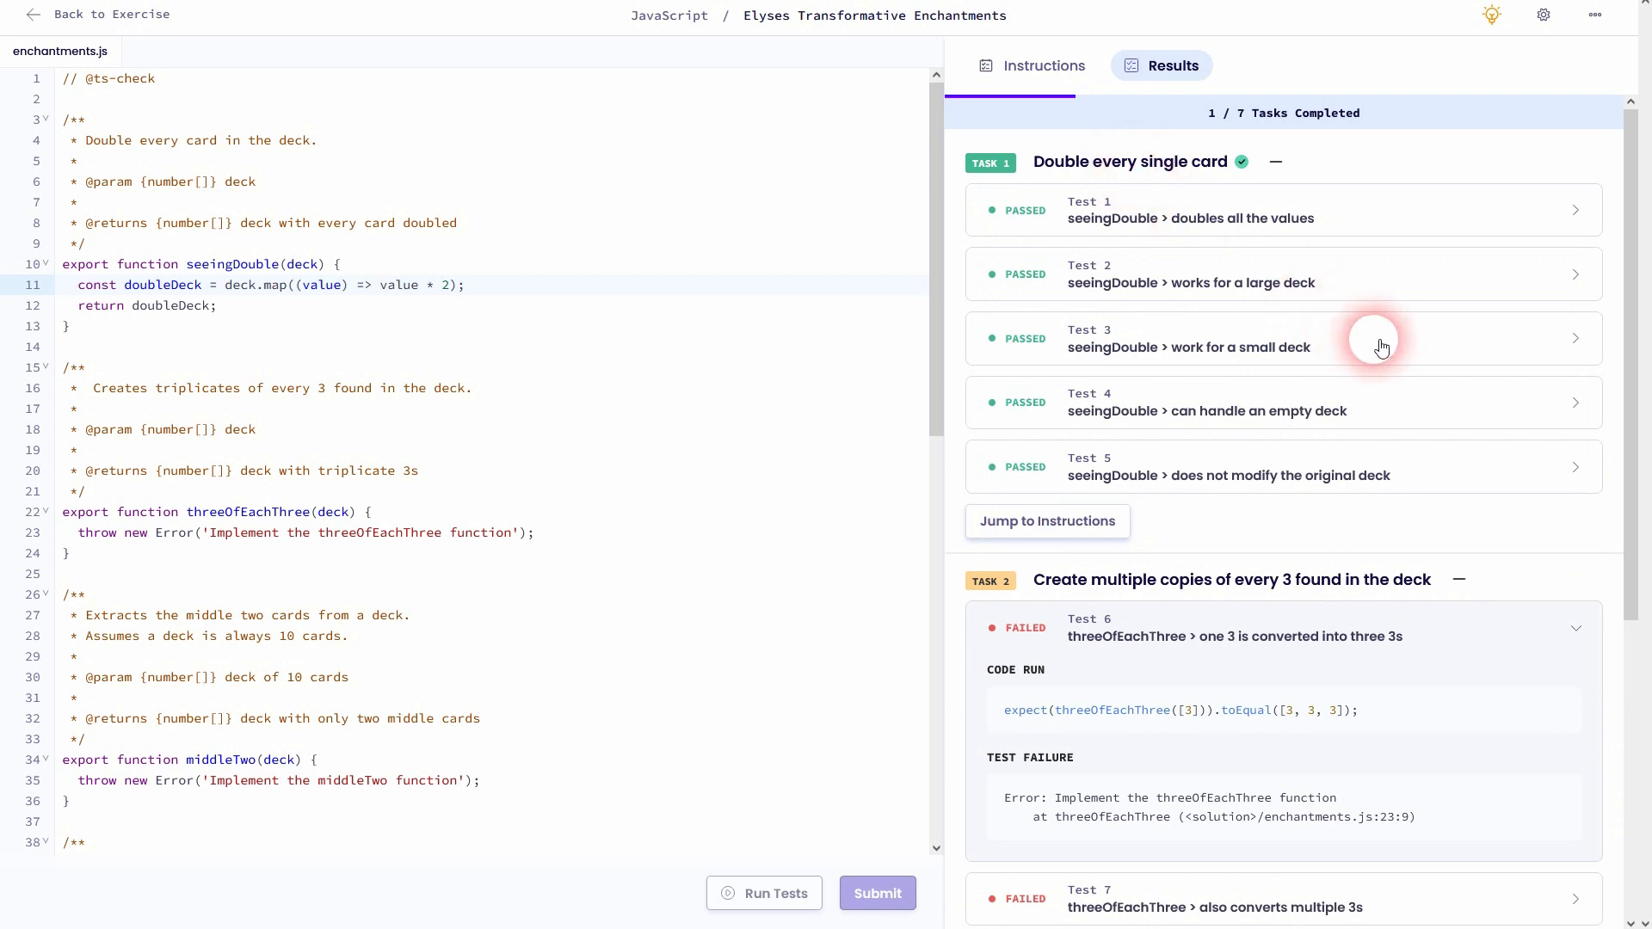
mouse_move(1256, 282)
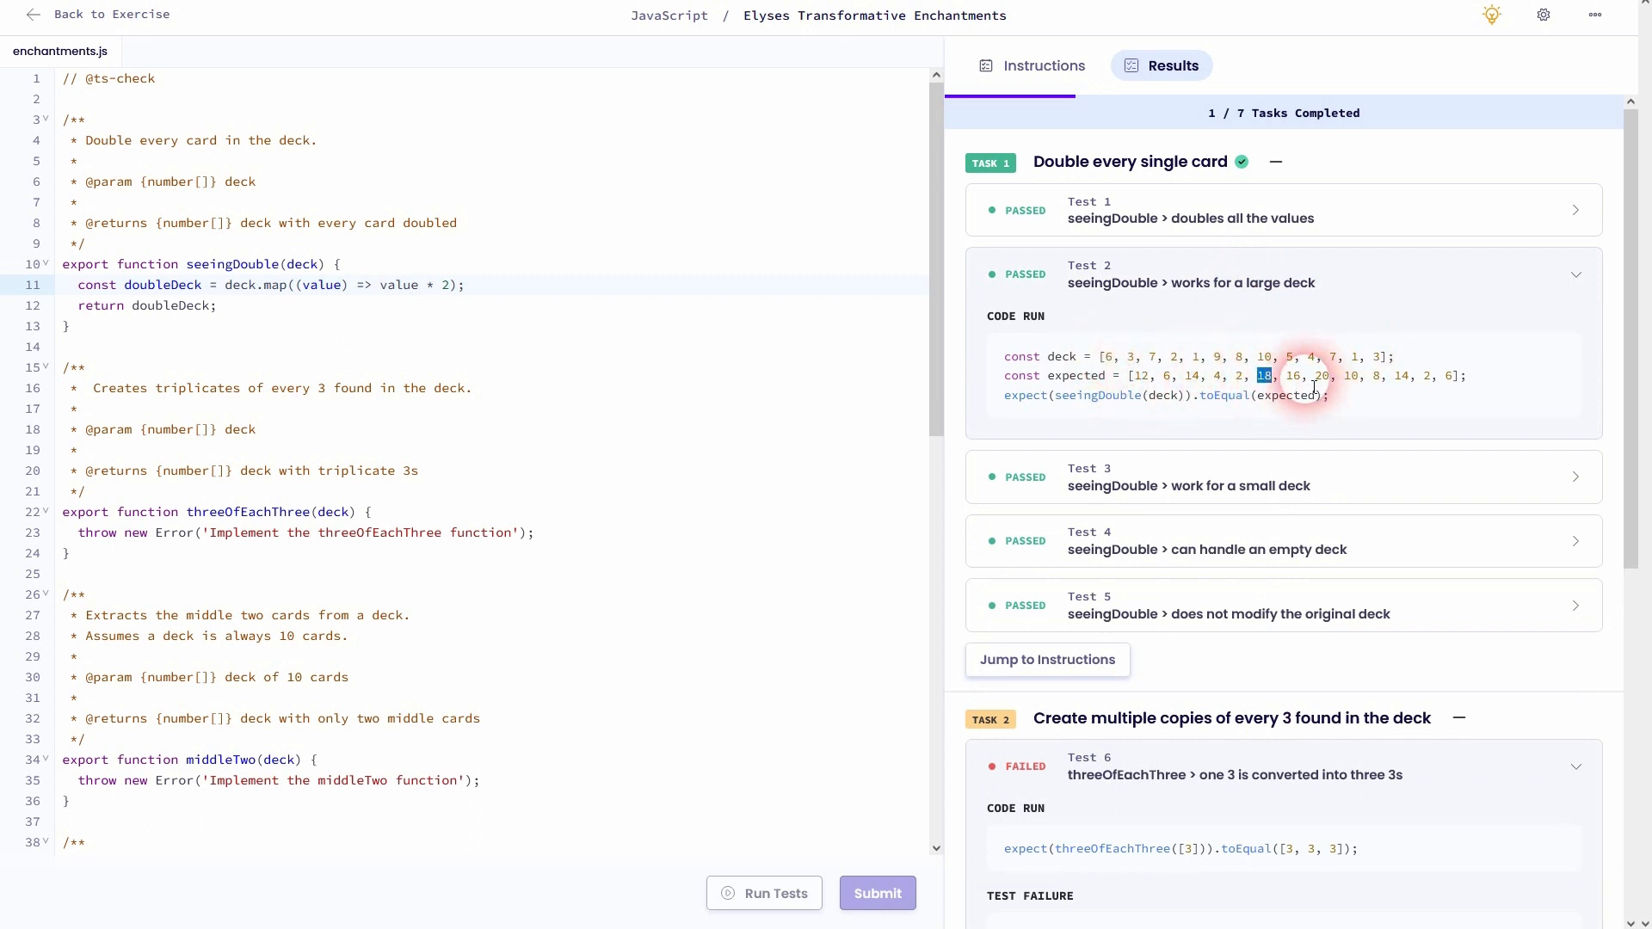
left_click(1031, 65)
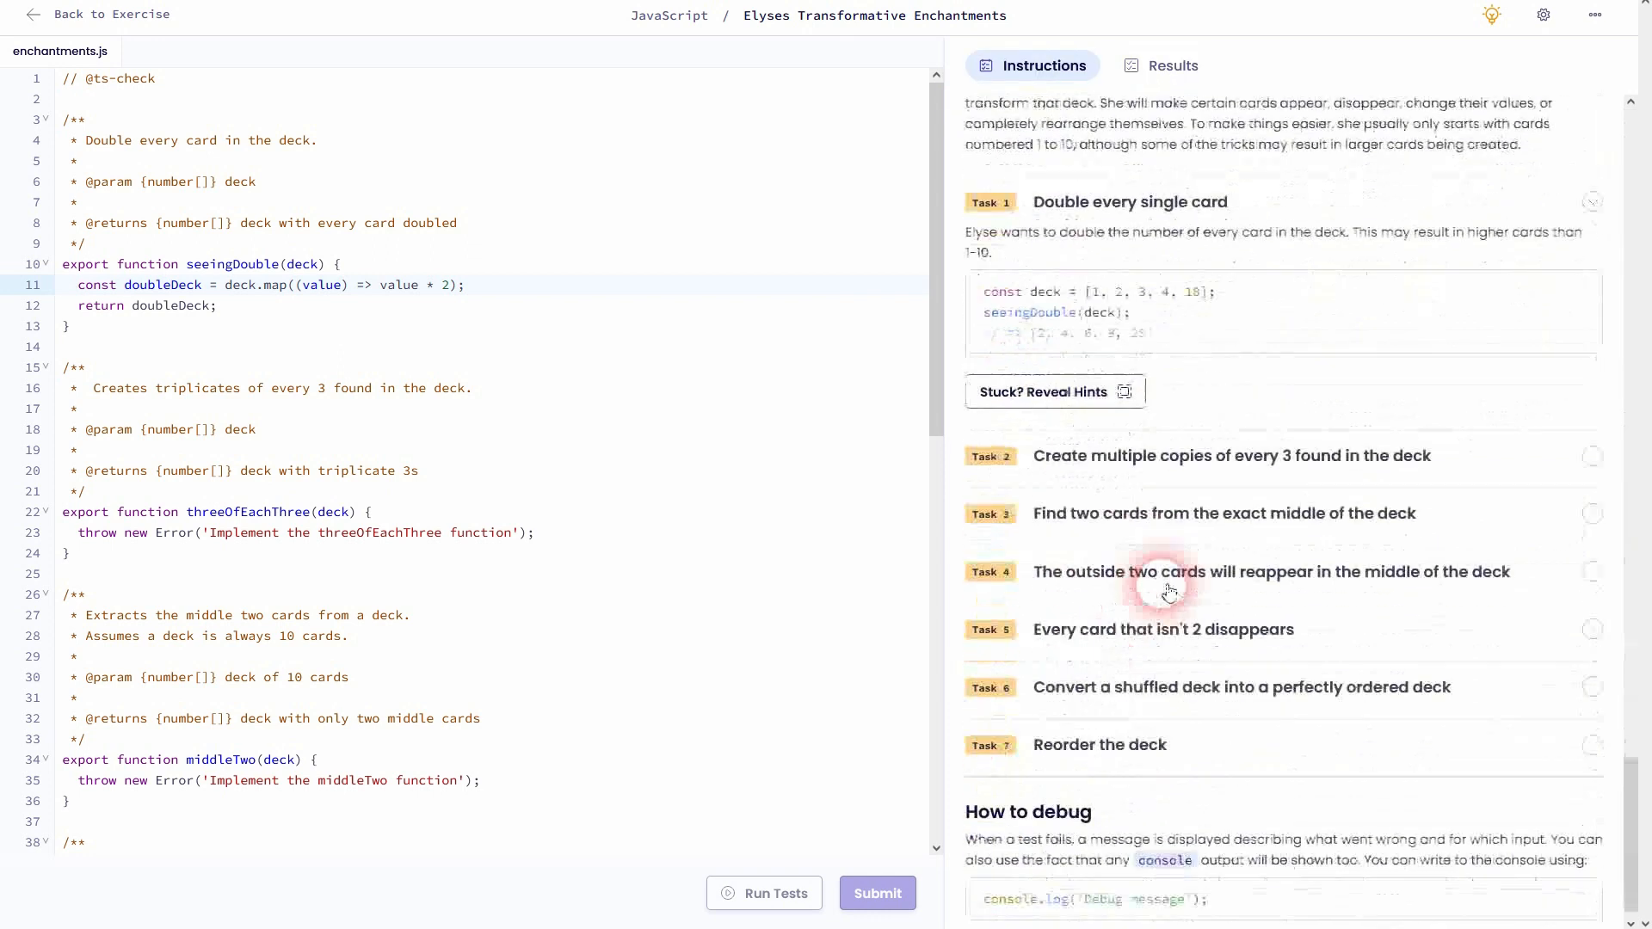
Read Task 2 and declare const threeDeck = [] inside threeOfEachThree
left_click(1230, 454)
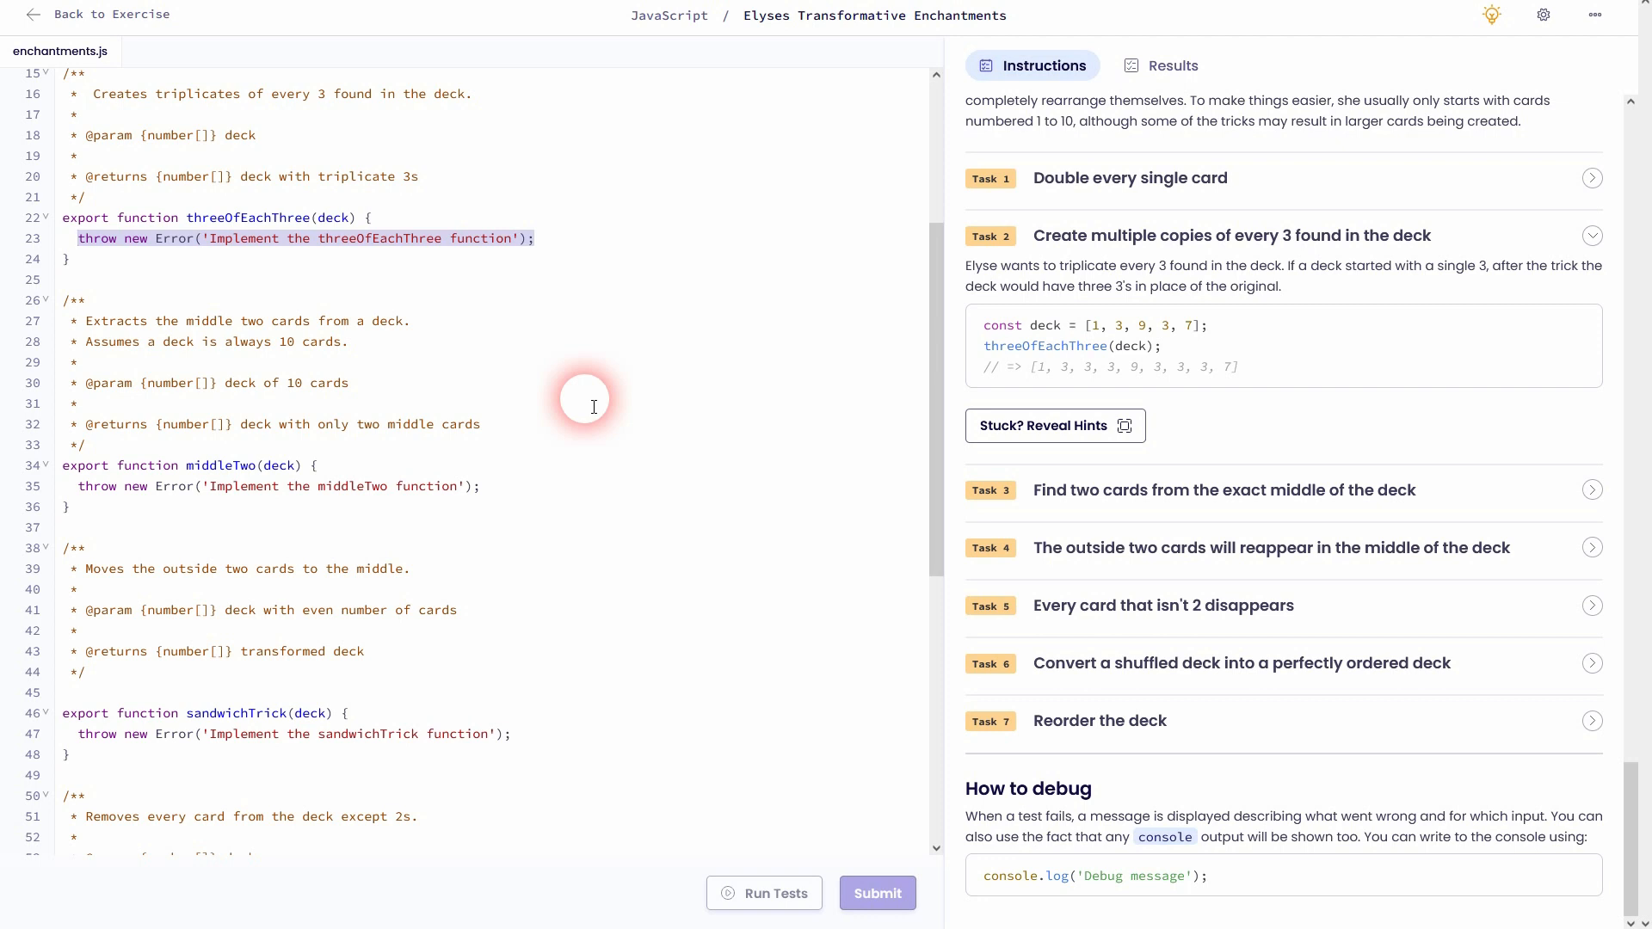
type("const thr")
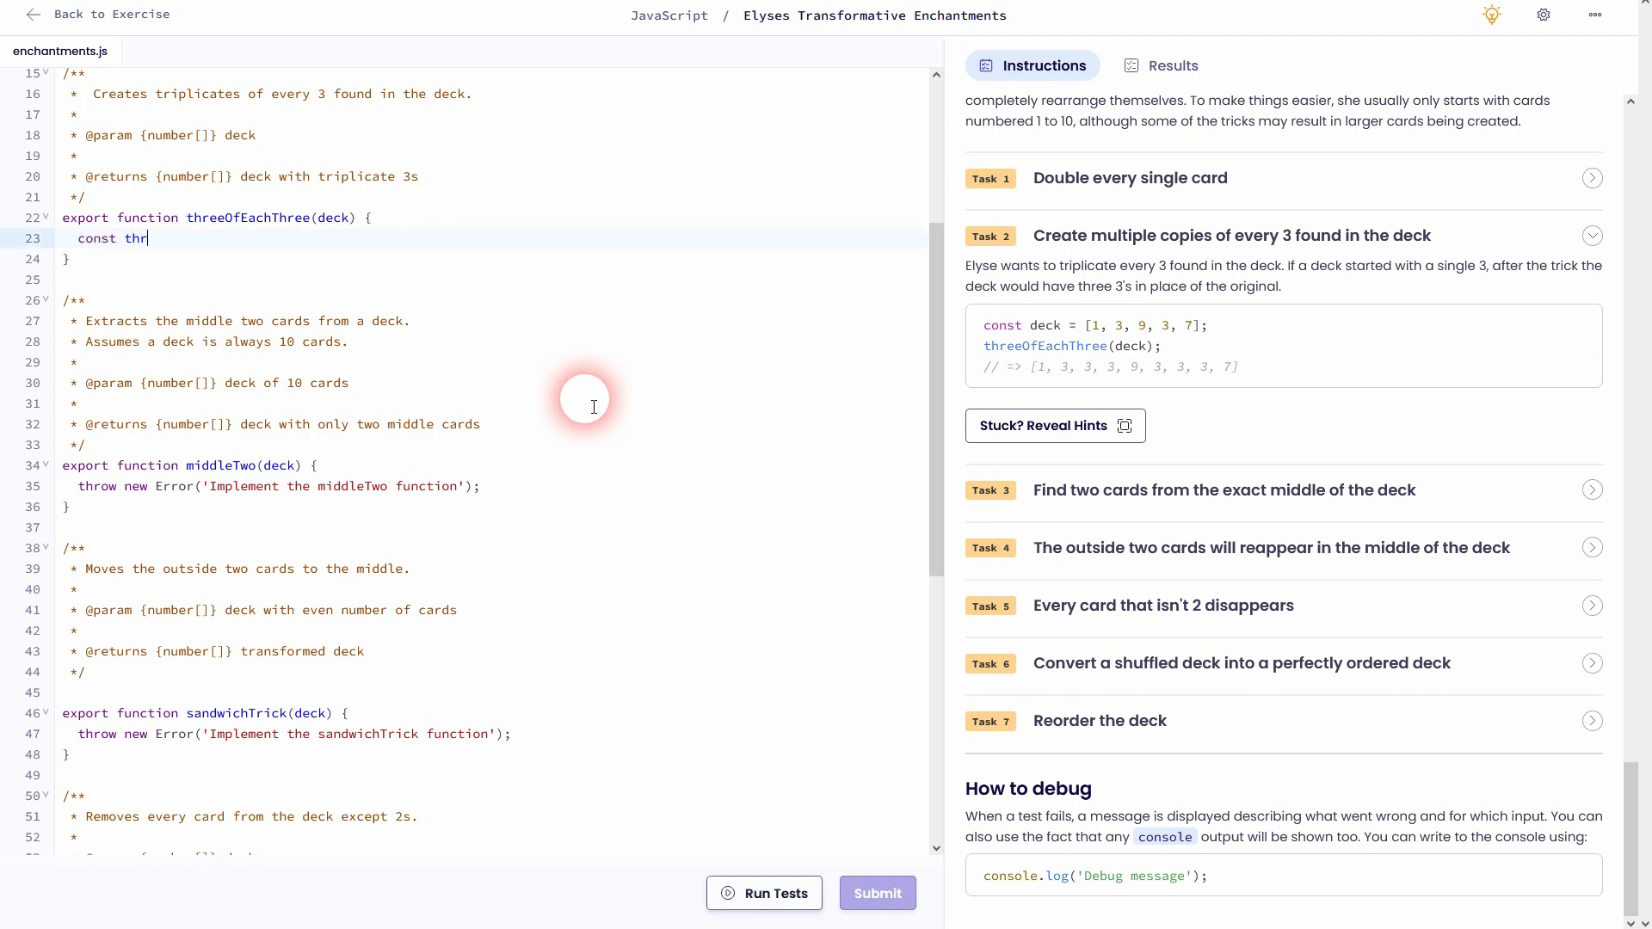
type("eeDeck")
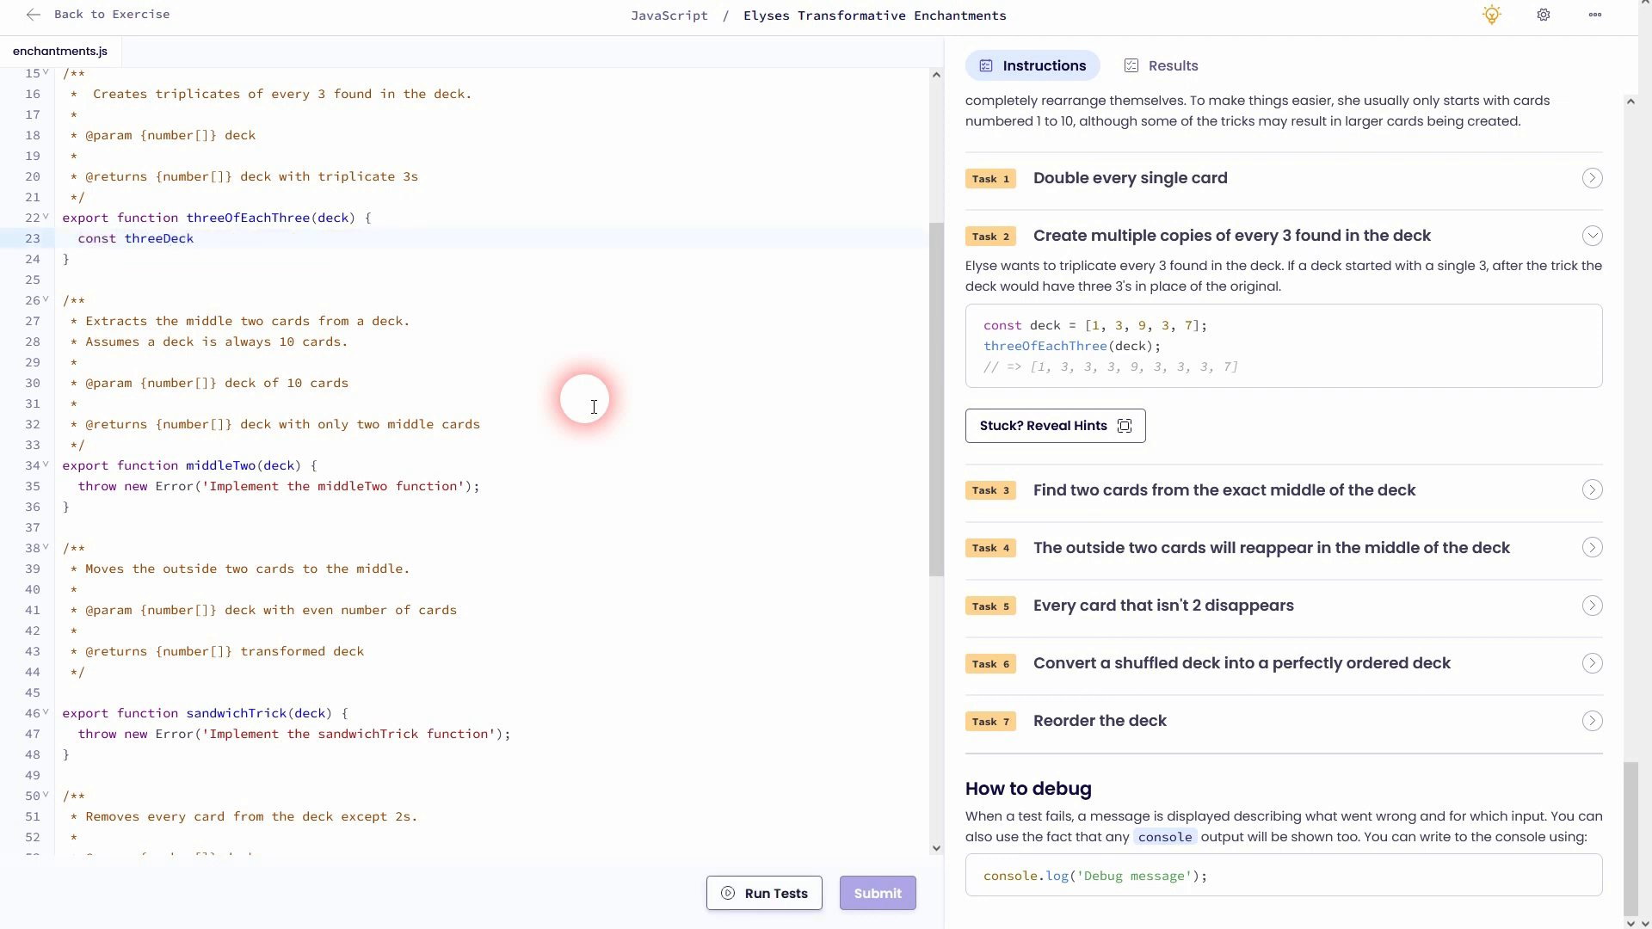
type("= [];")
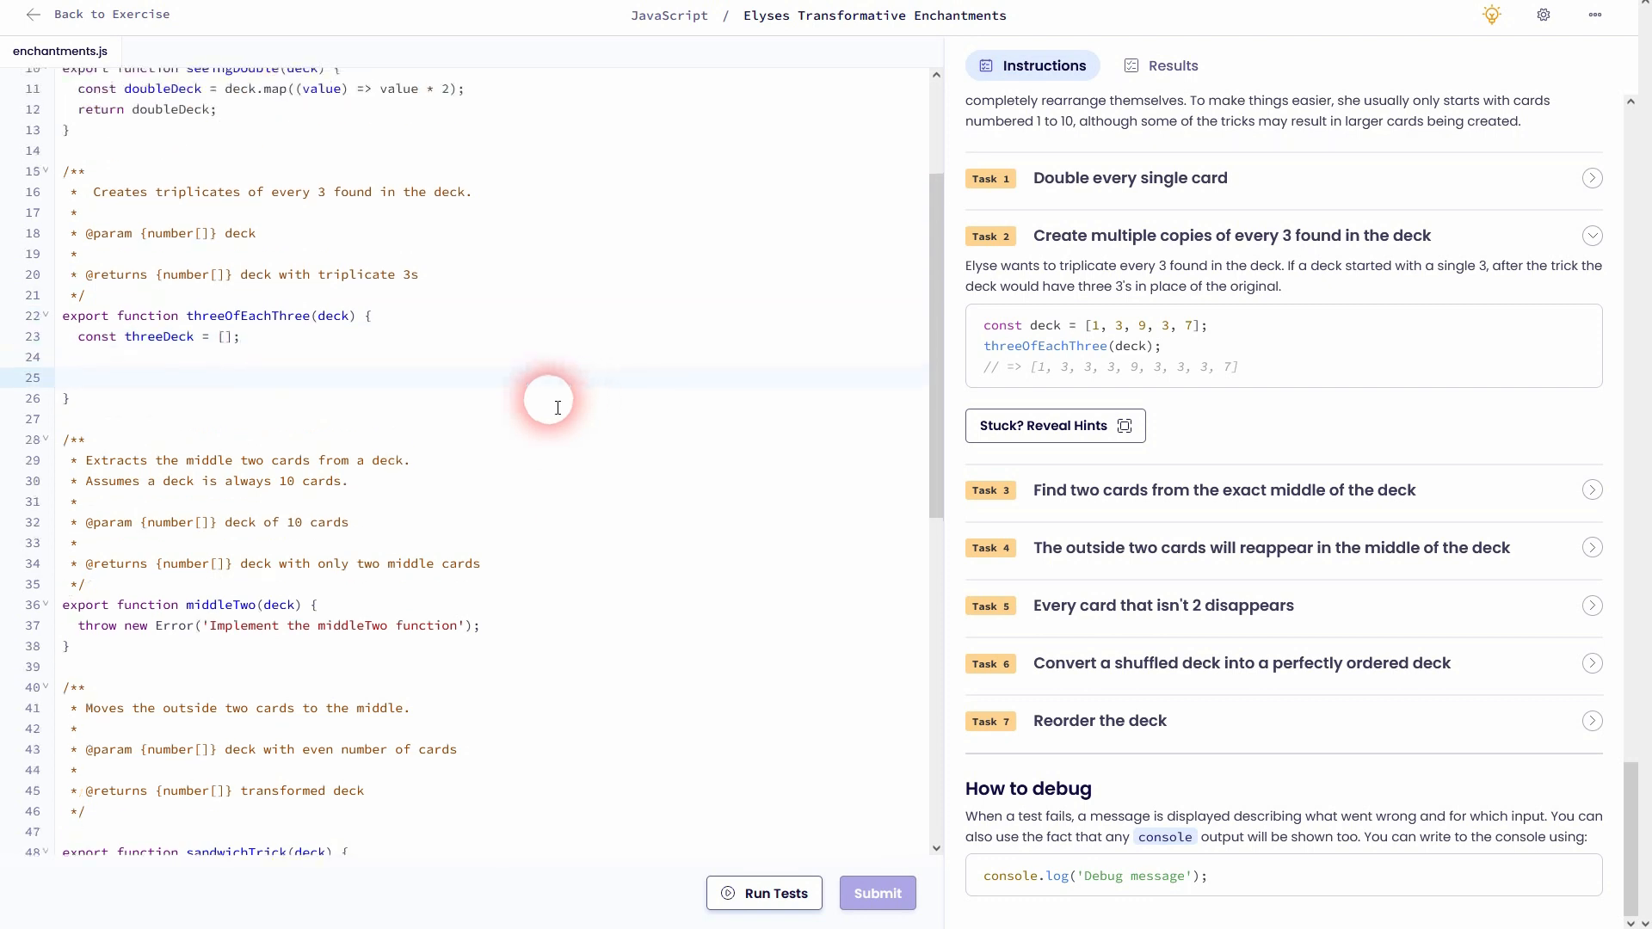
double_click(161, 335)
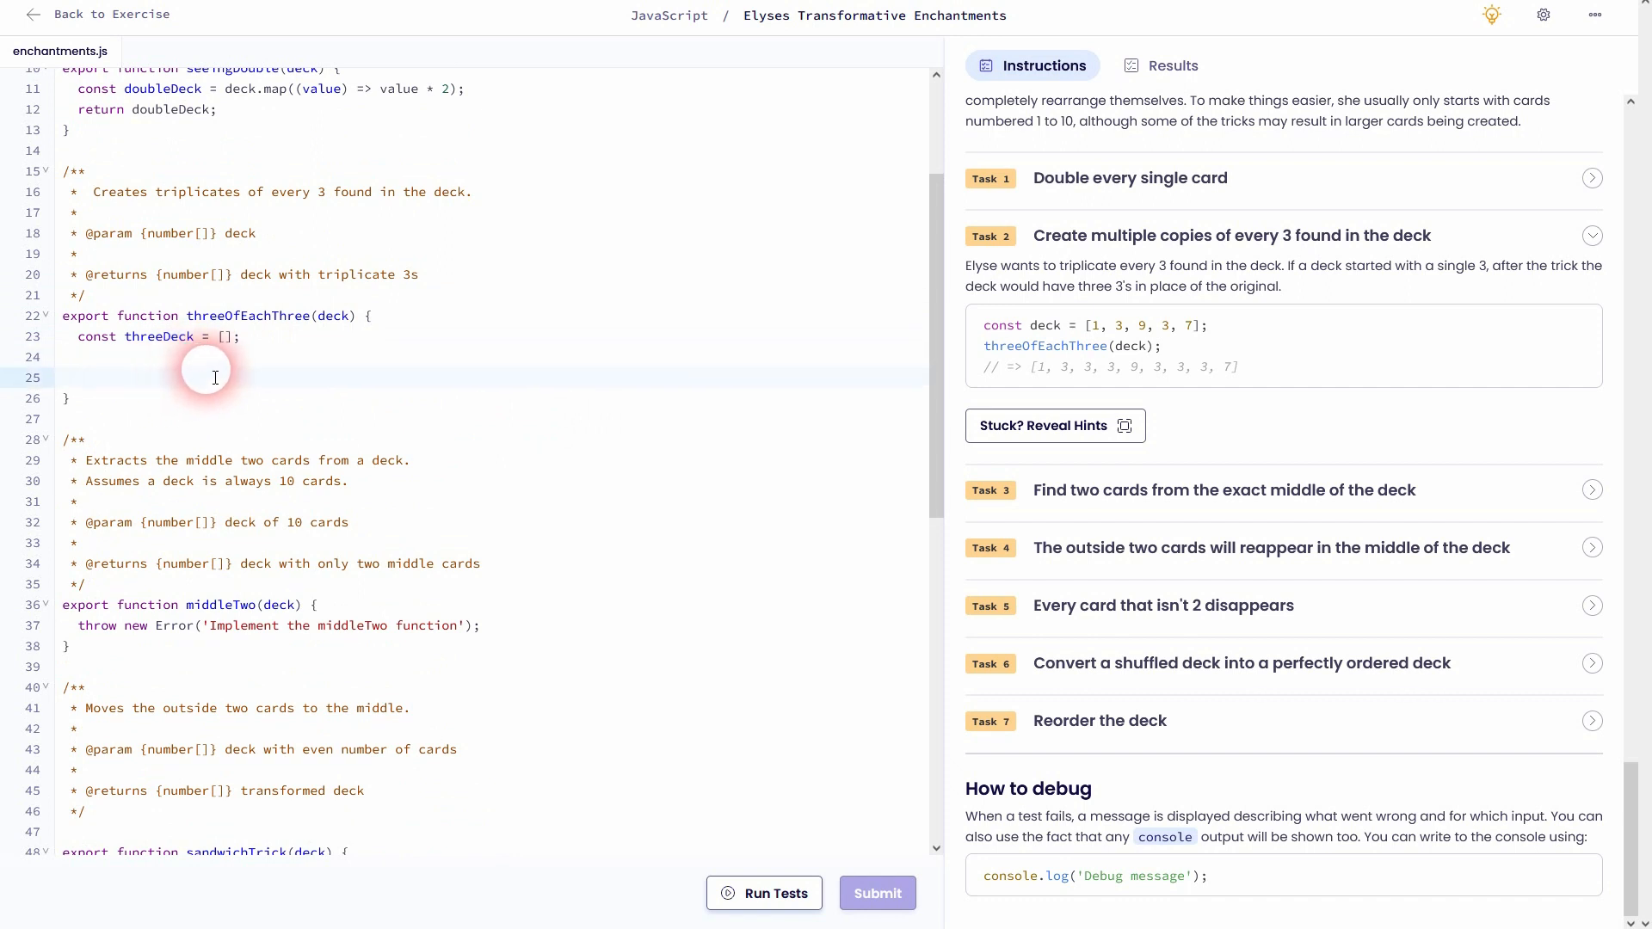
left_click(80, 377)
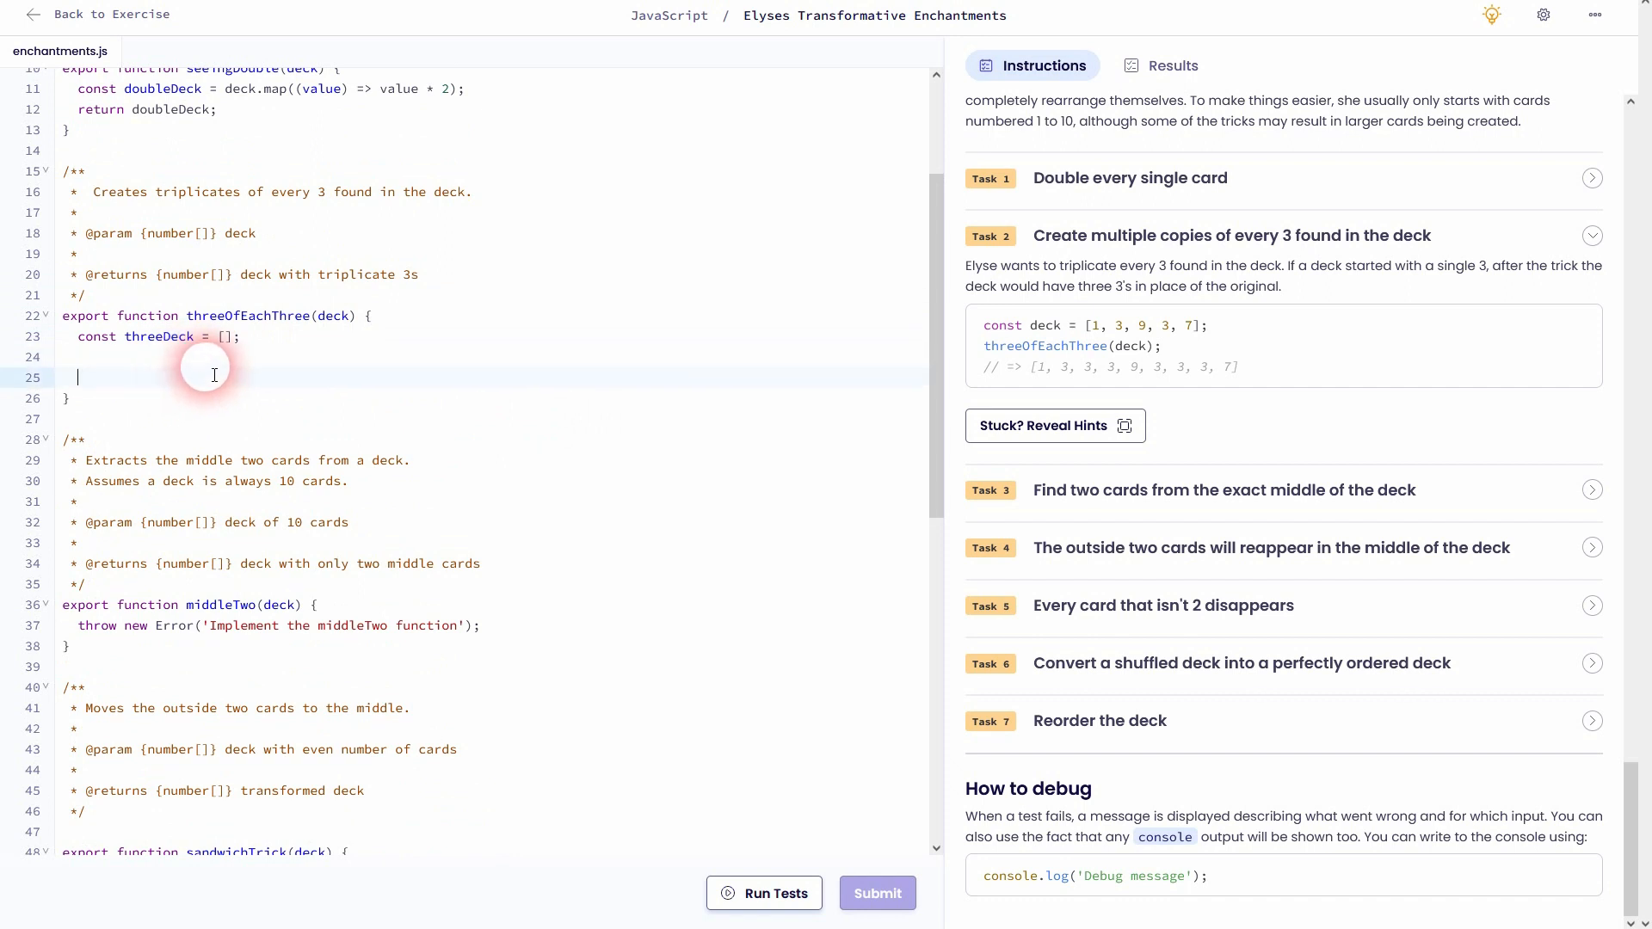
Add a for (const card of deck) loop below the threeDeck declaration
type("for")
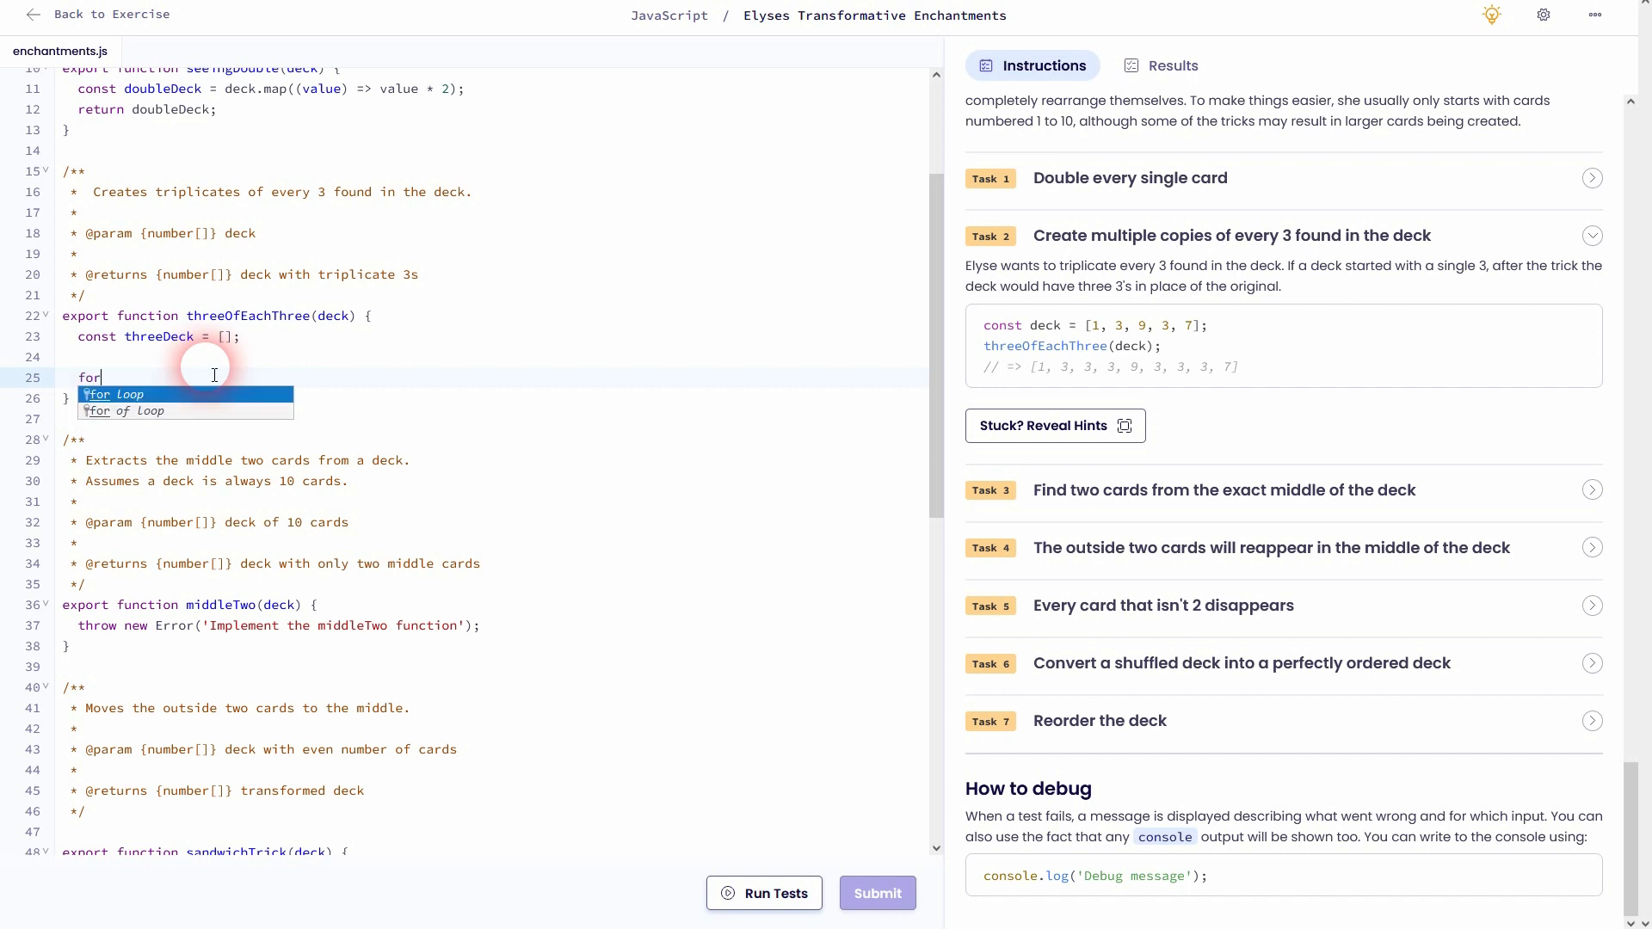
left_click(114, 394)
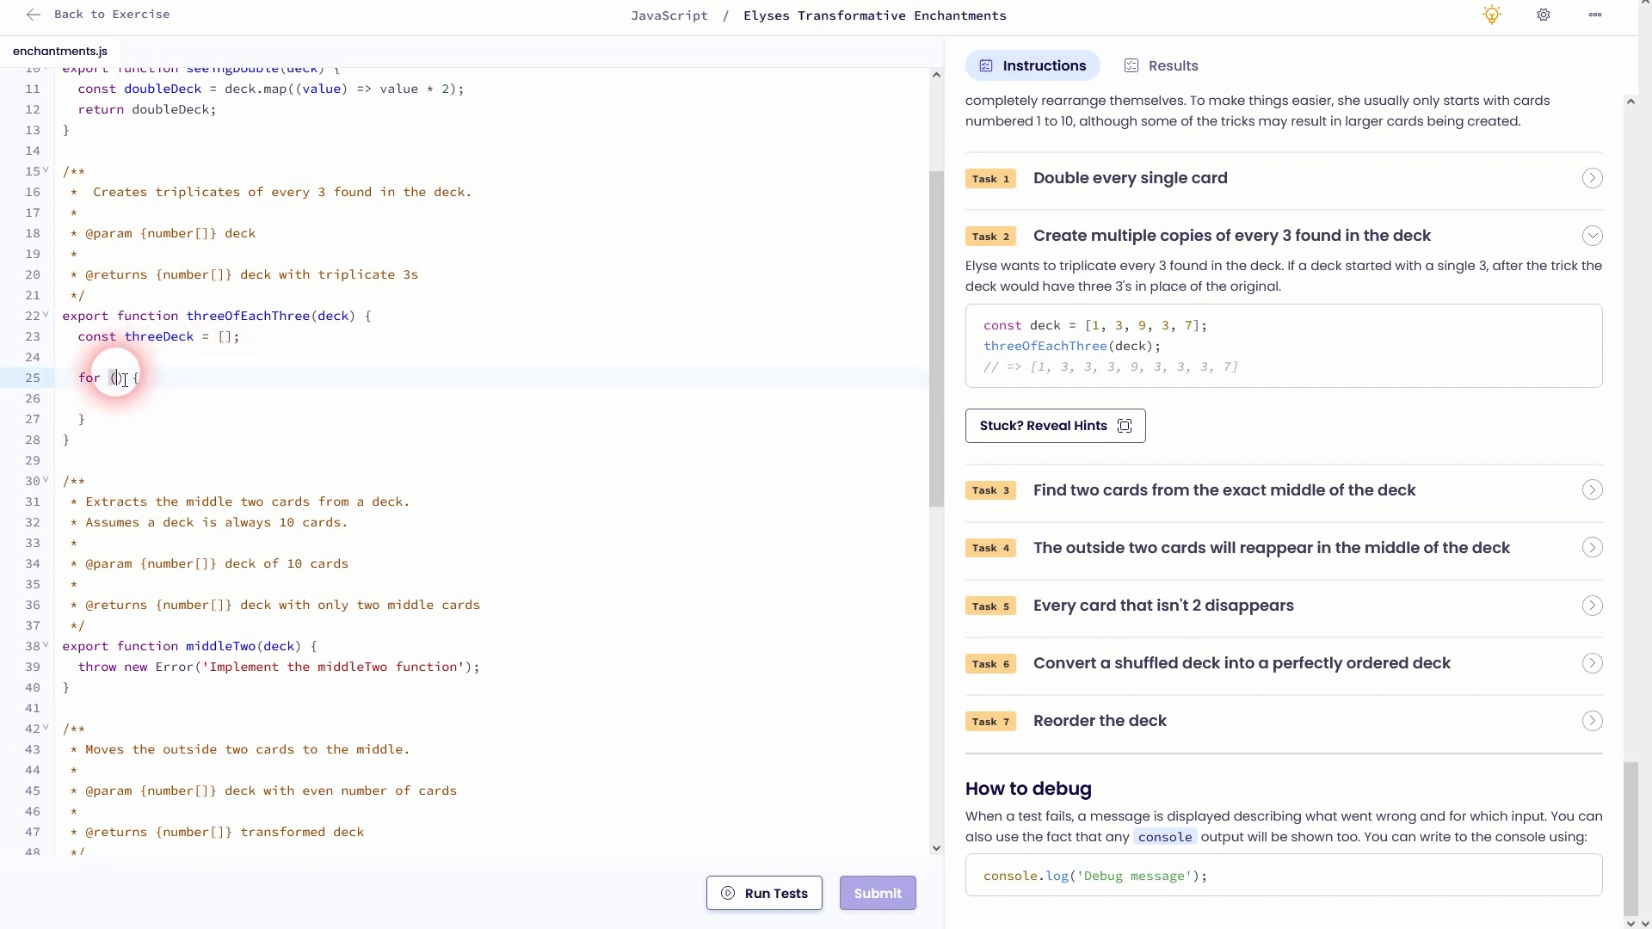
type("const")
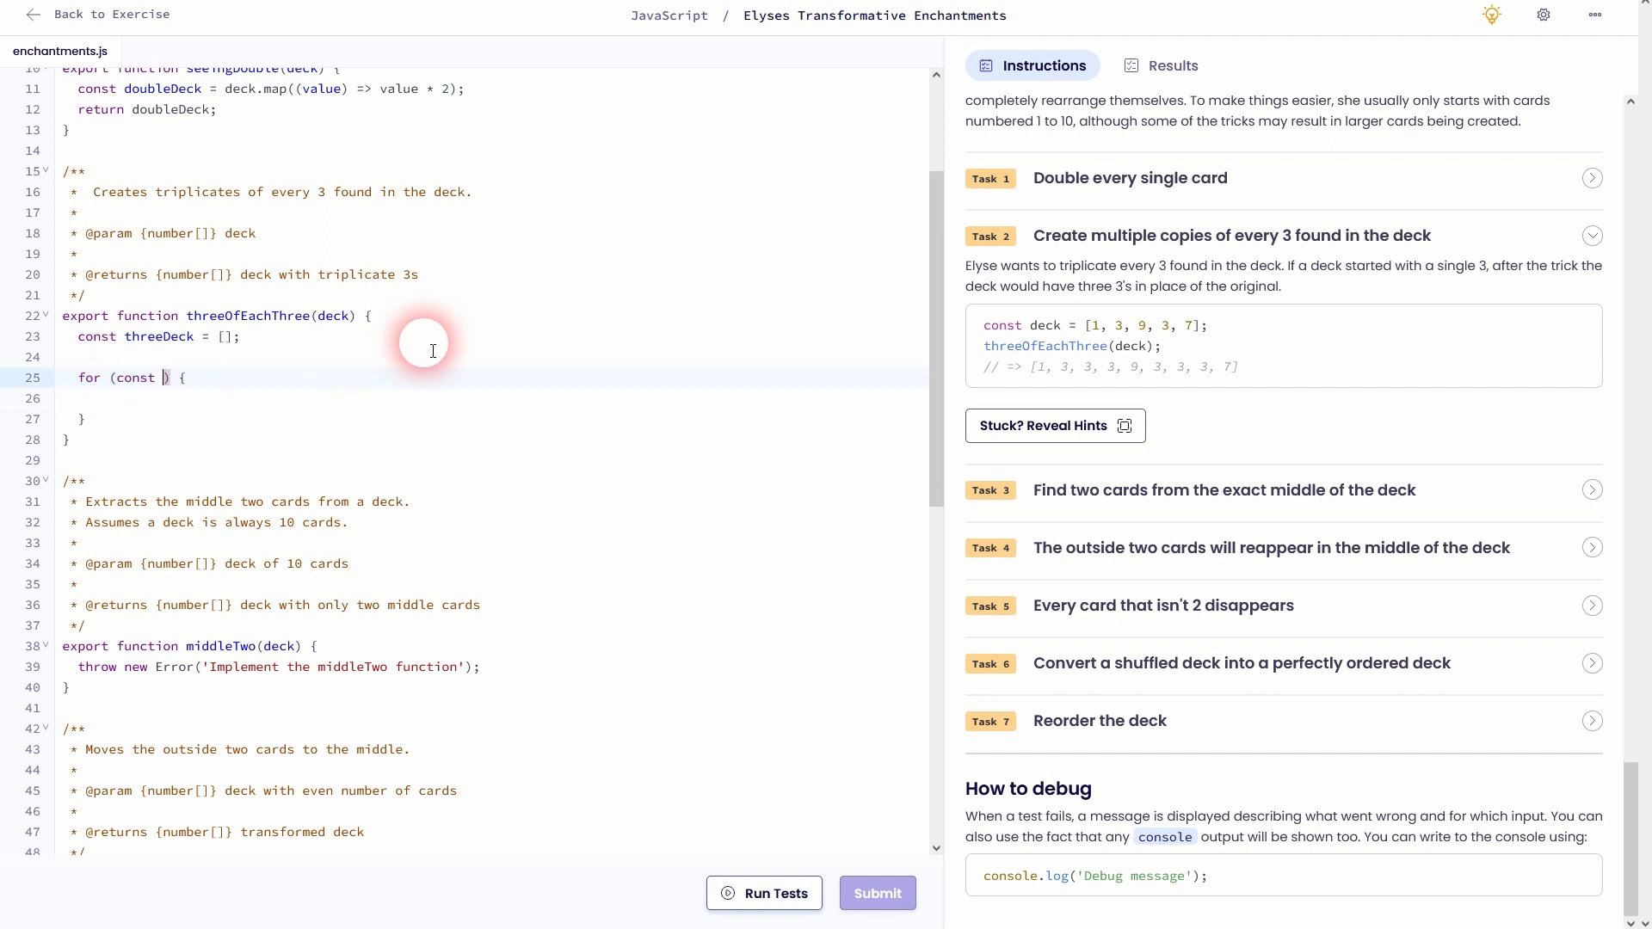
type("card of")
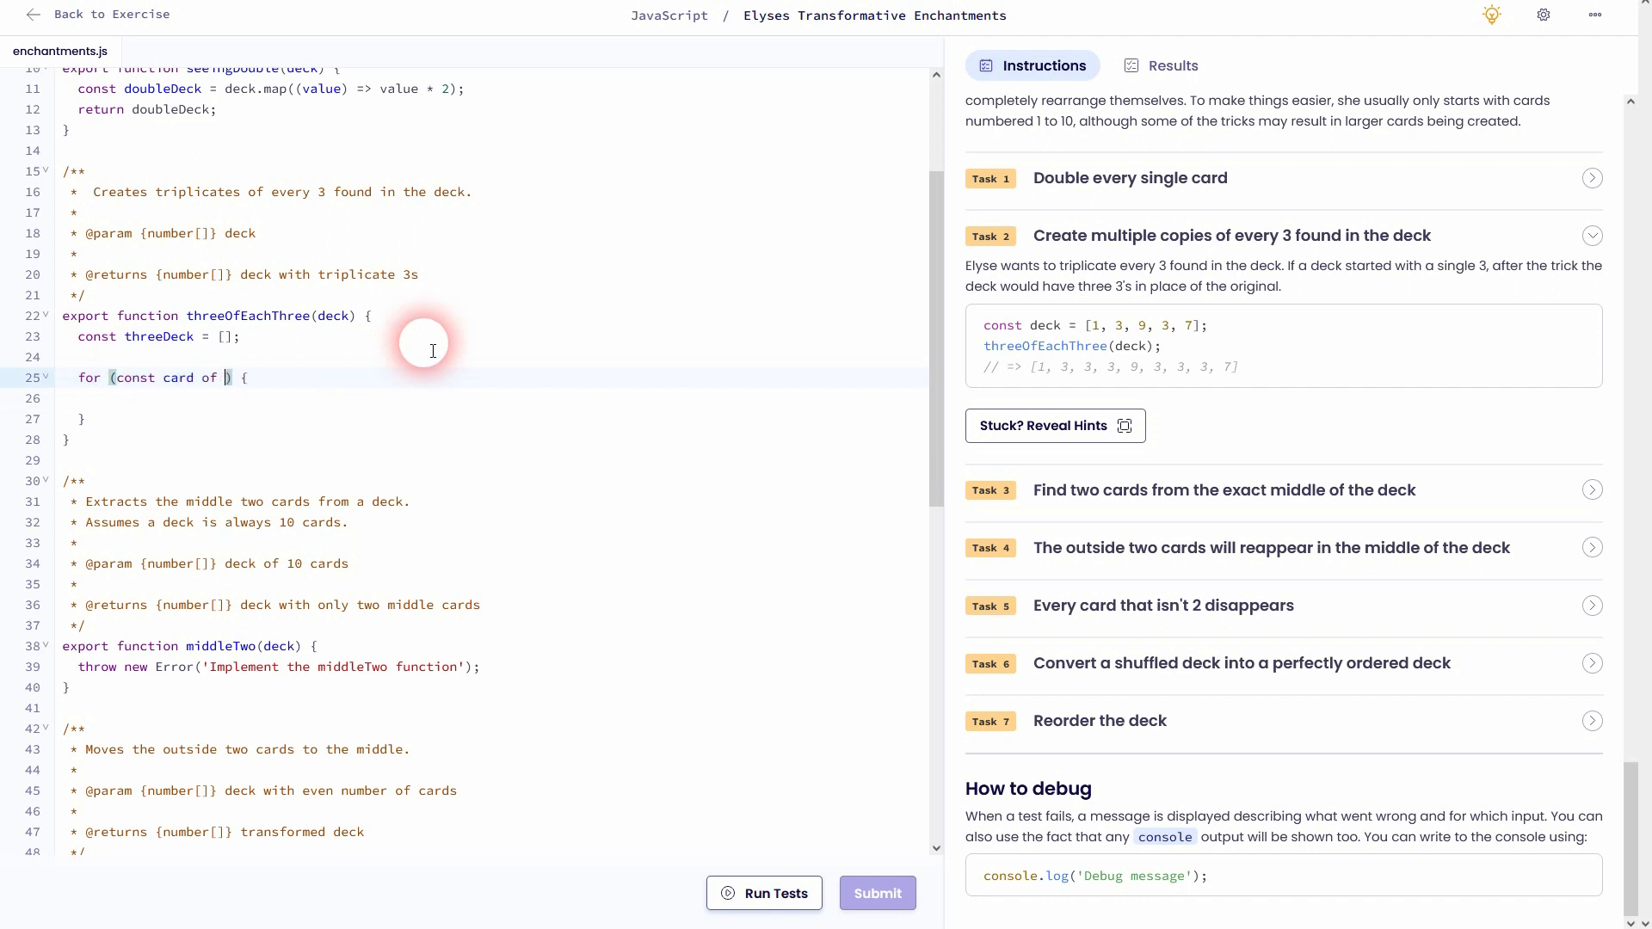
type("deck")
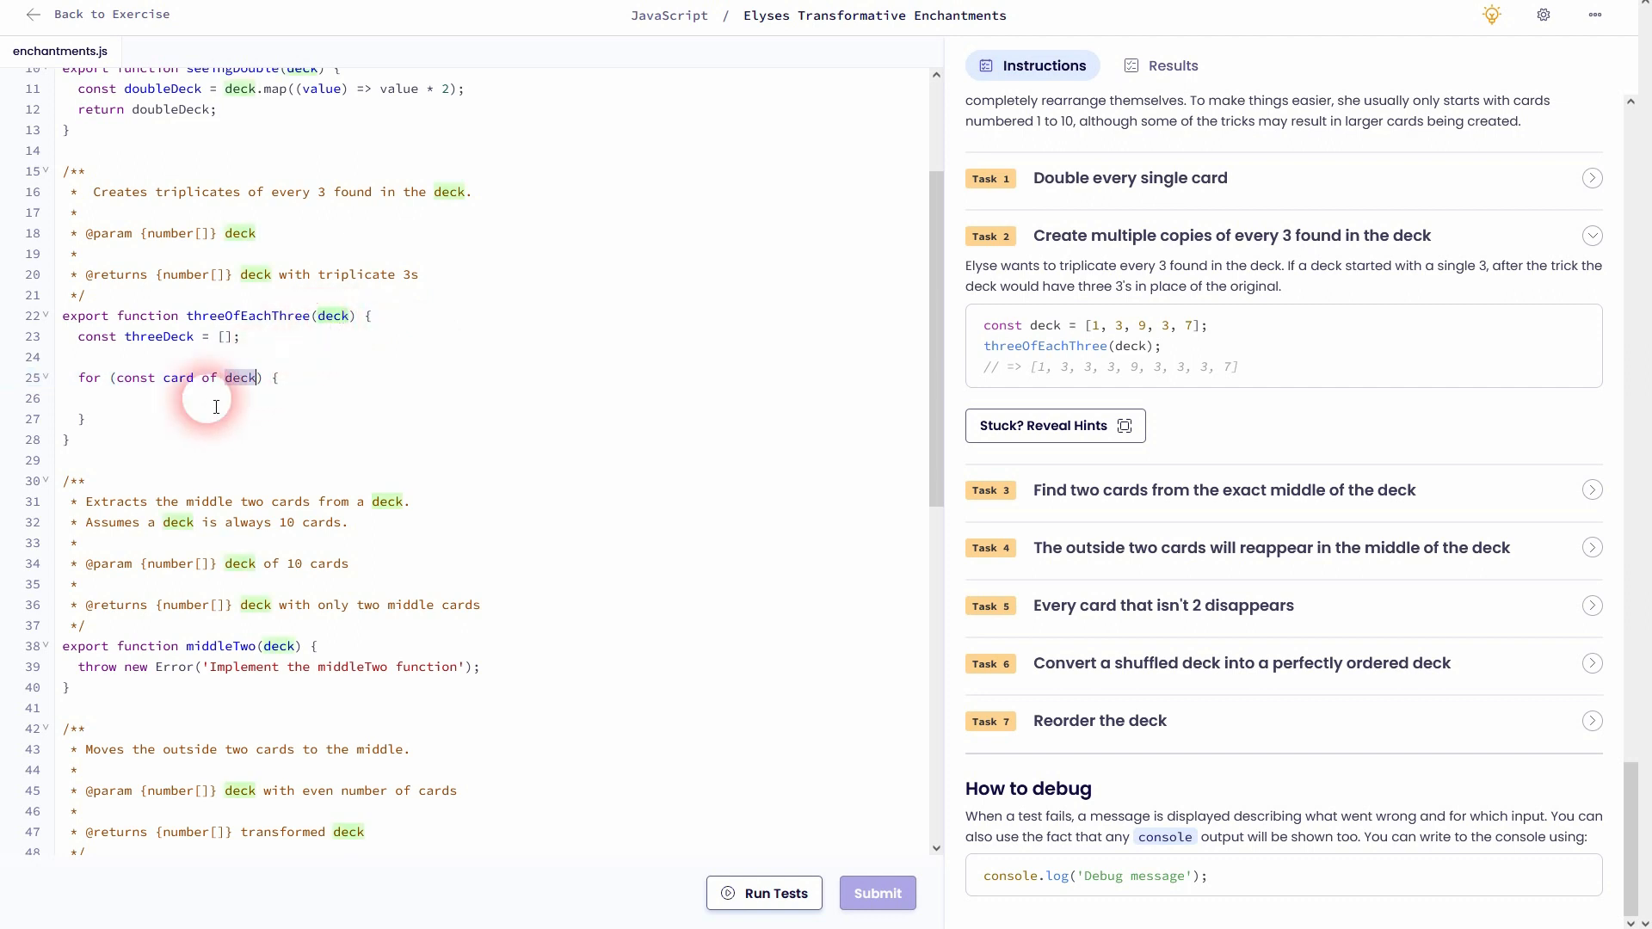
left_click(210, 398)
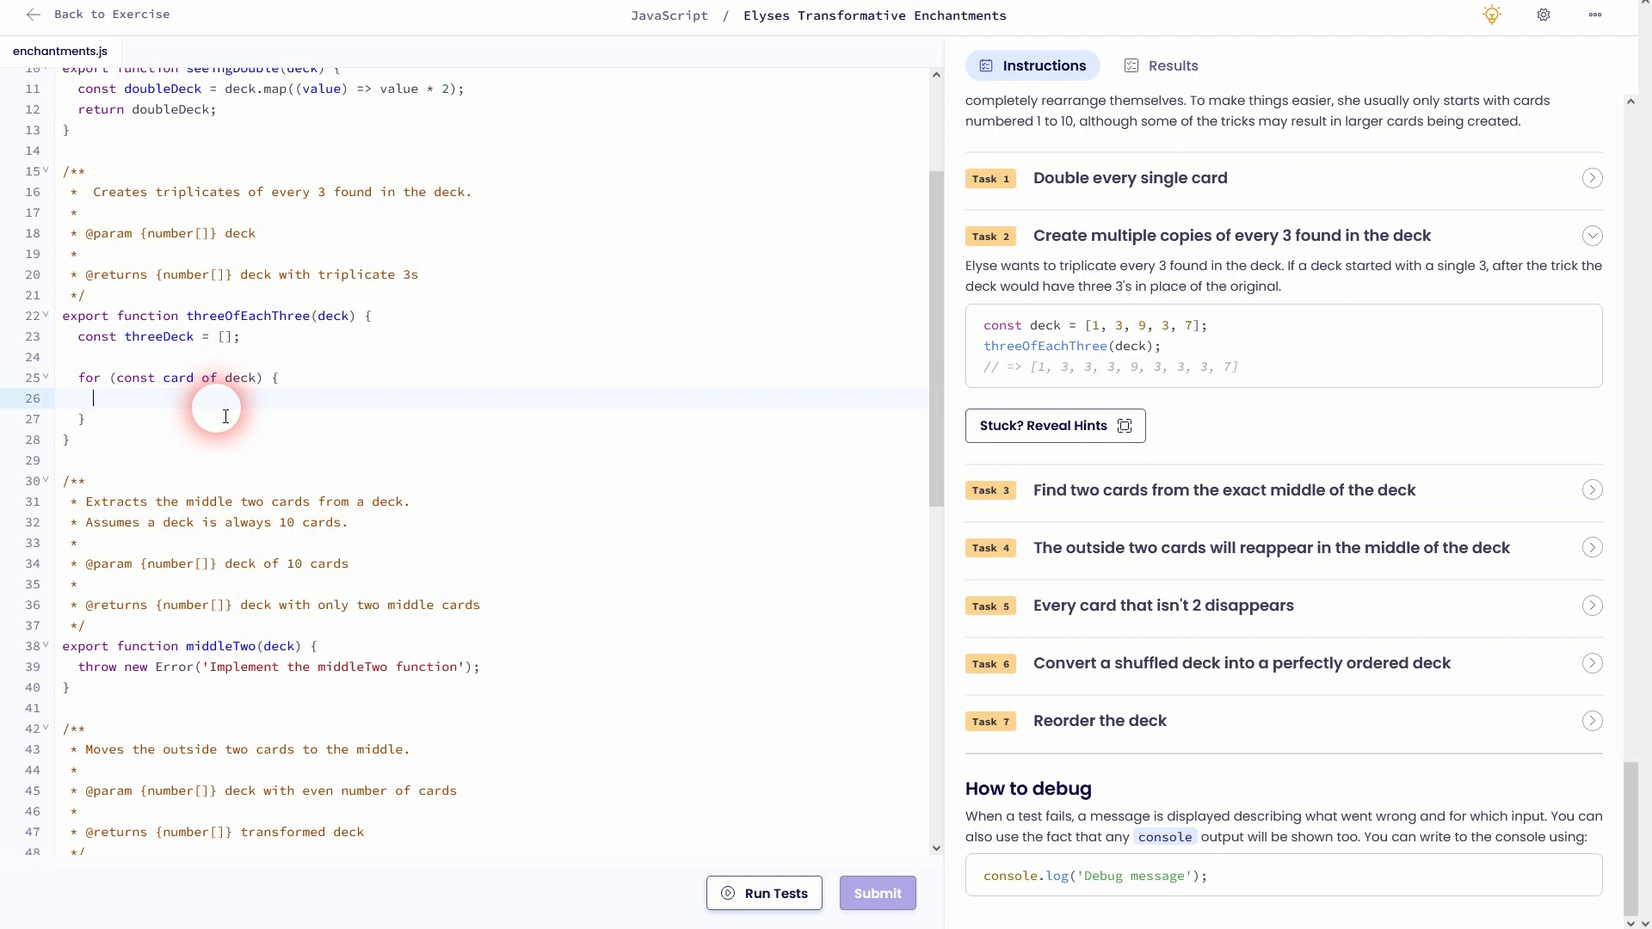
Inside the loop, push 3,3,3 onto threeDeck when card === 3
type("if(")
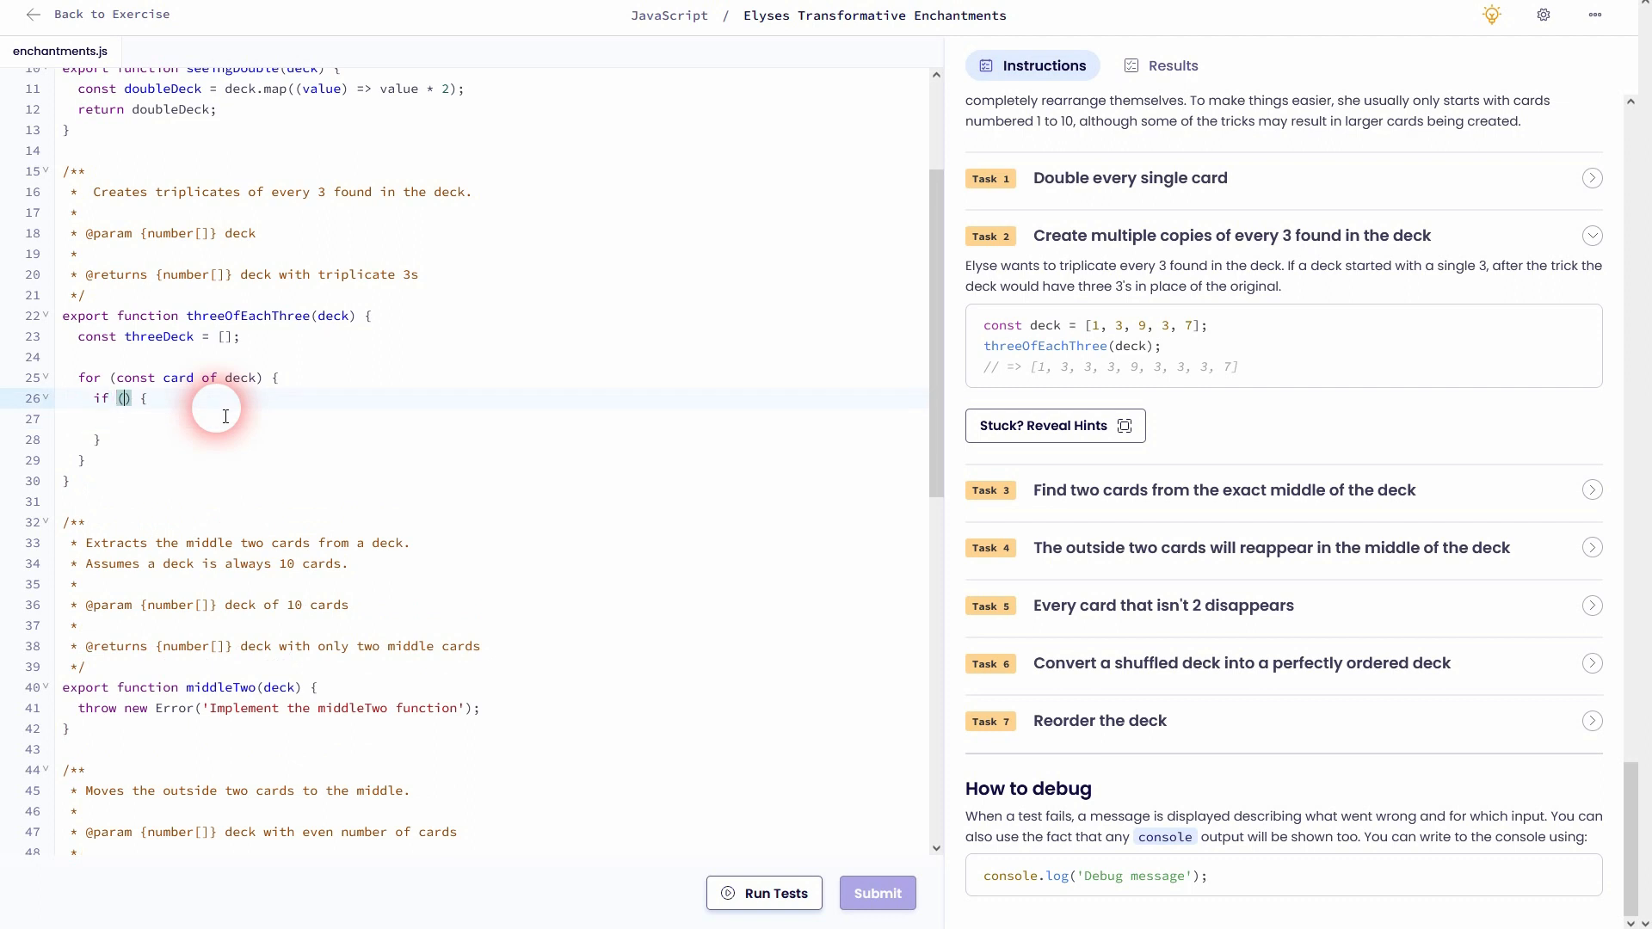
type("card ===")
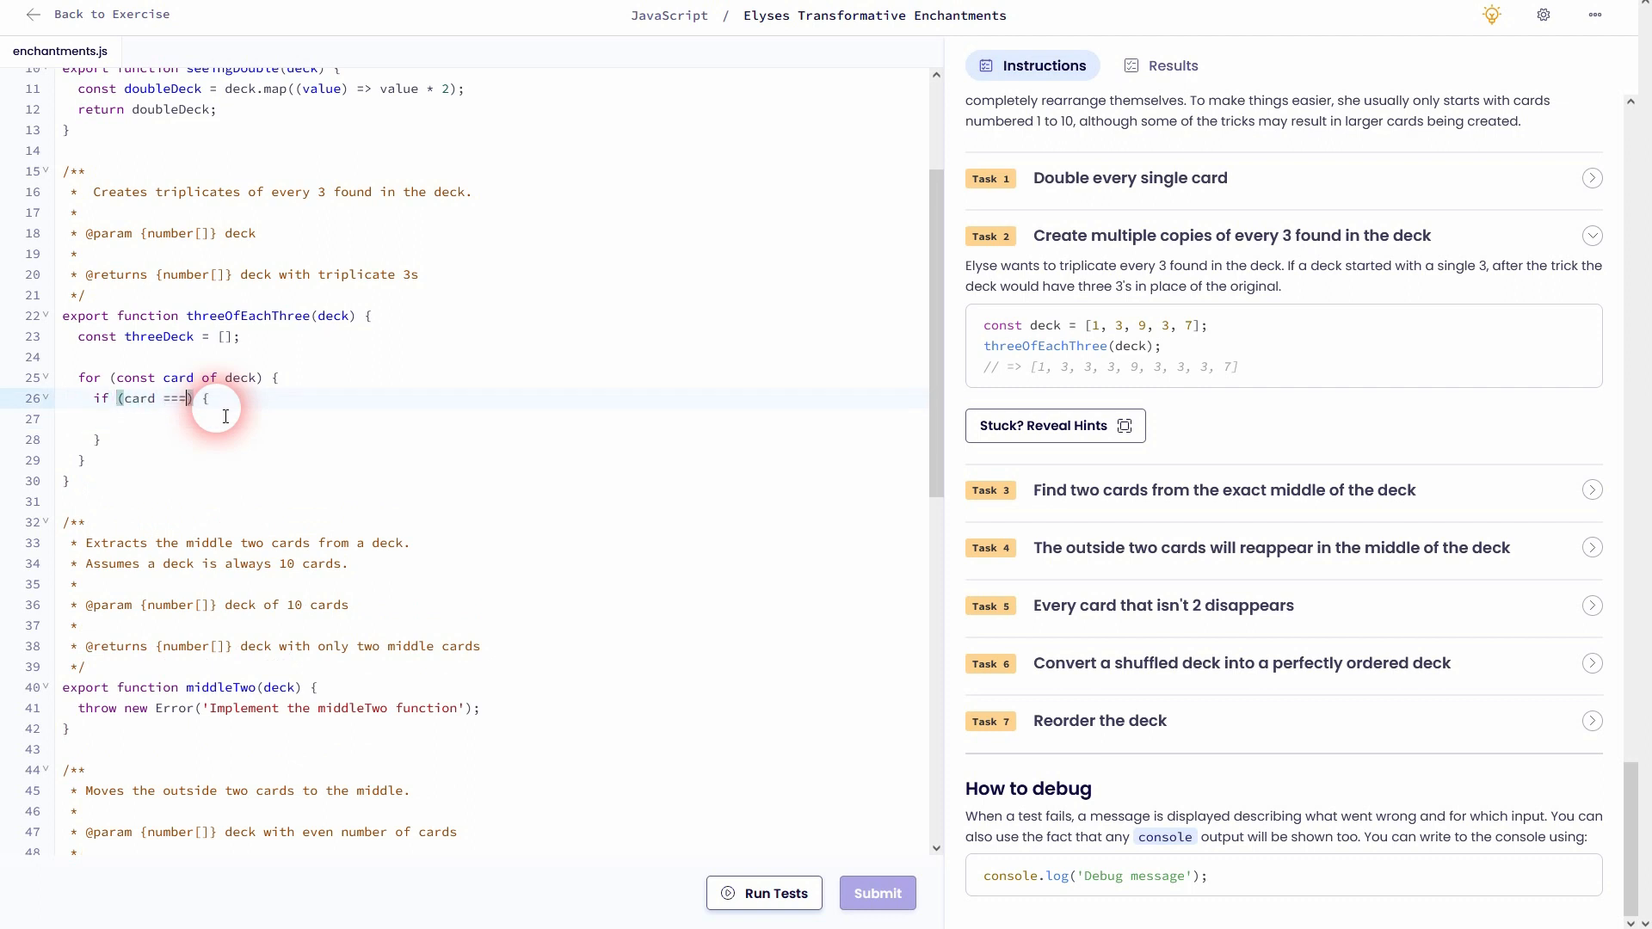
type("3")
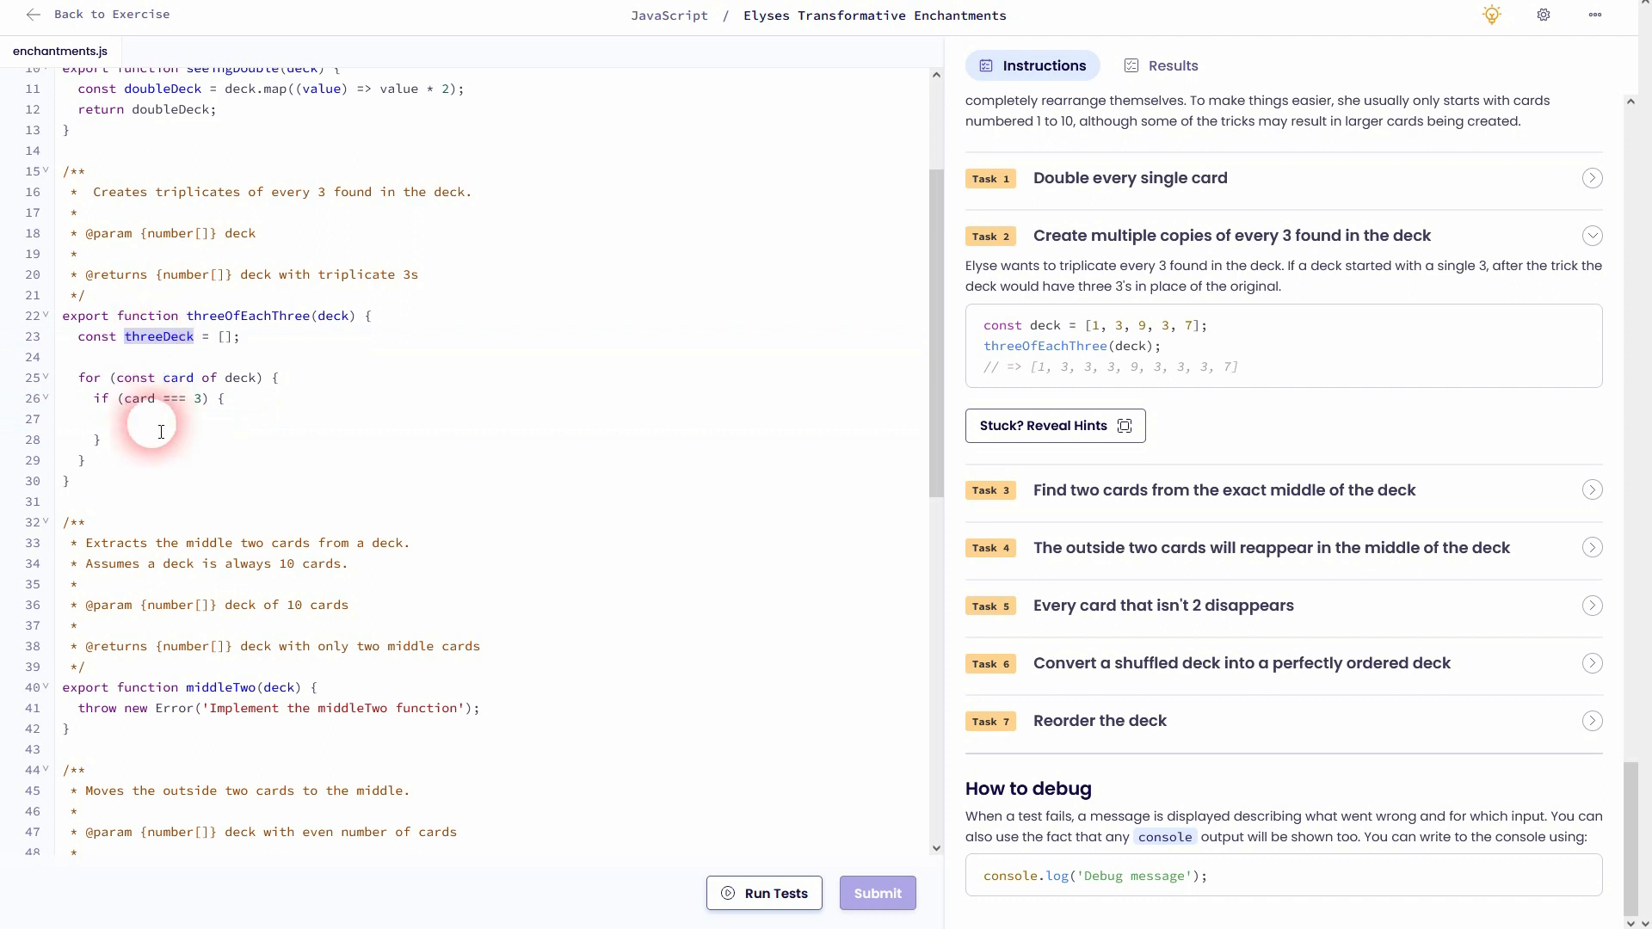
type("threeDeck")
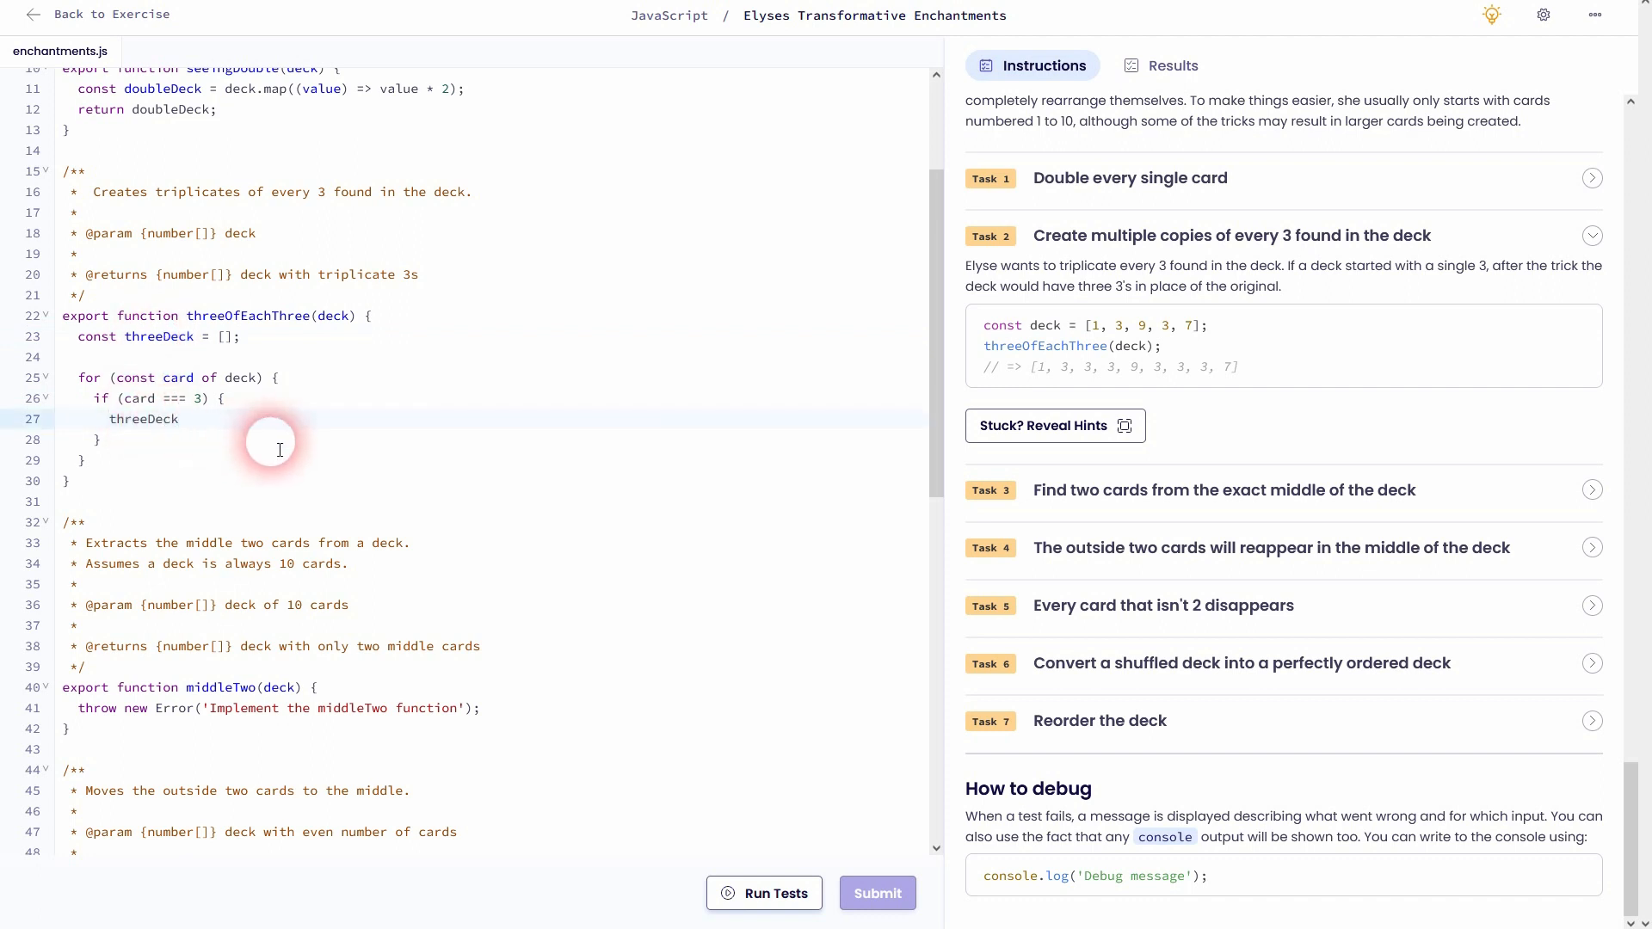
type(".push()")
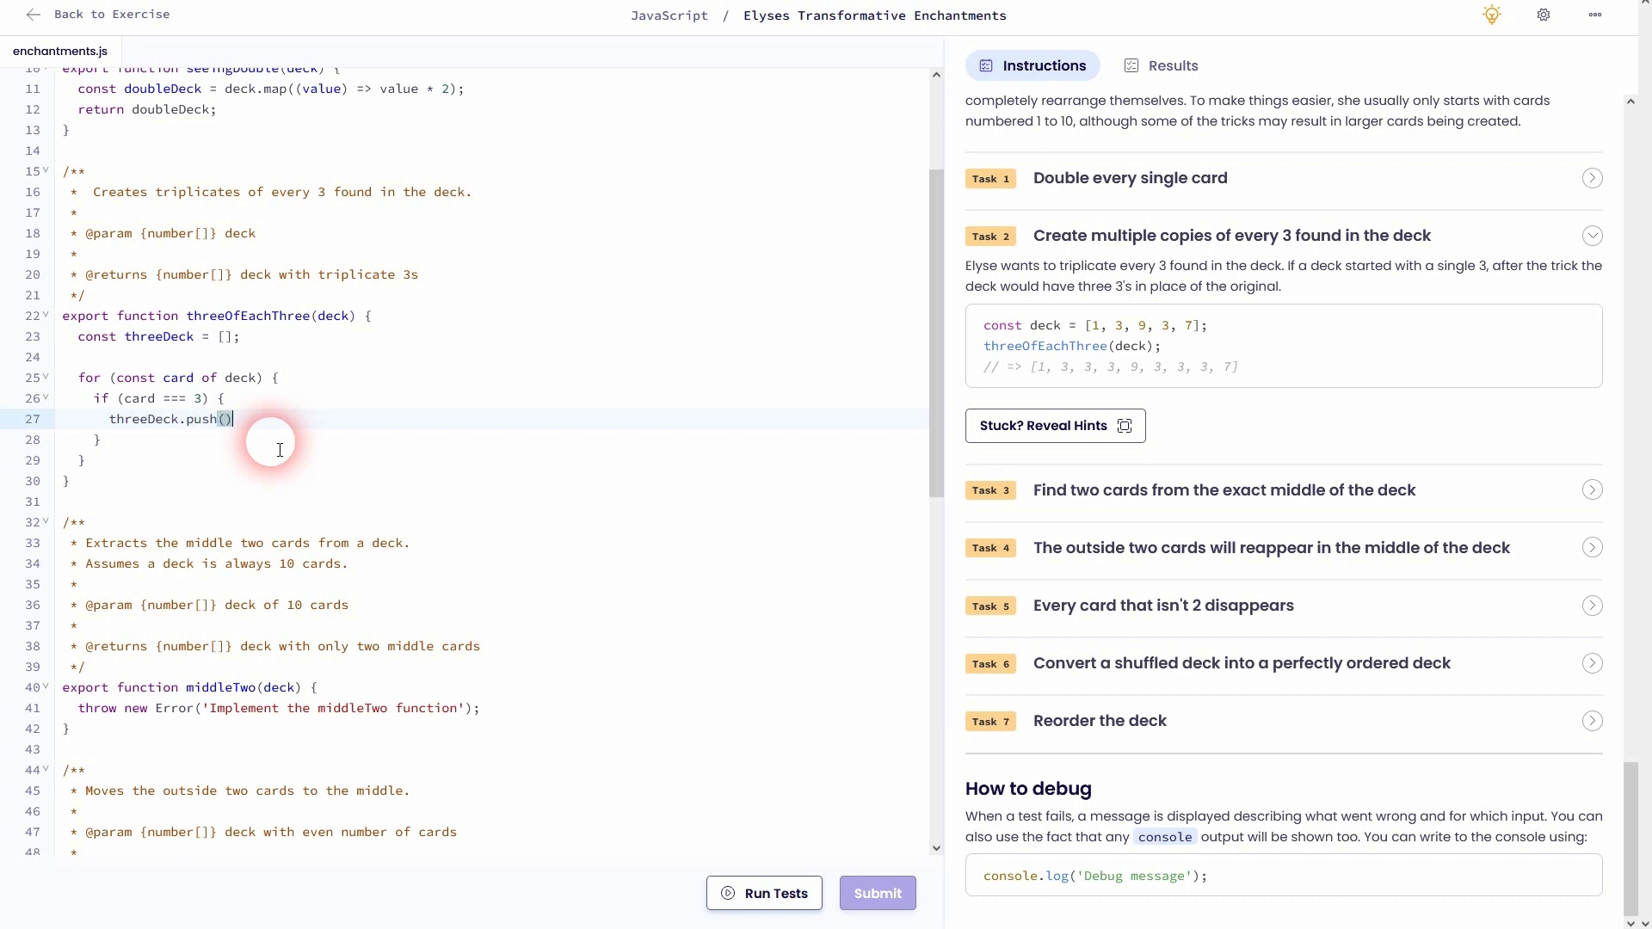
type(";")
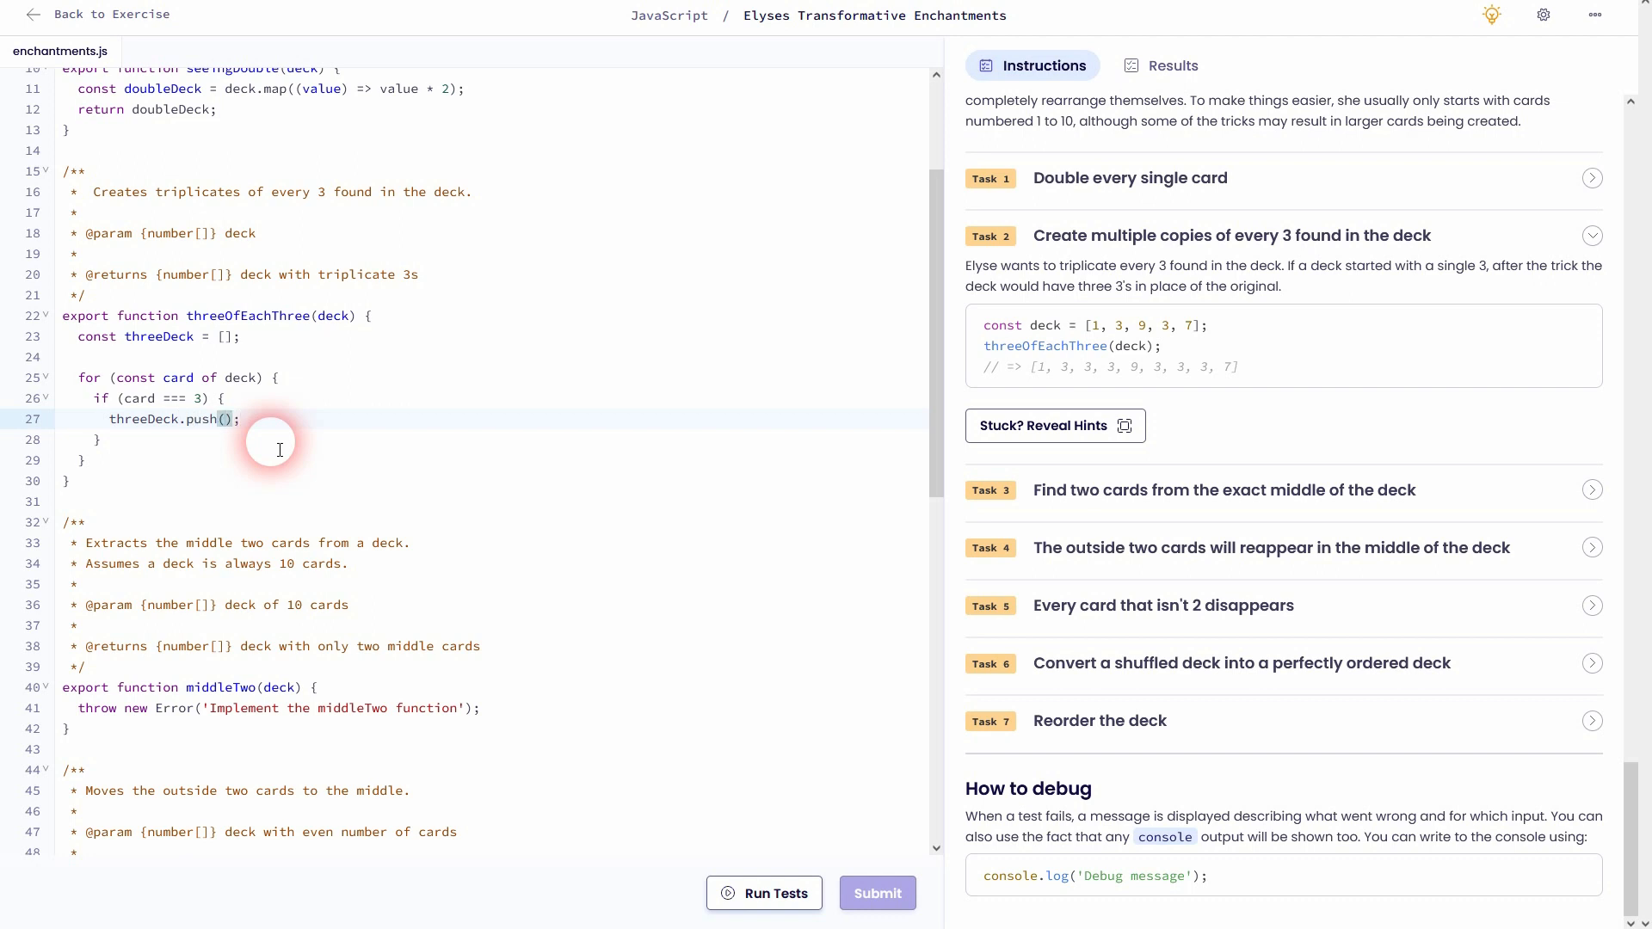
type("3,3,3")
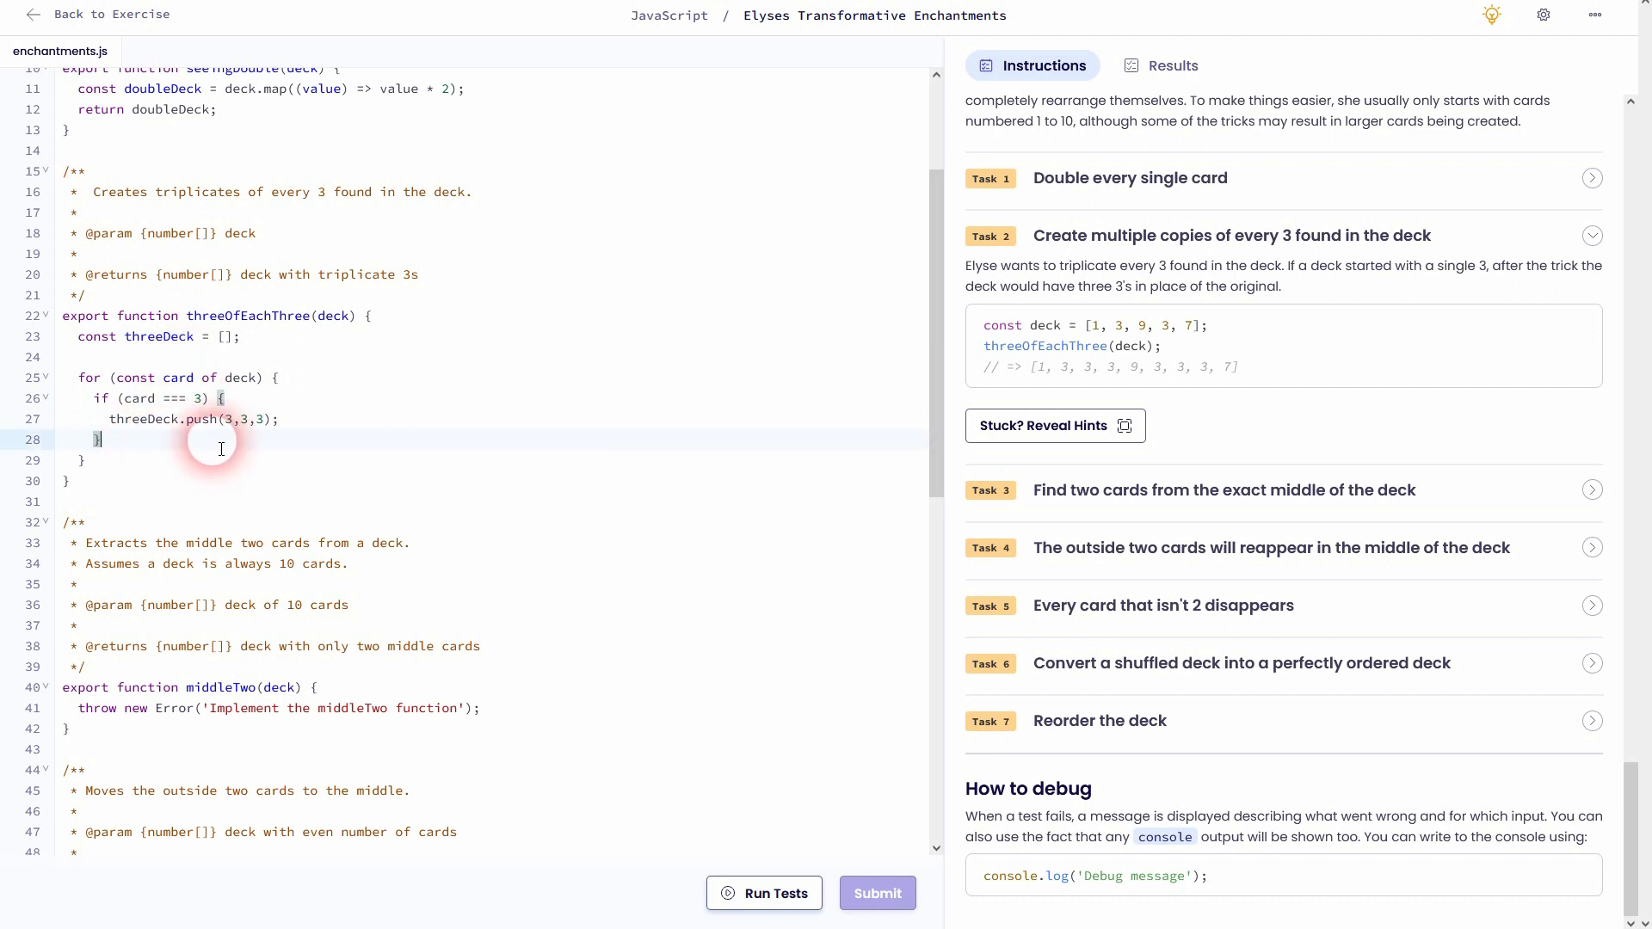
Otherwise push the card unchanged, then return threeDeck after the loop
type("else {")
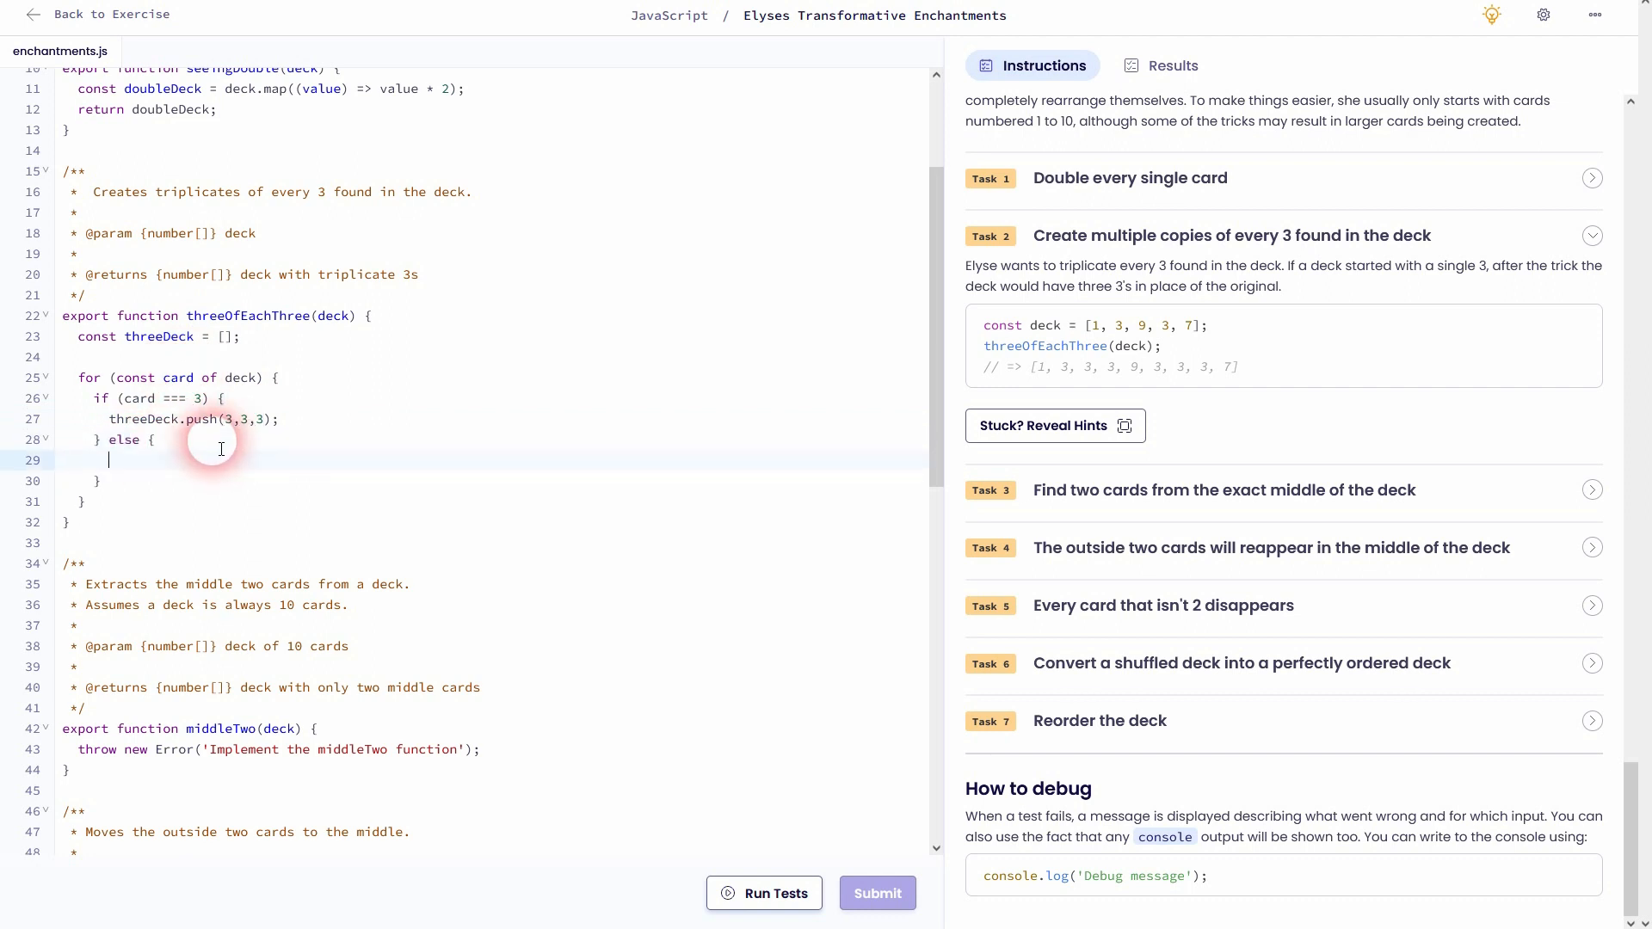
type("threeDeck")
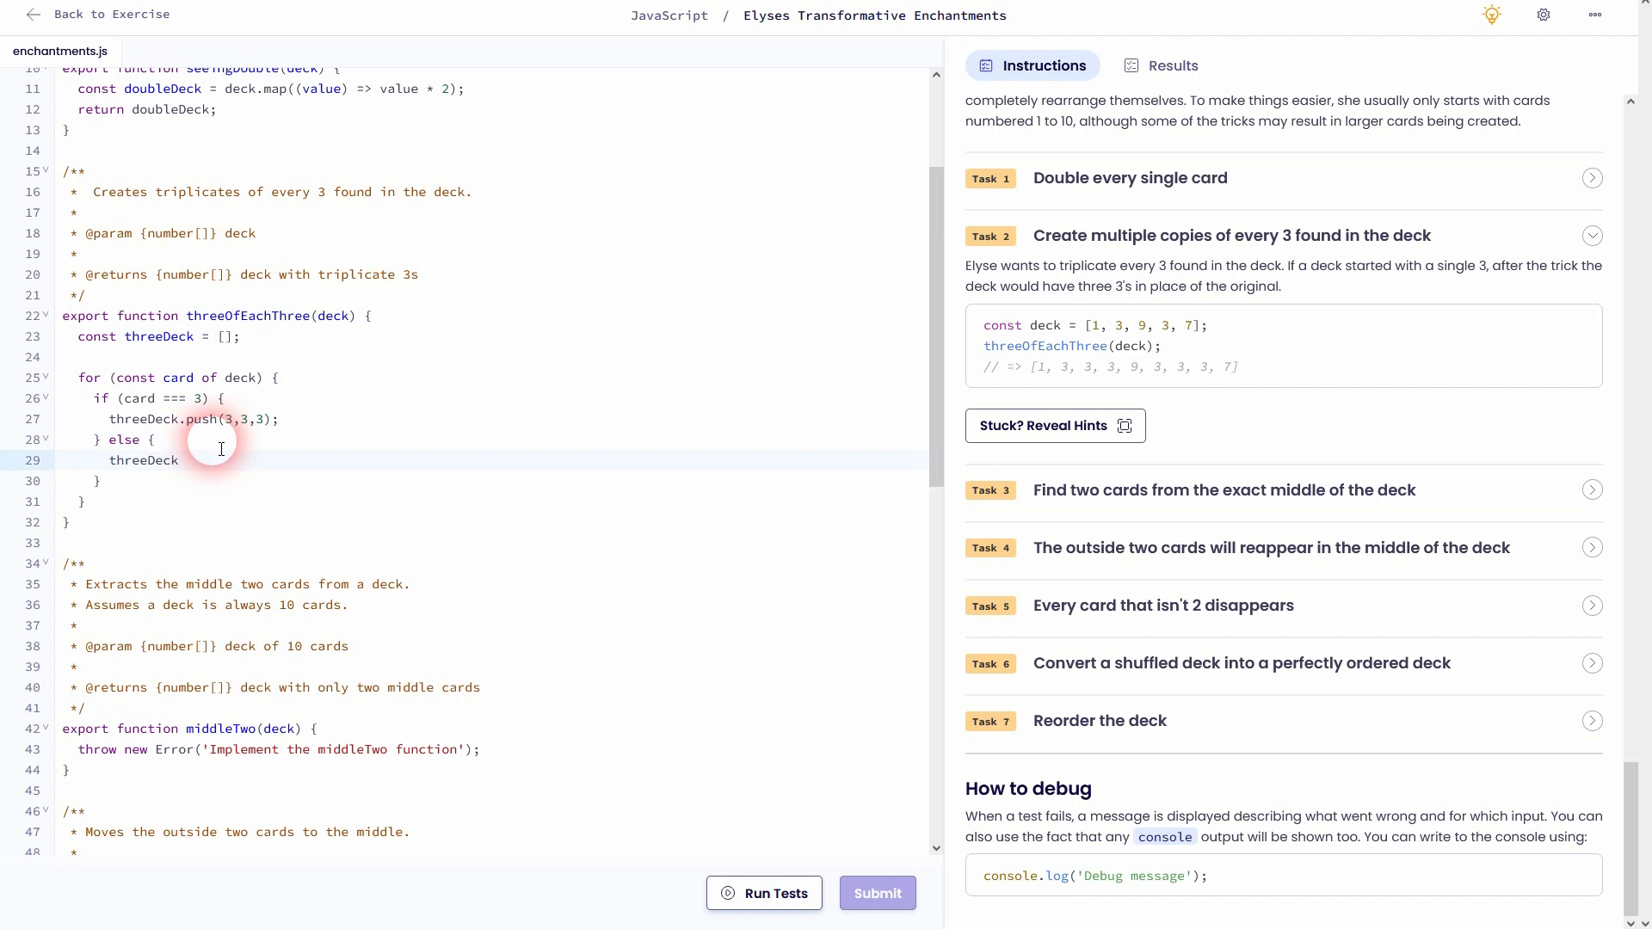
type(".push();")
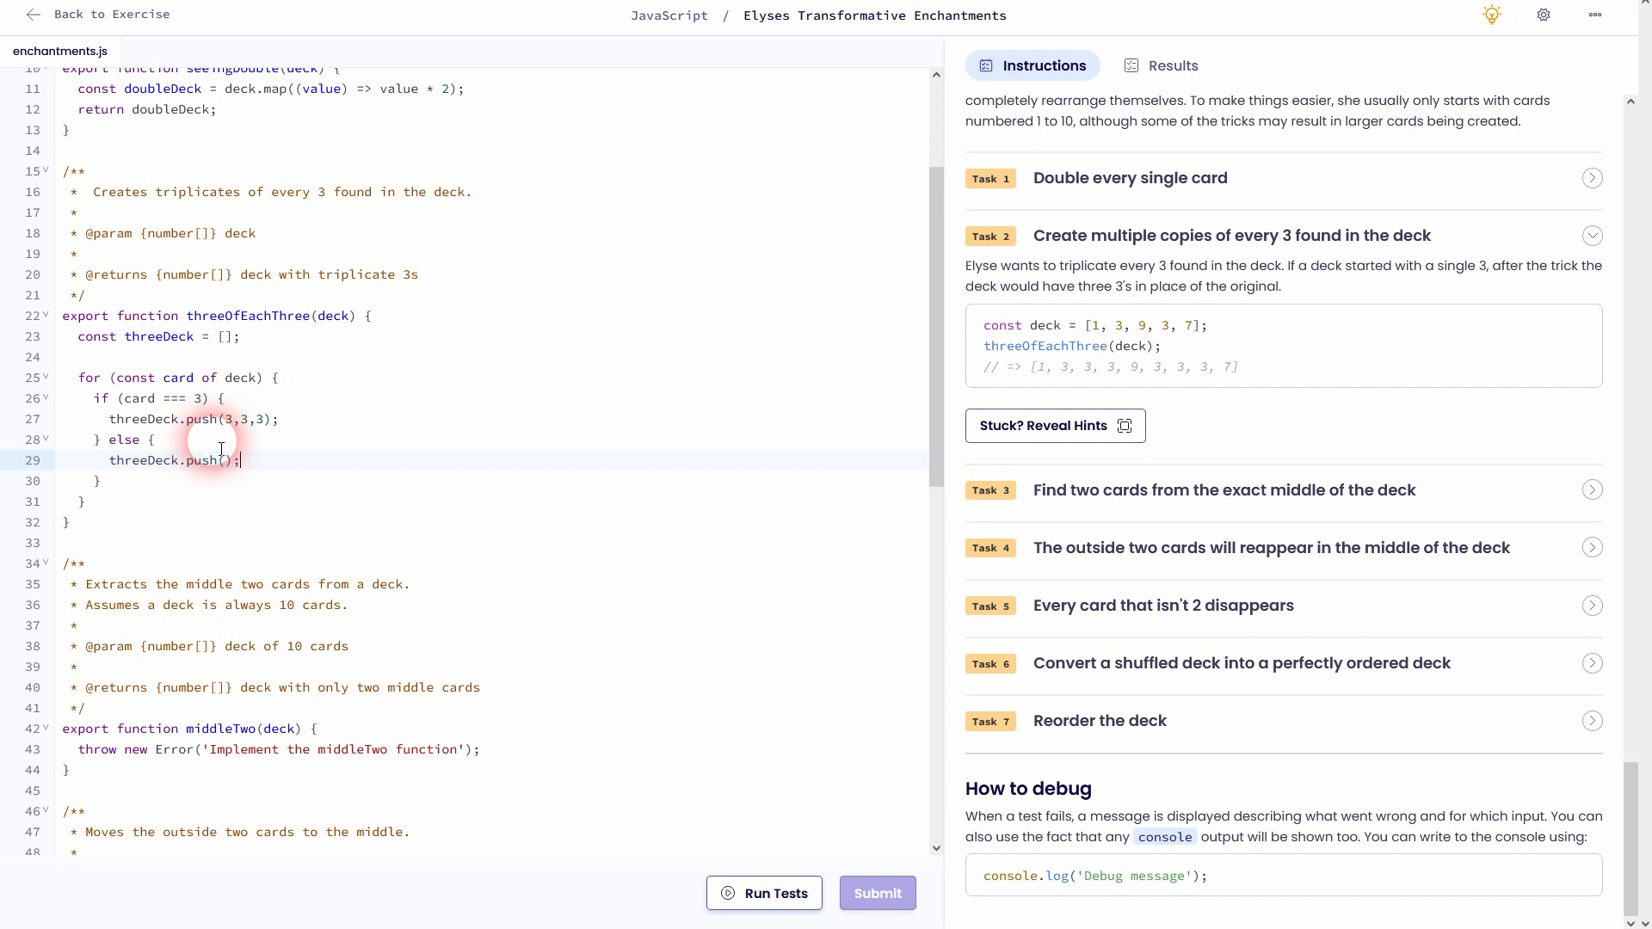
type("card")
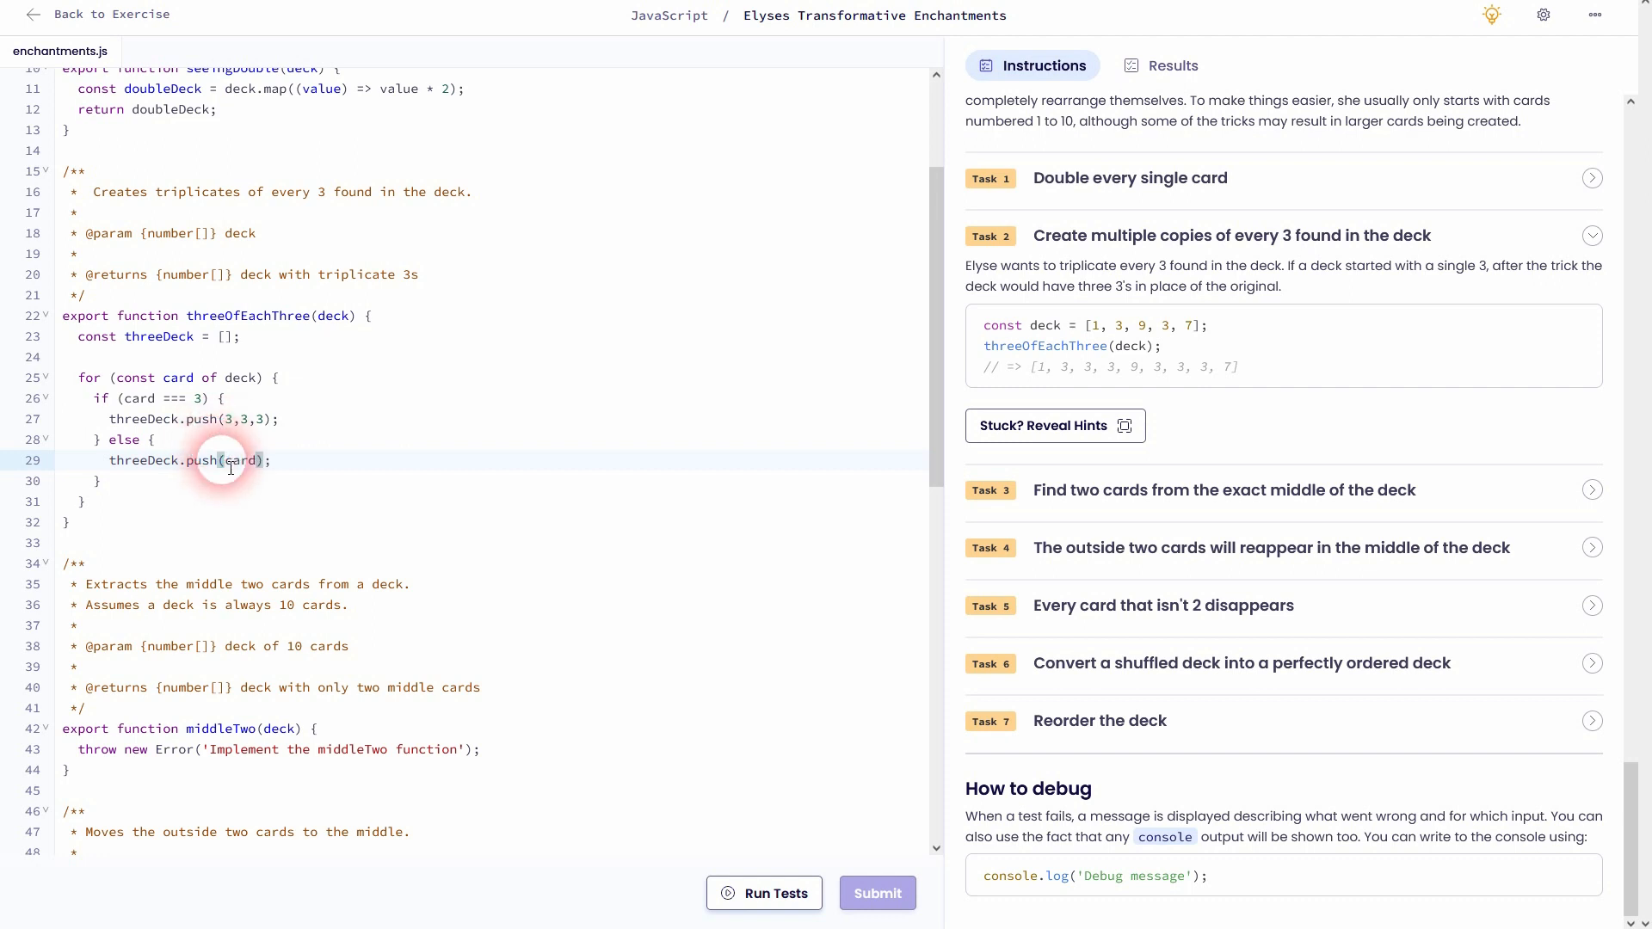
double_click(243, 462)
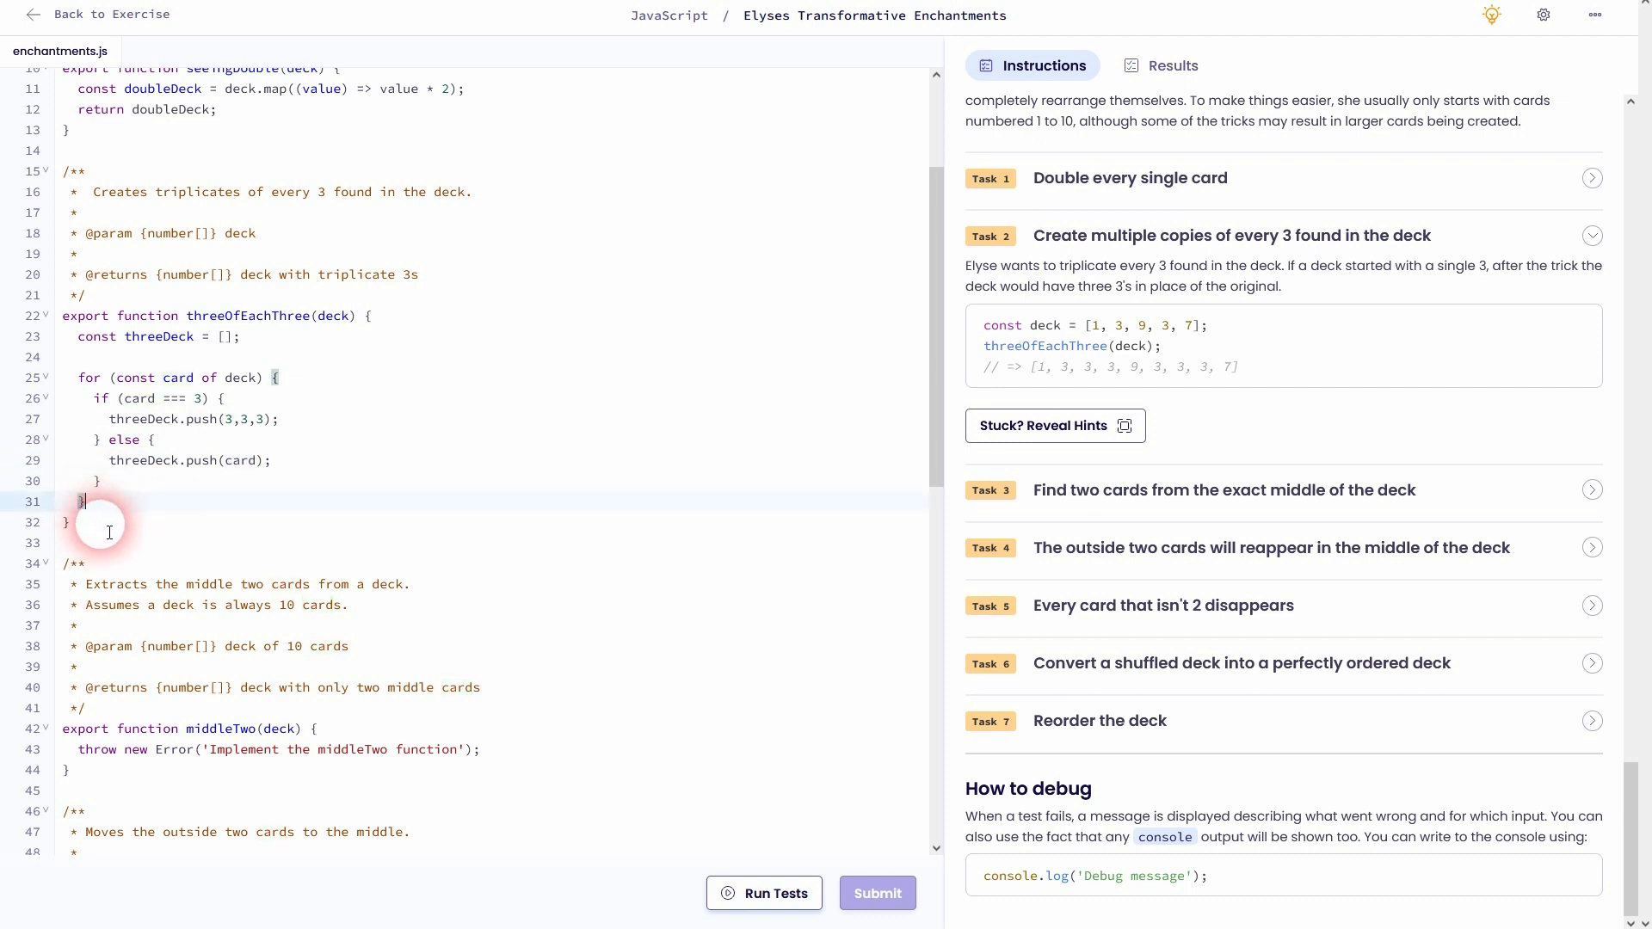
type("retr")
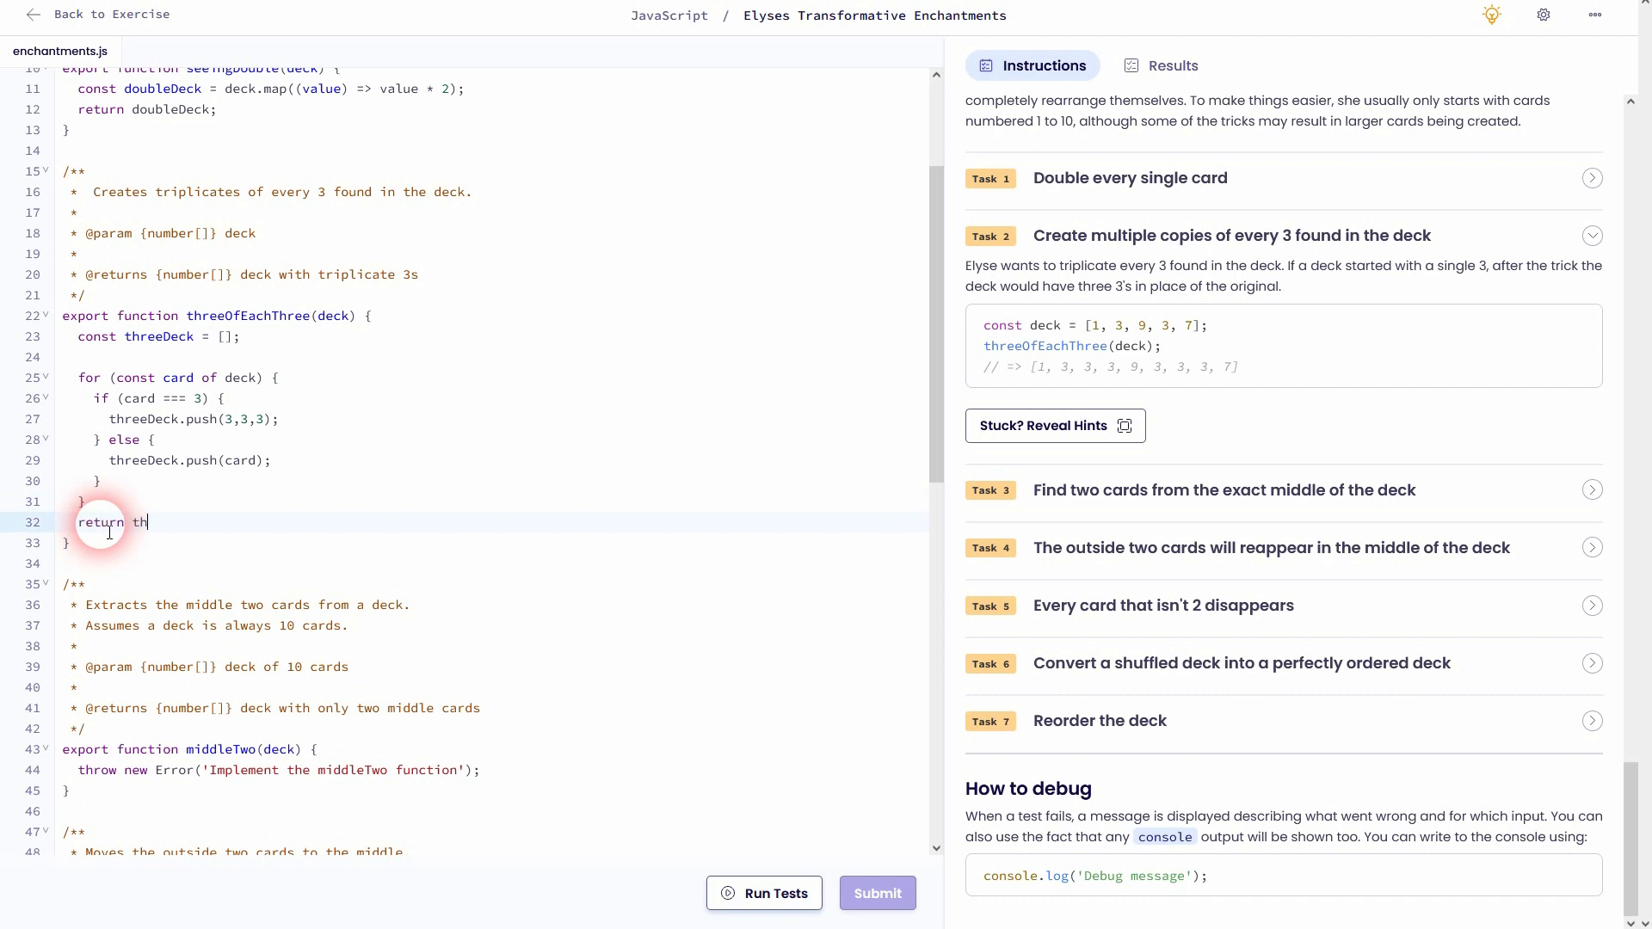
type("reeDeck;")
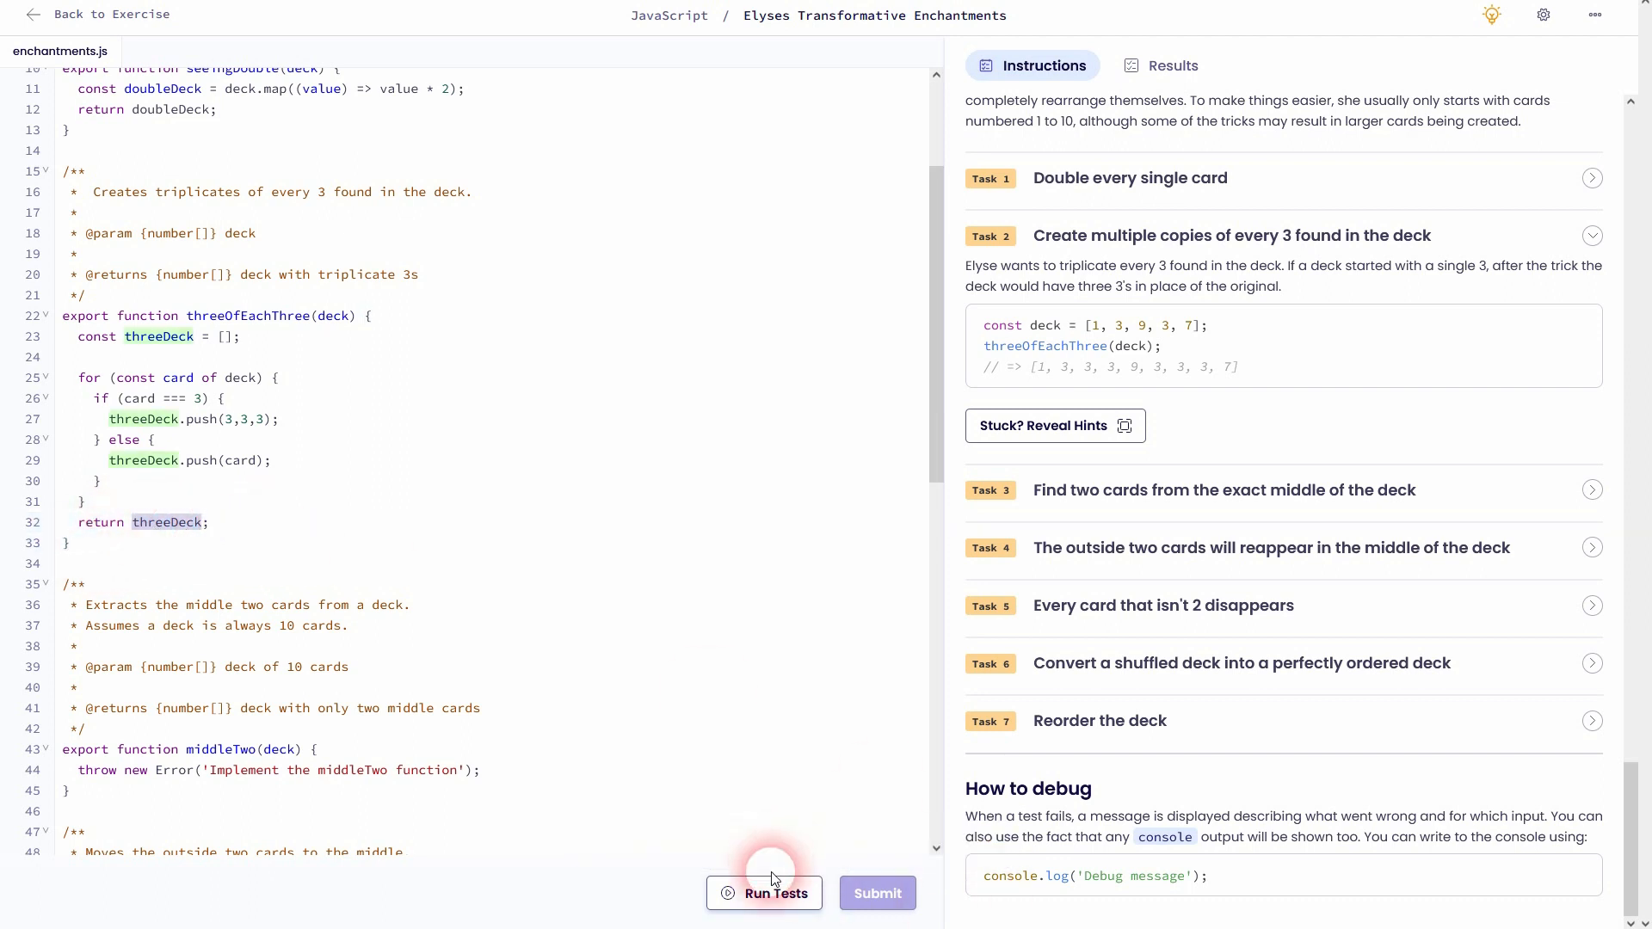
Run the tests, inspect Task 2's passing threeOfEachThree results, and return to the instructions
left_click(776, 893)
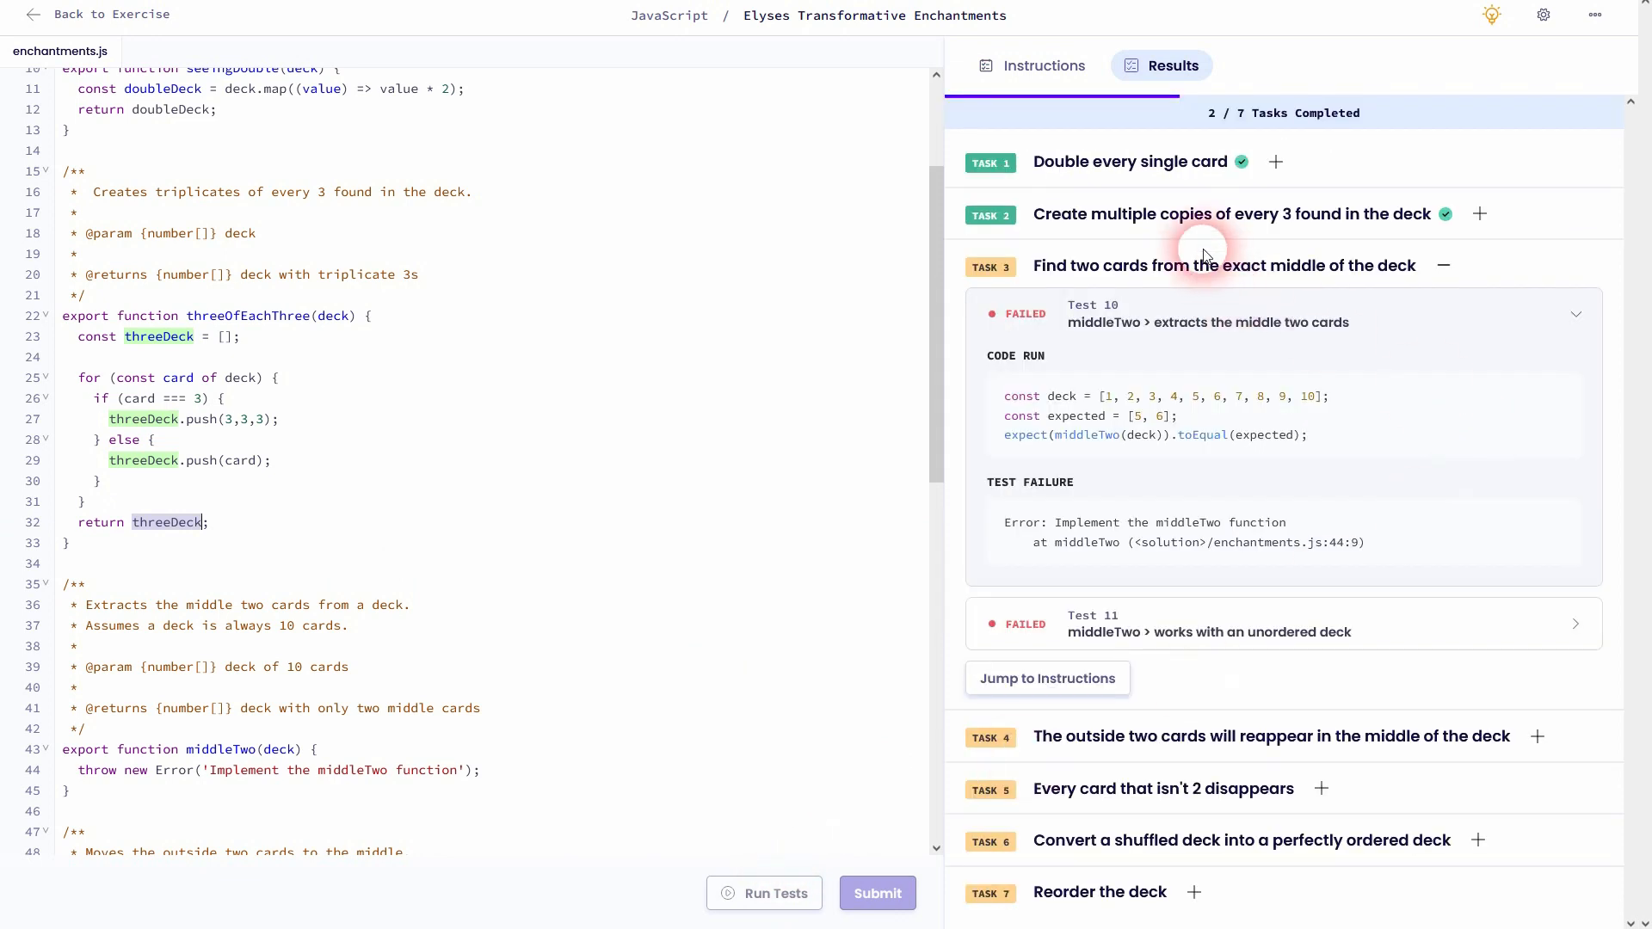
left_click(1480, 215)
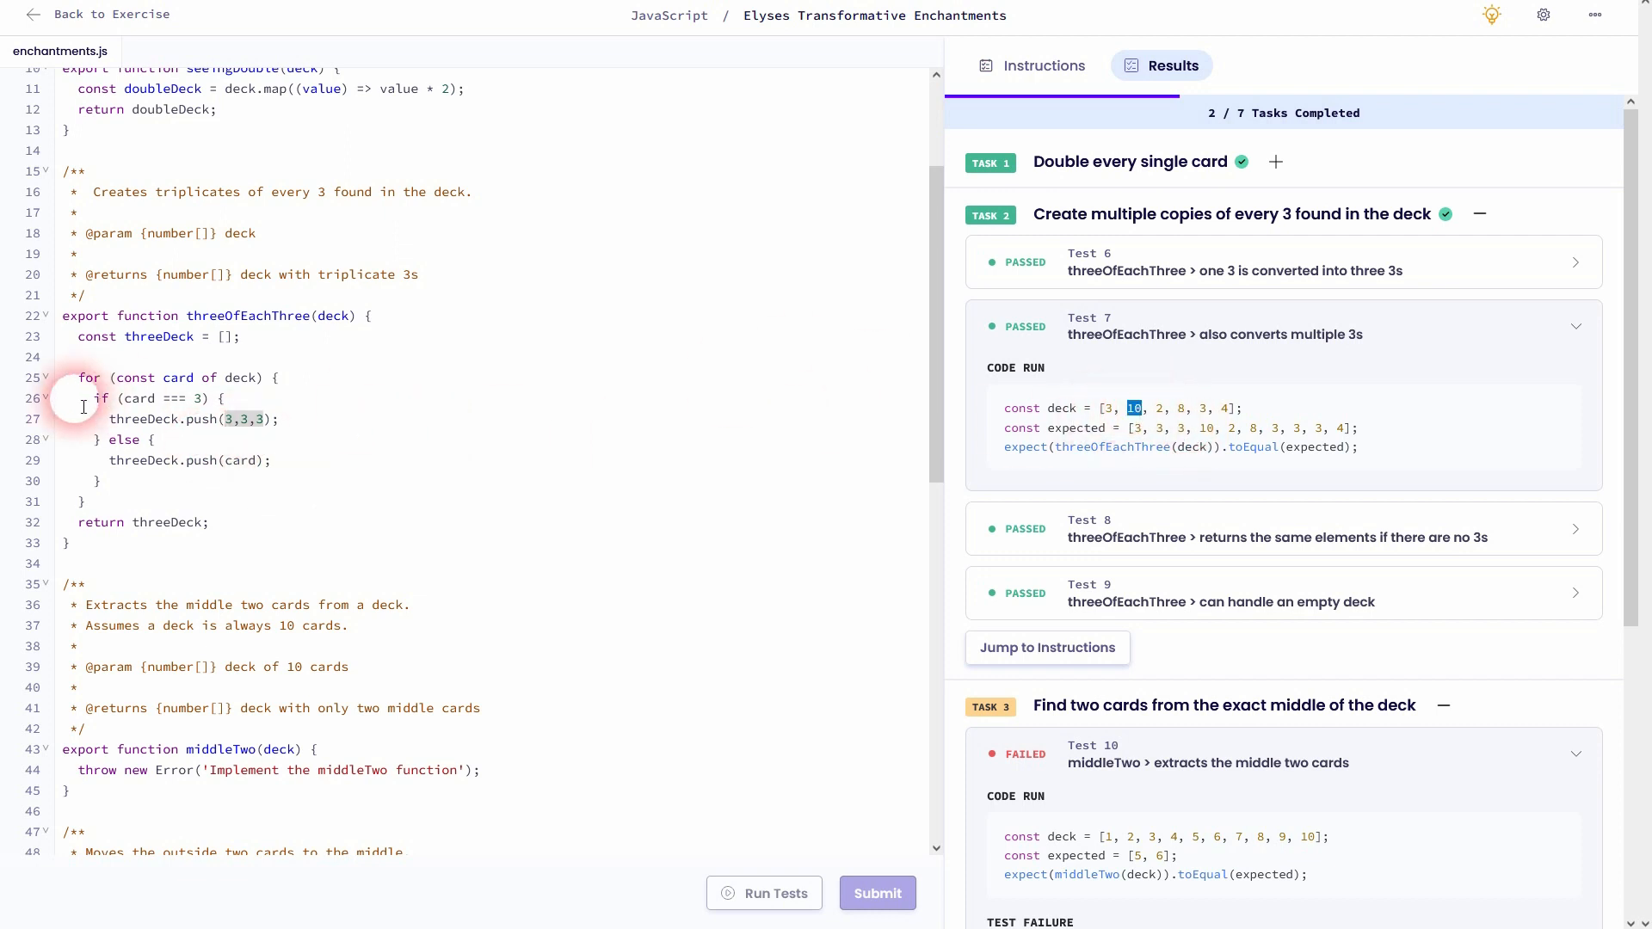
left_click(250, 461)
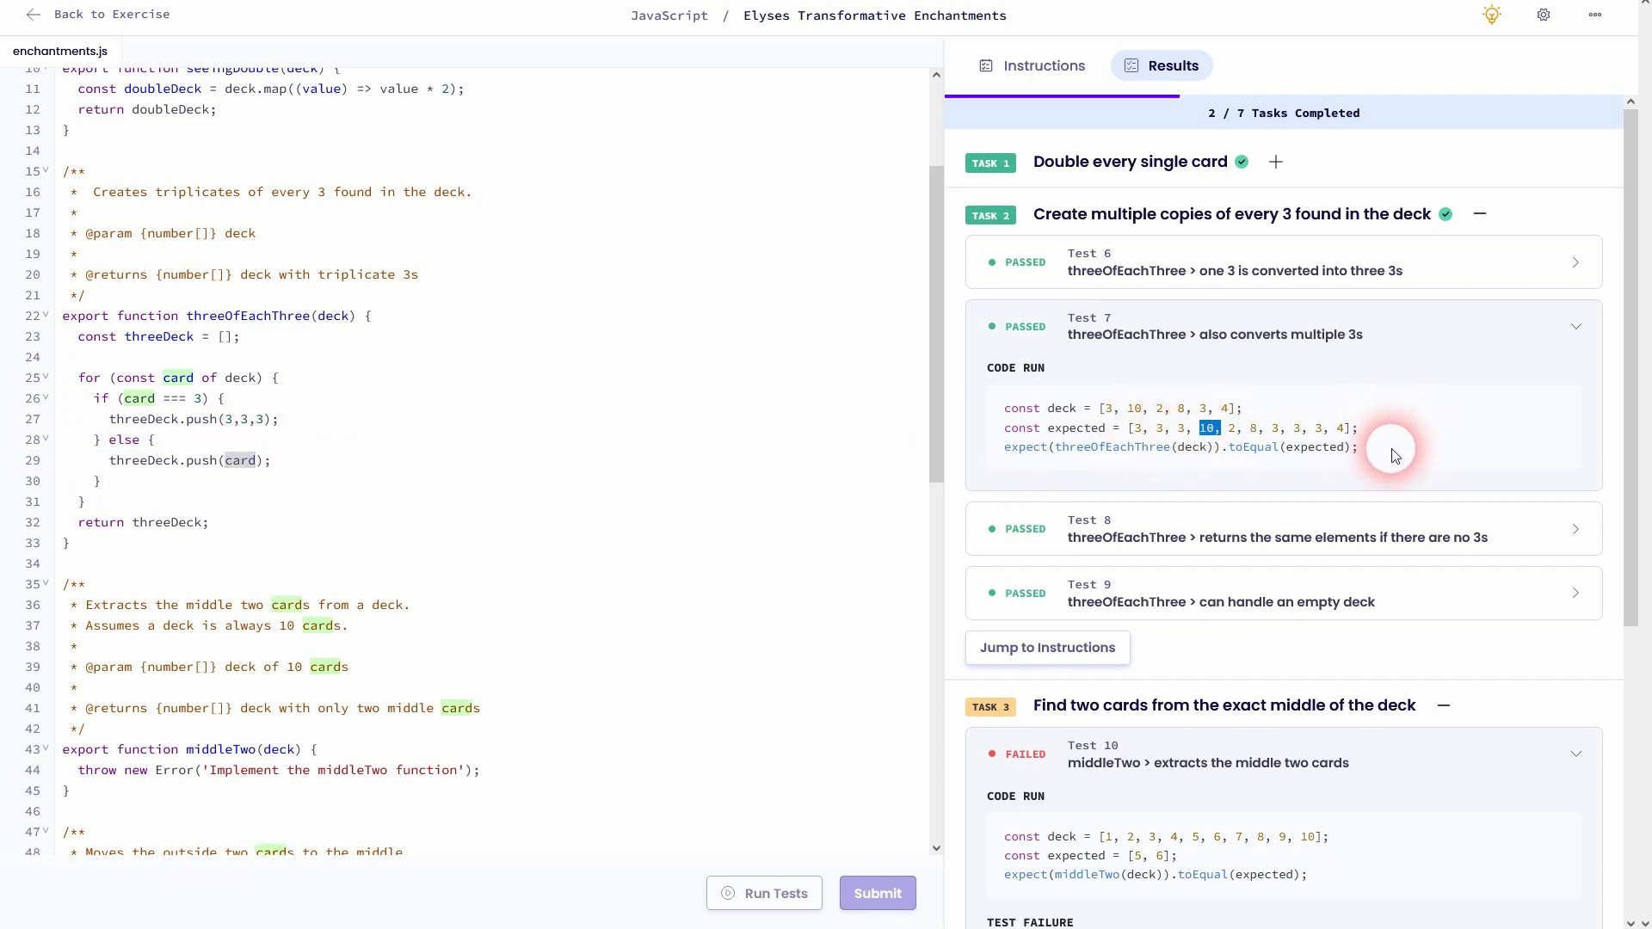
left_click(1031, 66)
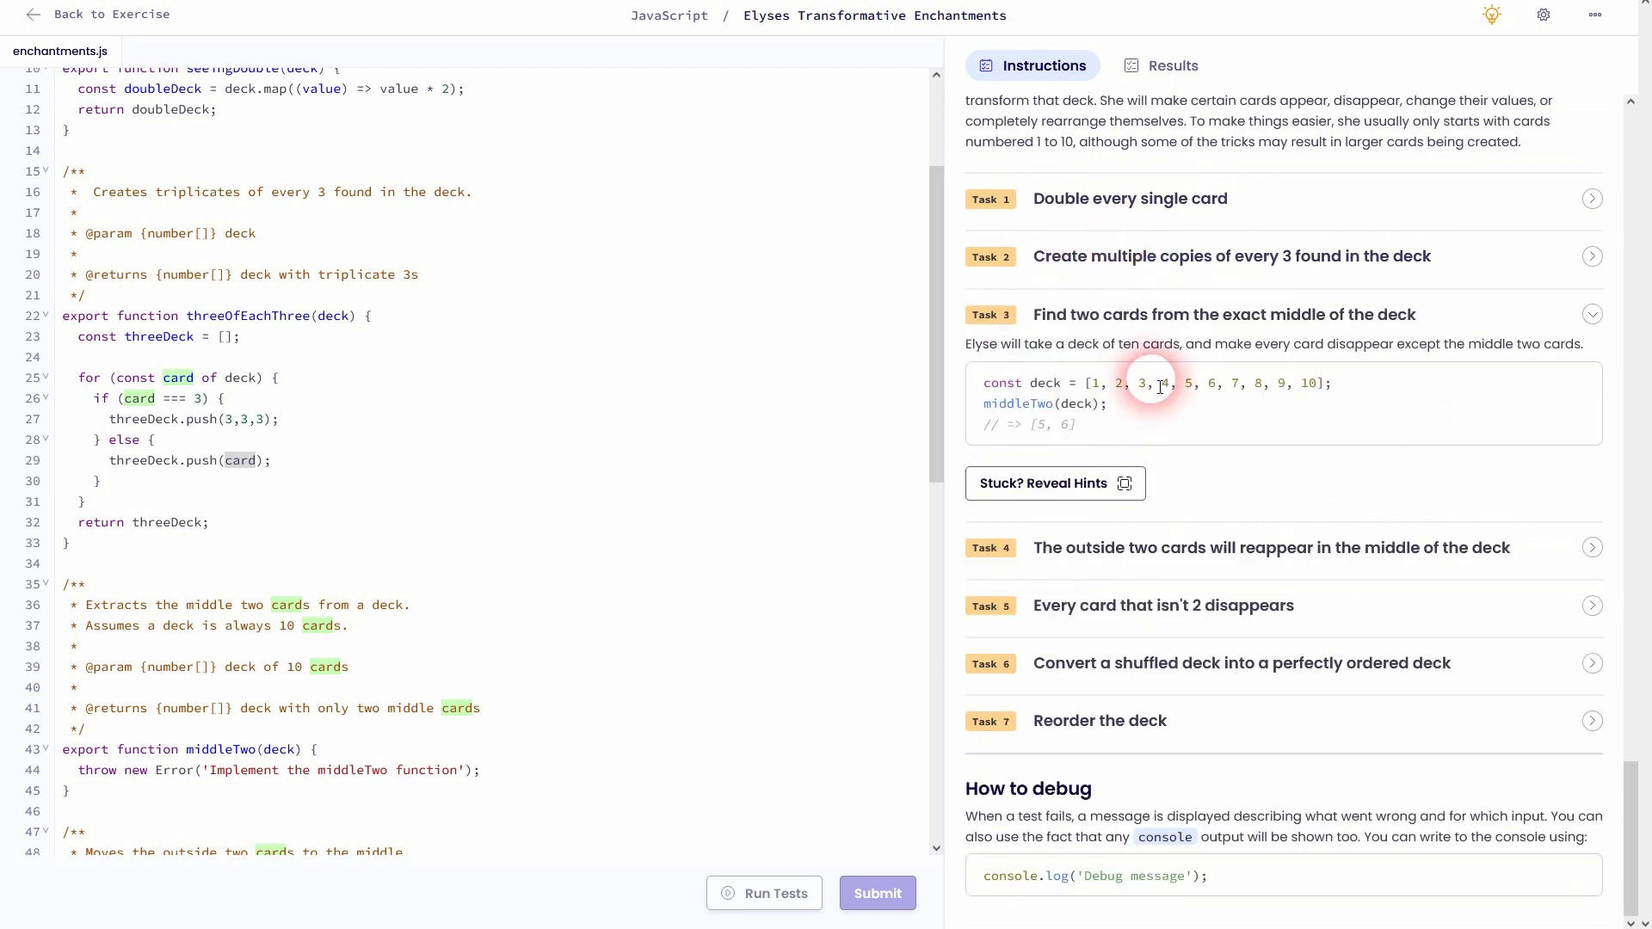
Replace middleTwo's placeholder throw with const middleDeck = deck.splice();
scroll("down", 3)
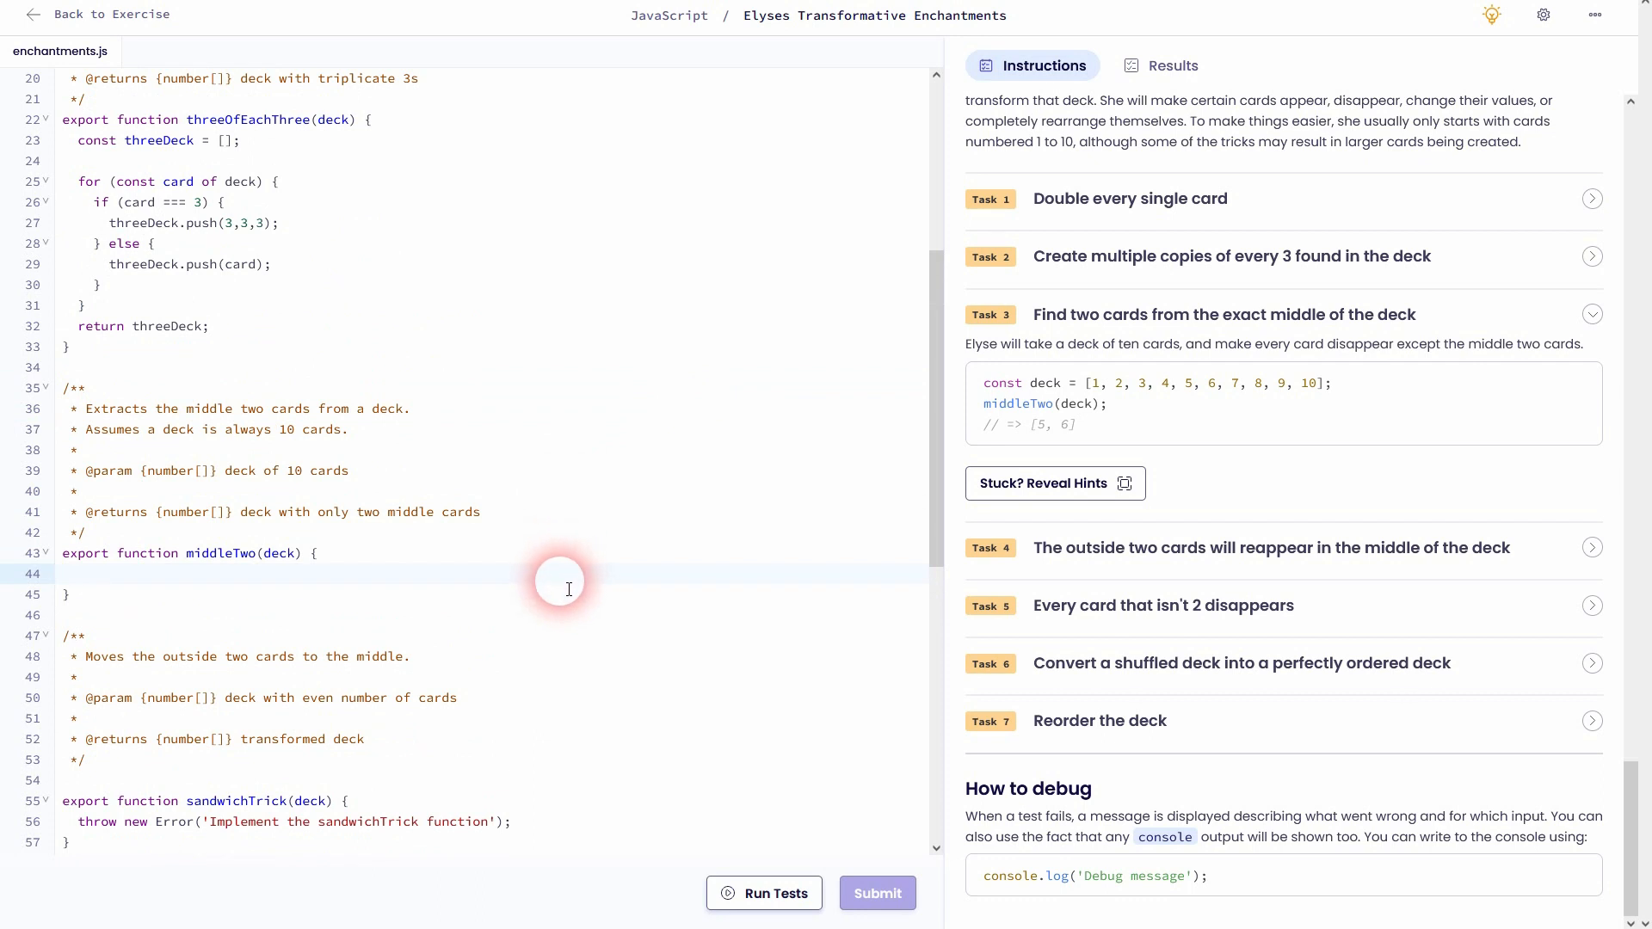
type("const mi")
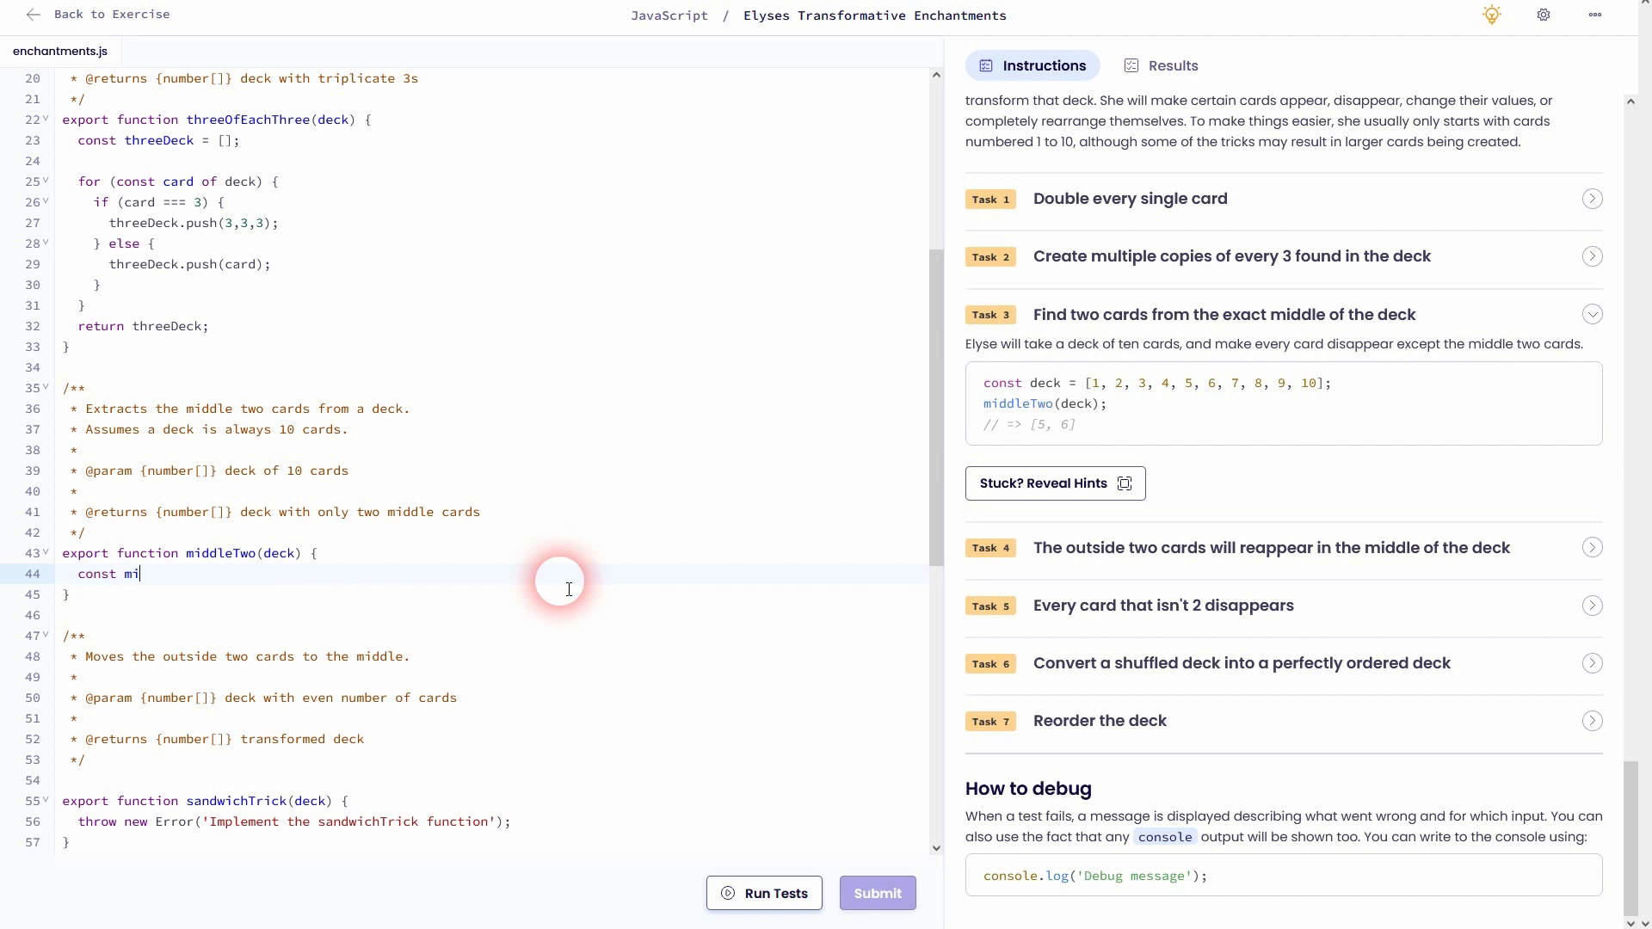
type("ddleDeck")
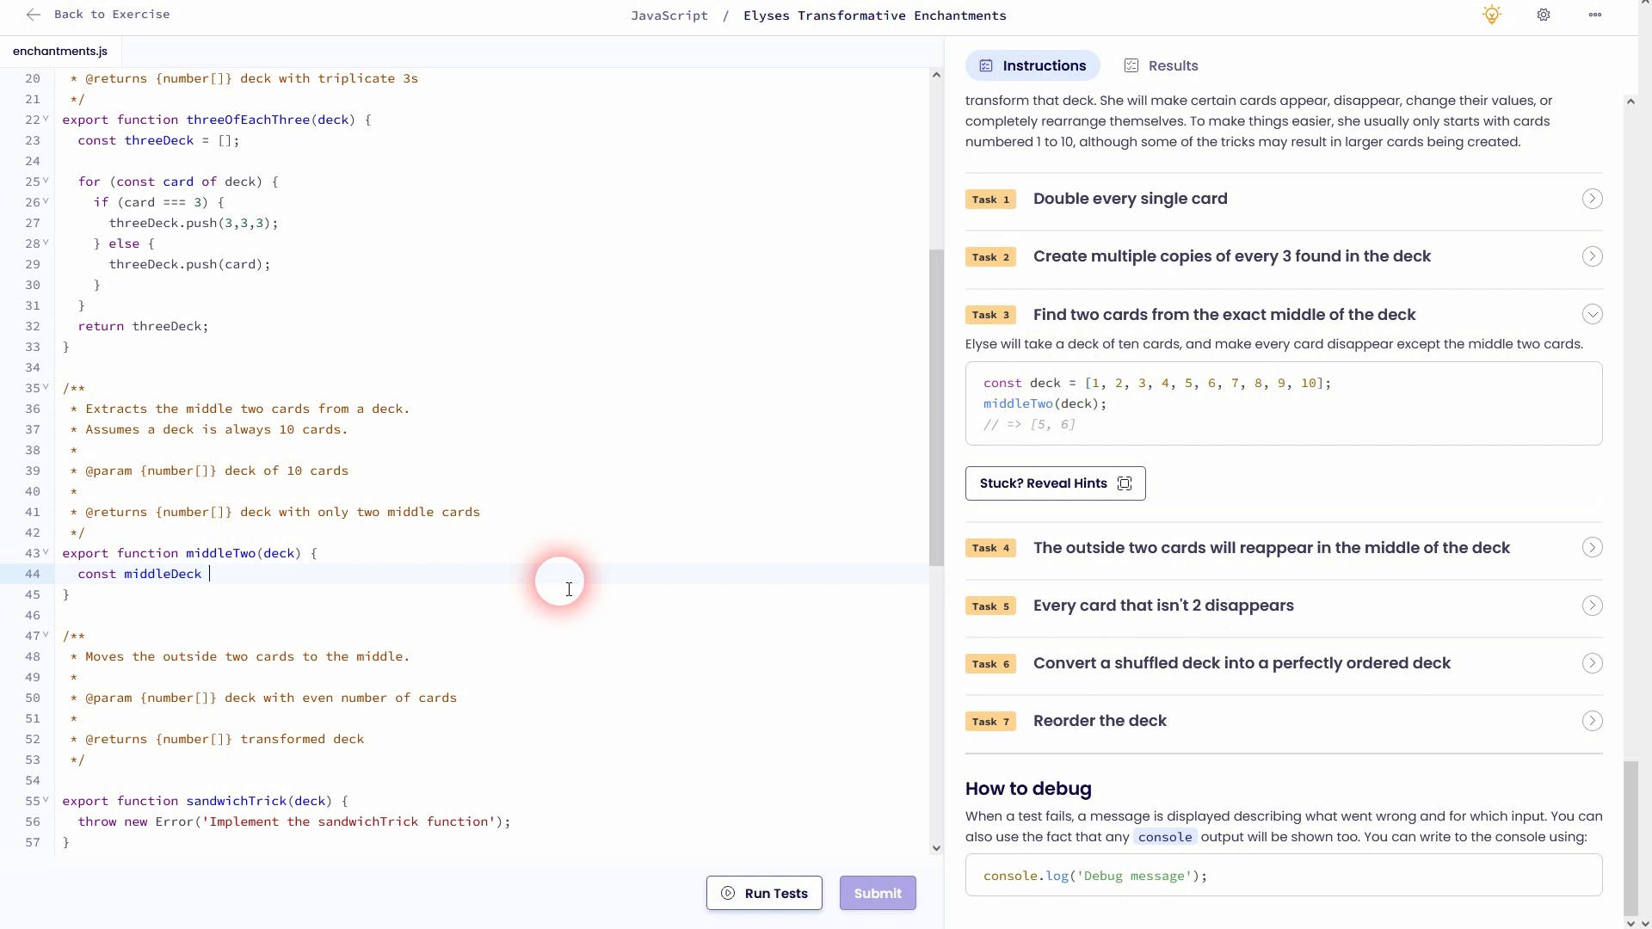
type("= decl")
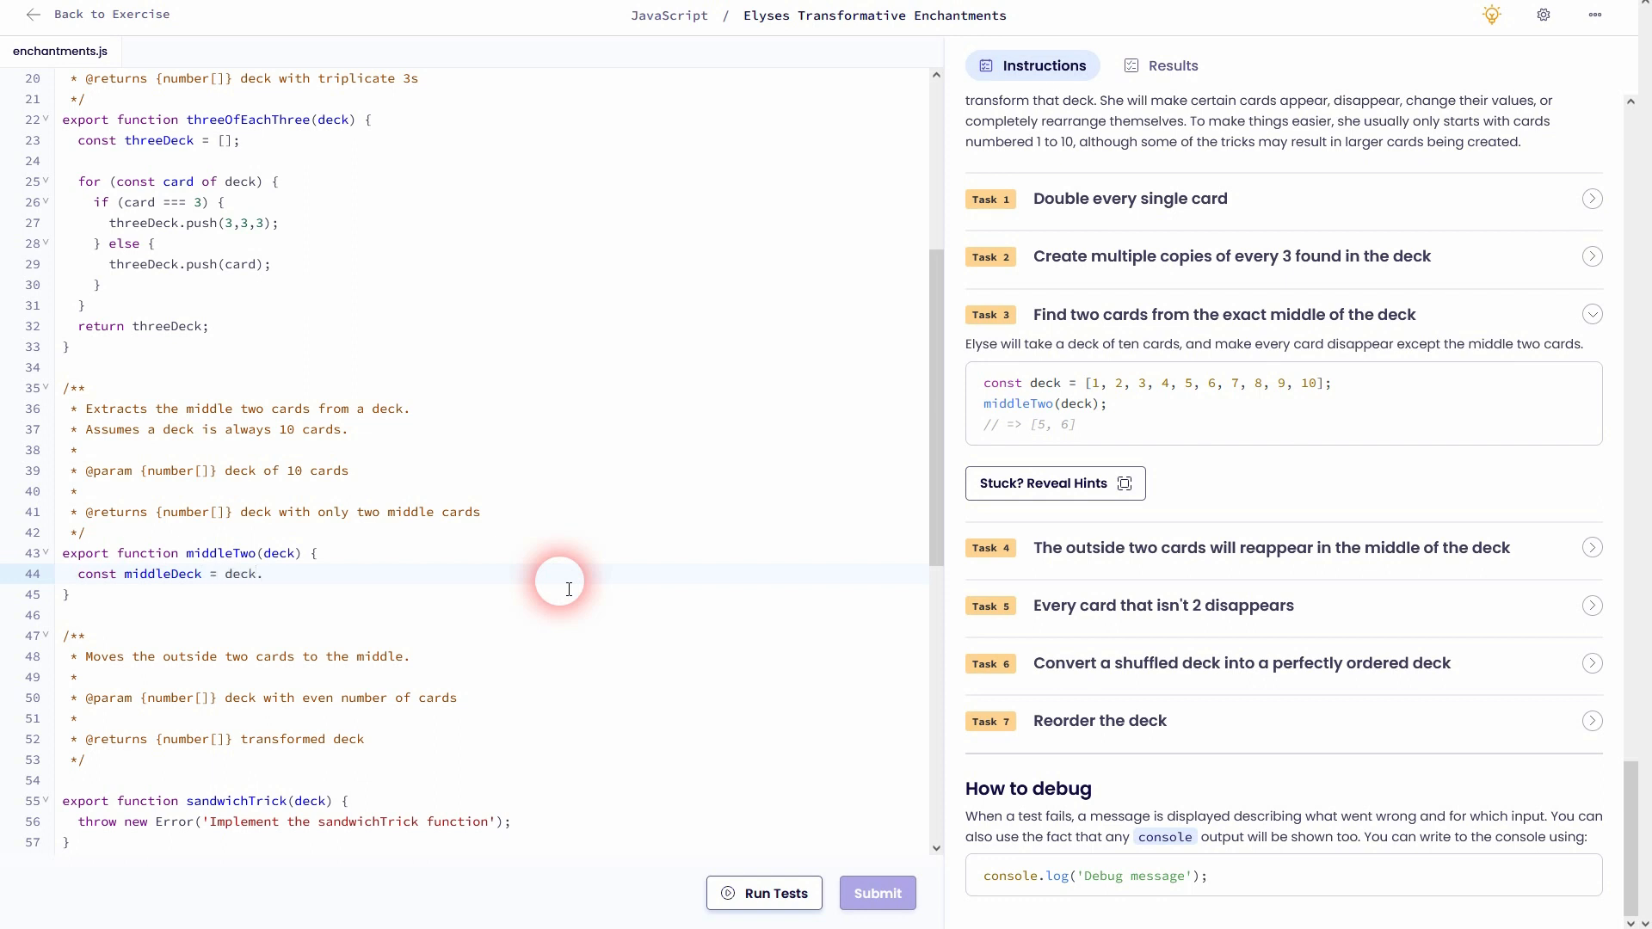
type("splice();")
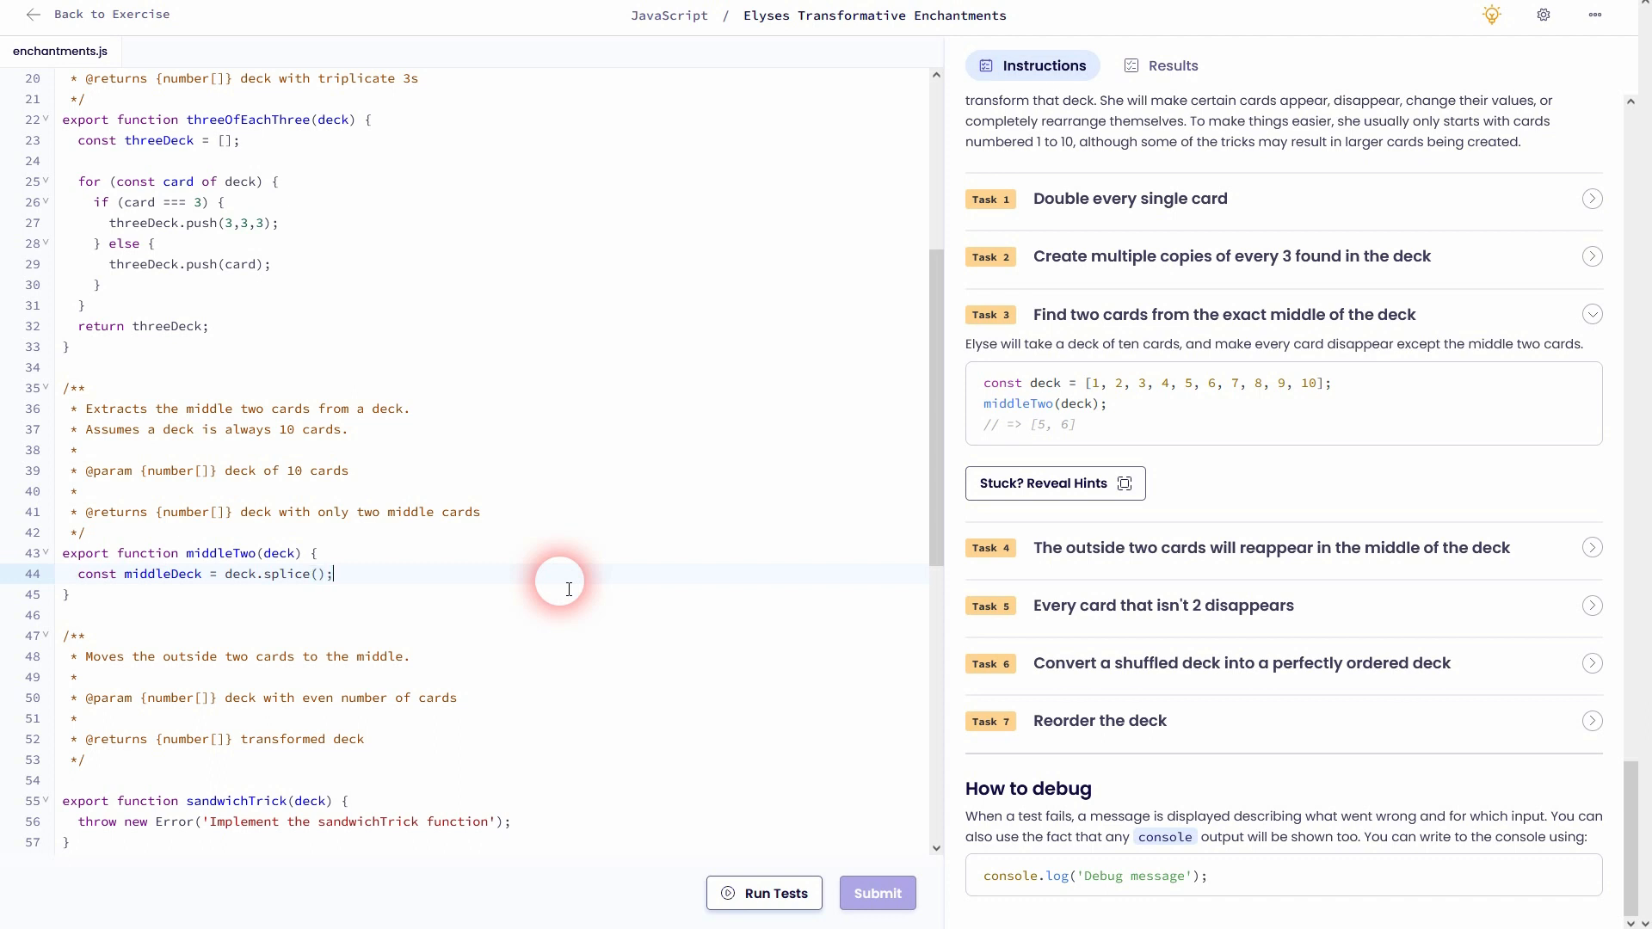
Scroll the instructions to the splice reference and study its remove-and-insert examples
scroll("up", 3)
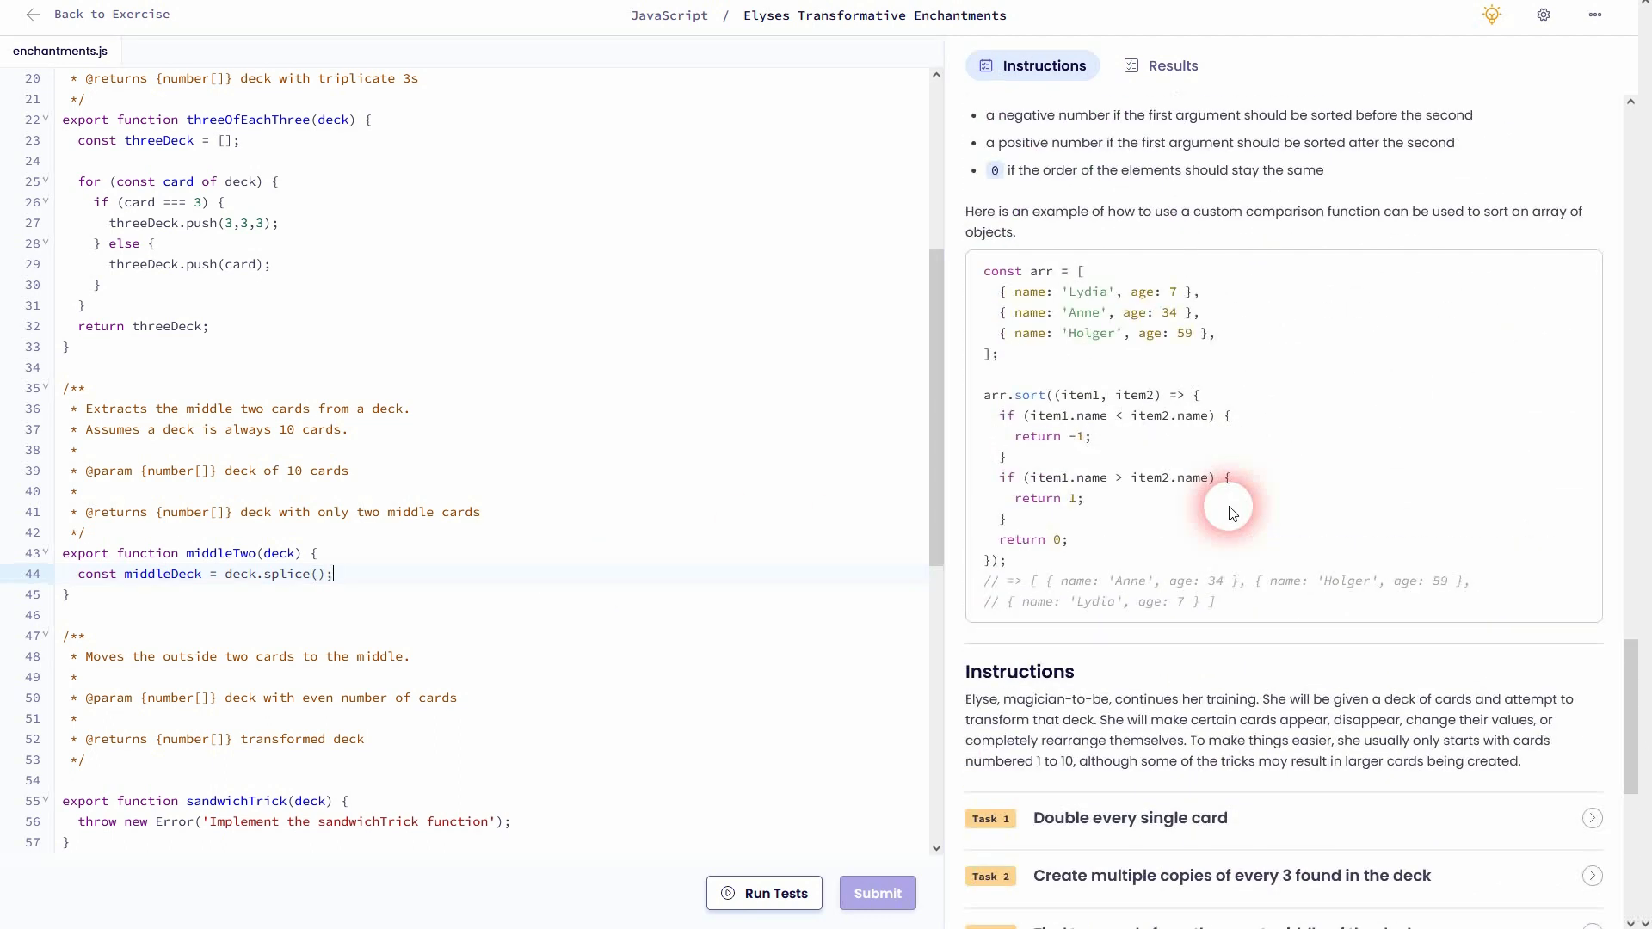
scroll("down", 3)
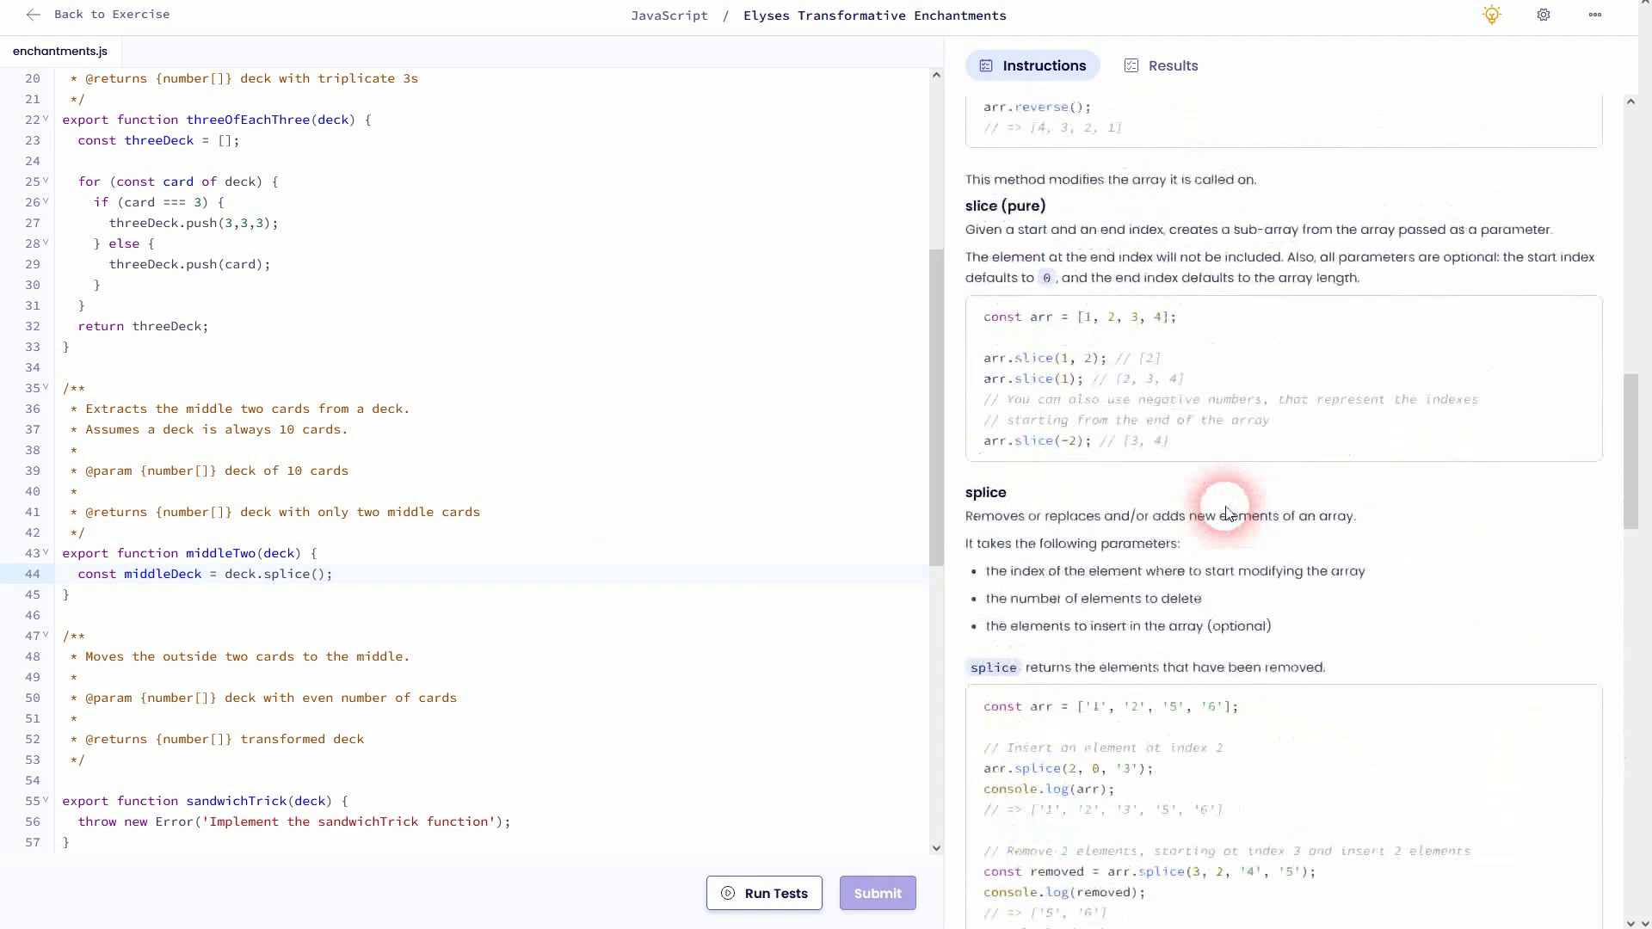
scroll("down", 3)
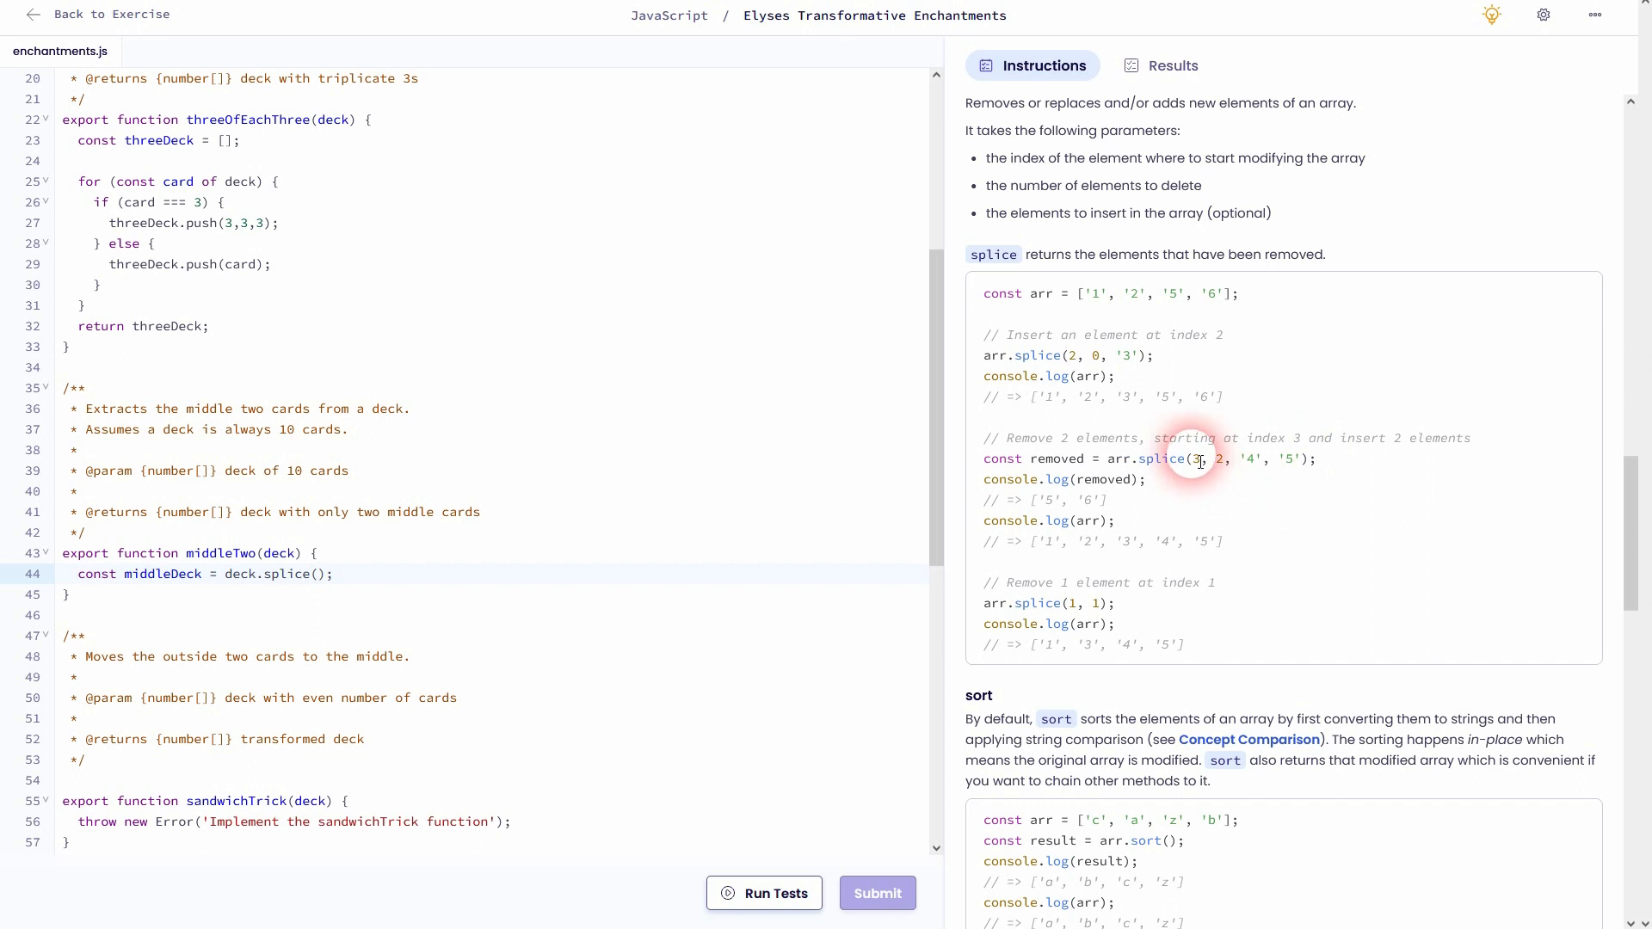
double_click(1045, 398)
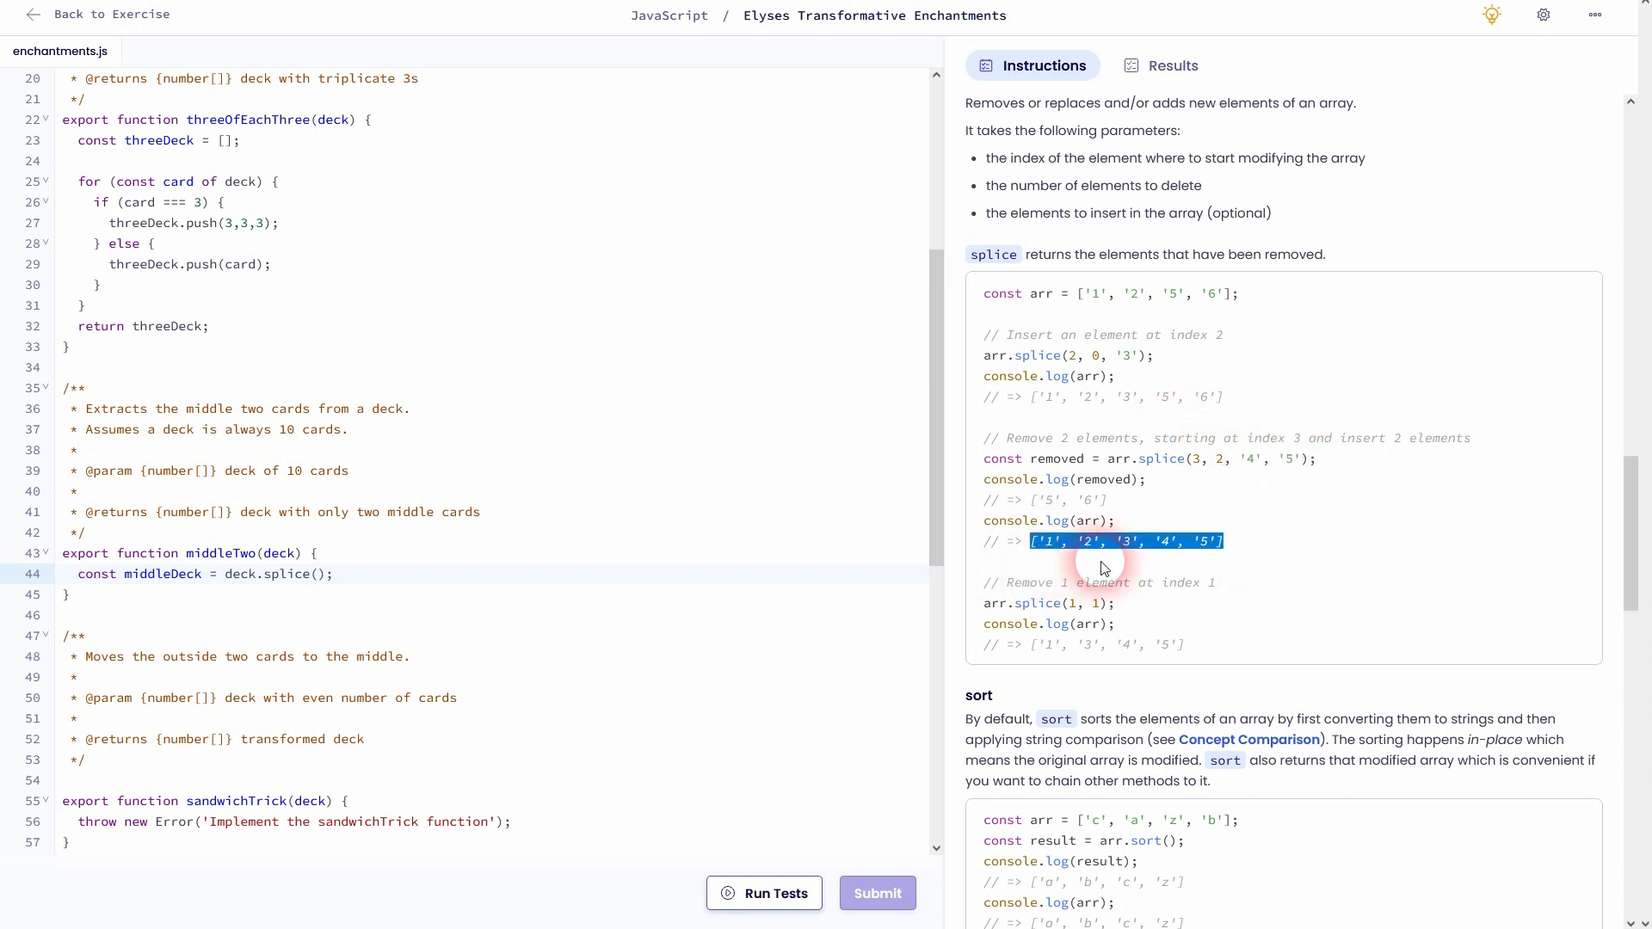
mouse_move(1188, 398)
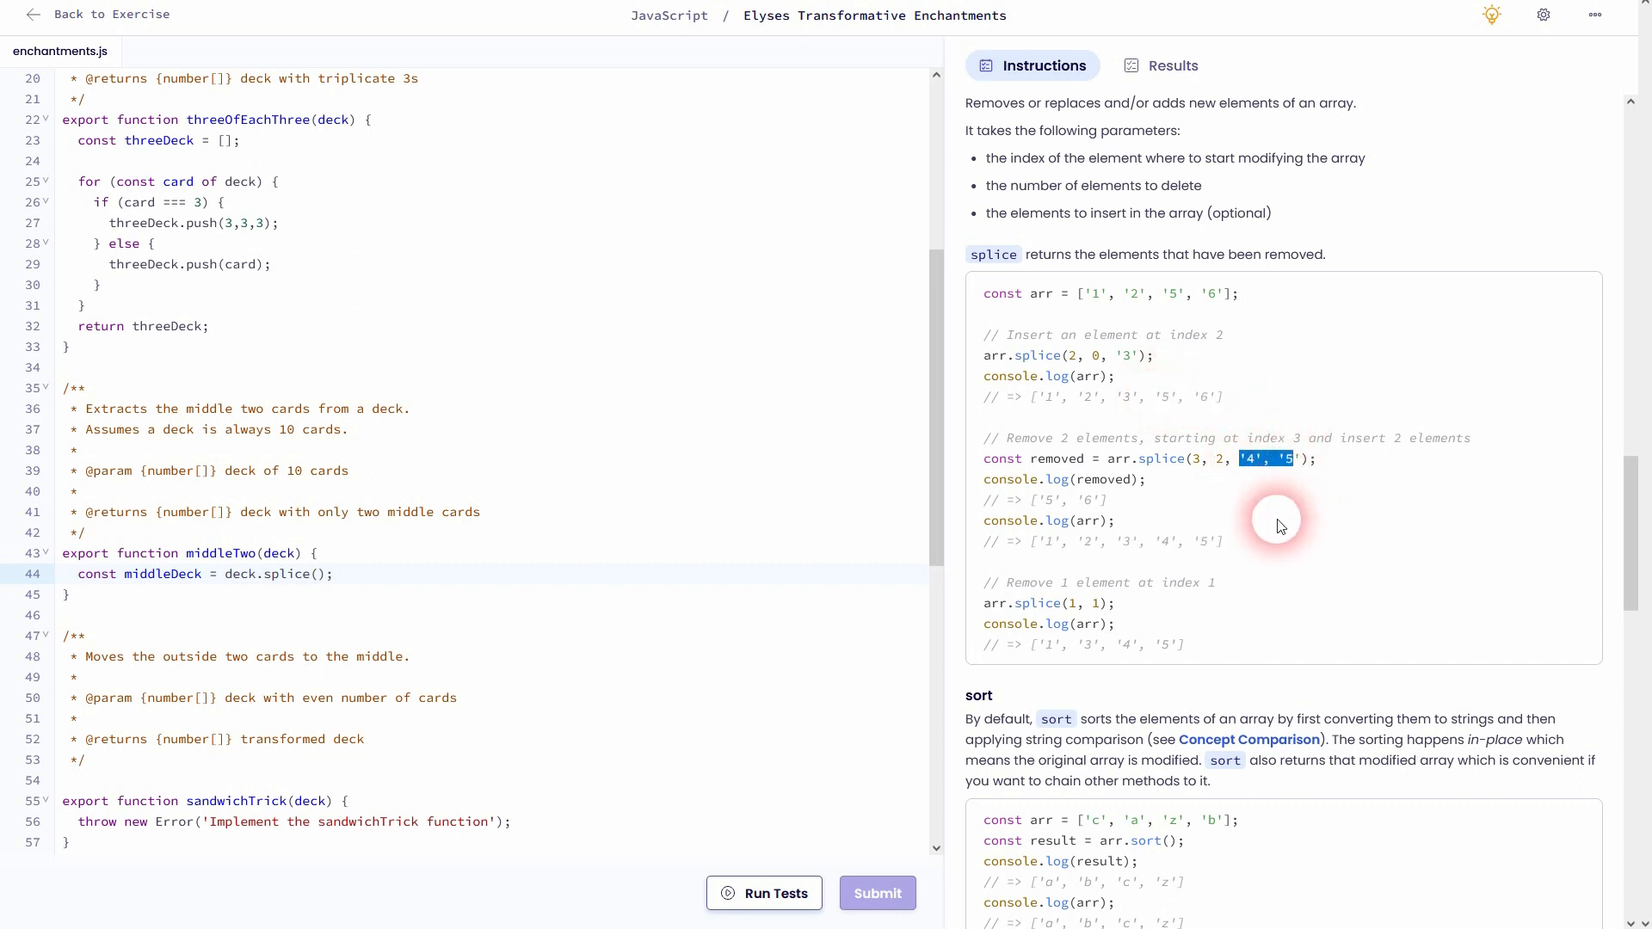
mouse_move(331, 592)
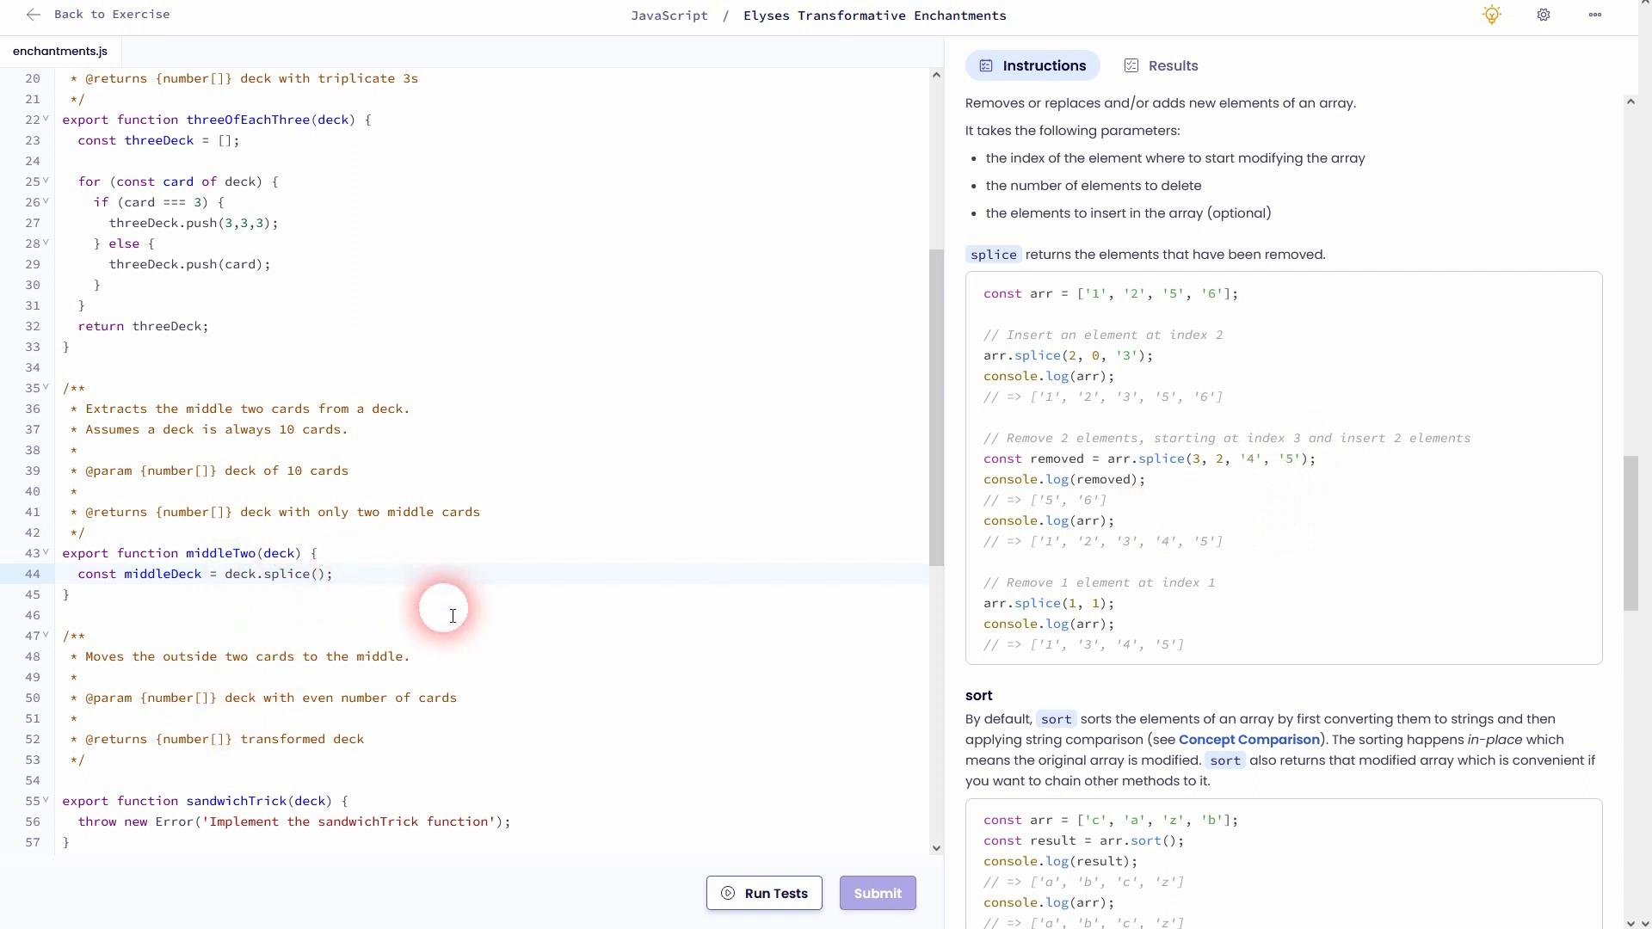
Return middleDeck and give splice the arguments 4, 2 to take the middle two of ten cards
type("return middle")
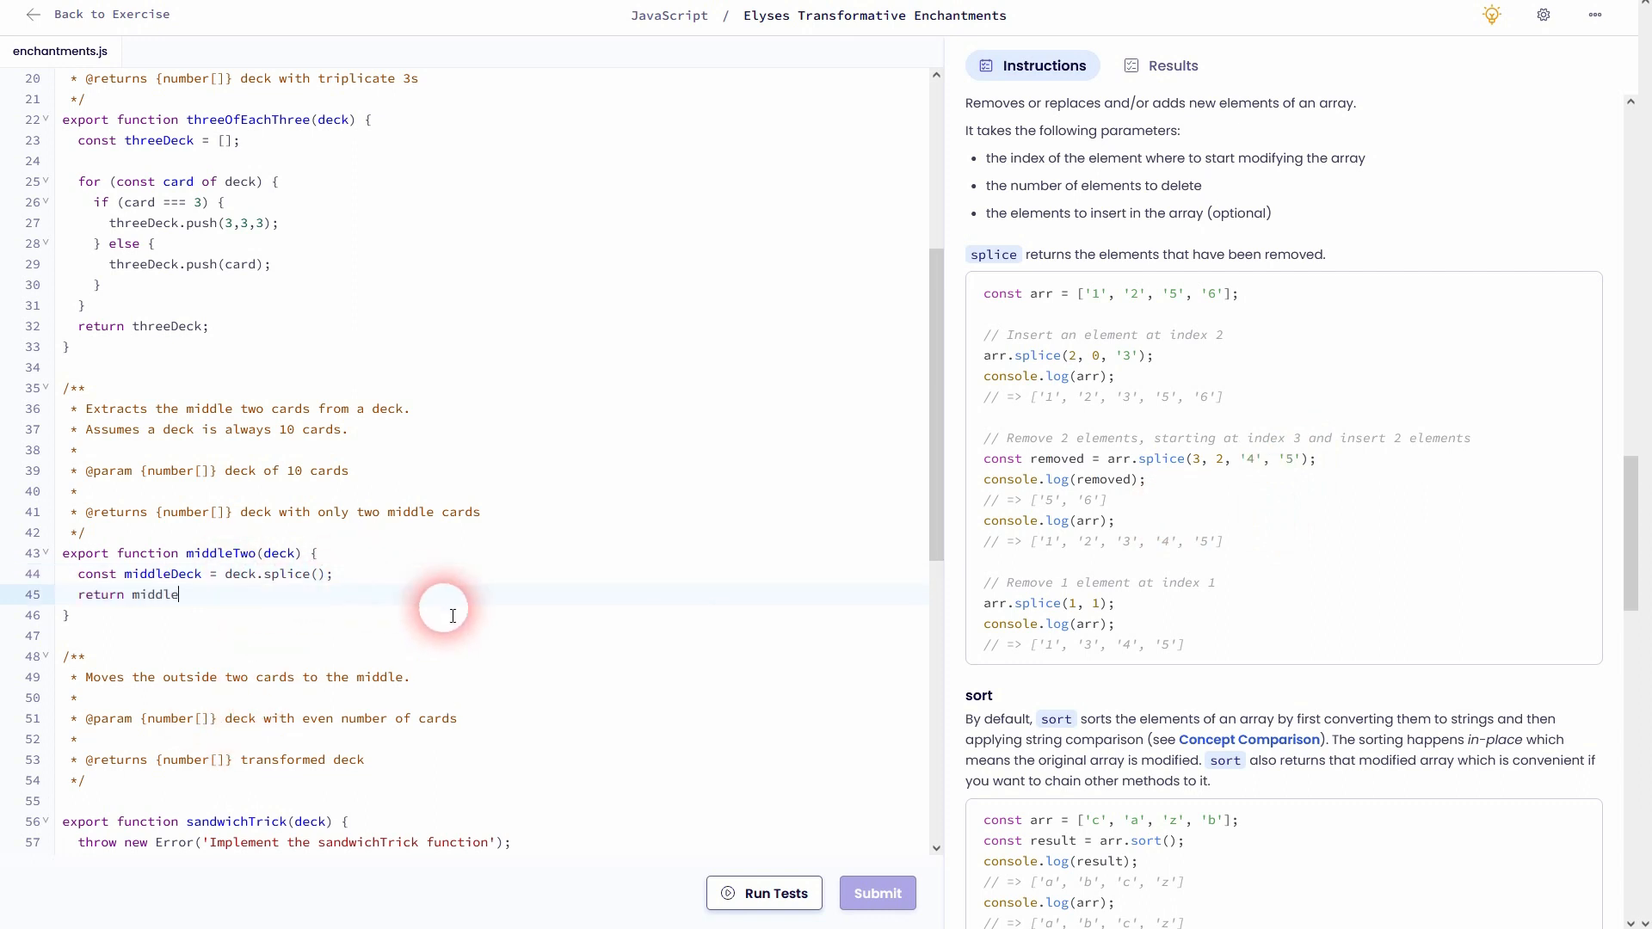
type("Deck;")
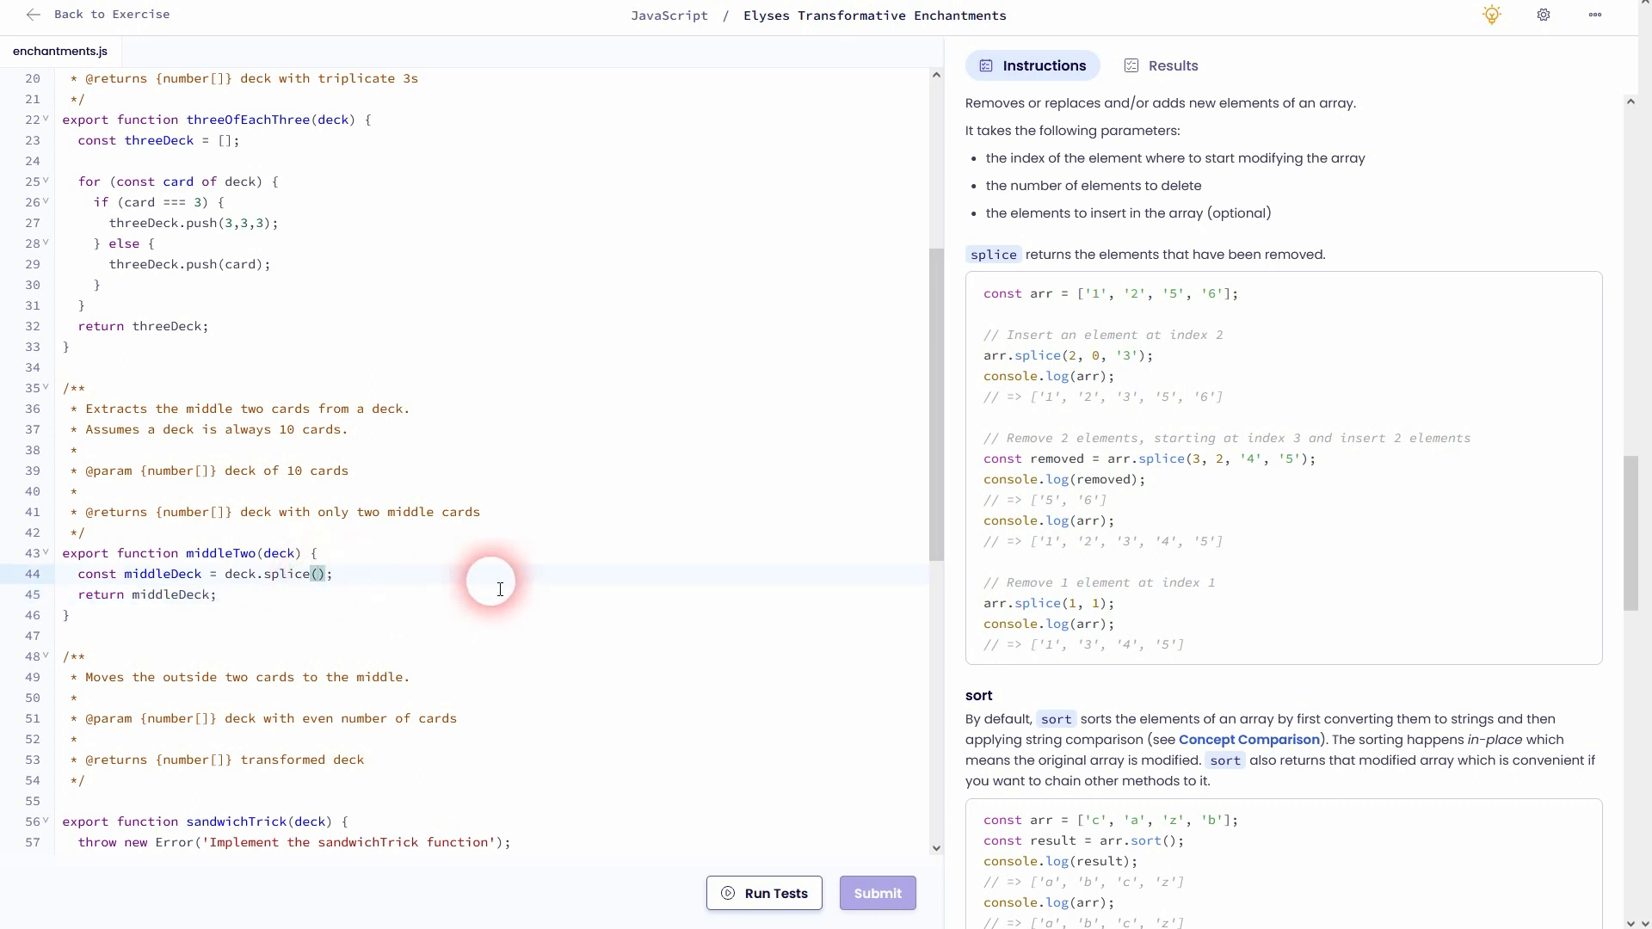
scroll("up", 3)
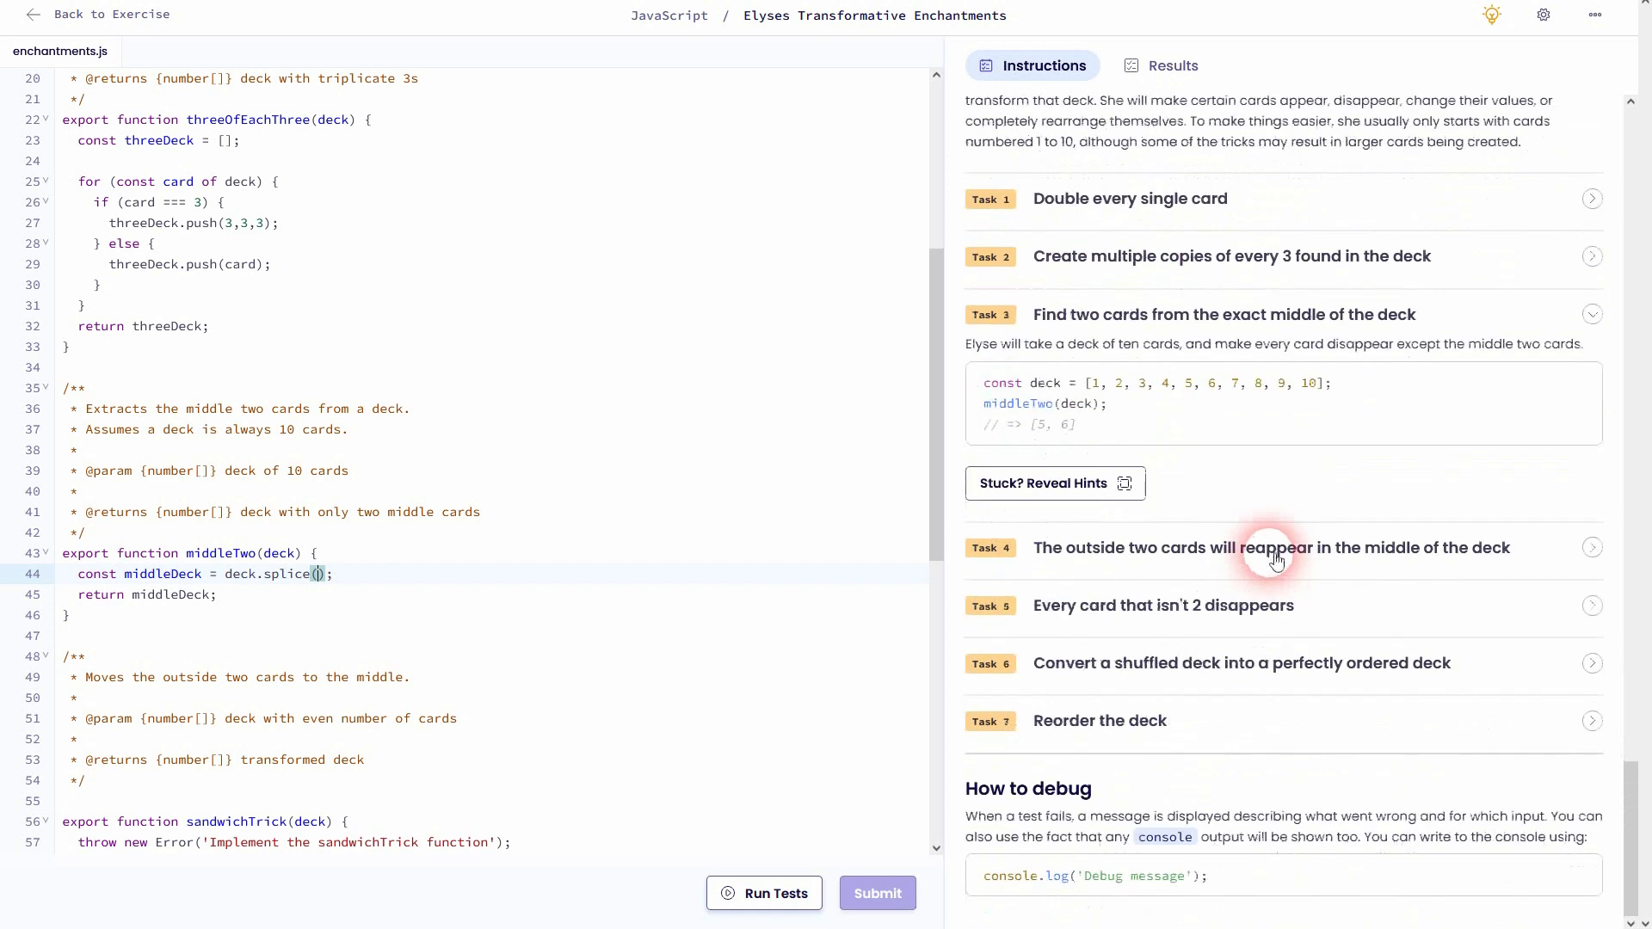
mouse_move(1277, 317)
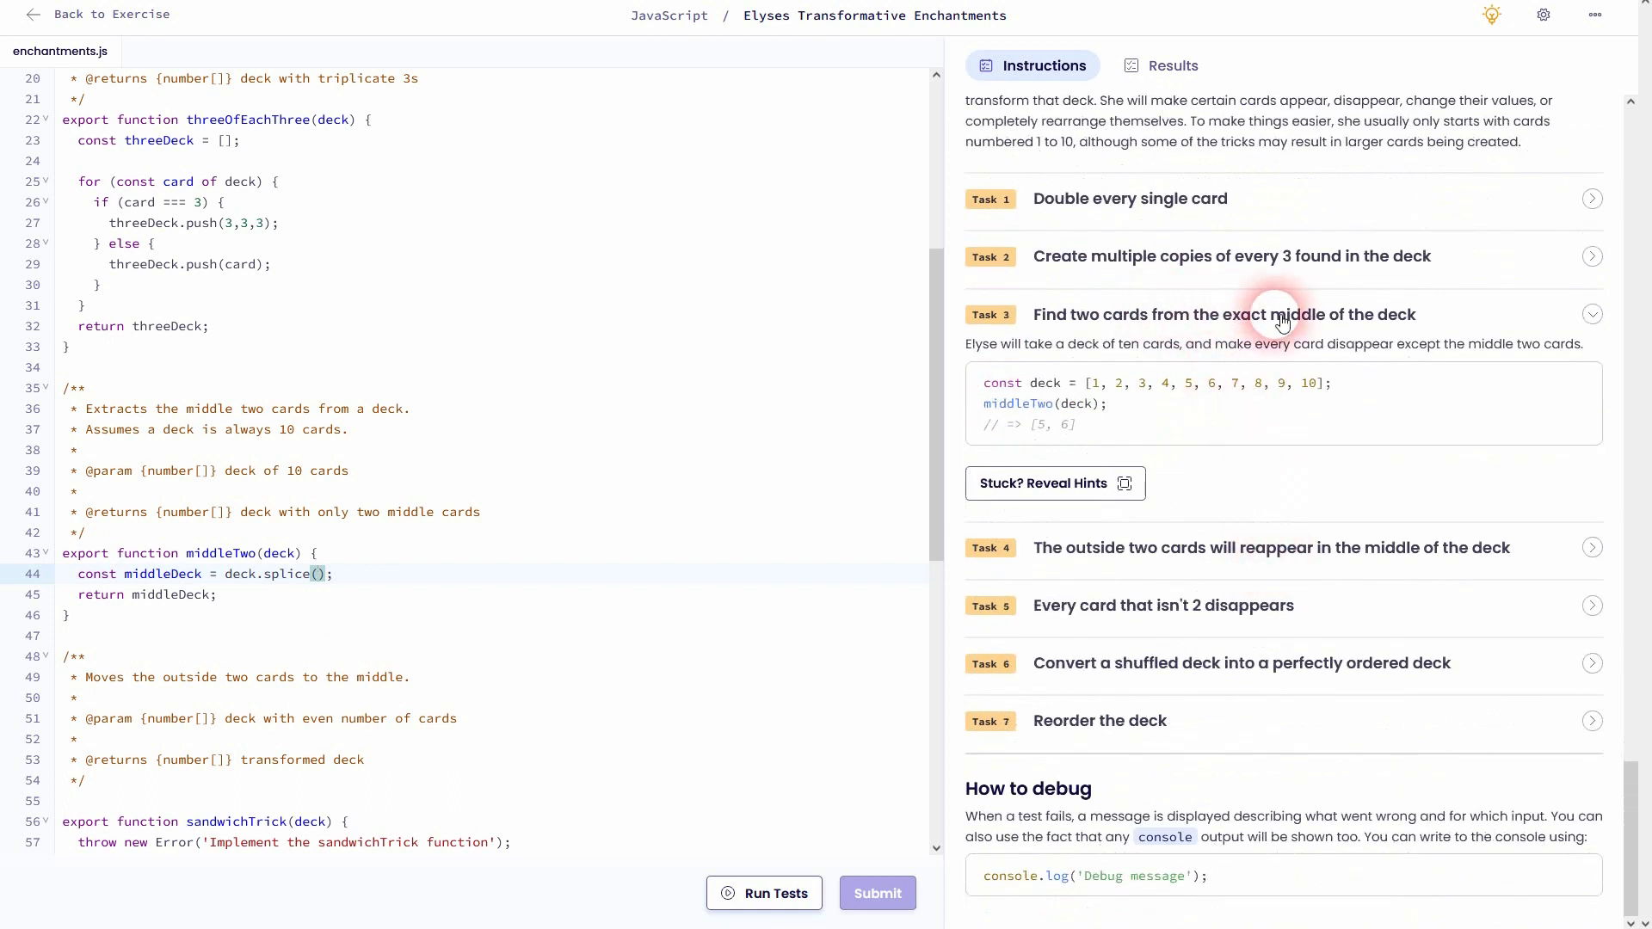
mouse_move(1074, 353)
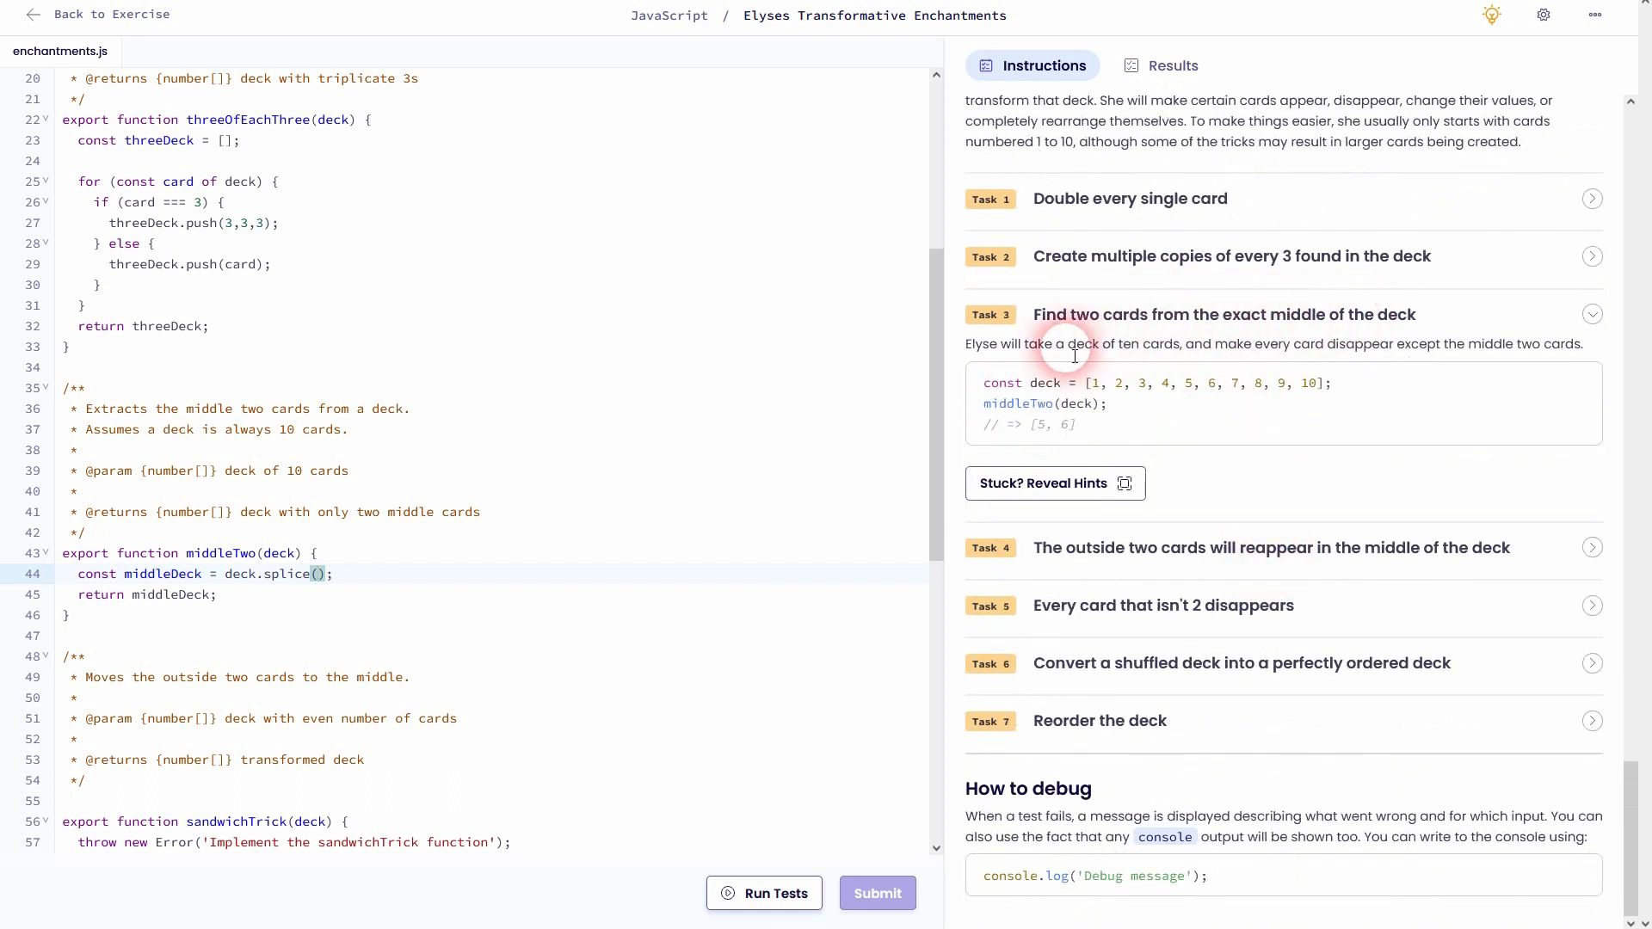
double_click(1027, 344)
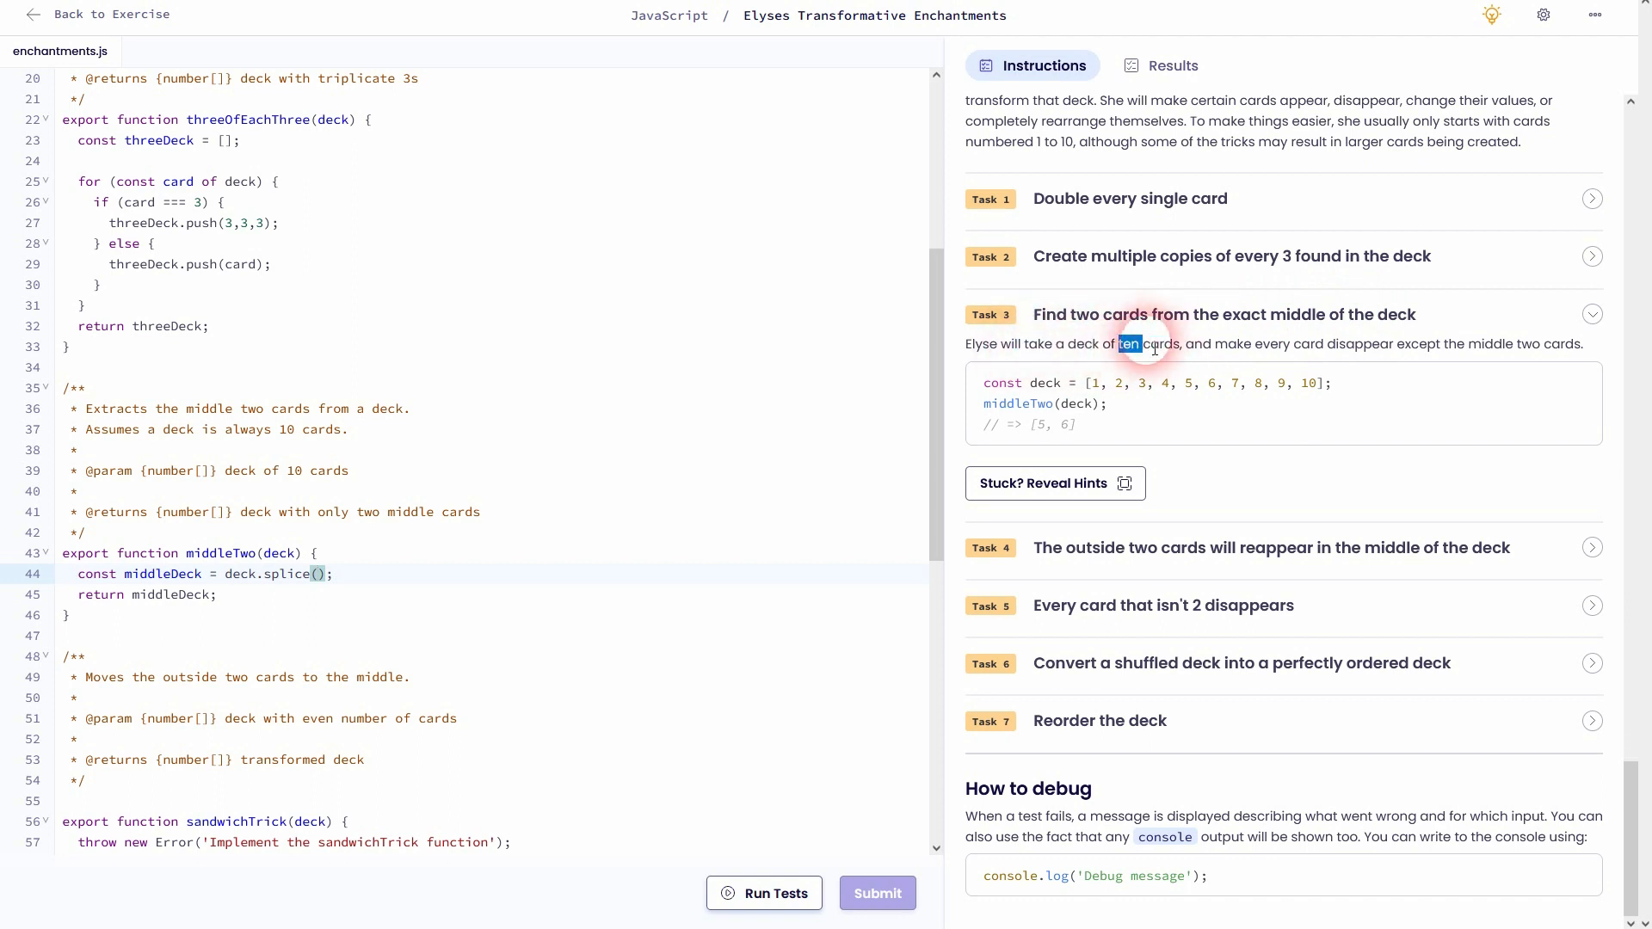
mouse_move(1294, 317)
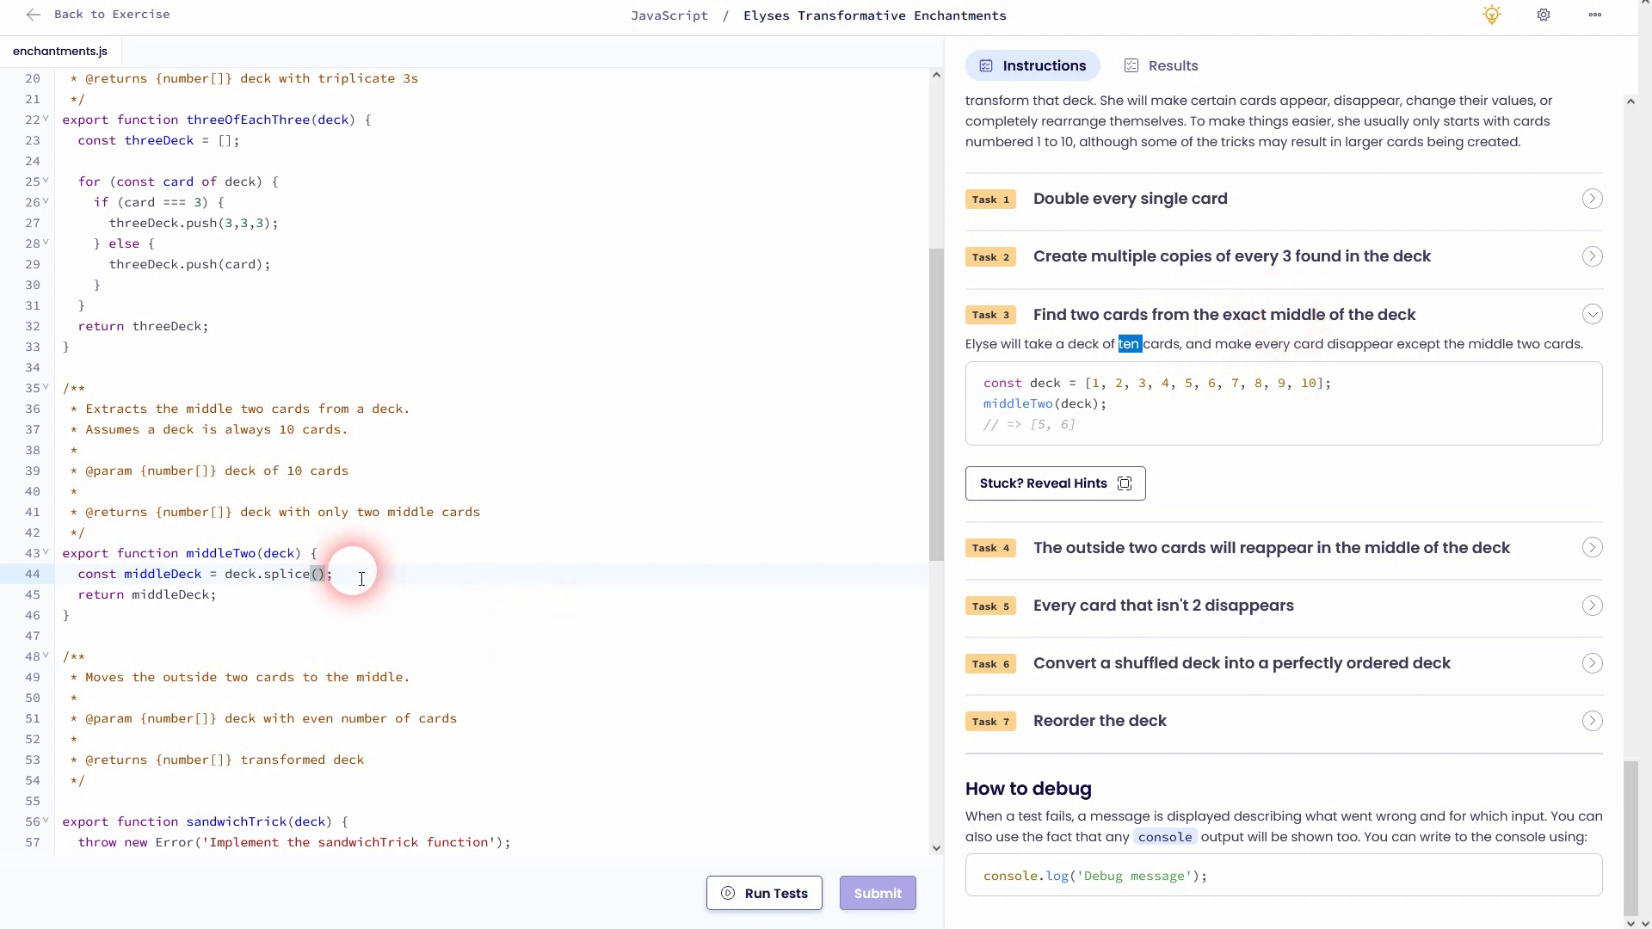
type("4")
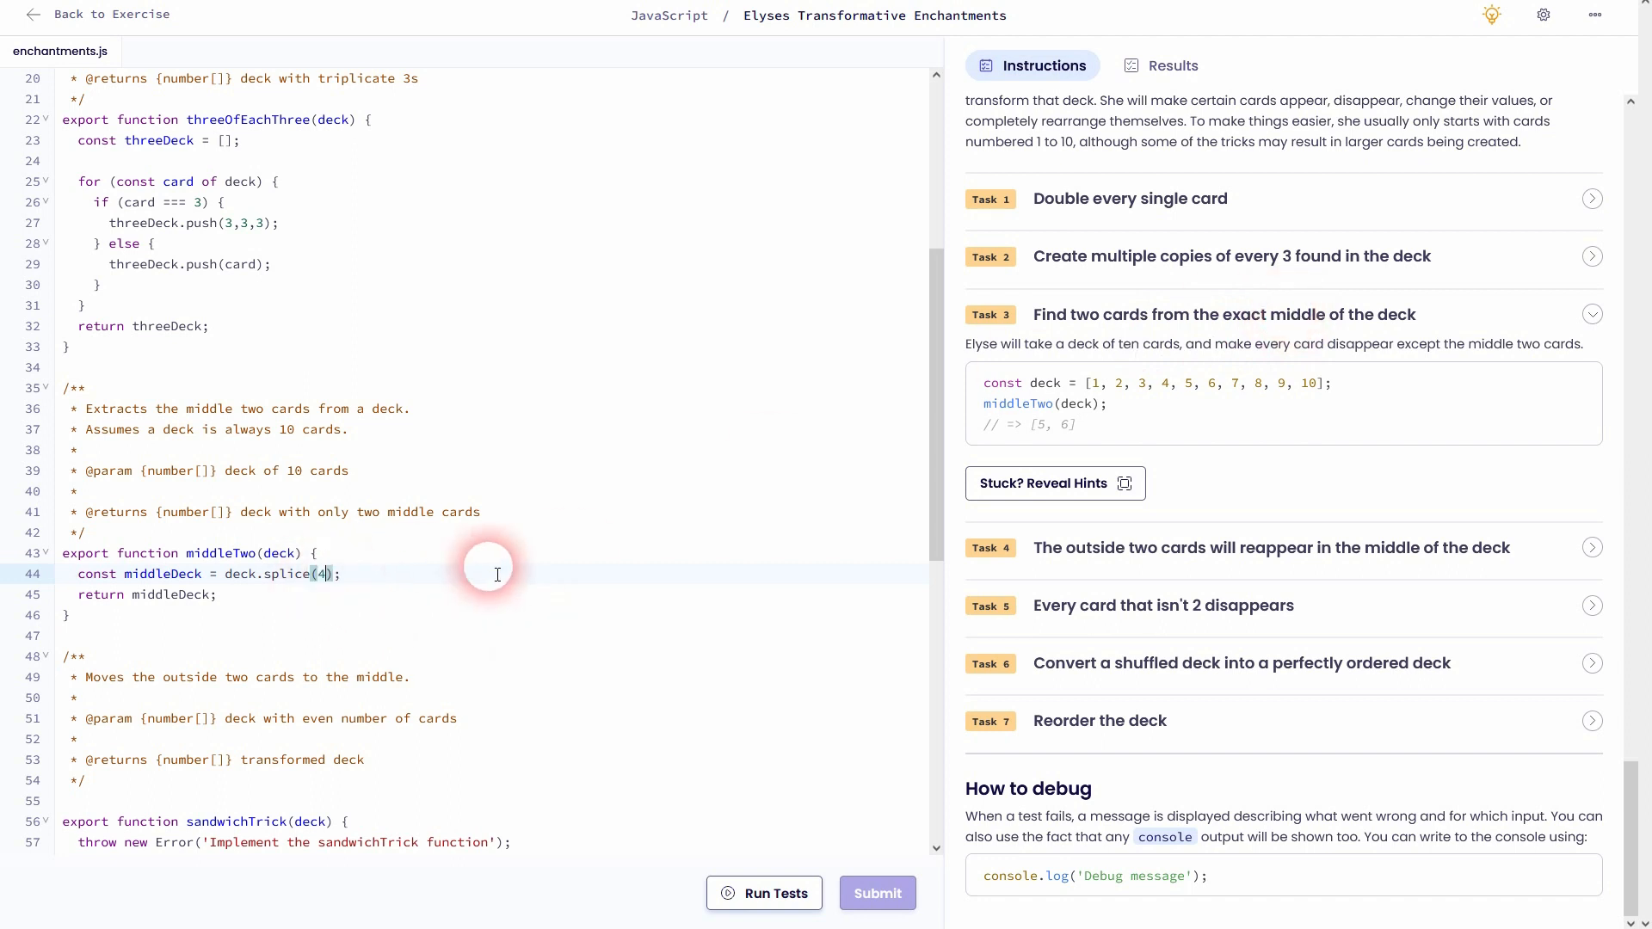
type(",")
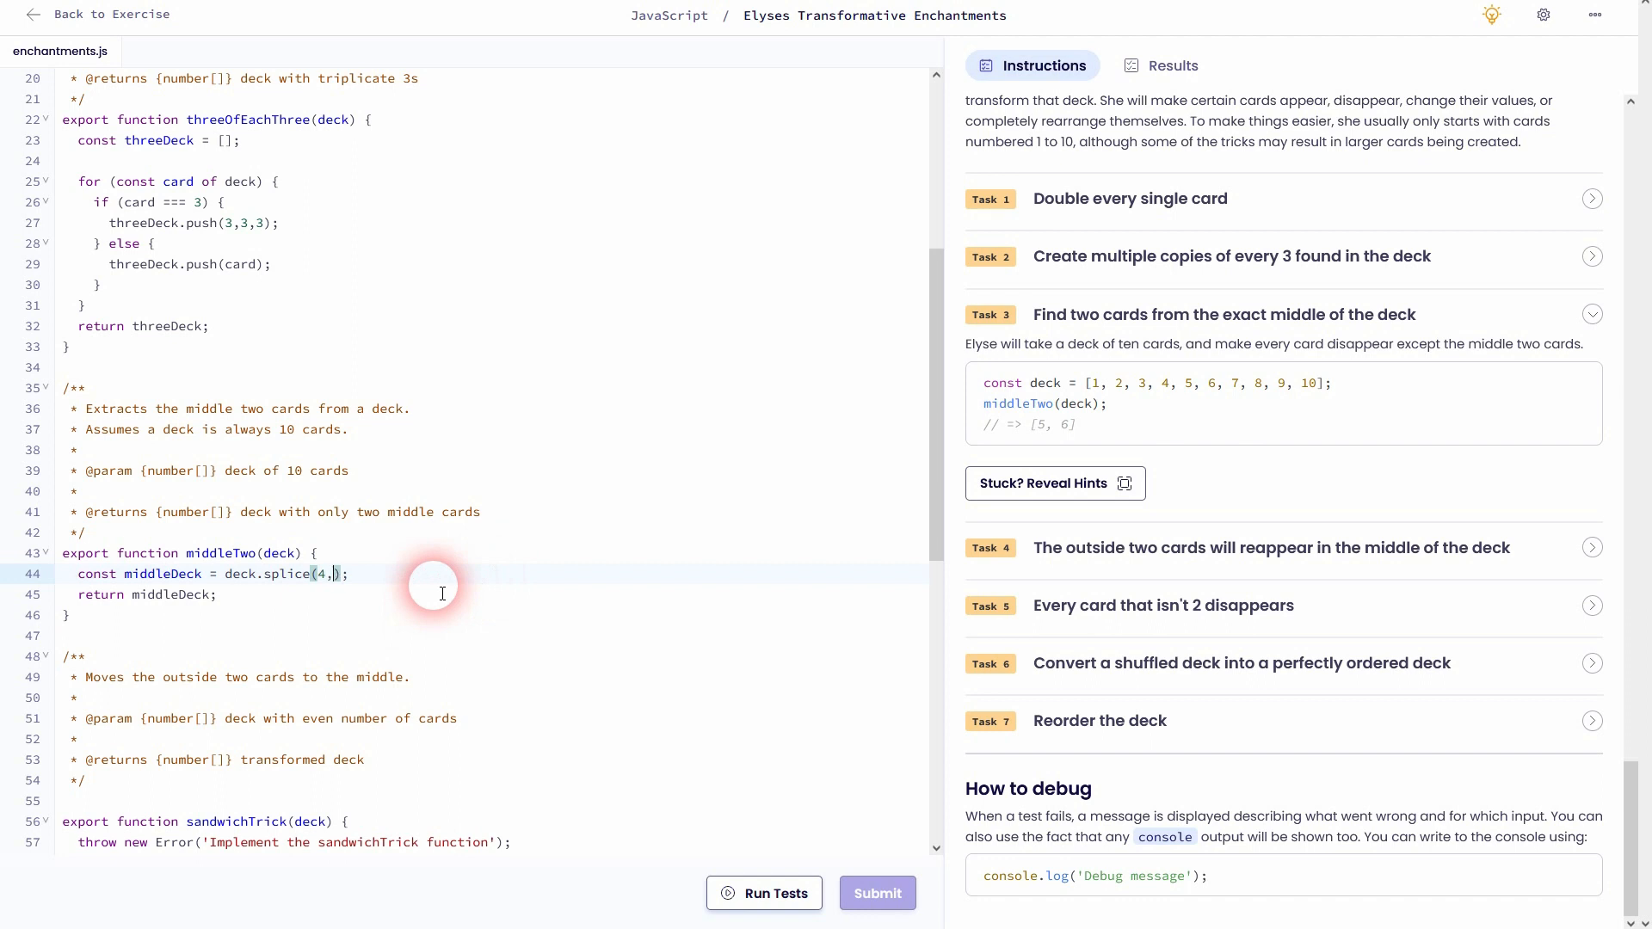
mouse_move(1303, 350)
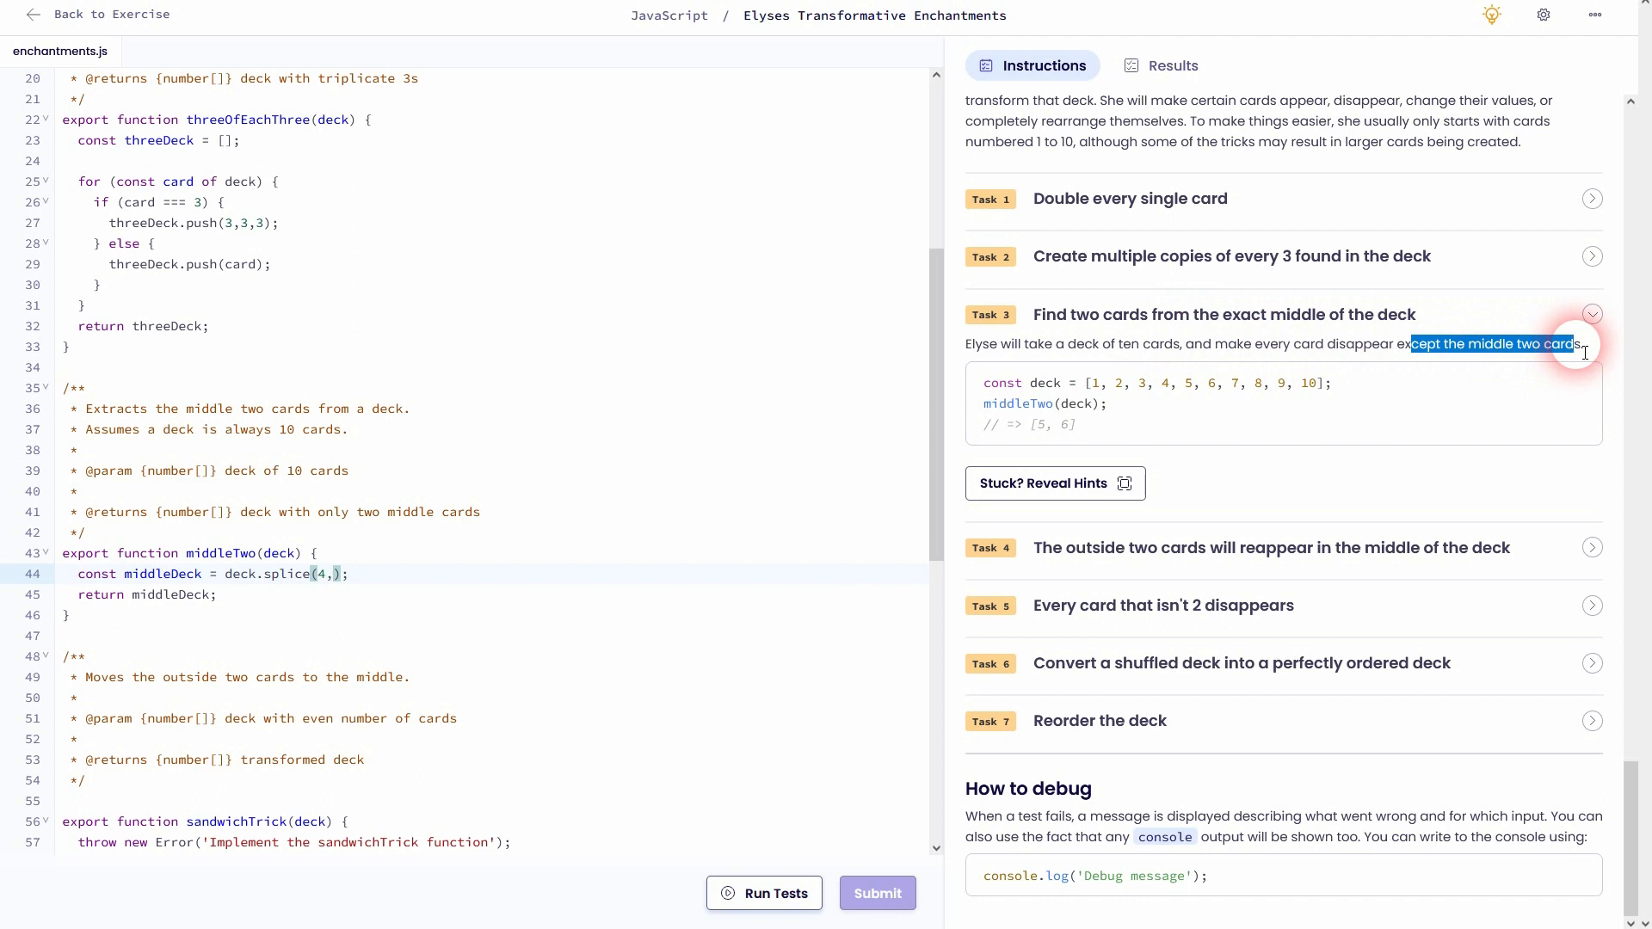
mouse_move(526, 602)
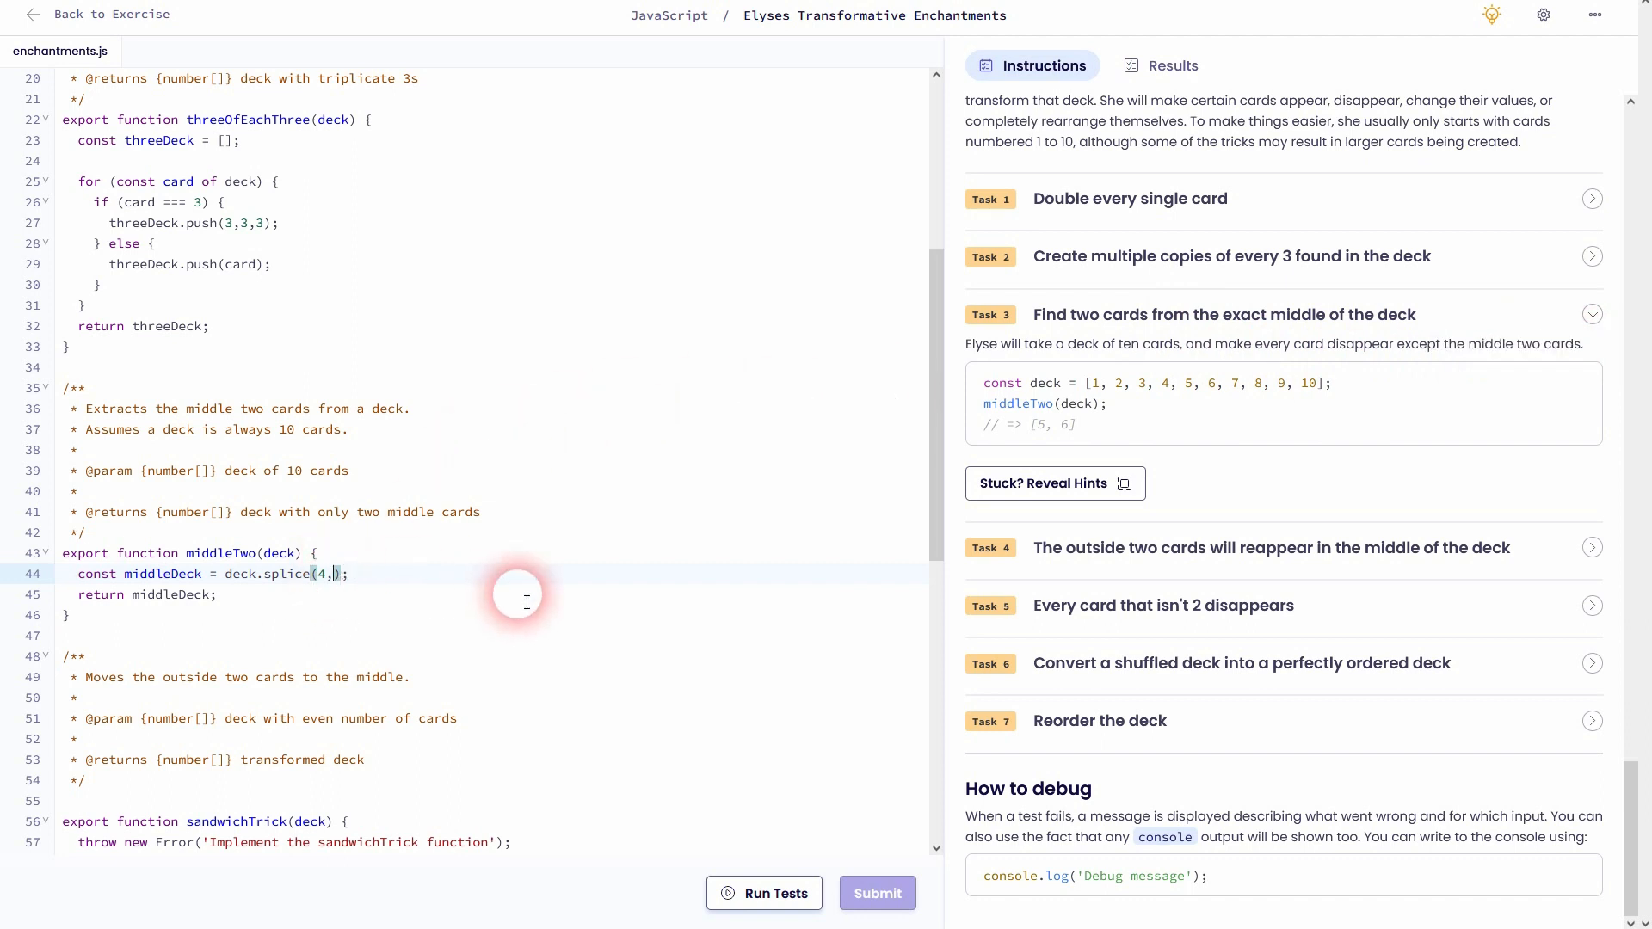
type("2")
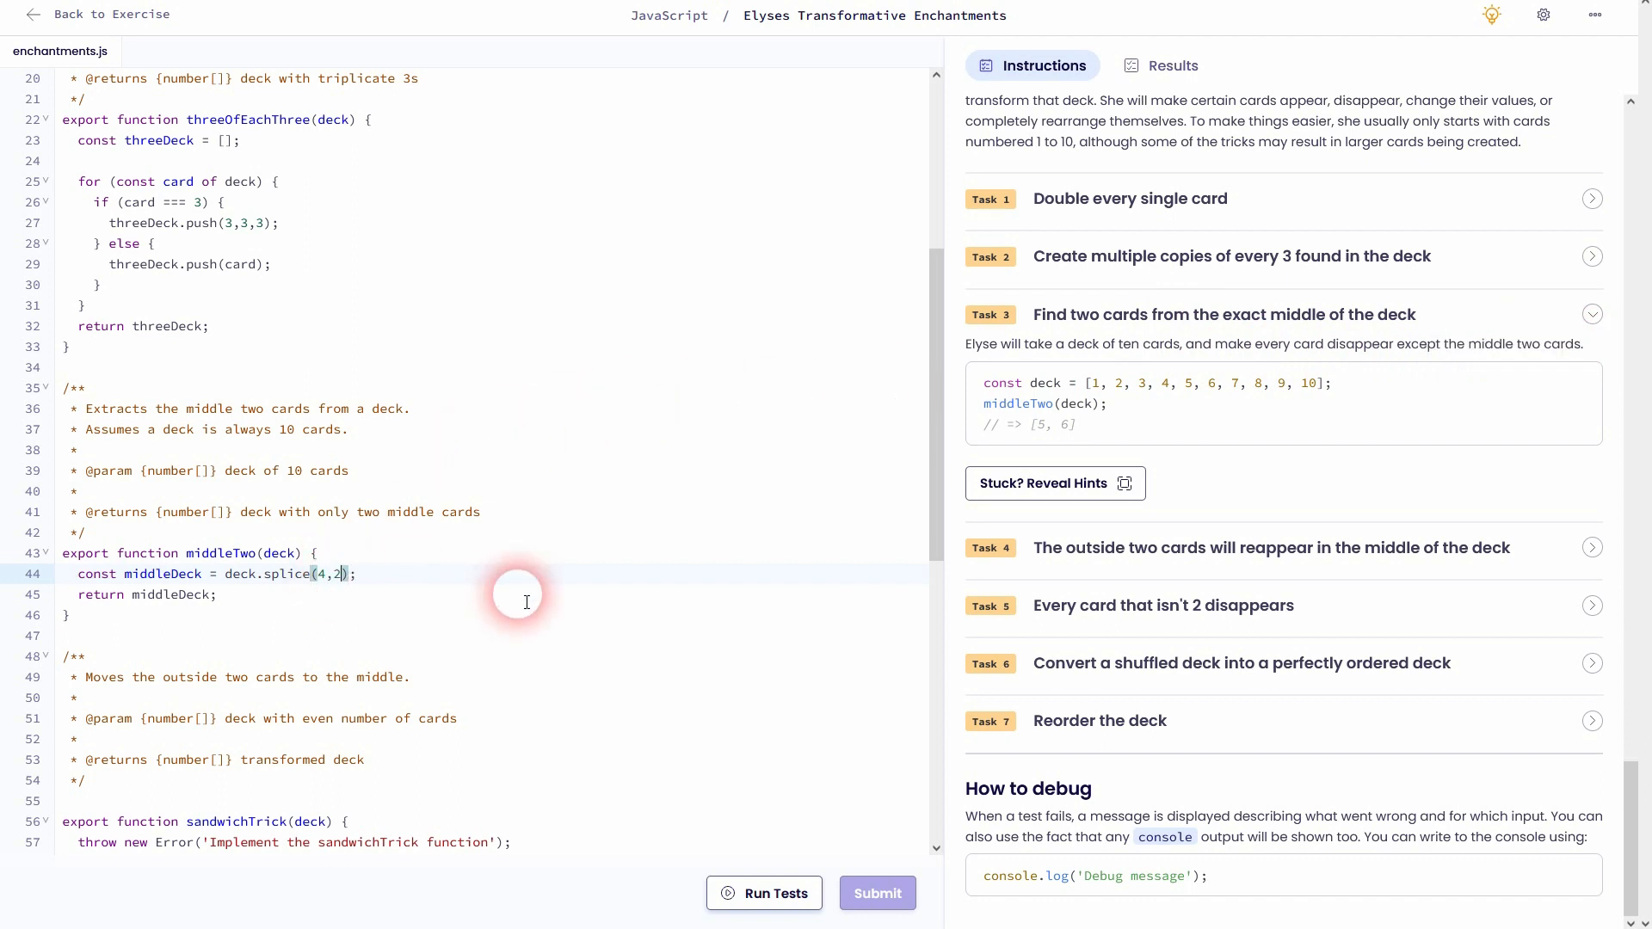
mouse_move(1218, 518)
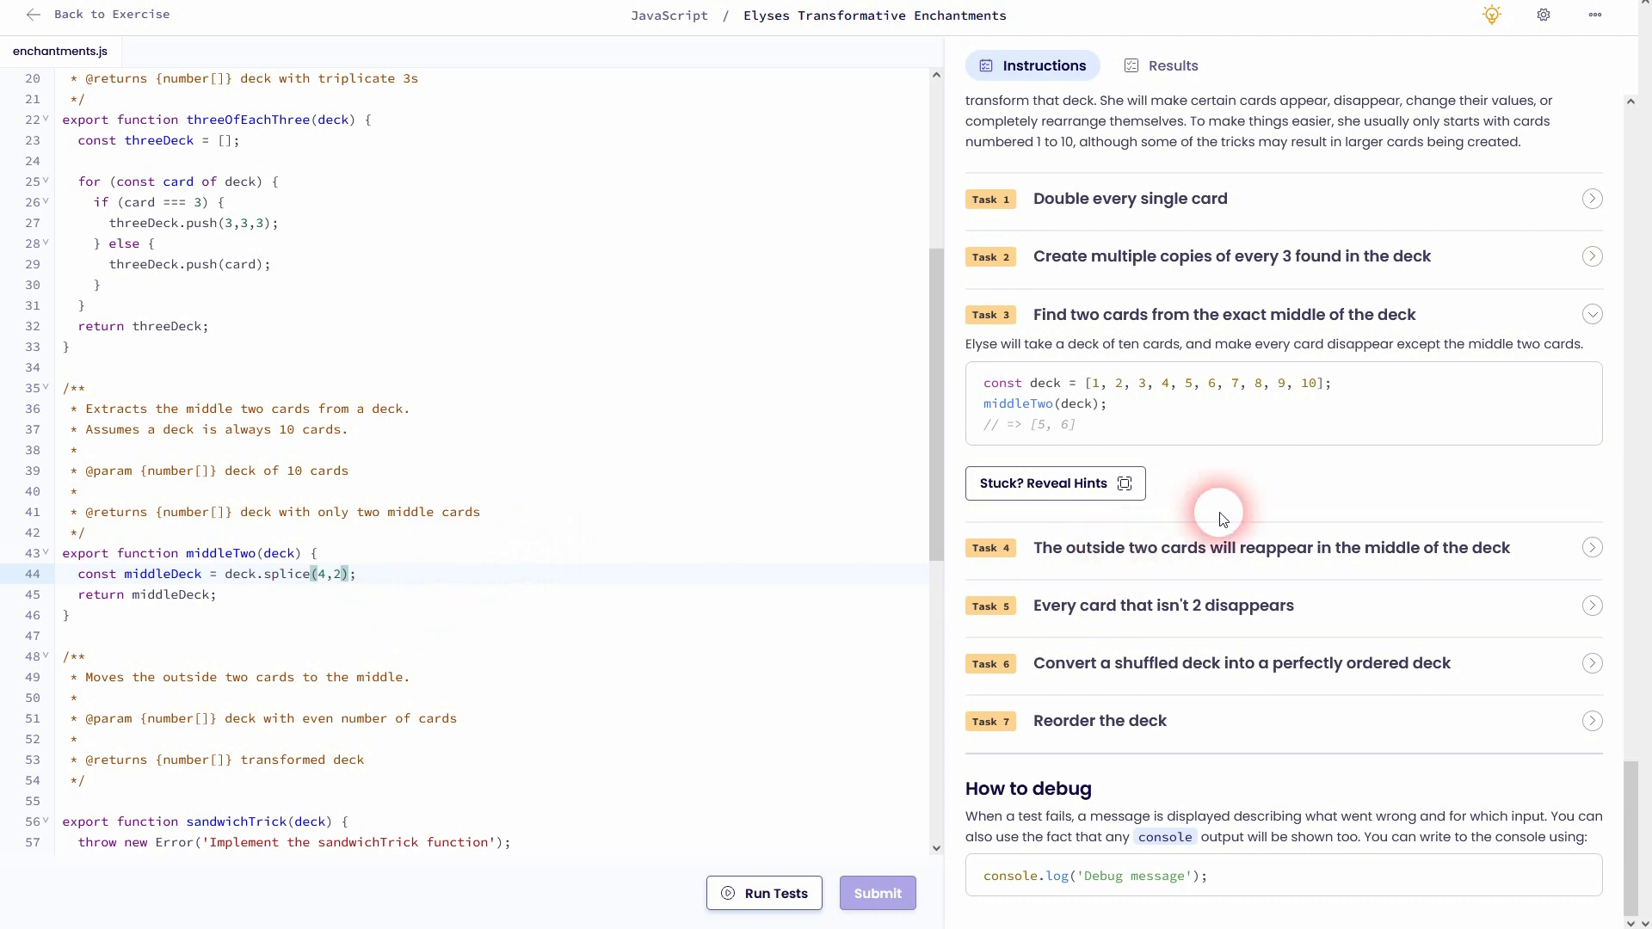
Scroll the instructions to Task 4's sandwichTrick description and run the tests
scroll("down", 3)
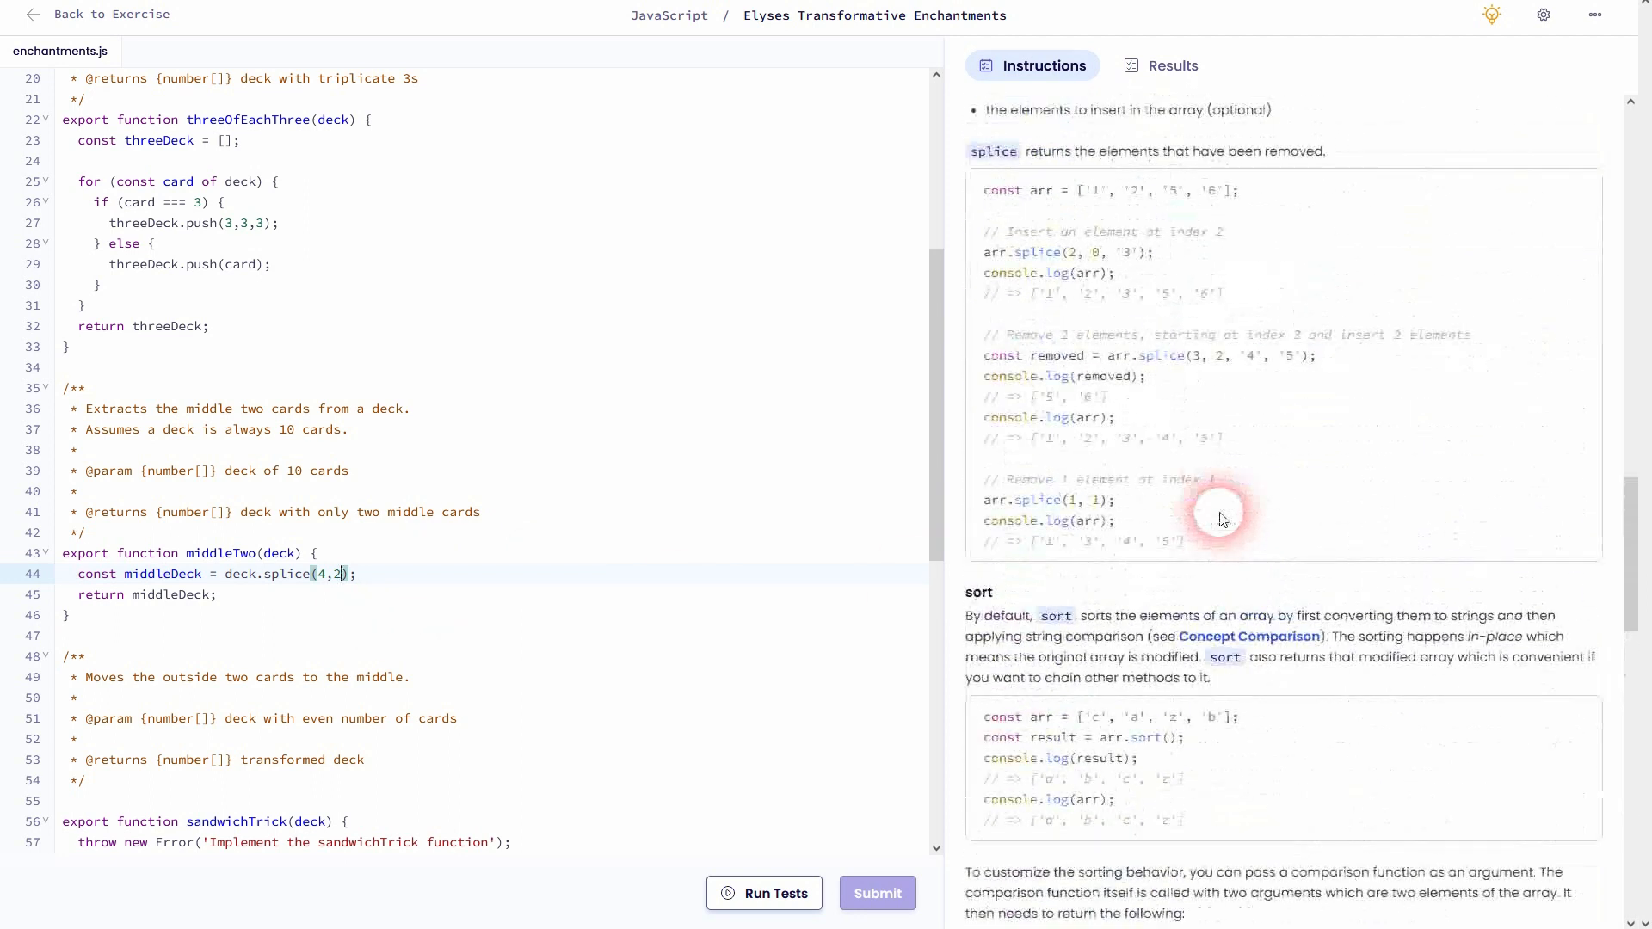
scroll("up", 3)
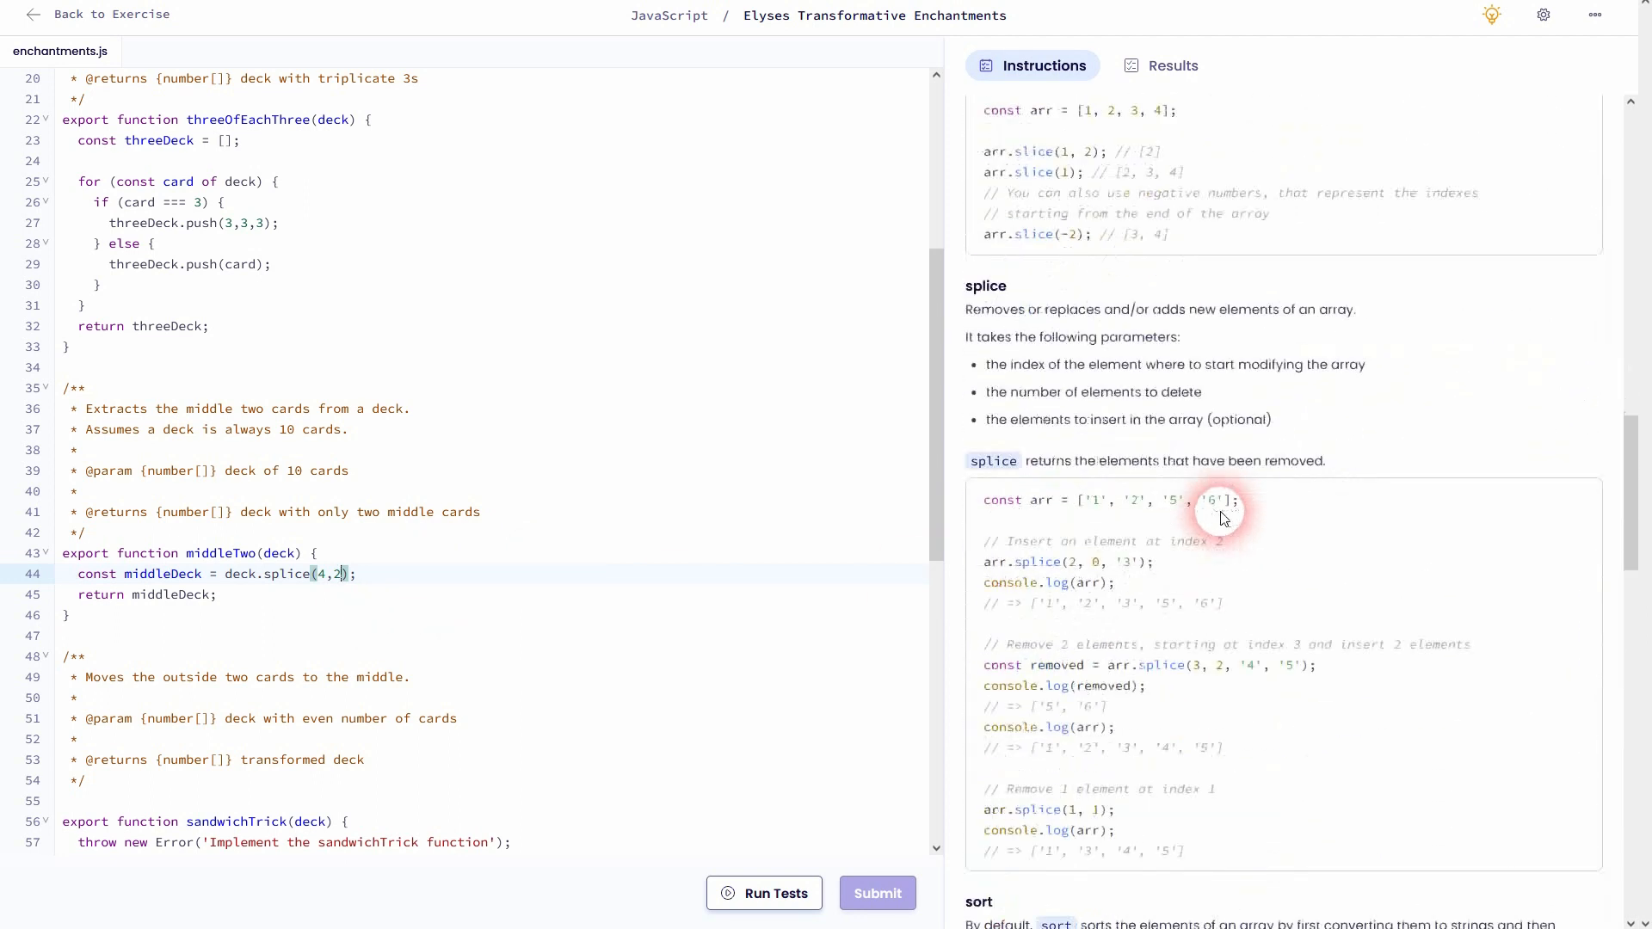
scroll("down", 3)
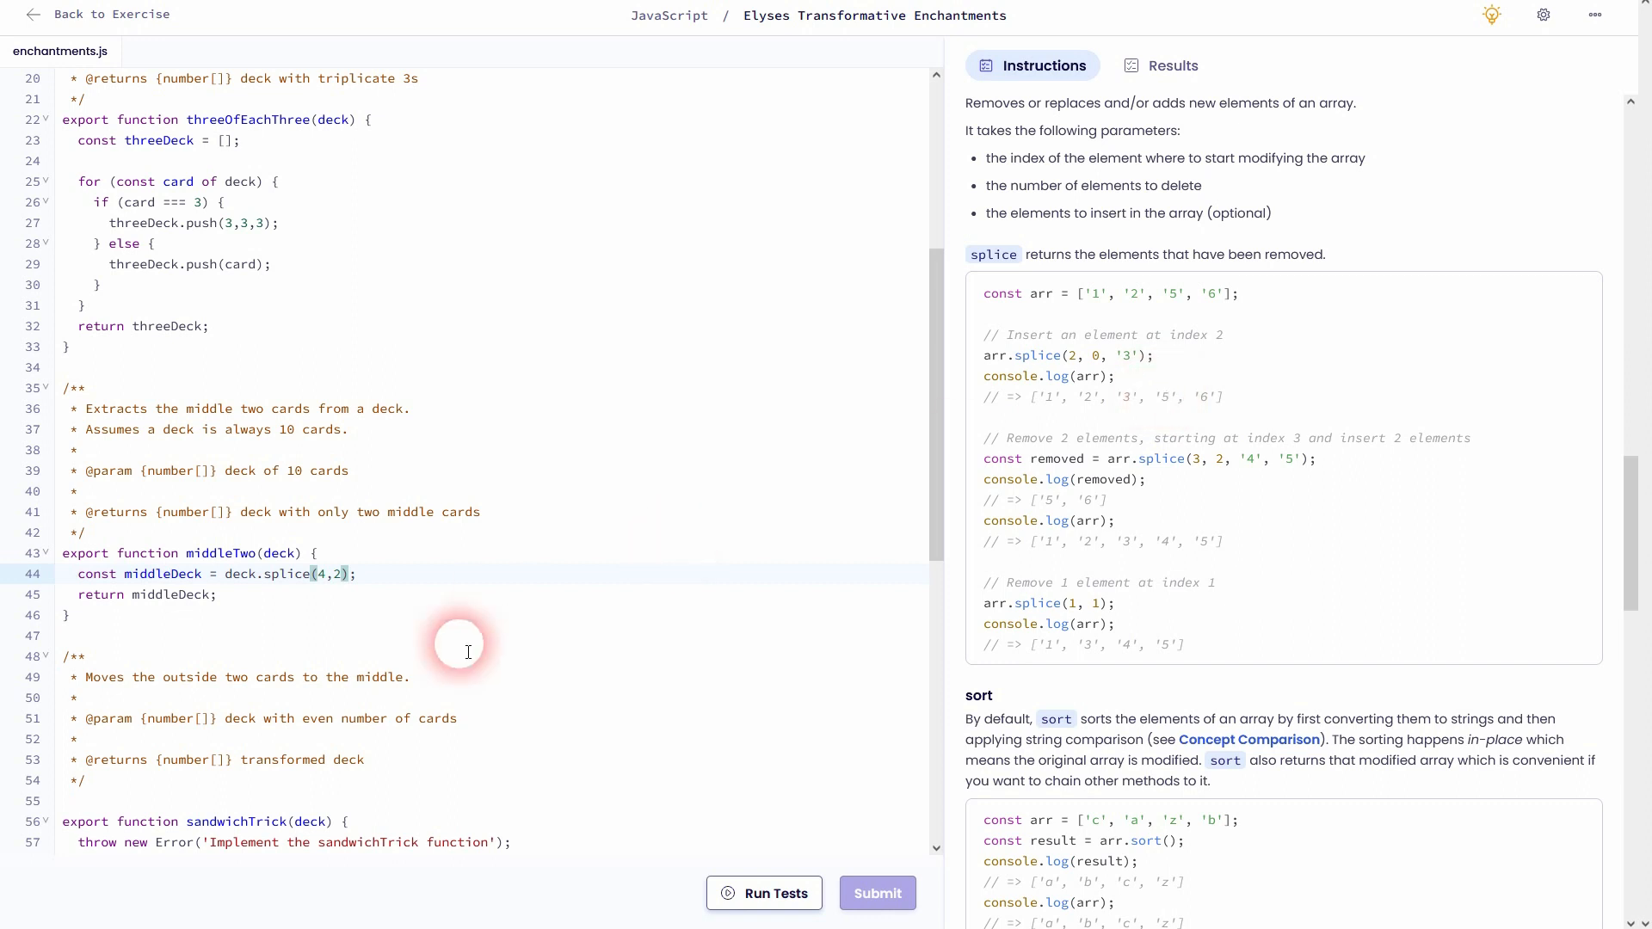
left_click(763, 893)
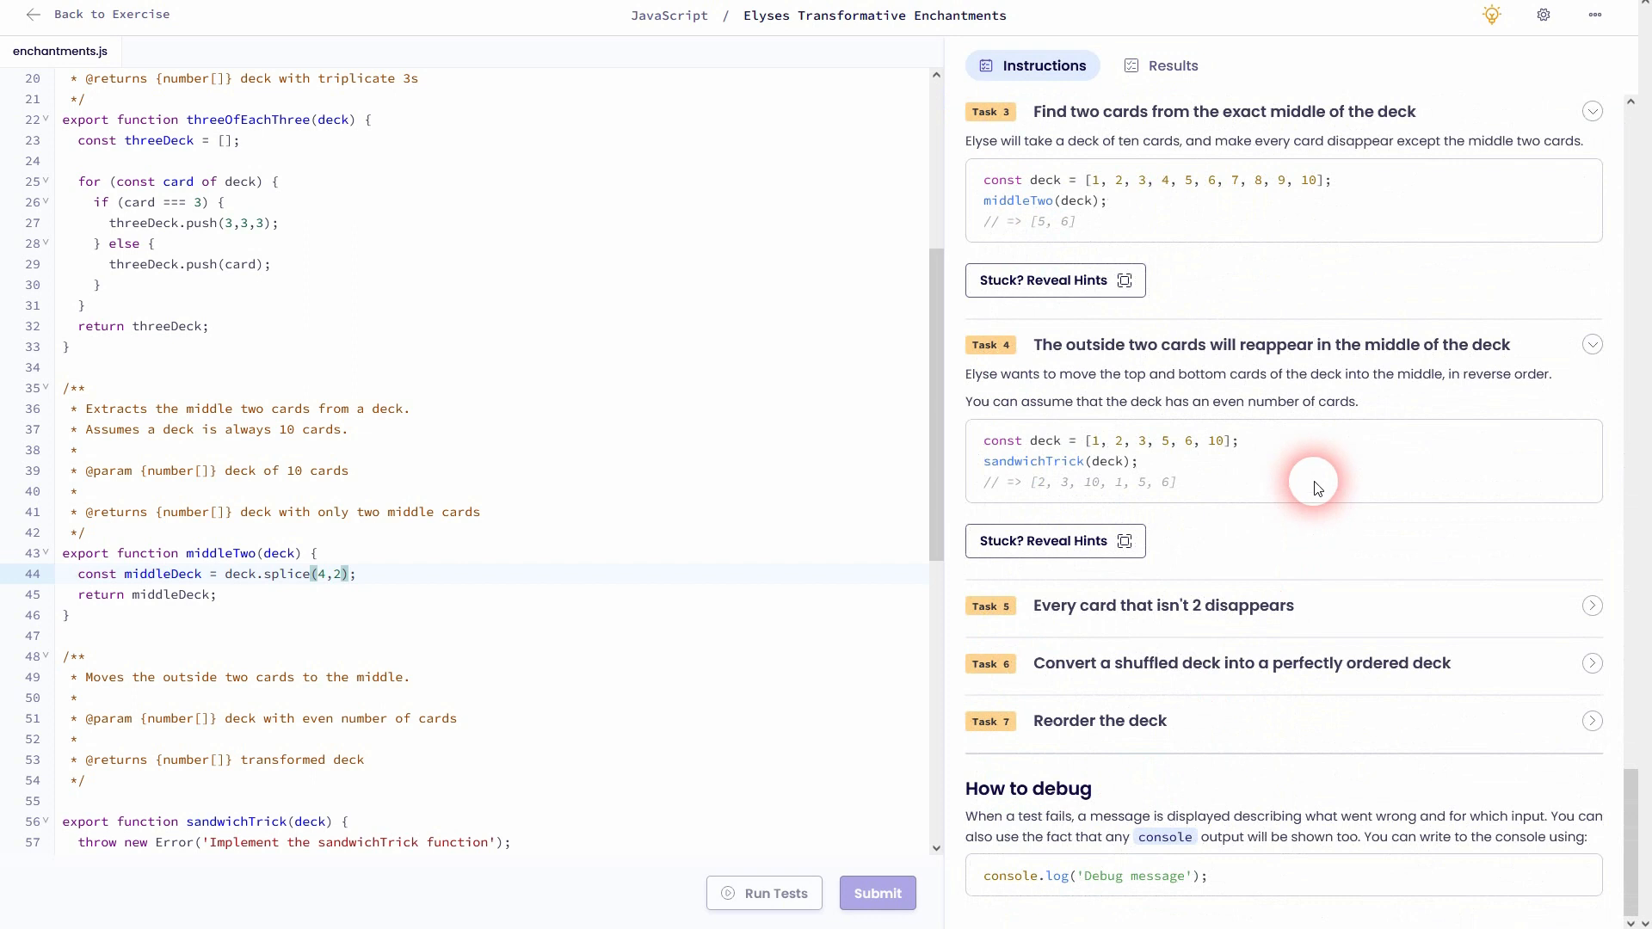
Remove the placeholder throw from sandwichTrick, leaving an empty body to write in
scroll("up", 3)
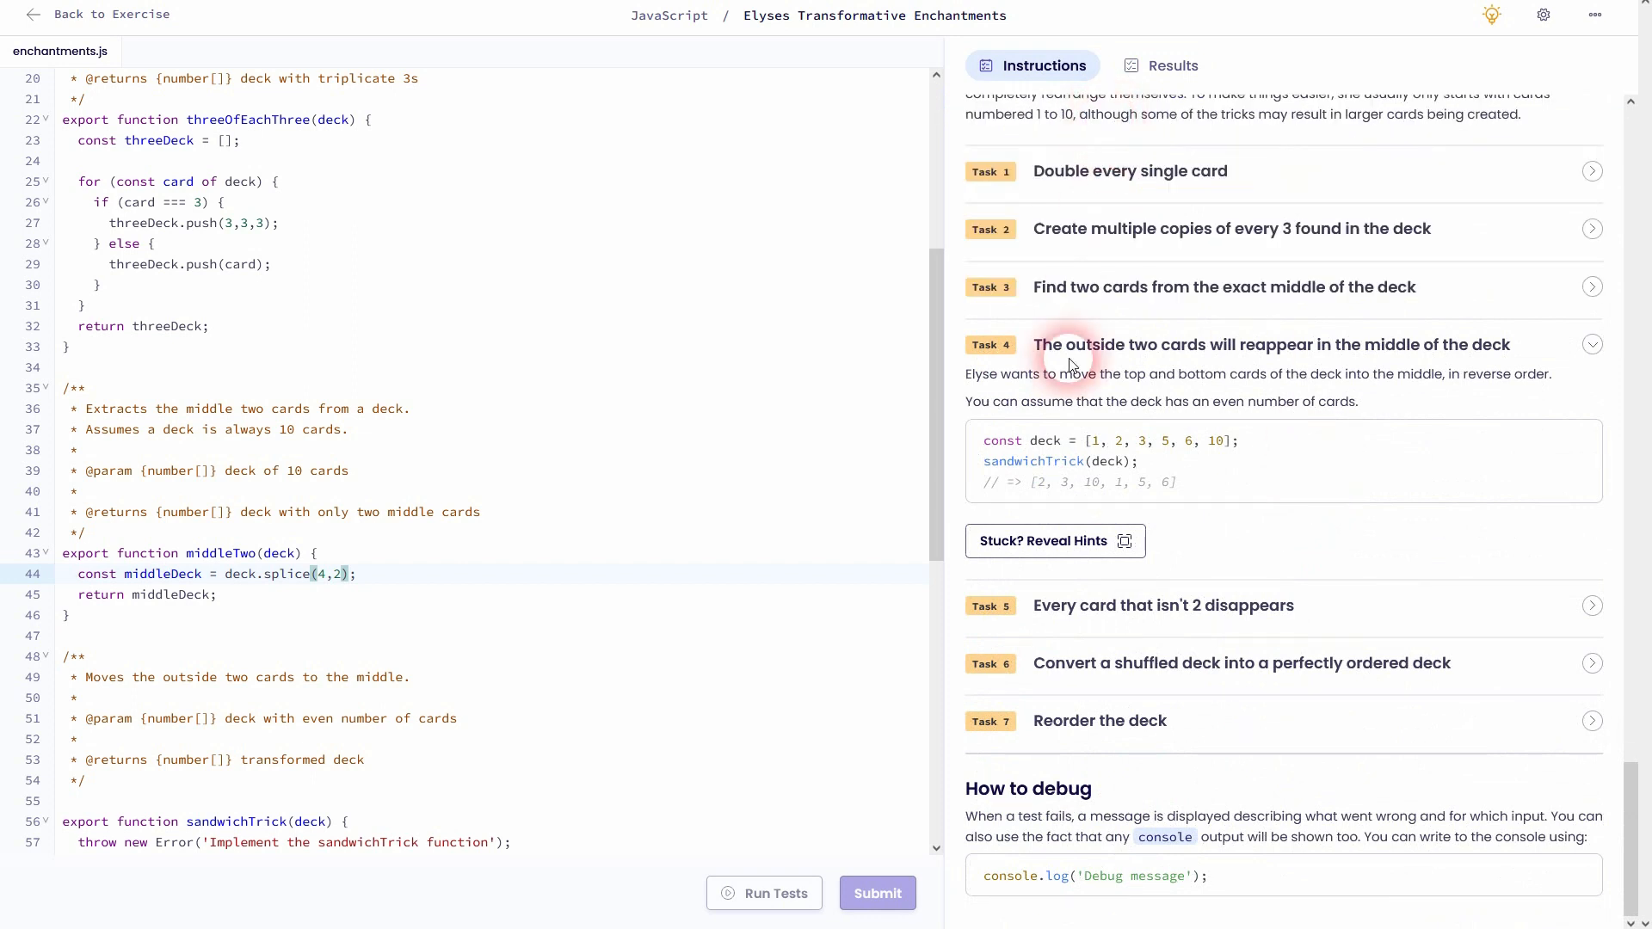
scroll("down", 3)
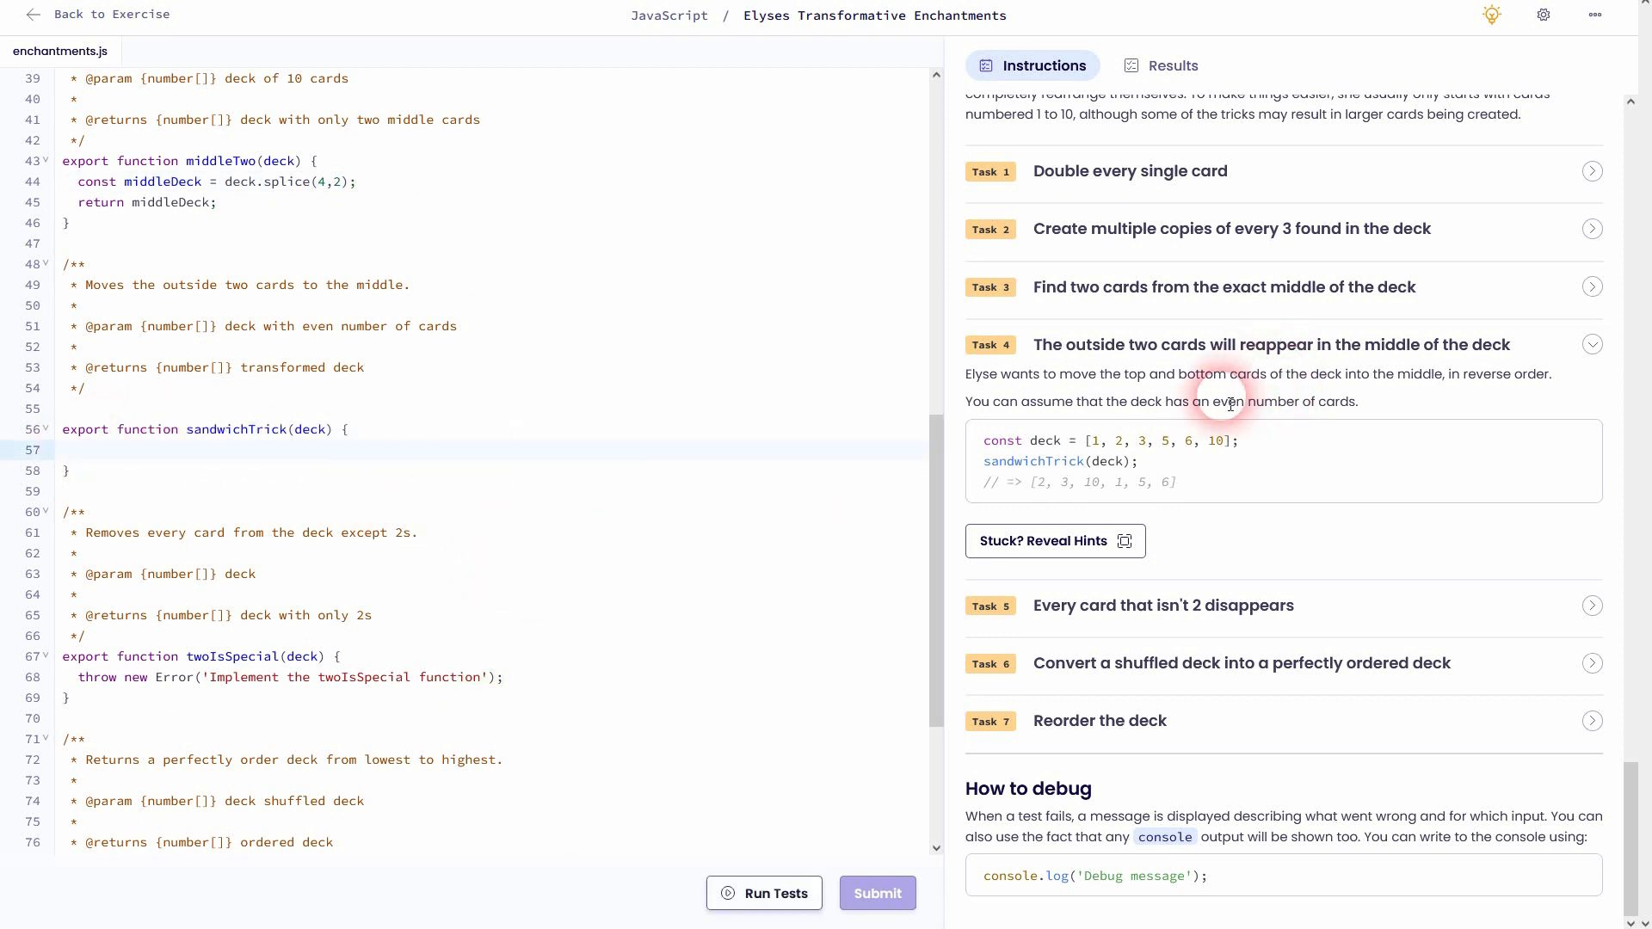
mouse_move(1262, 382)
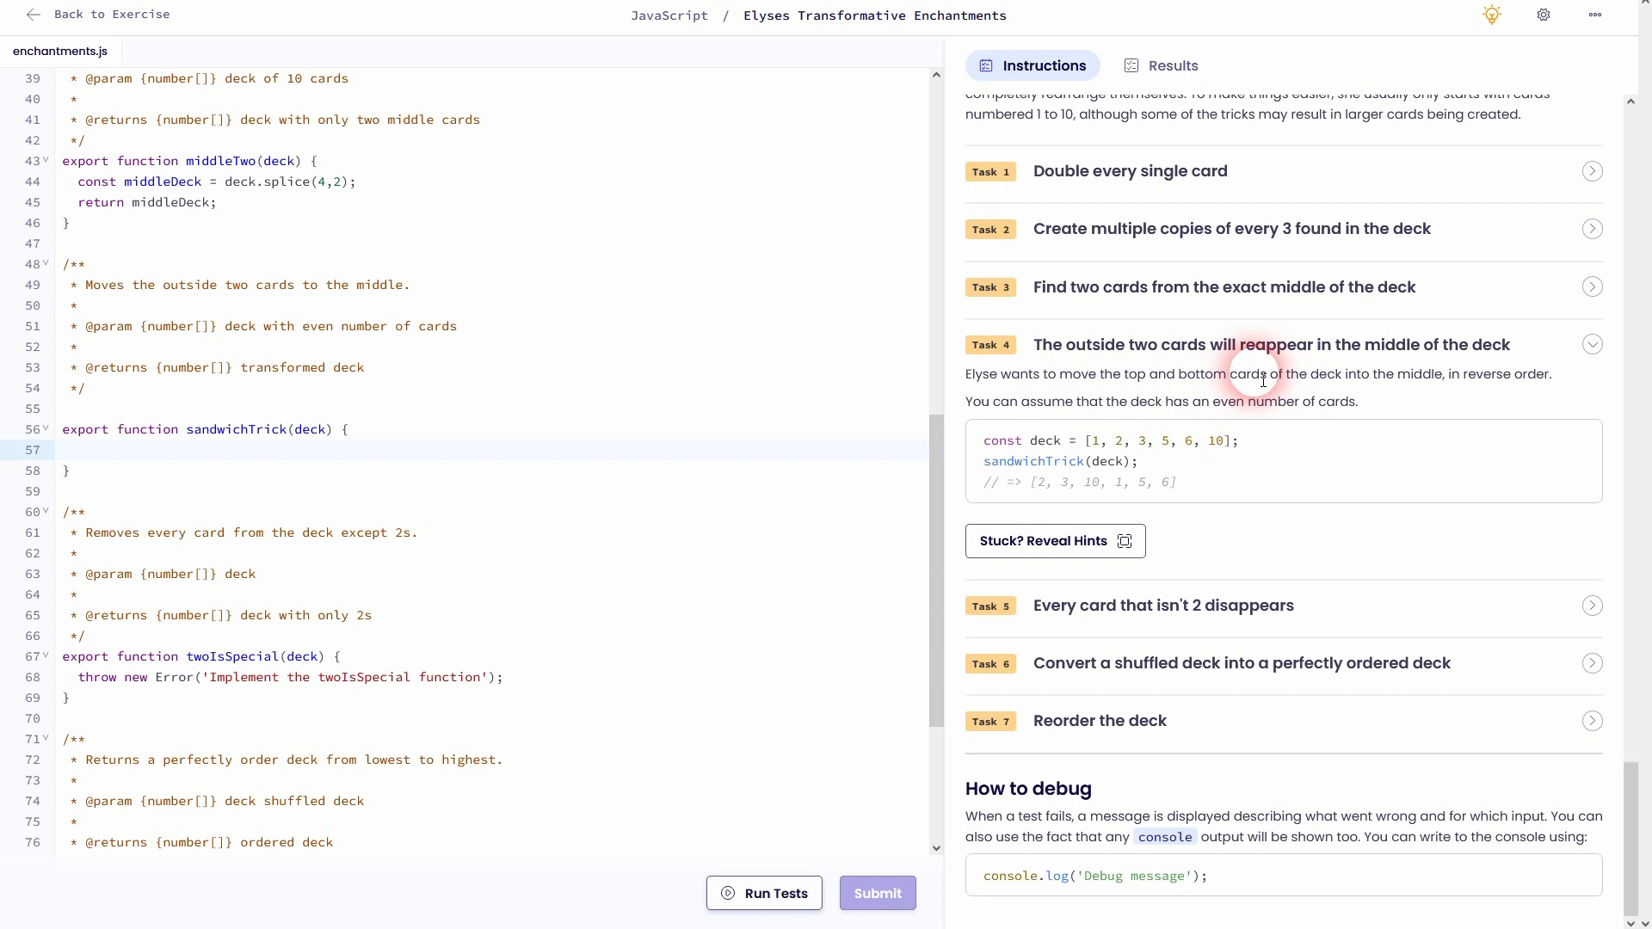
left_click(78, 449)
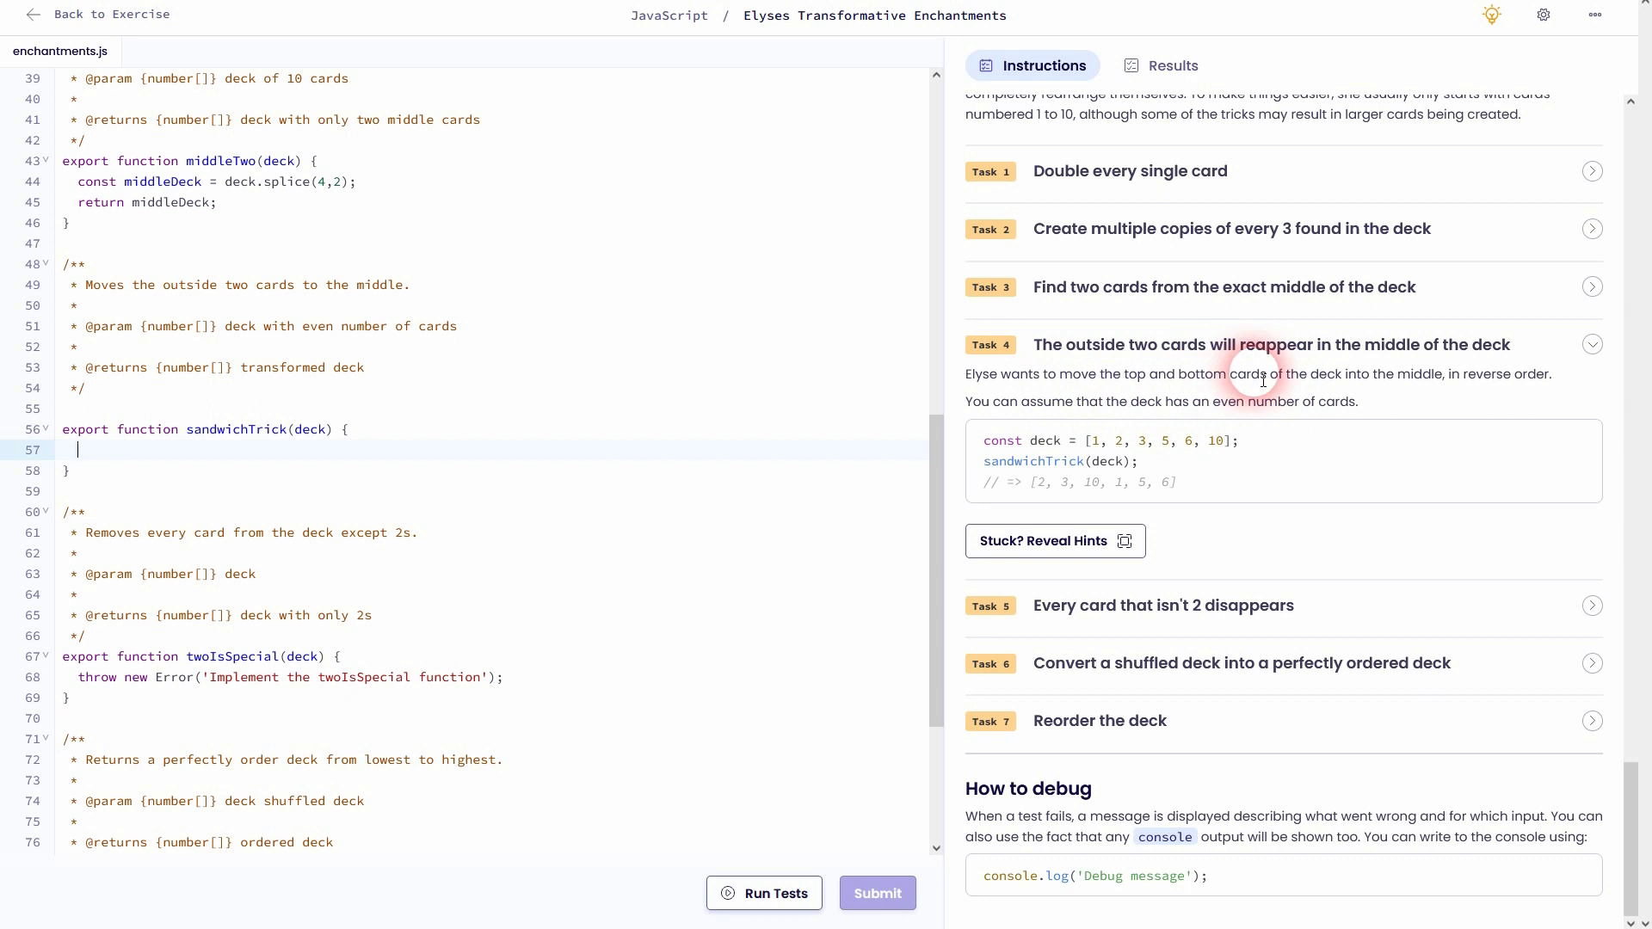
mouse_move(1368, 410)
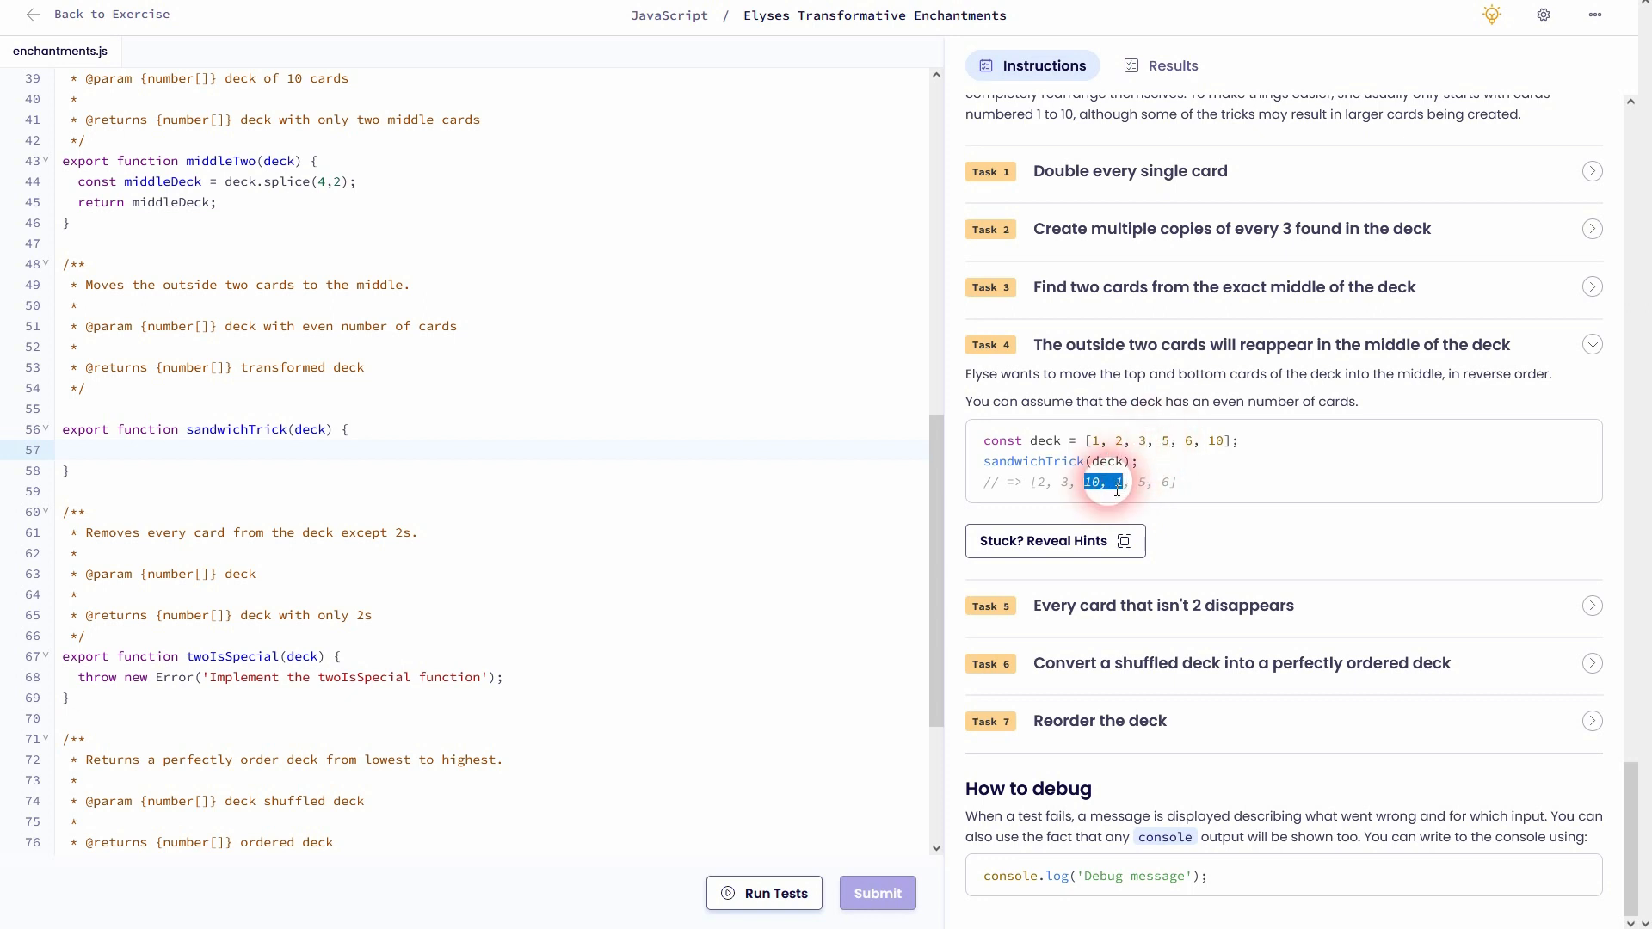
mouse_move(1017, 412)
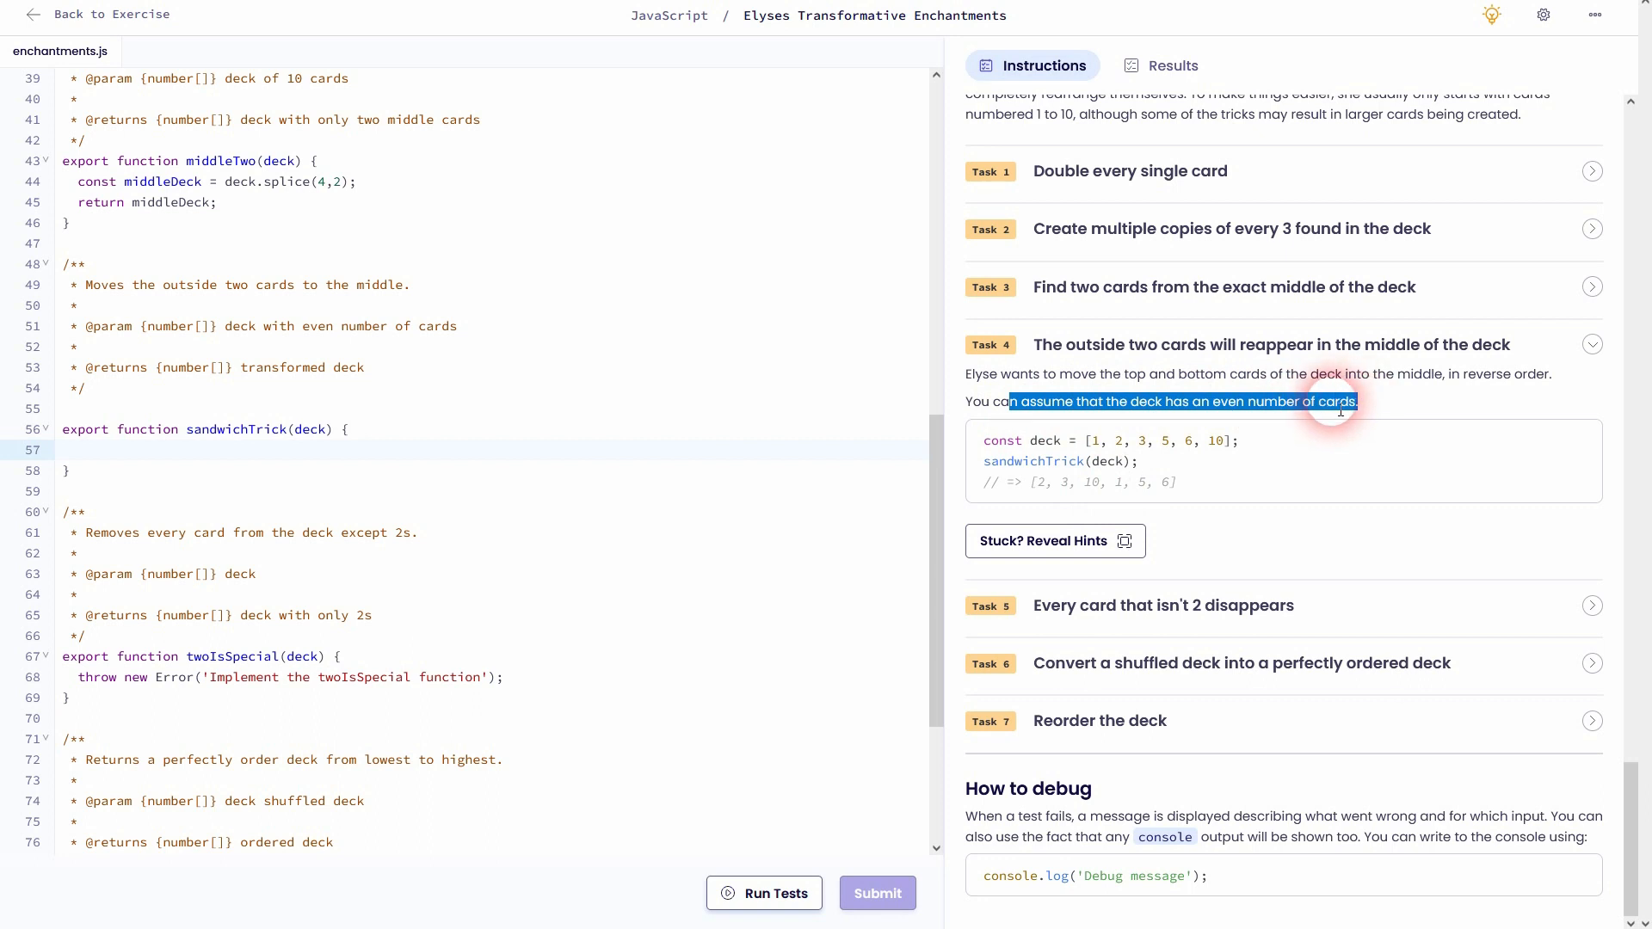
left_click(597, 462)
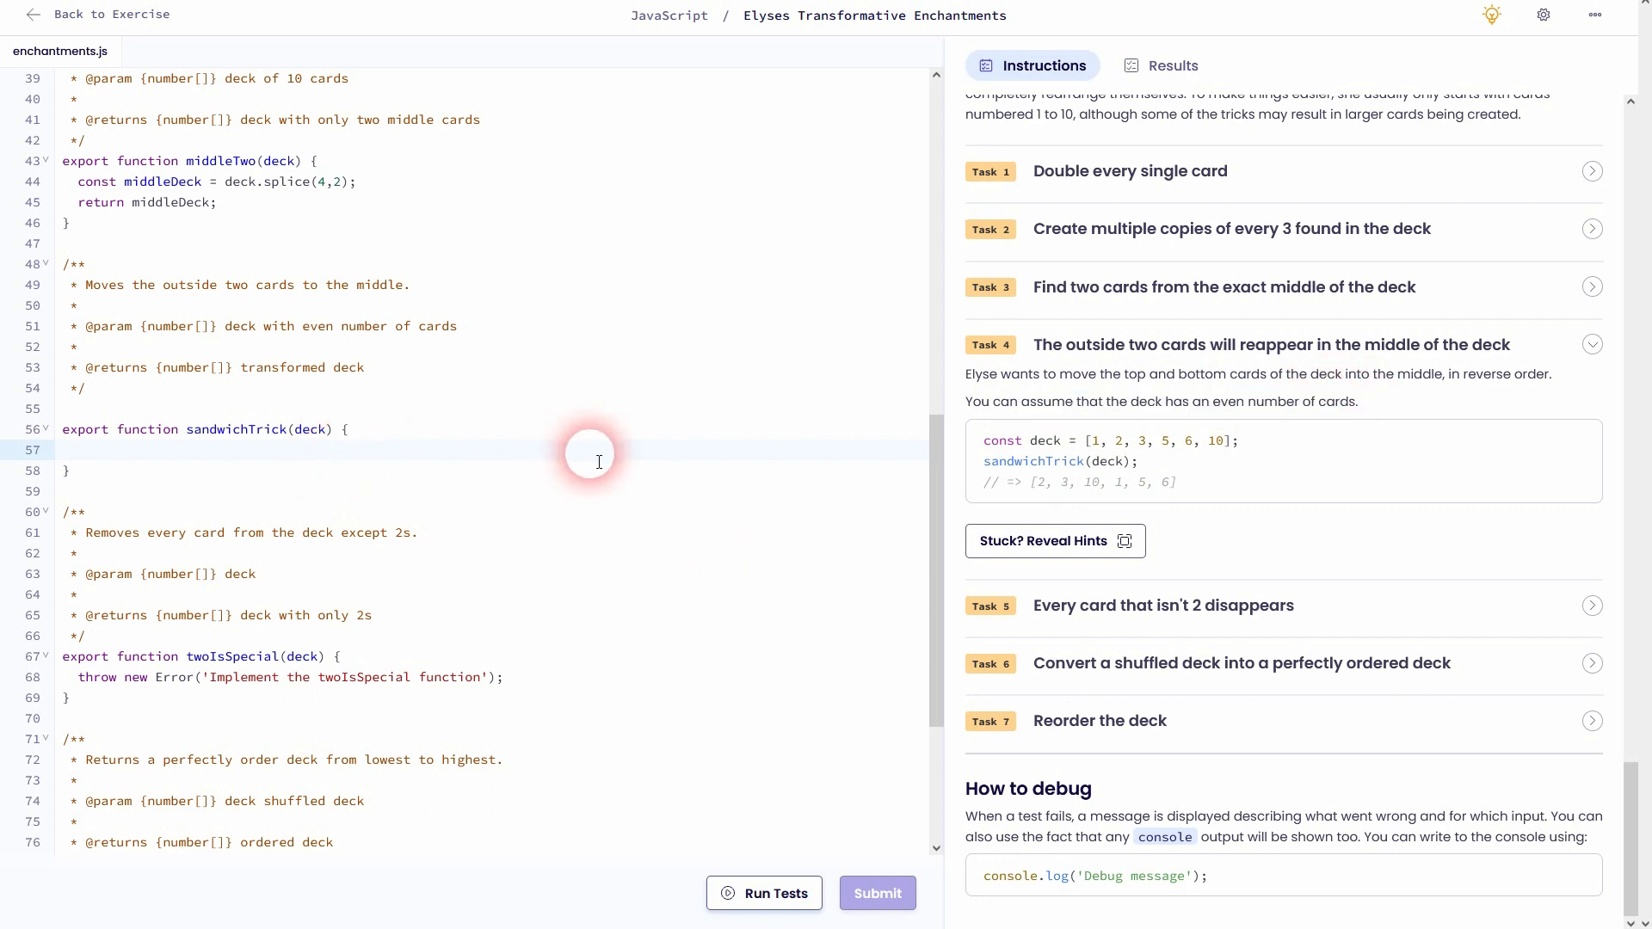
Take const firstCard = deck.shift() and const lastCard = deck.pop() in sandwichTrick
type("const")
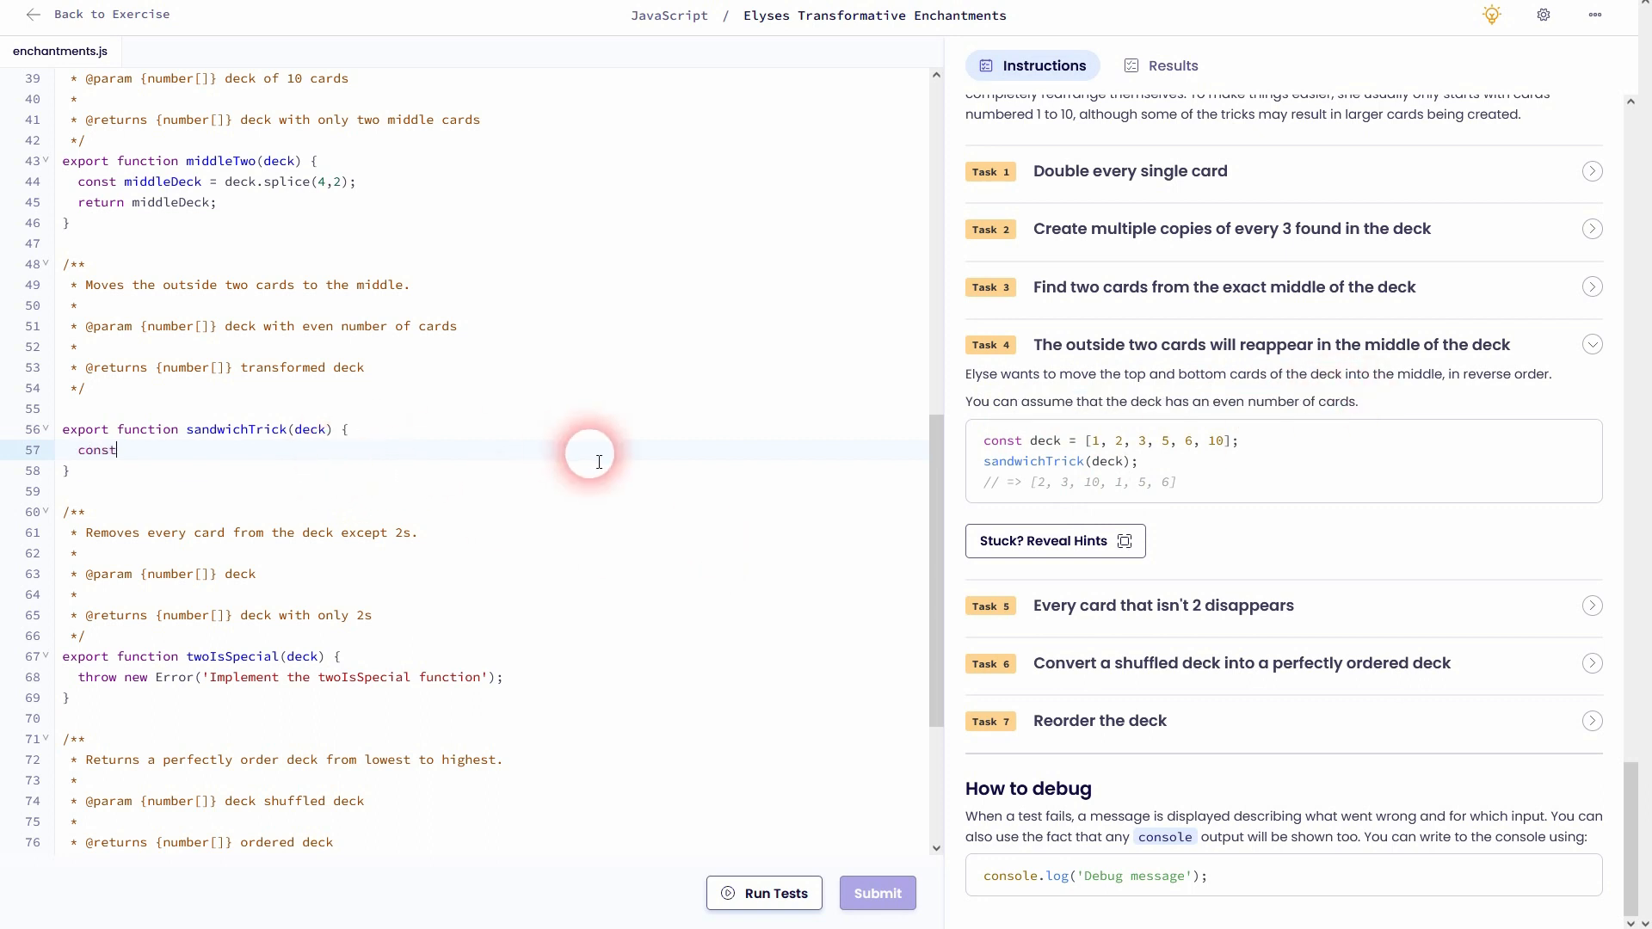
type("firstCard = deck.")
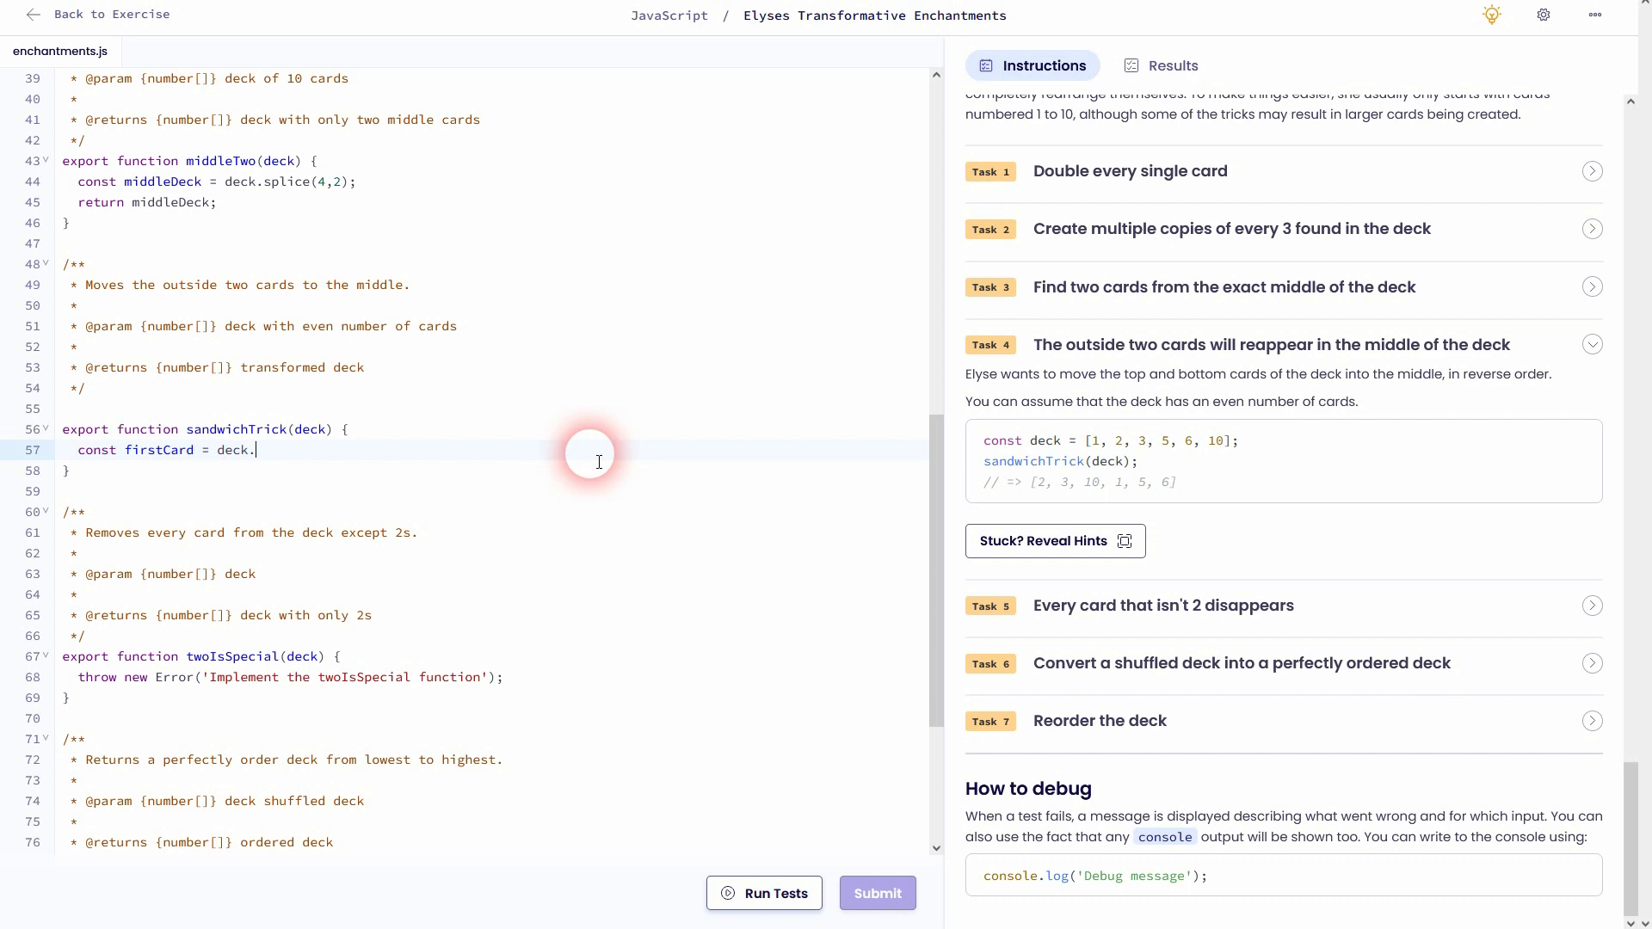
type("shift();")
type("const lastCard")
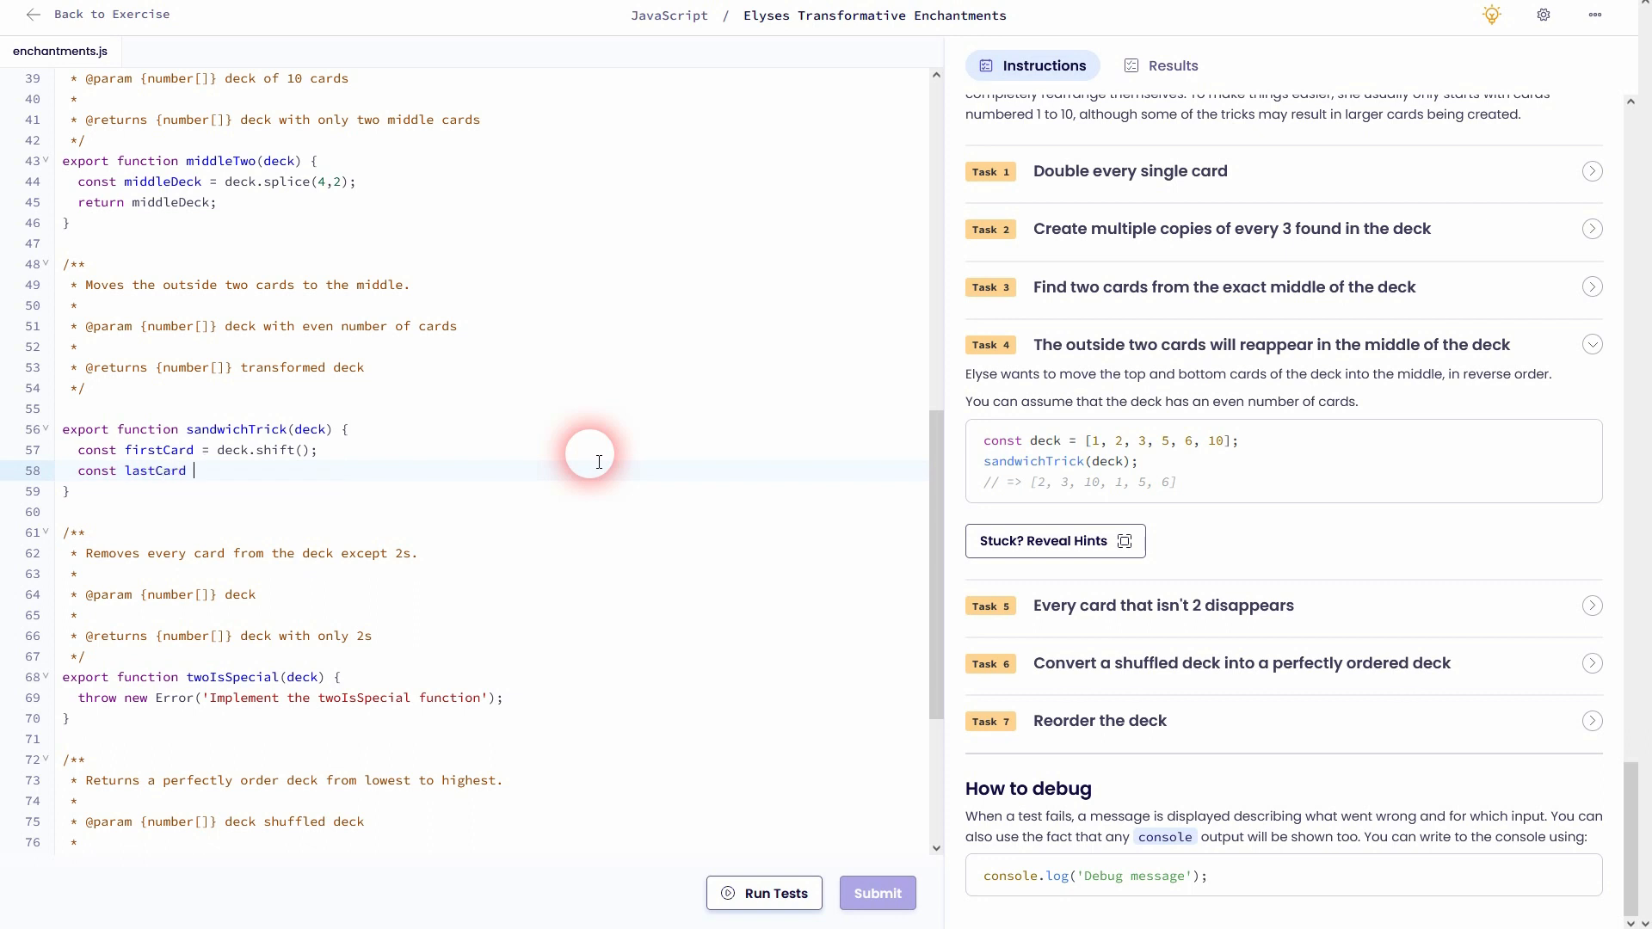
type("= deck.p")
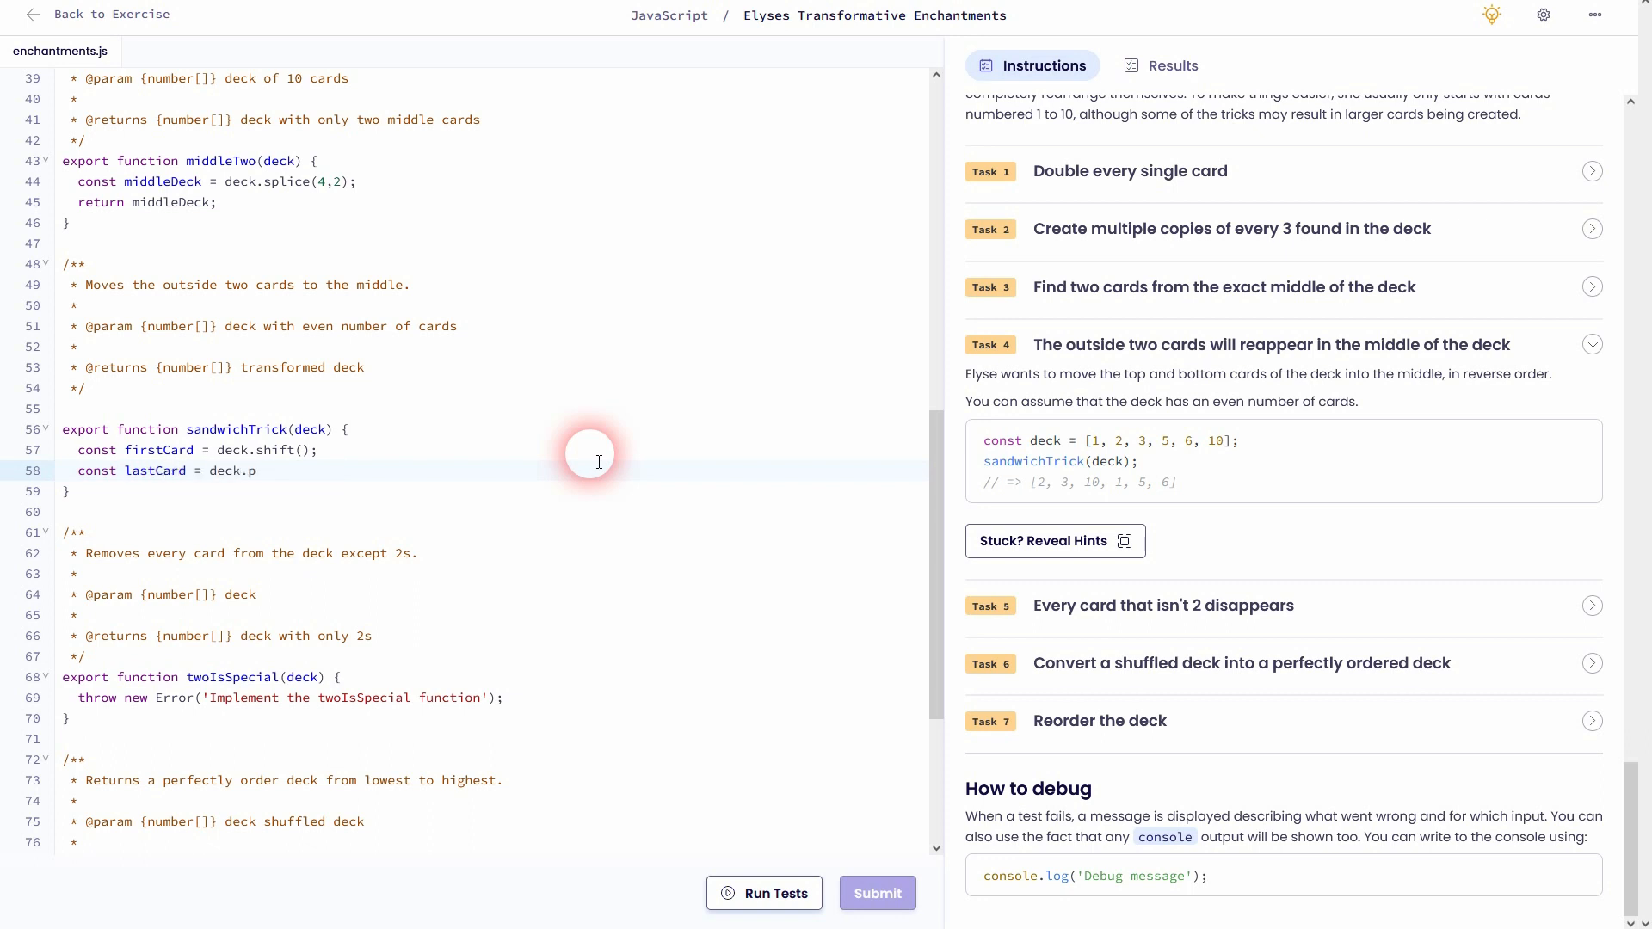
type("op();")
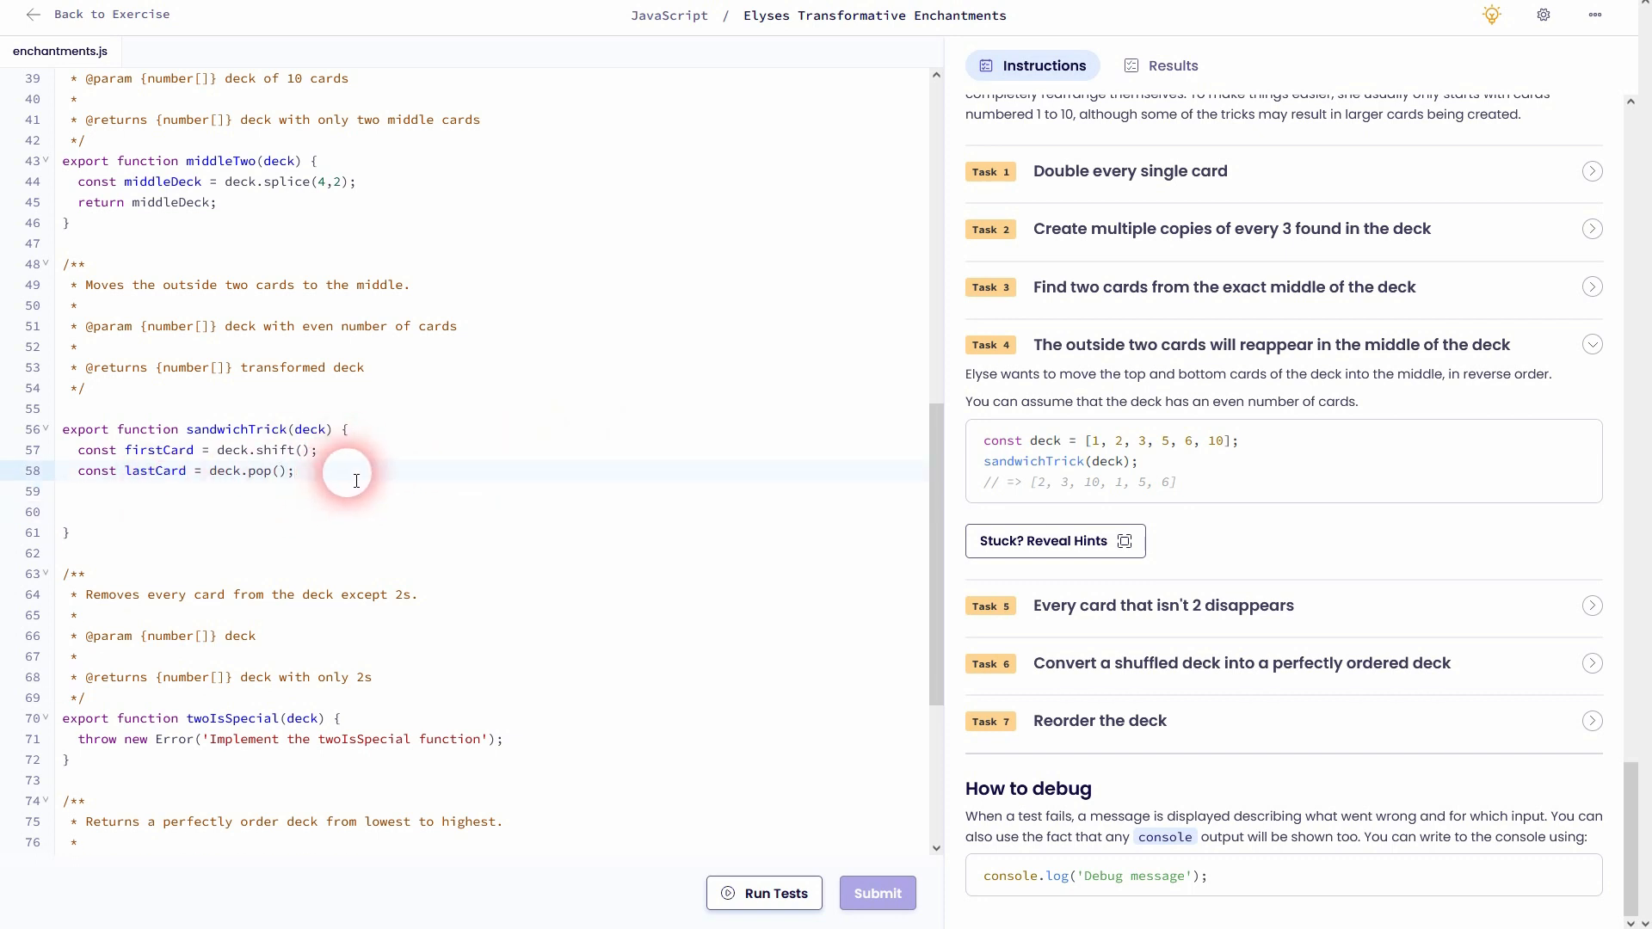
Comment the lines, noting that shift takes the first card and pop the last
type("// ta")
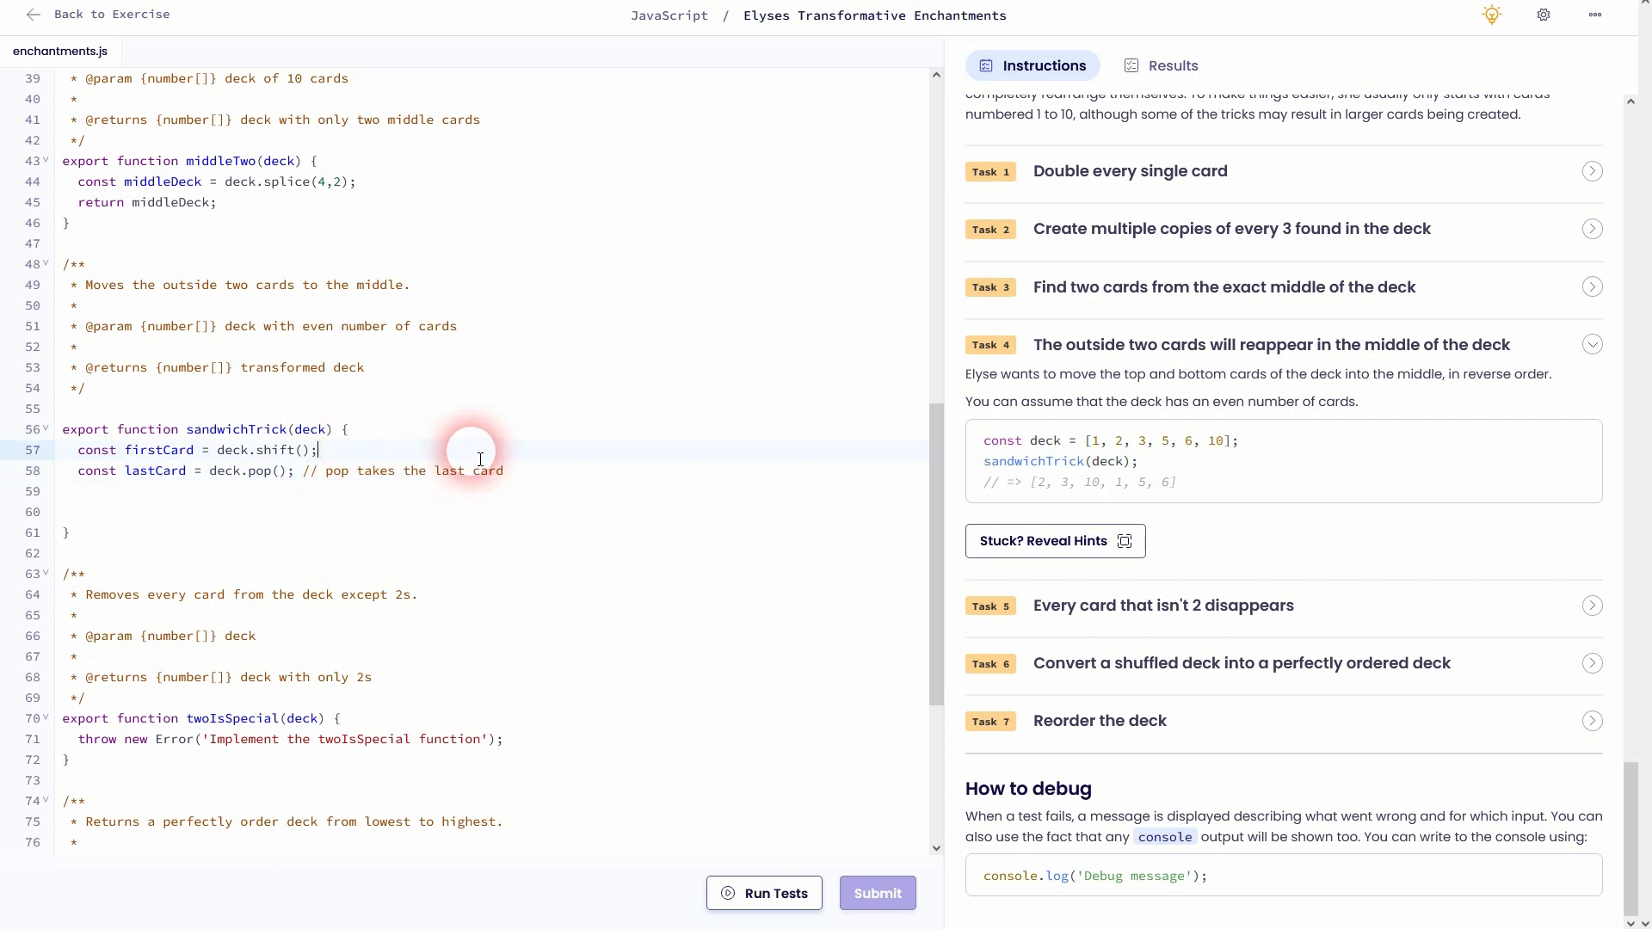
type("// shift")
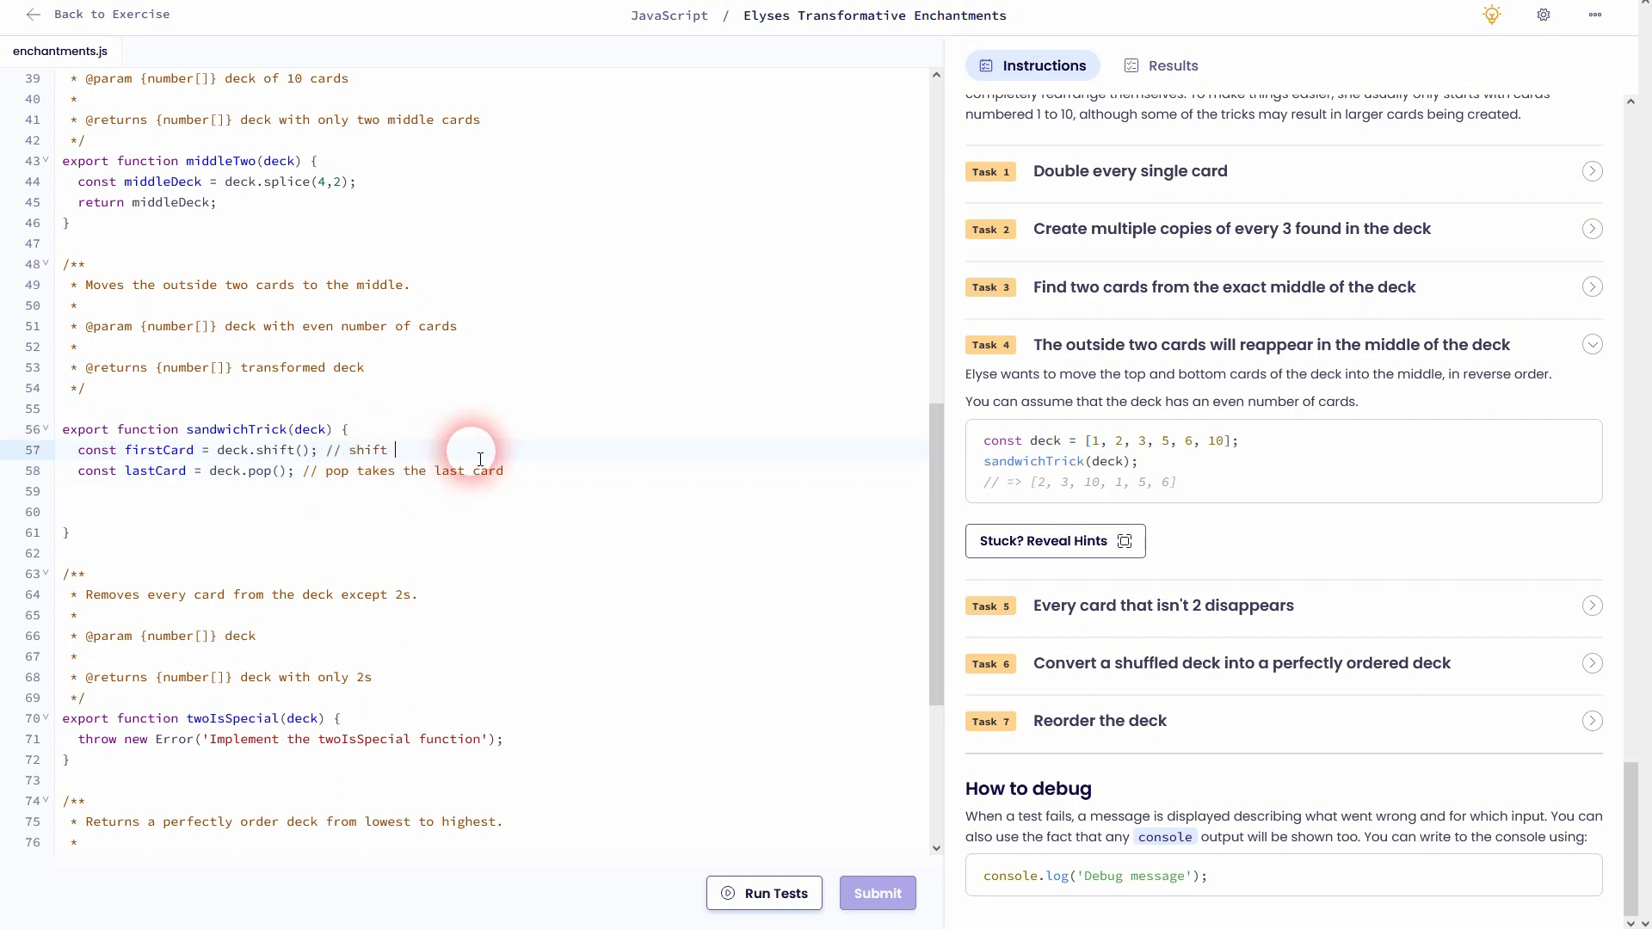
type("takes the f")
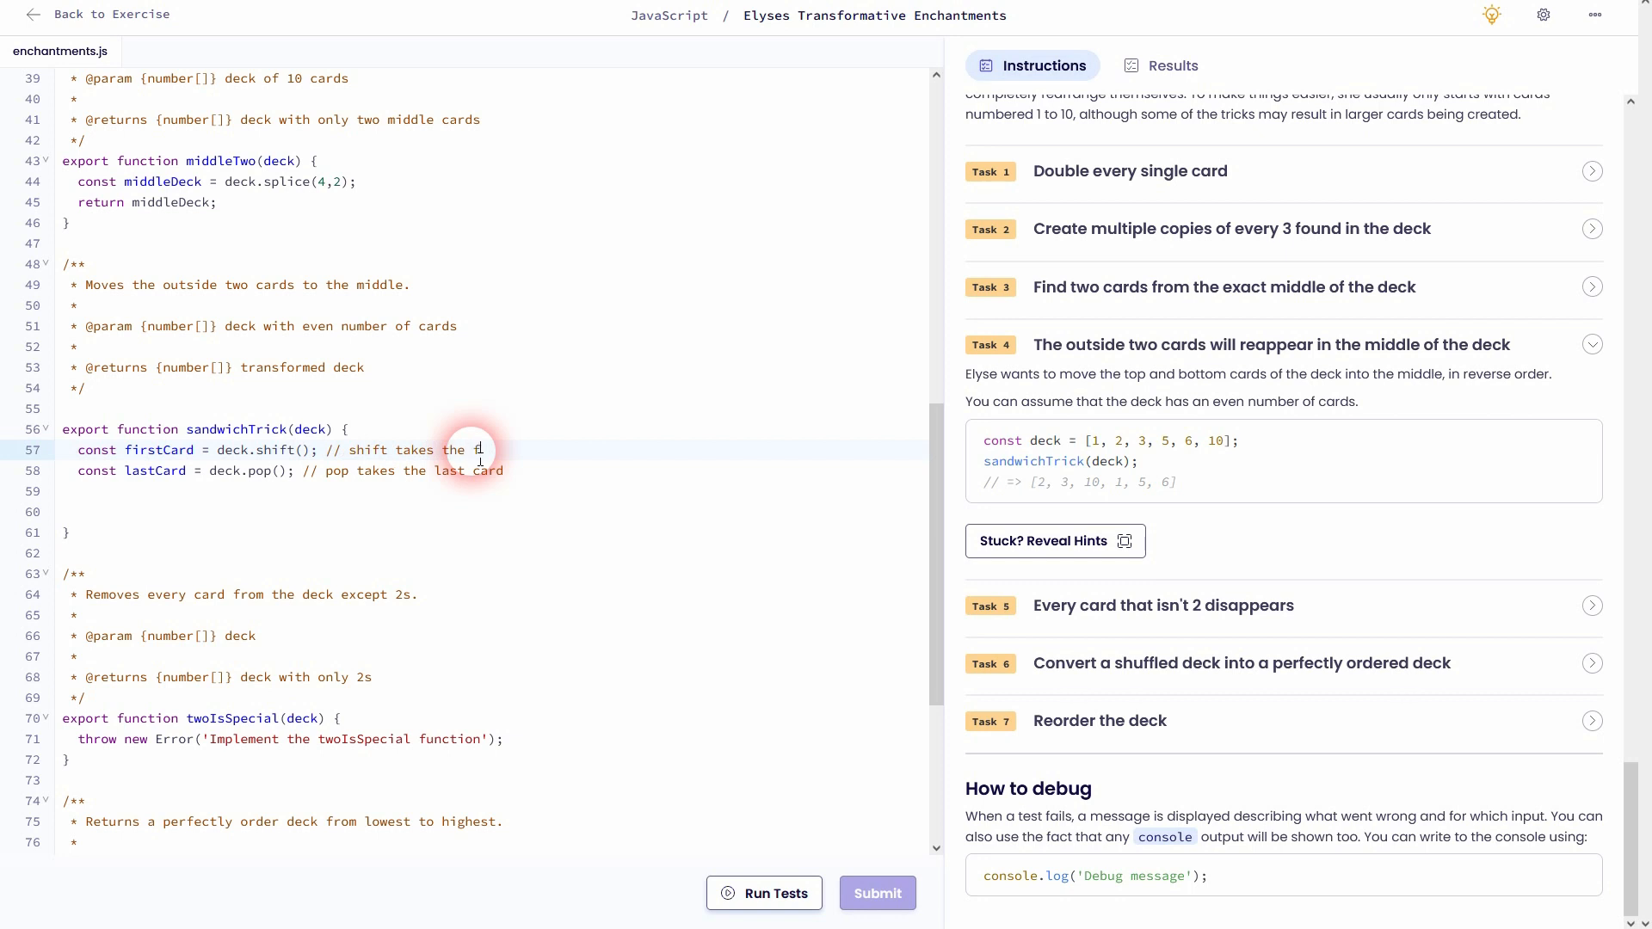
type("first card")
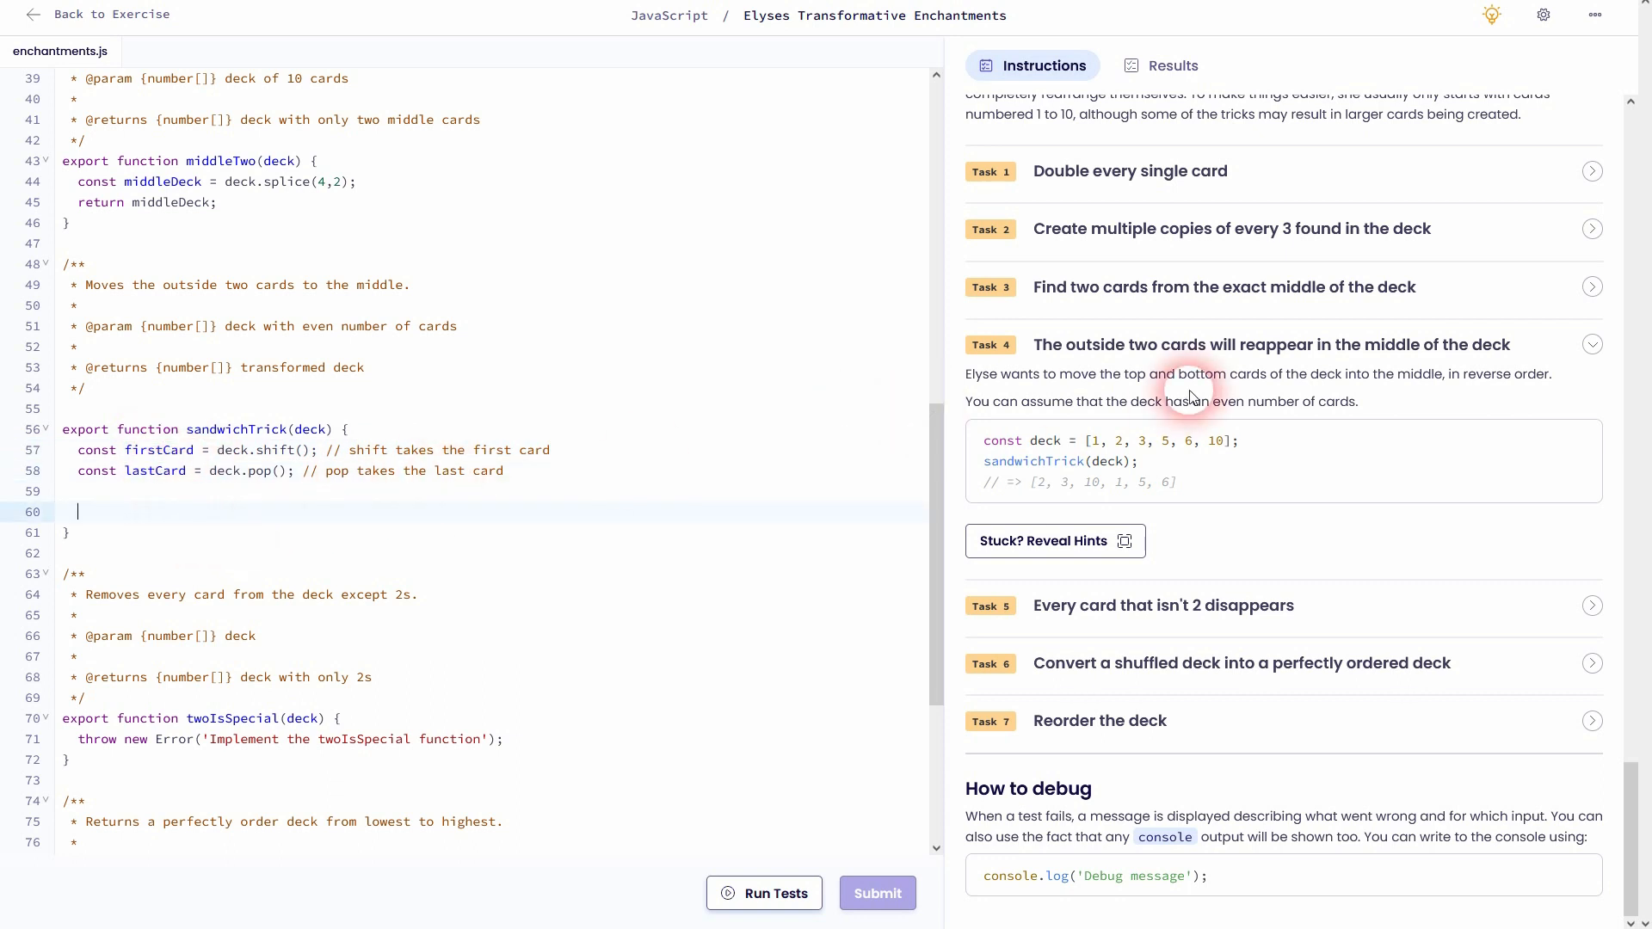
mouse_move(1370, 349)
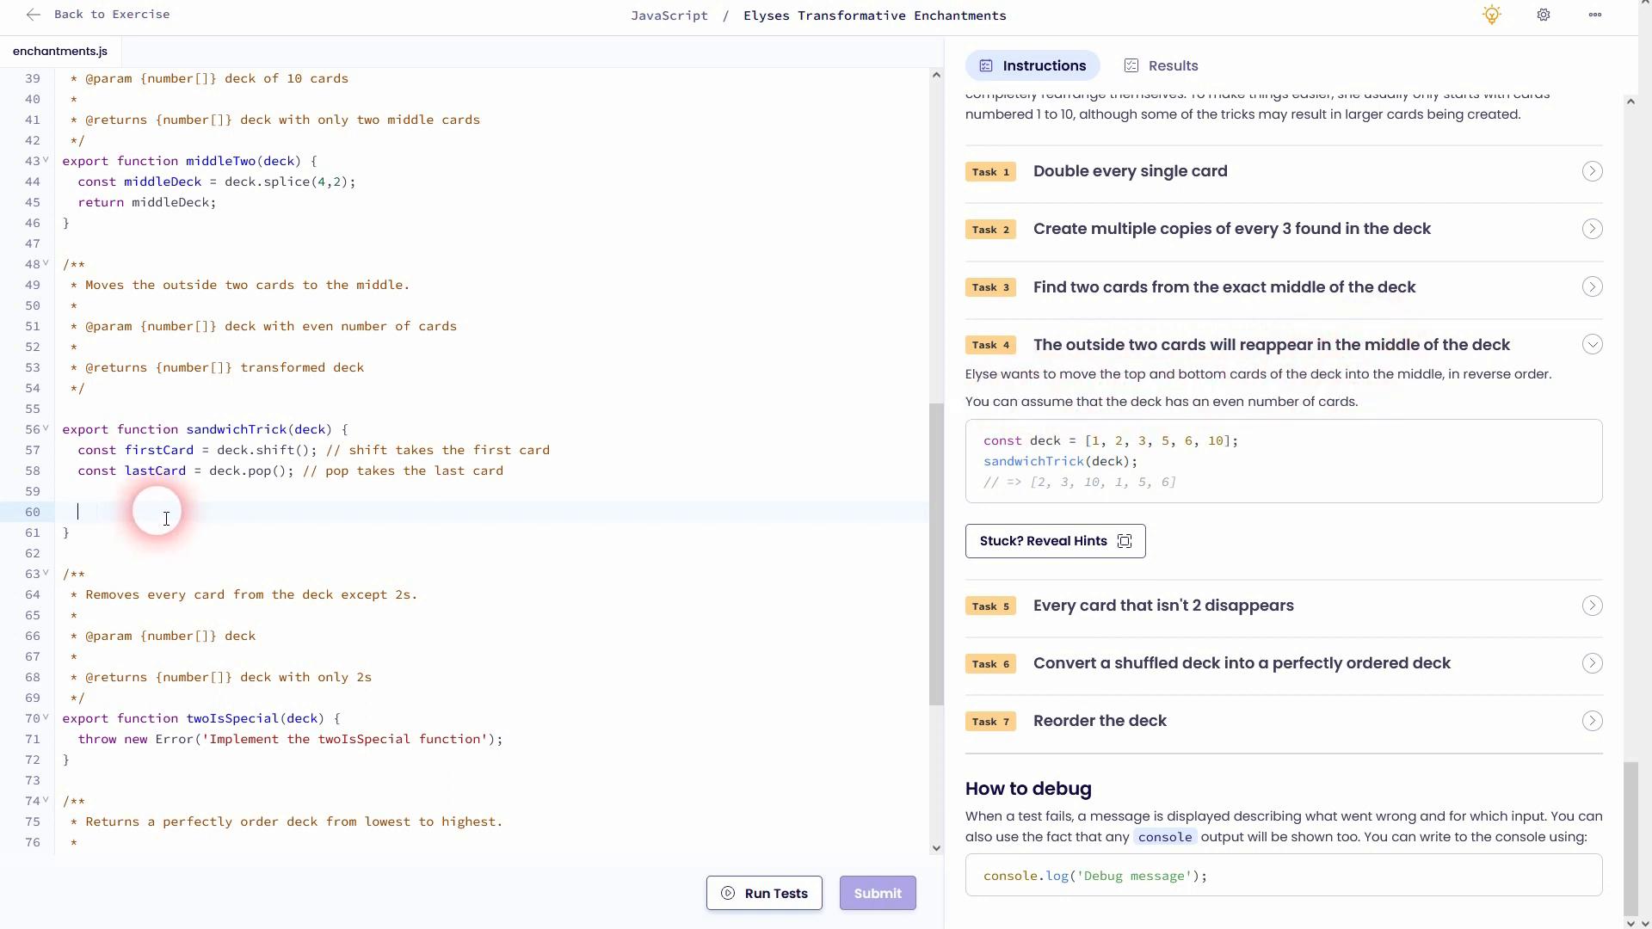
Declare const middleIndex = deck.length / 2 inside sandwichTrick
type("co")
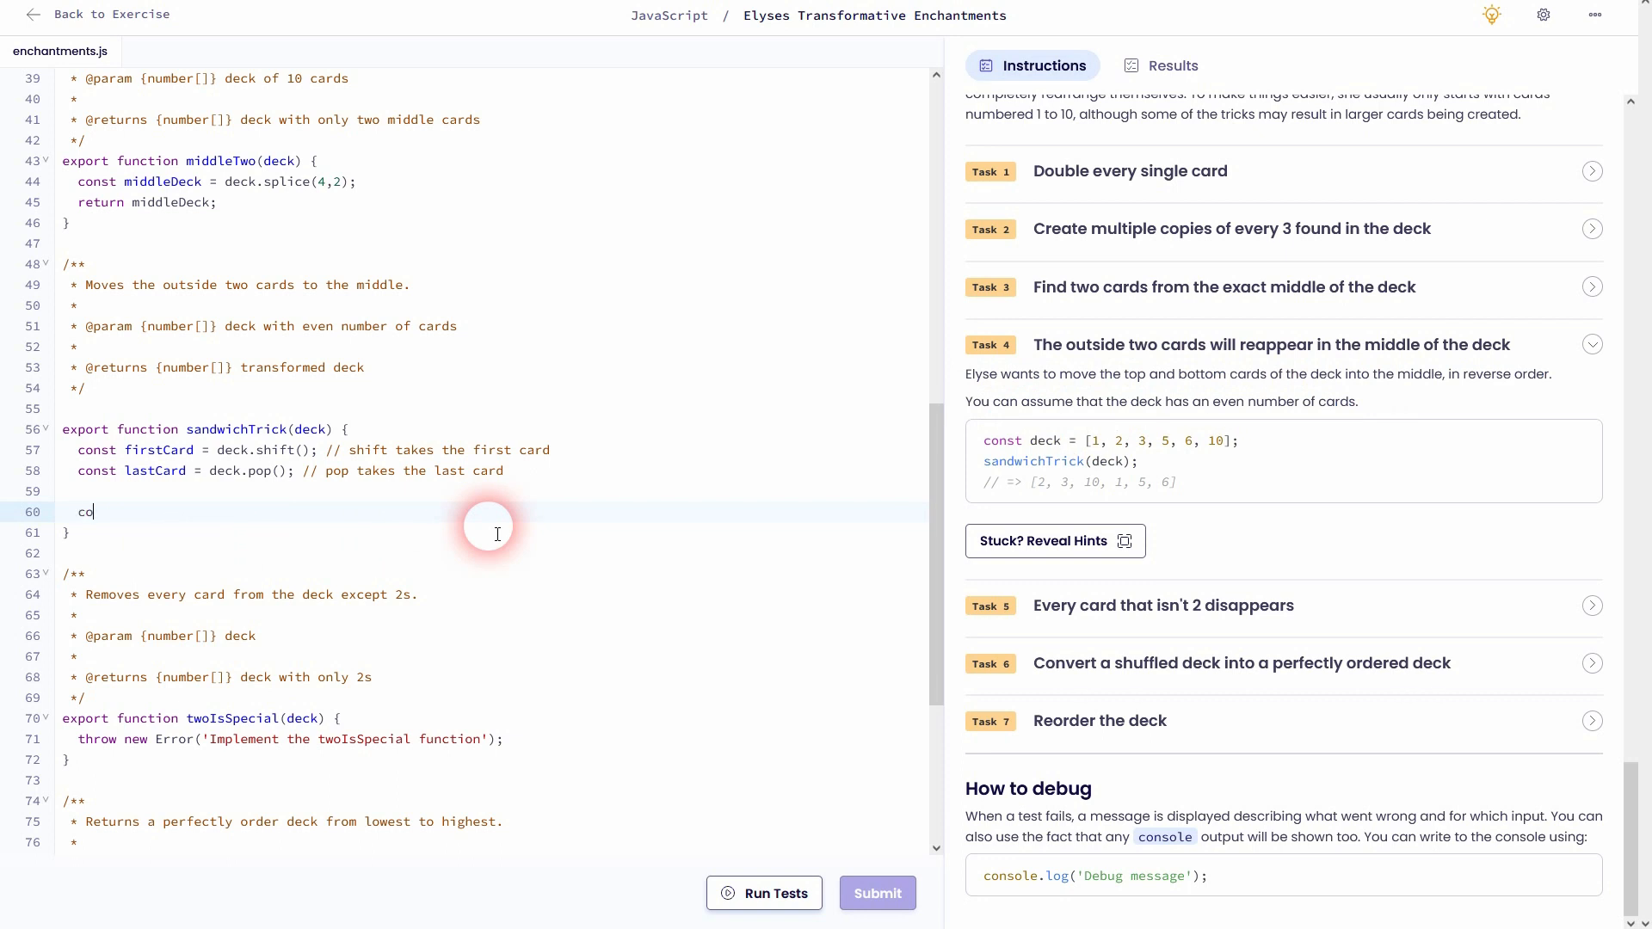
type("nst mi")
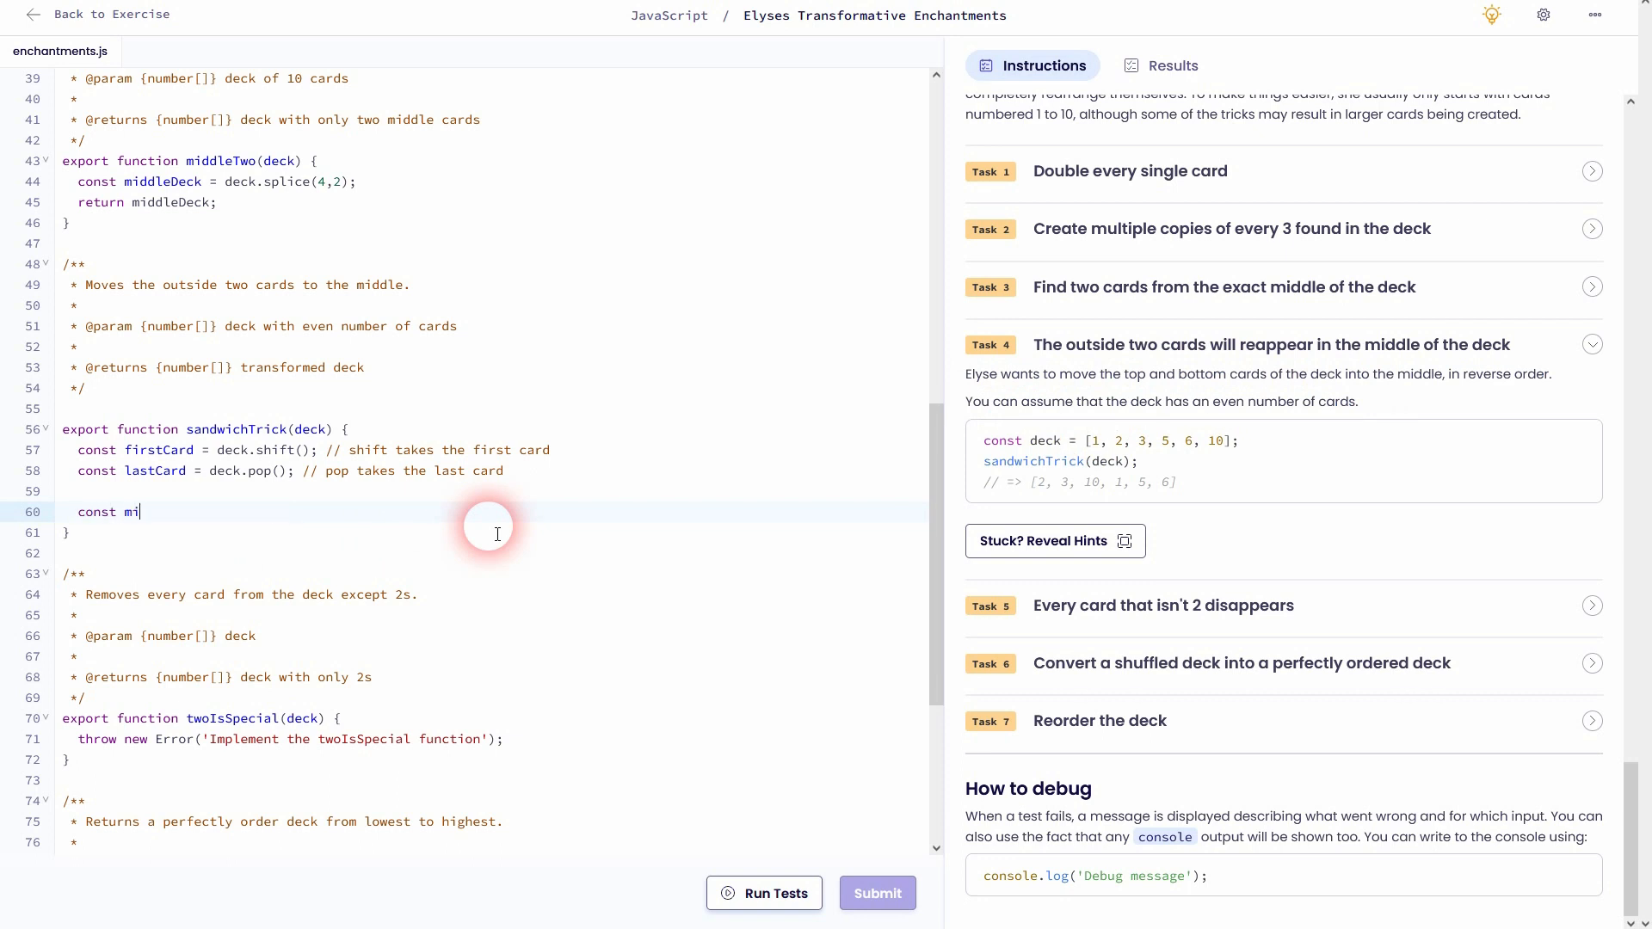
type("ddleIndex")
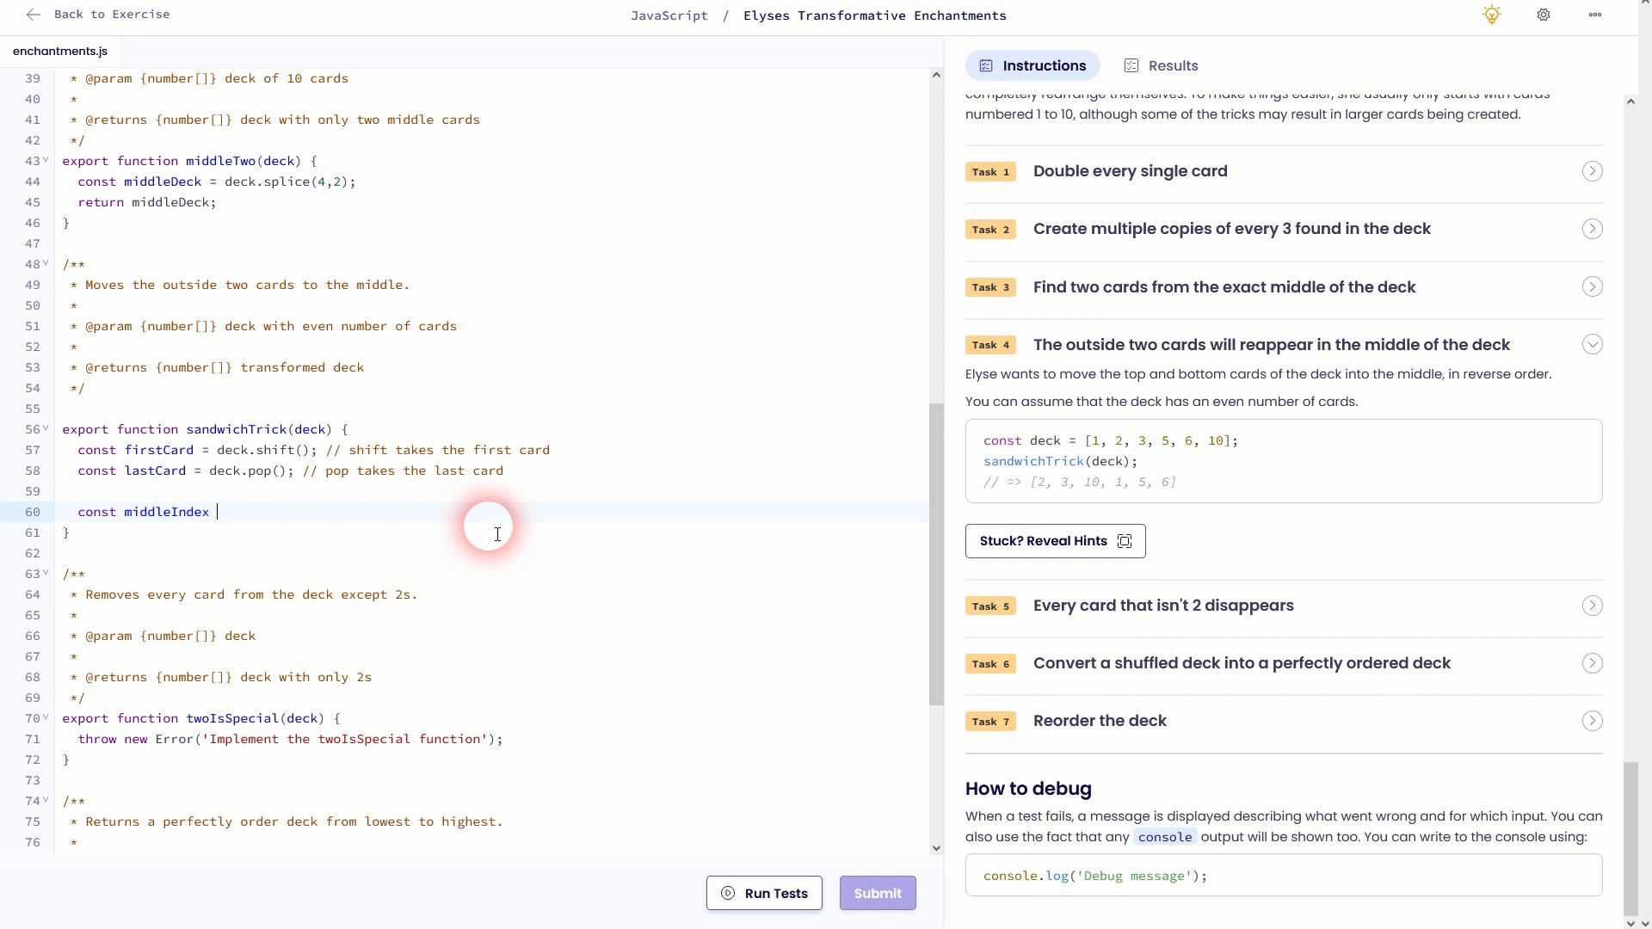
type("=")
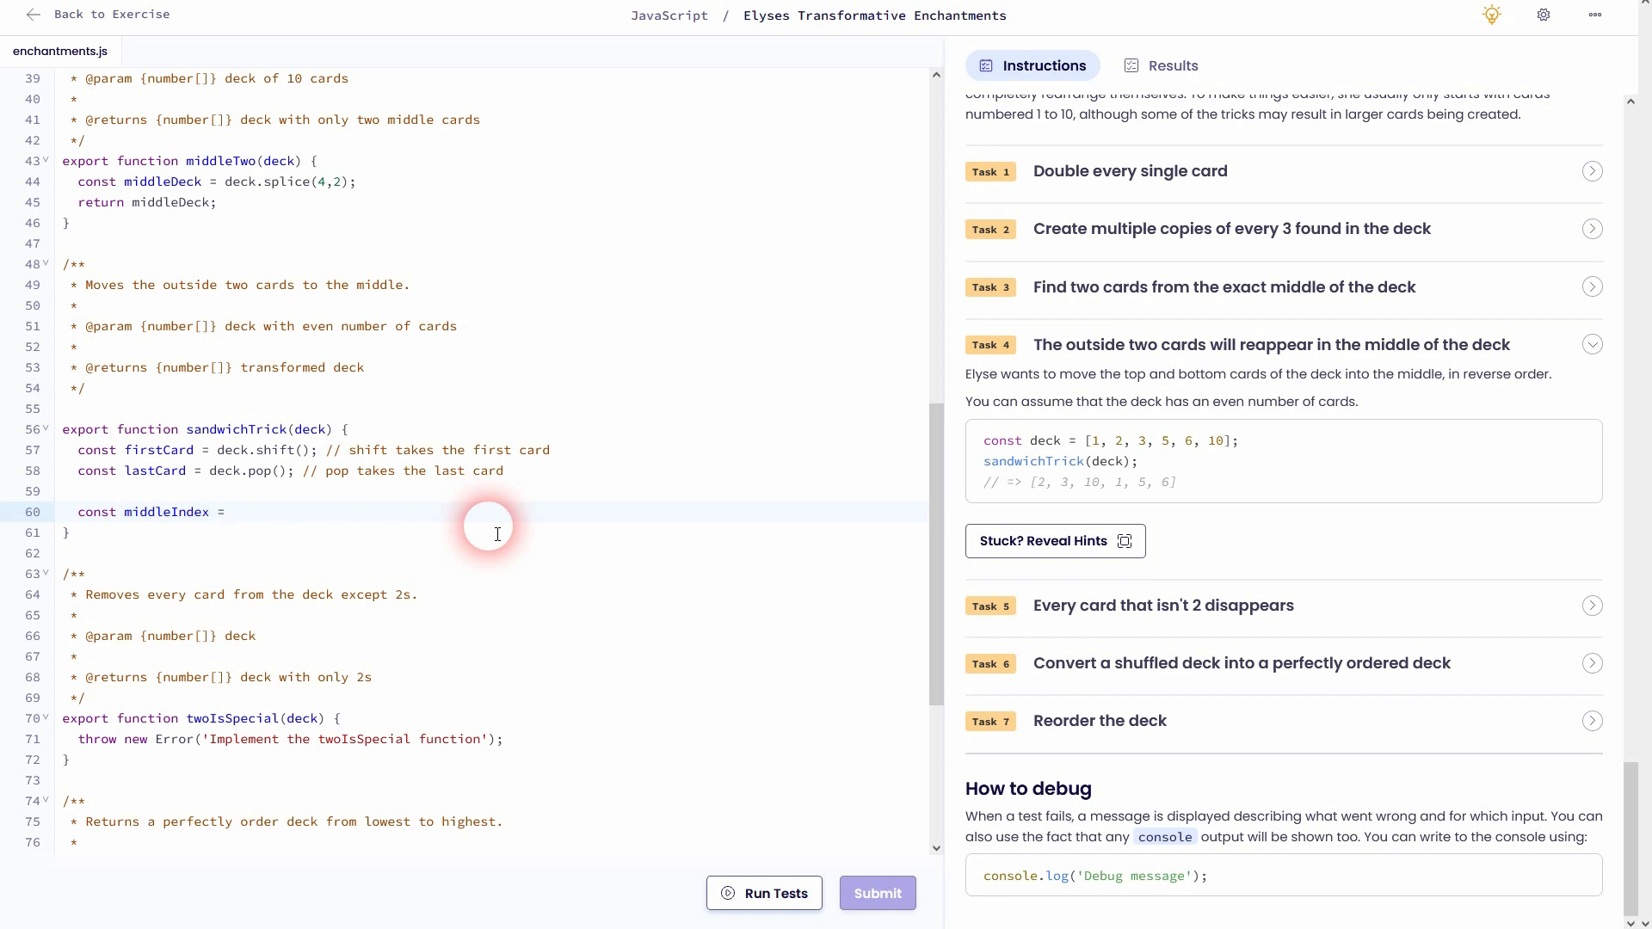
type("deck.")
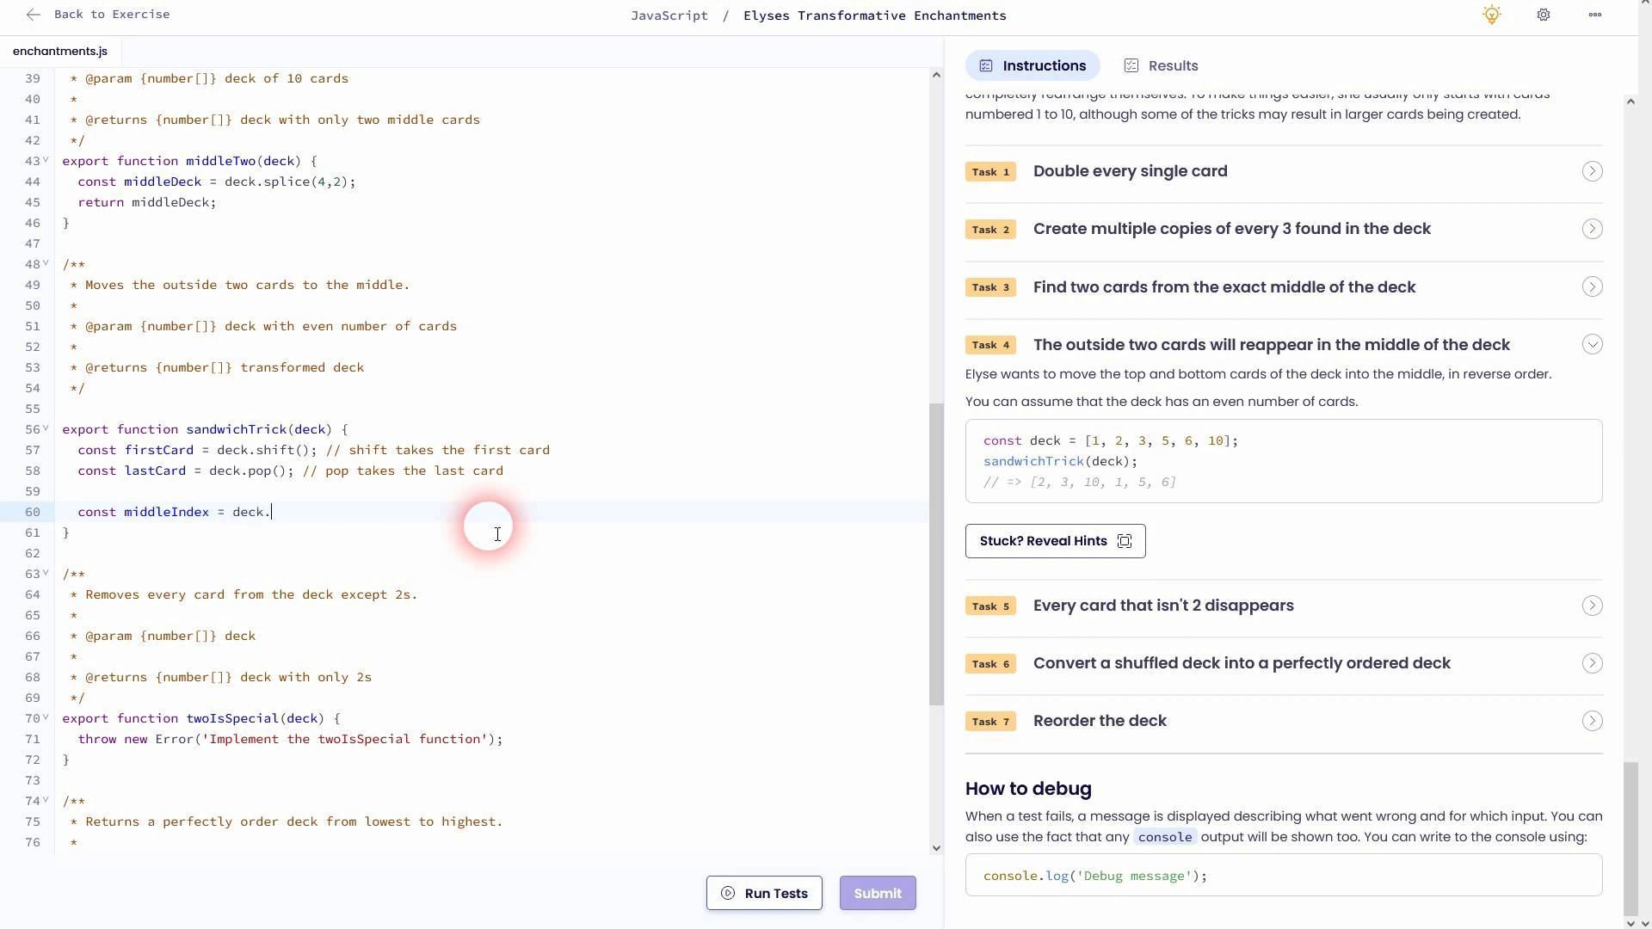
type("length")
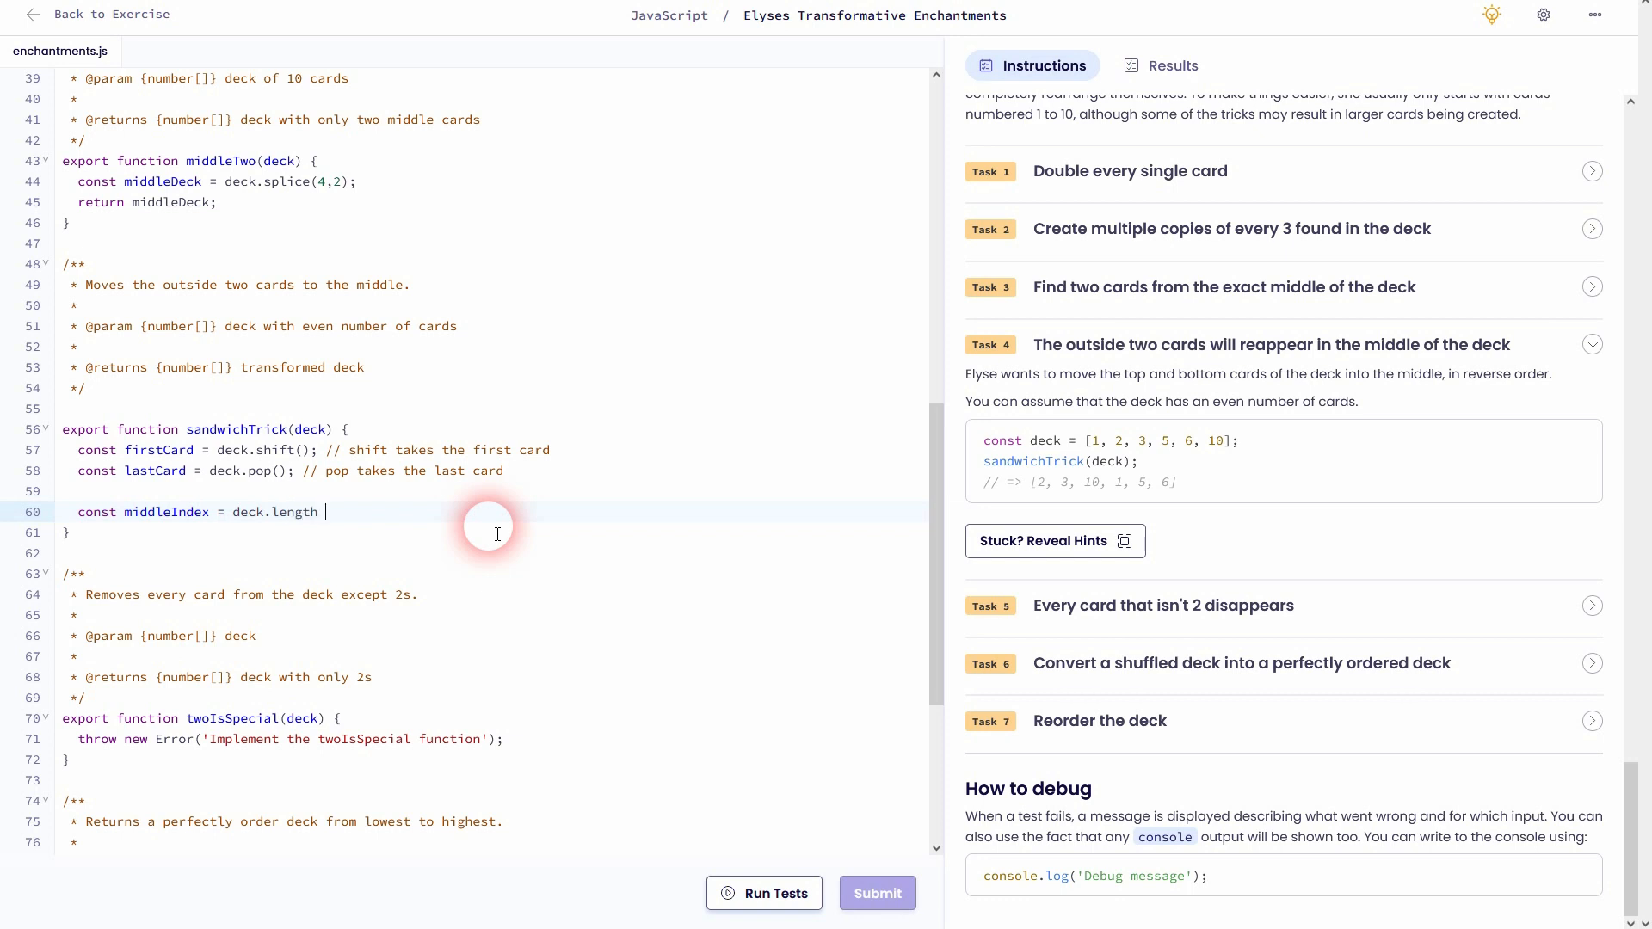
type("/ 2;")
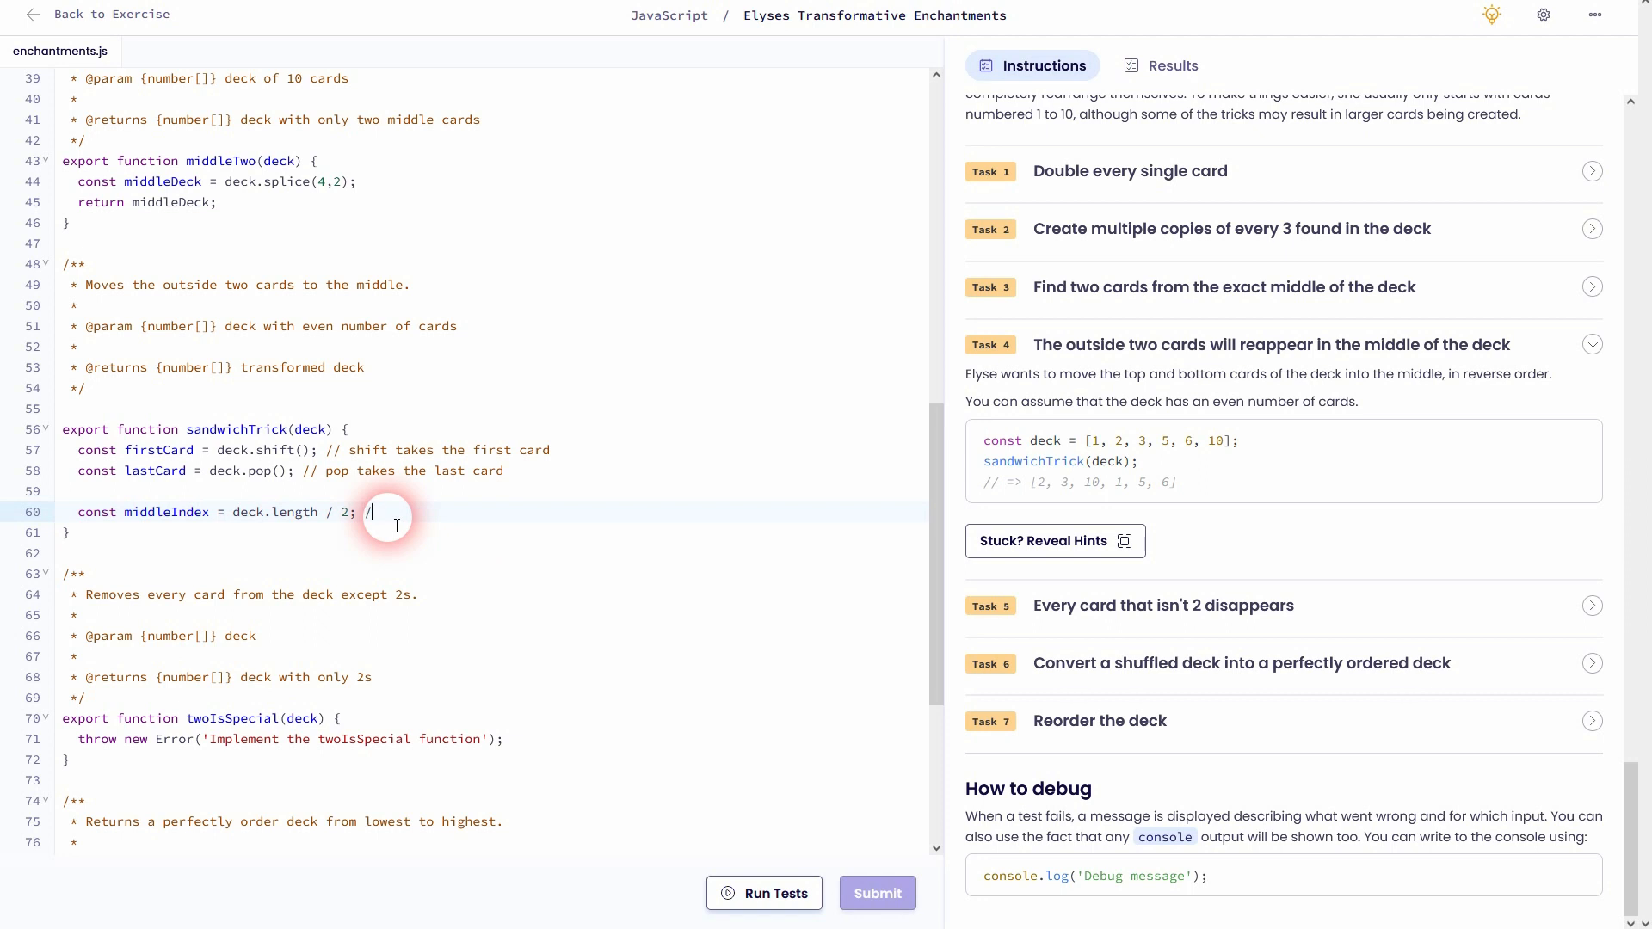
Comment that it finds the middle position of the deck and leave blank lines below
type("/ finds the midd")
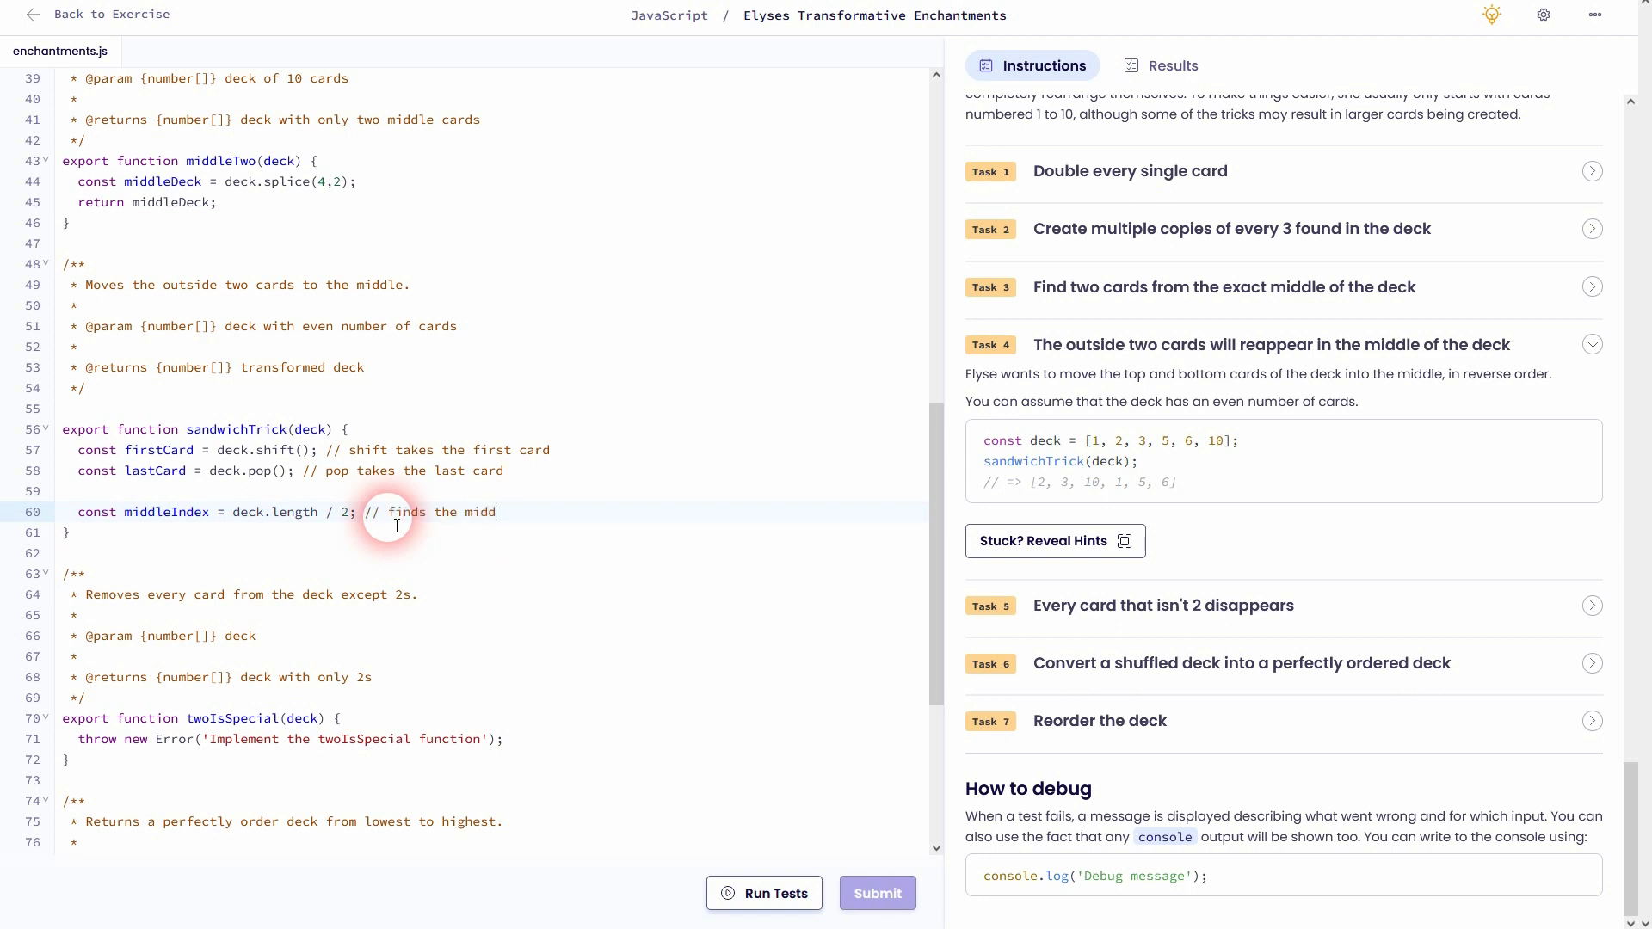
type("le position of t")
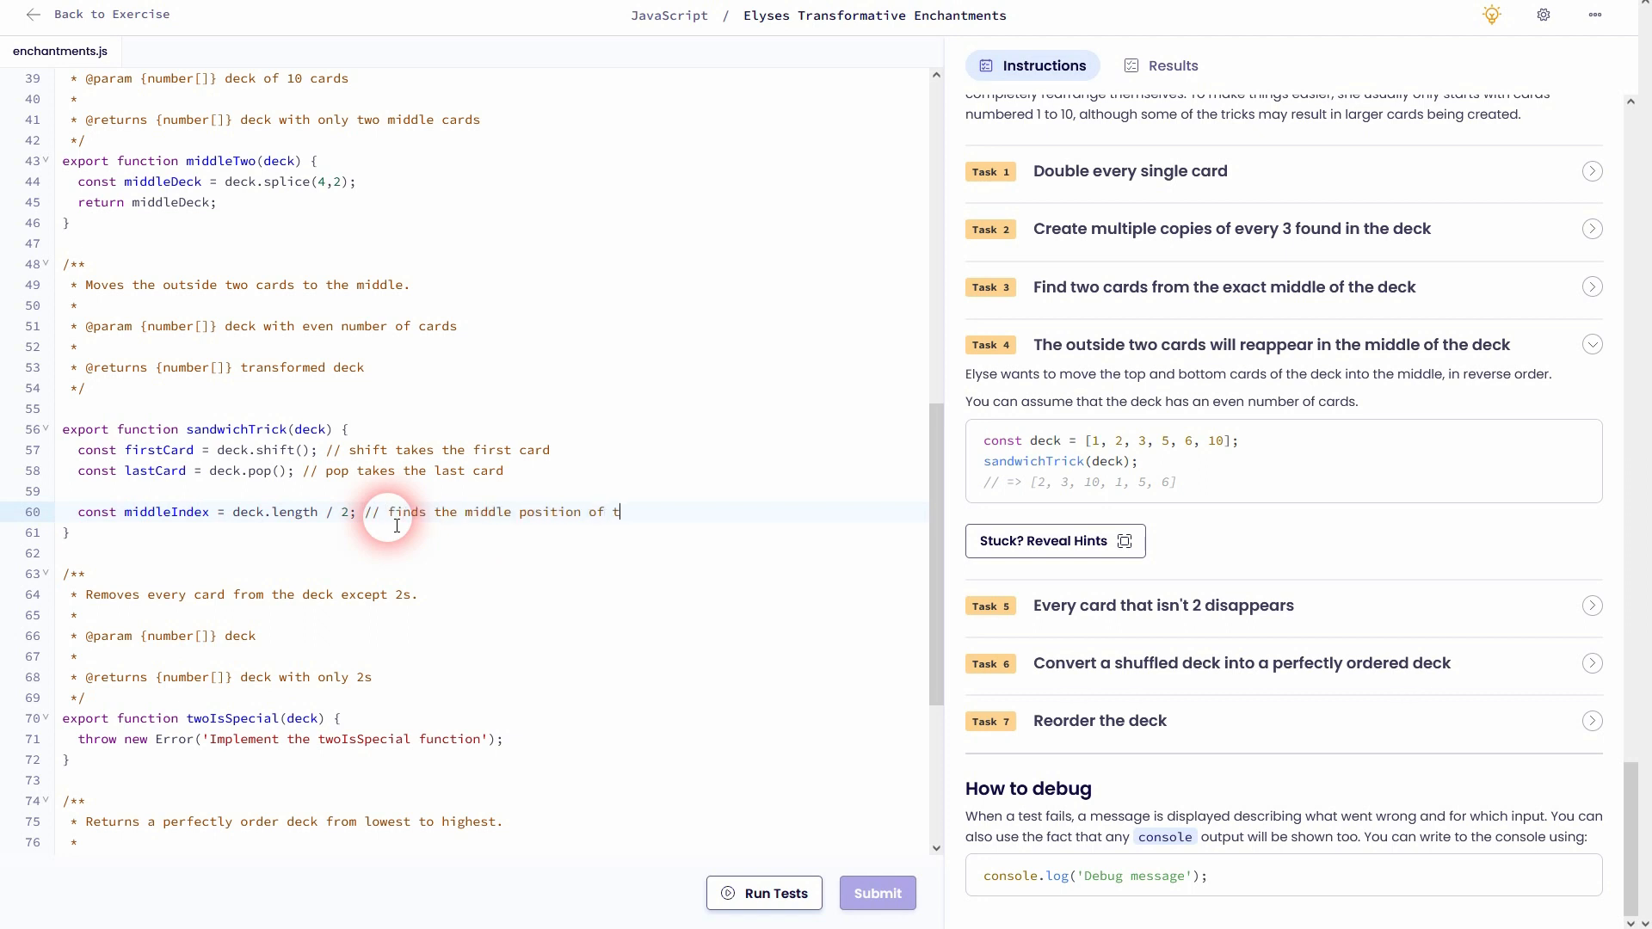
type("he deck")
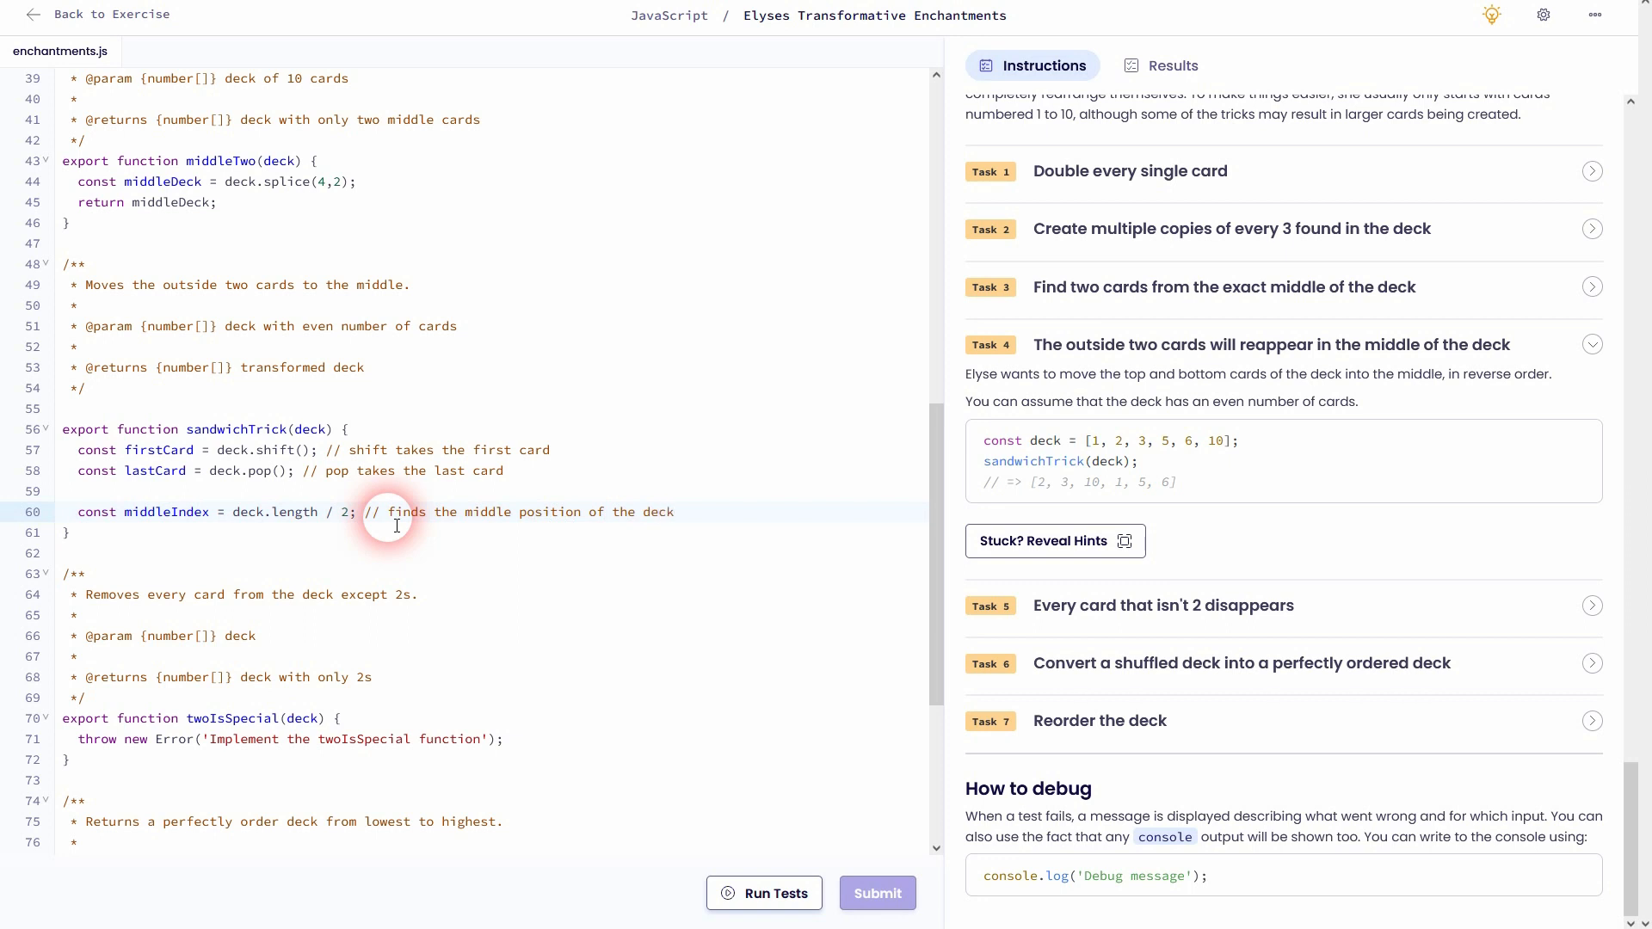
key("Enter")
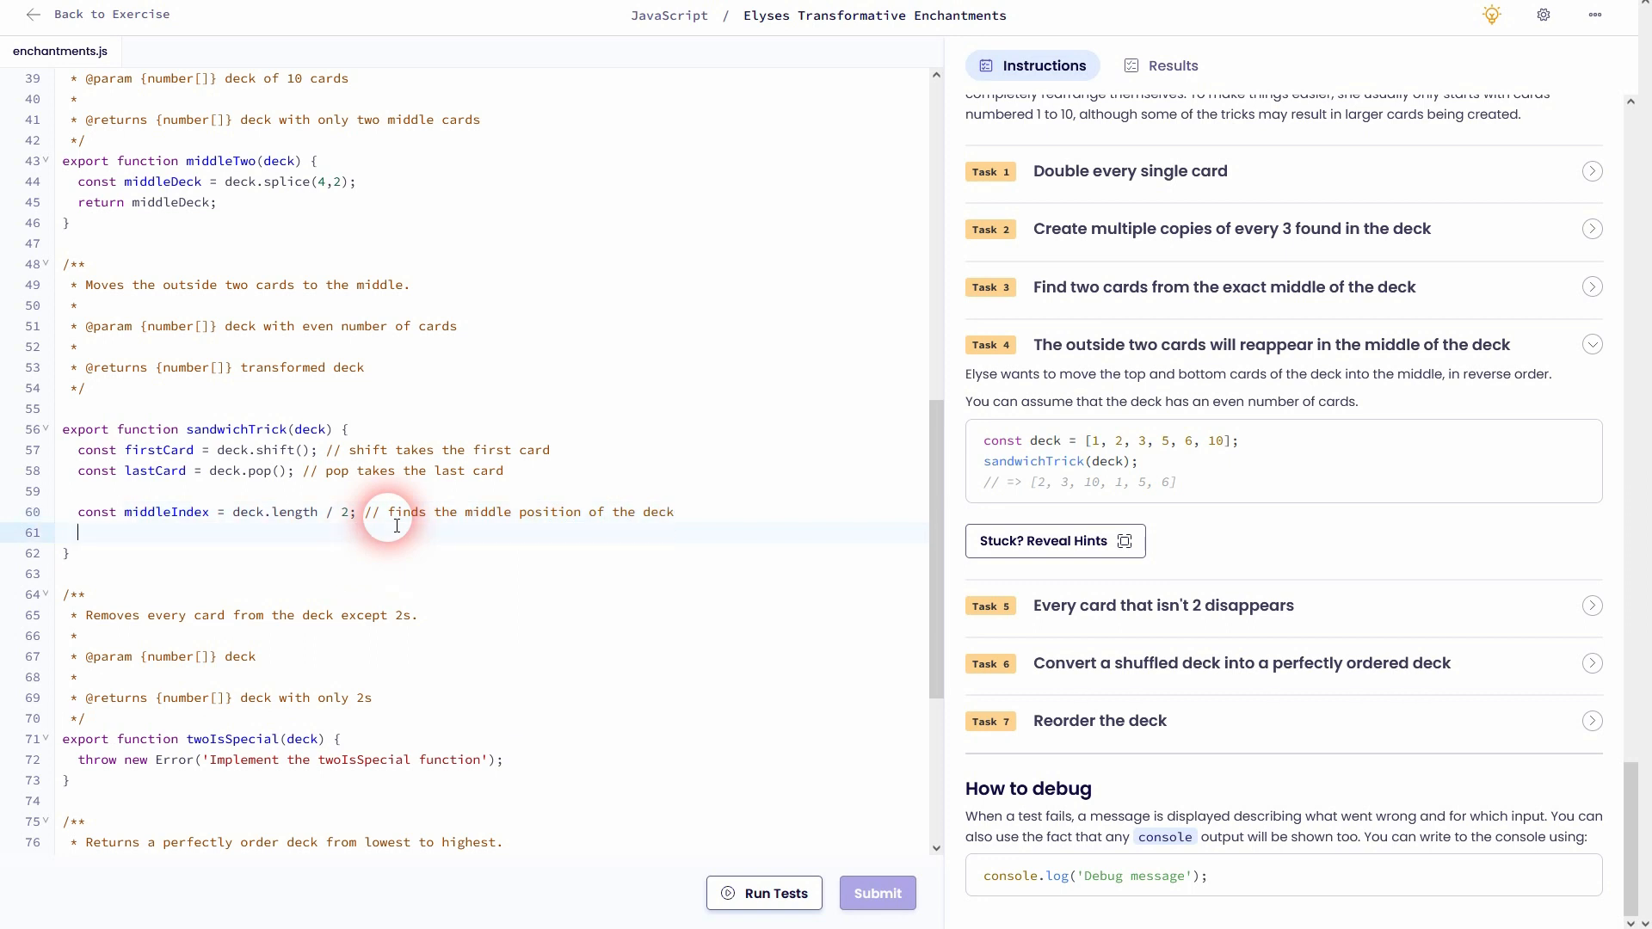
key("enter")
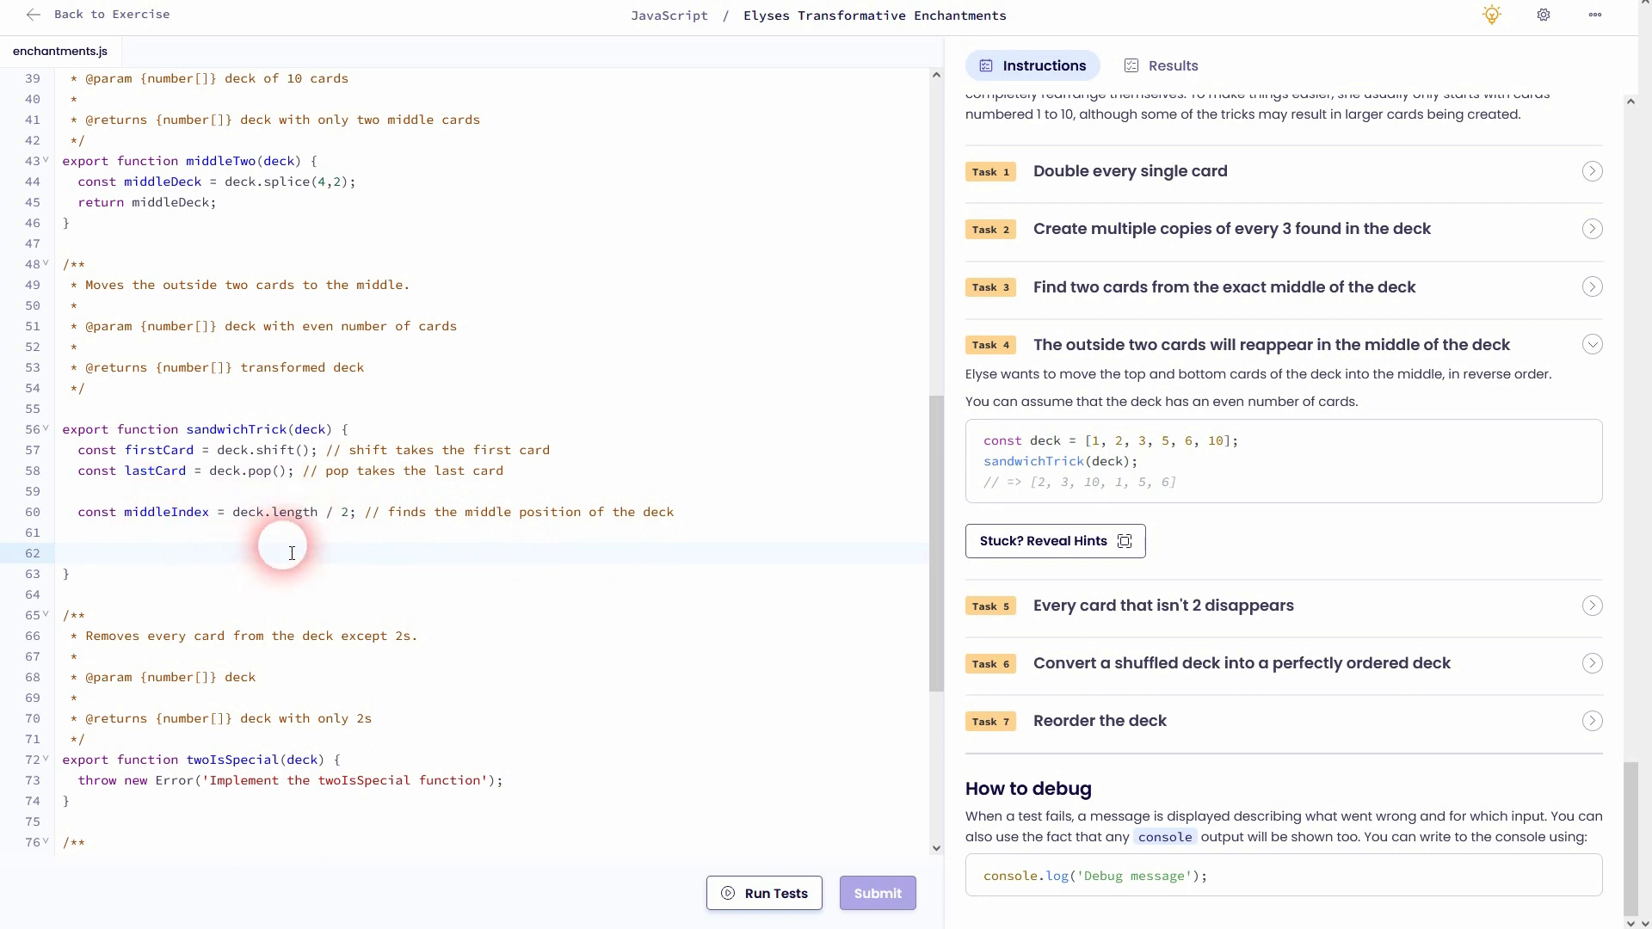
Add an empty deck.splice() call followed by return deck; in sandwichTrick
scroll("down", 3)
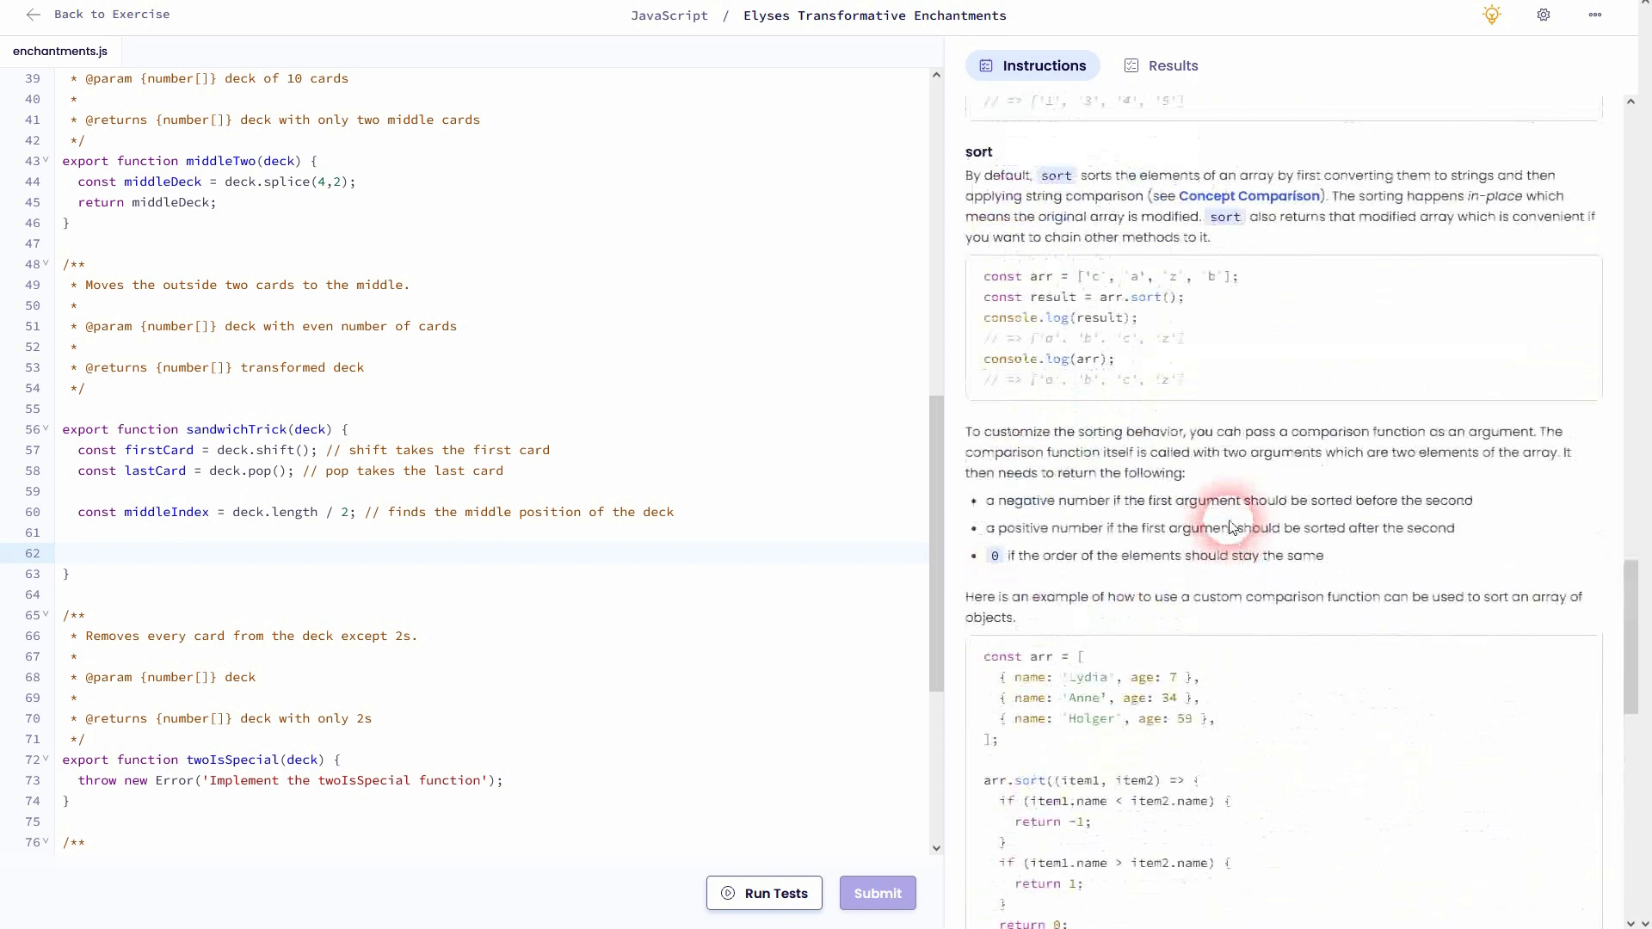
scroll("up", 3)
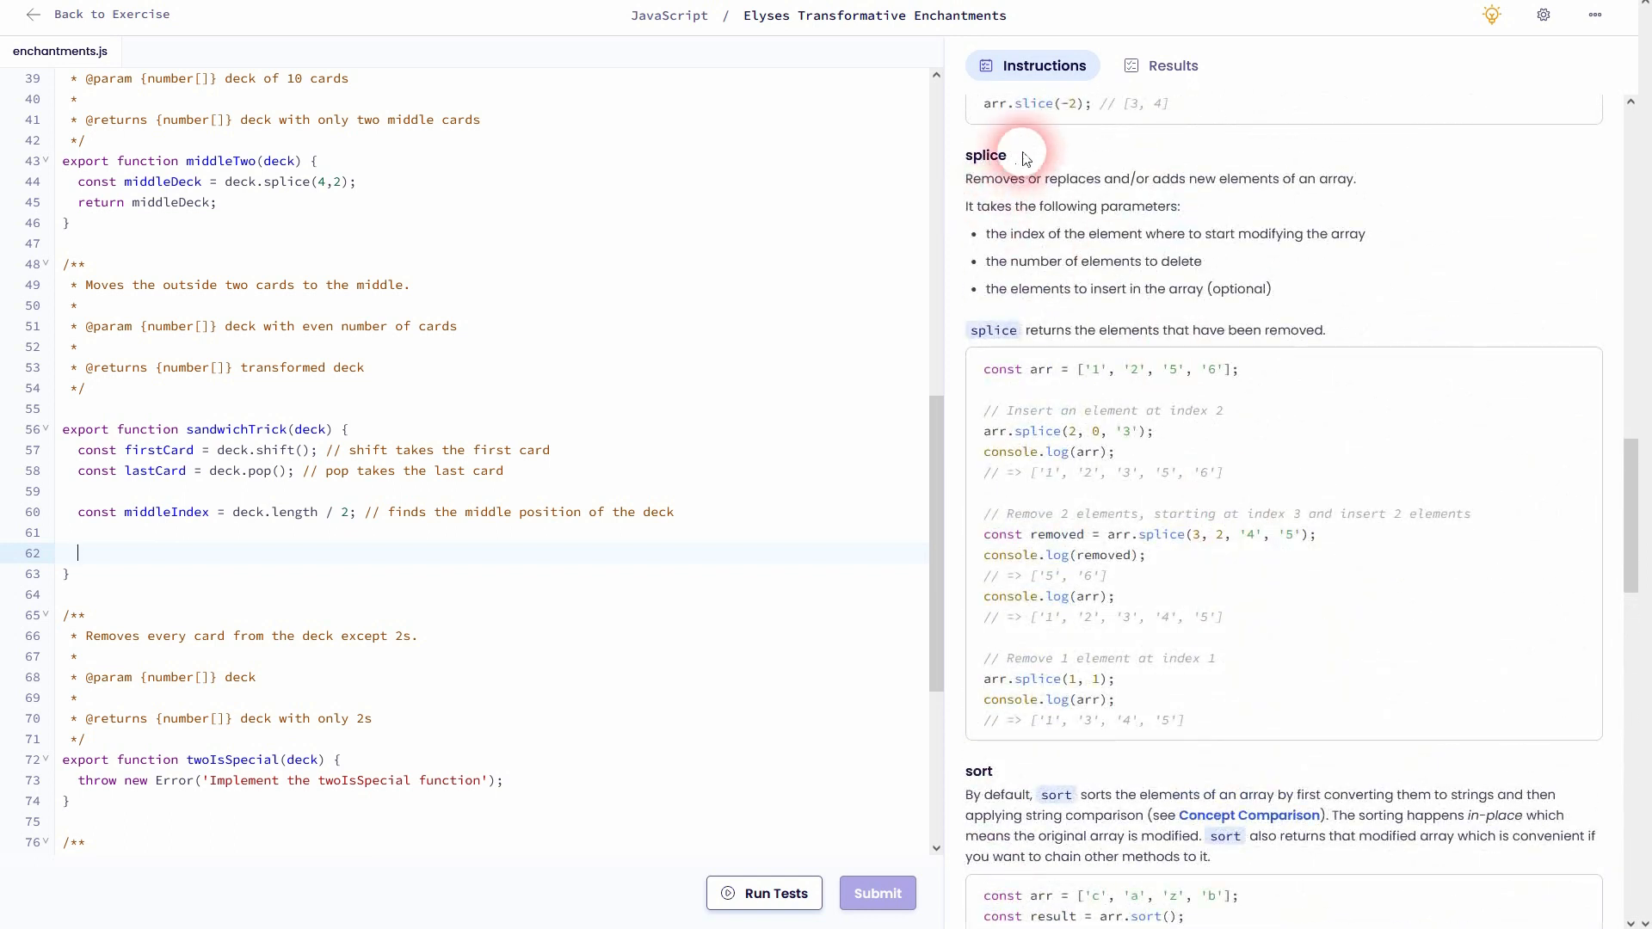
mouse_move(270, 589)
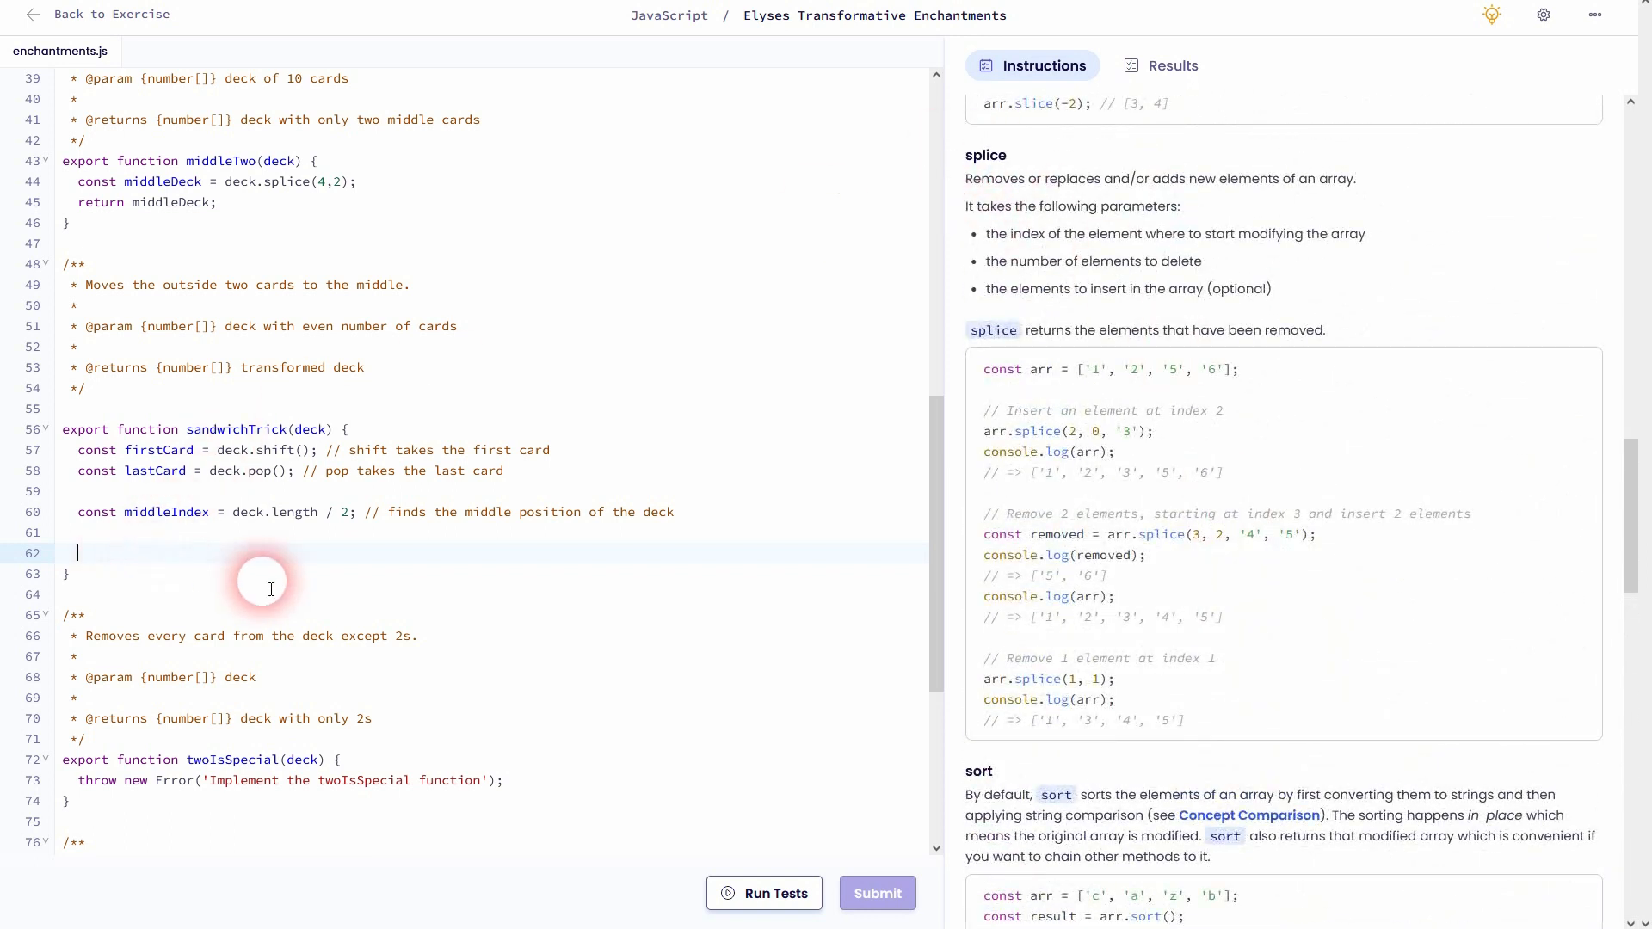
type("deck.spli")
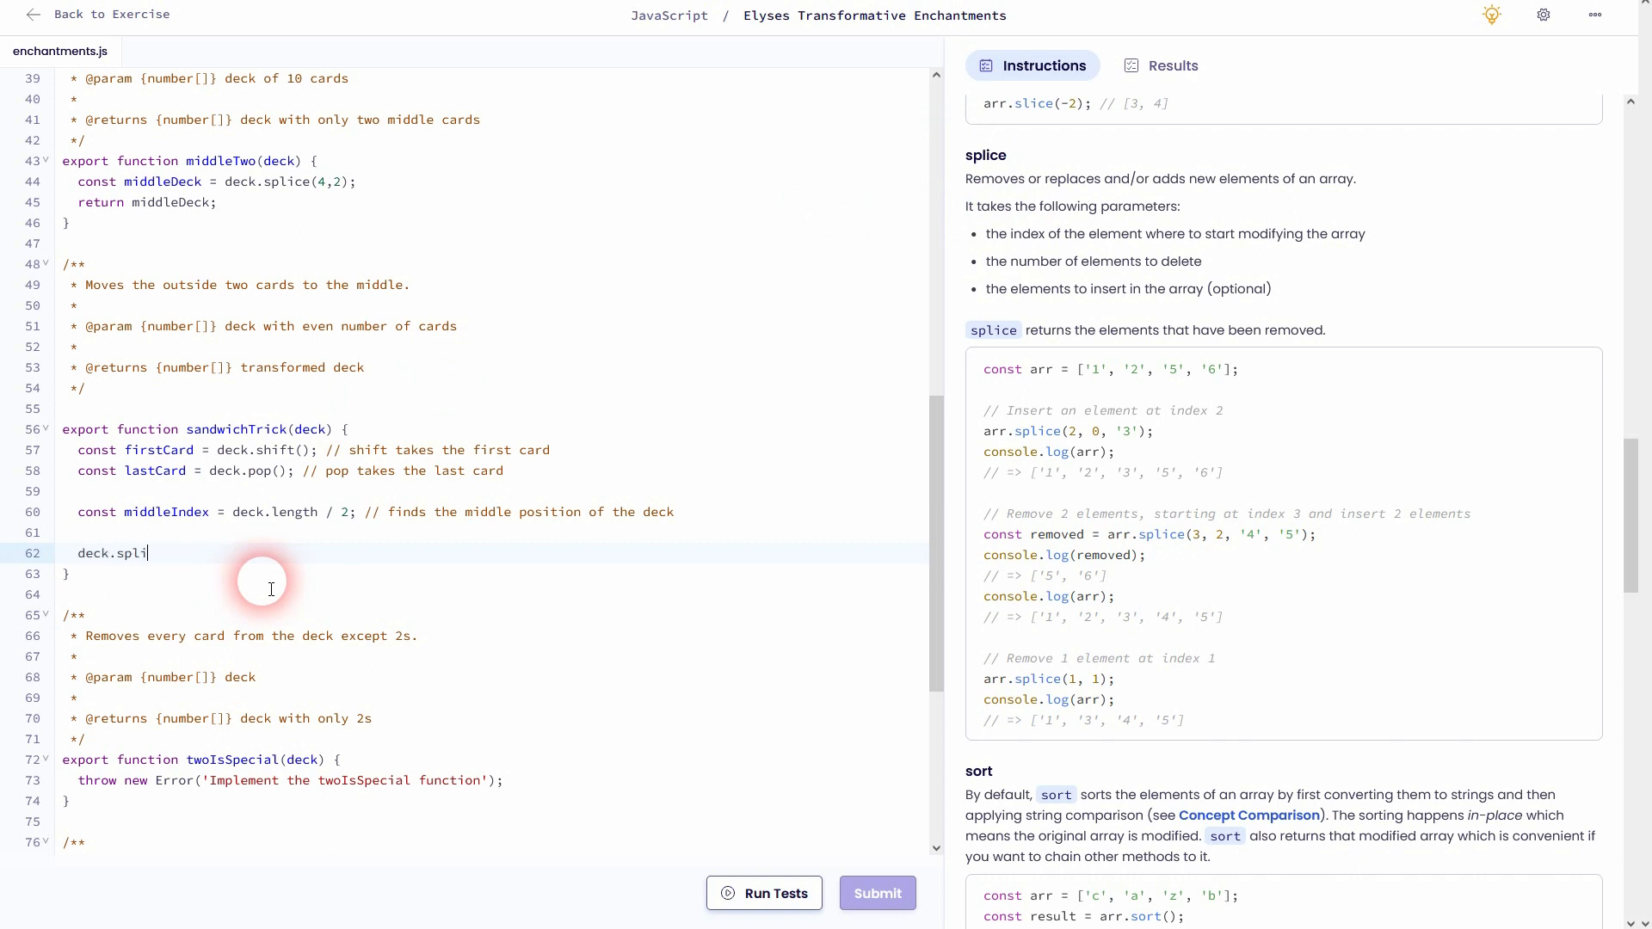
type("ce();")
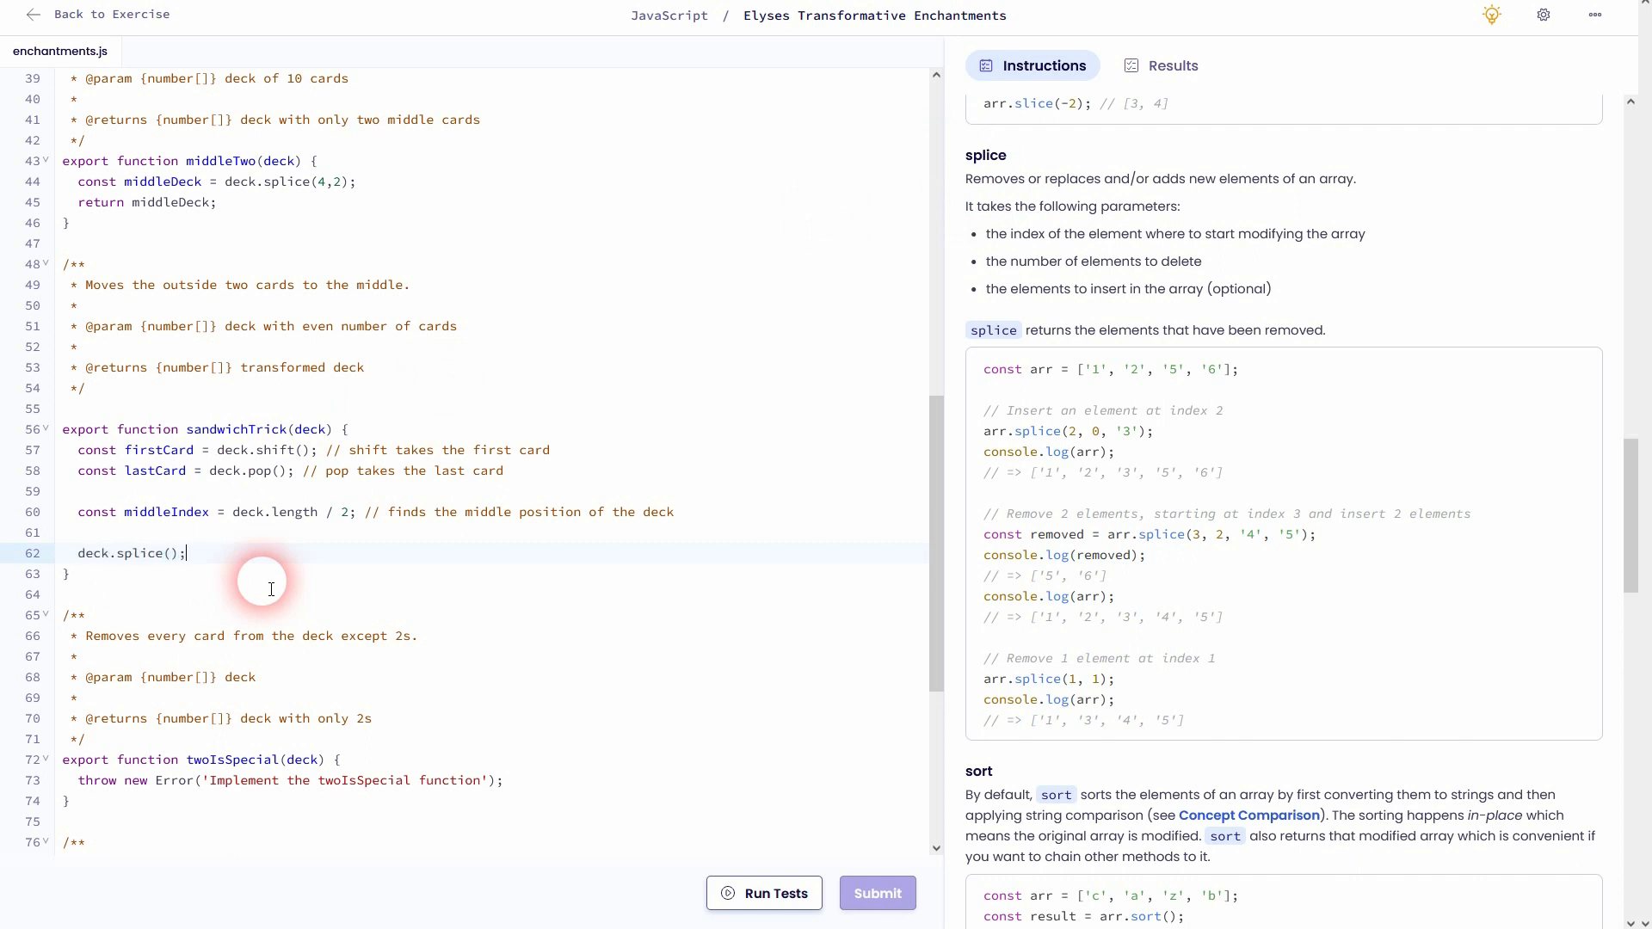
type("retur")
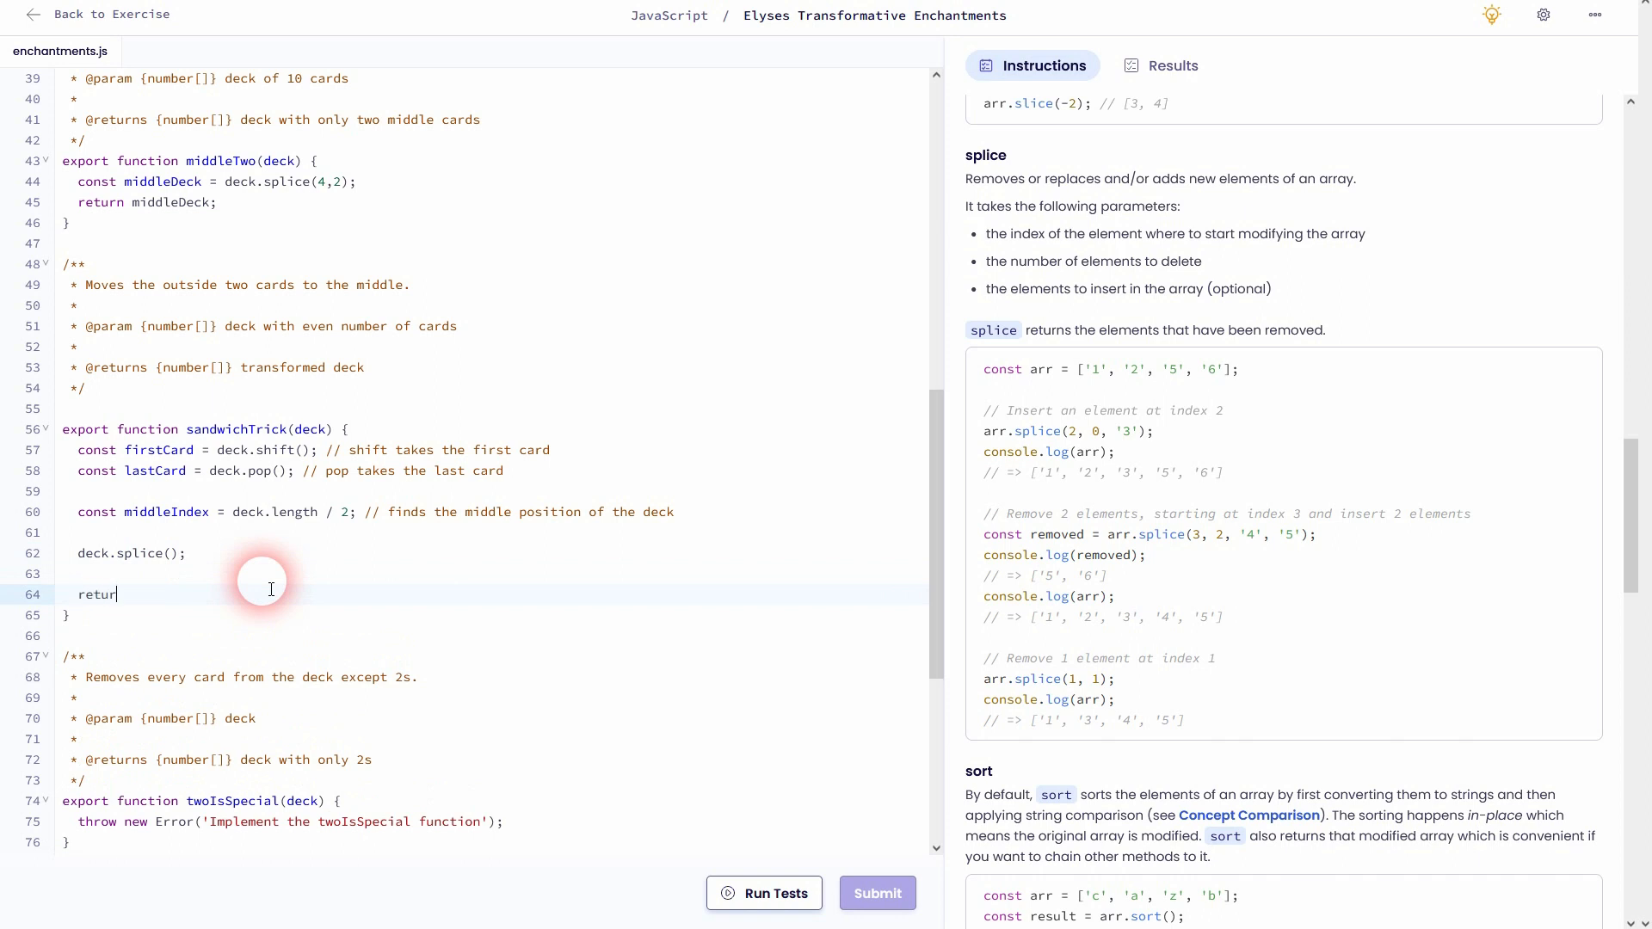
type("n")
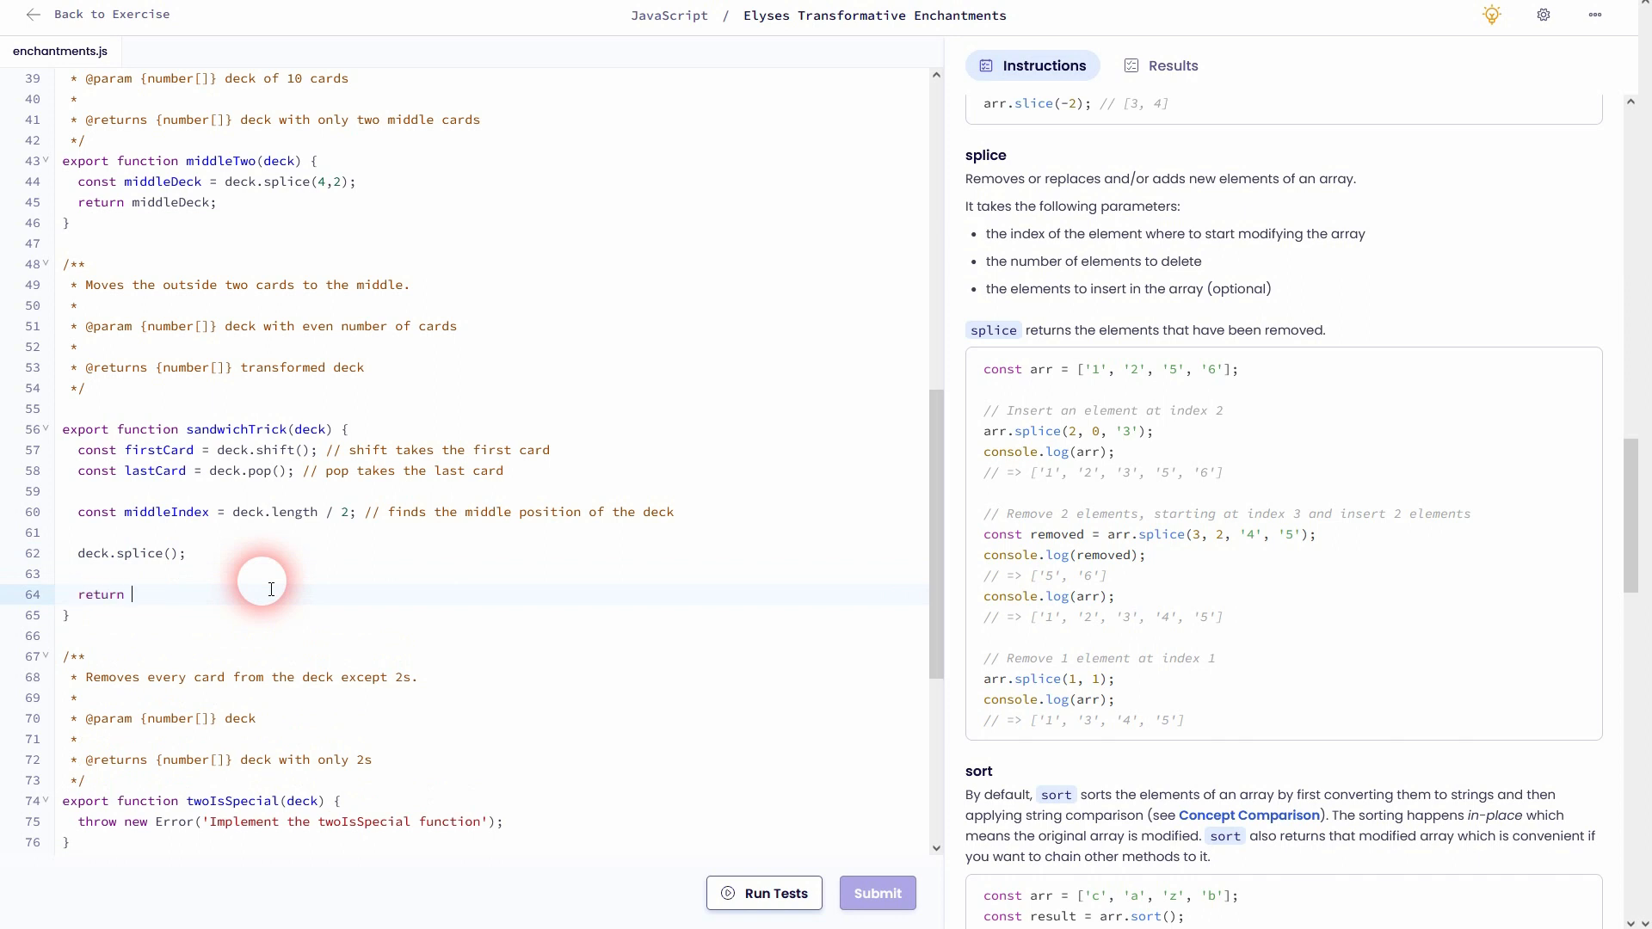
type("deck;")
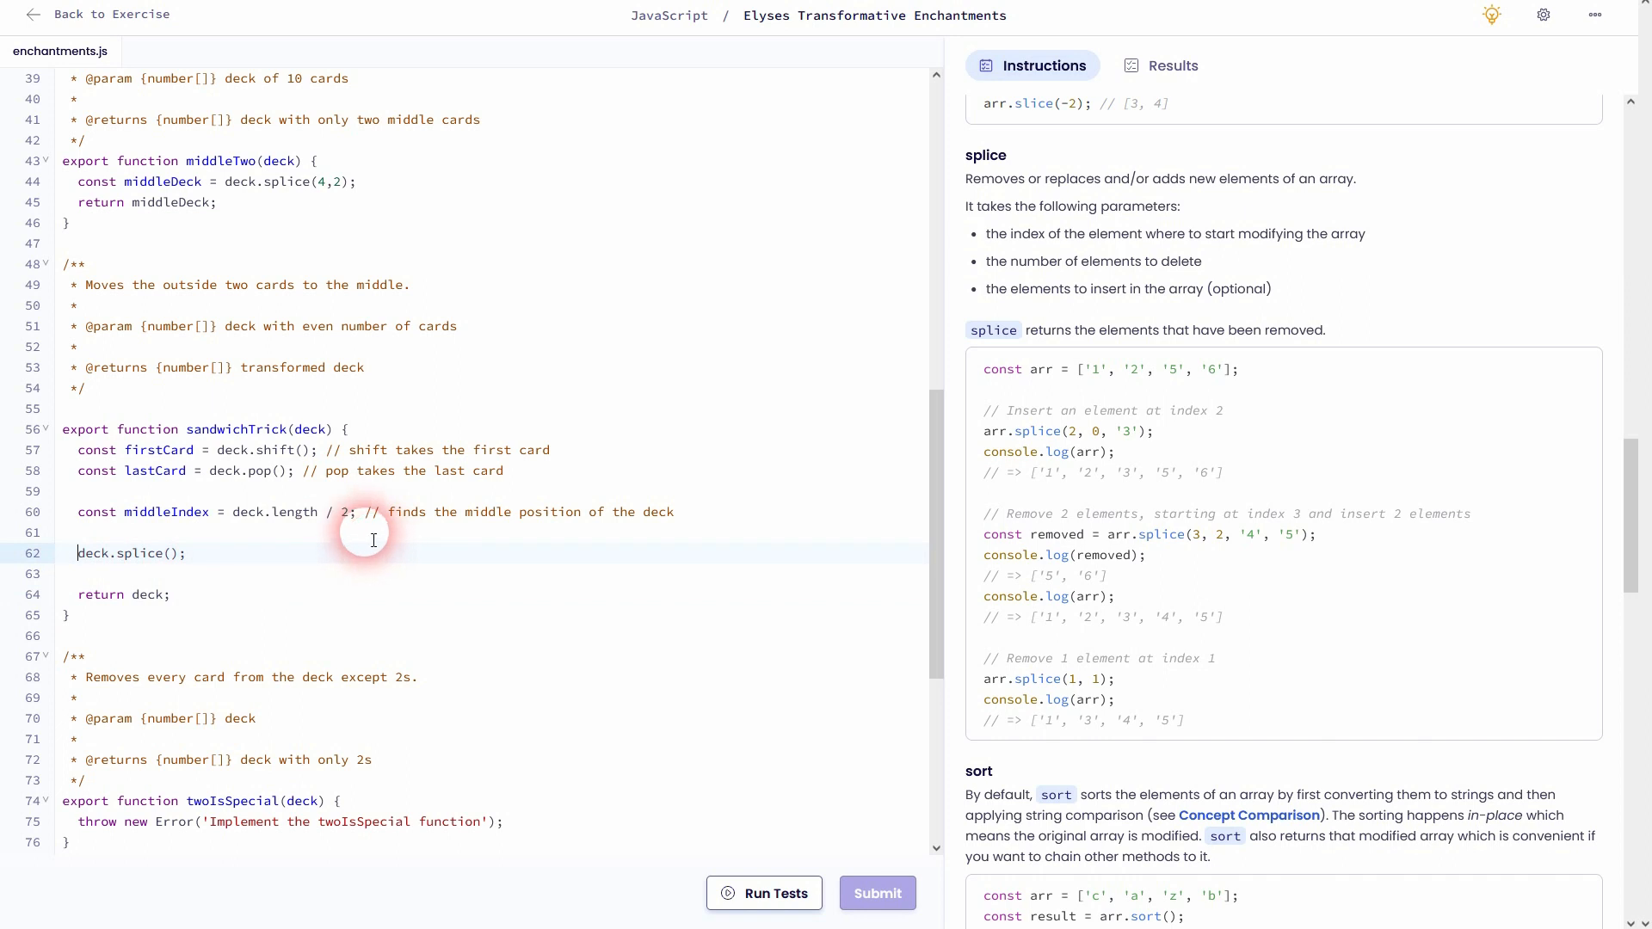
Begin the splice arguments with middleIndex followed by a comma
left_click(171, 552)
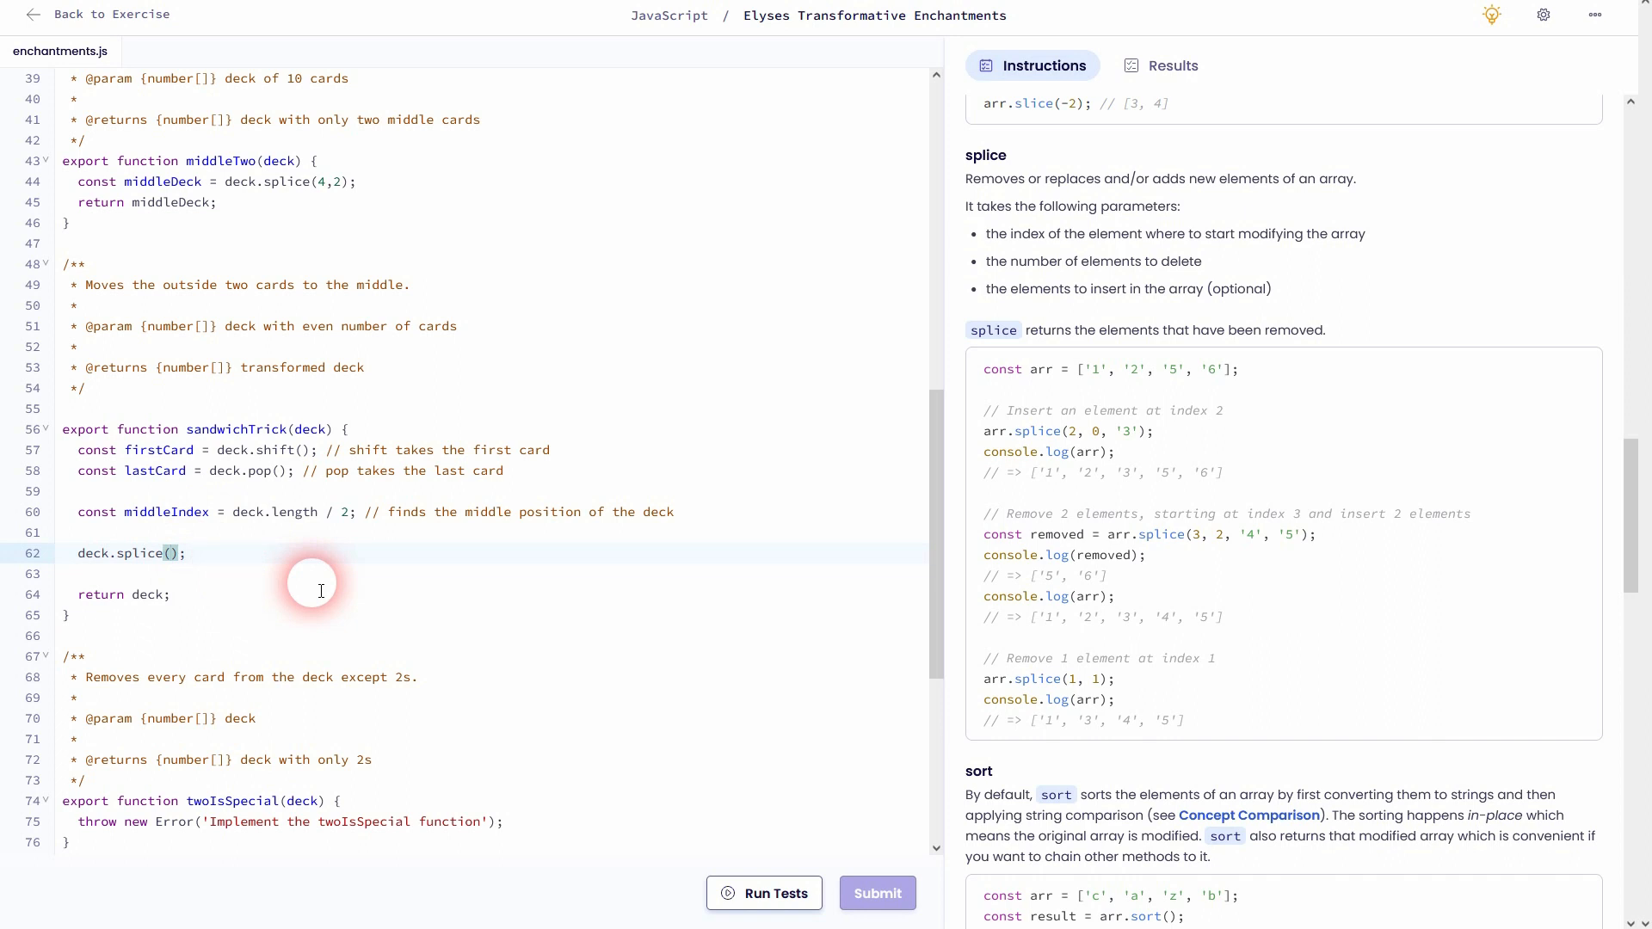
mouse_move(148, 494)
type("middleIndex")
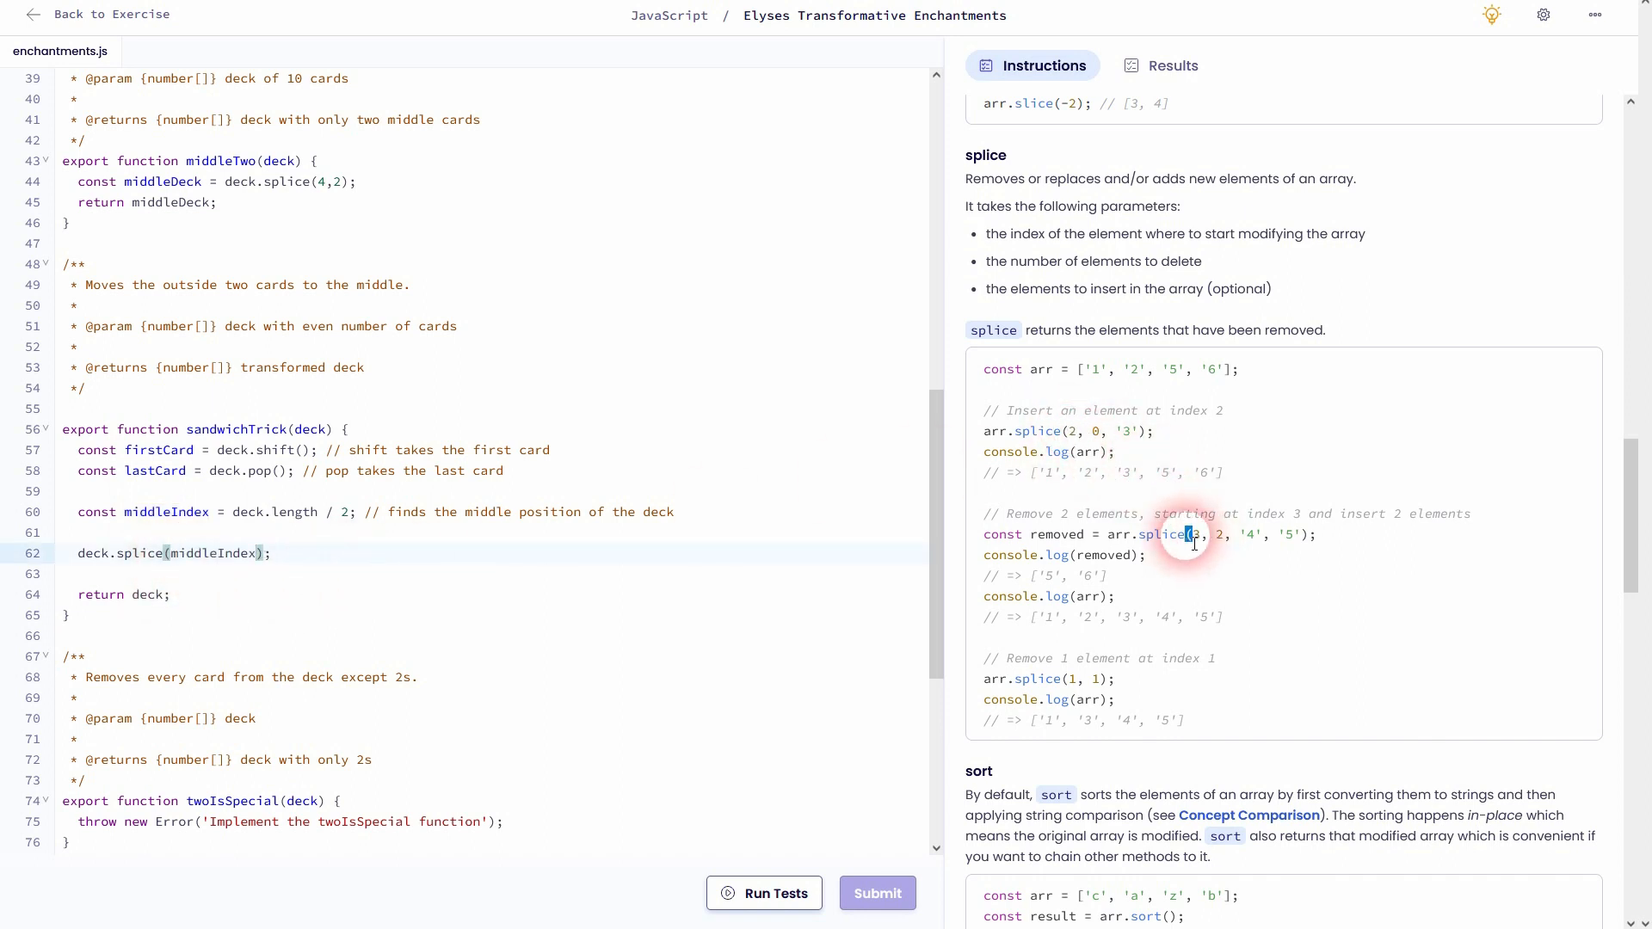
mouse_move(317, 547)
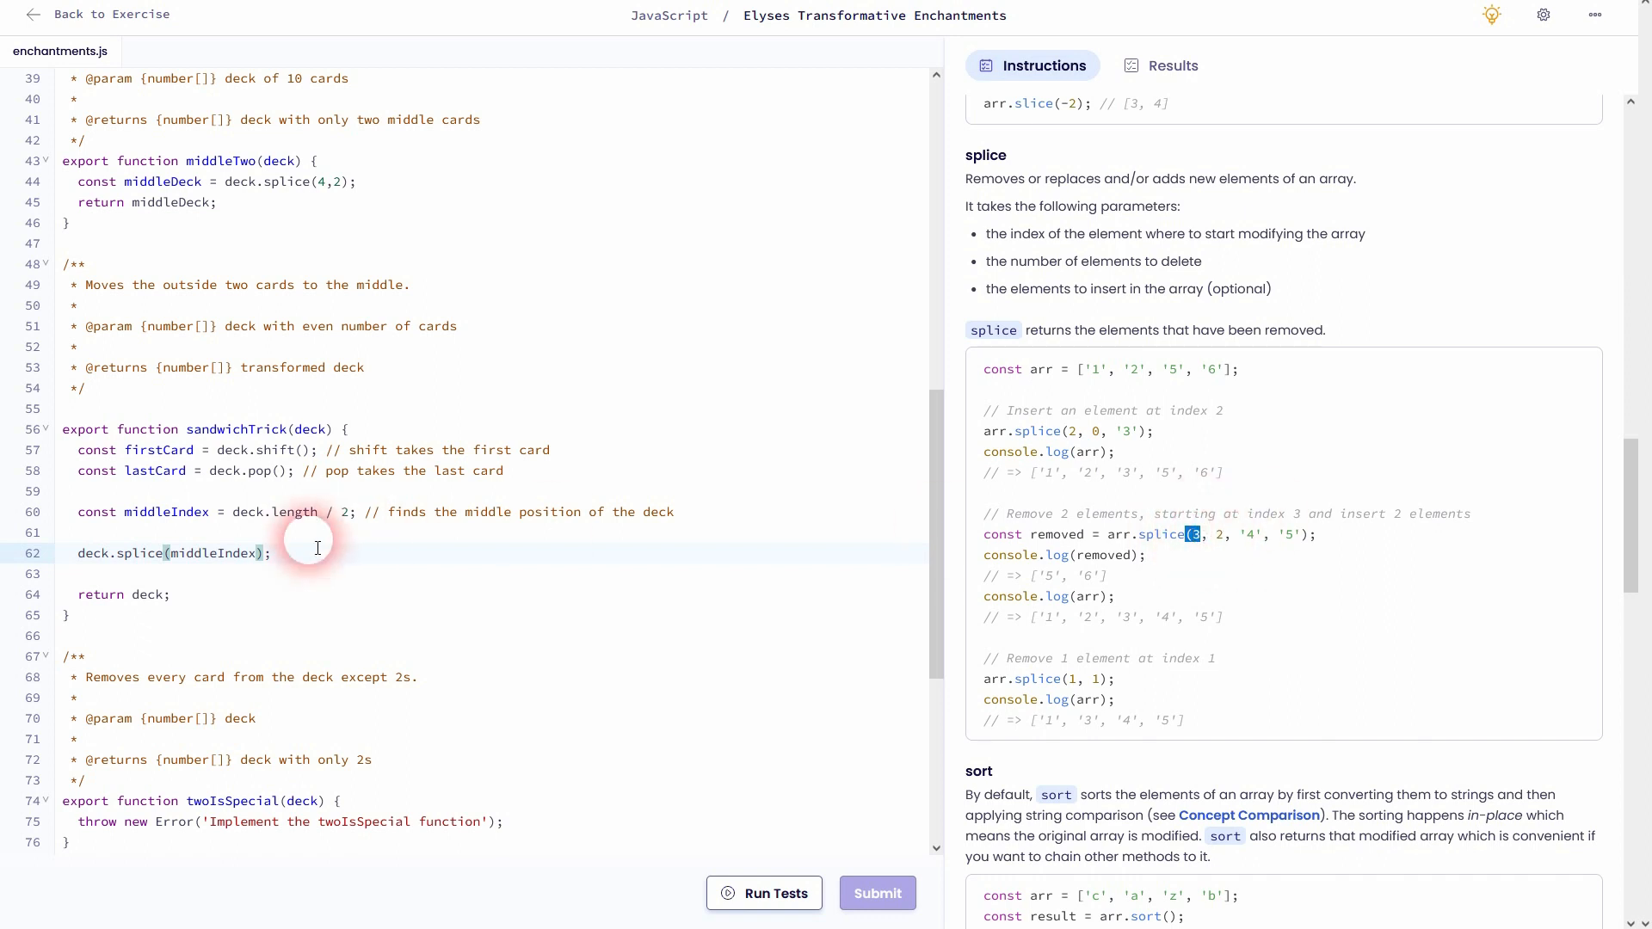
type(",")
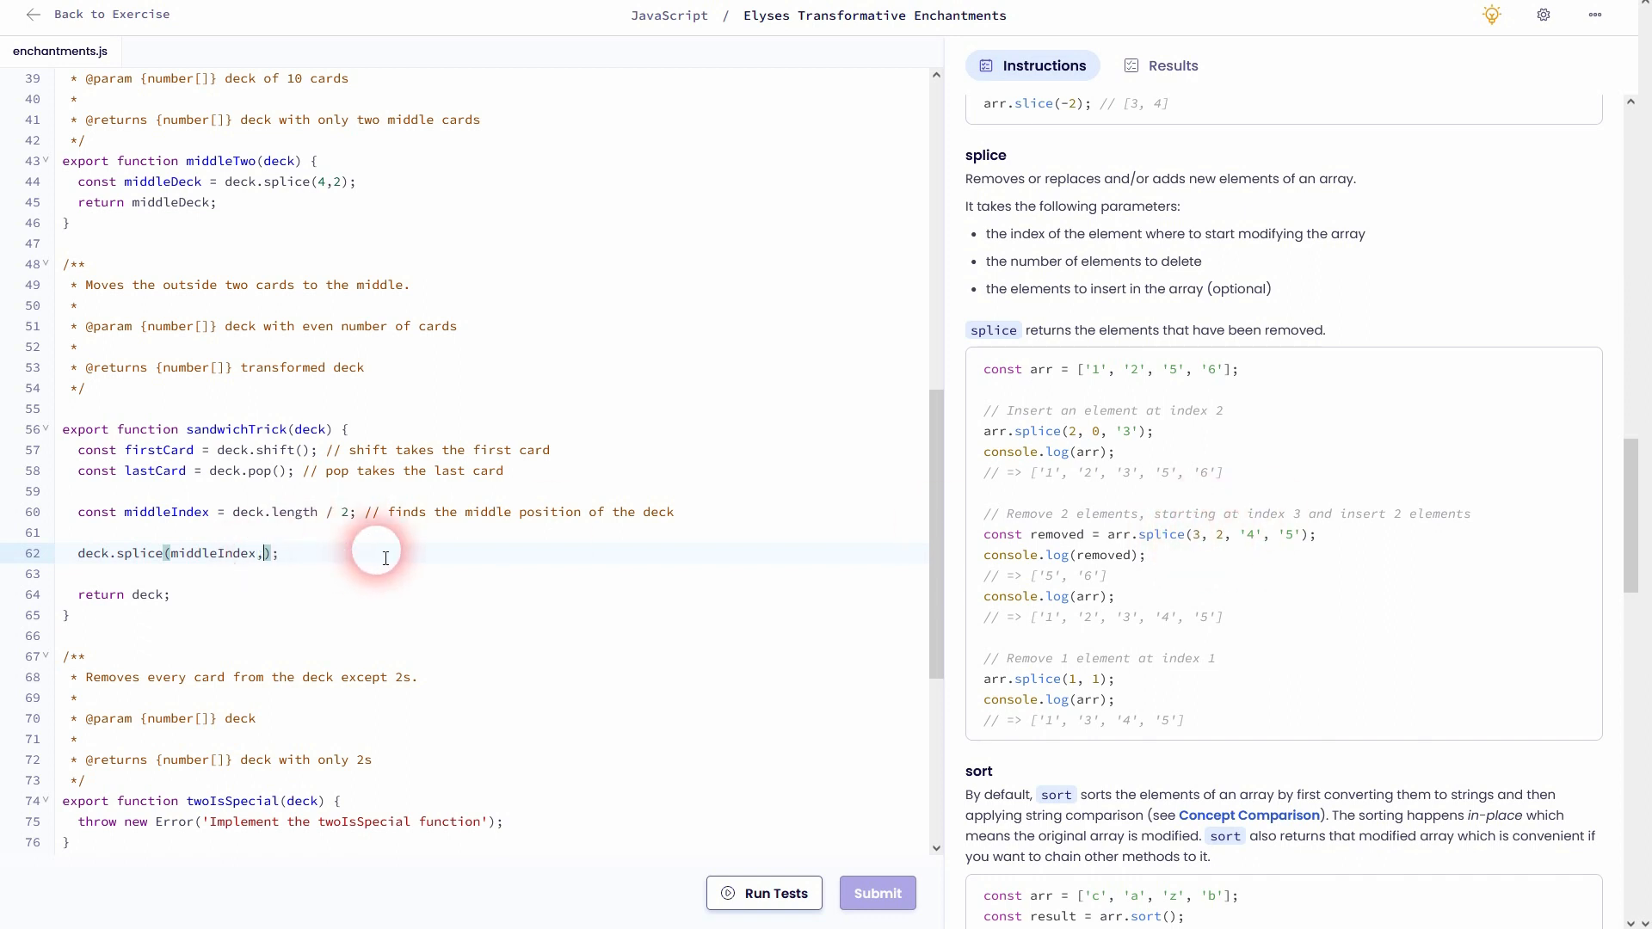
mouse_move(270, 513)
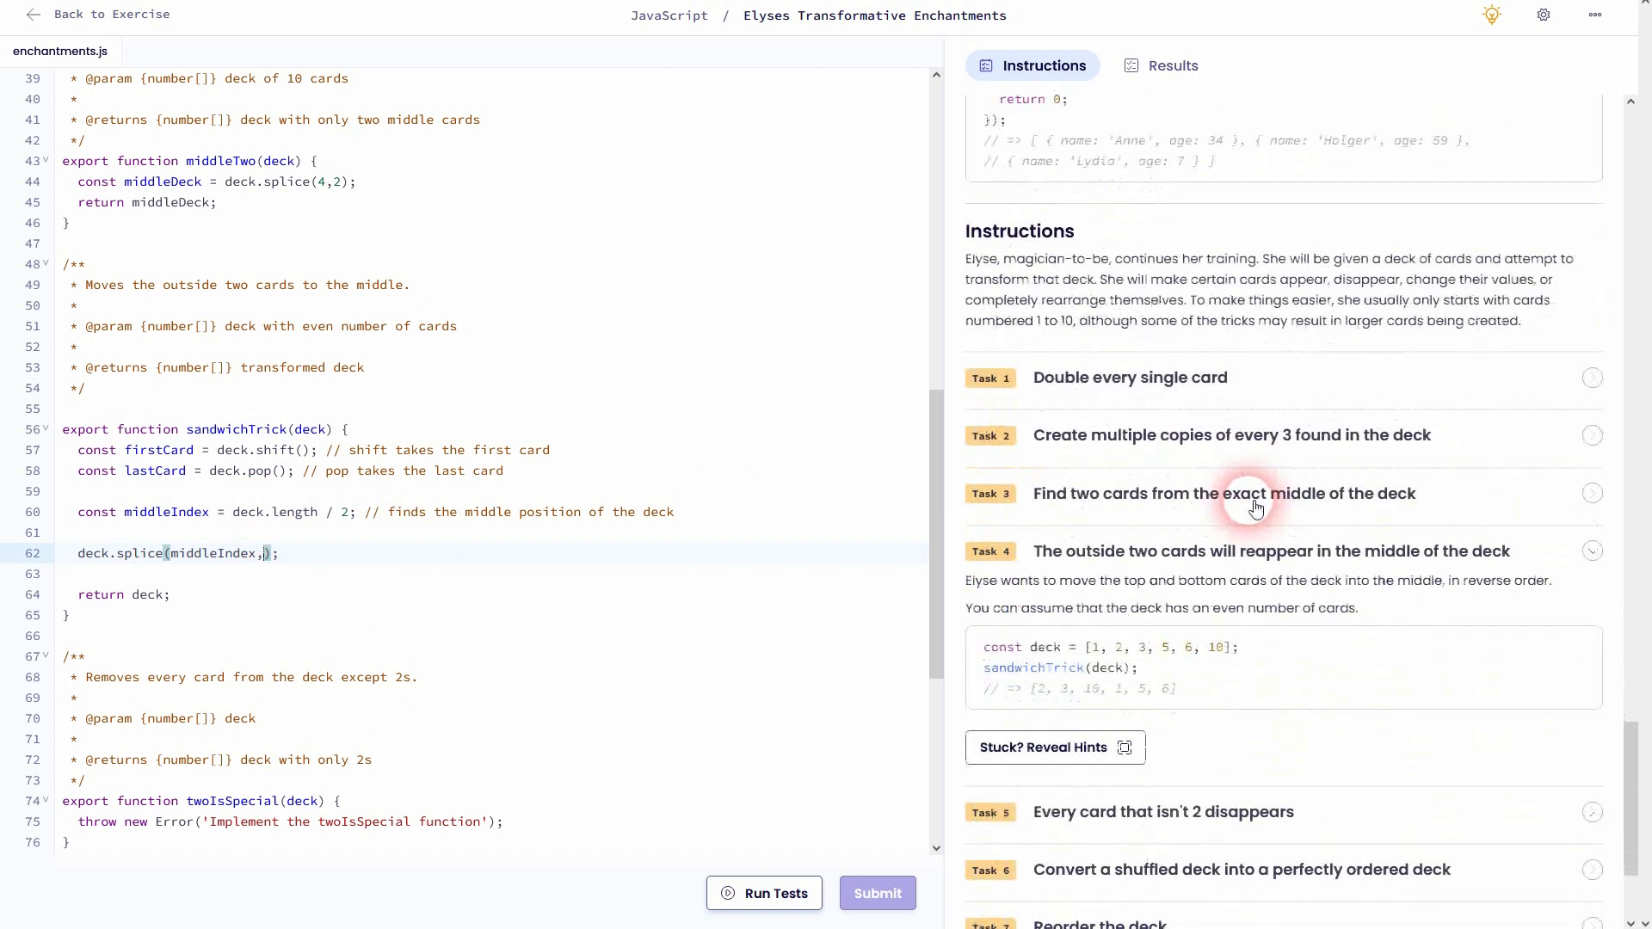
Pass lastCard and firstCard to splice after middleIndex, checking the Task 4 example
scroll("down", 3)
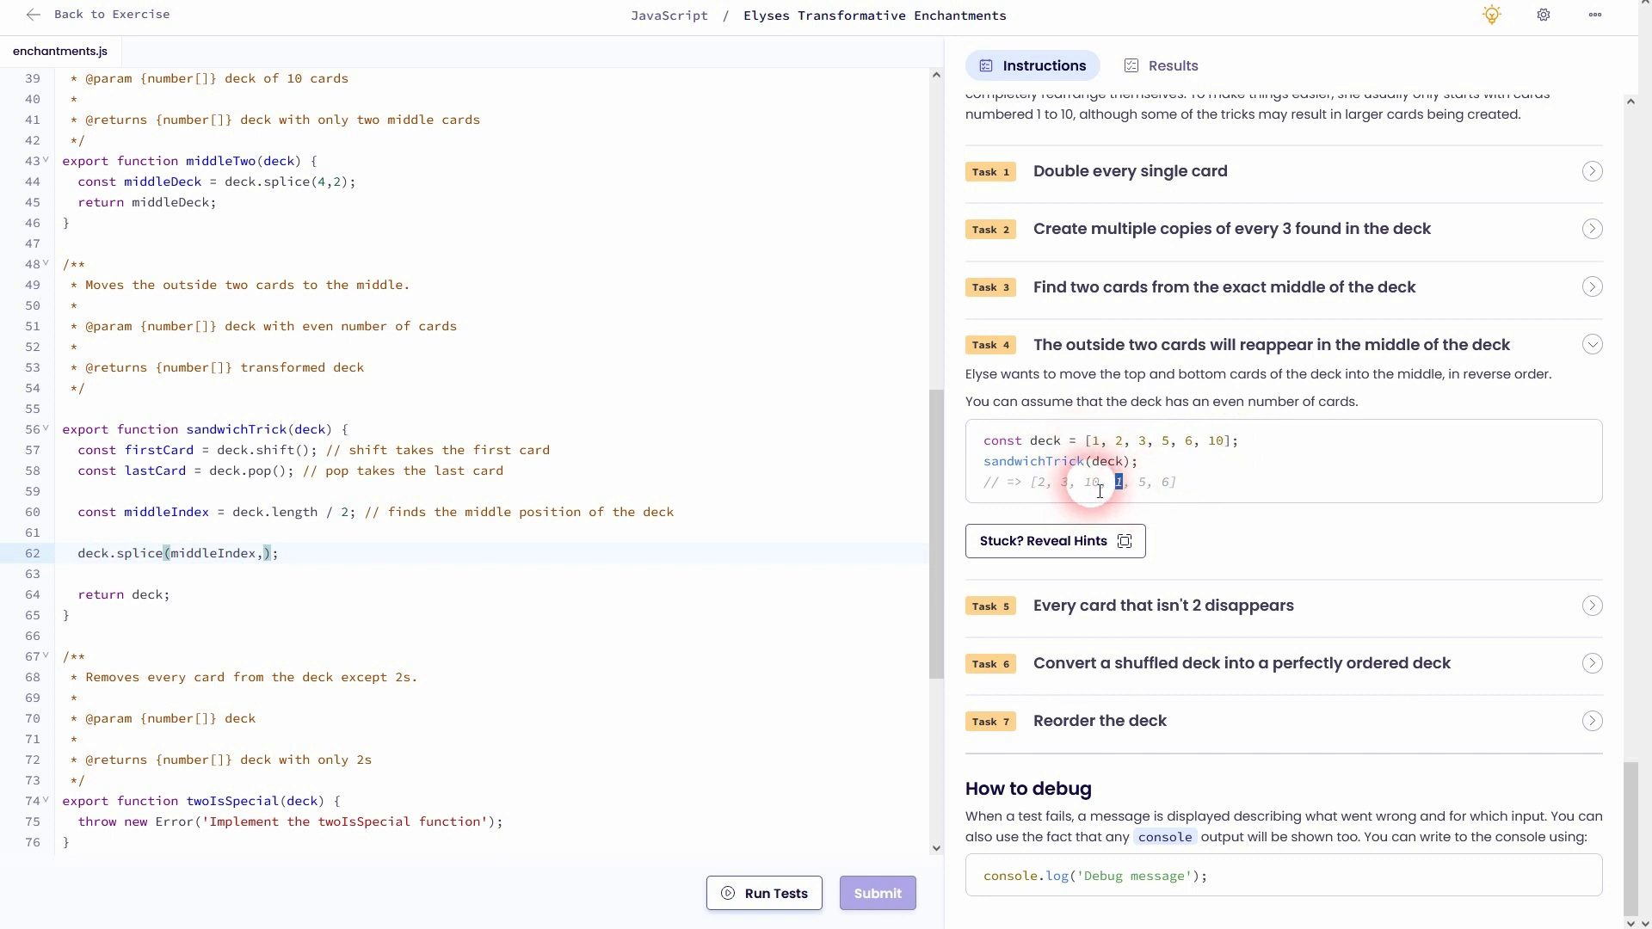
mouse_move(169, 485)
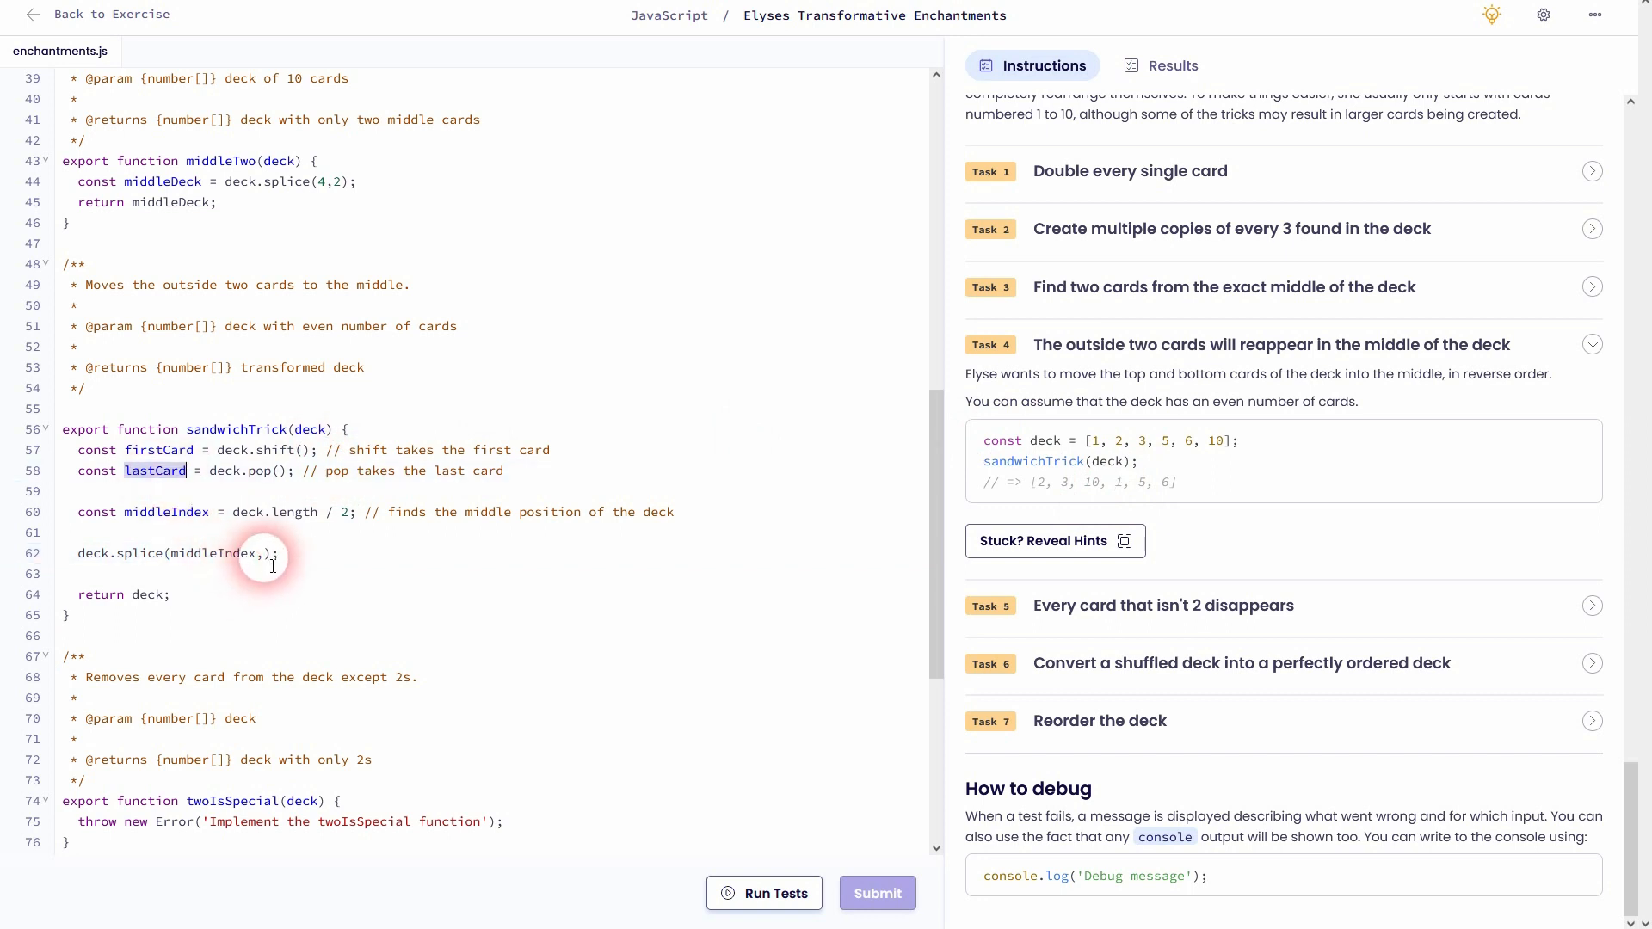
type("lastCard,")
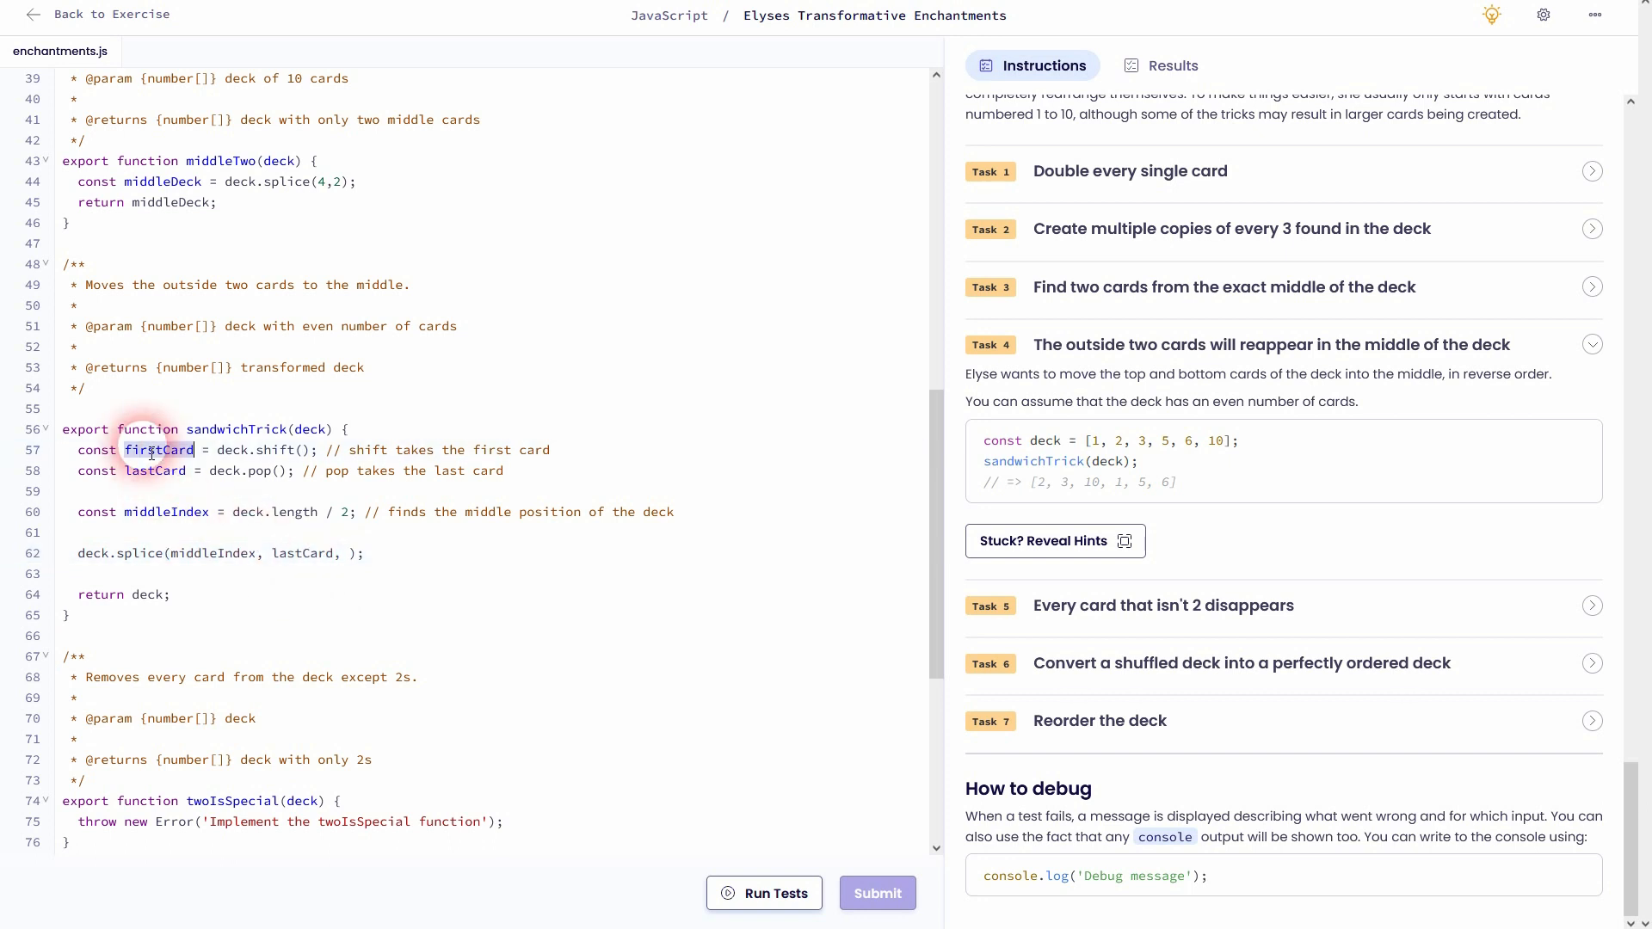
type("firstCard")
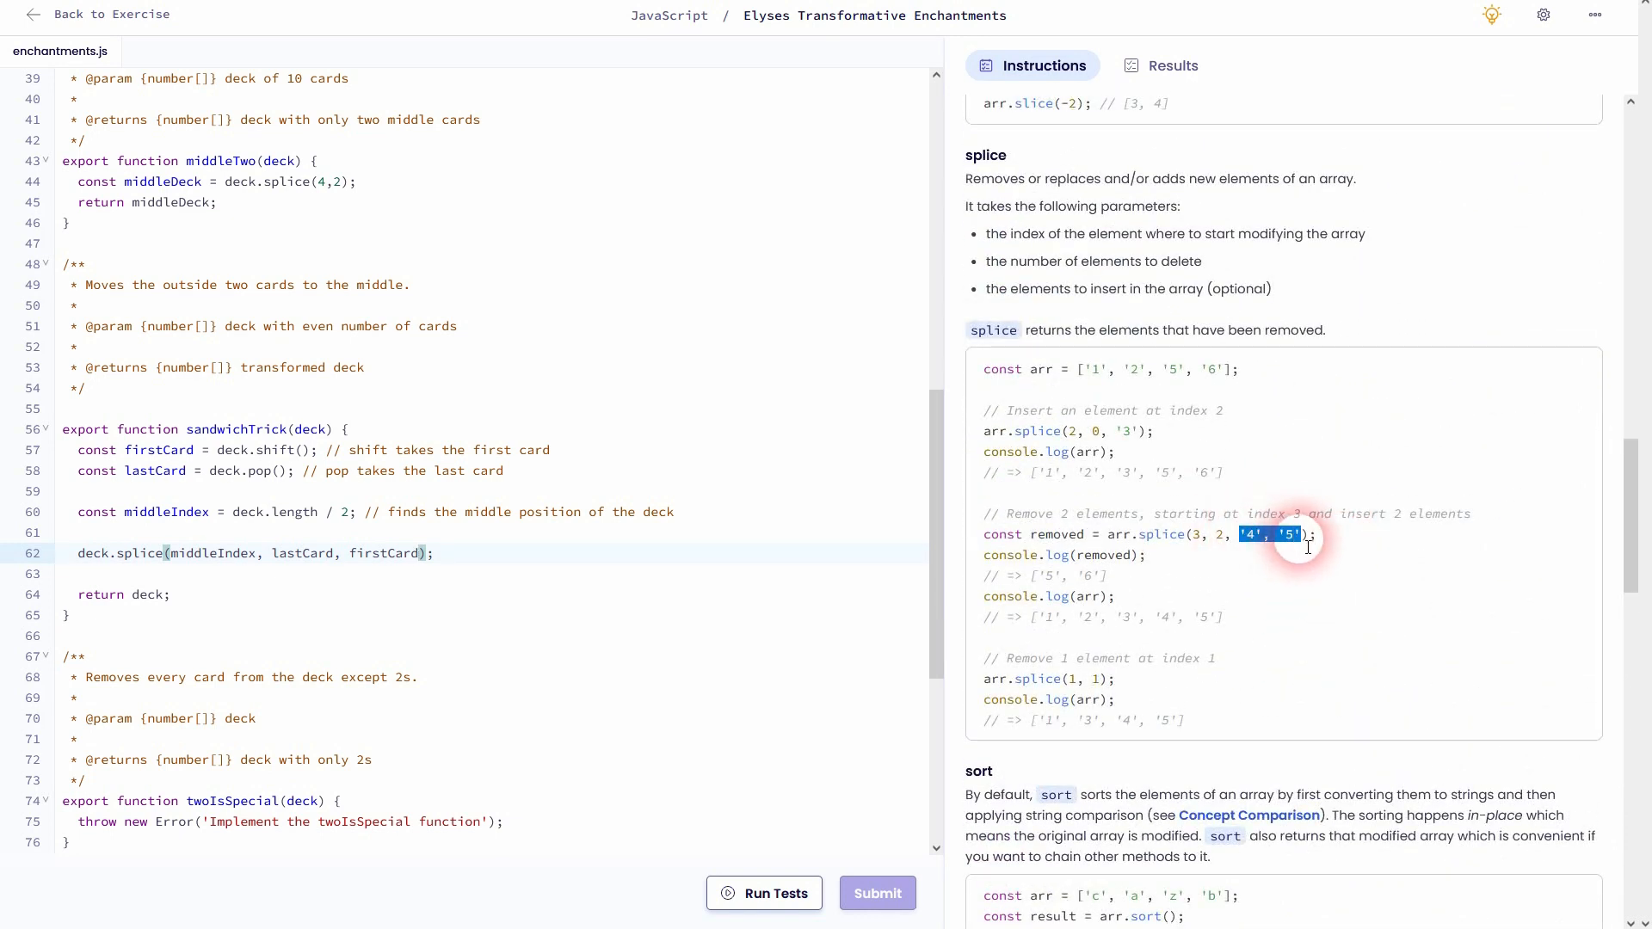
mouse_move(279, 553)
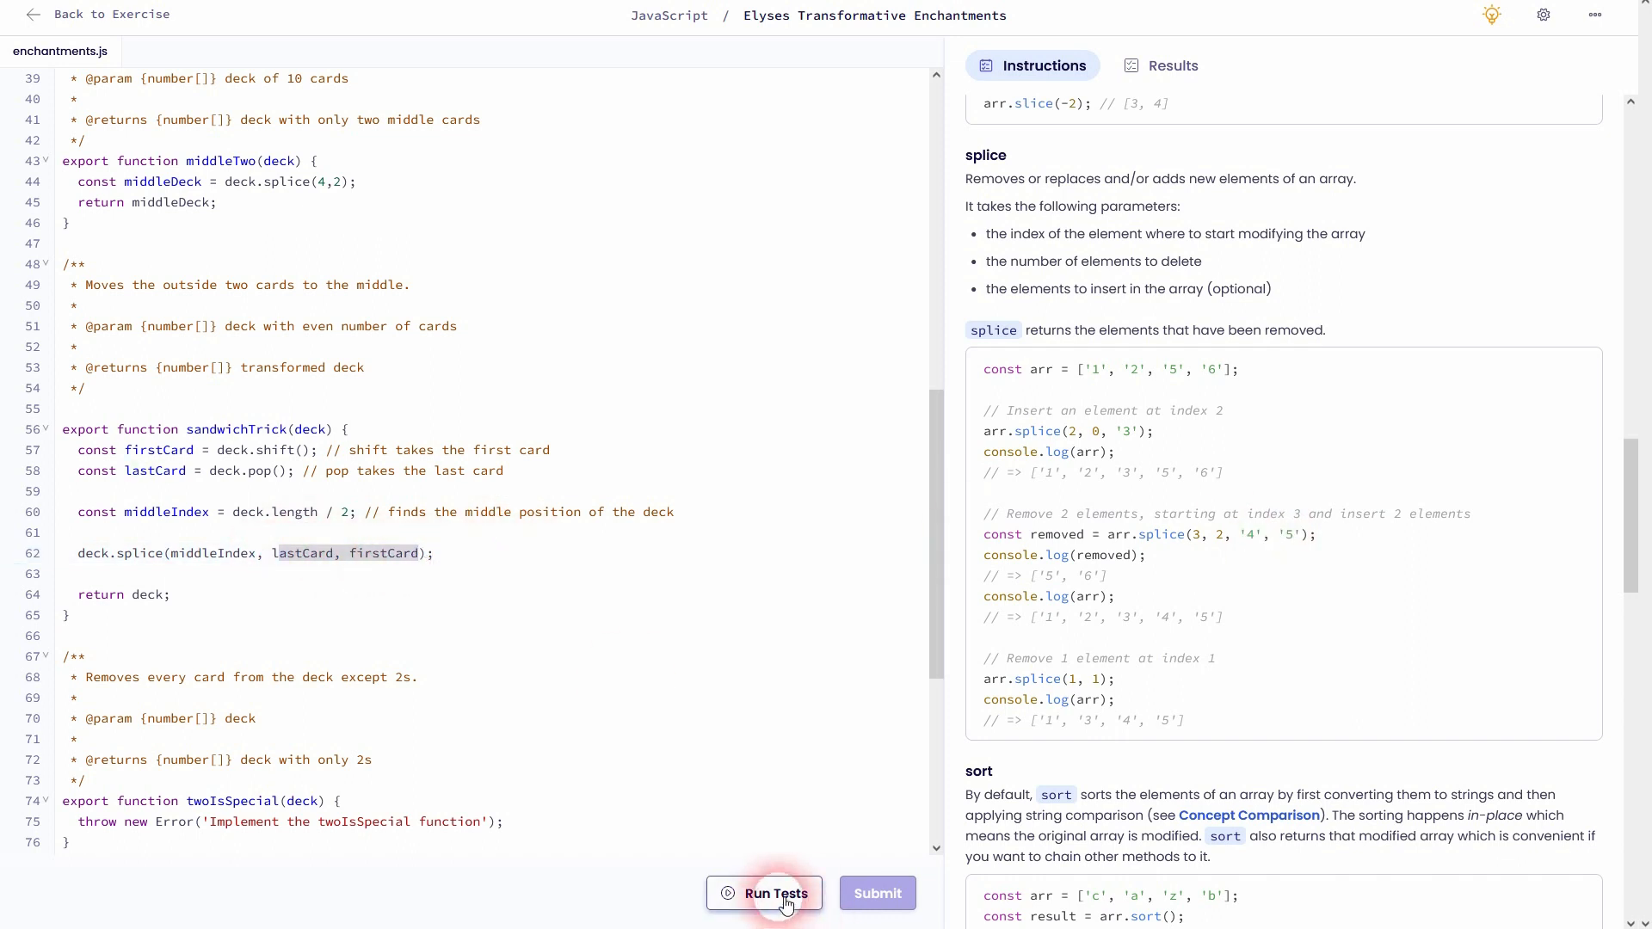
Run the tests, see Task 4 fail, and insert a delete count of 0 after middleIndex
left_click(777, 893)
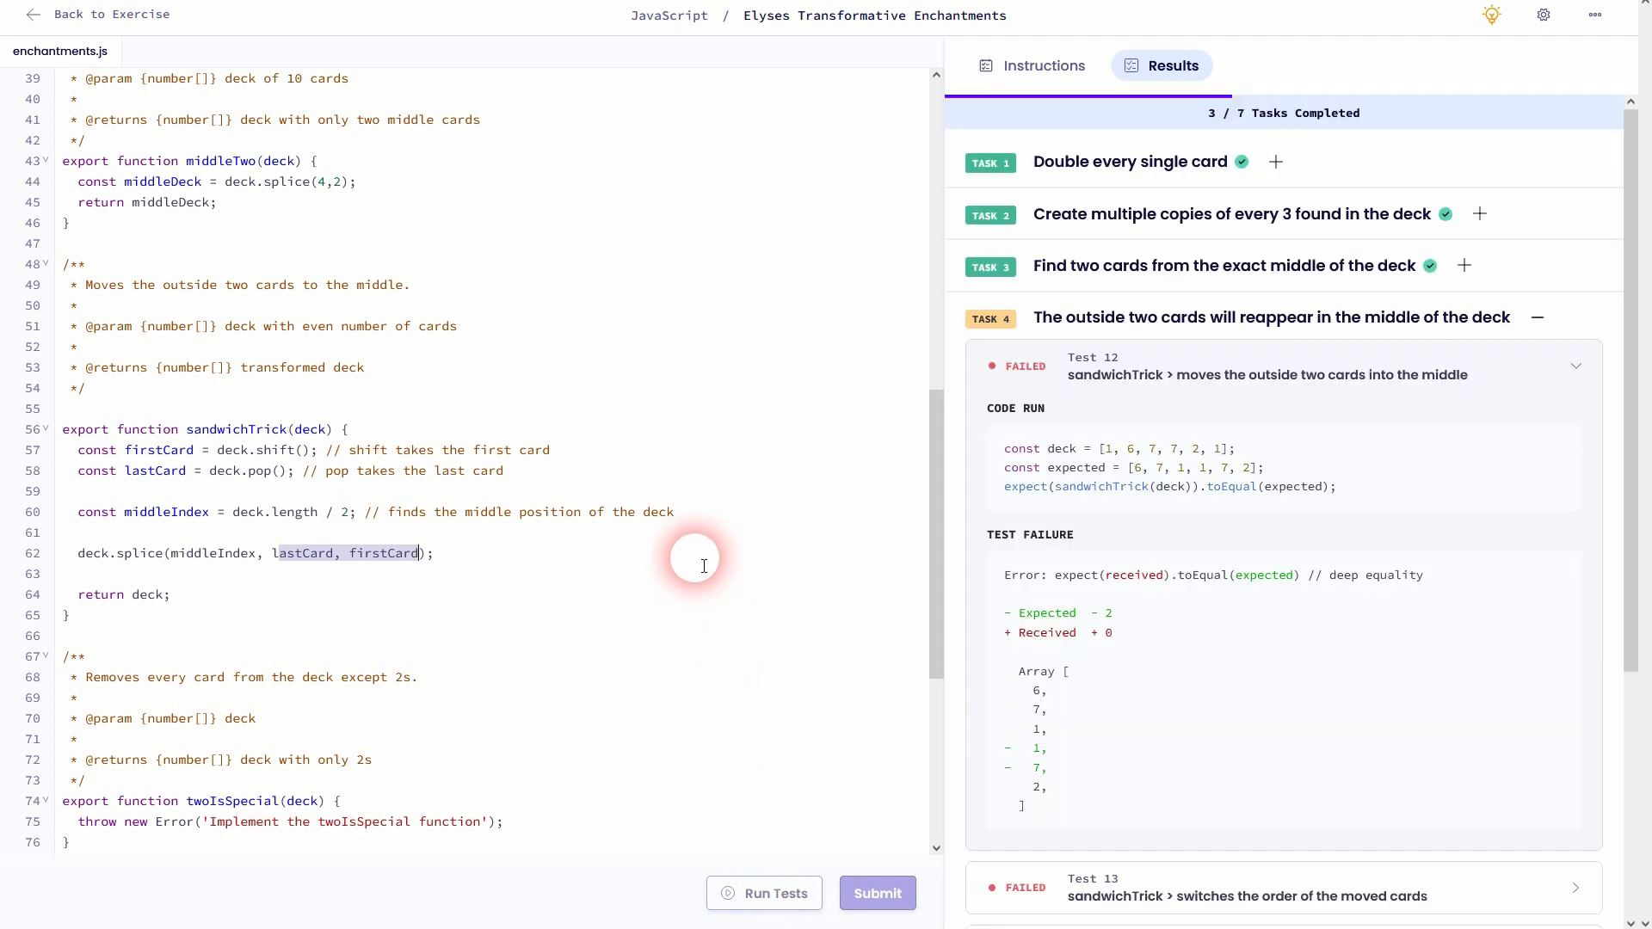
mouse_move(1303, 512)
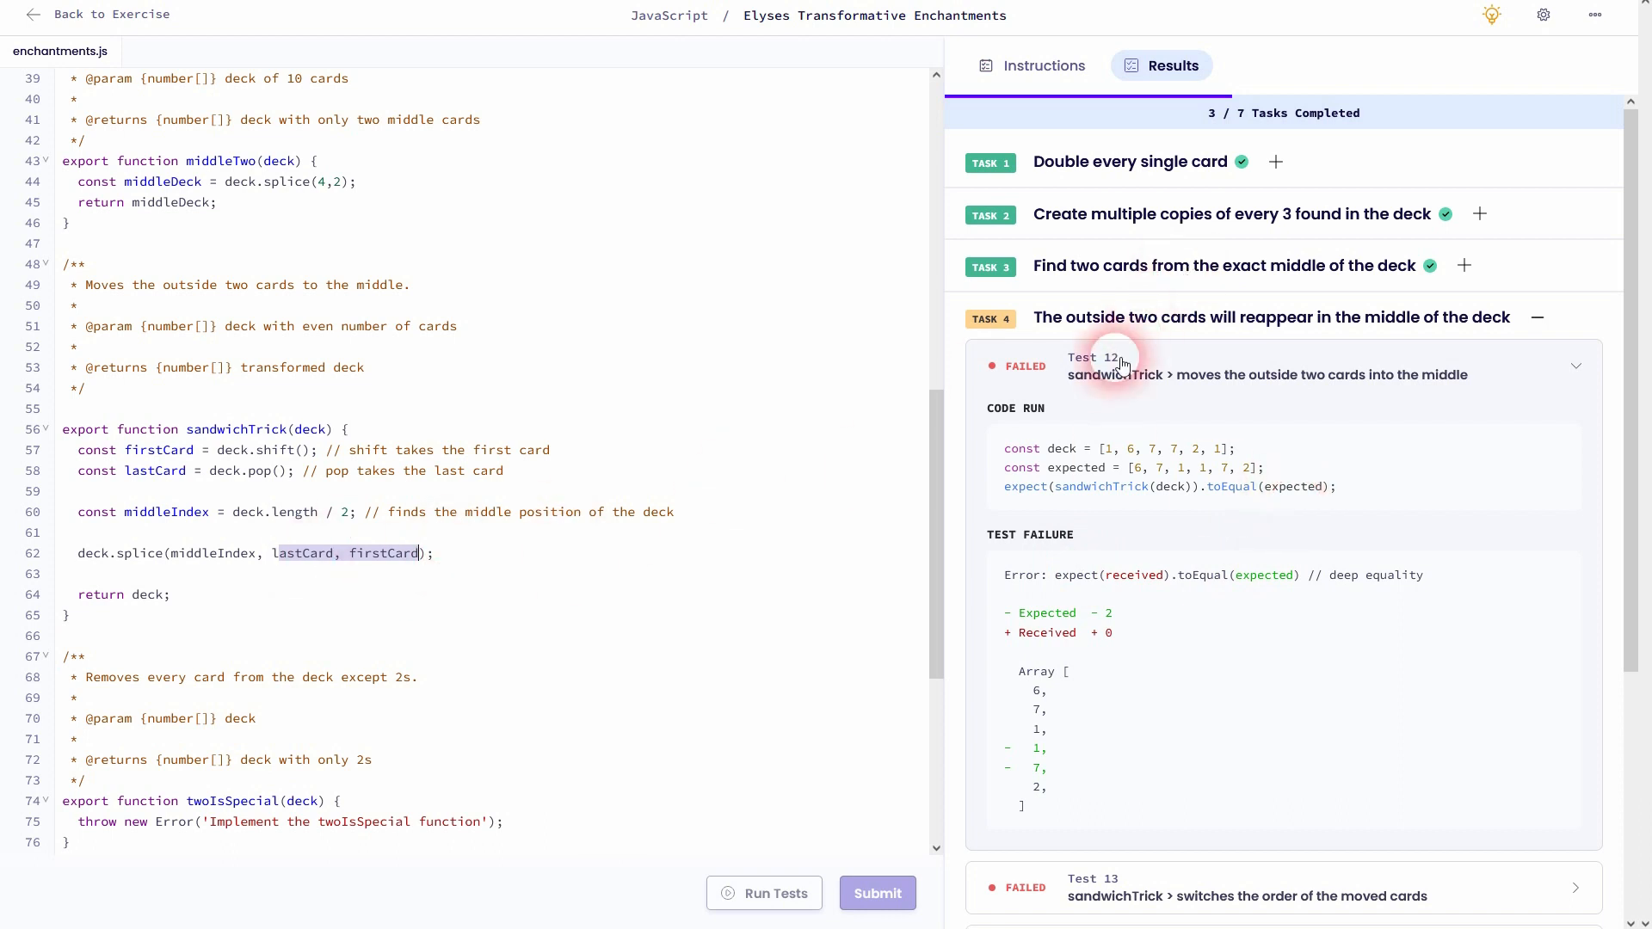
left_click(1031, 65)
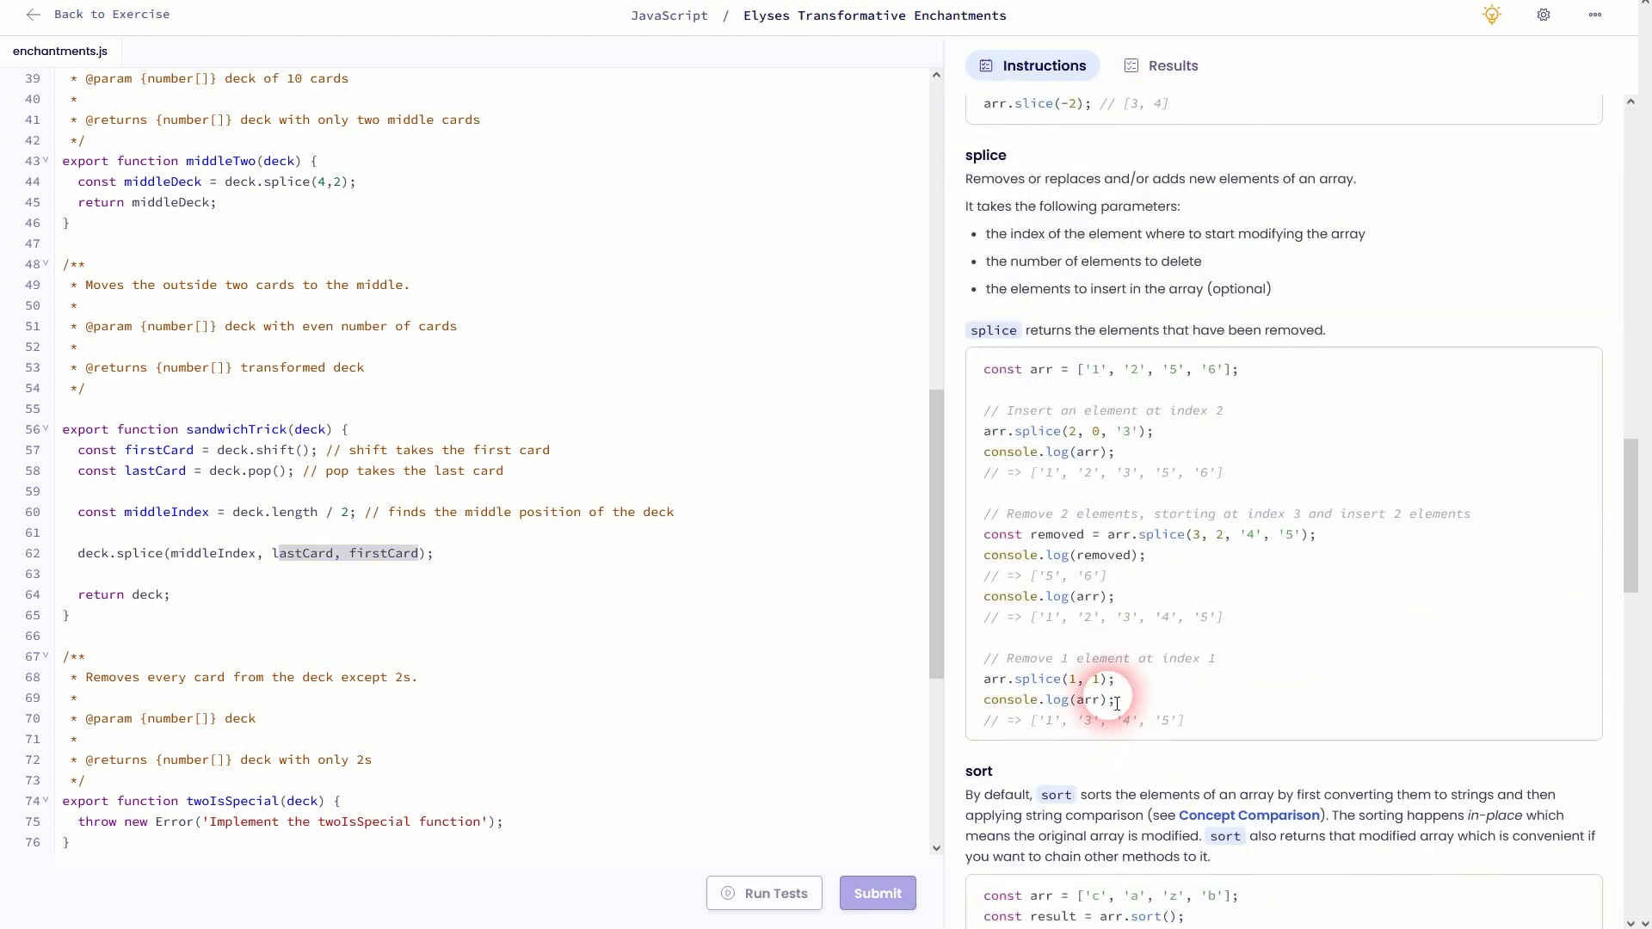
double_click(1220, 534)
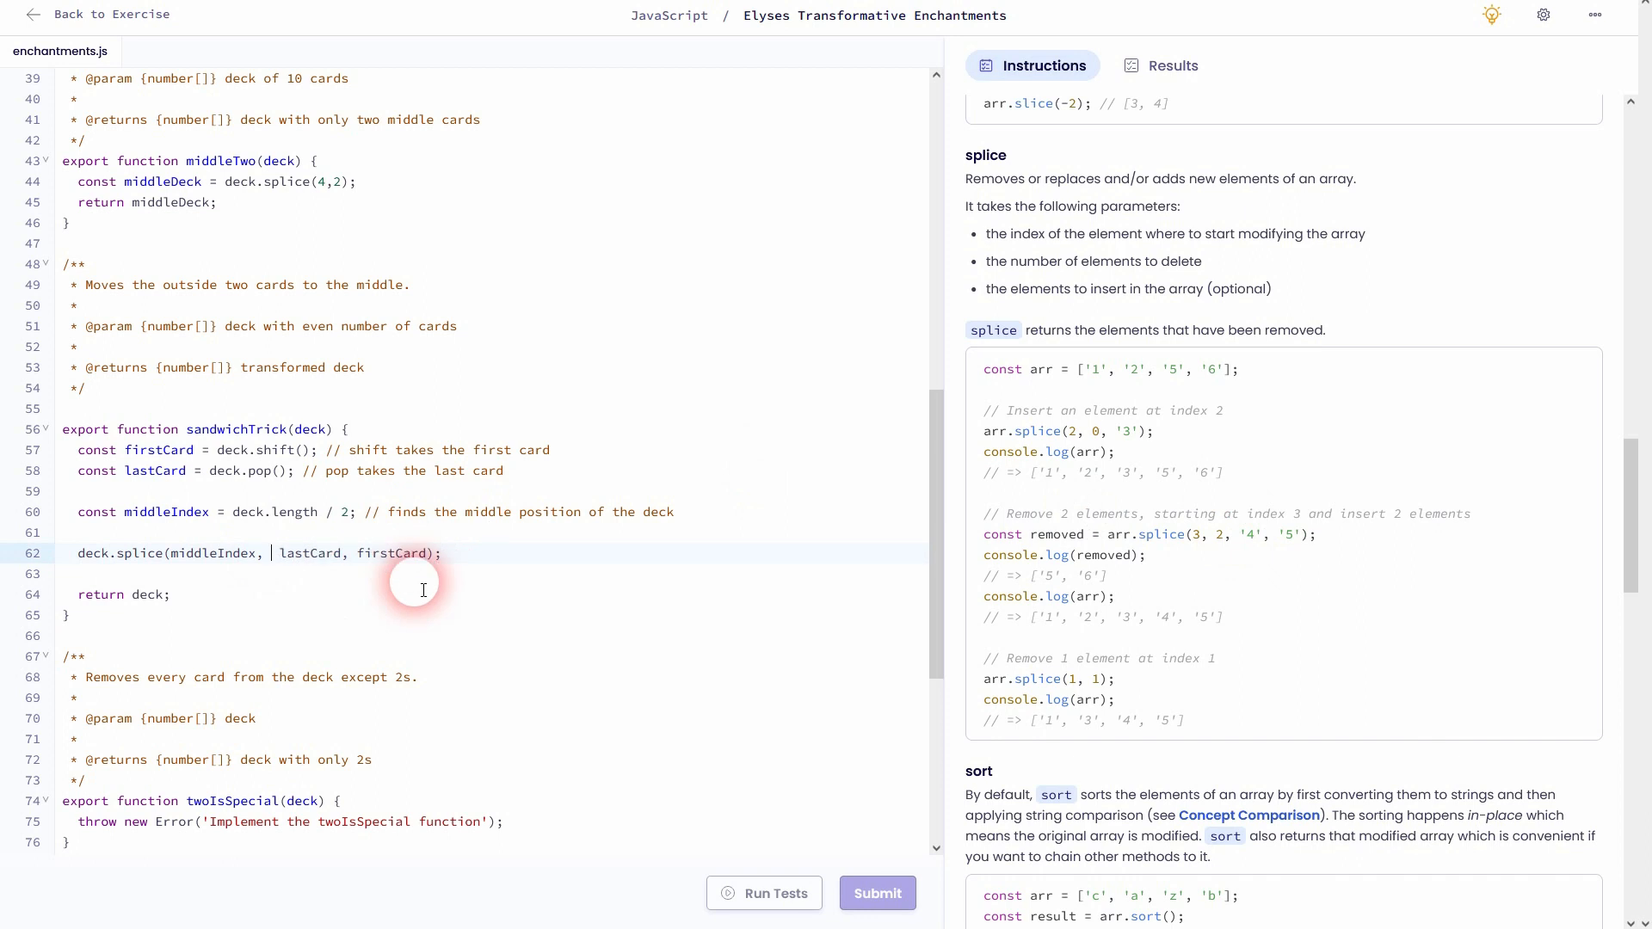
type("0,")
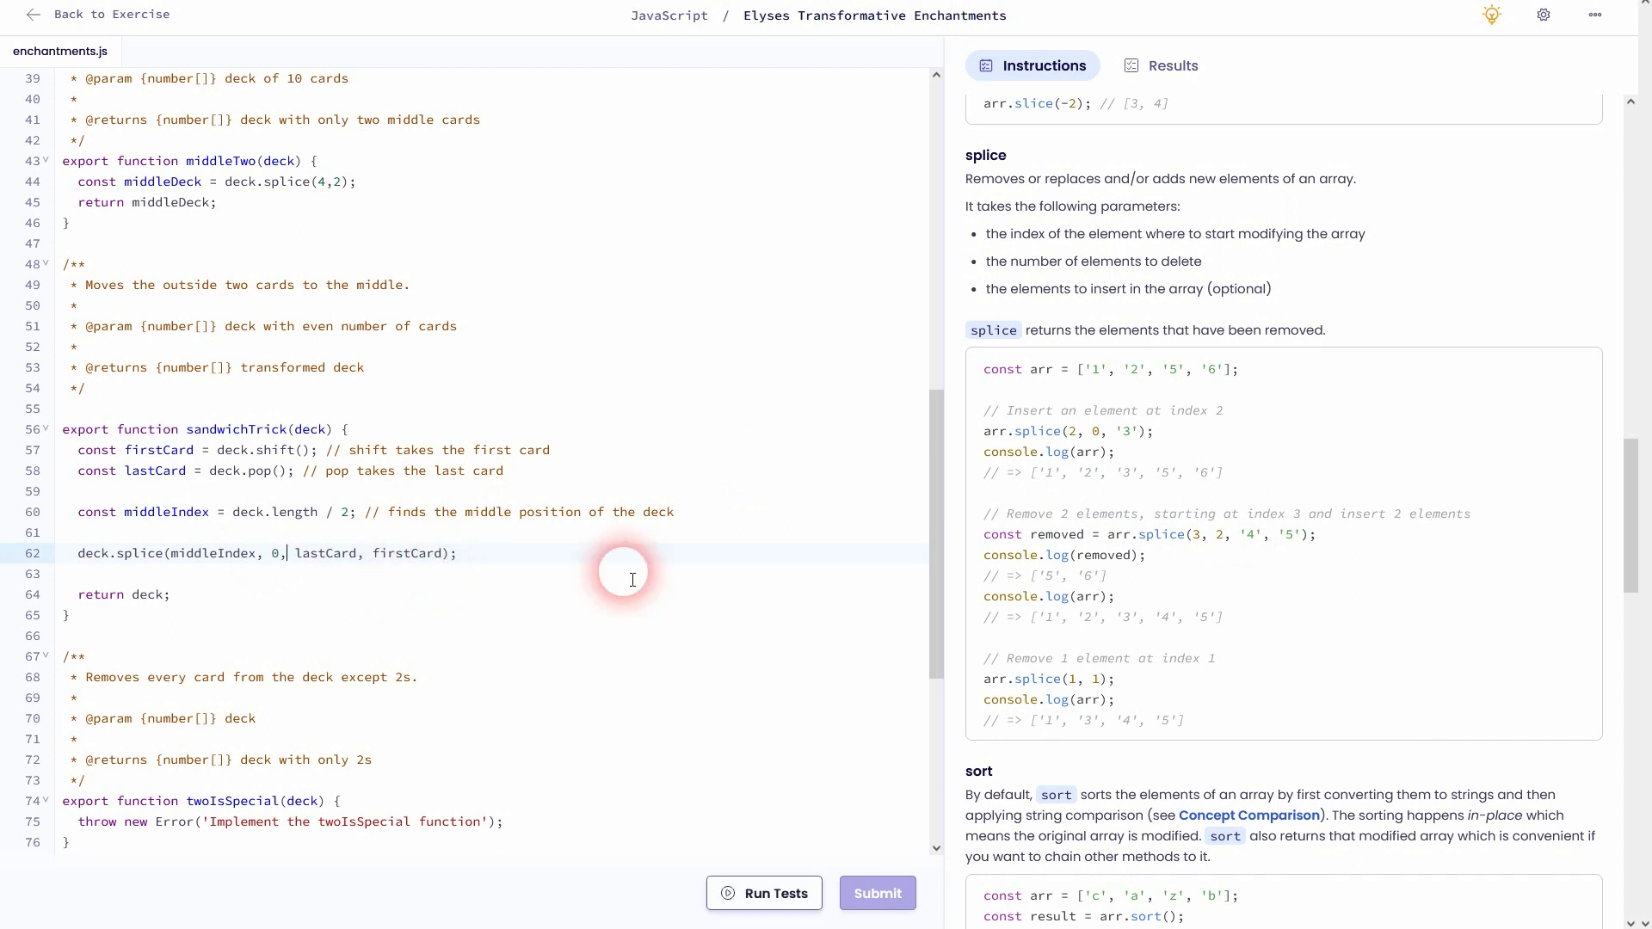
mouse_move(1098, 442)
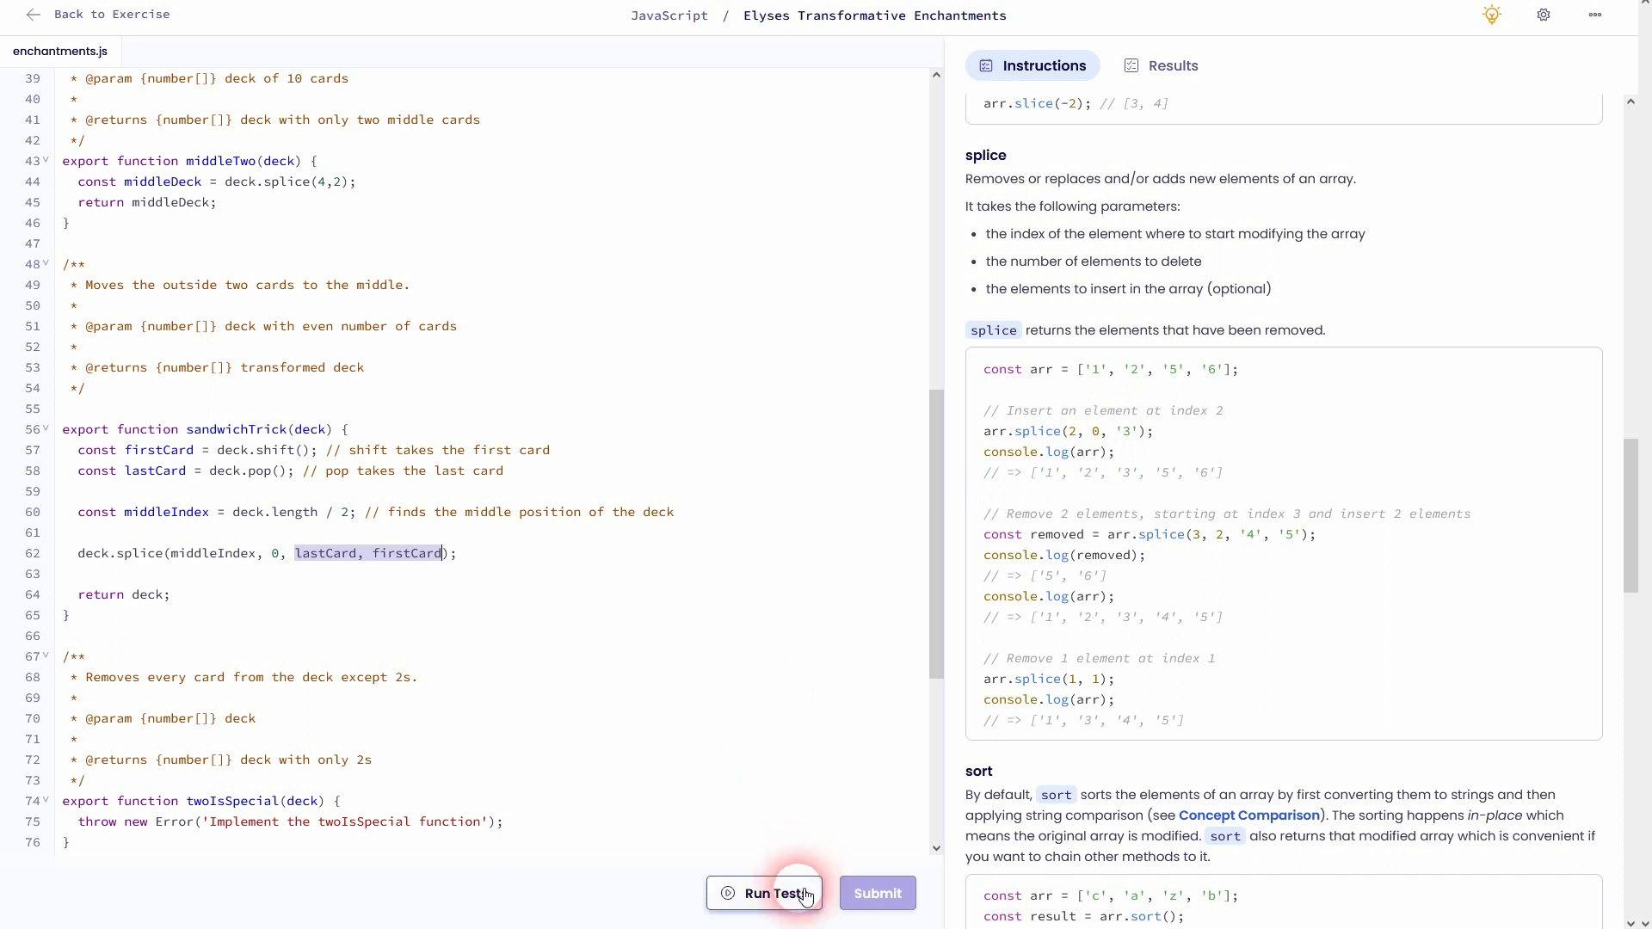
Rerun the tests and review the Task 4 sandwichTrick results, now all passing
left_click(776, 893)
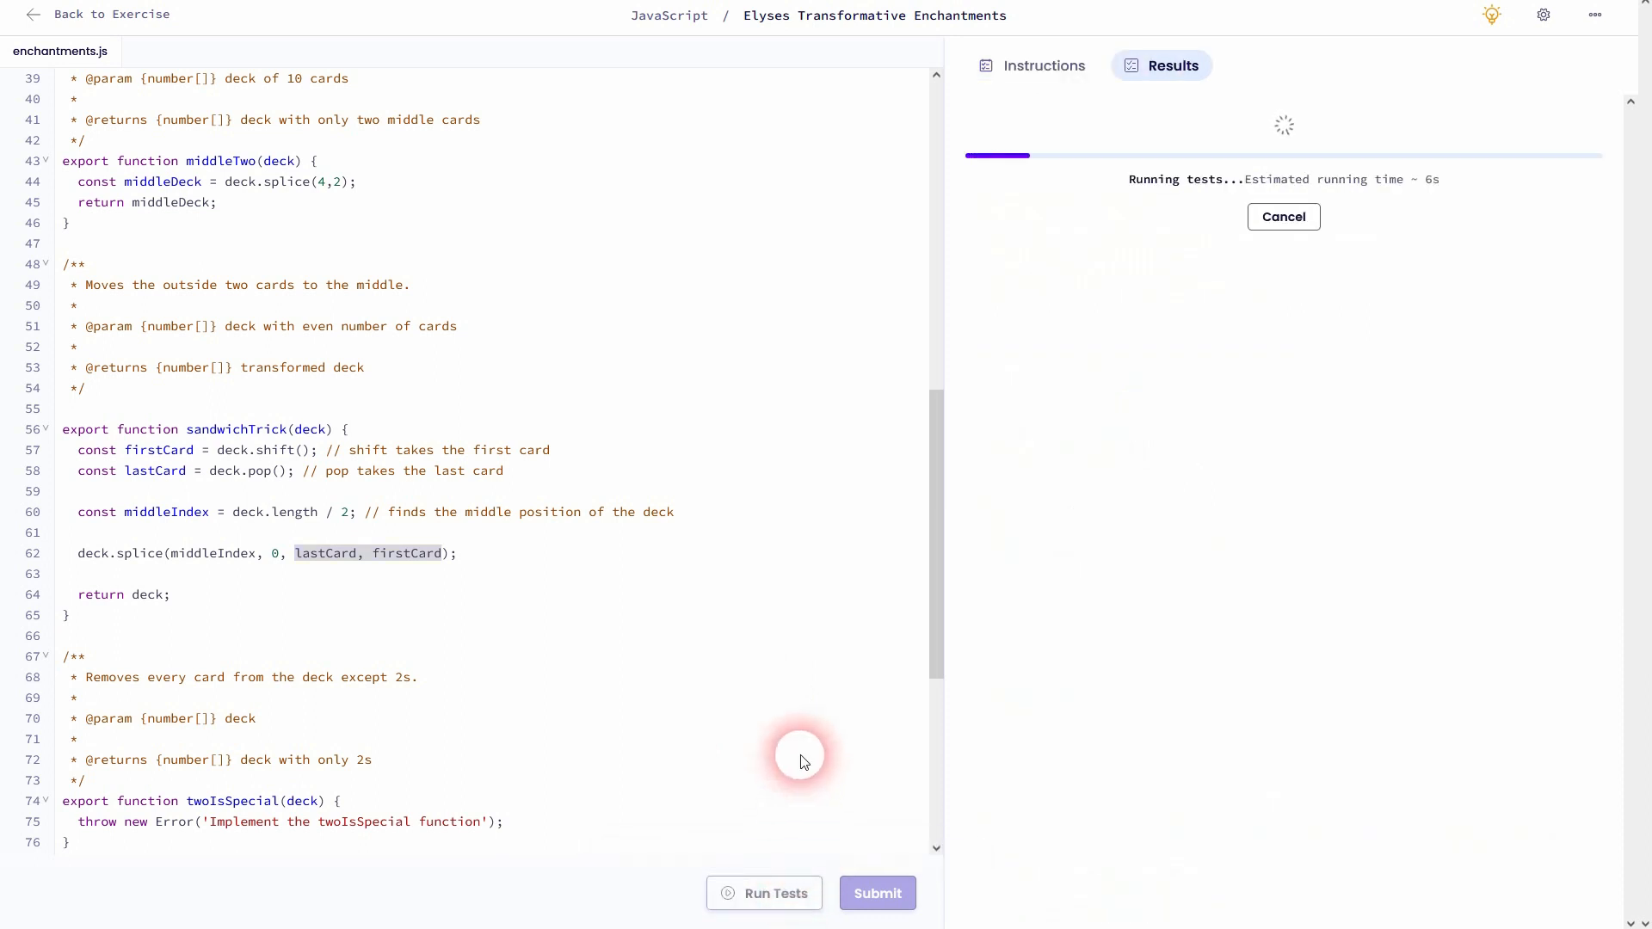
mouse_move(778, 735)
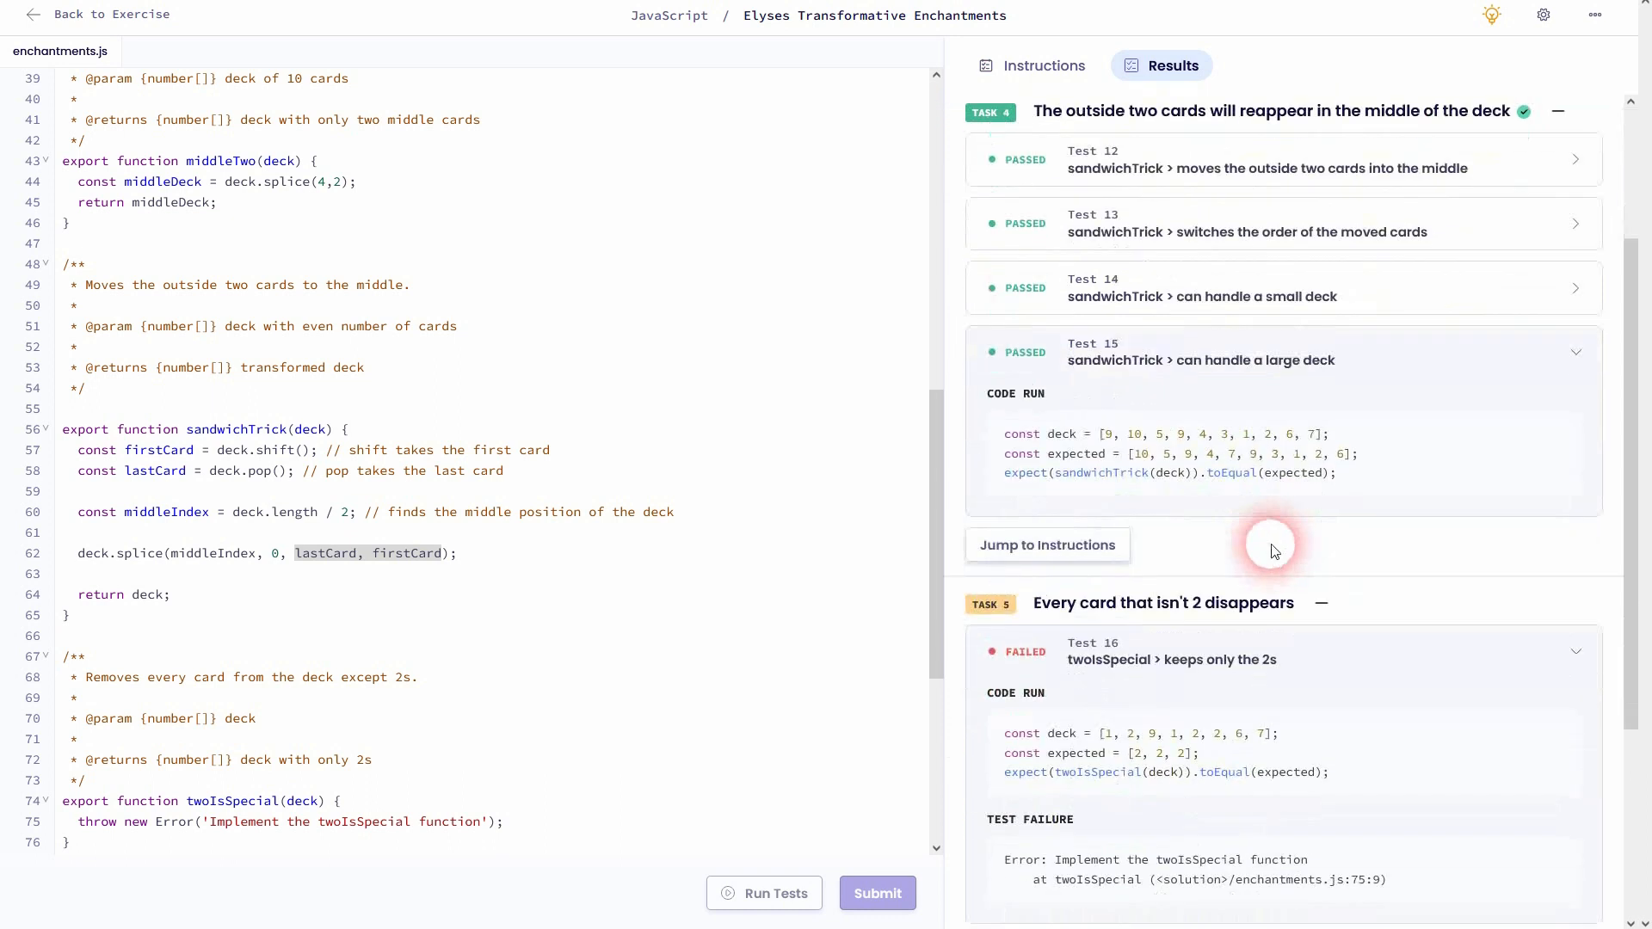
mouse_move(1327, 518)
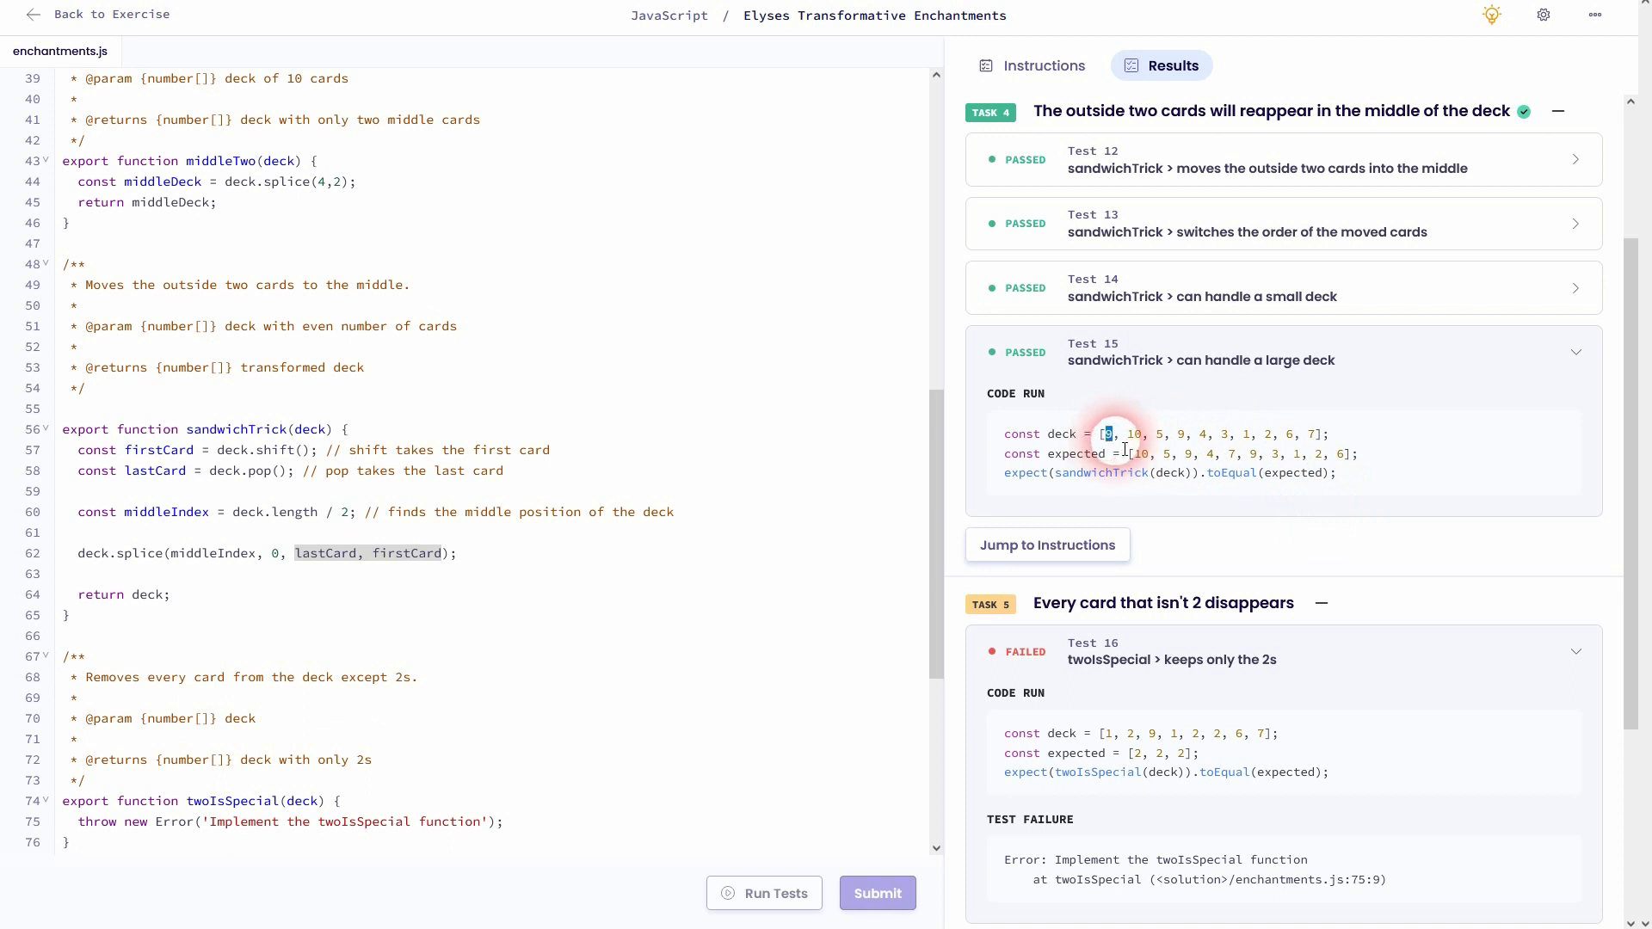
mouse_move(1290, 458)
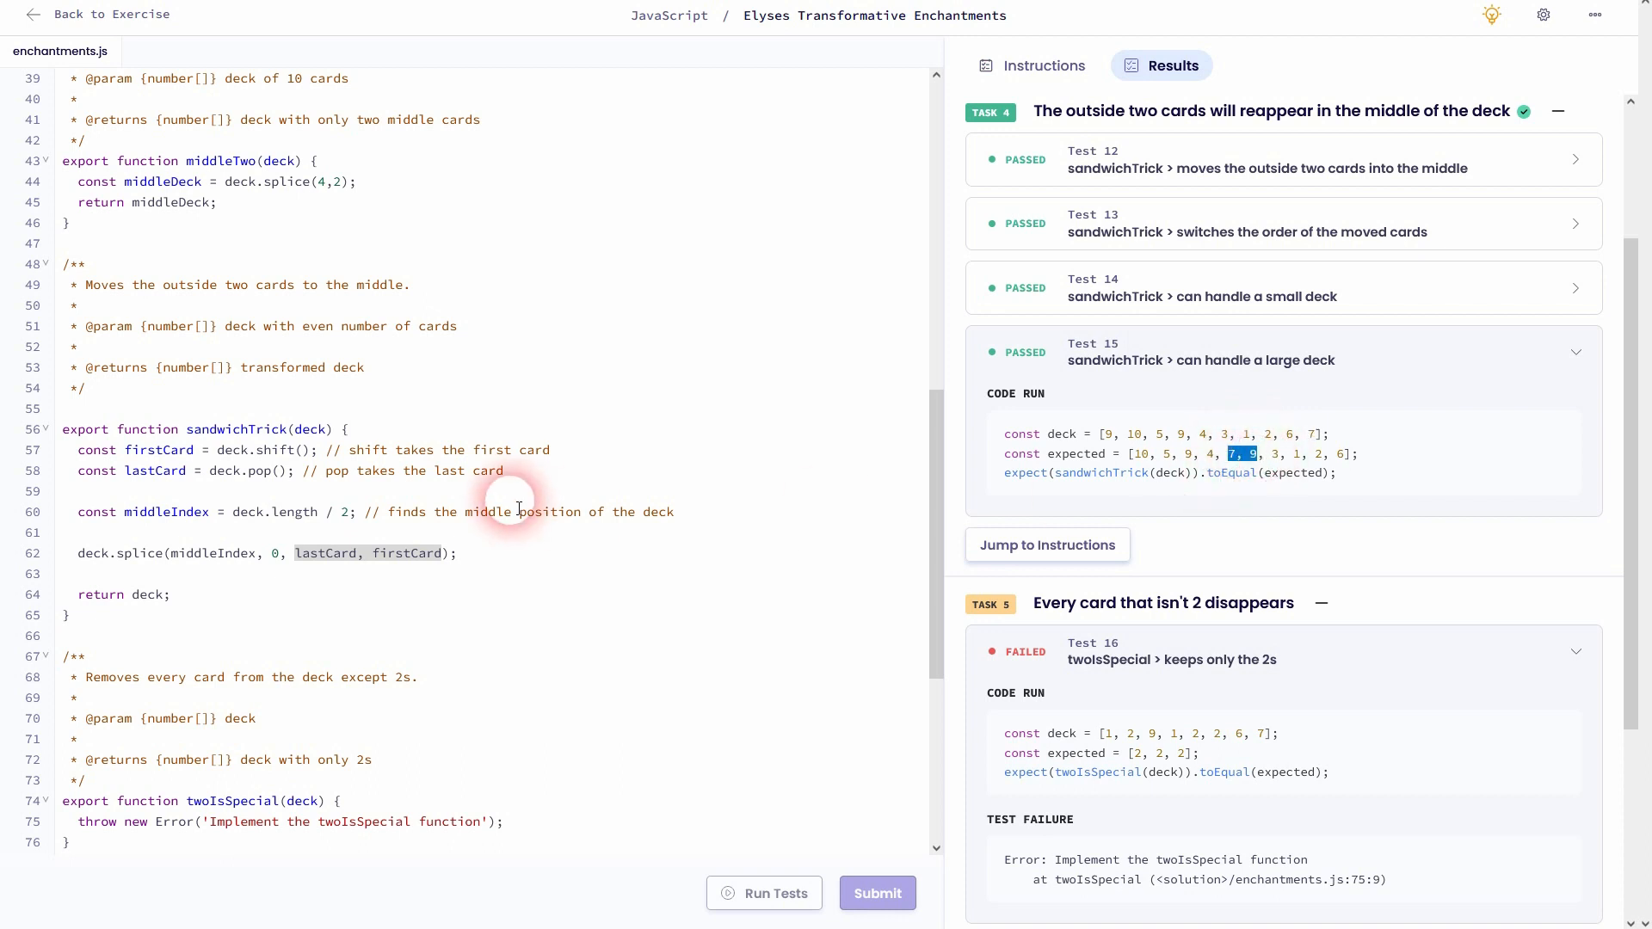
scroll("down", 3)
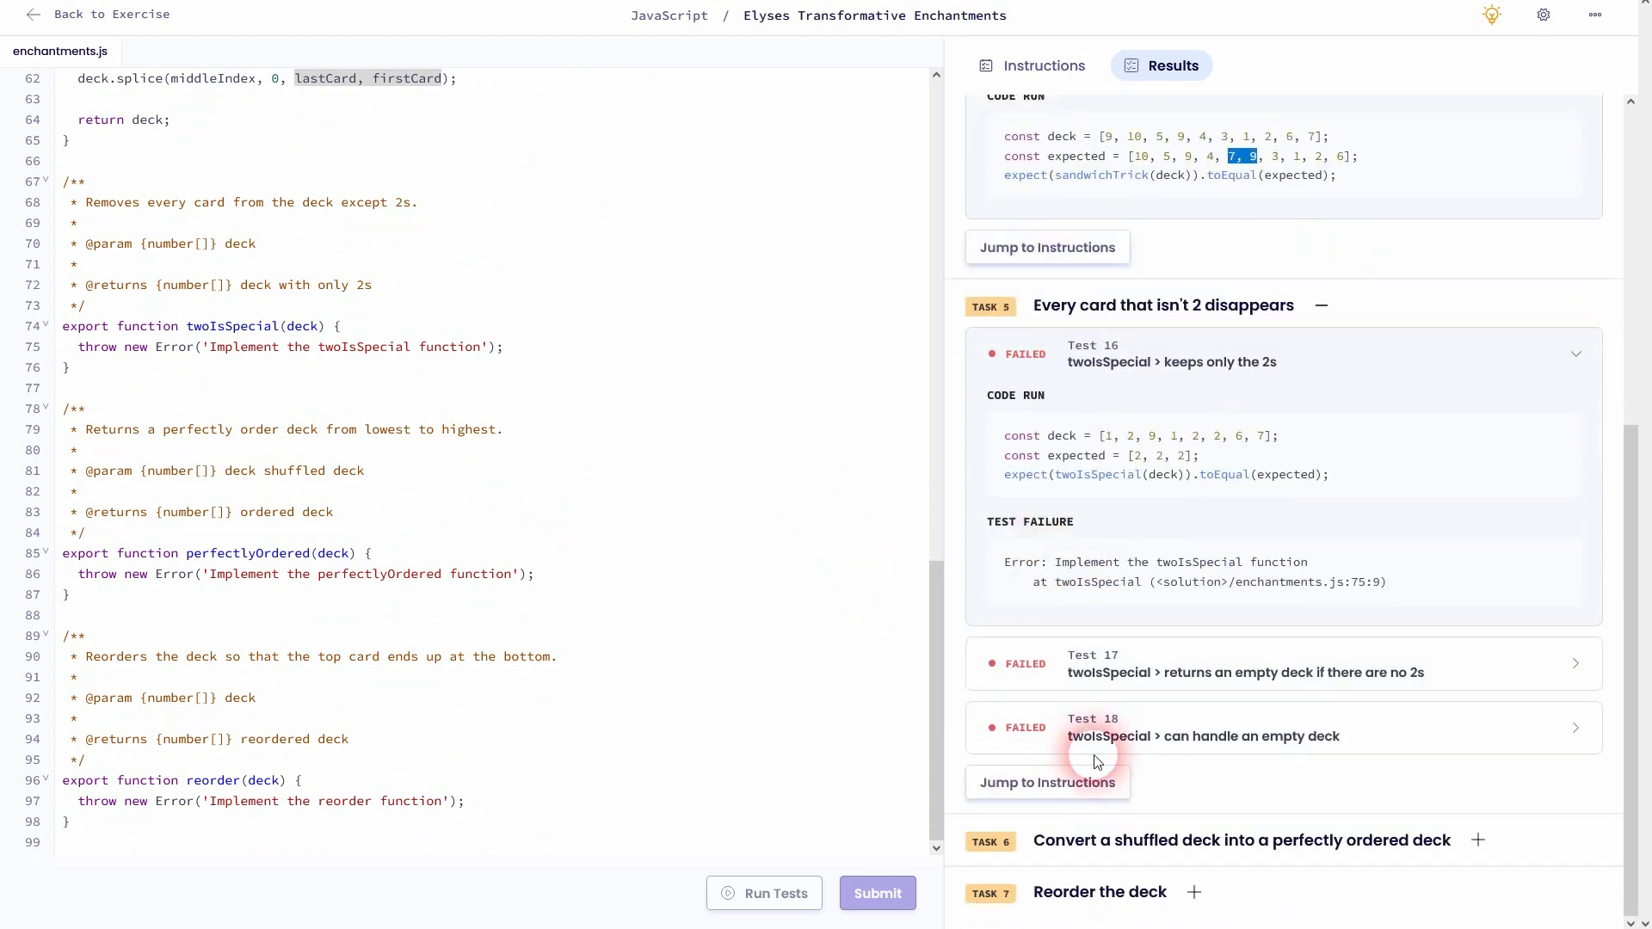
Remove twoIsSpecial's placeholder throw, read the filter docs, and start a const line
left_click(1043, 65)
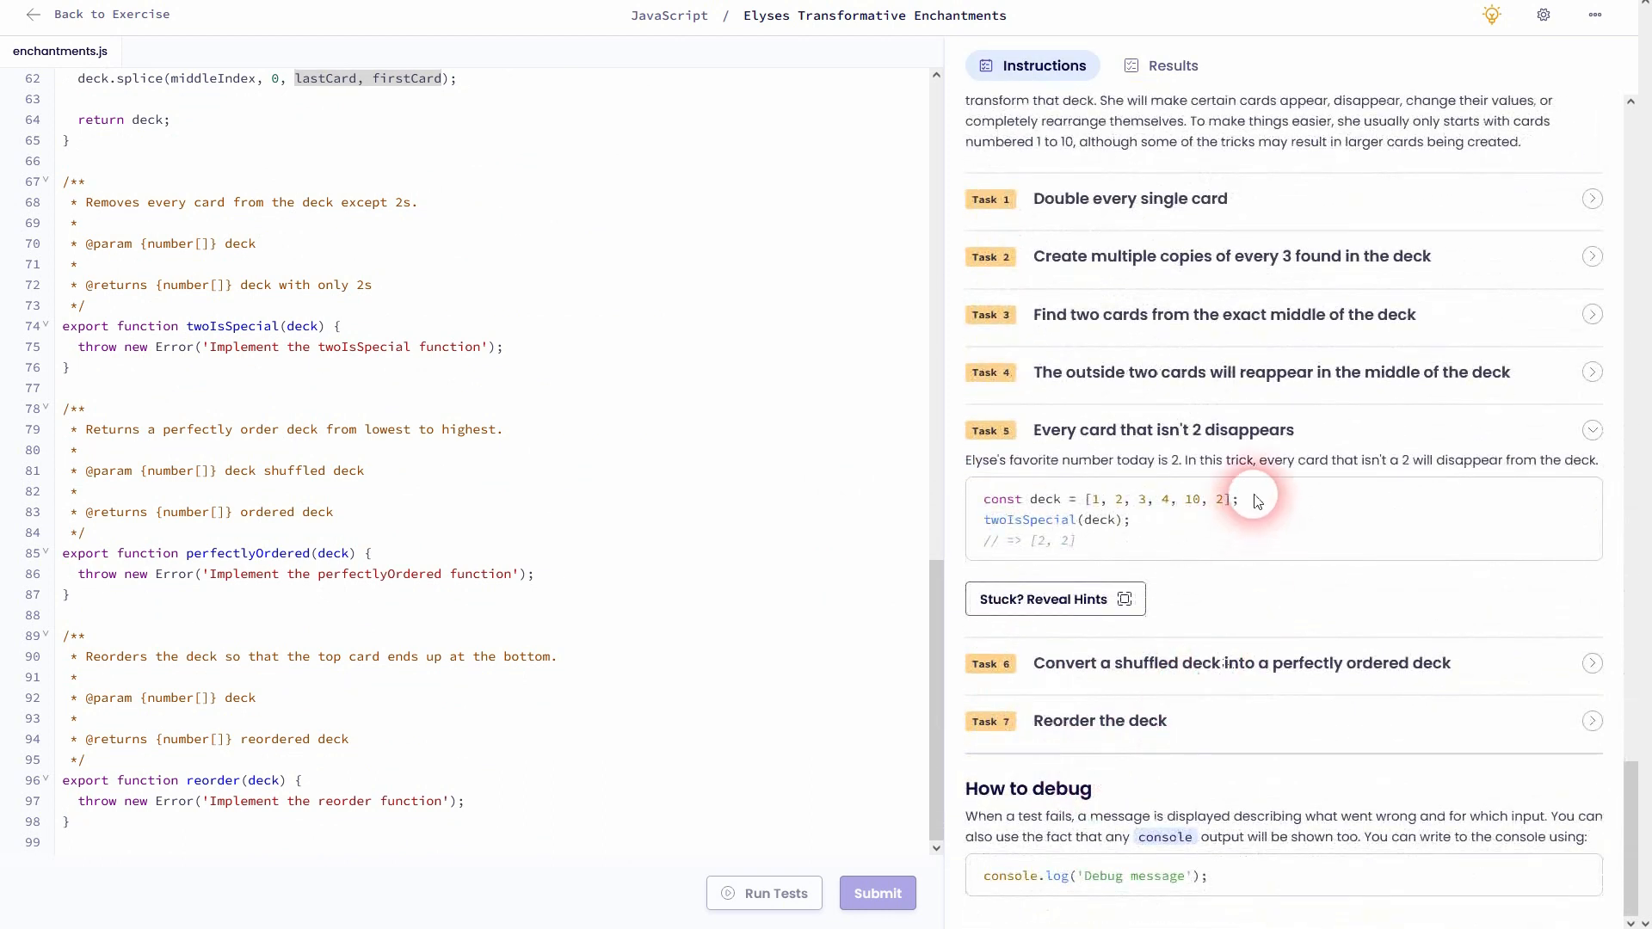
left_click(169, 370)
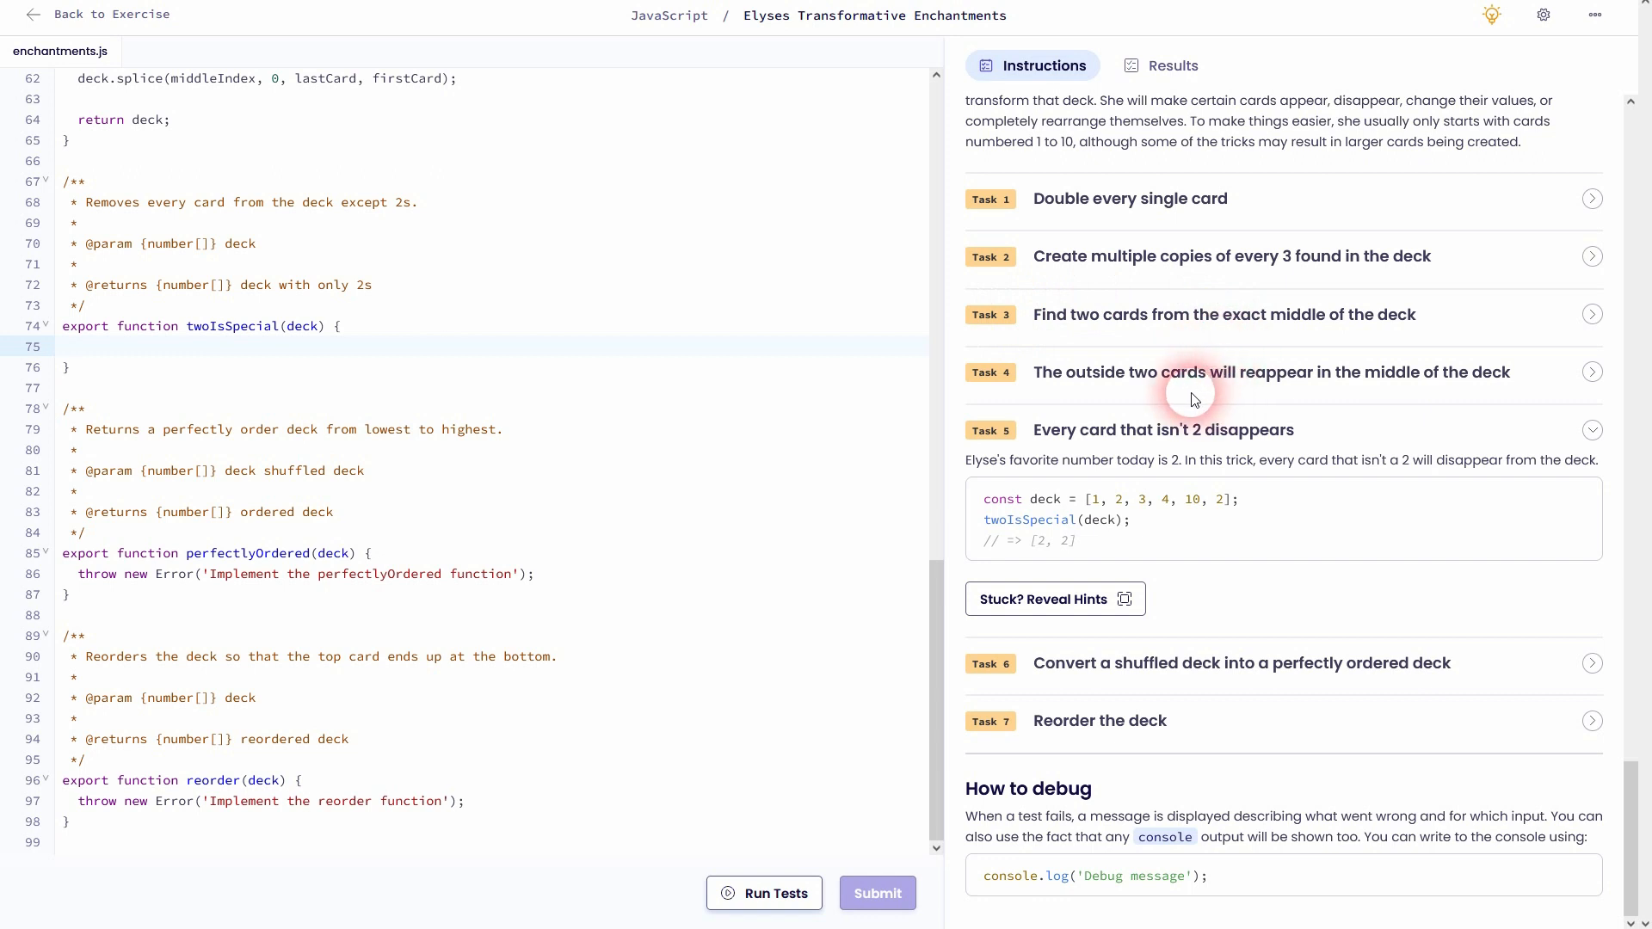
double_click(1141, 462)
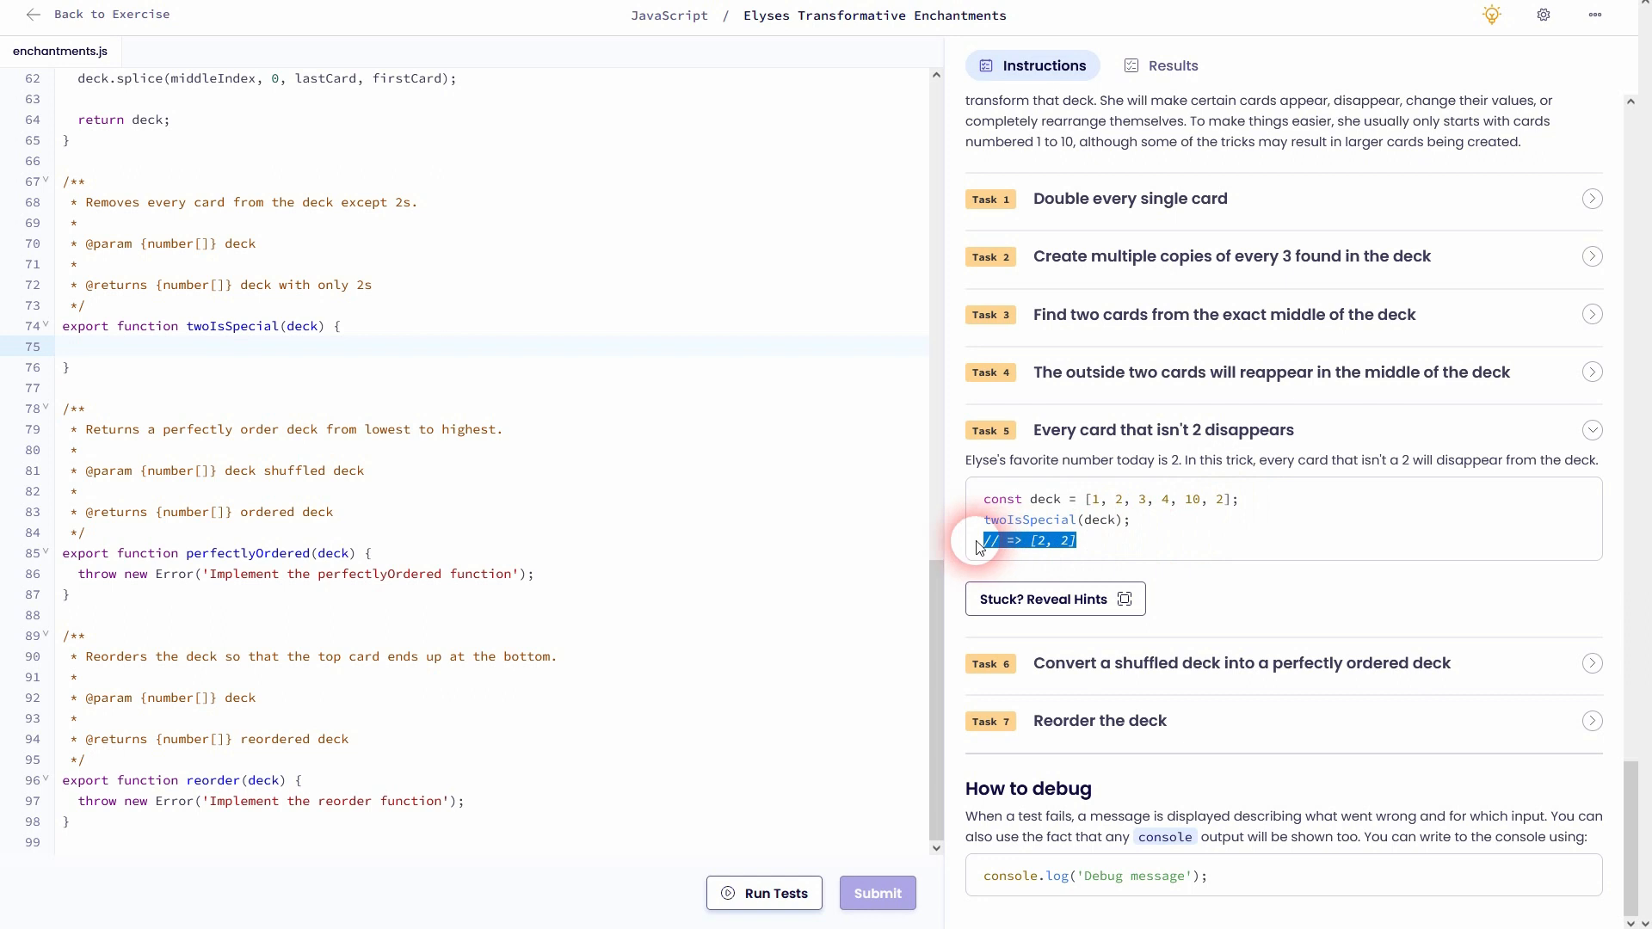
mouse_move(1137, 489)
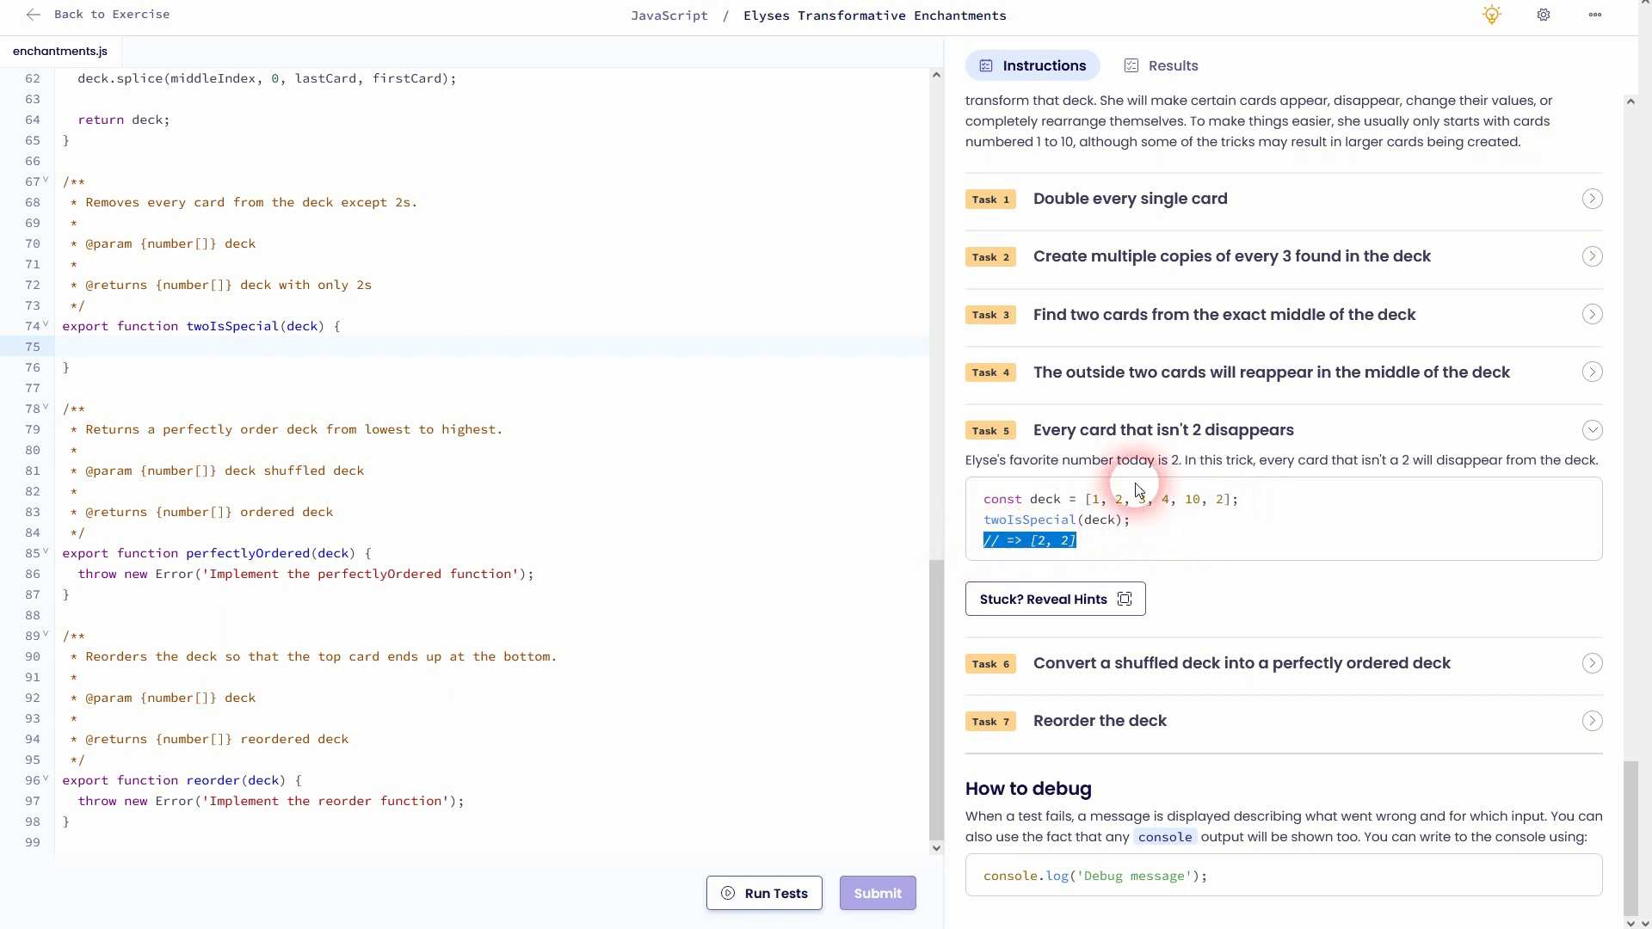
scroll("down", 3)
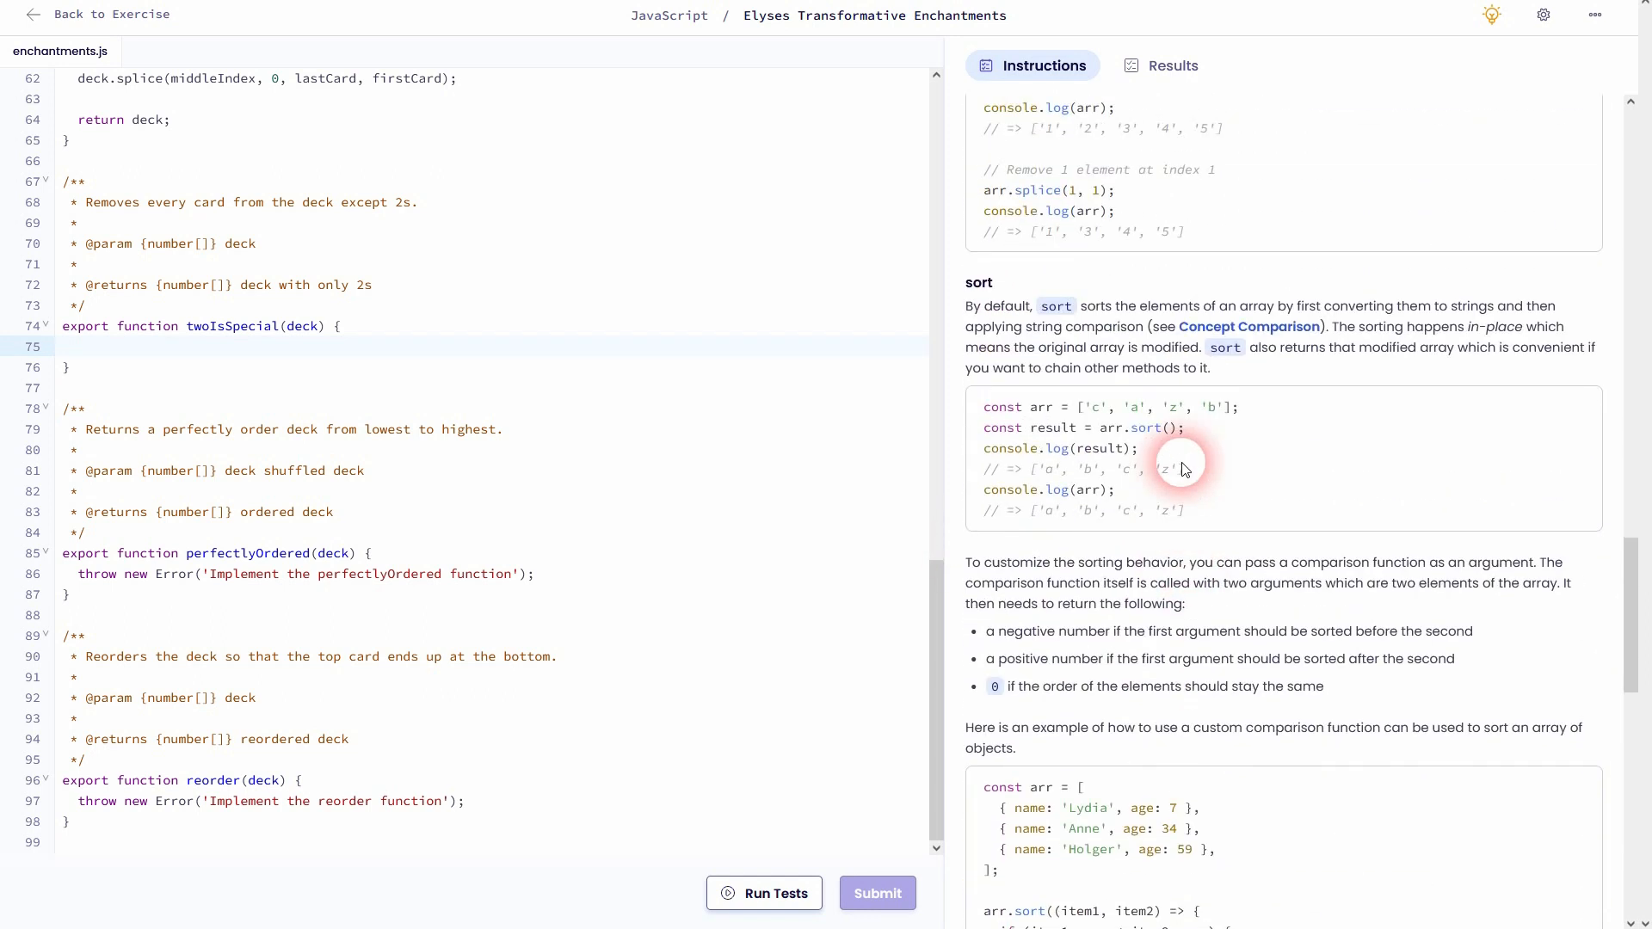
scroll("up", 3)
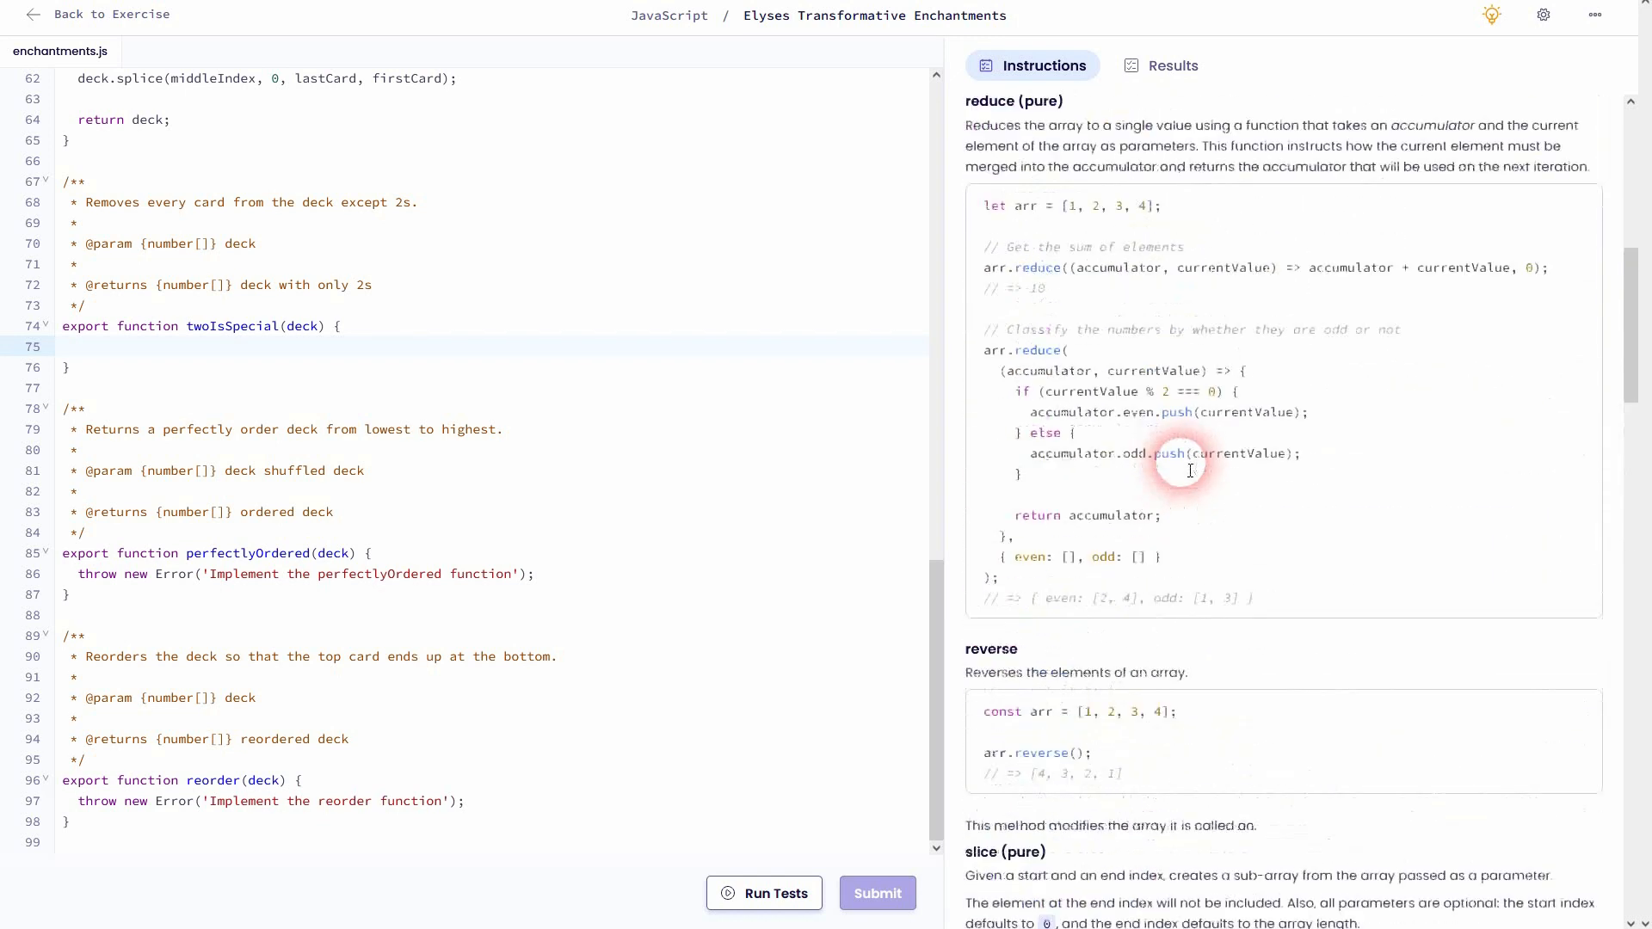
scroll("up", 3)
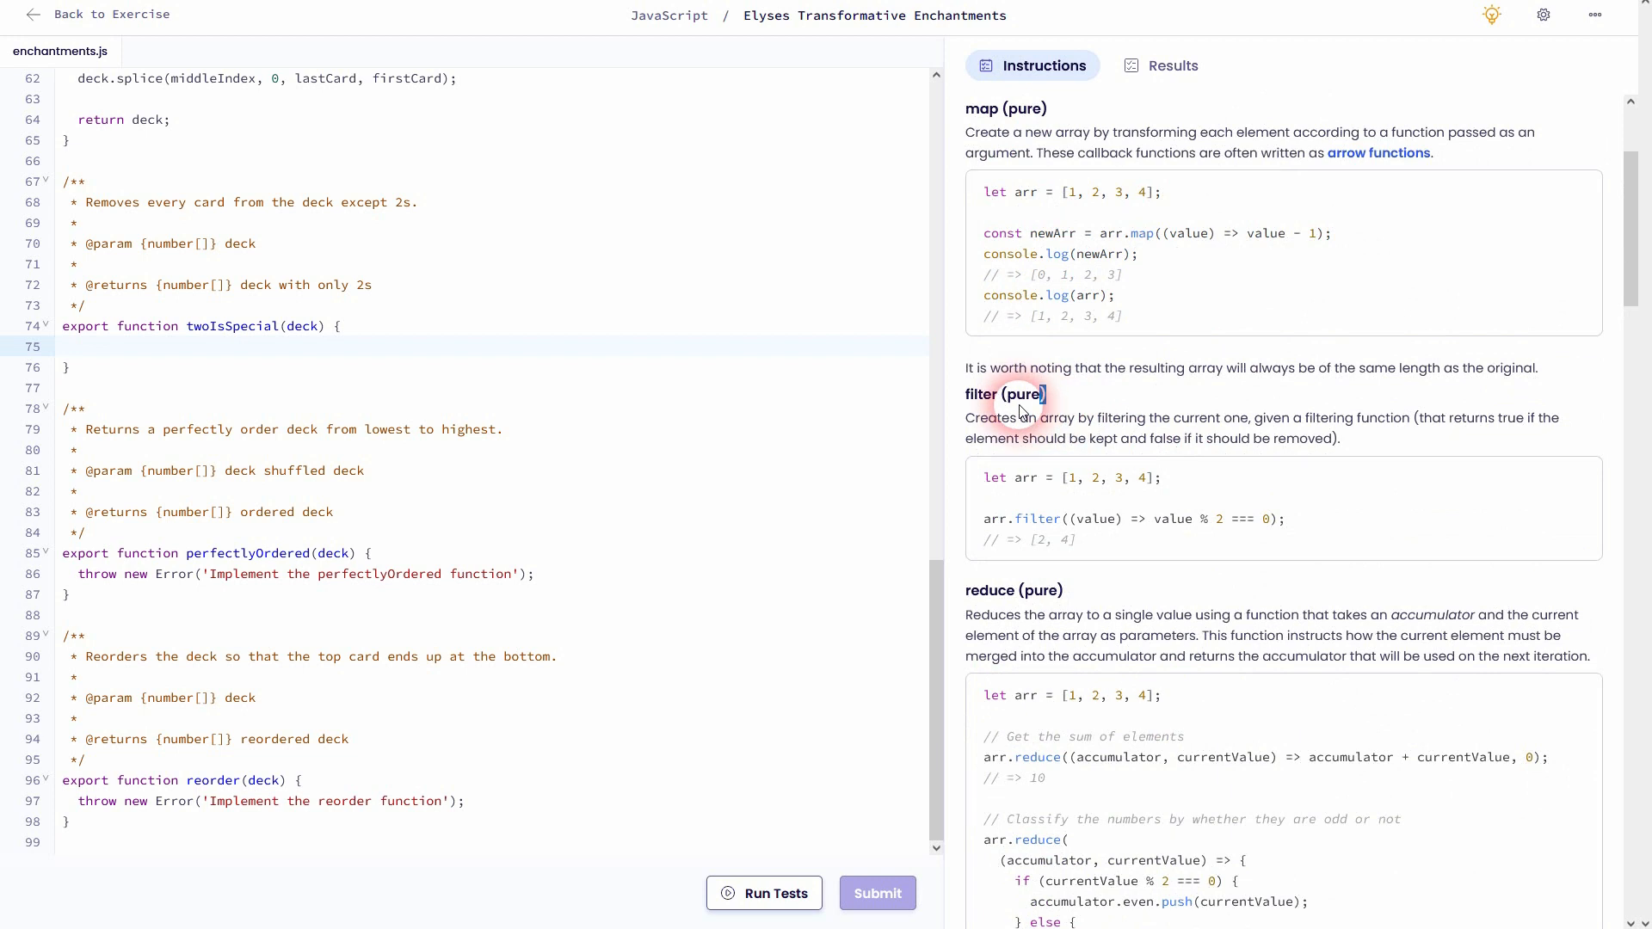
double_click(1004, 392)
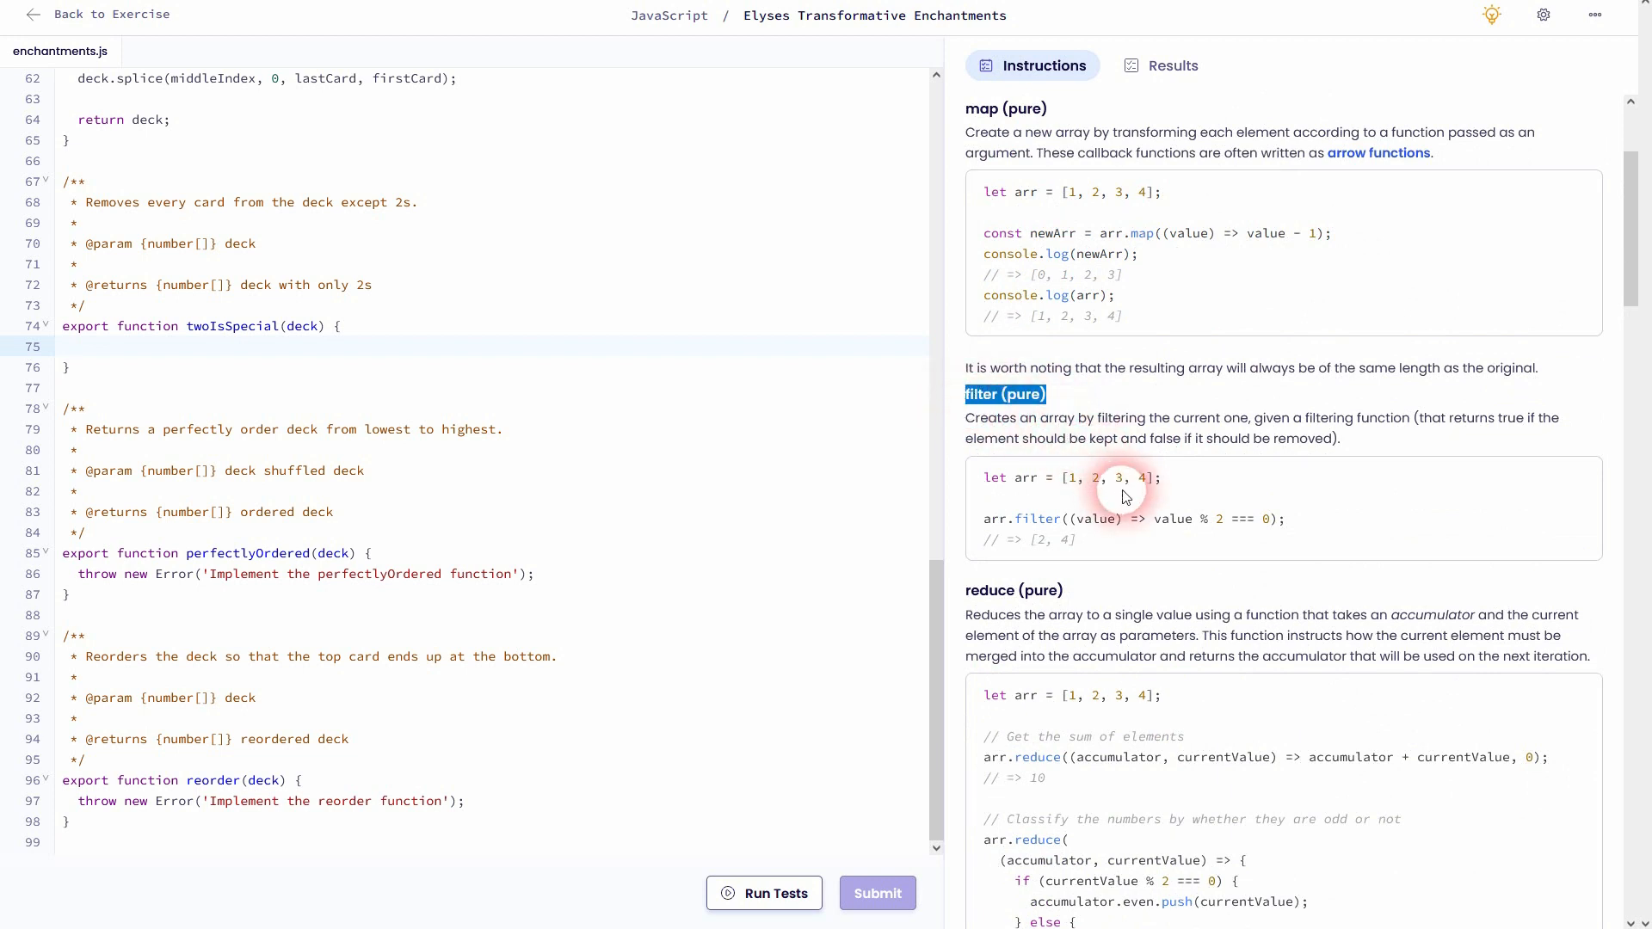
mouse_move(1115, 506)
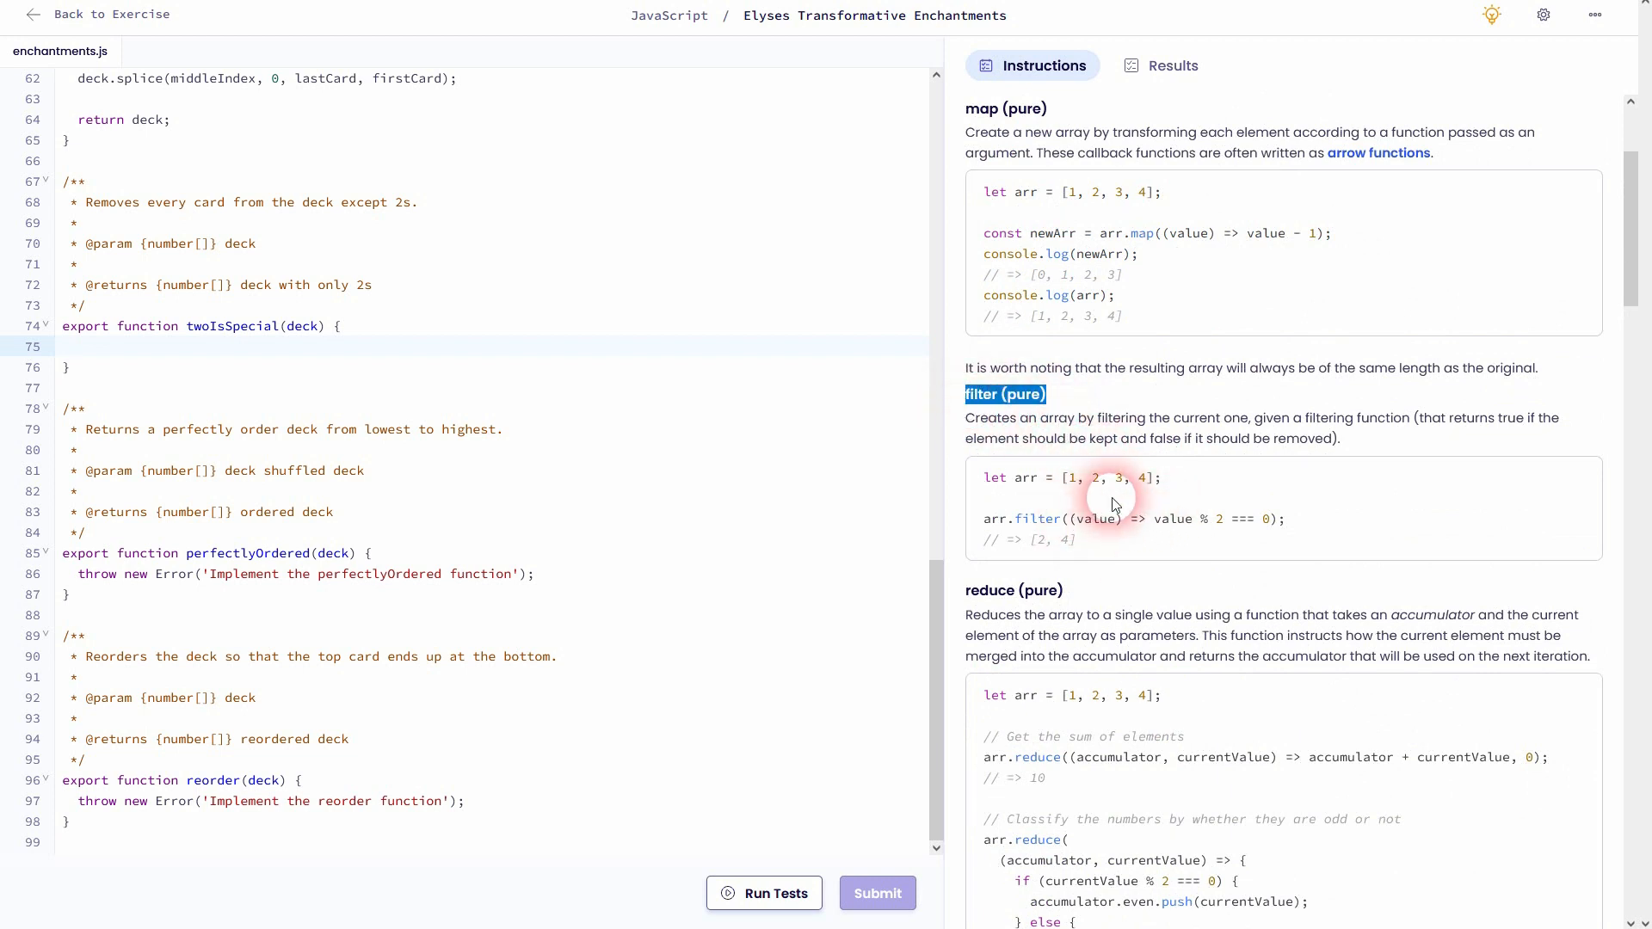
double_click(1097, 518)
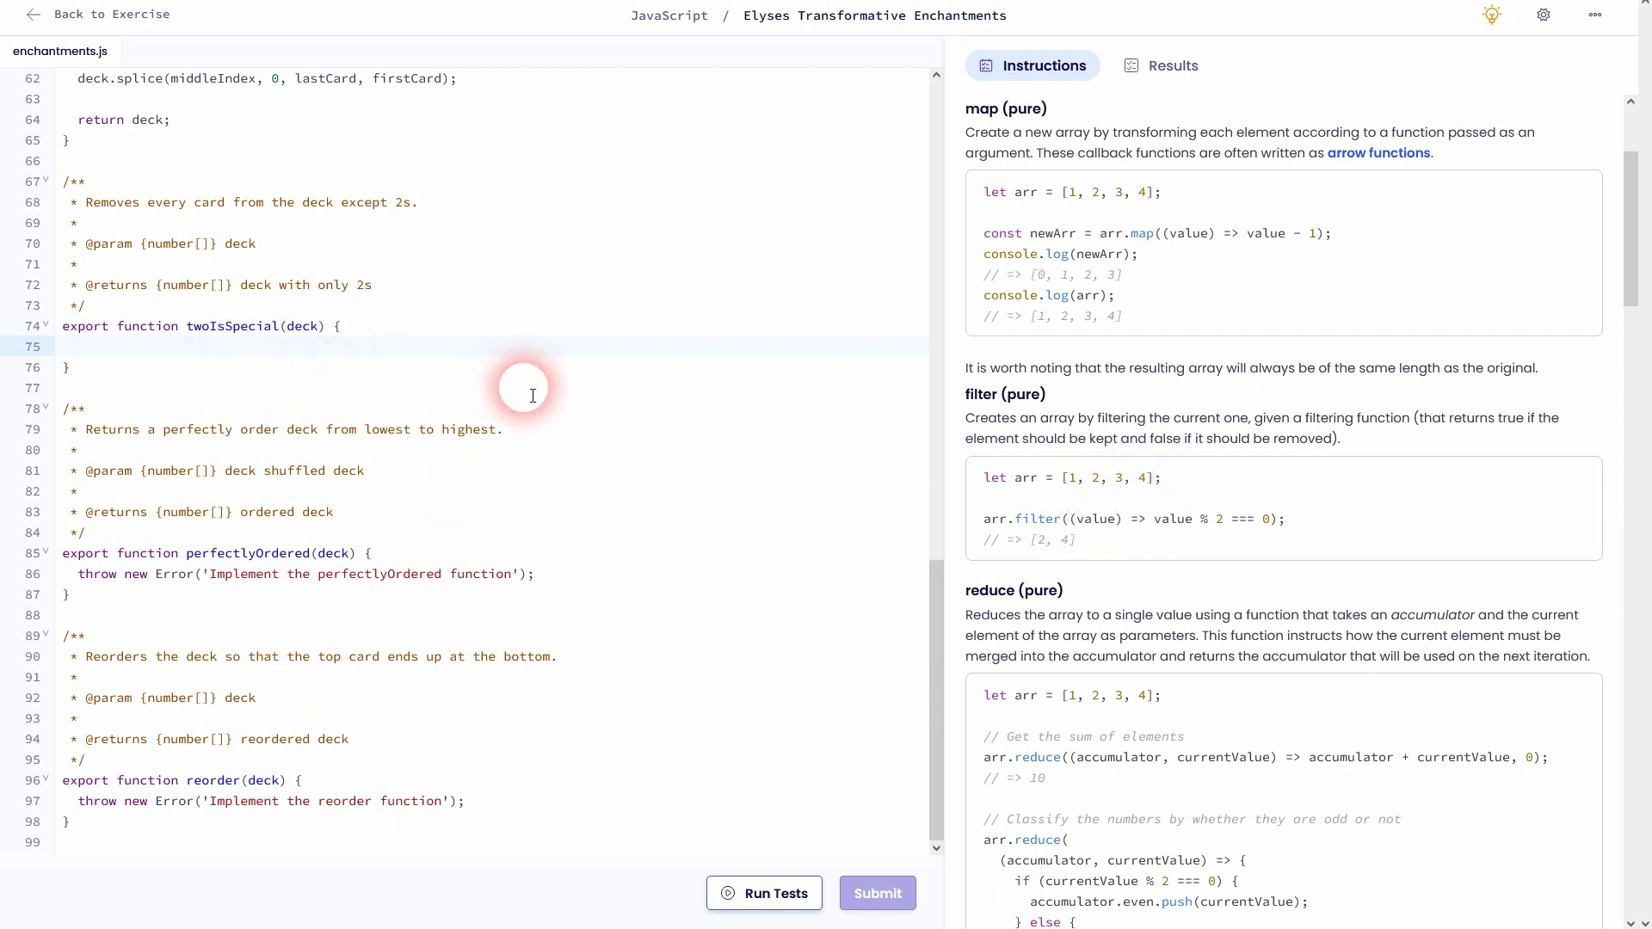
type("const")
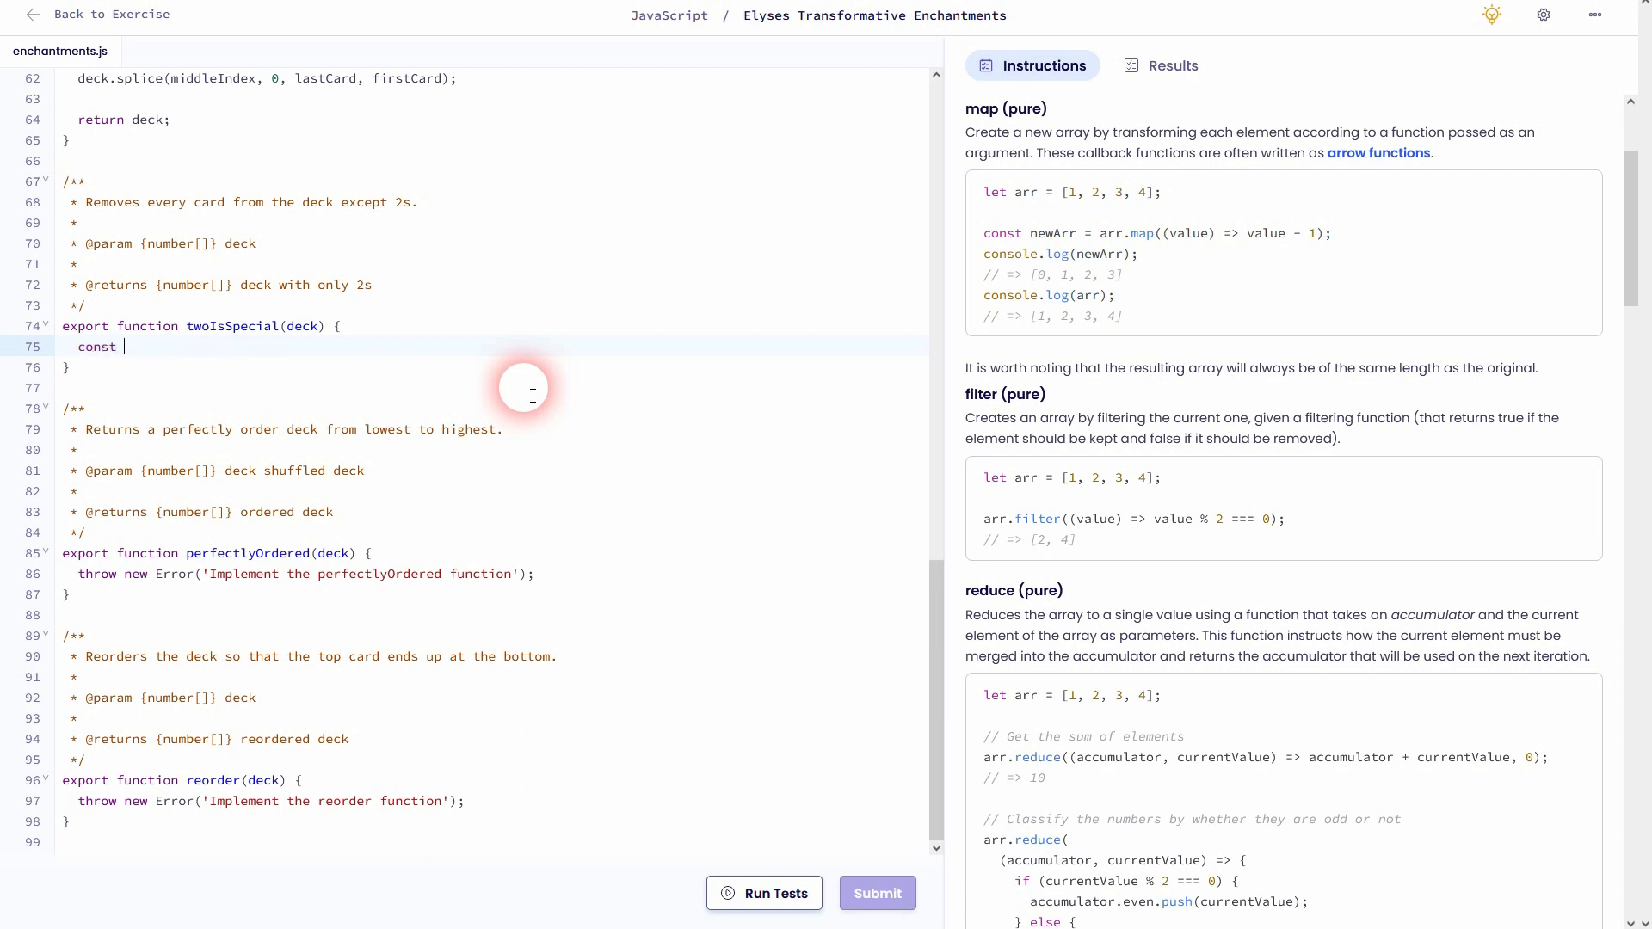
Write const twoDeck = deck.filter() and return twoDeck; in twoIsSpecial
type("twoDeck =")
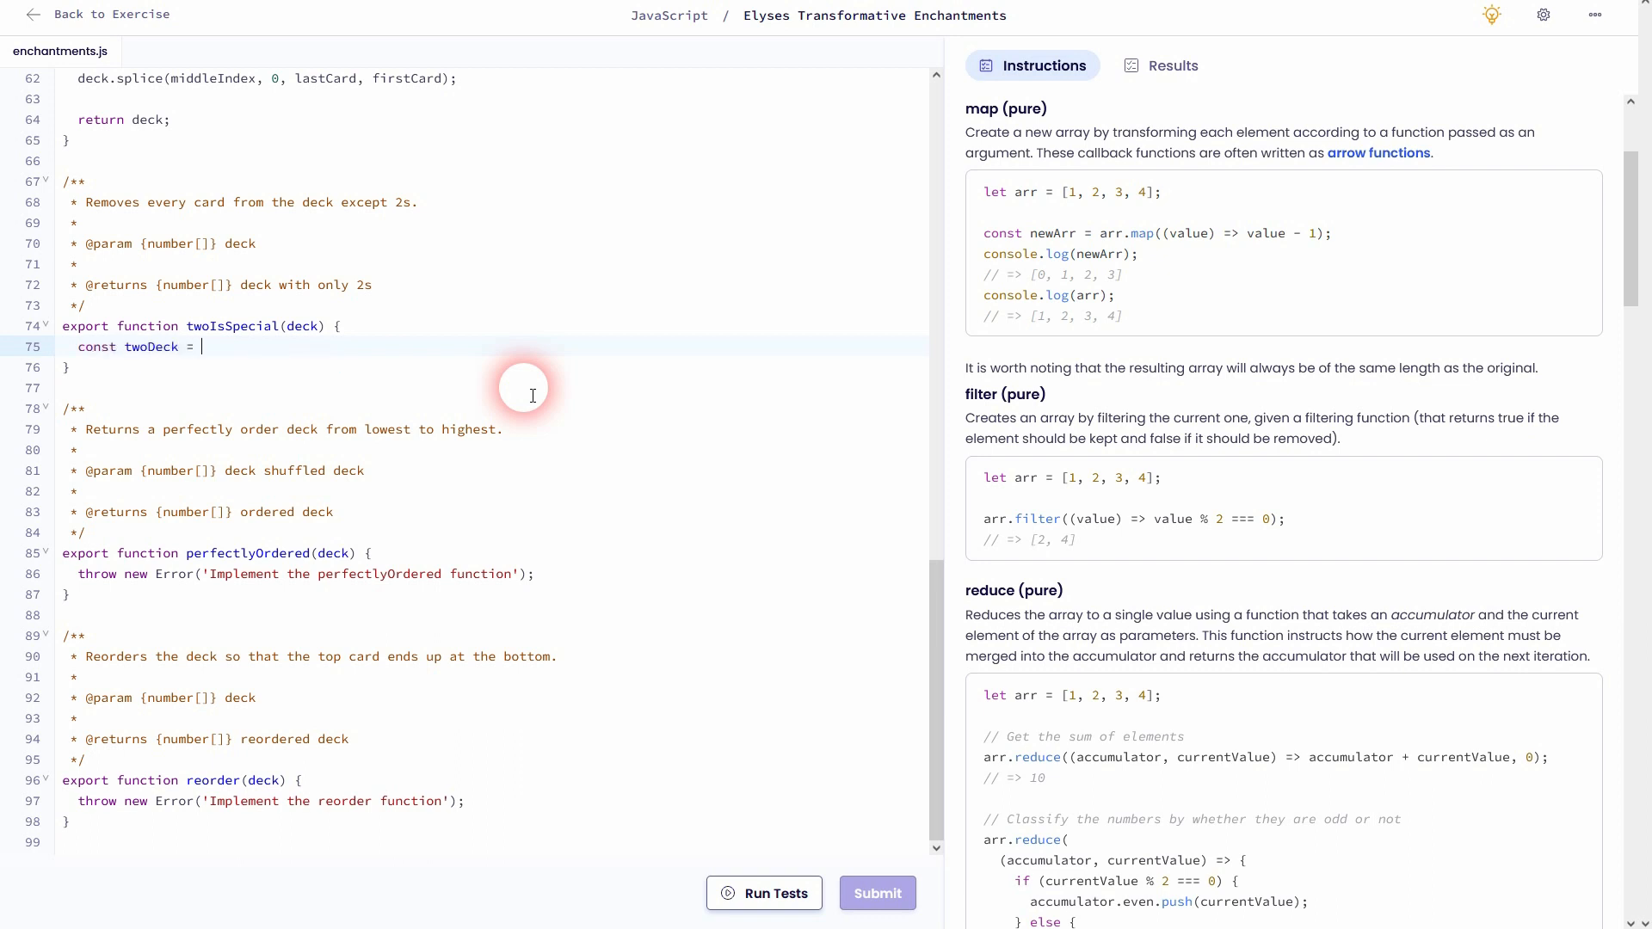
type("de")
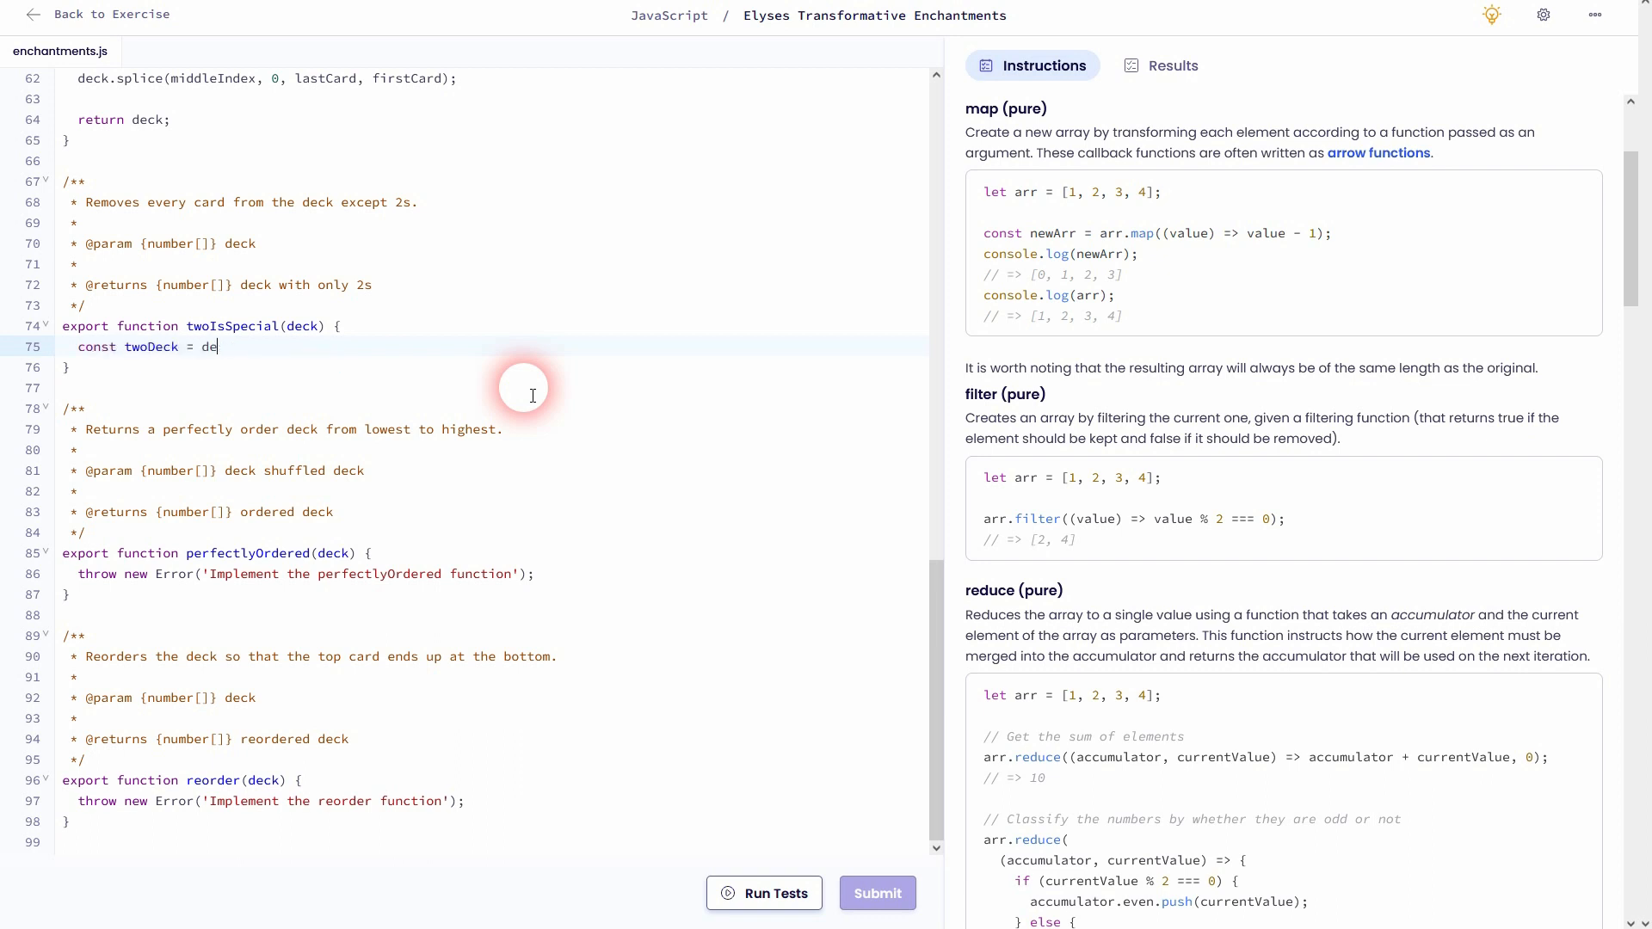
type("ck.filter();")
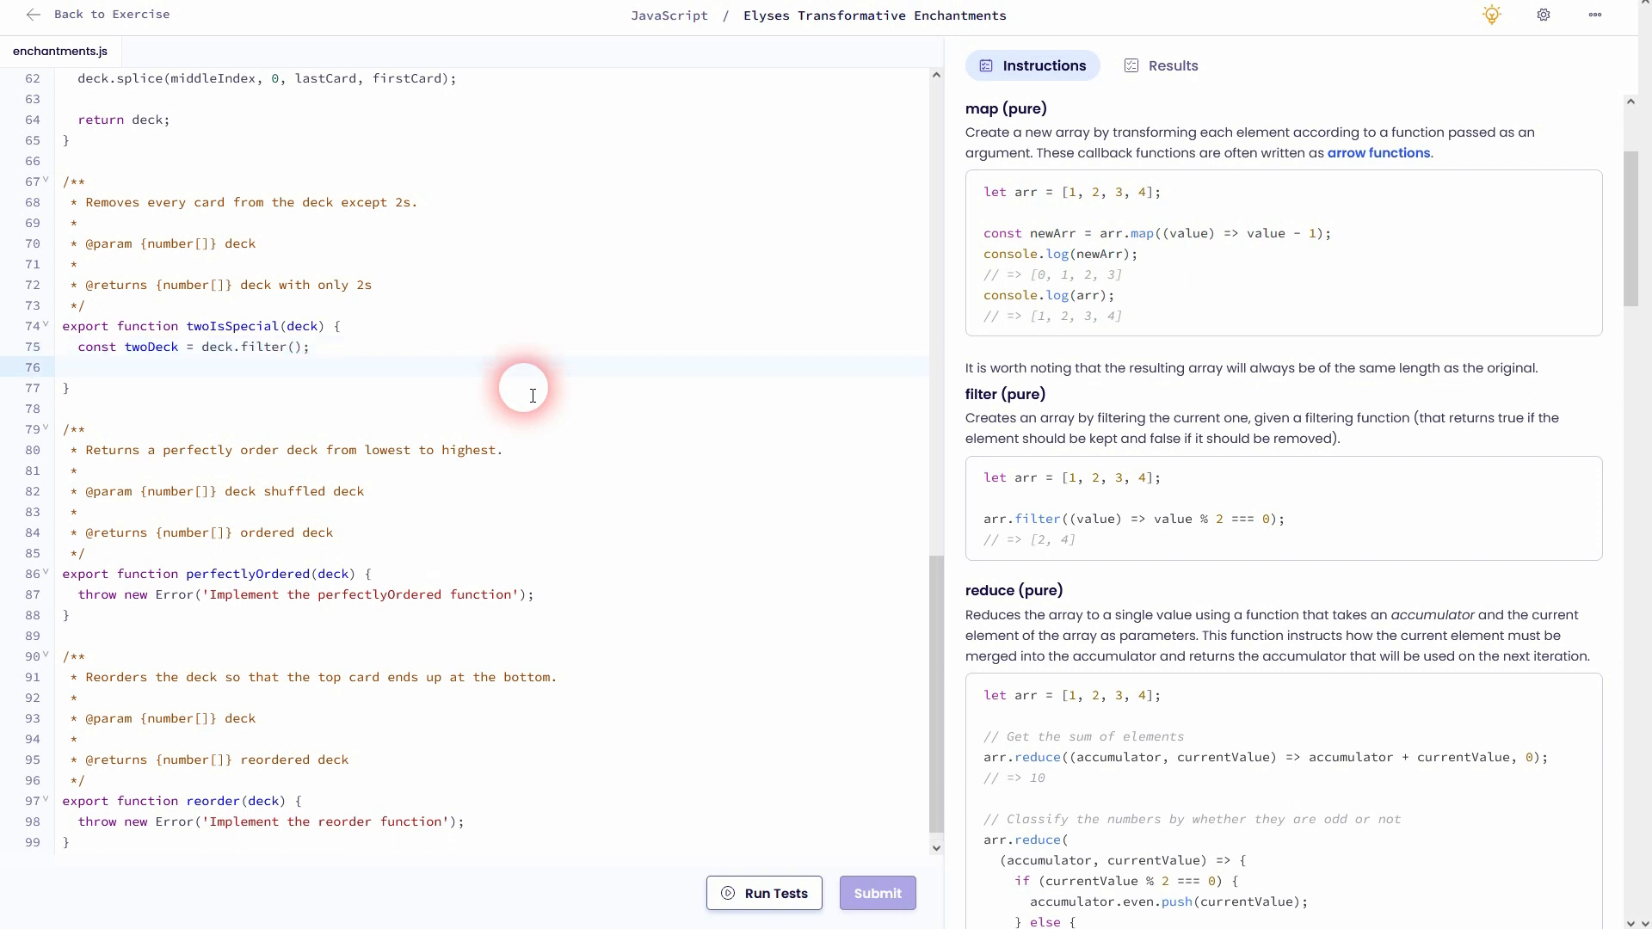
type("return twoDeck;")
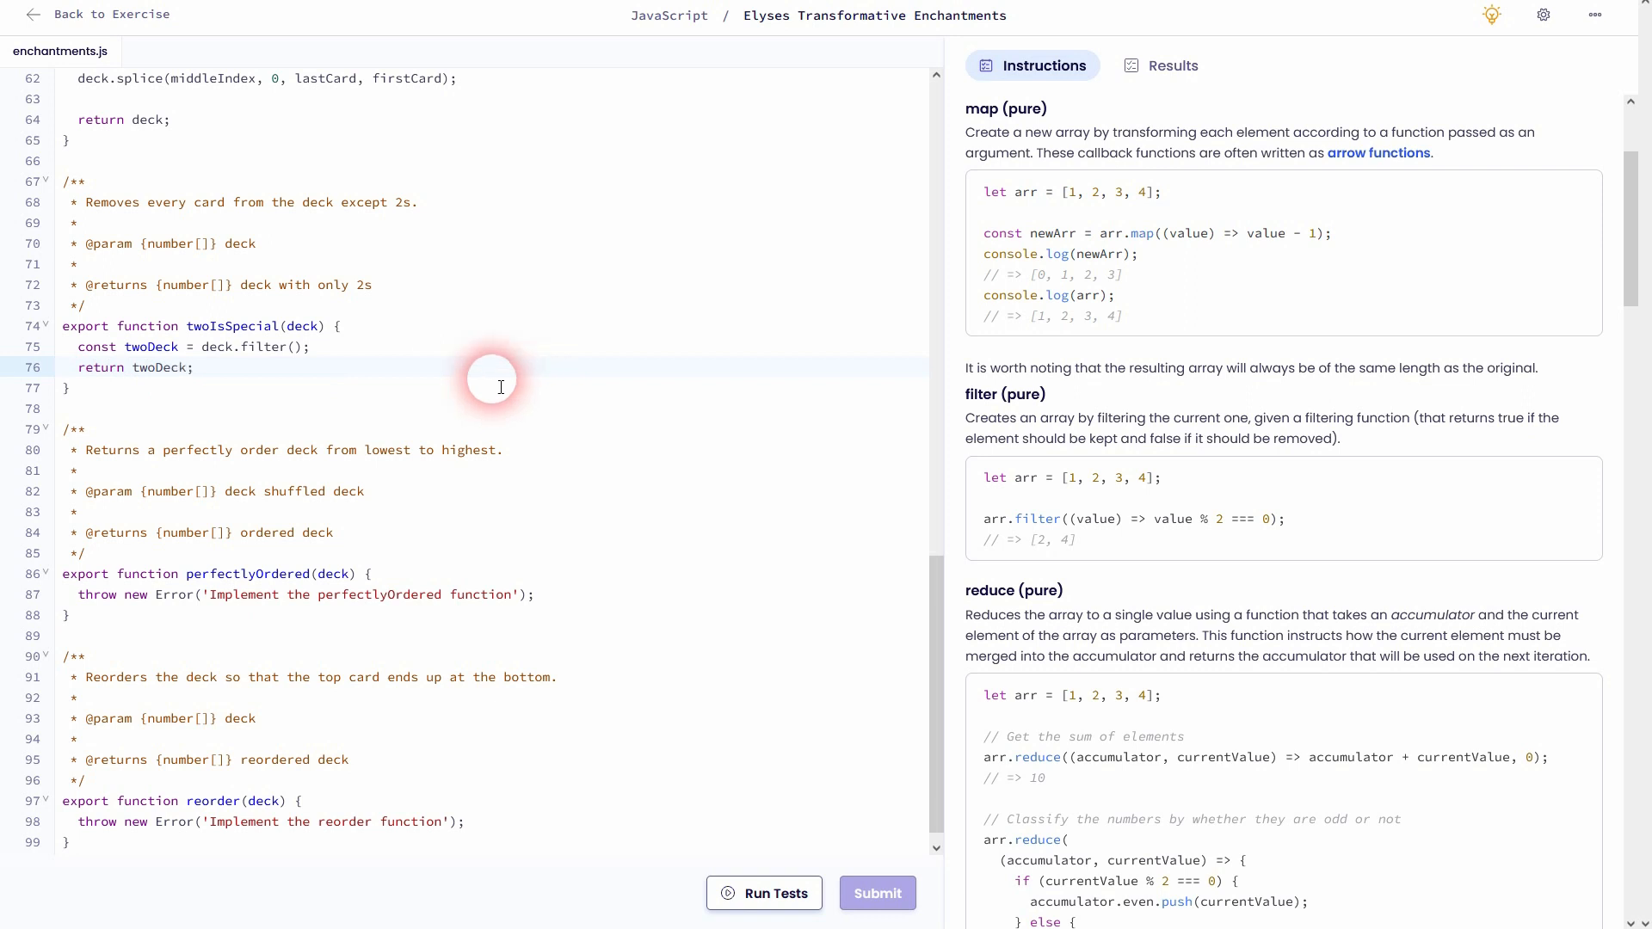
Fill the filter callback as (card) => card === 2
left_click(298, 346)
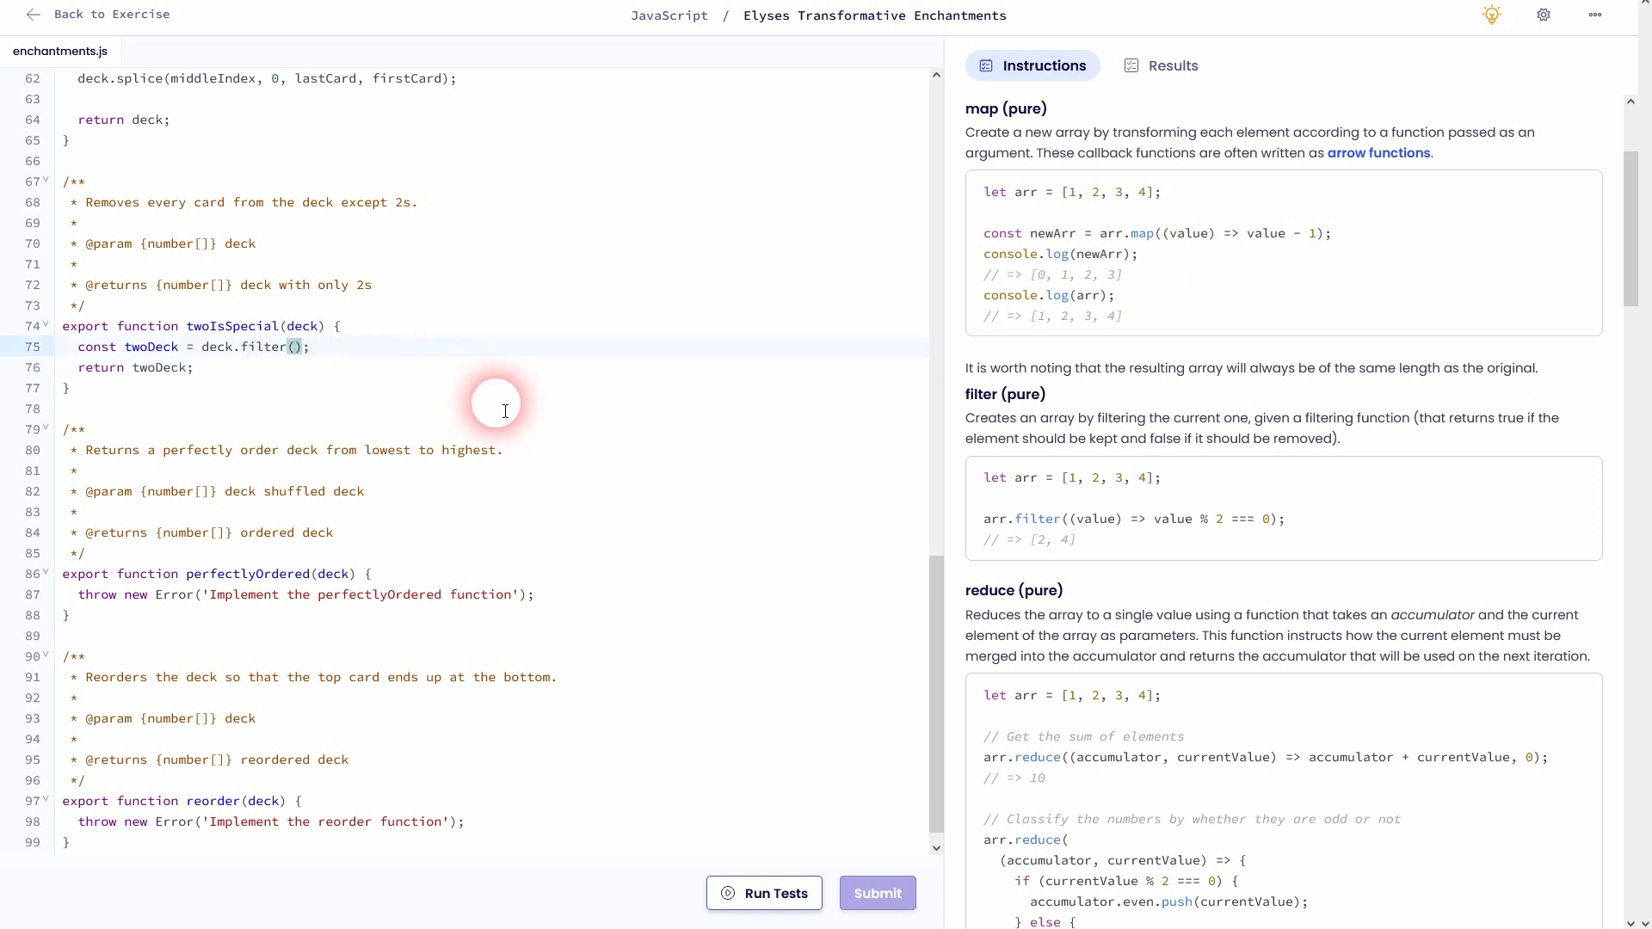
mouse_move(1091, 528)
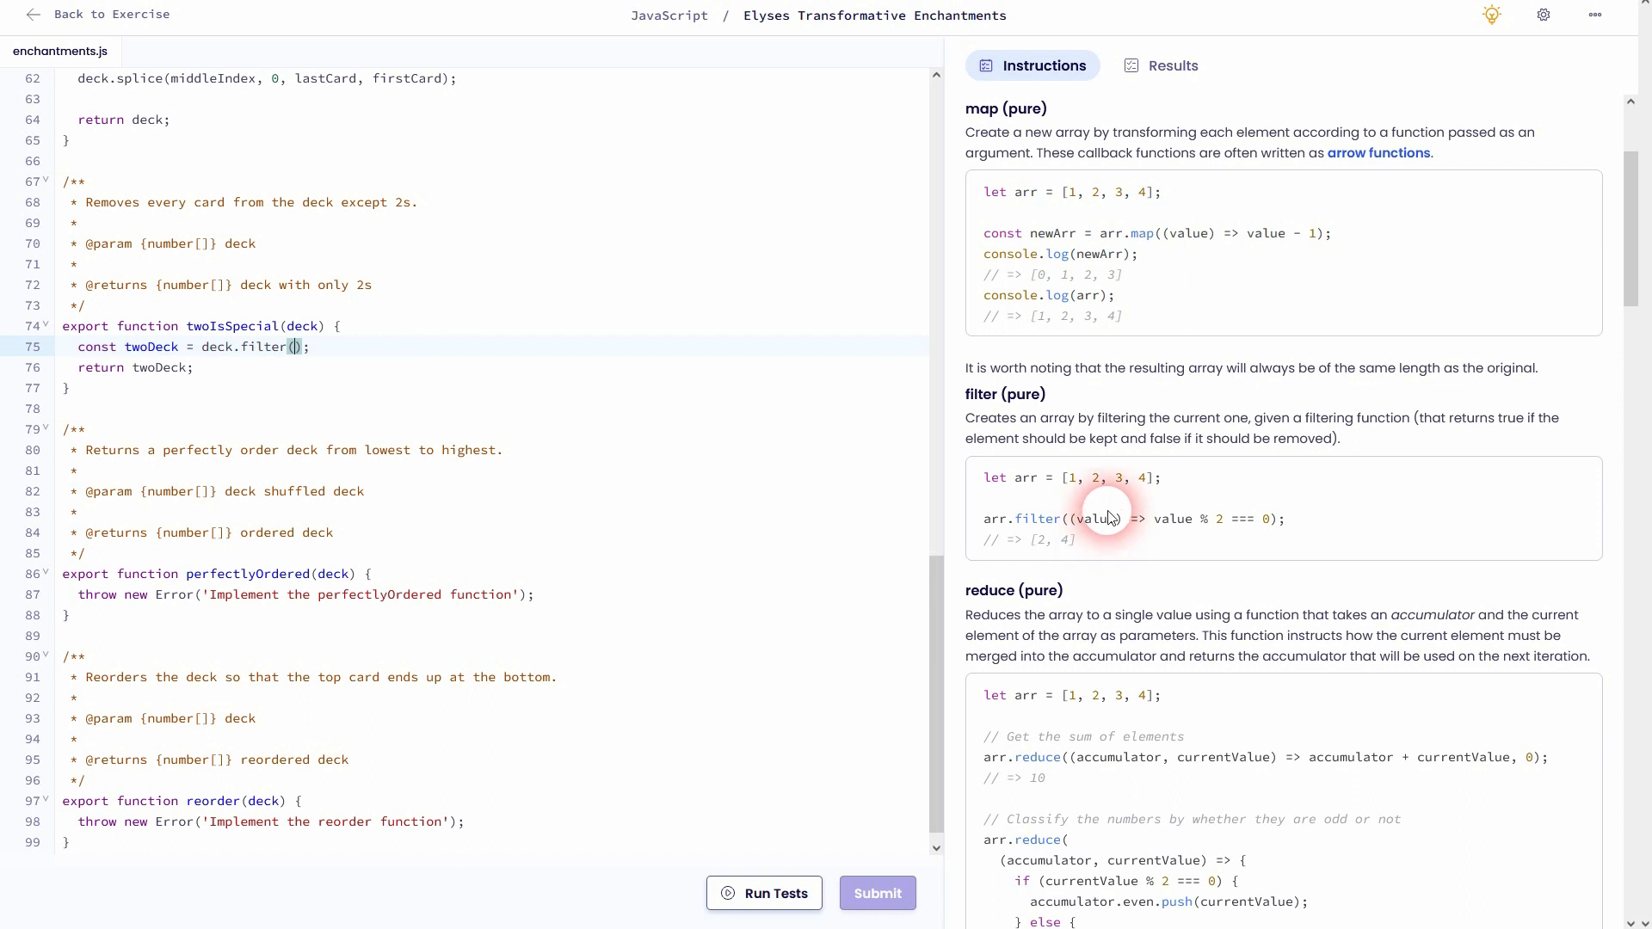
mouse_move(1086, 518)
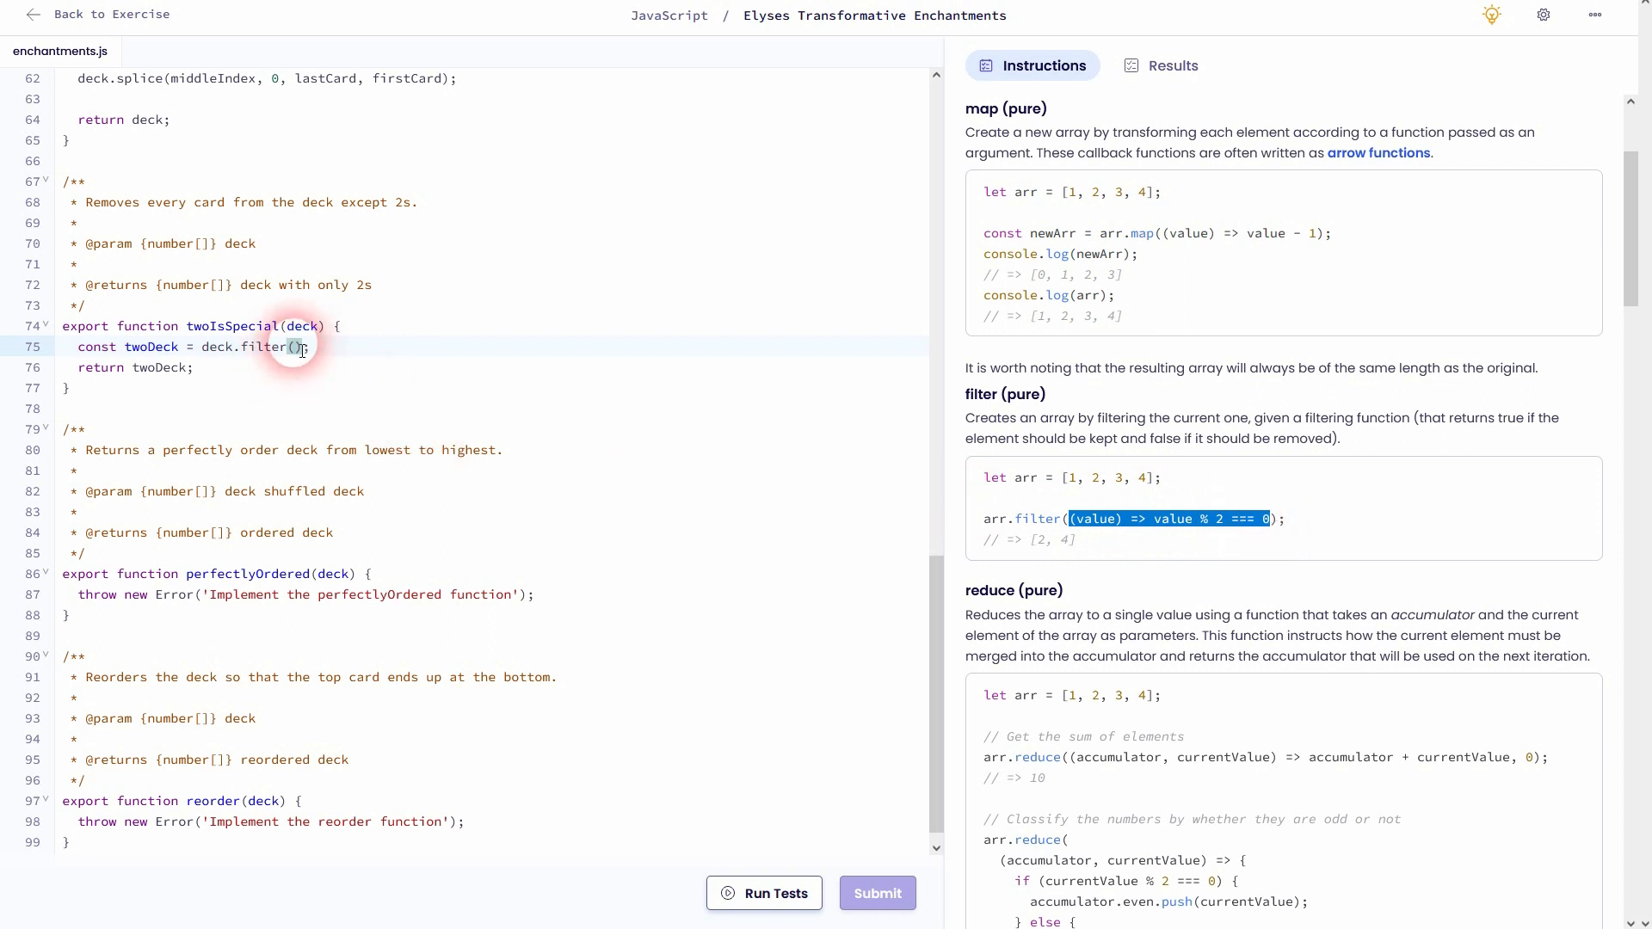
type("(value) => value % 2 === 0")
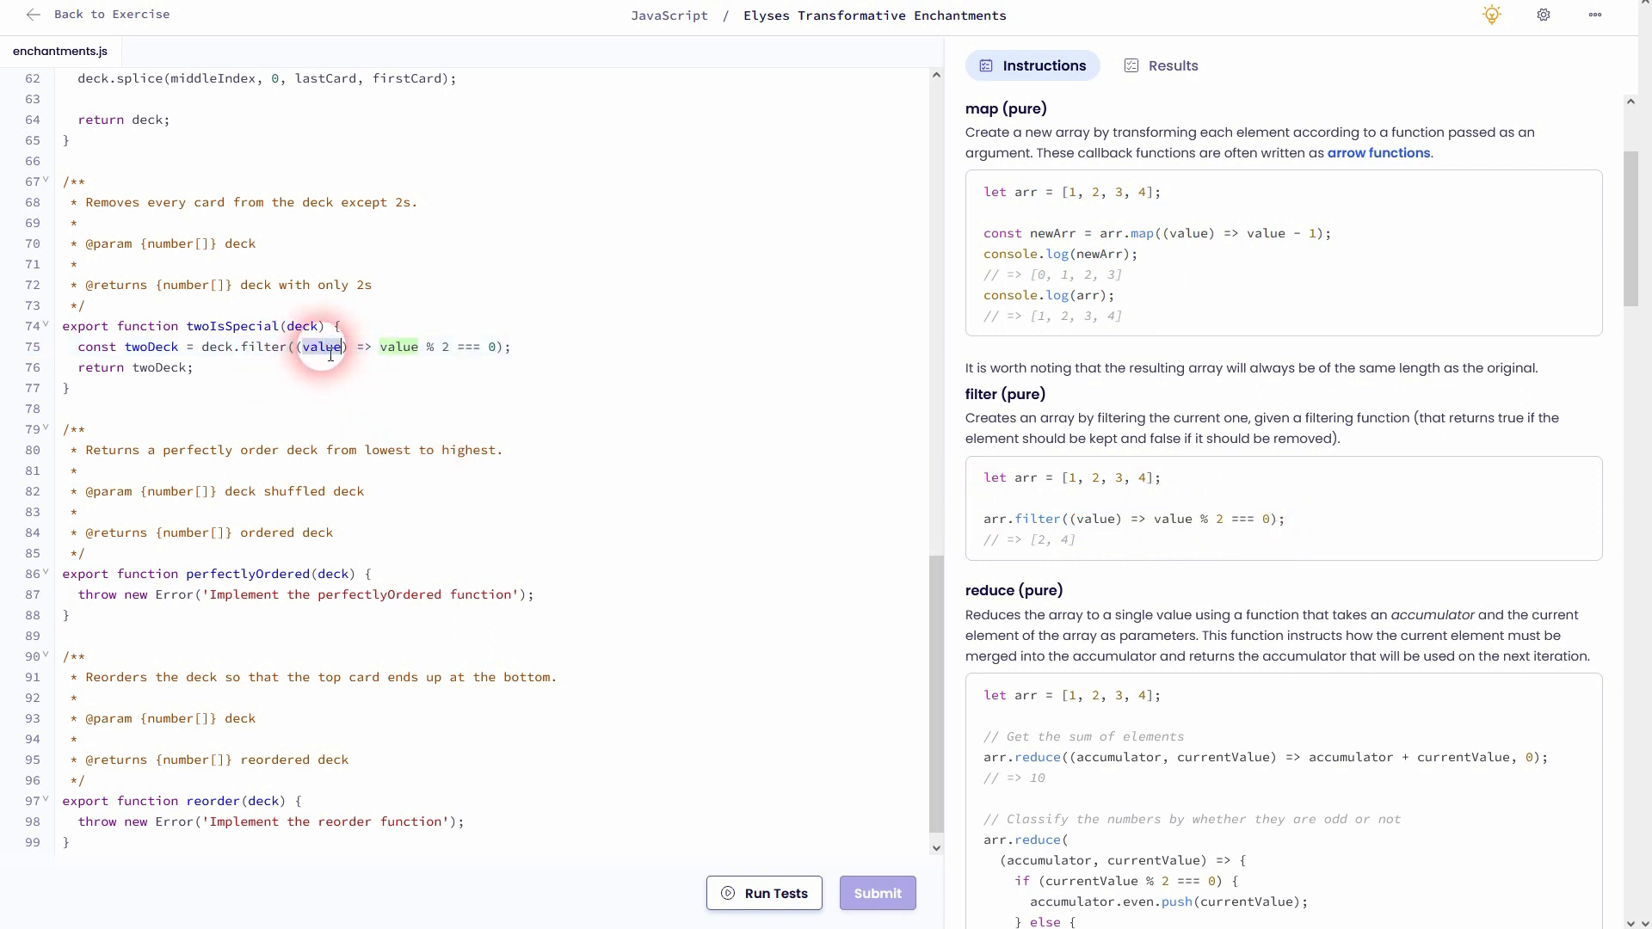
type("card")
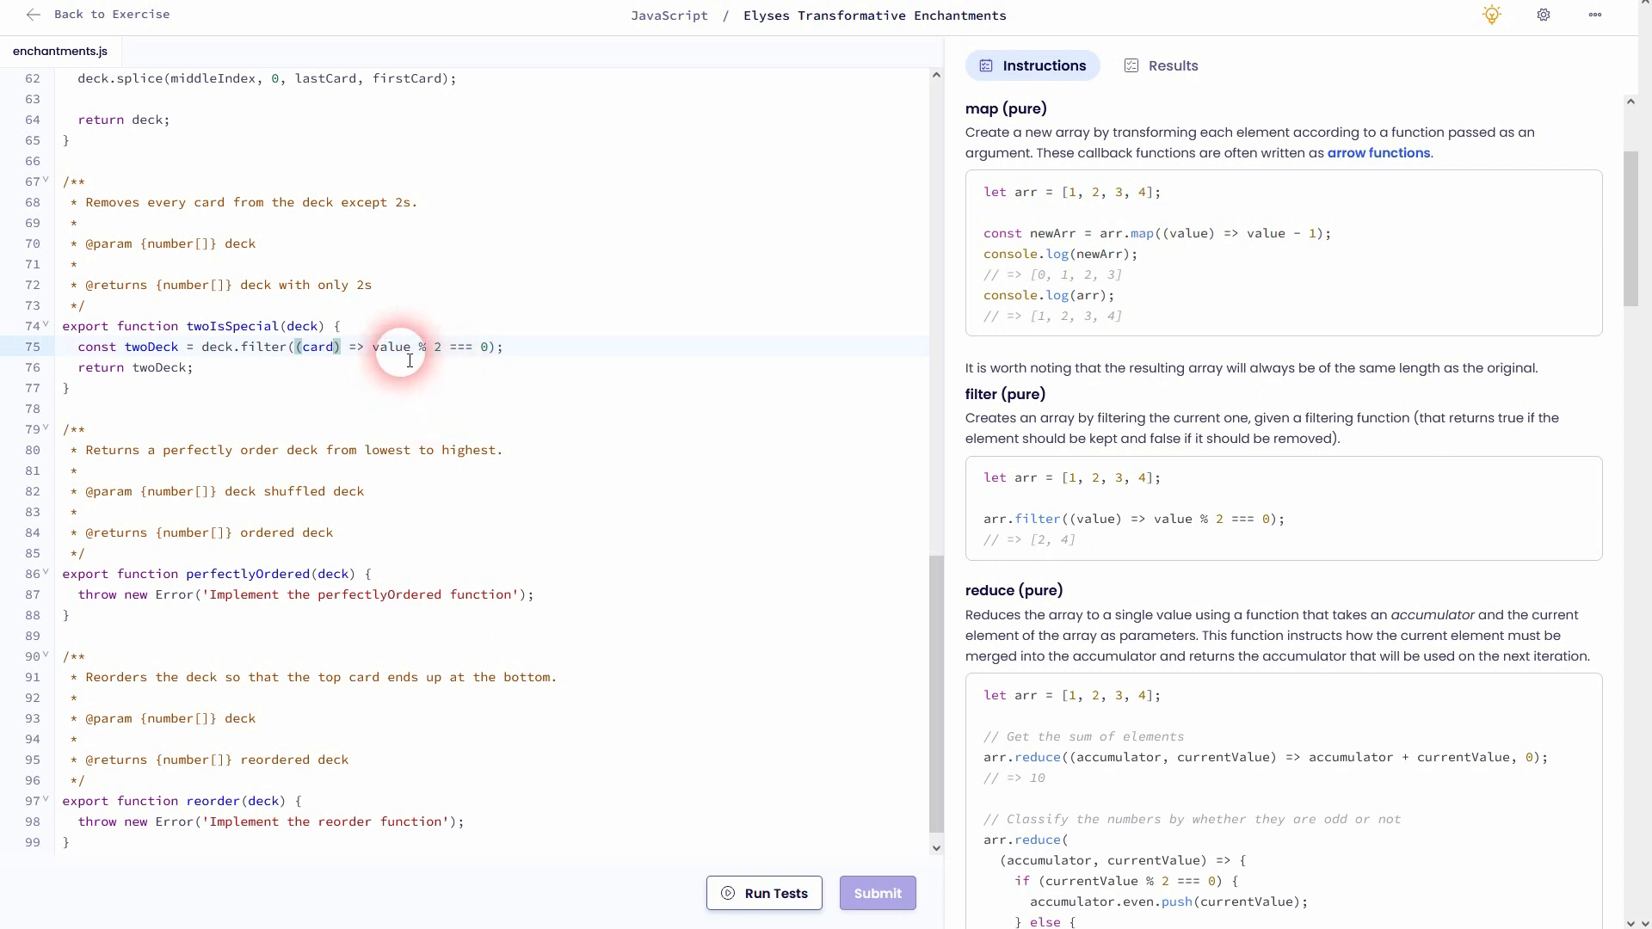
type("card")
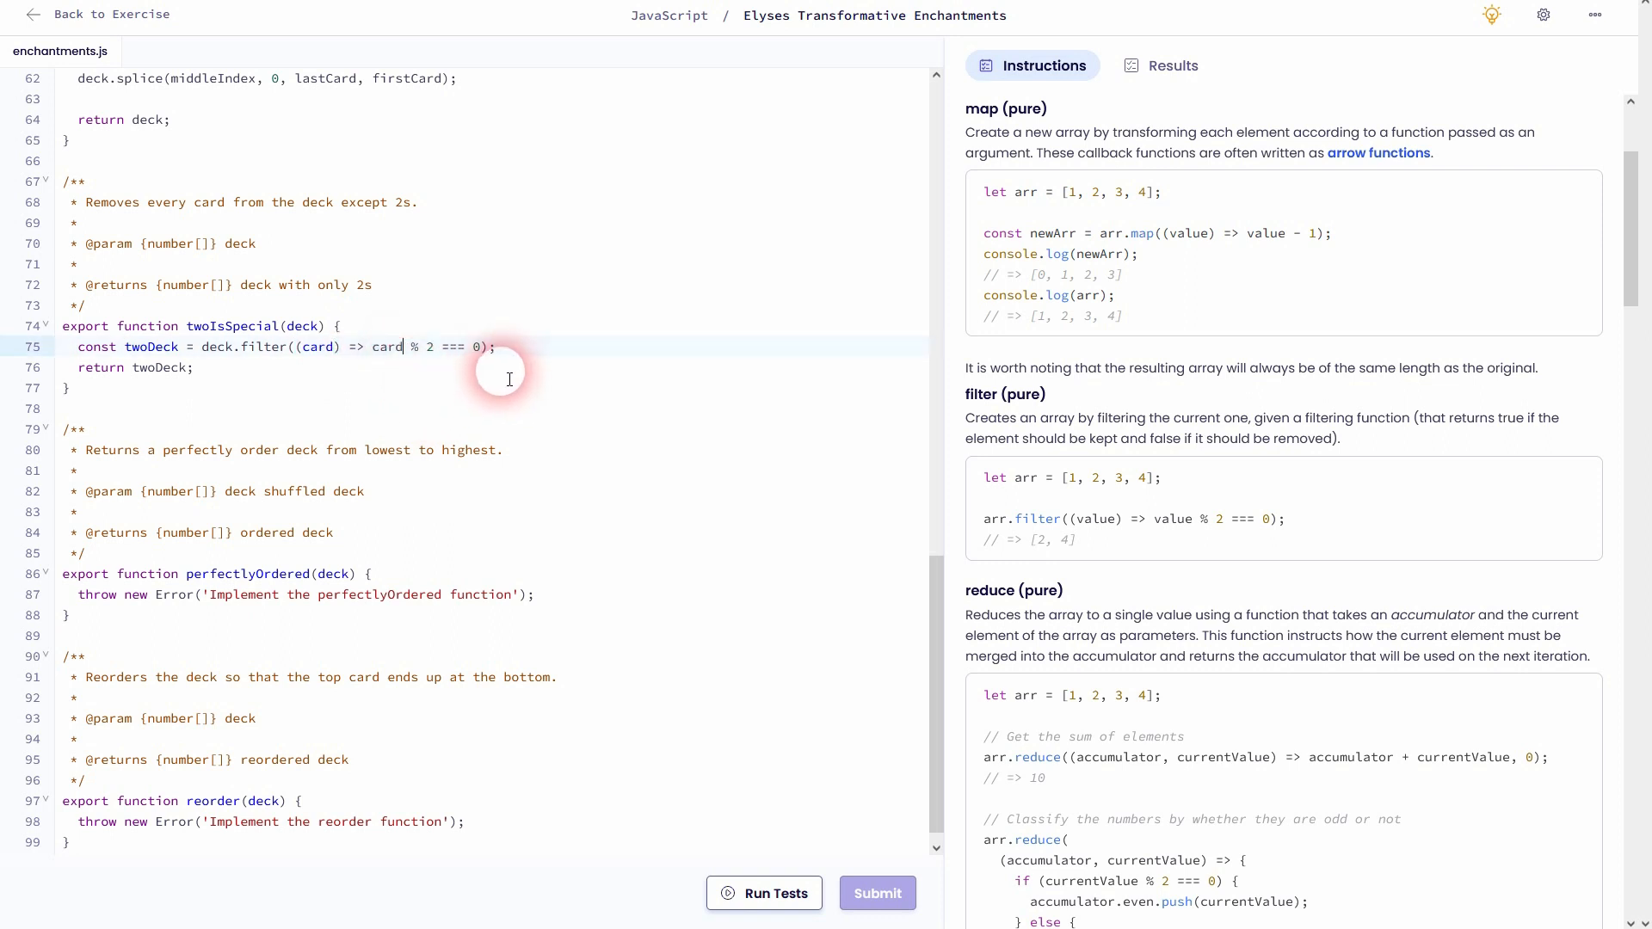
type("===")
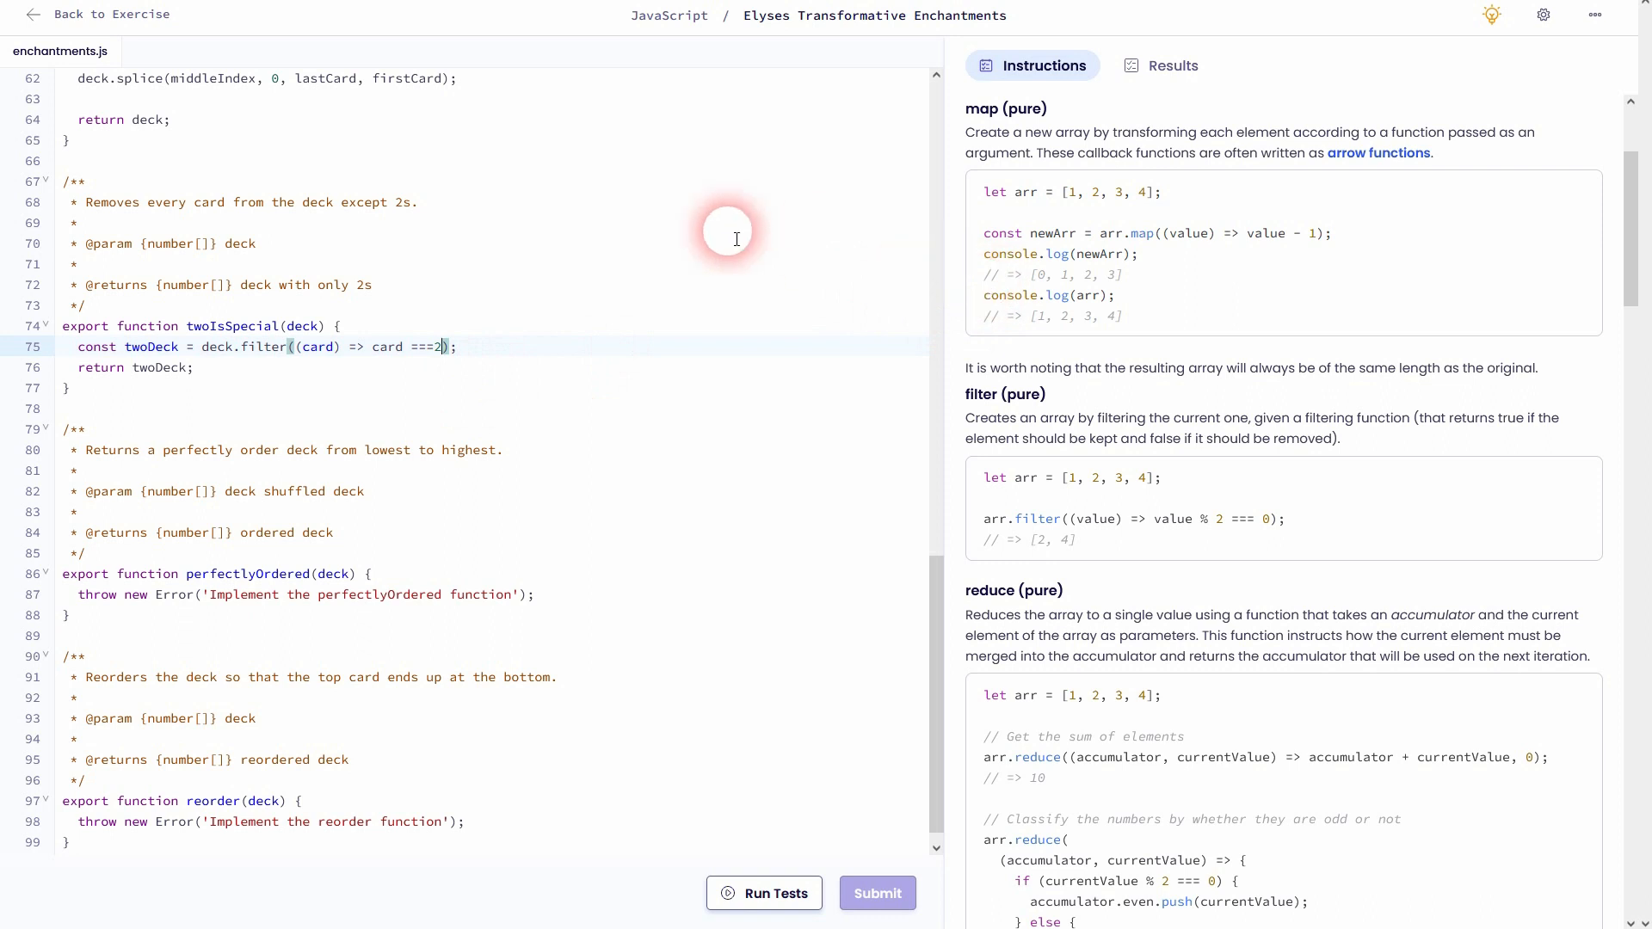
scroll("down", 3)
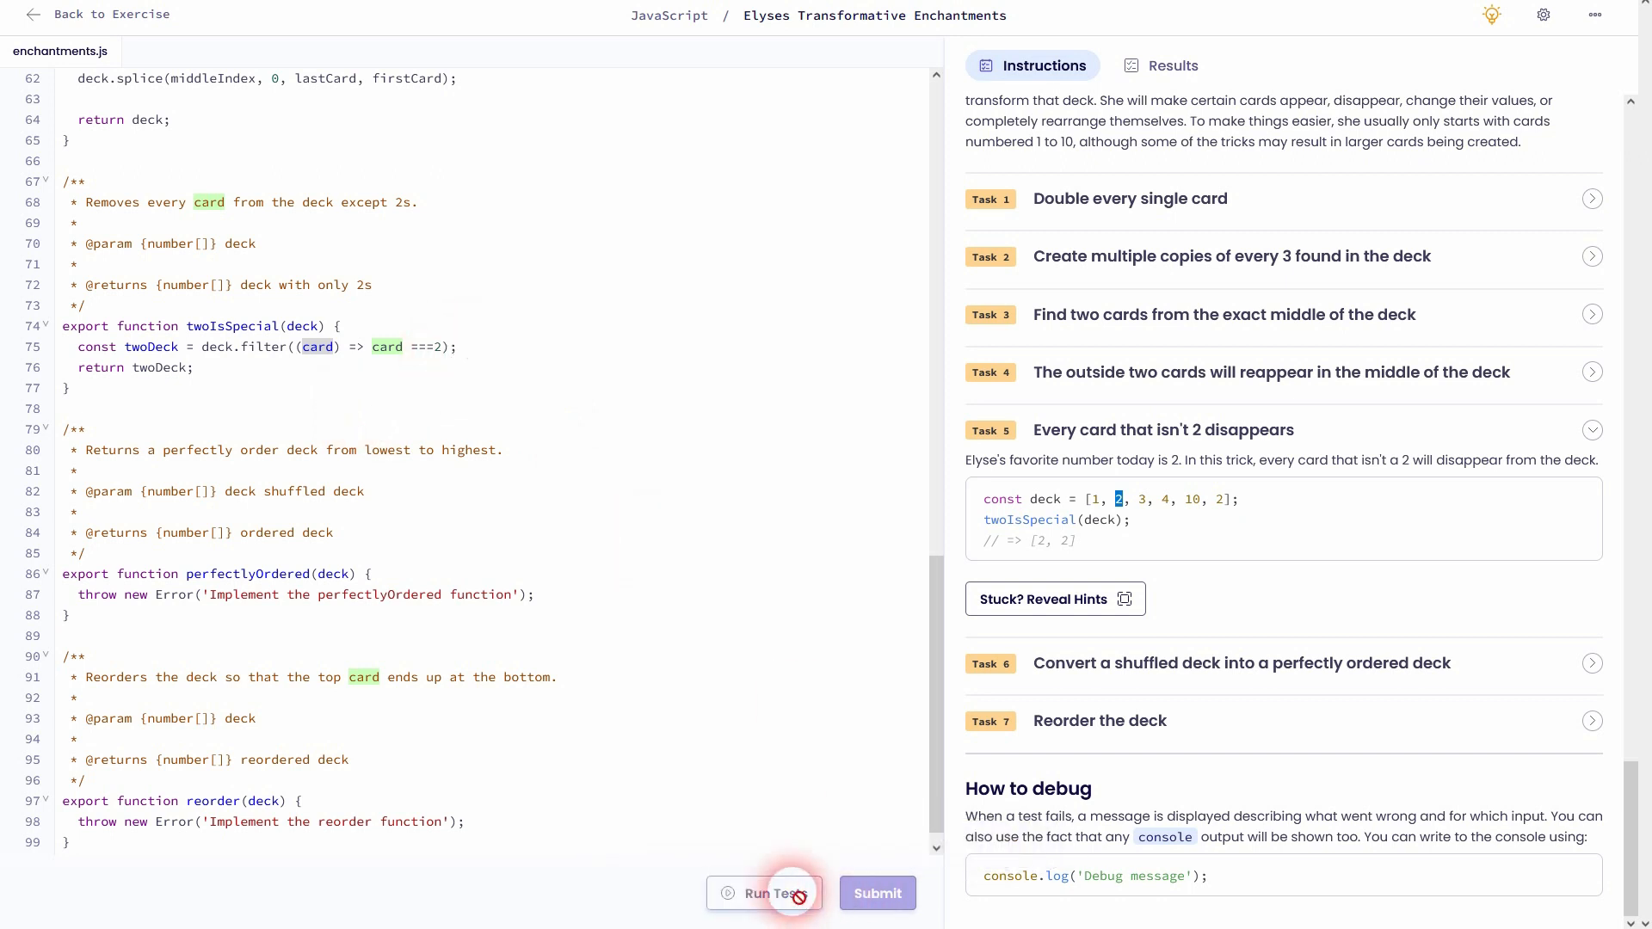
Run the tests, expand passing Test 16, and move to the Task 6 instructions
left_click(762, 893)
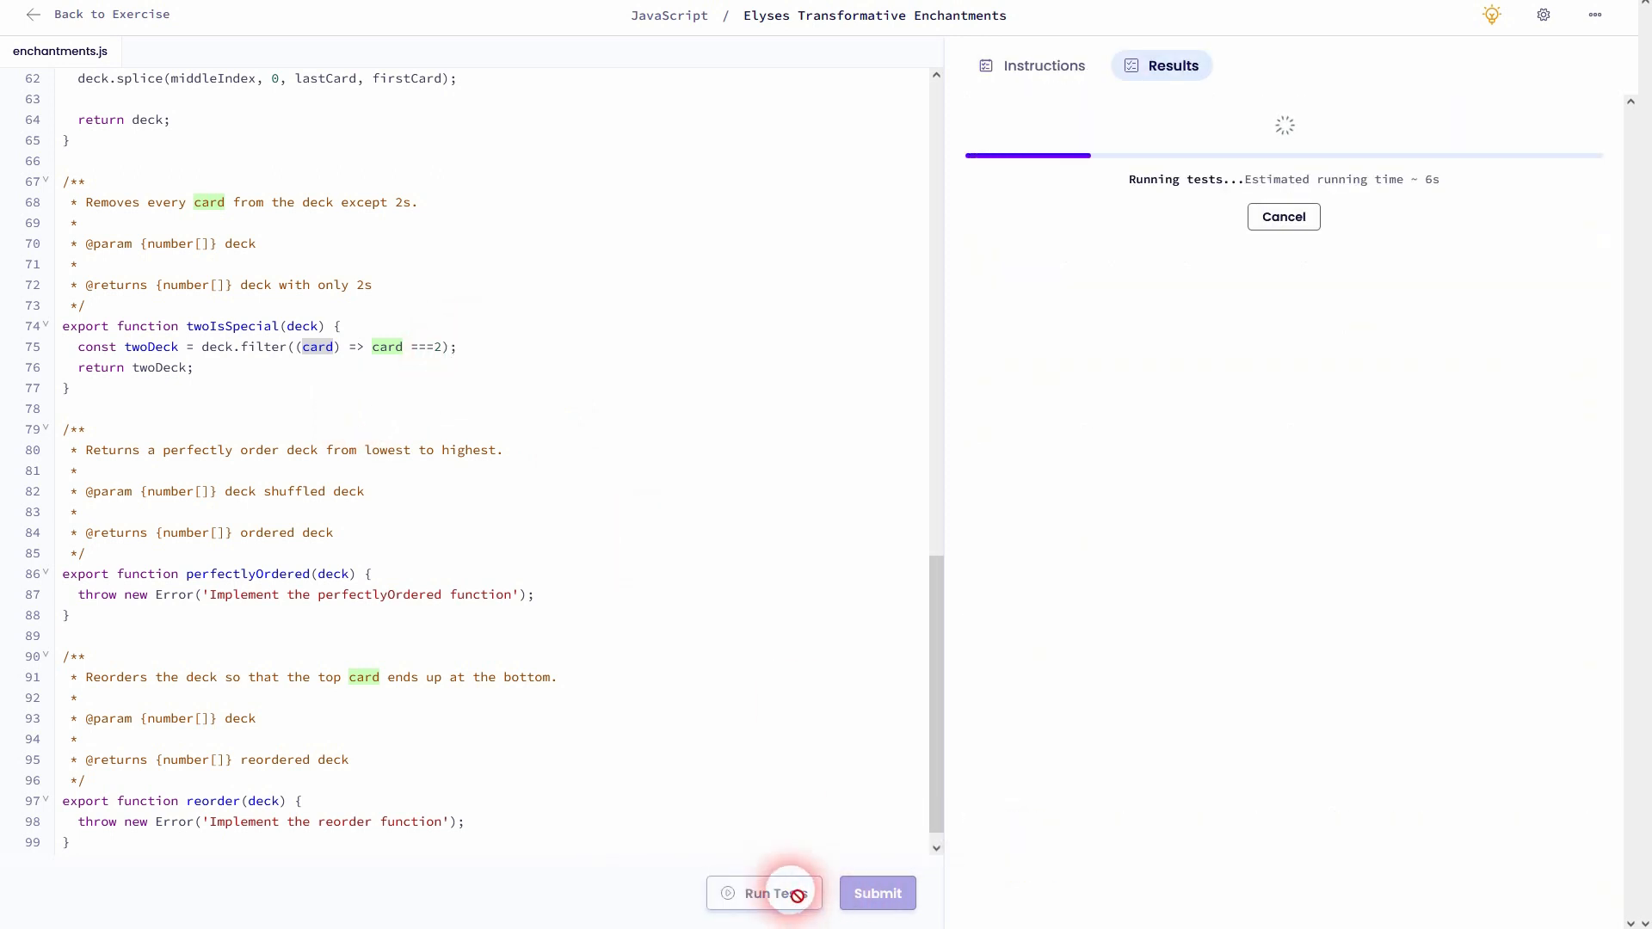
left_click(762, 893)
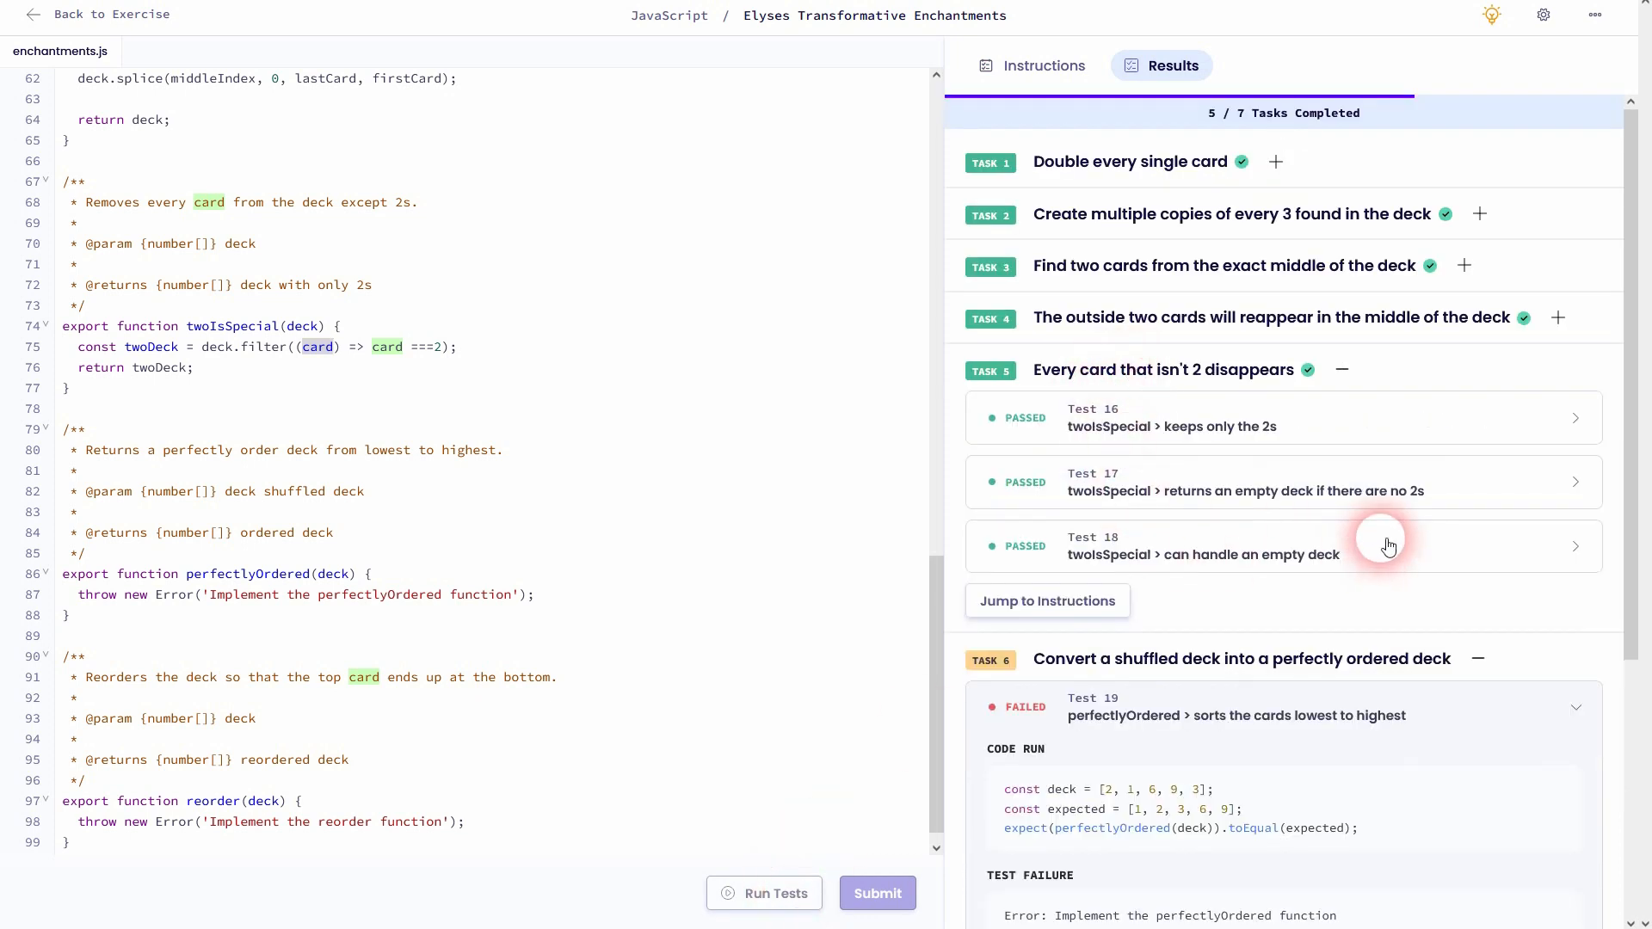
mouse_move(1232, 435)
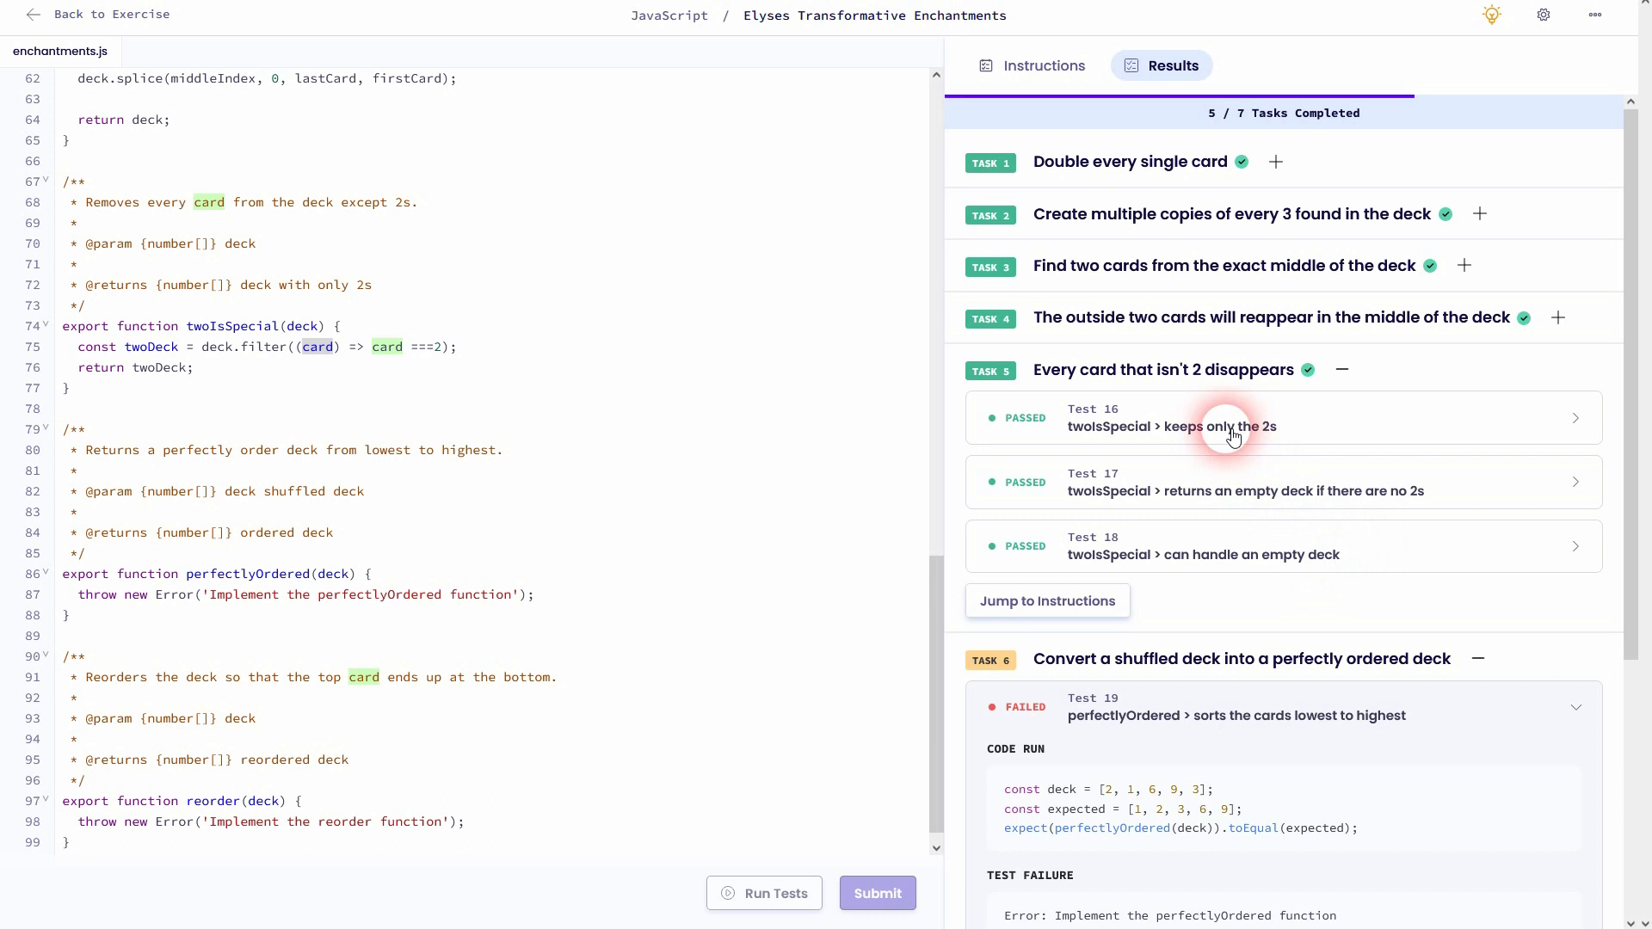
left_click(1265, 419)
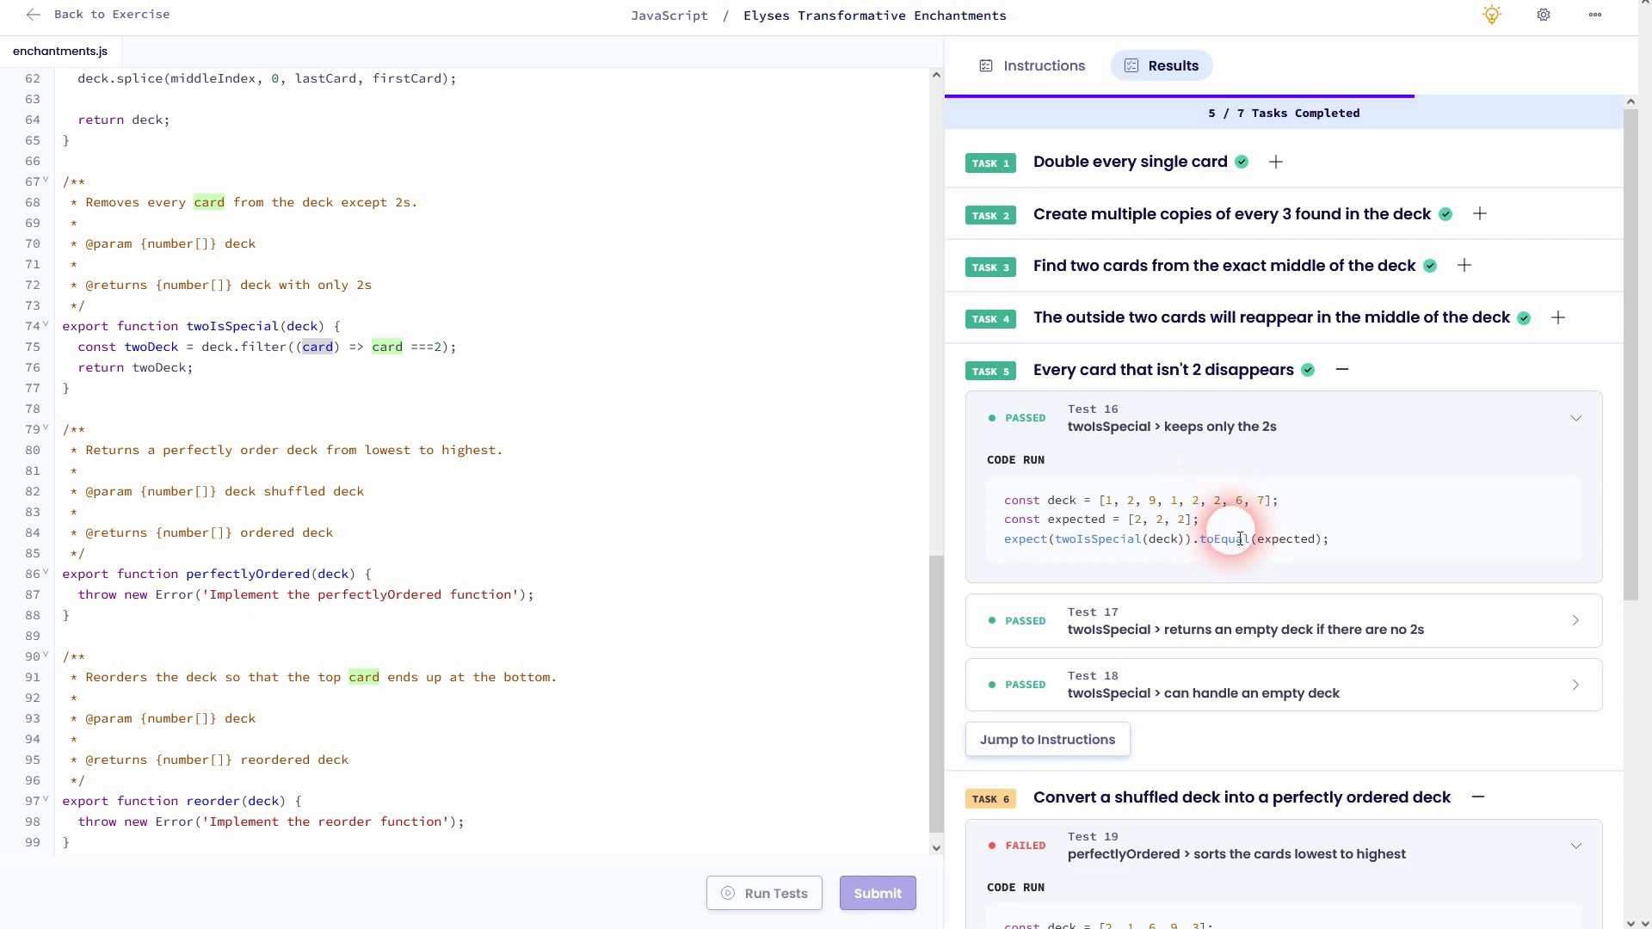
scroll("down", 3)
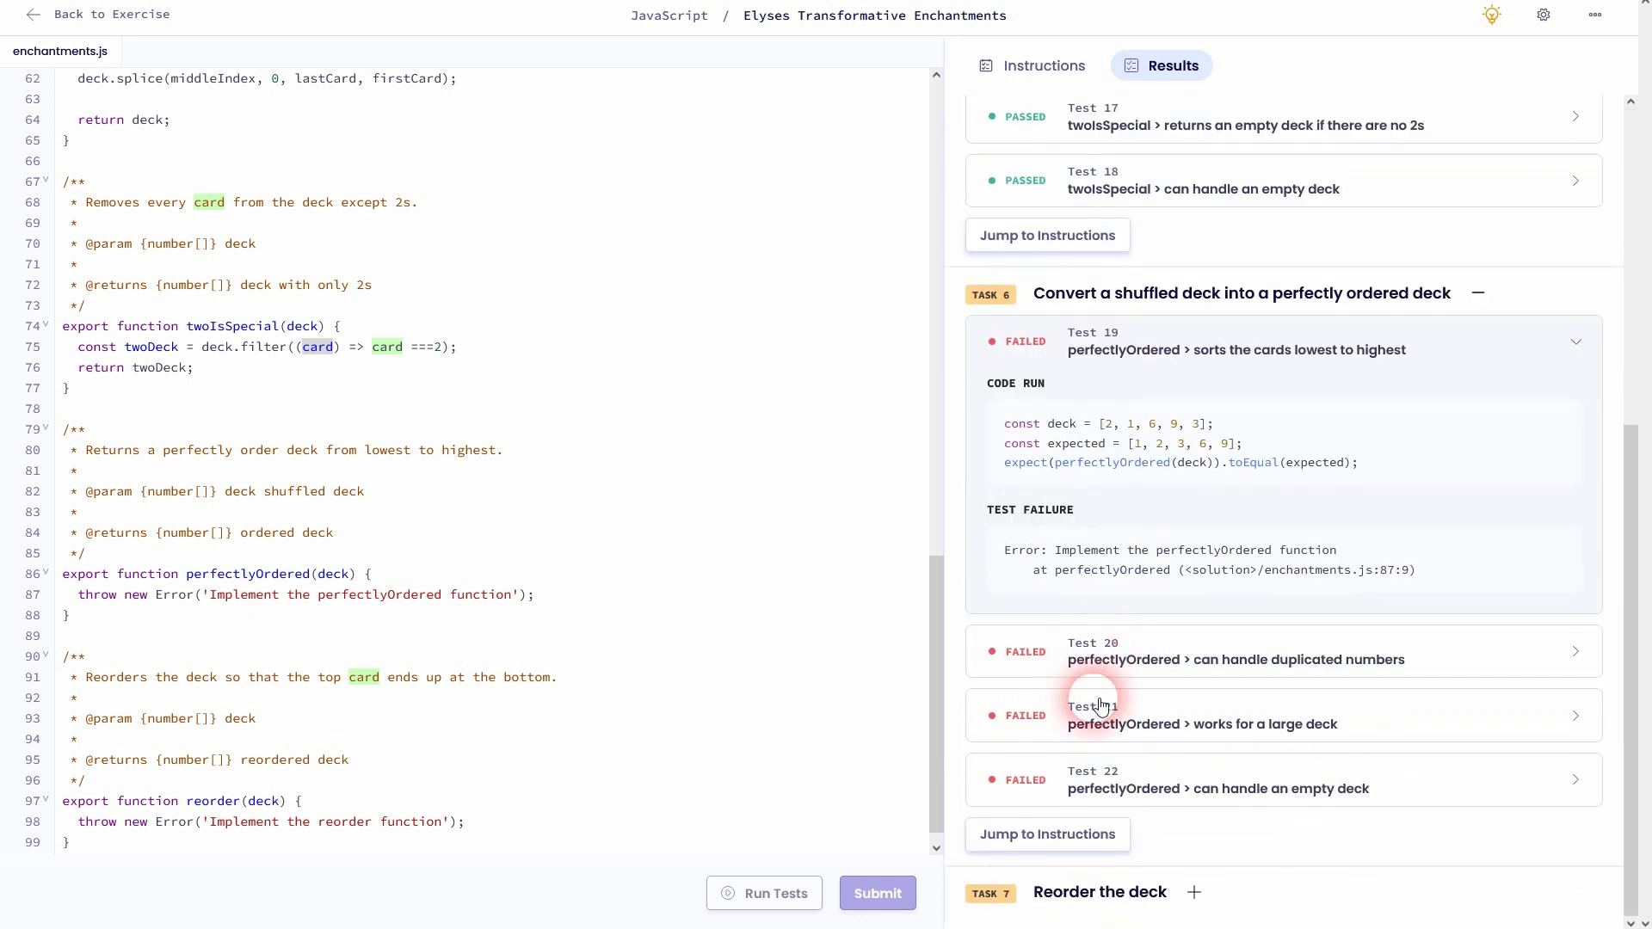
left_click(1043, 66)
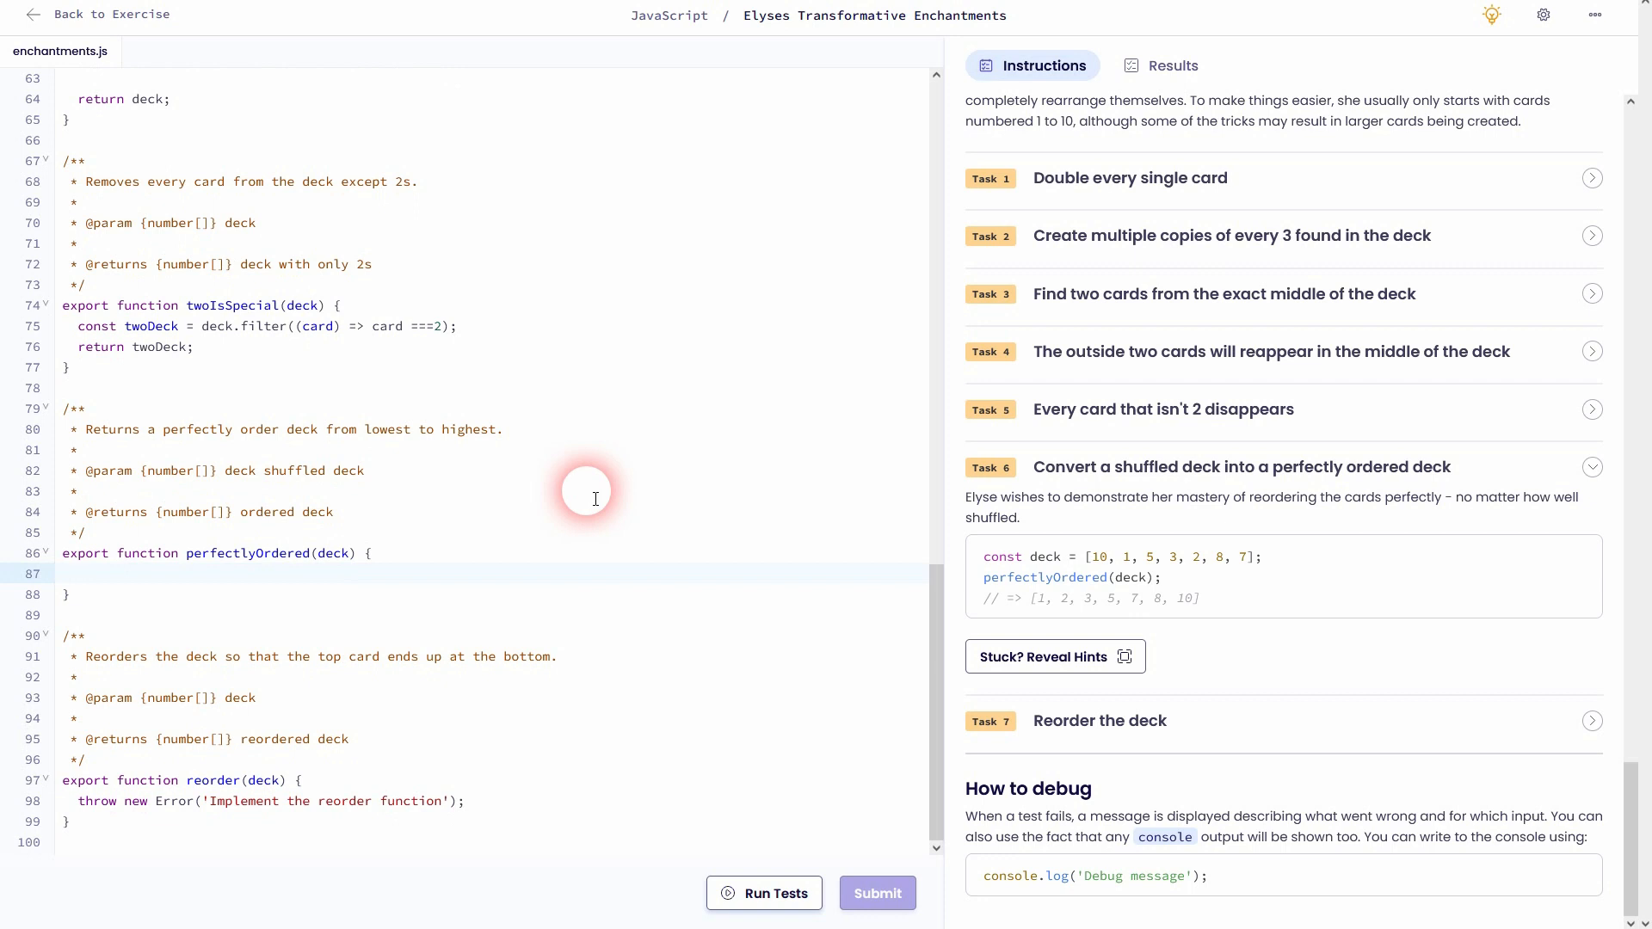
Read the sort documentation's custom comparison function example with perfectlyOrdered's body empty
left_click(77, 574)
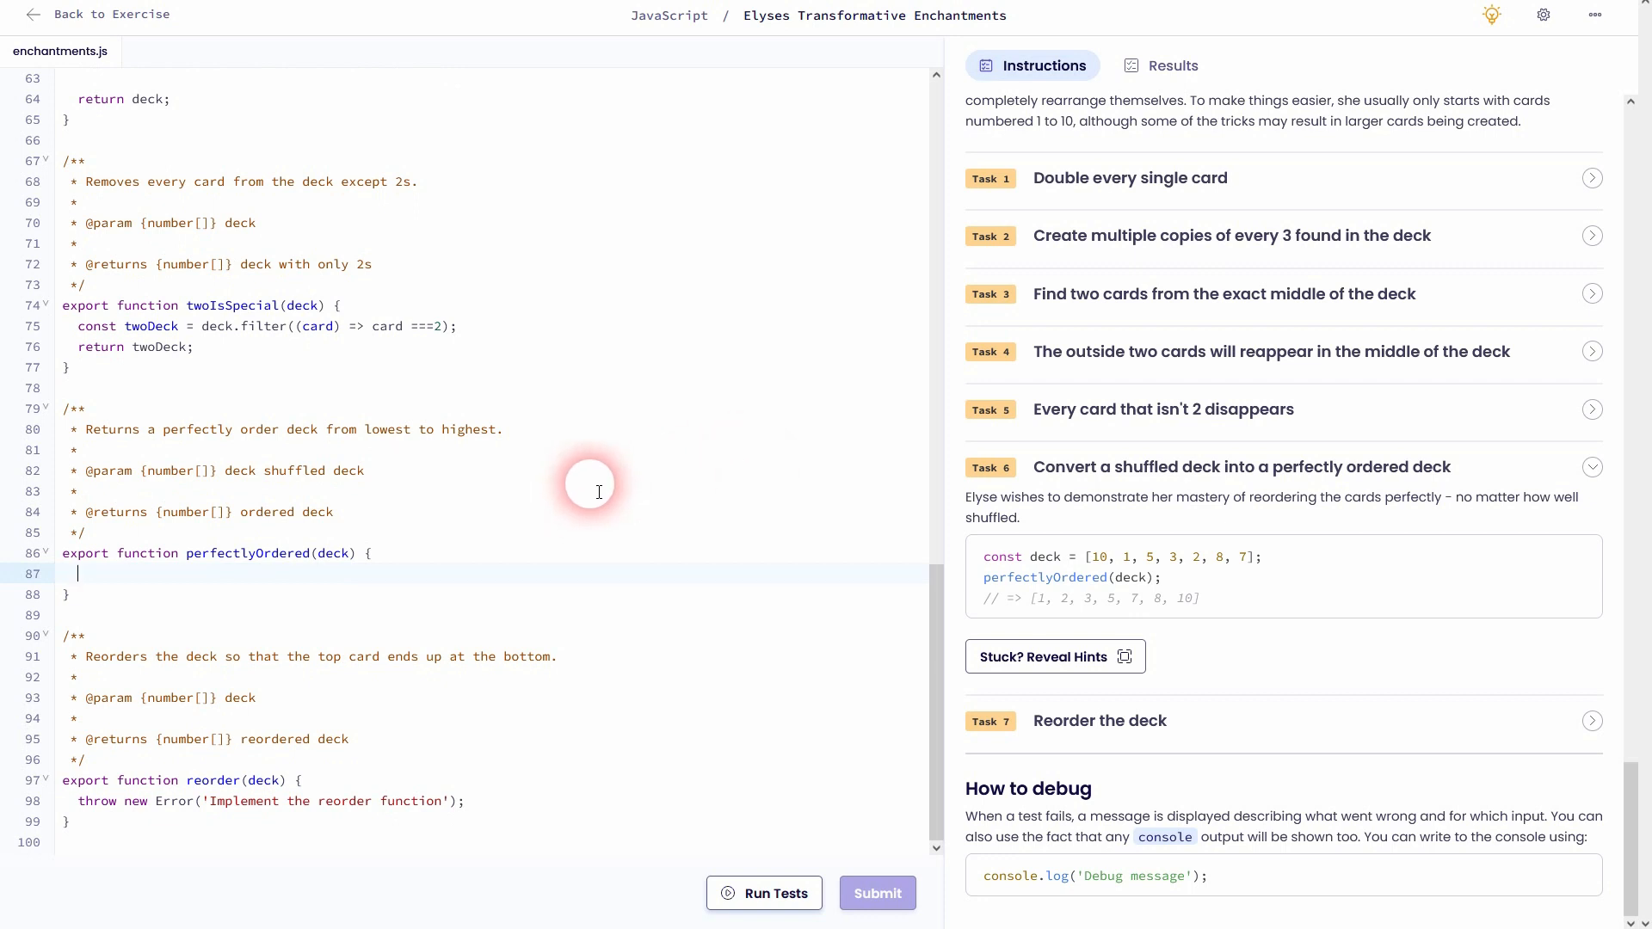
mouse_move(1074, 527)
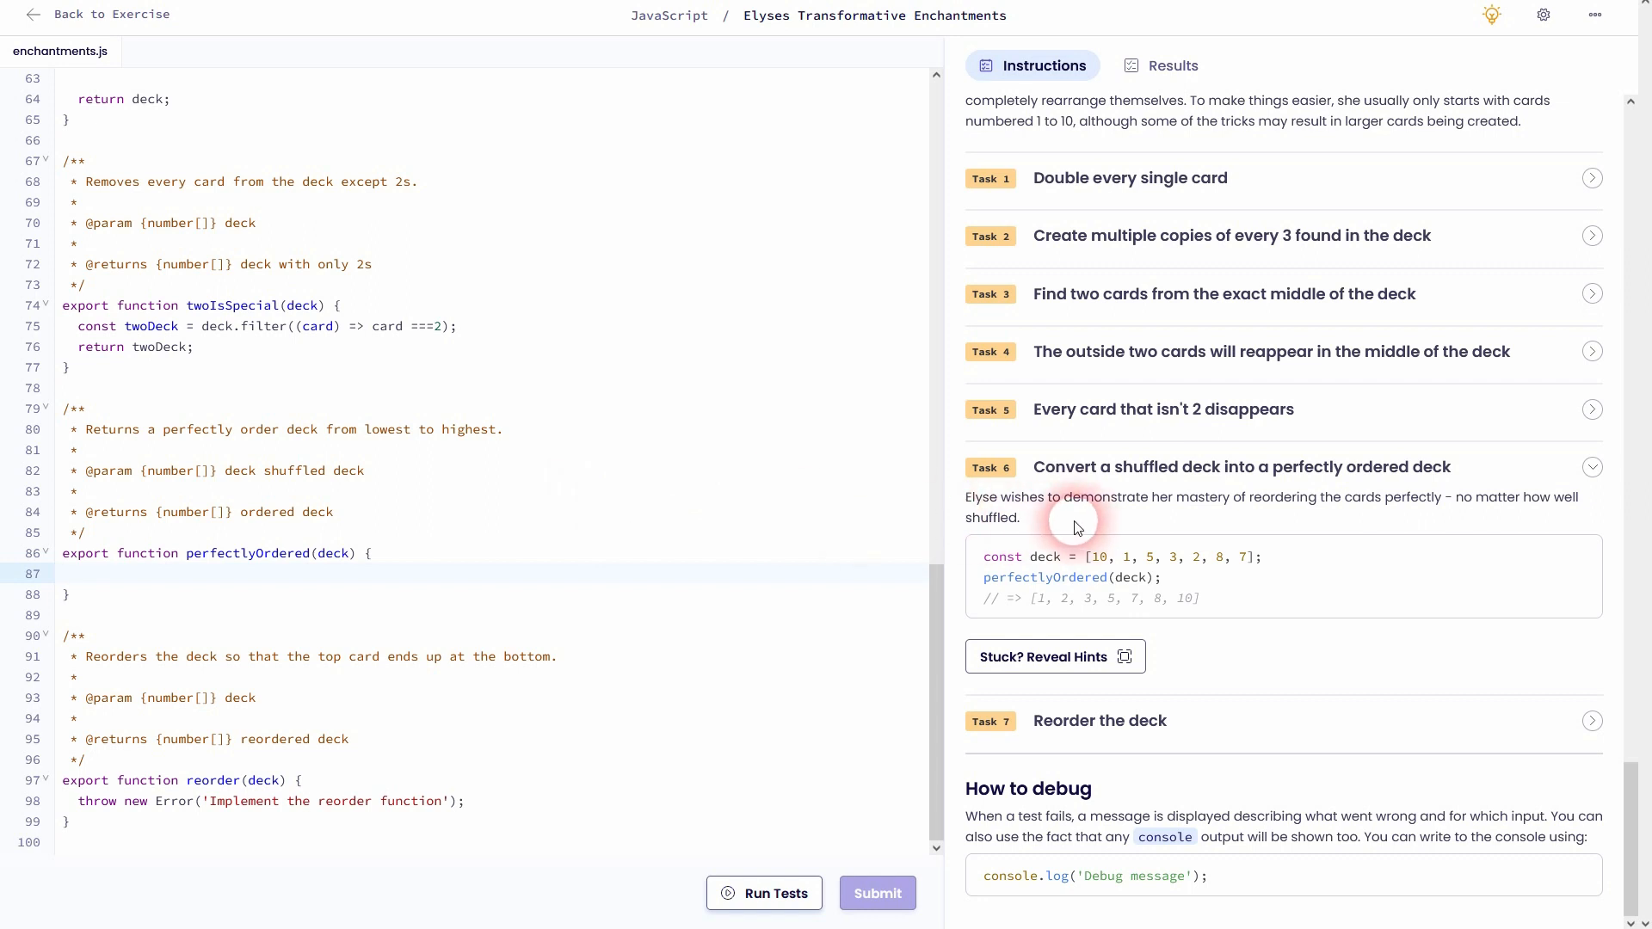
left_click(79, 573)
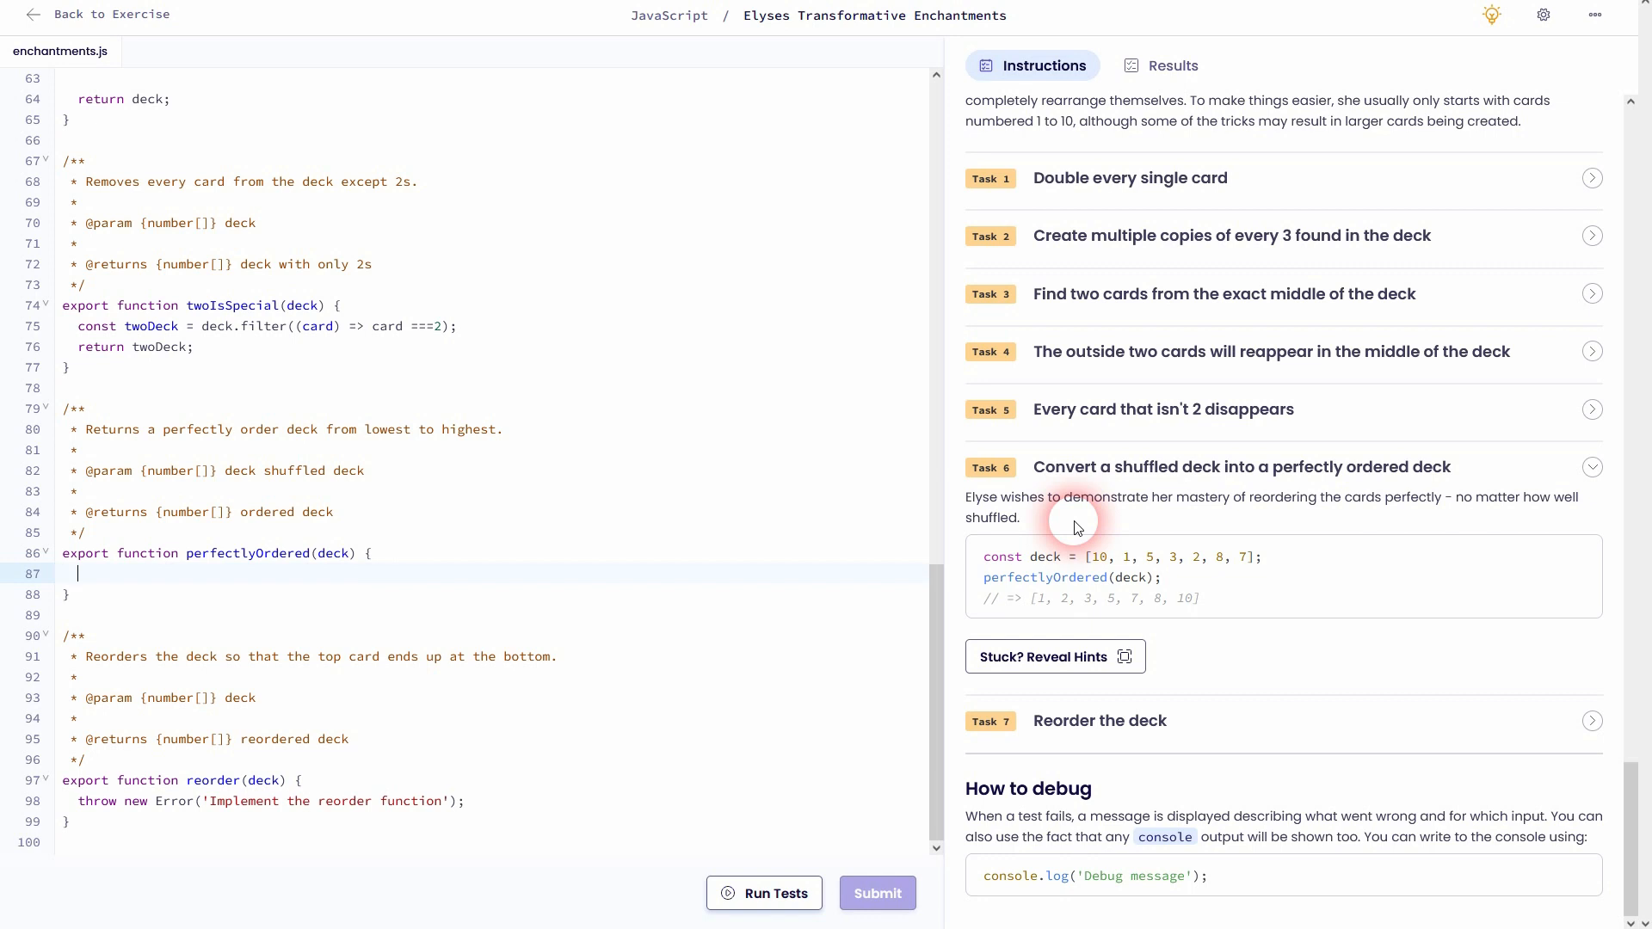
mouse_move(1087, 506)
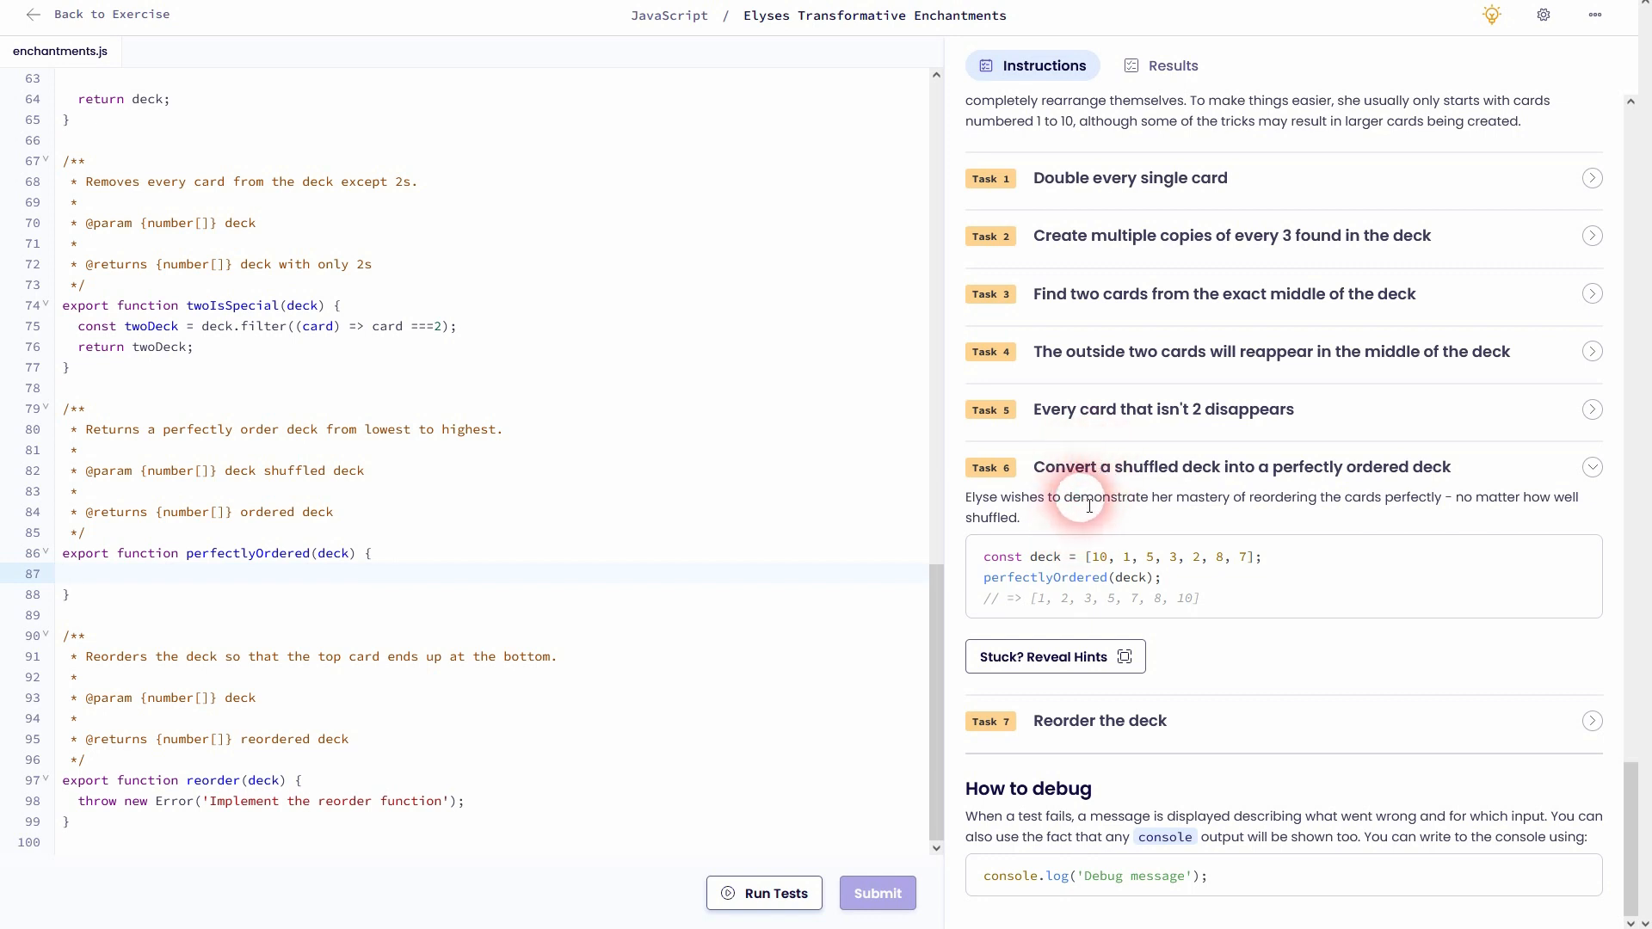
mouse_move(1345, 540)
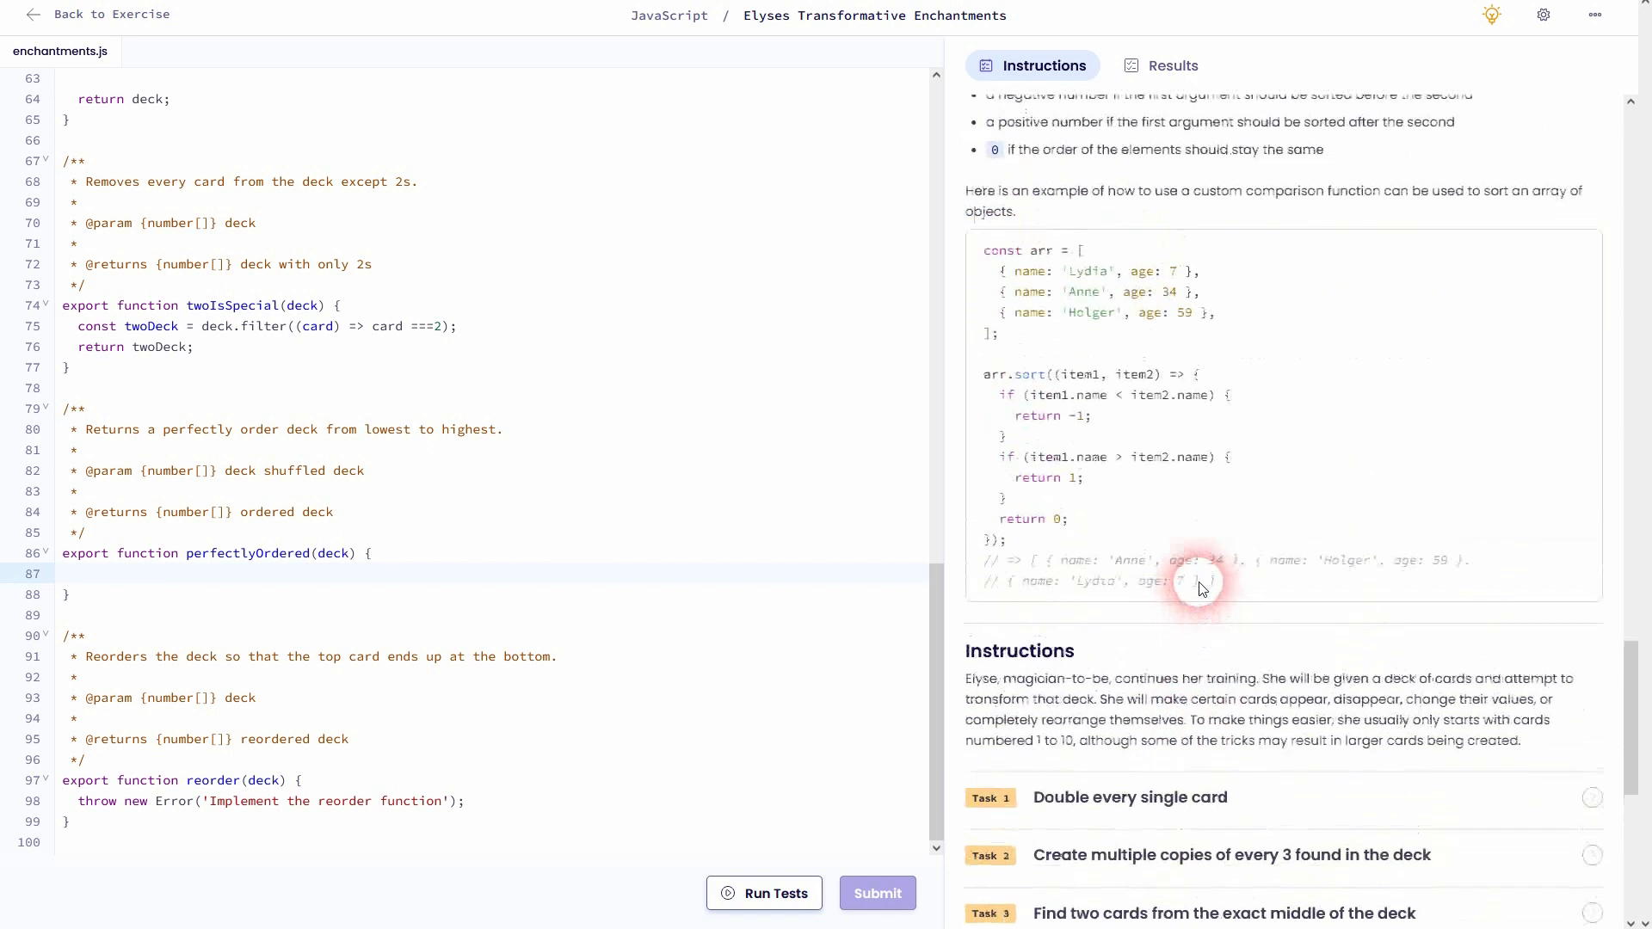
scroll("up", 3)
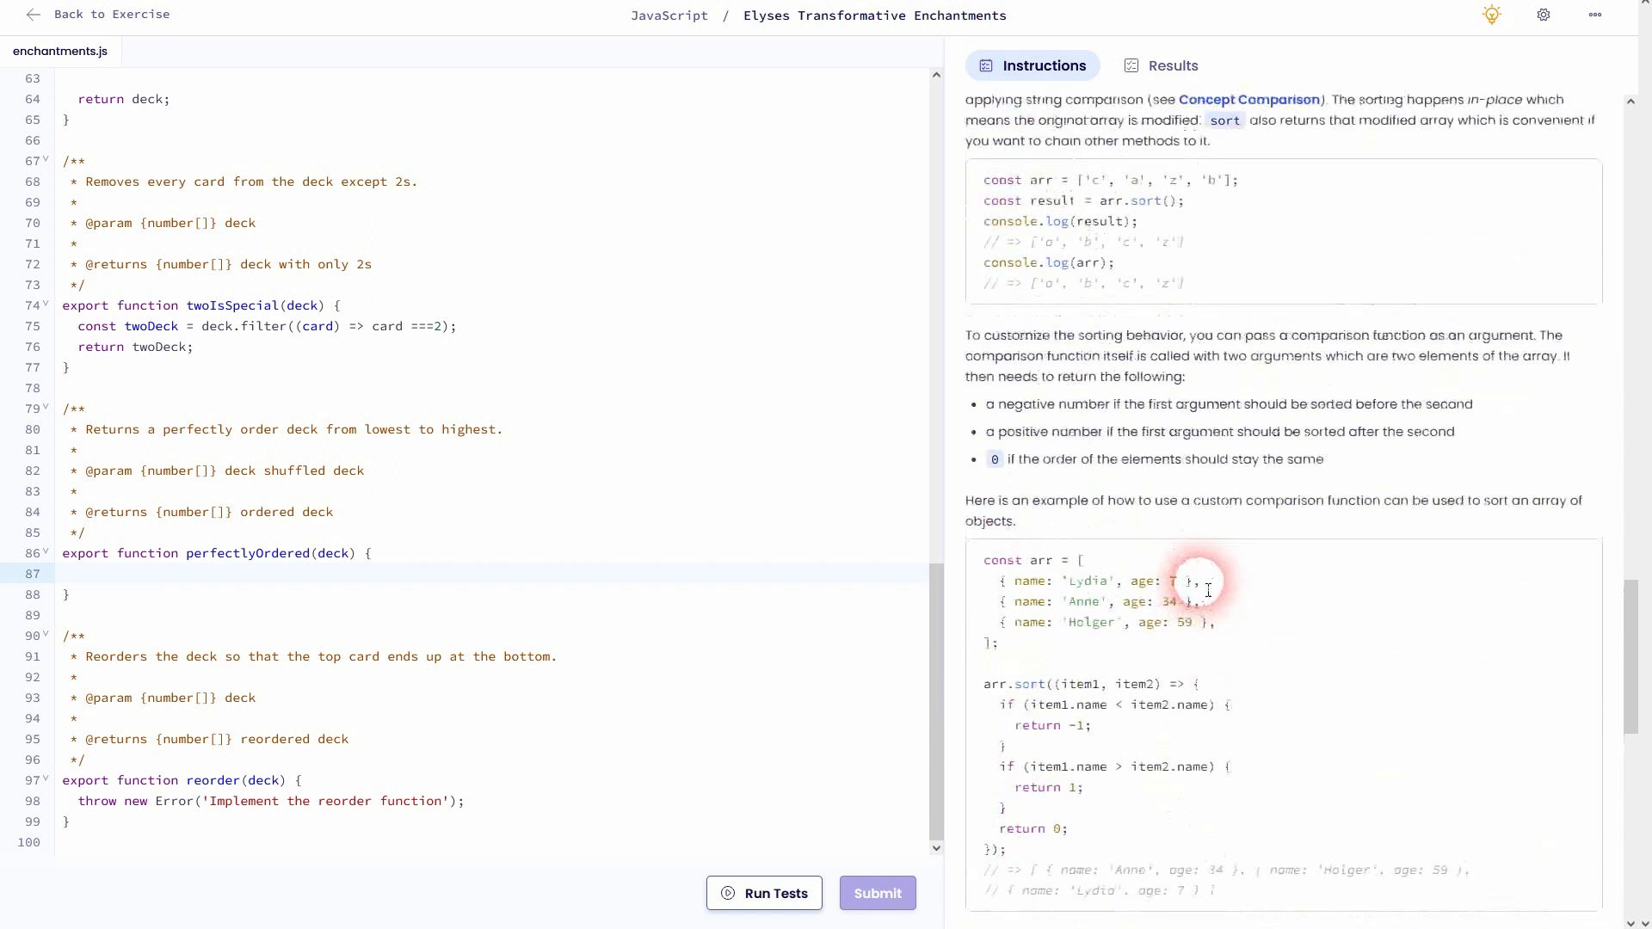
scroll("up", 3)
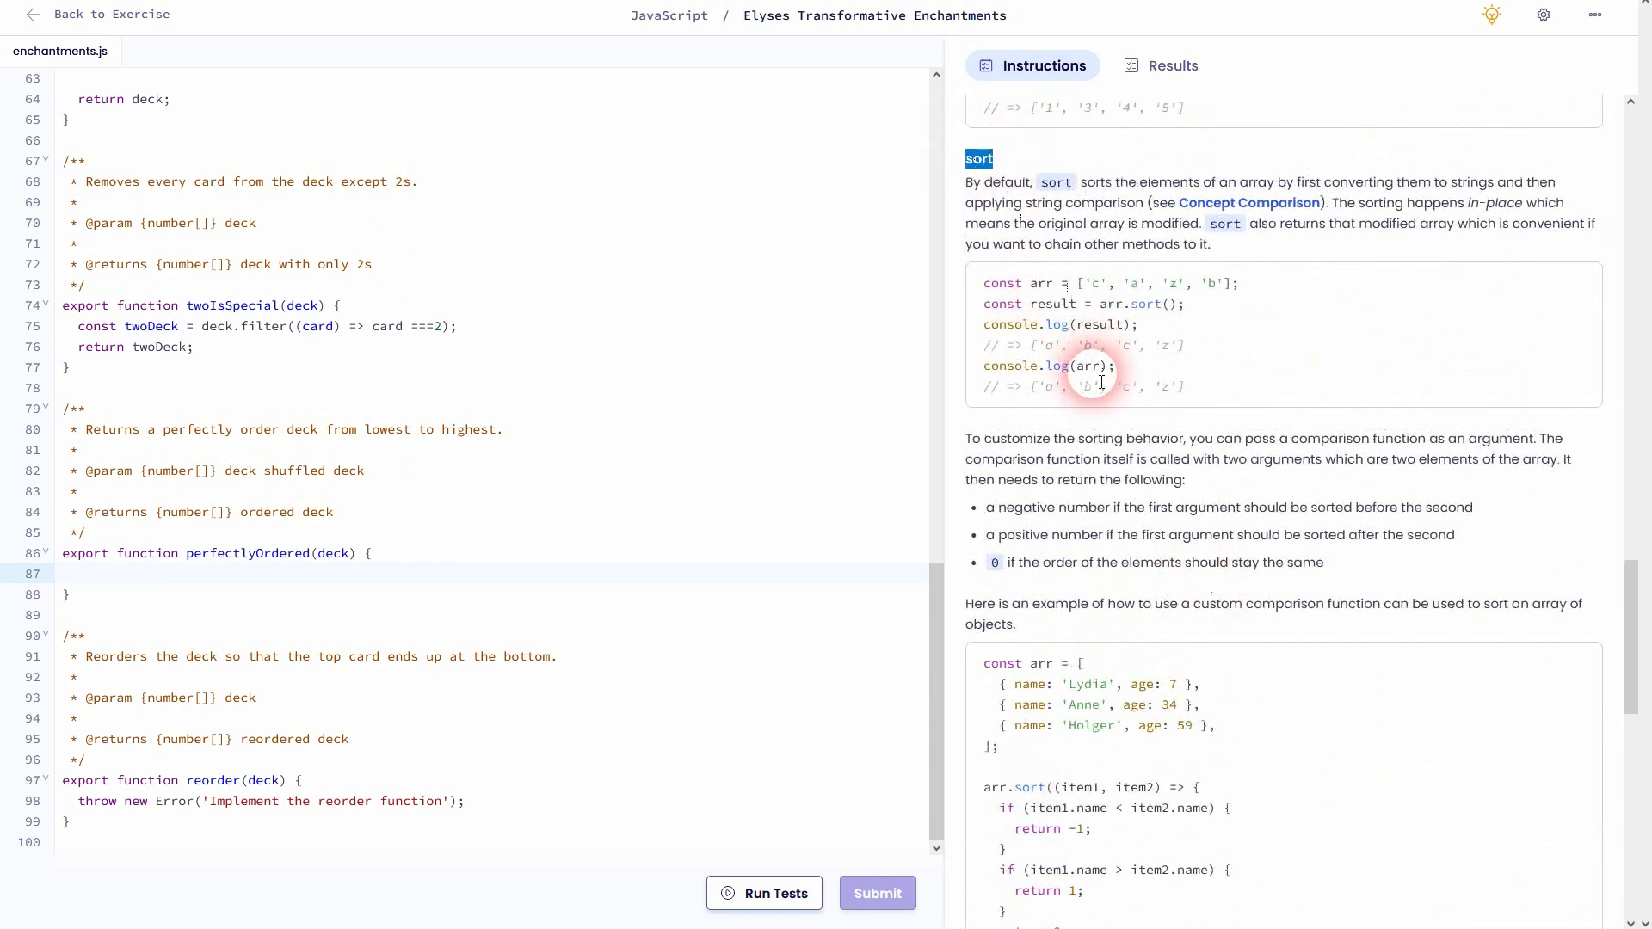
scroll("down", 3)
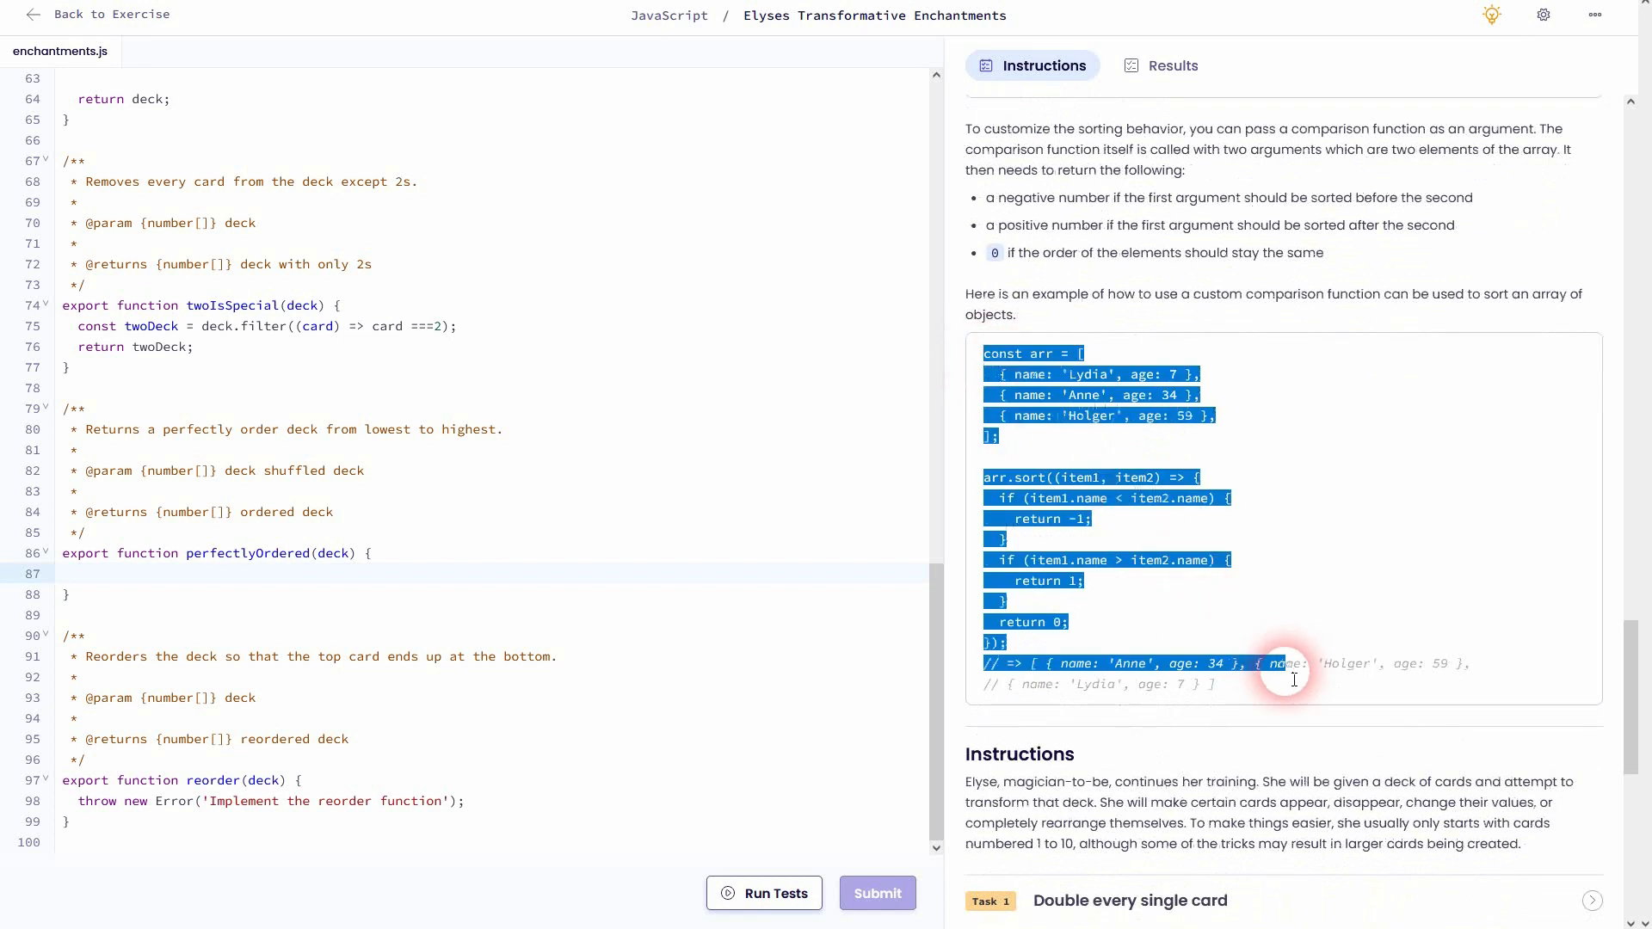
left_click(1296, 580)
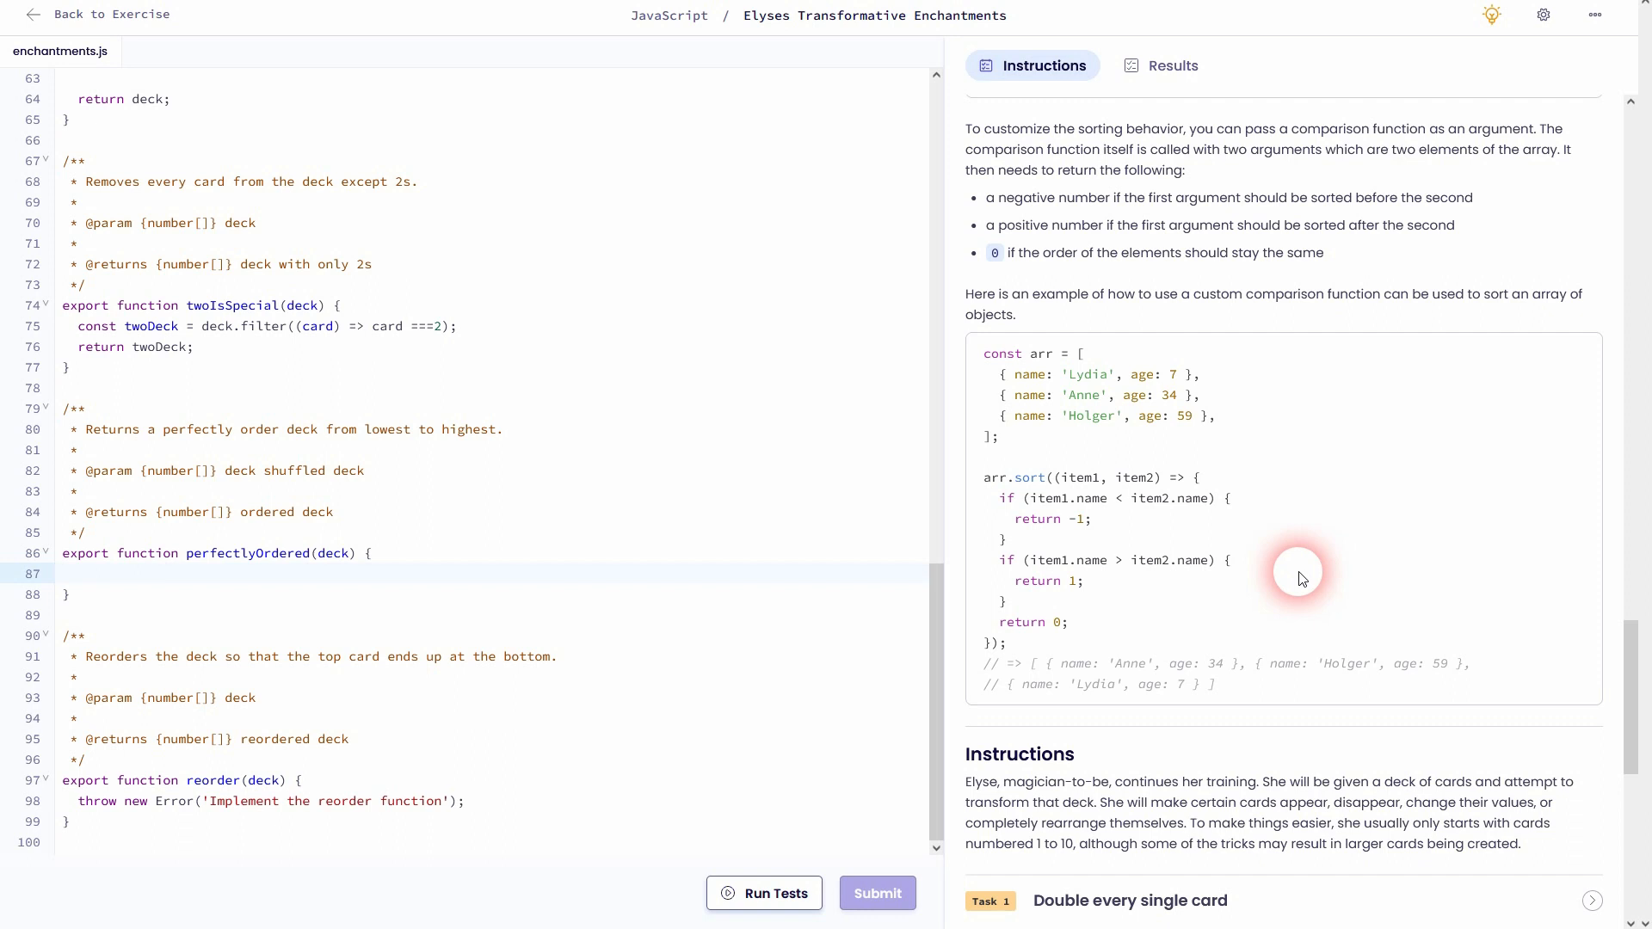
mouse_move(552, 501)
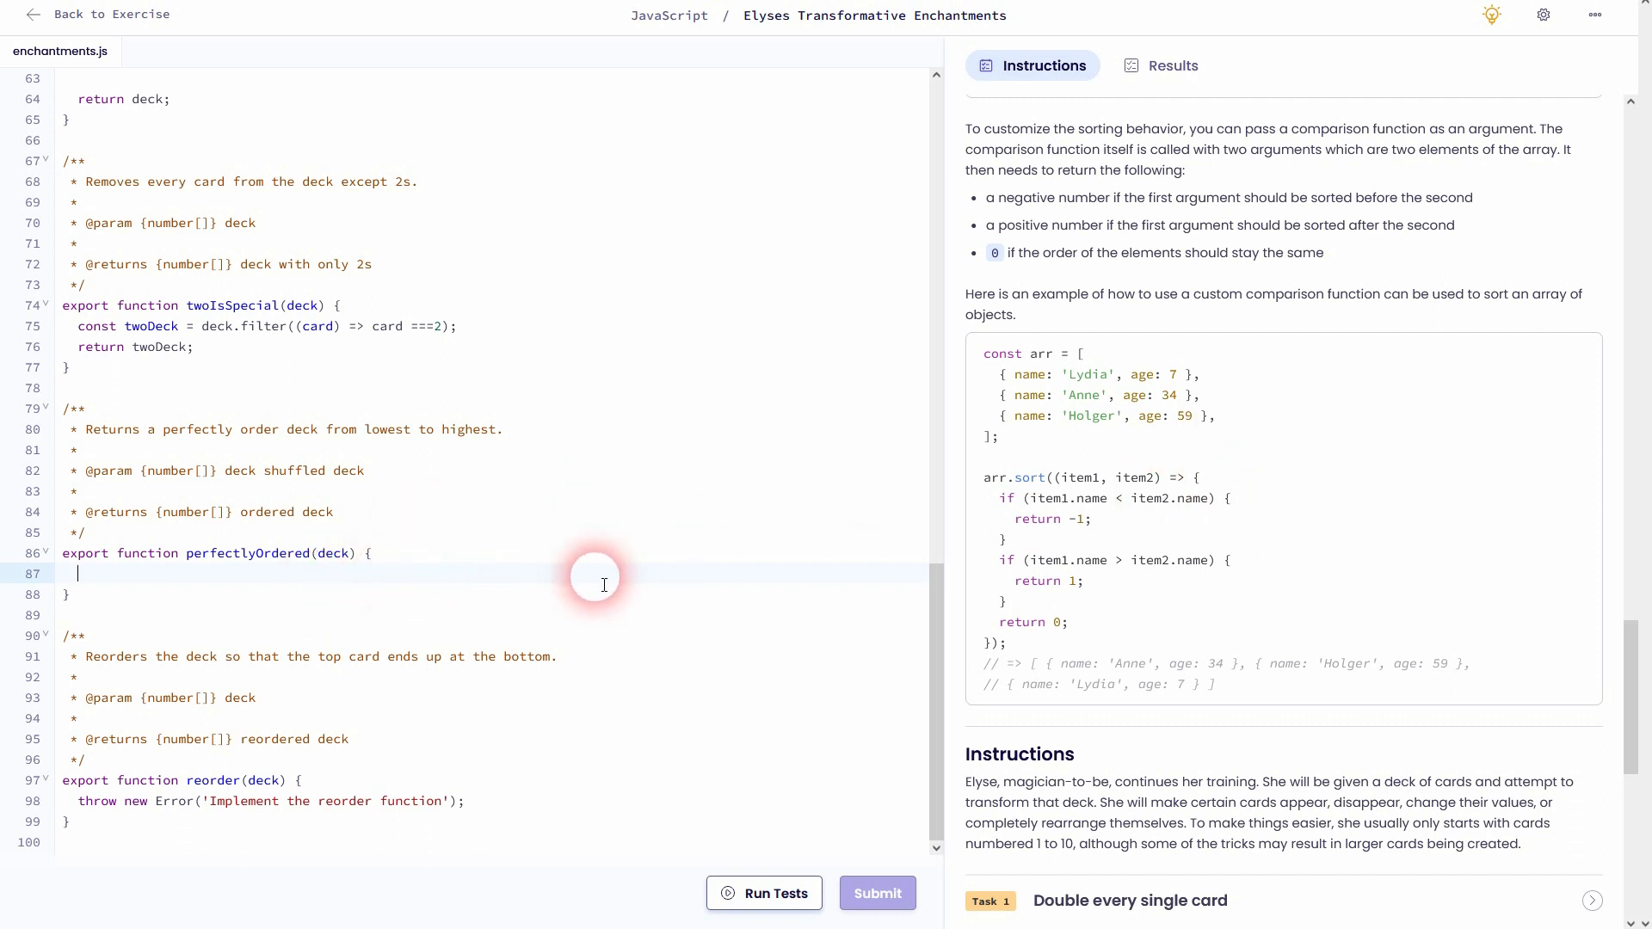
Declare const sortDeck = deck.sort(); inside perfectlyOrdered
type("const")
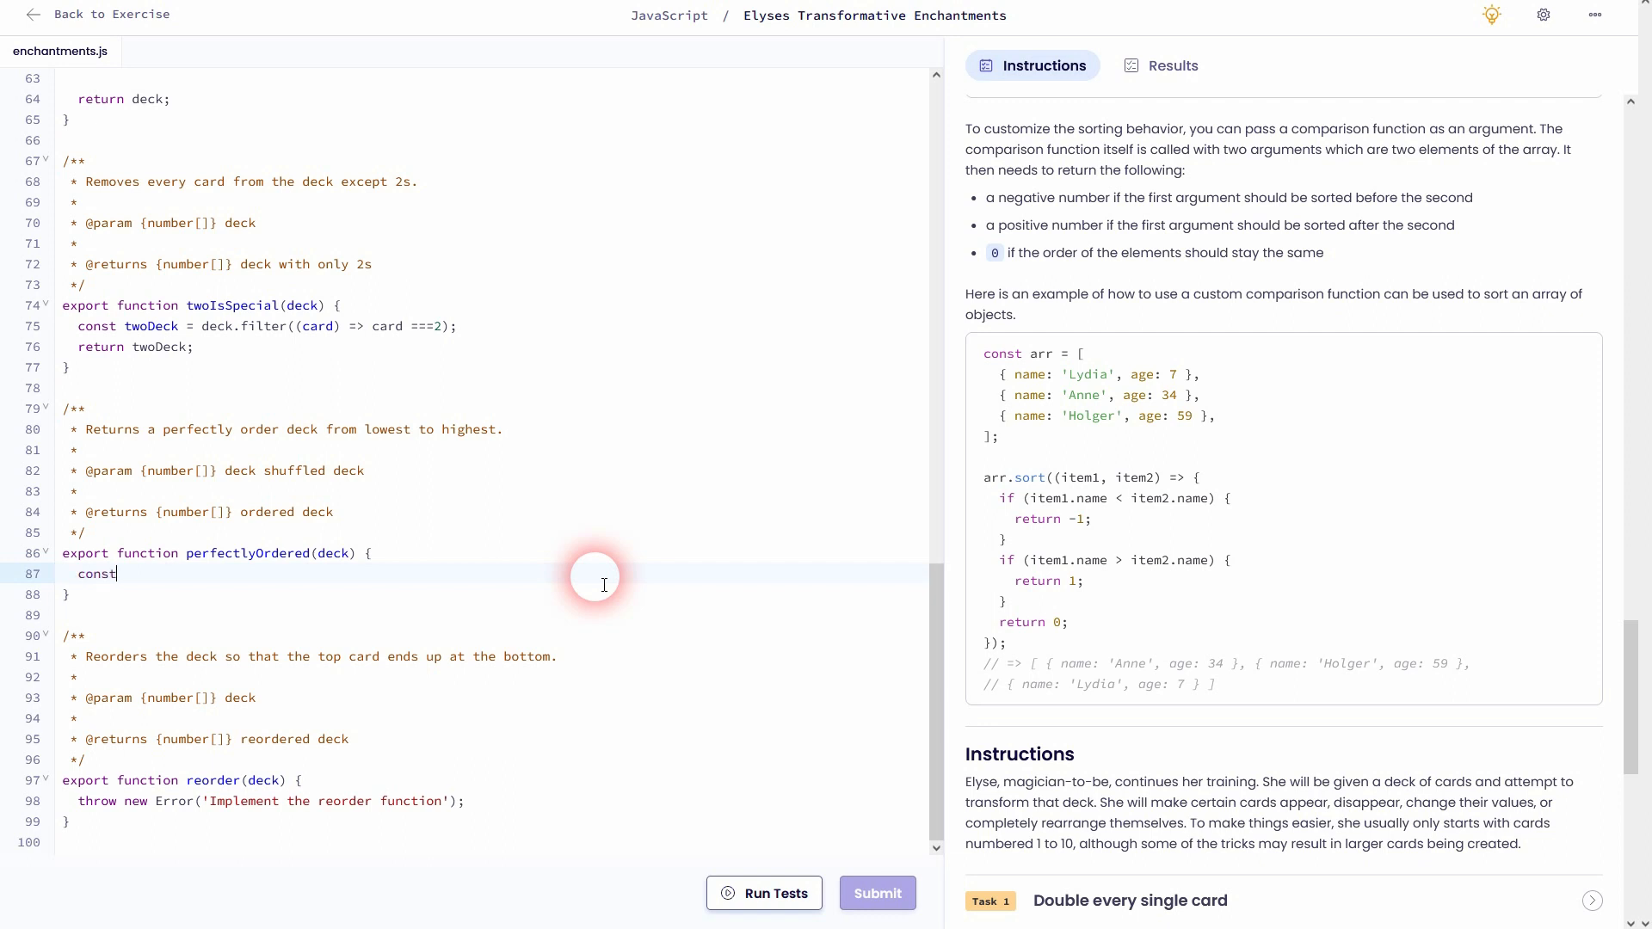
type("sortDeck")
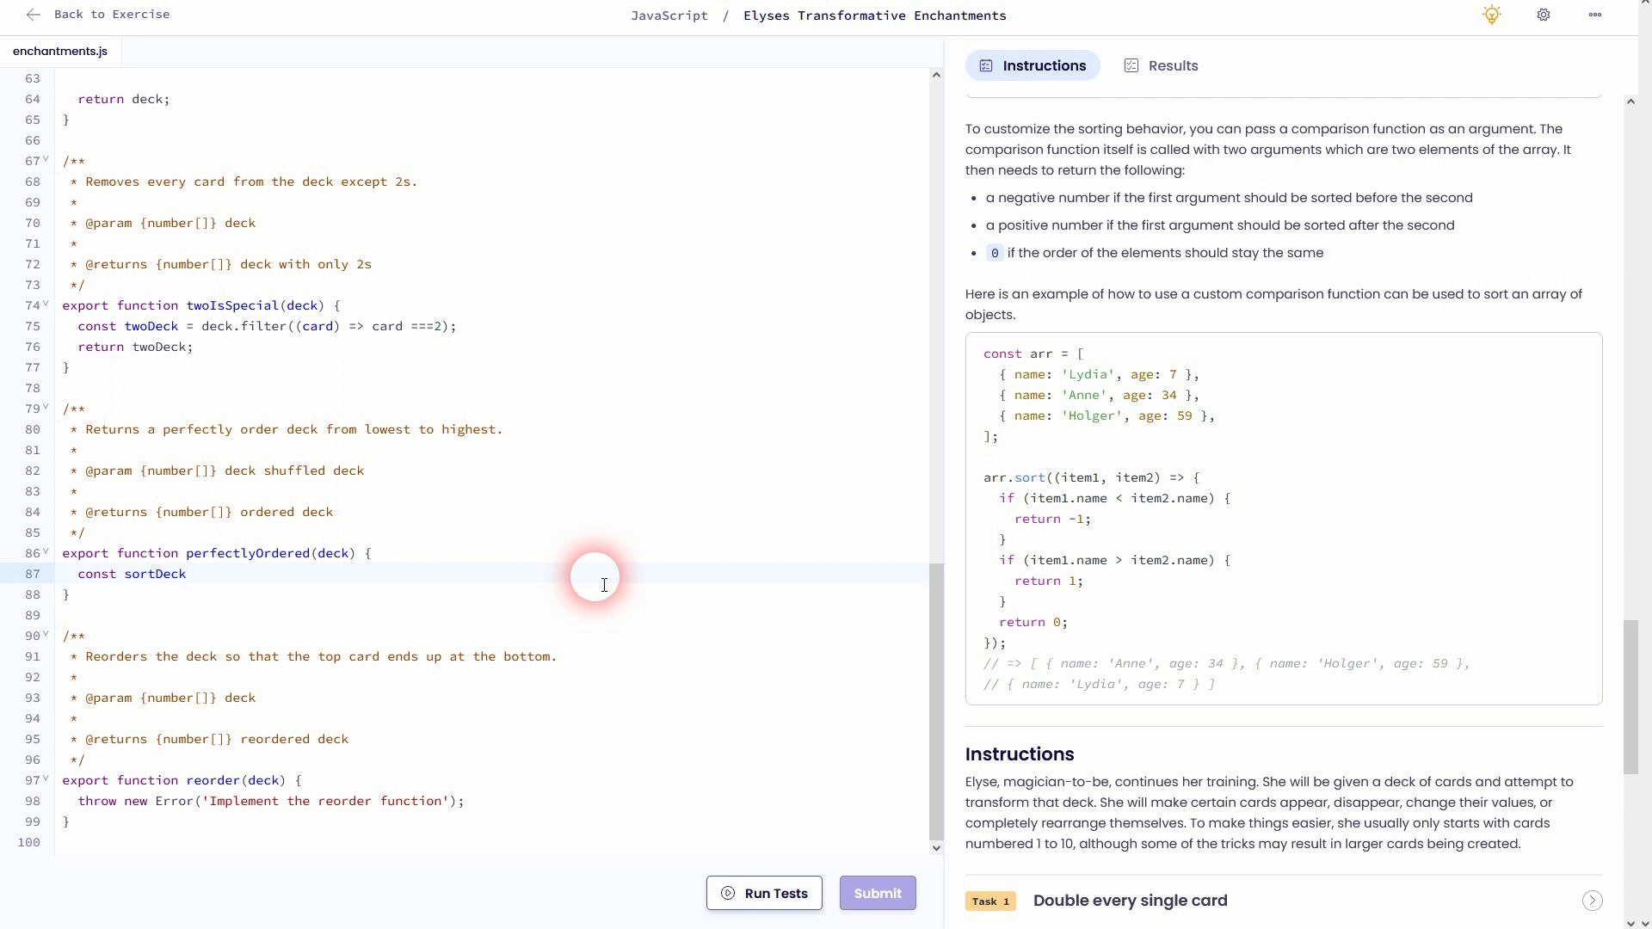
type("= deck.")
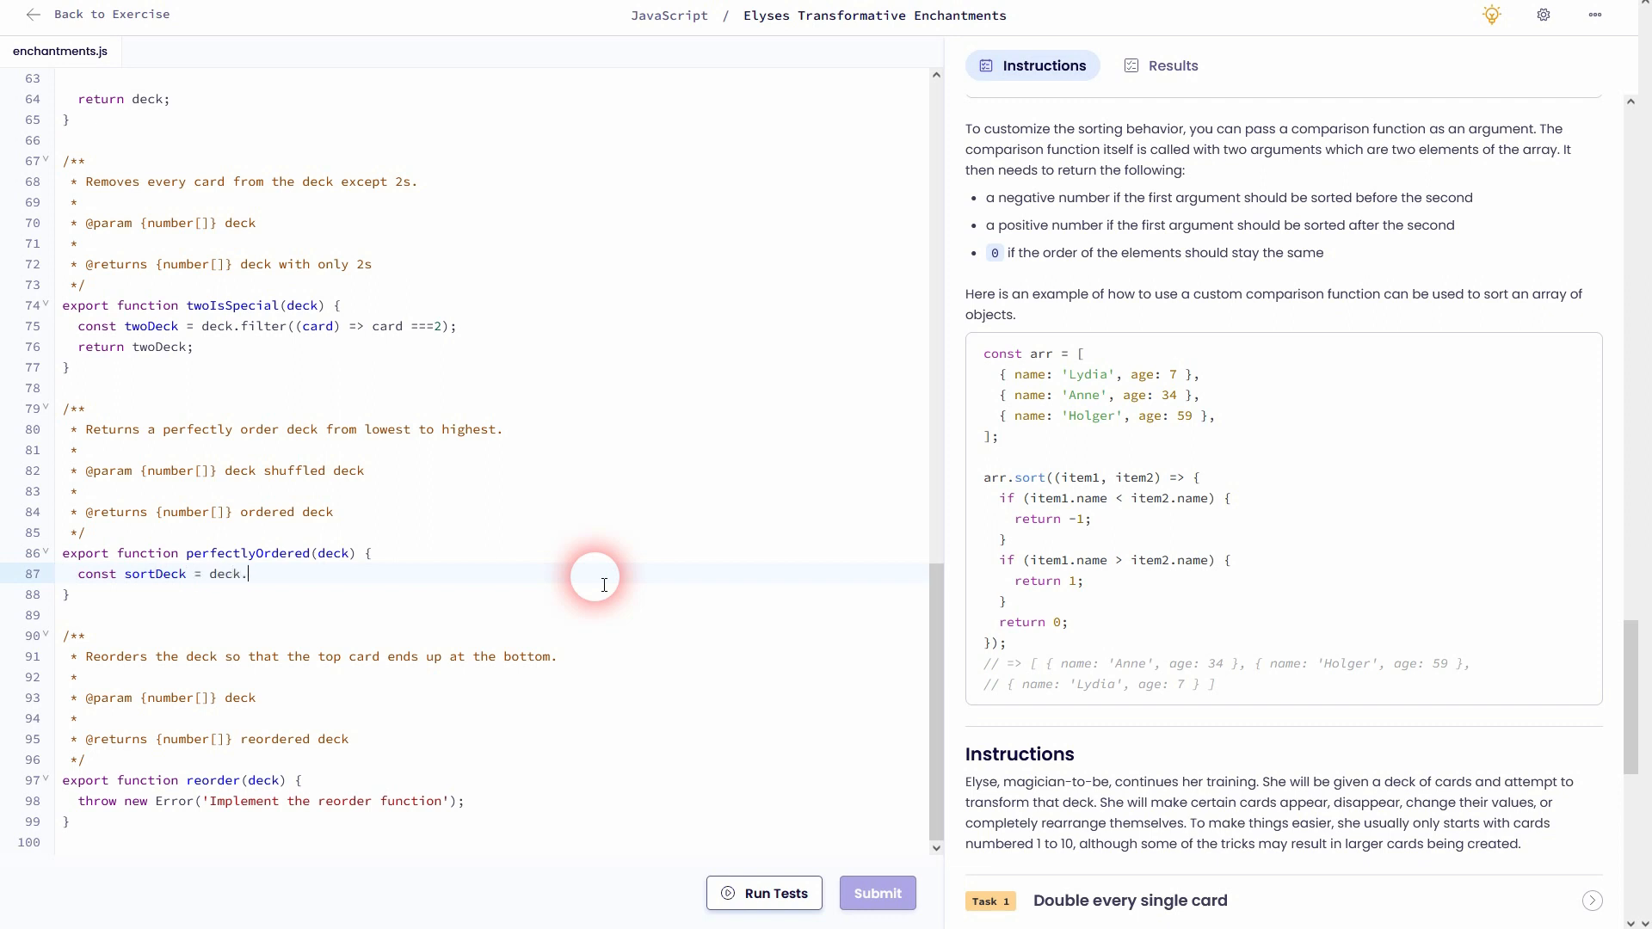
type("sort()")
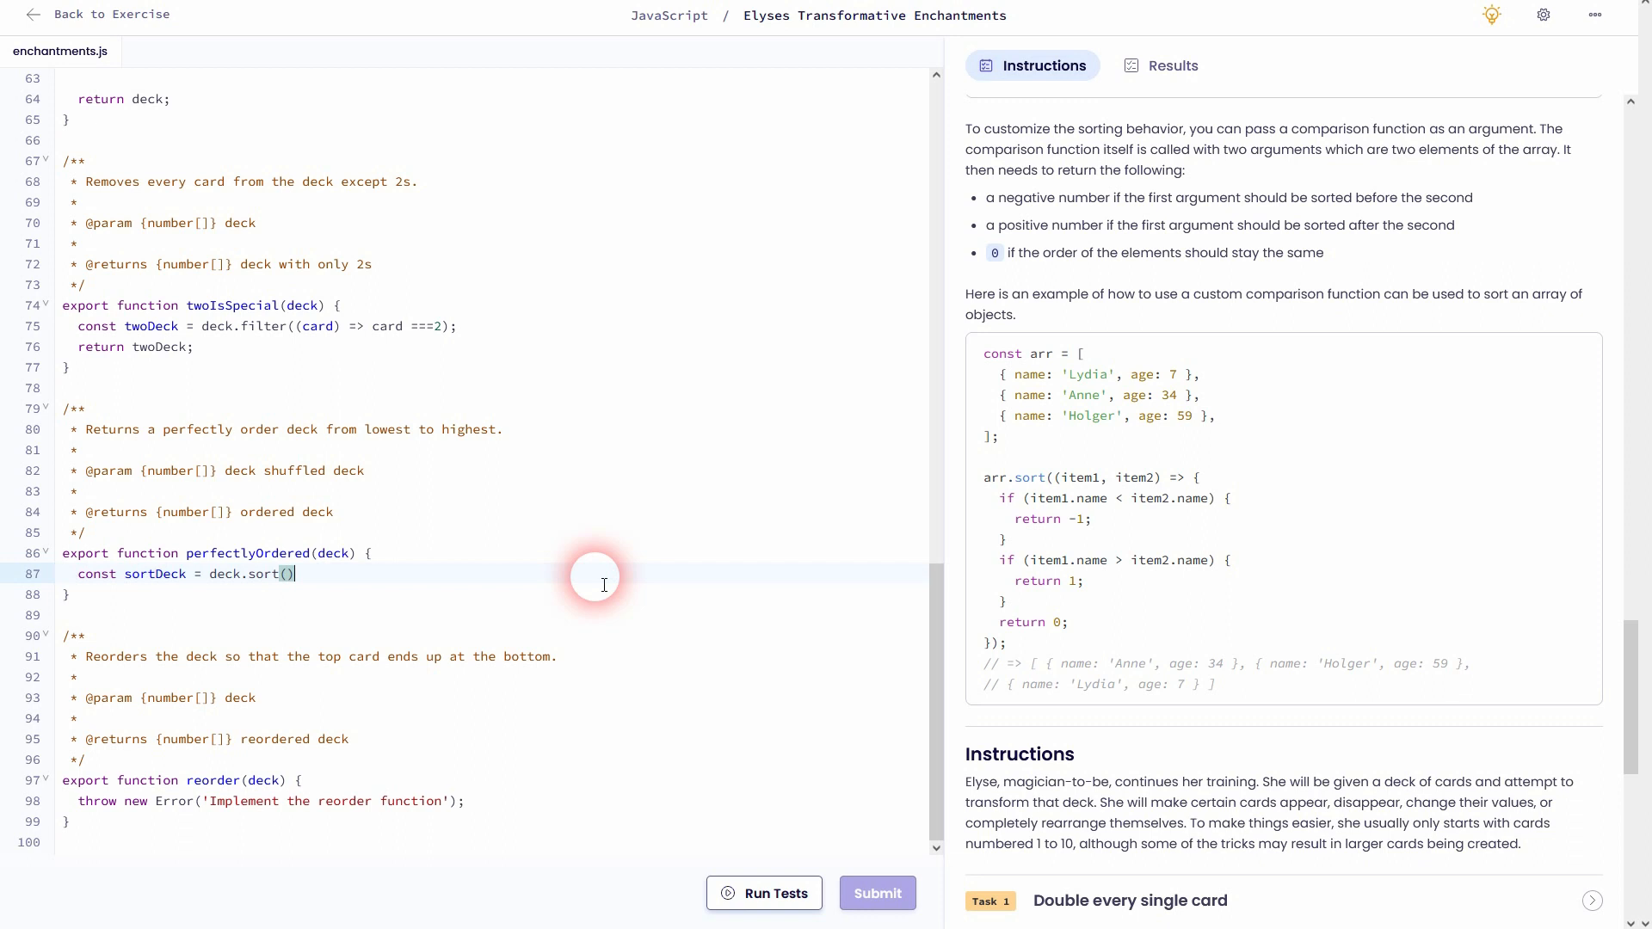
type(";")
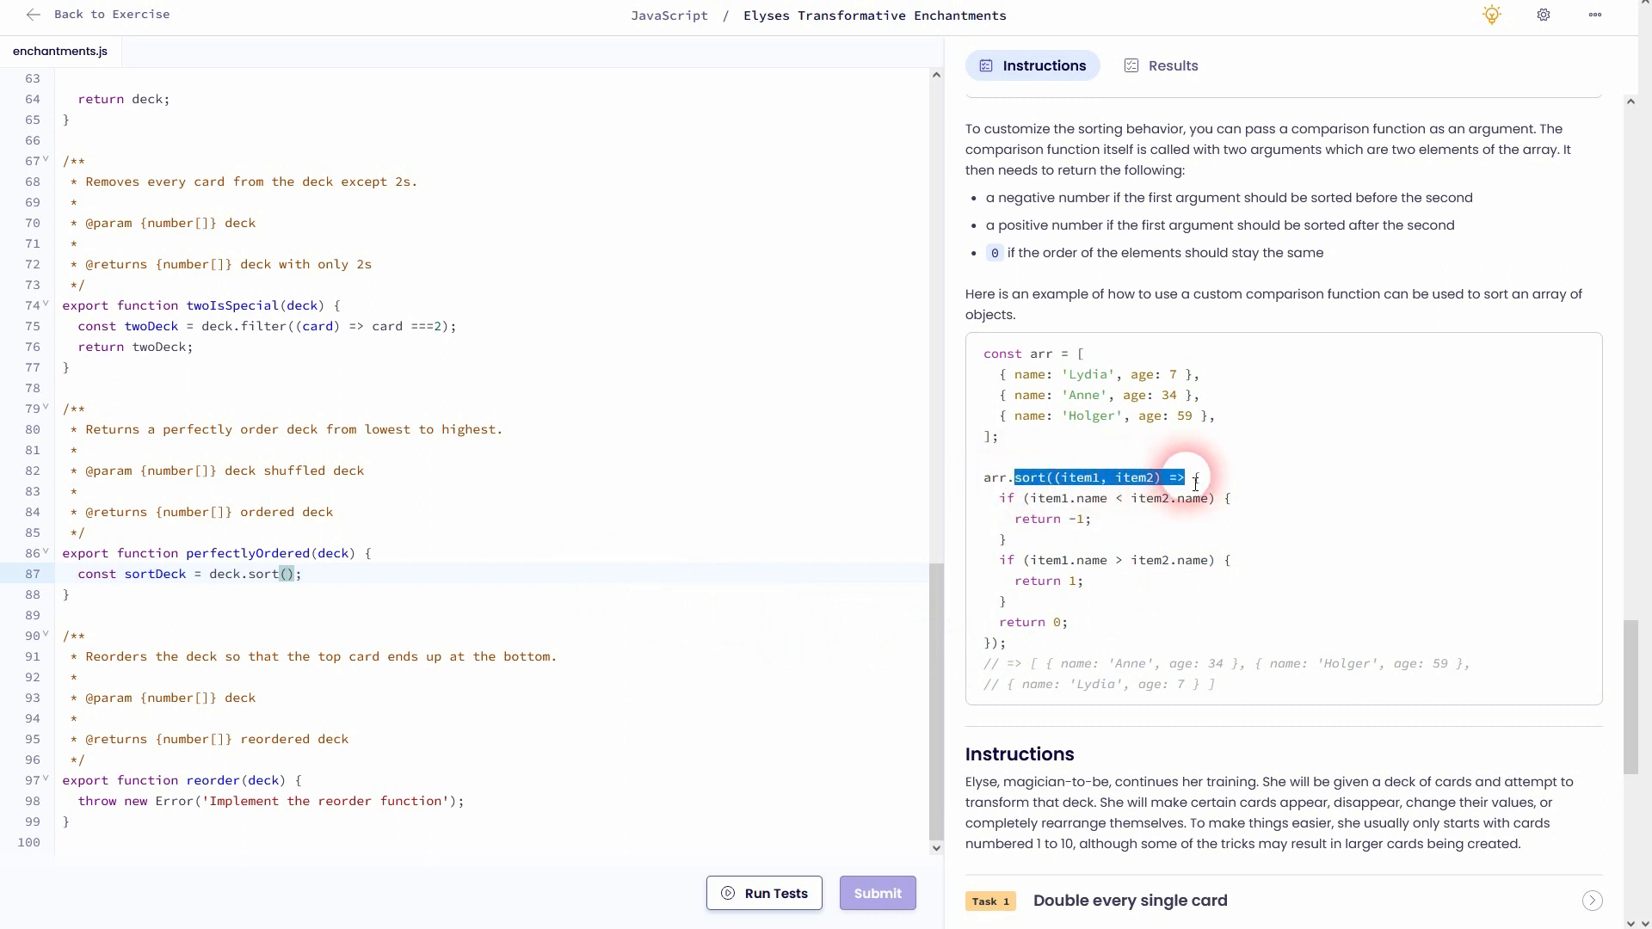
Give the sort call a comparison callback taking card1 and card2
left_click(287, 575)
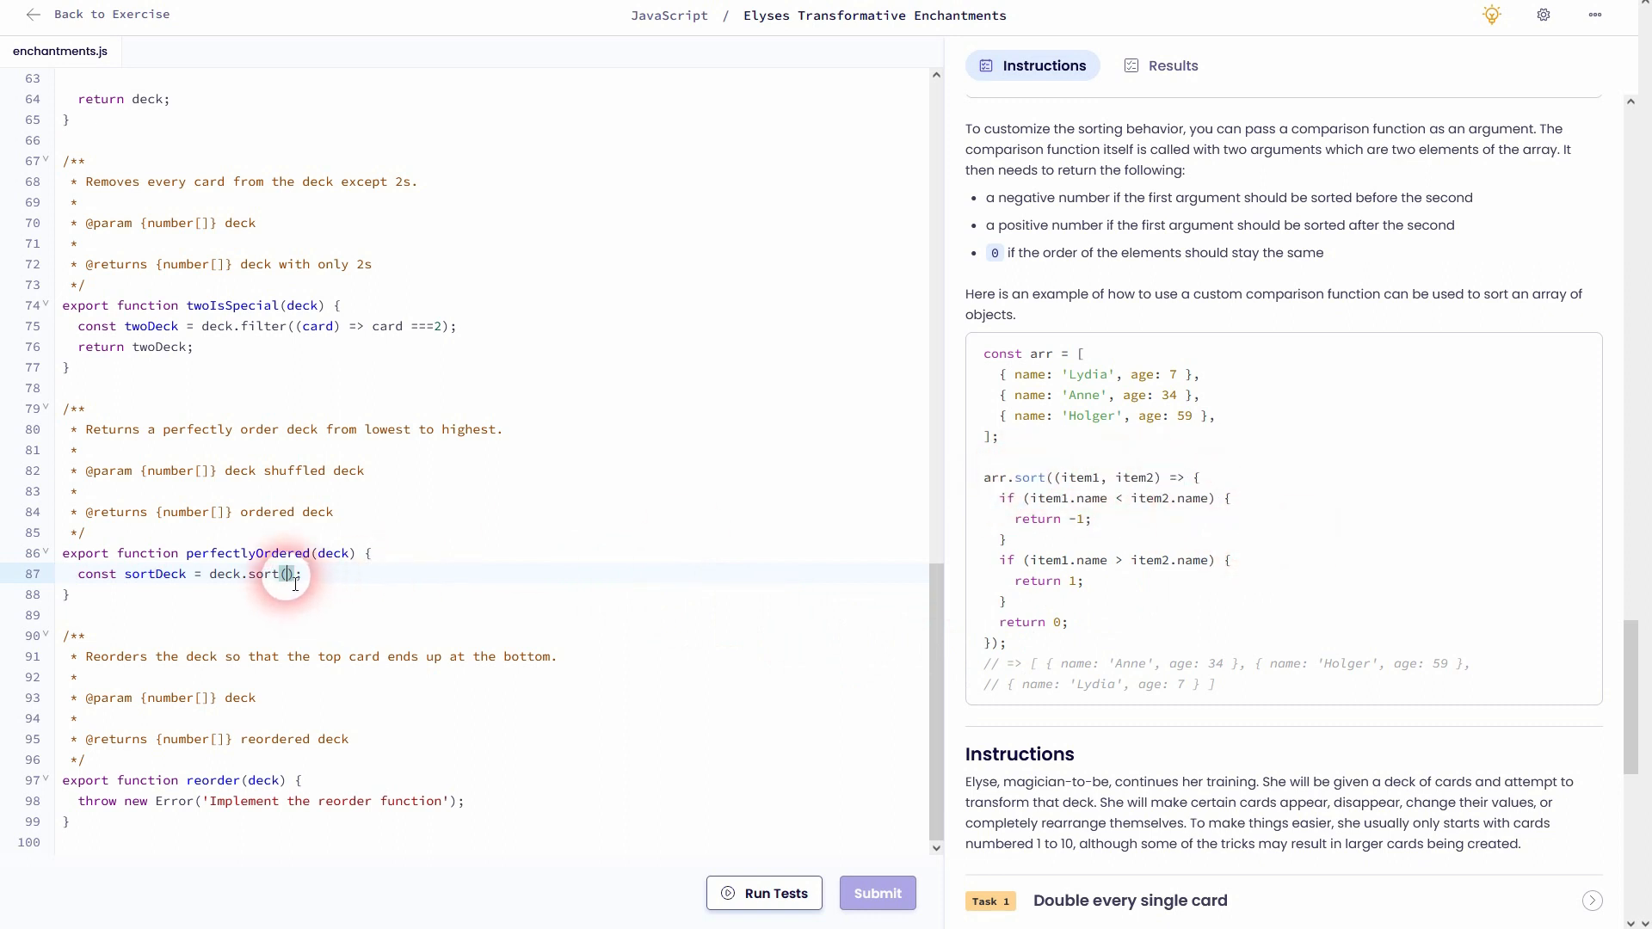
mouse_move(599, 607)
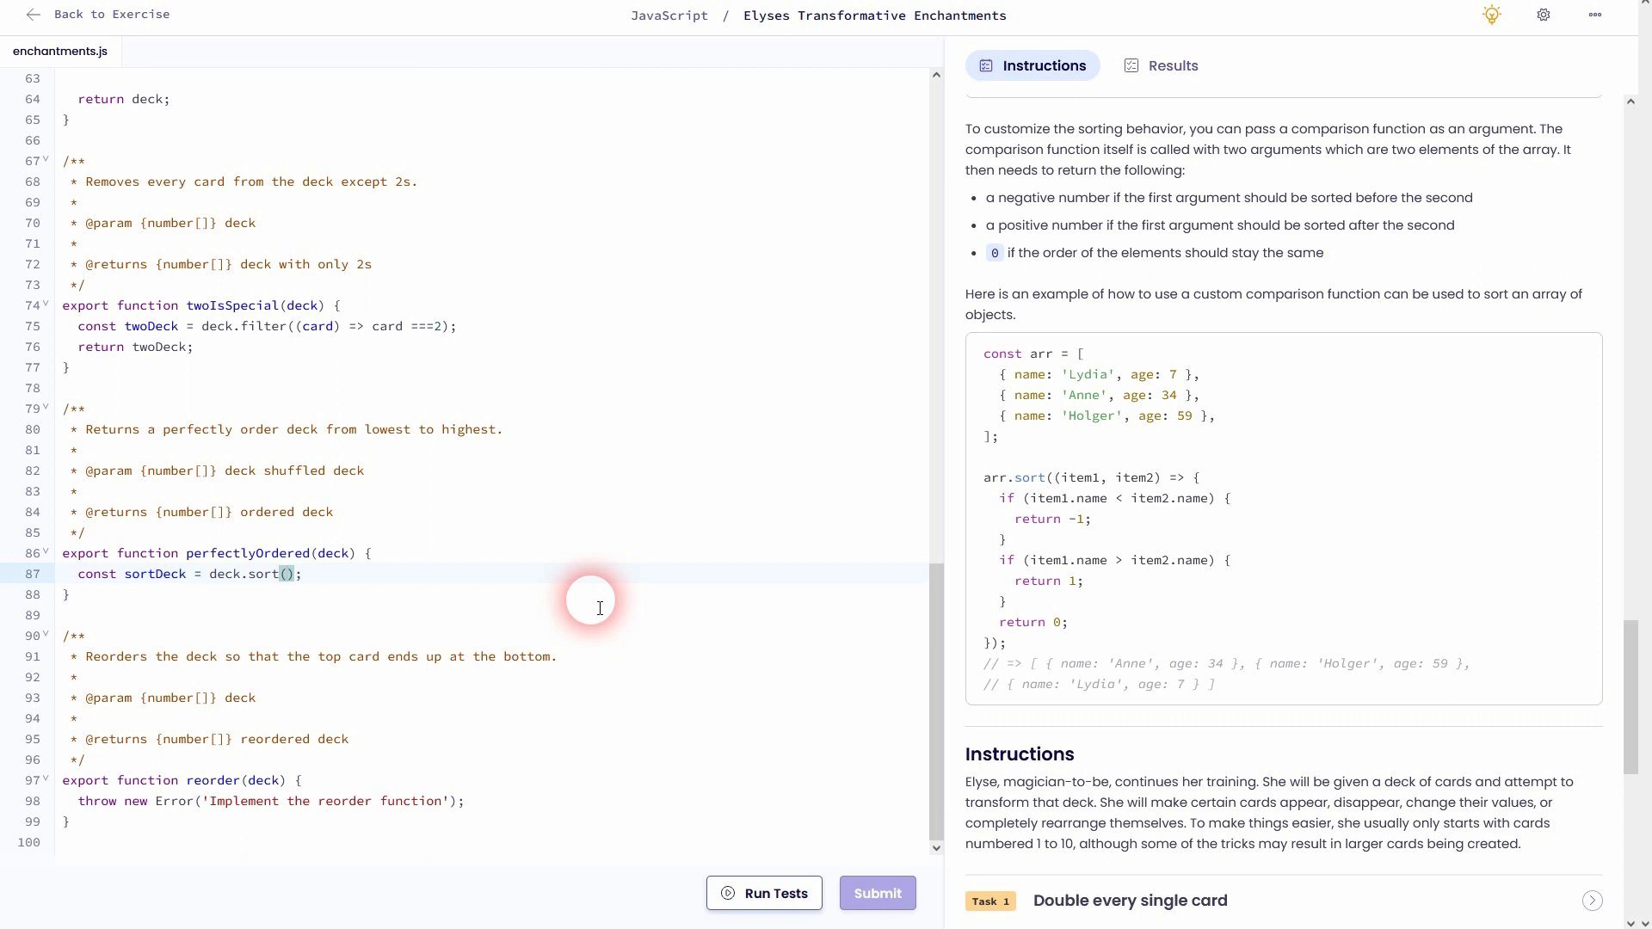
type("card1")
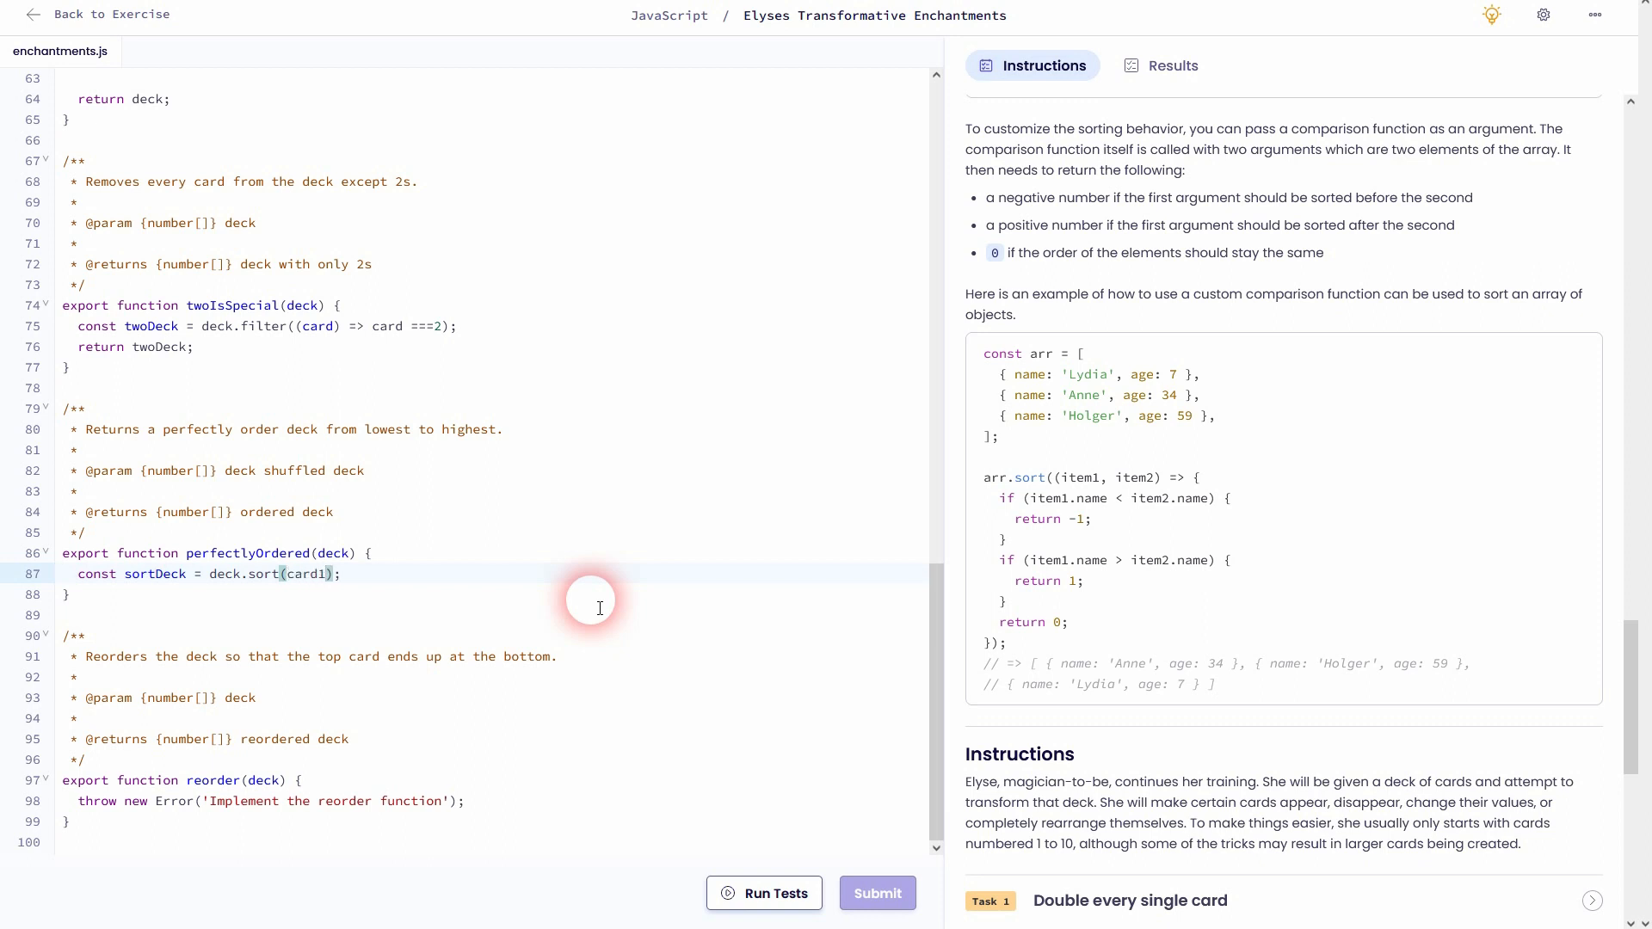
type(", card2")
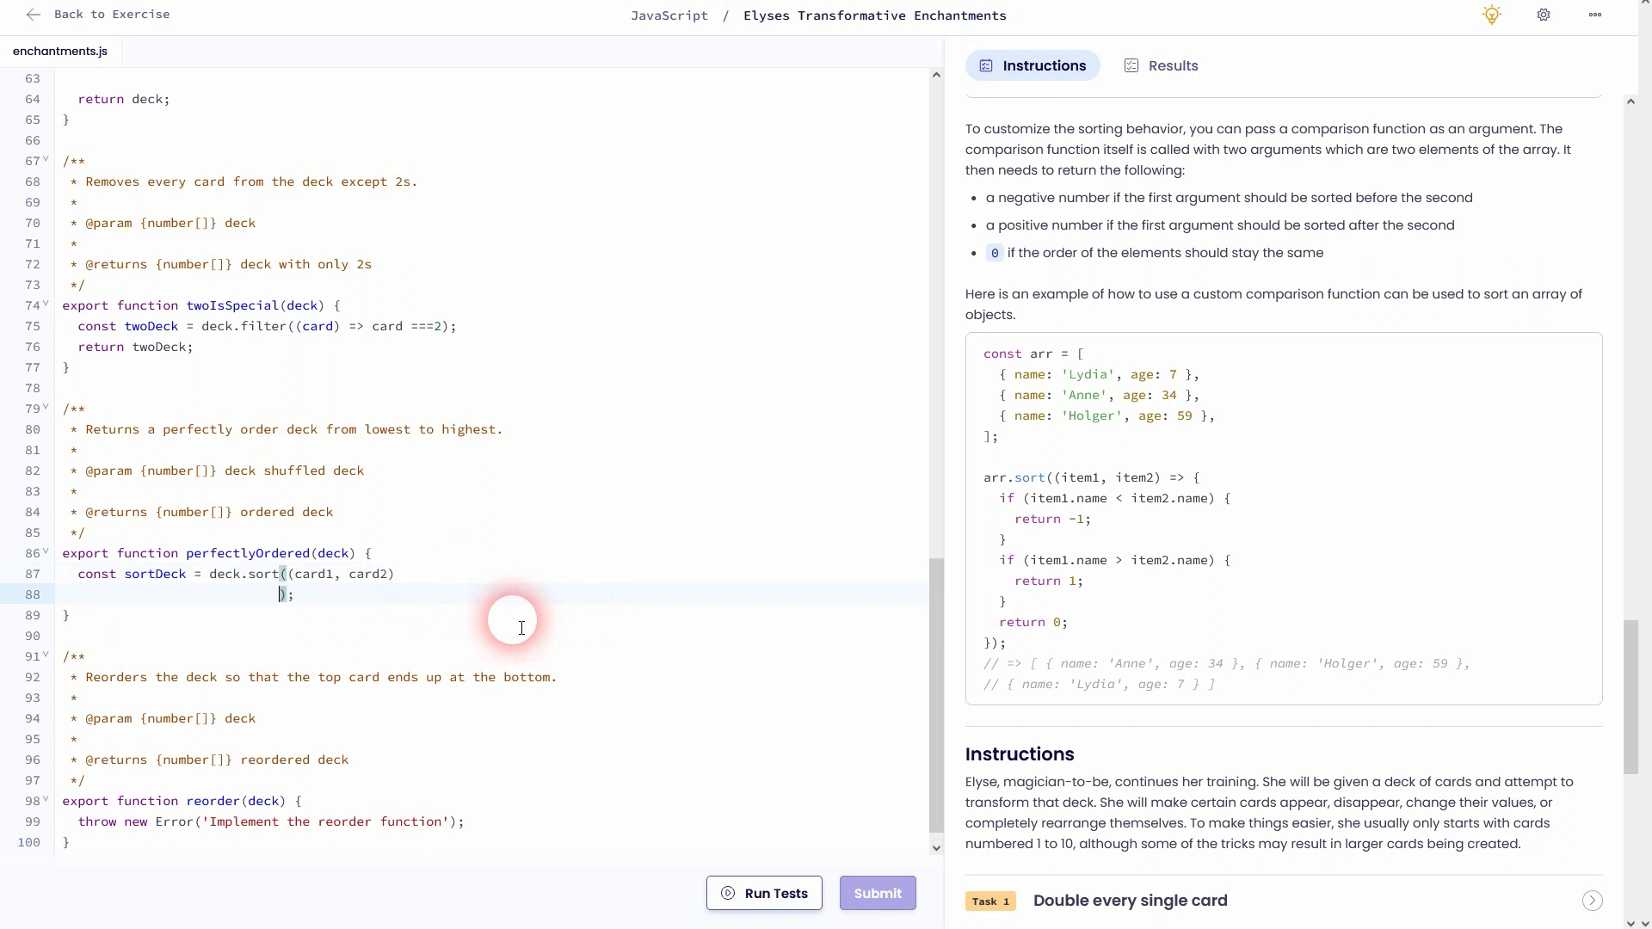
mouse_move(431, 580)
type(" => {")
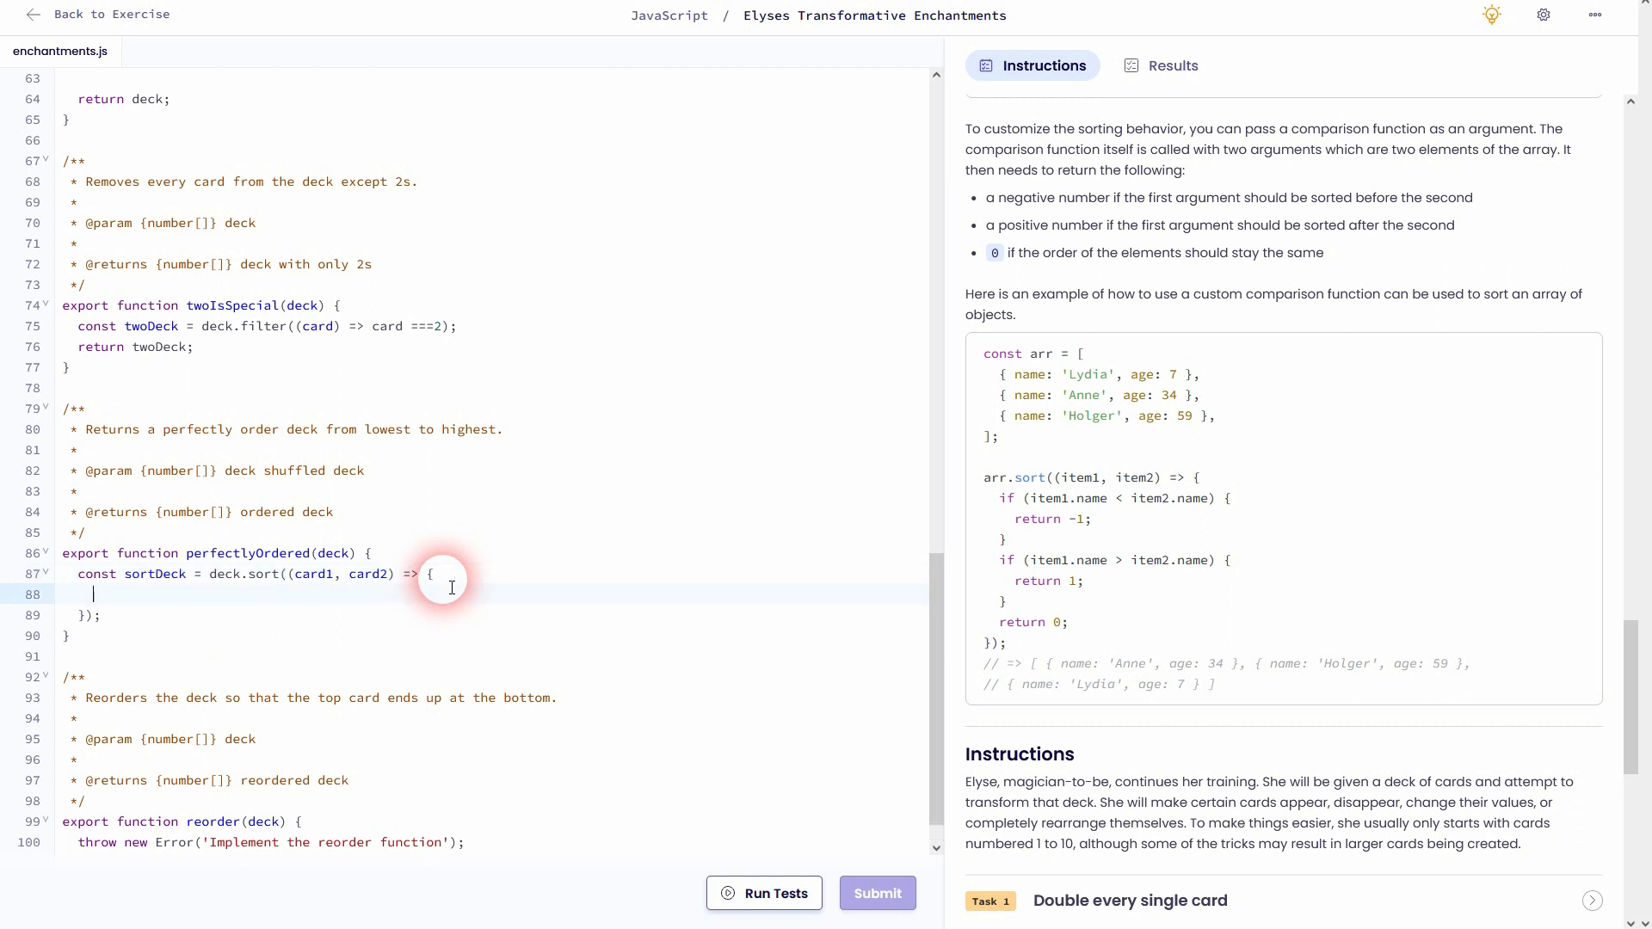
mouse_move(1312, 499)
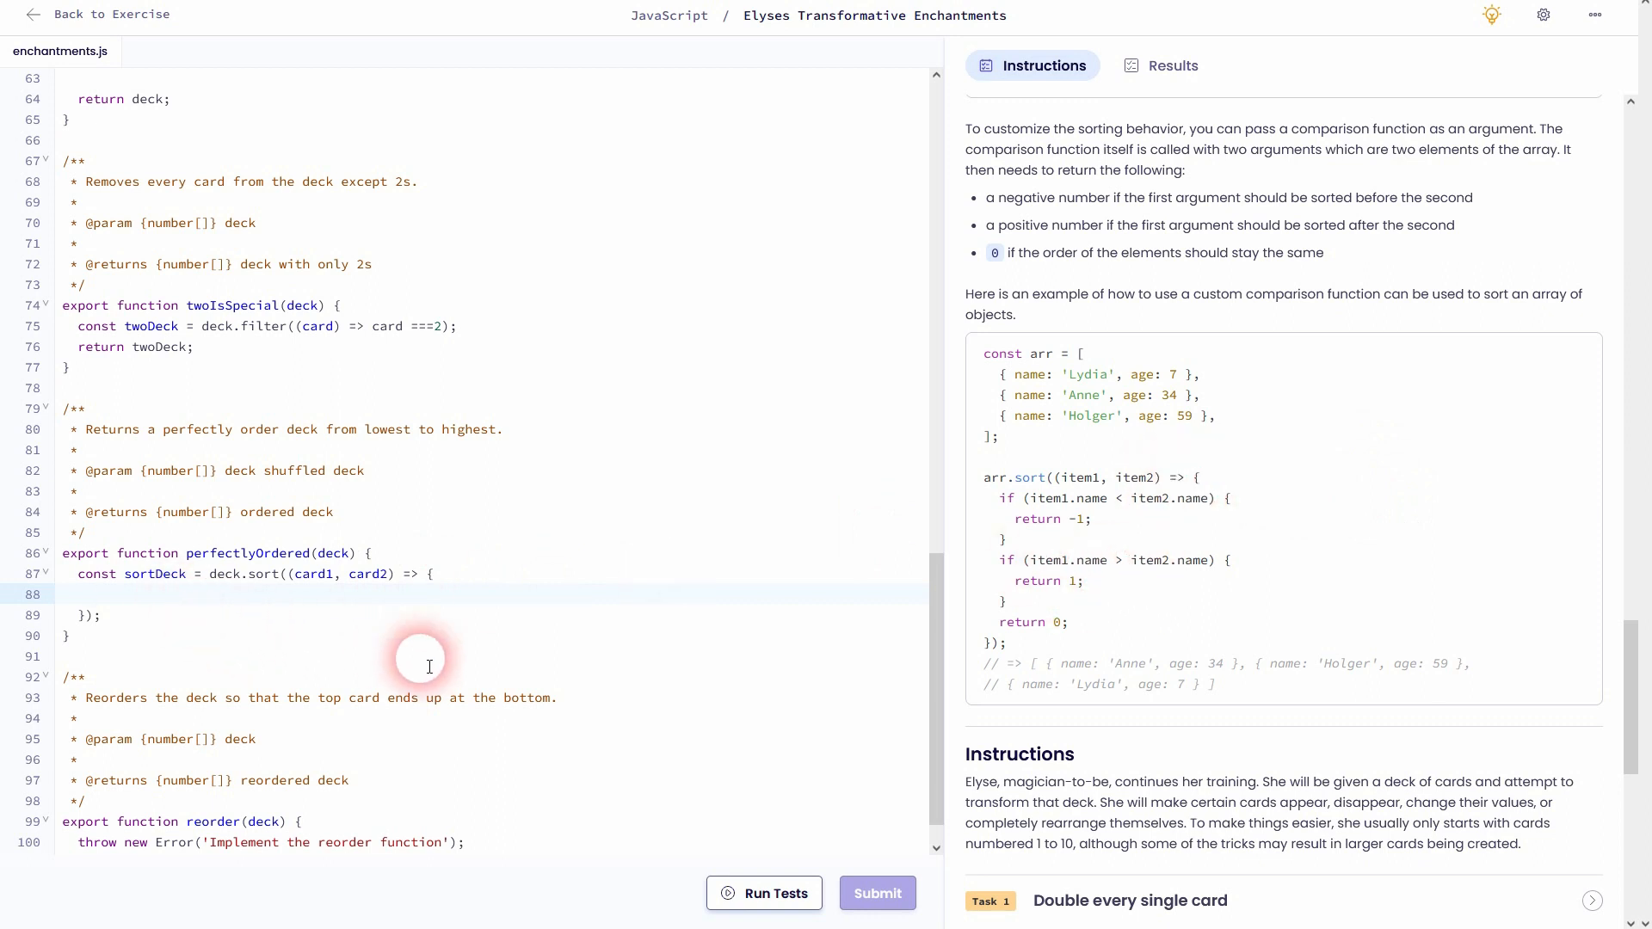
Write the comparator's two branches: return -1 when card1 < card2 and return 1 when card1 > card2
type("if")
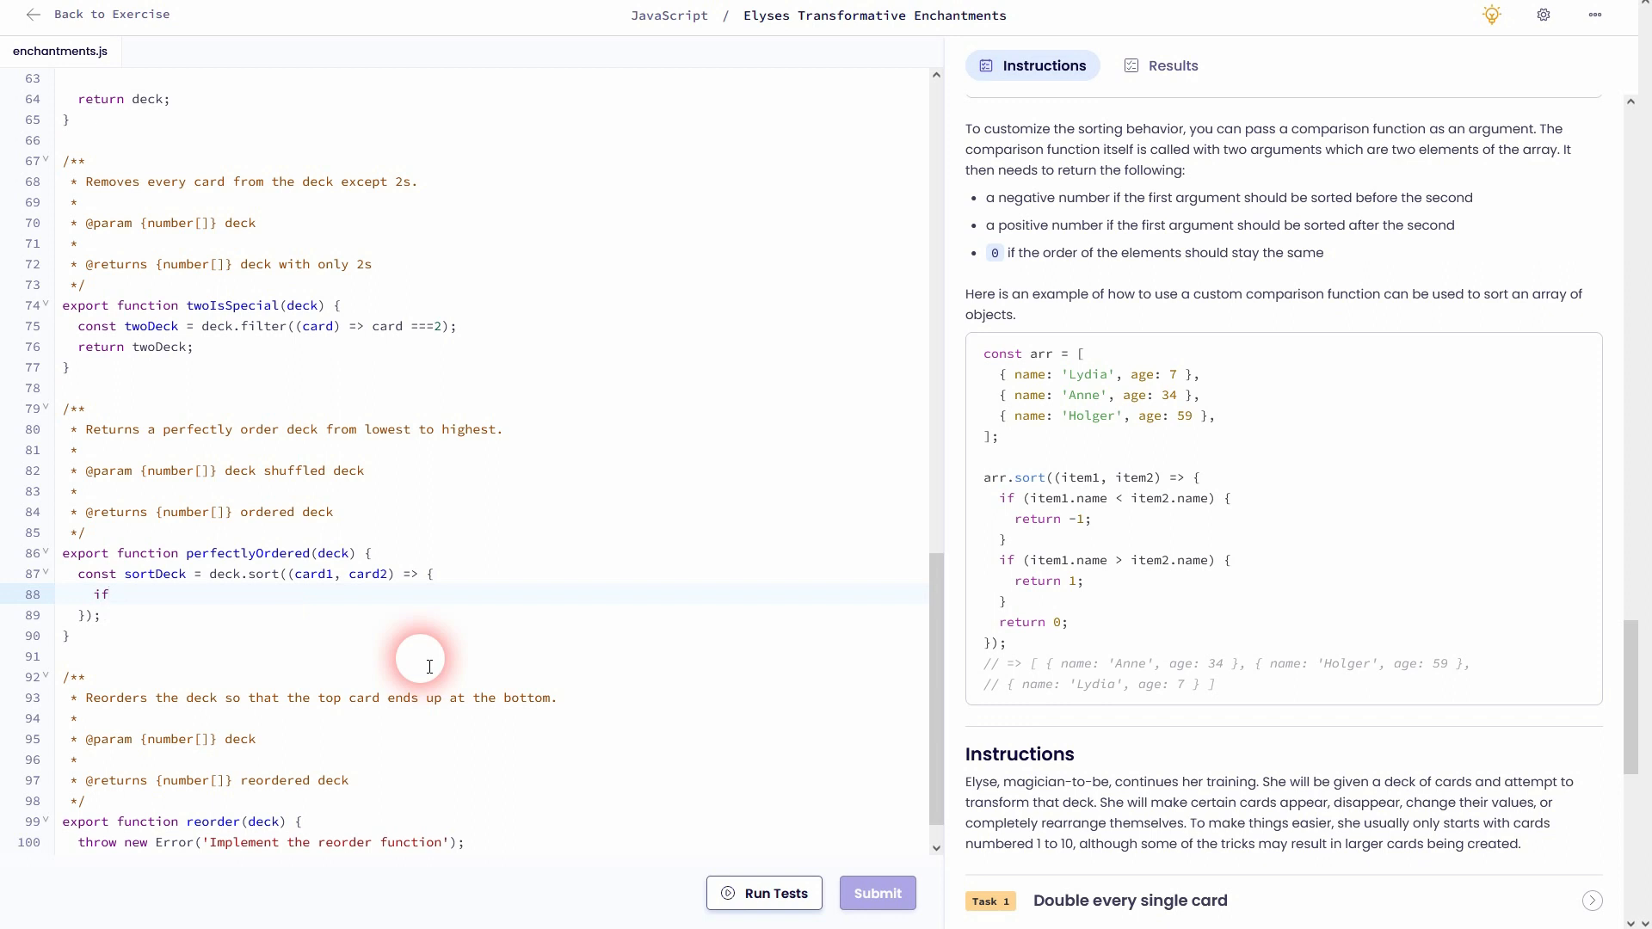
type("() {")
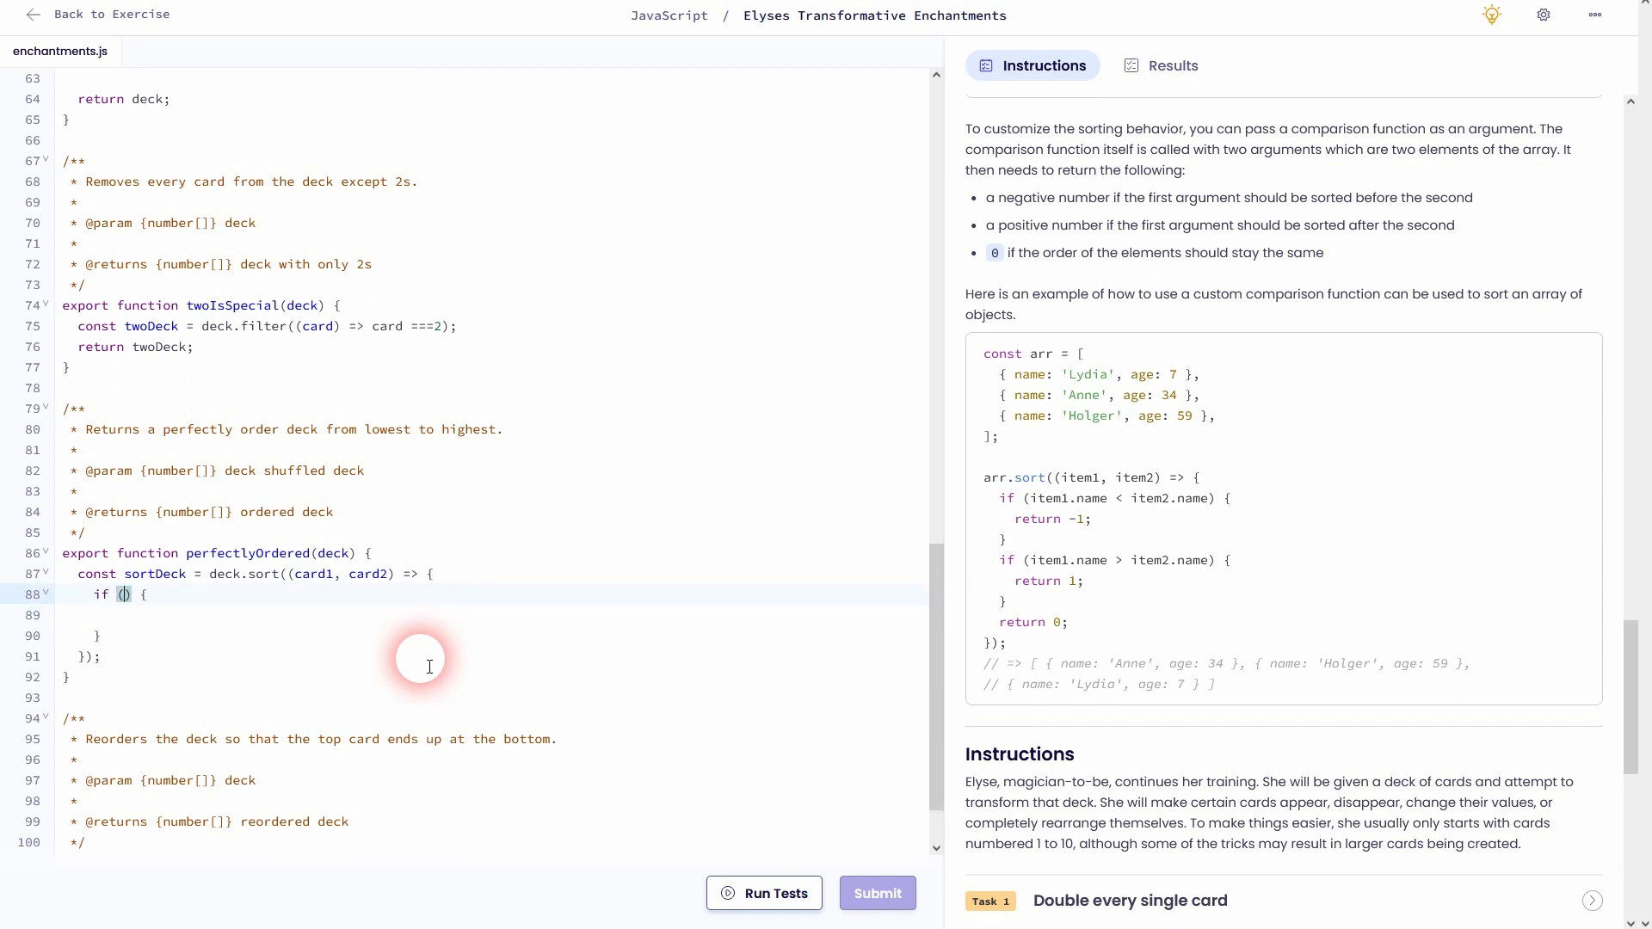
type("card1 < card2")
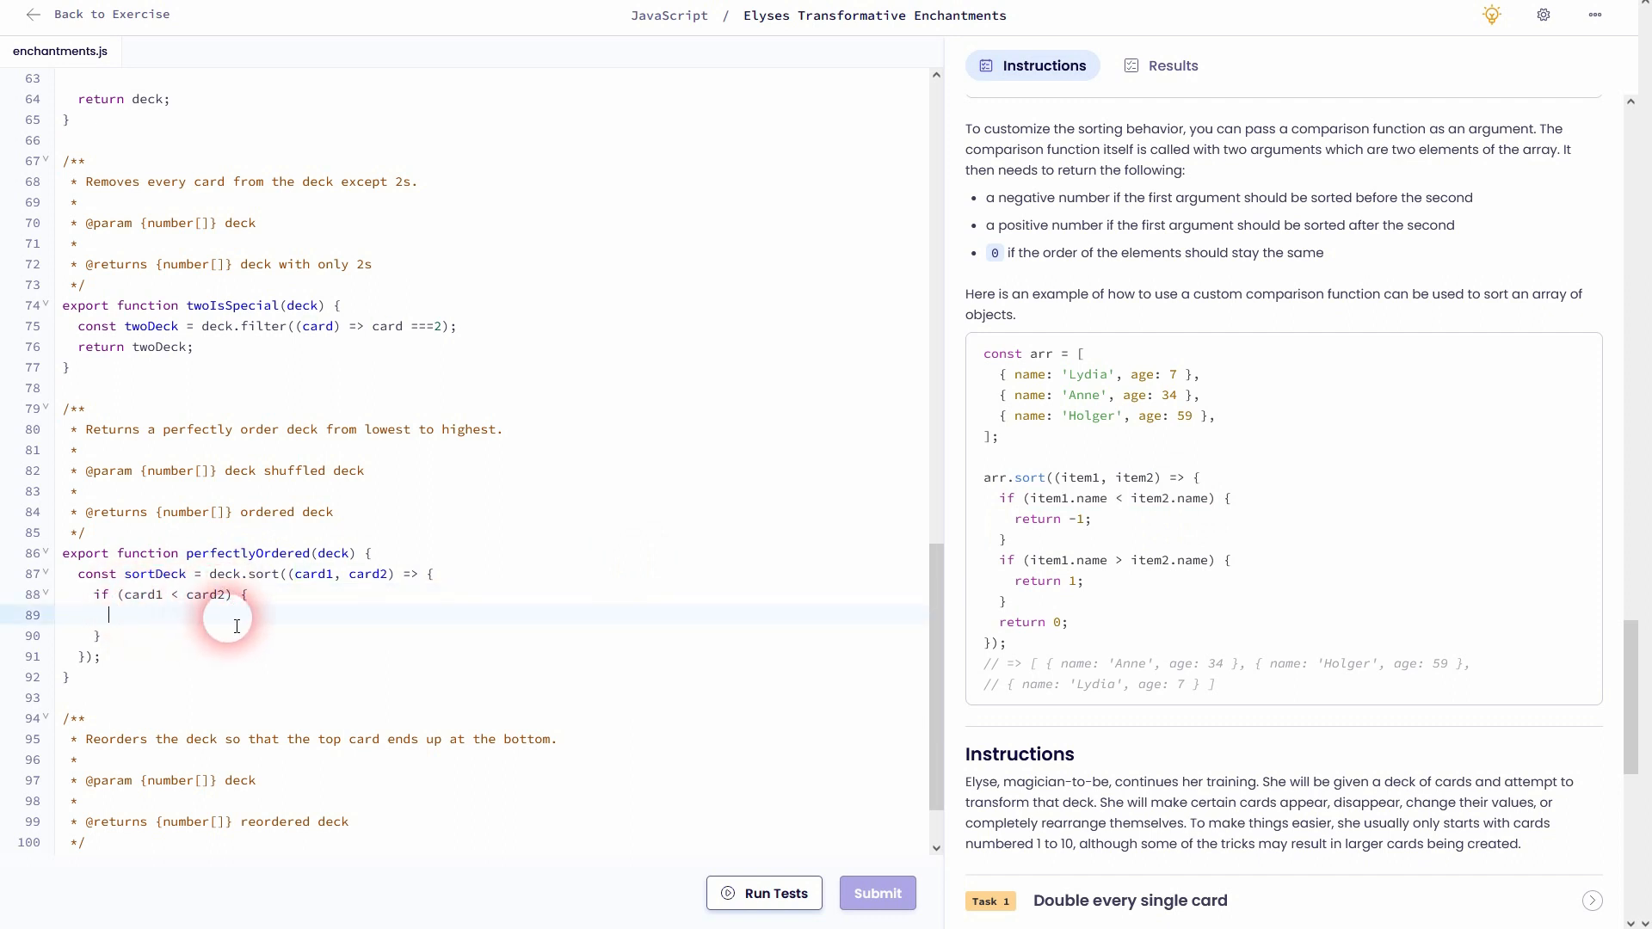
type("return -1;")
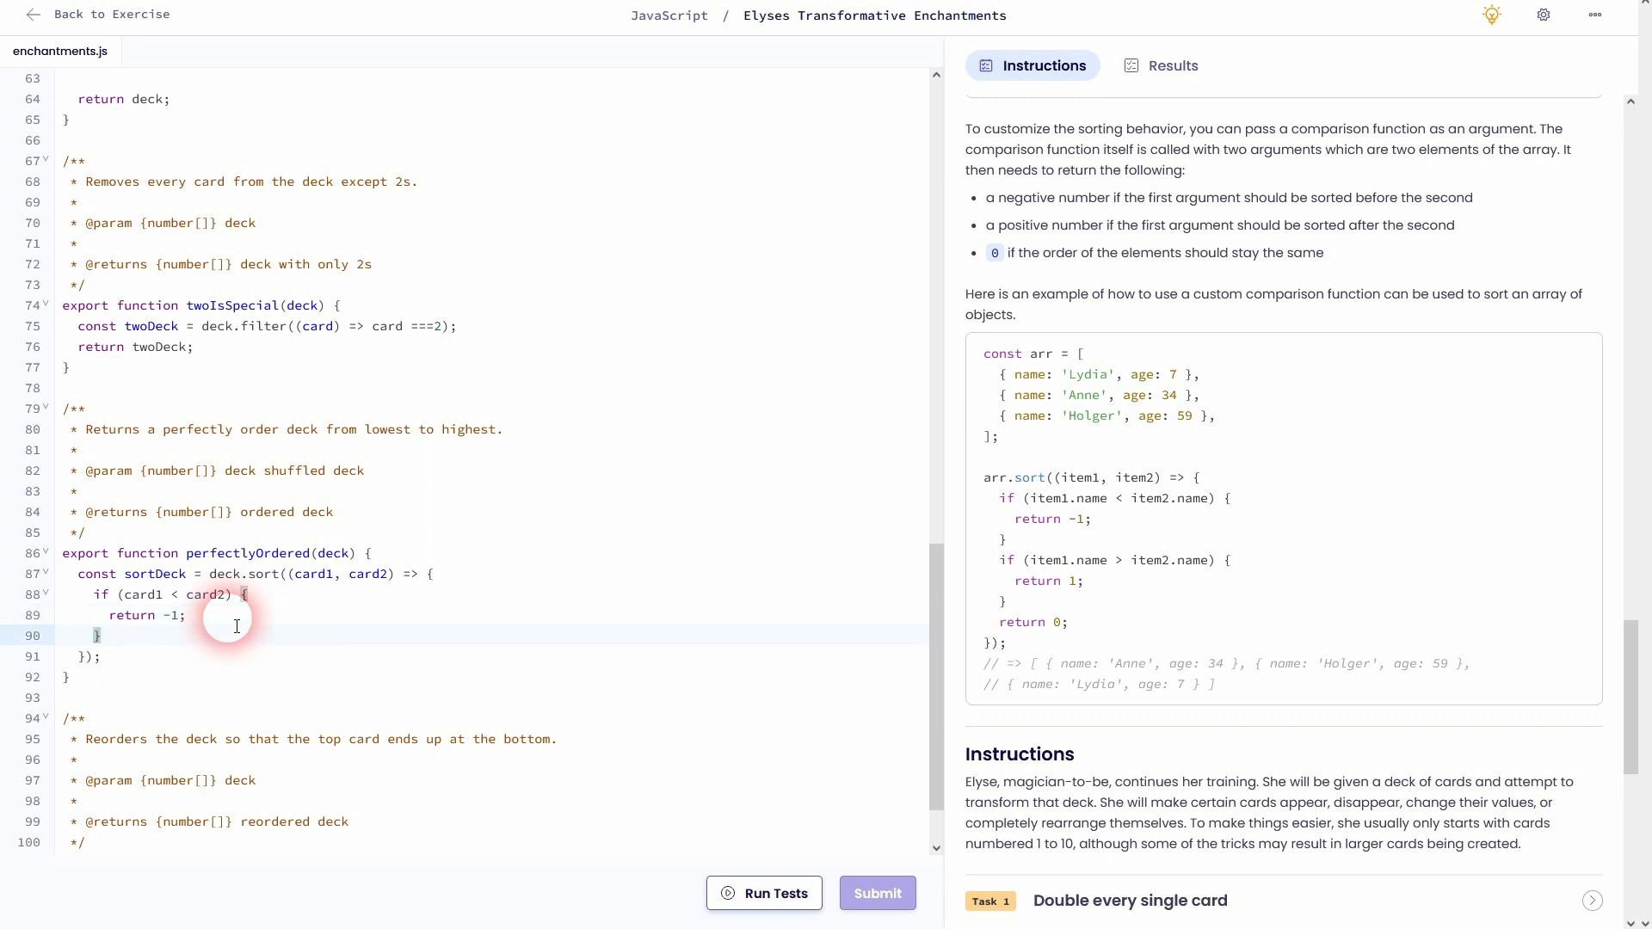
type("if()")
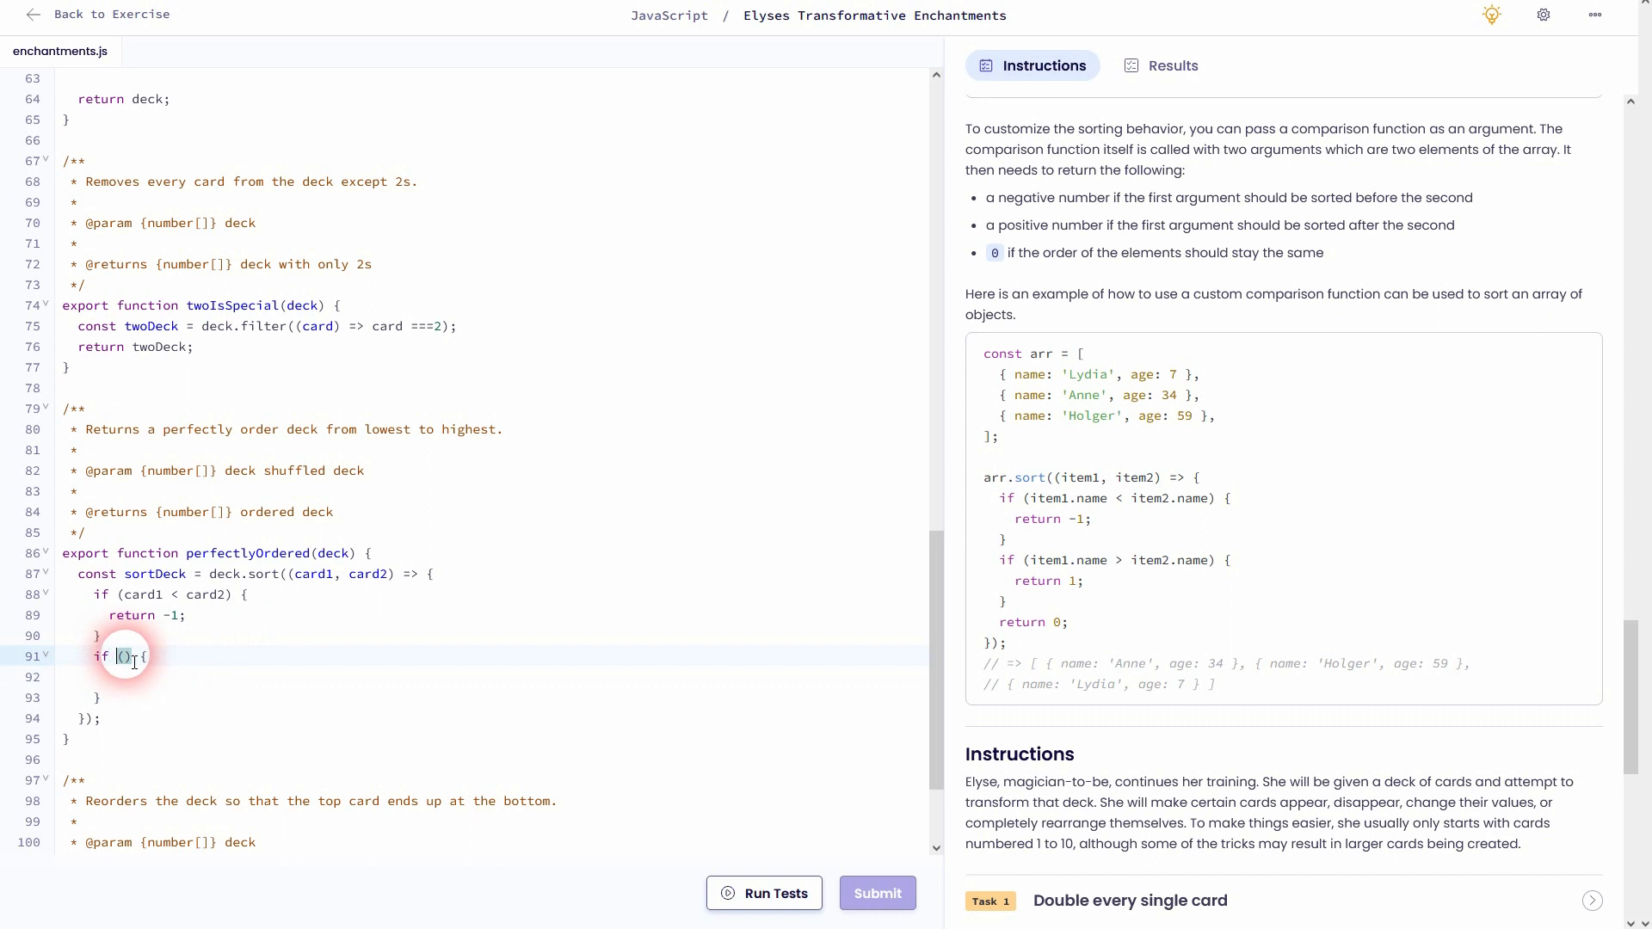
type("card")
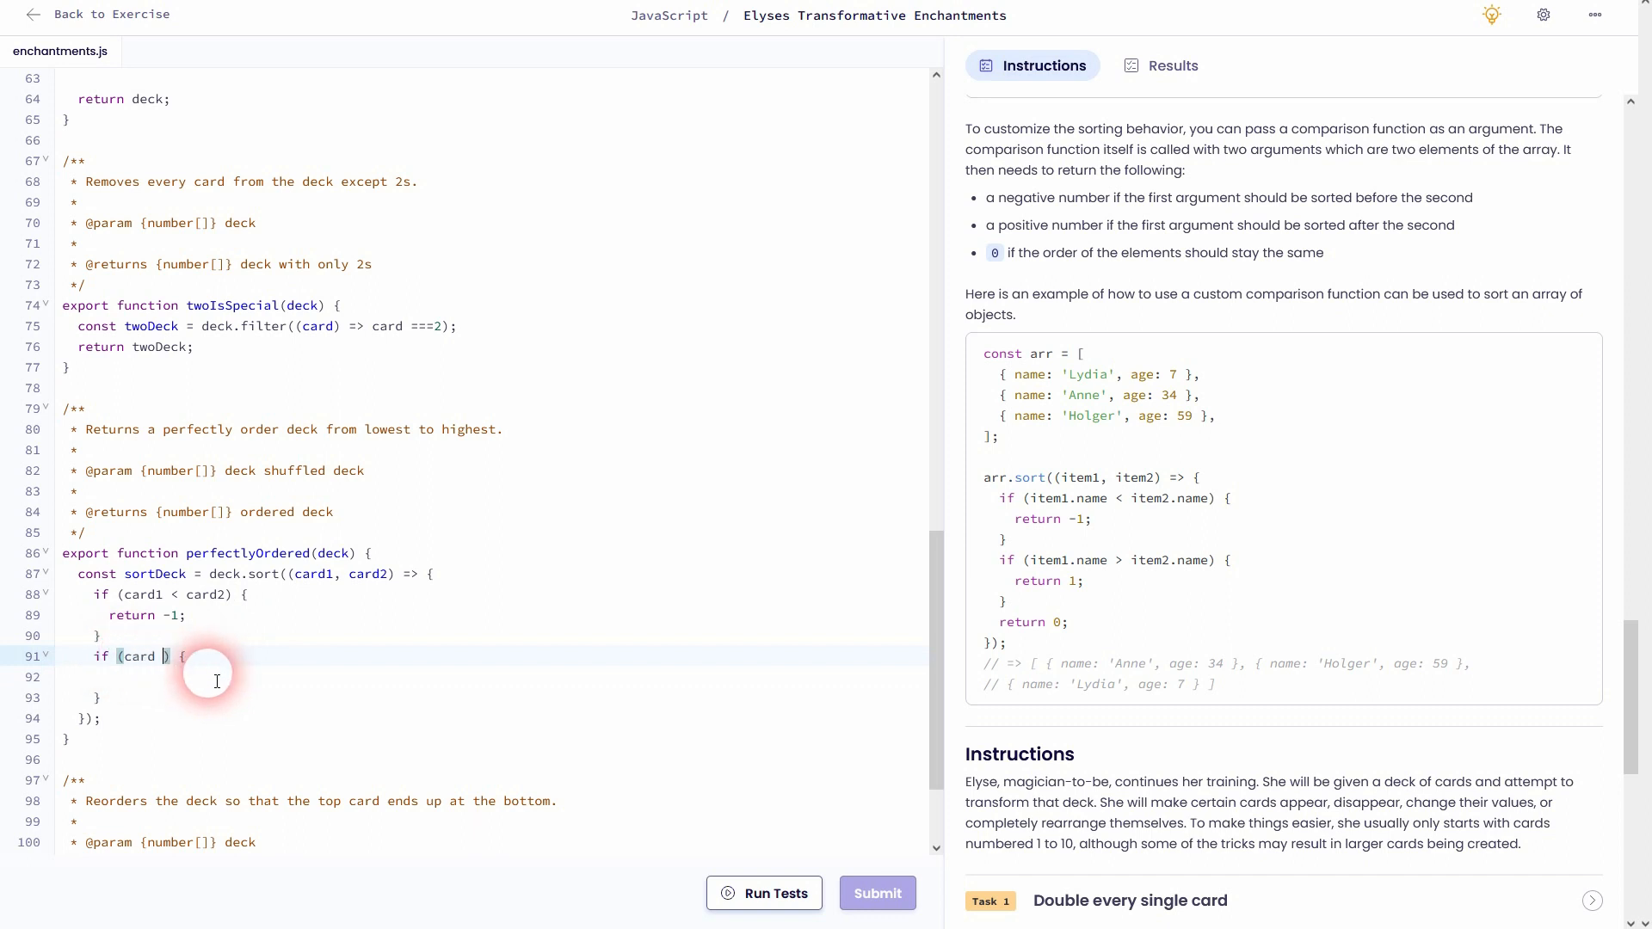
type("> card")
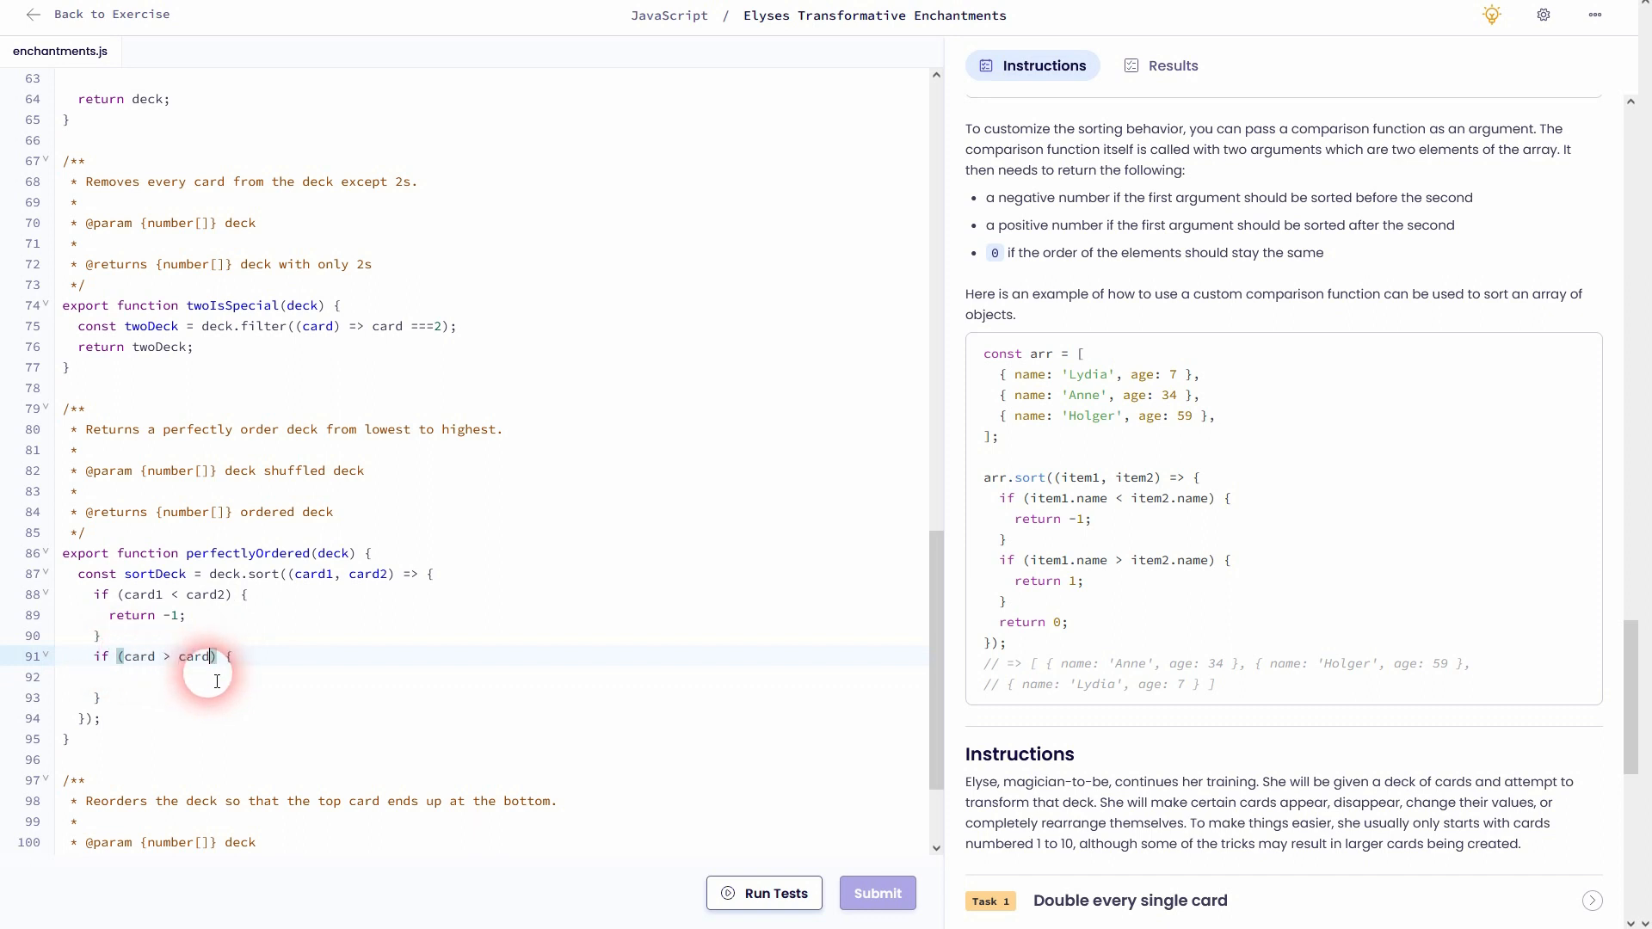
type("2")
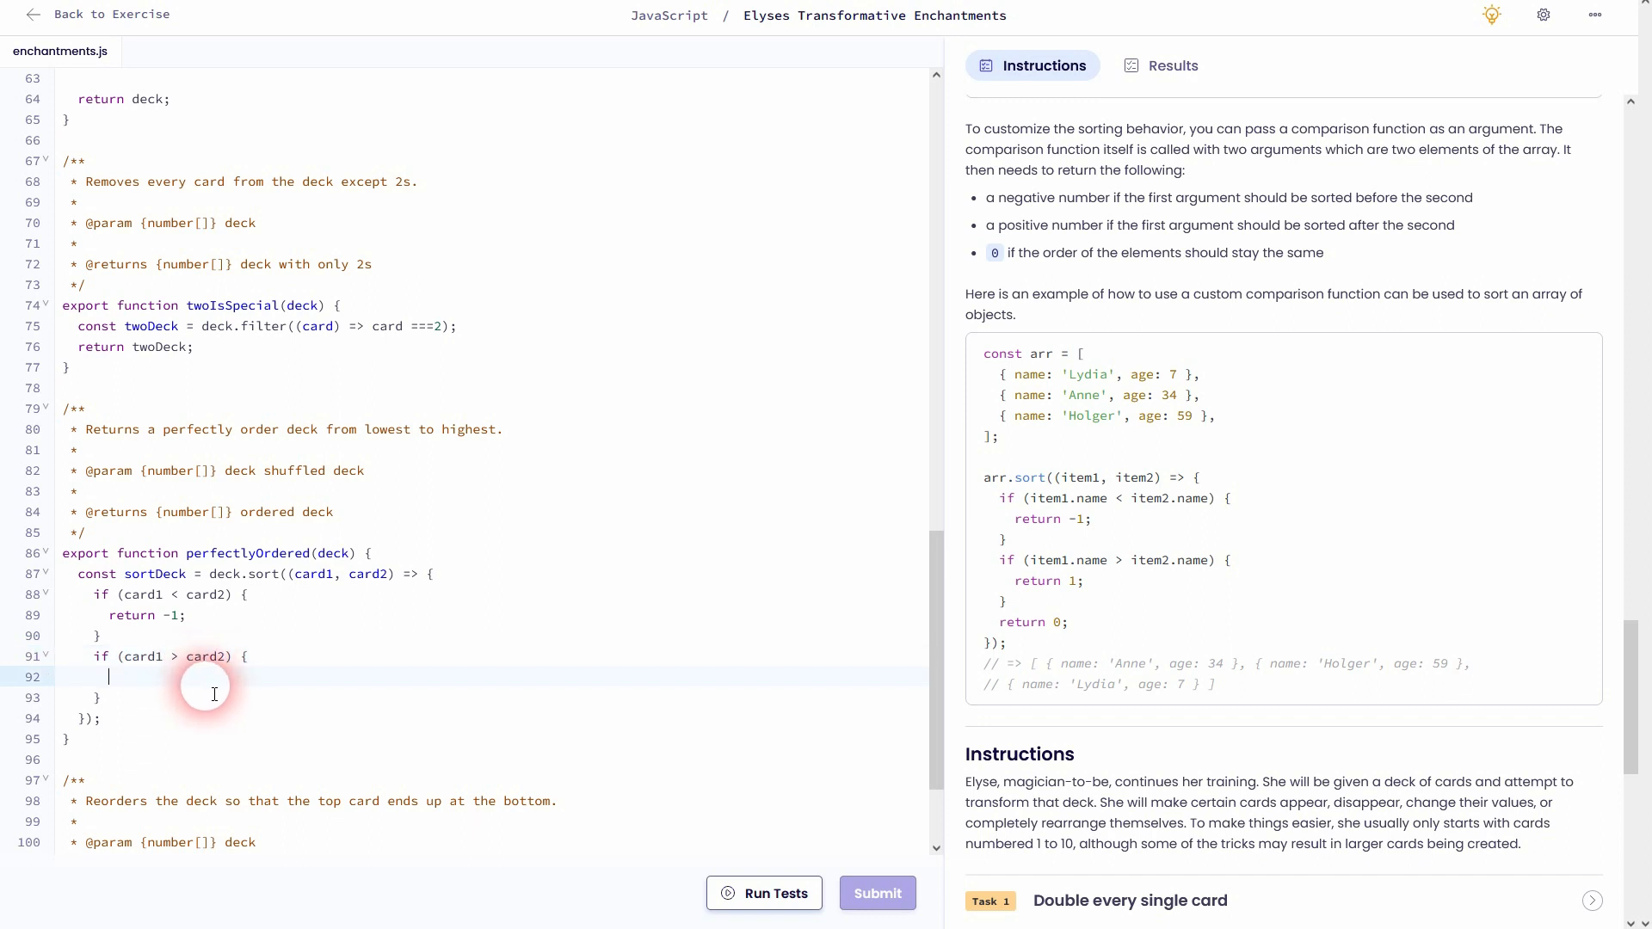
type("return 1;")
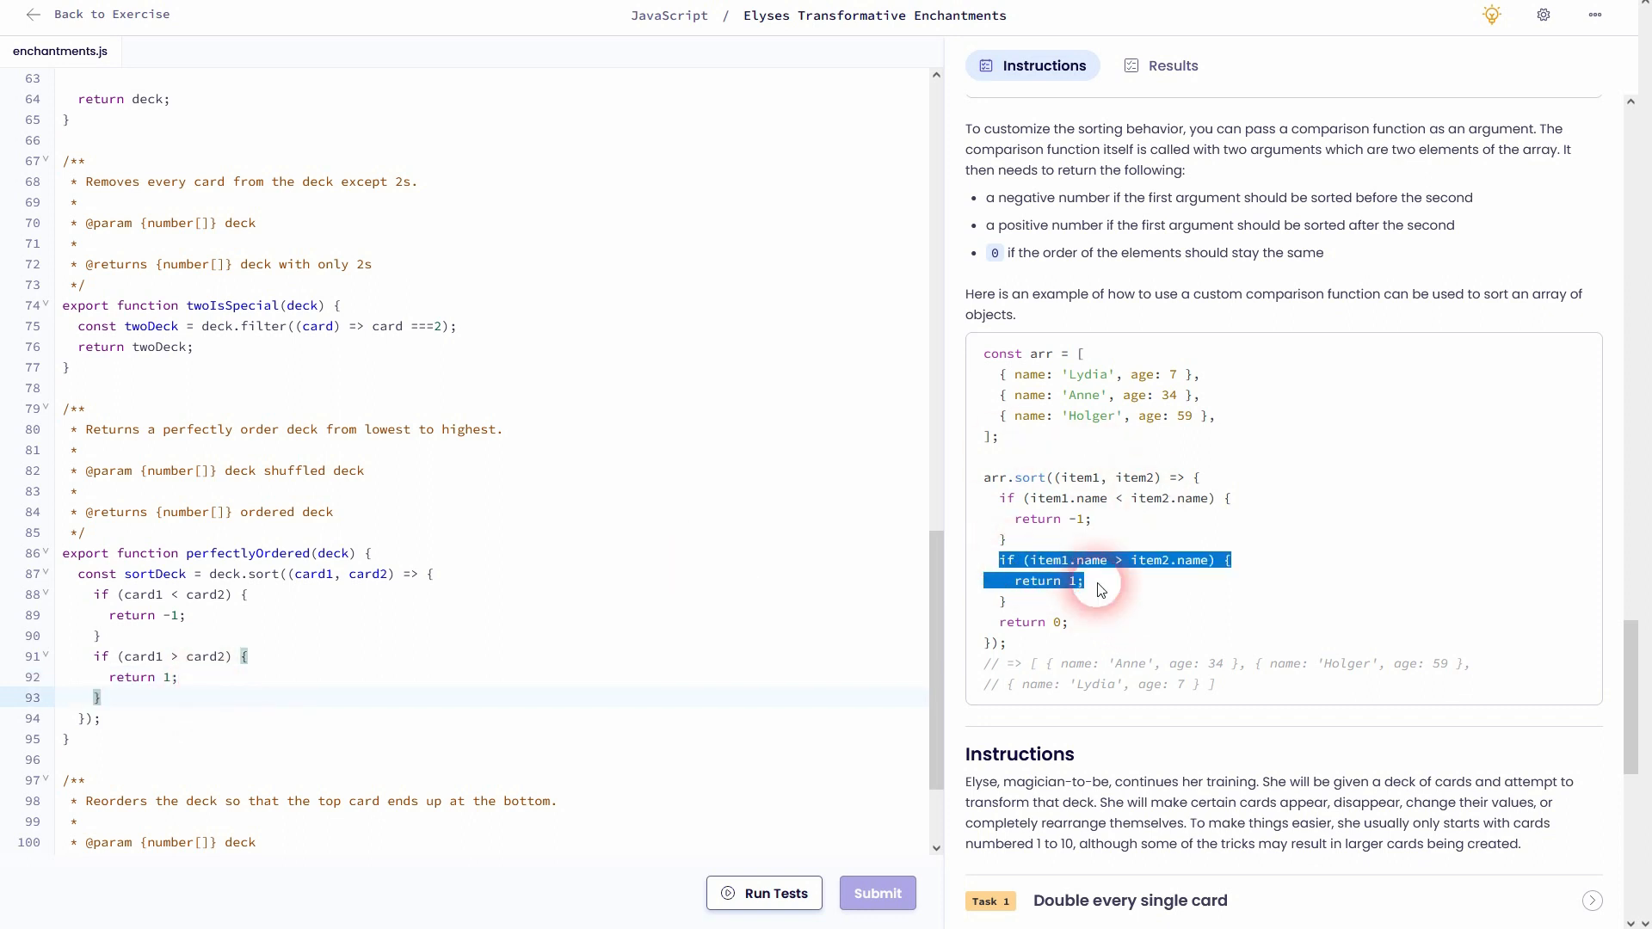
Add 'return 0' for equal cards and make perfectlyOrdered return sortDeck
left_click(96, 697)
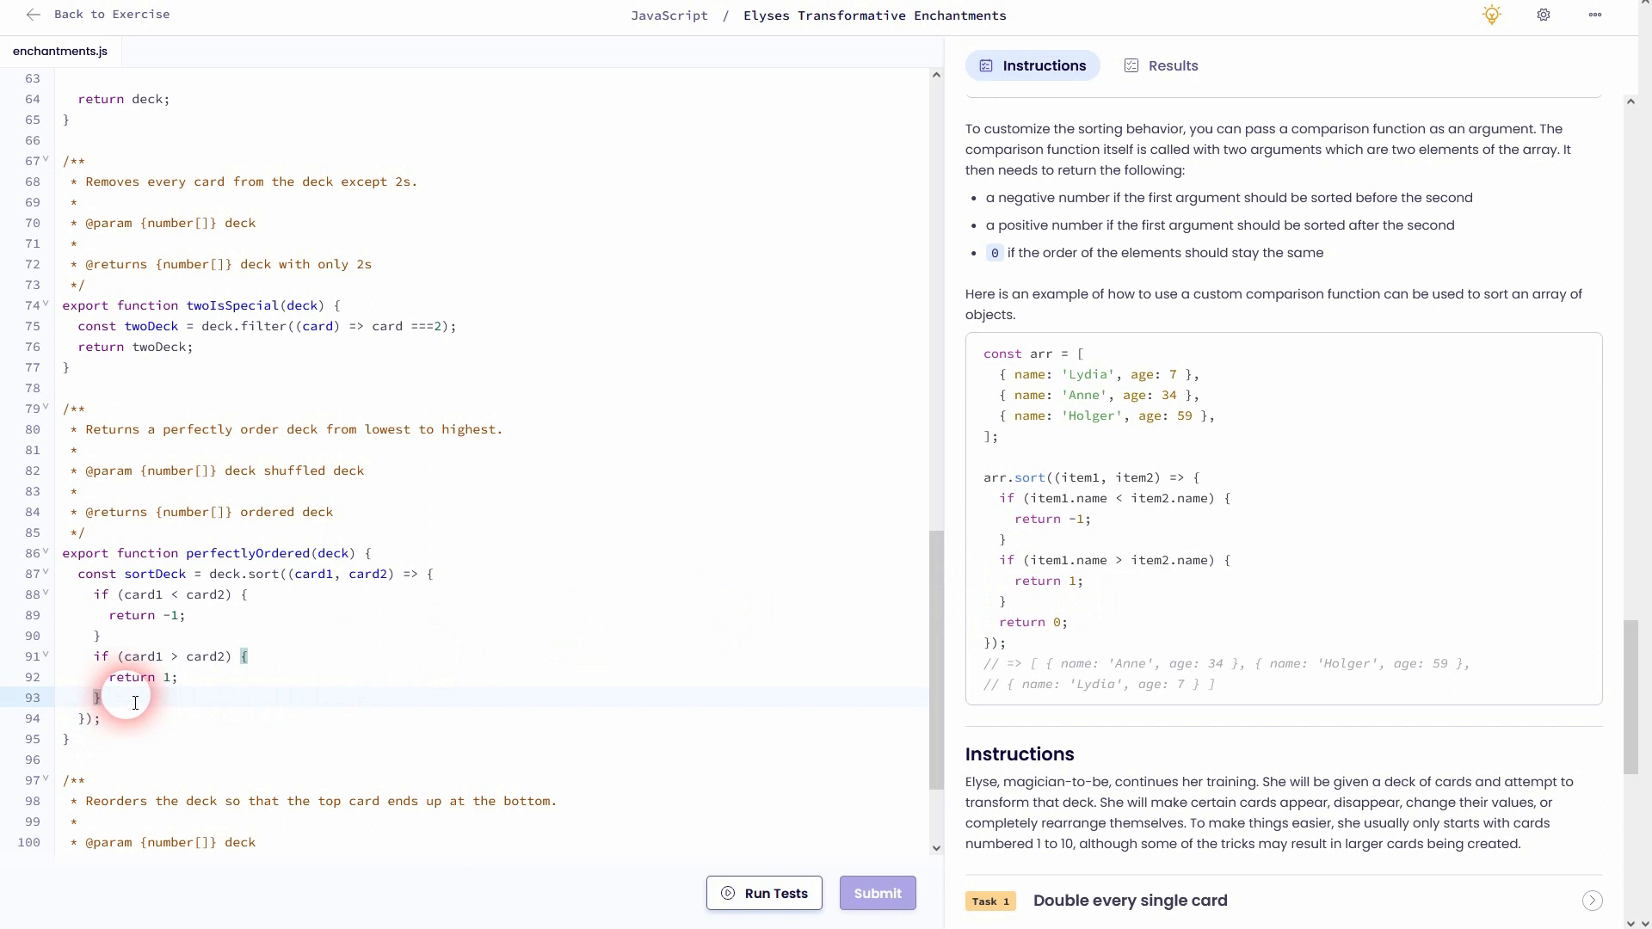
type("return 0;")
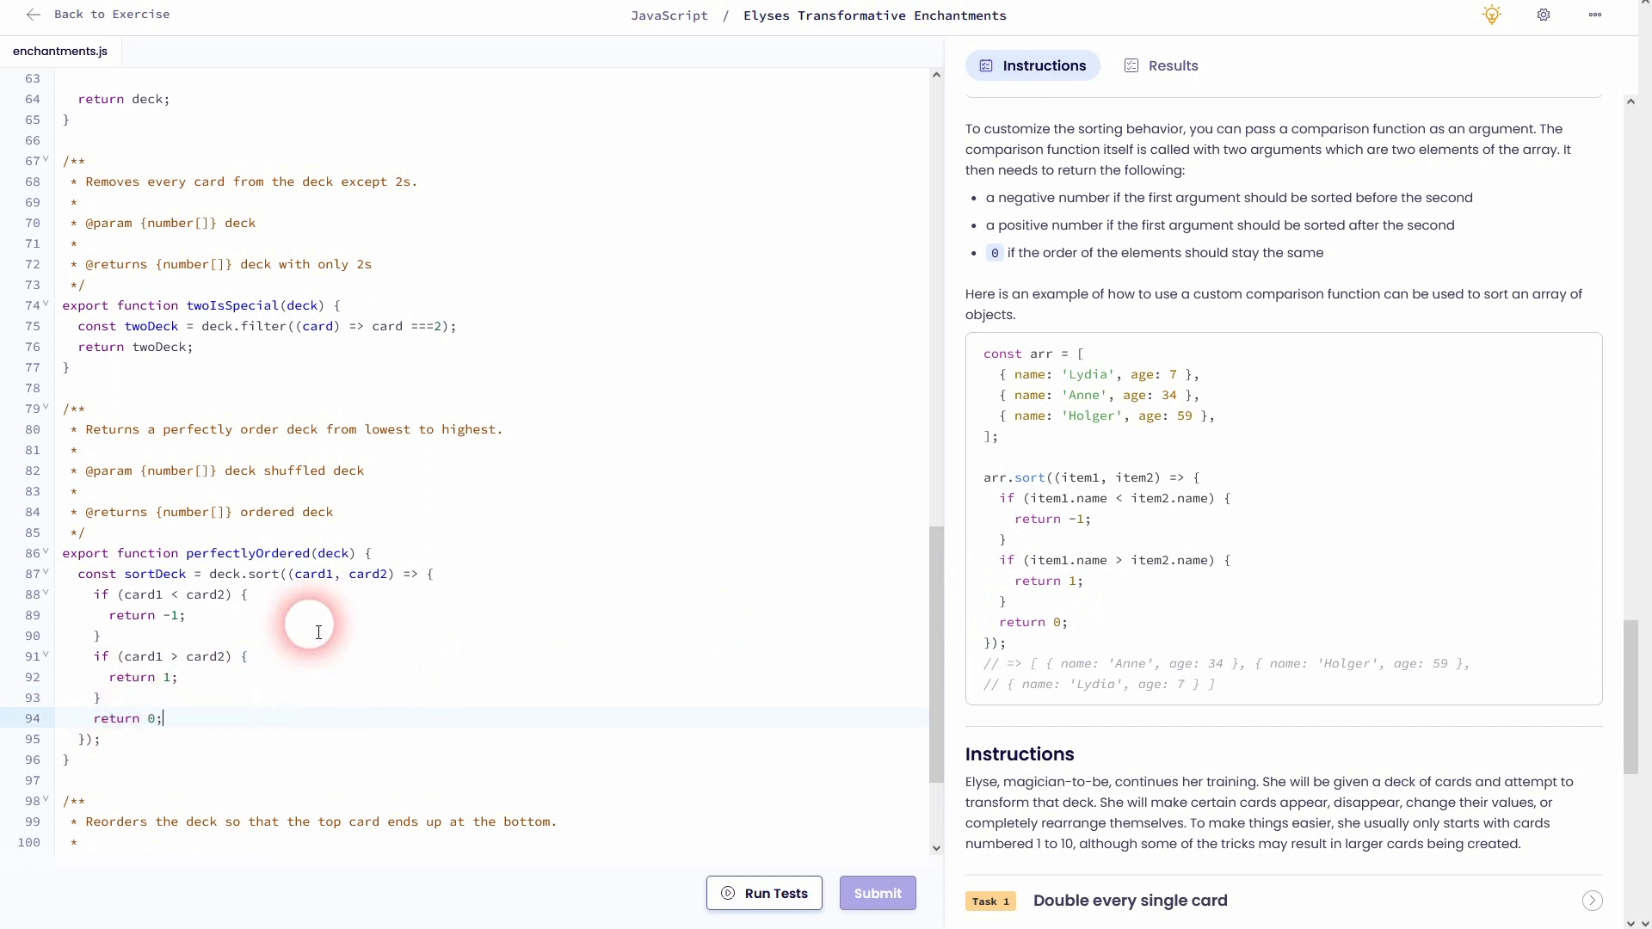
scroll("down", 3)
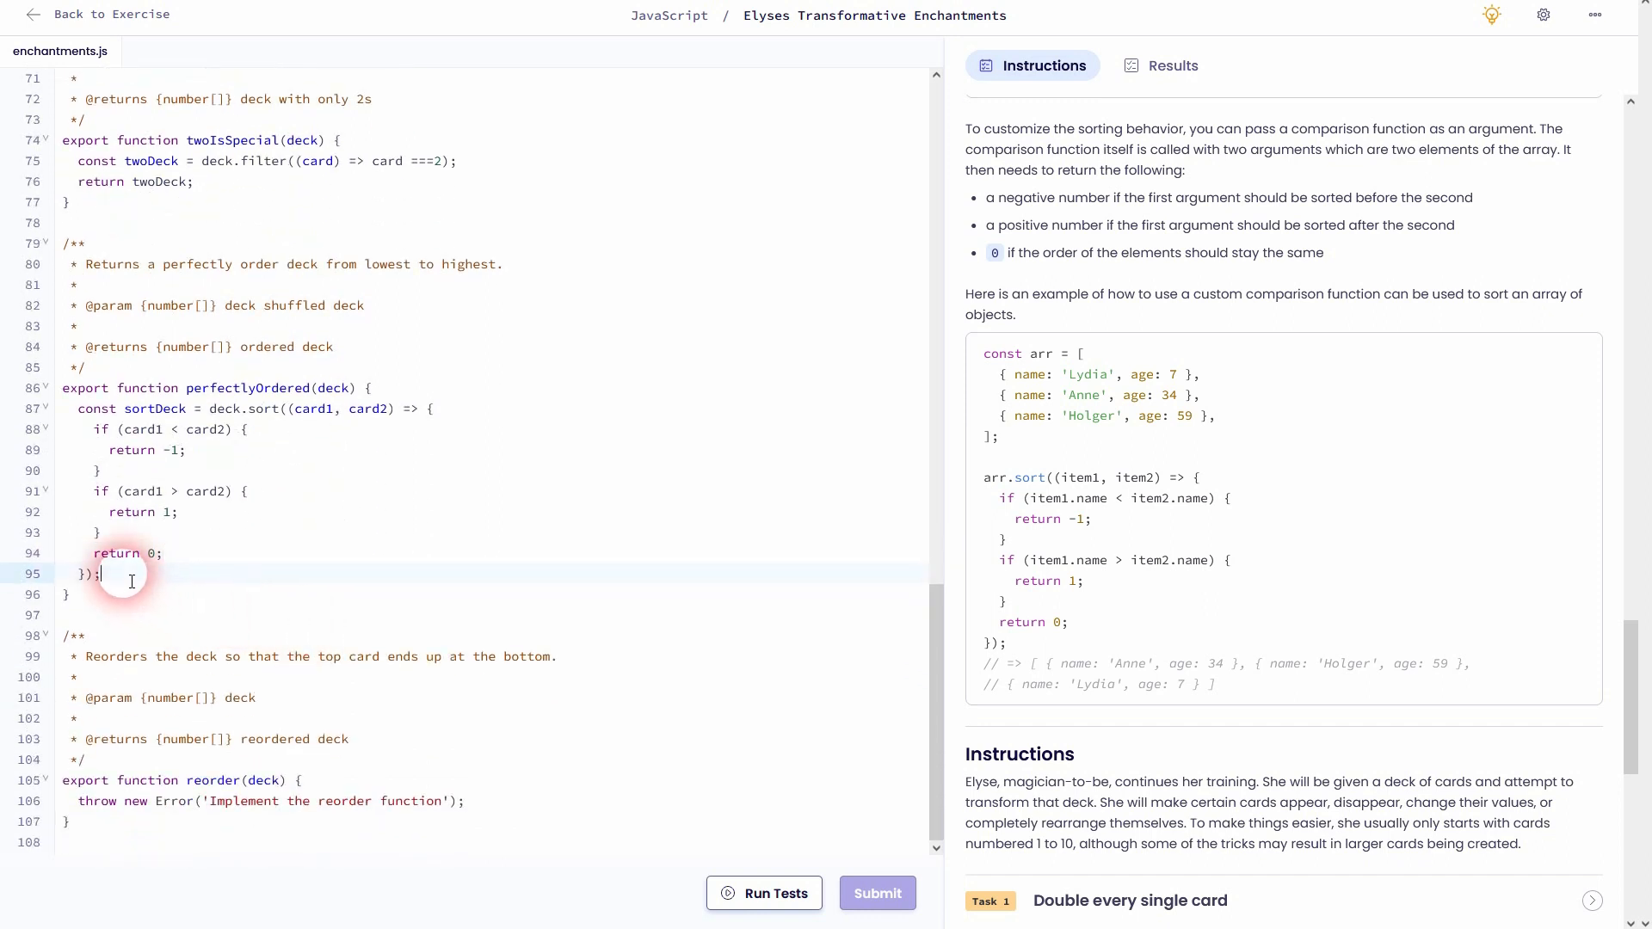
key("Enter")
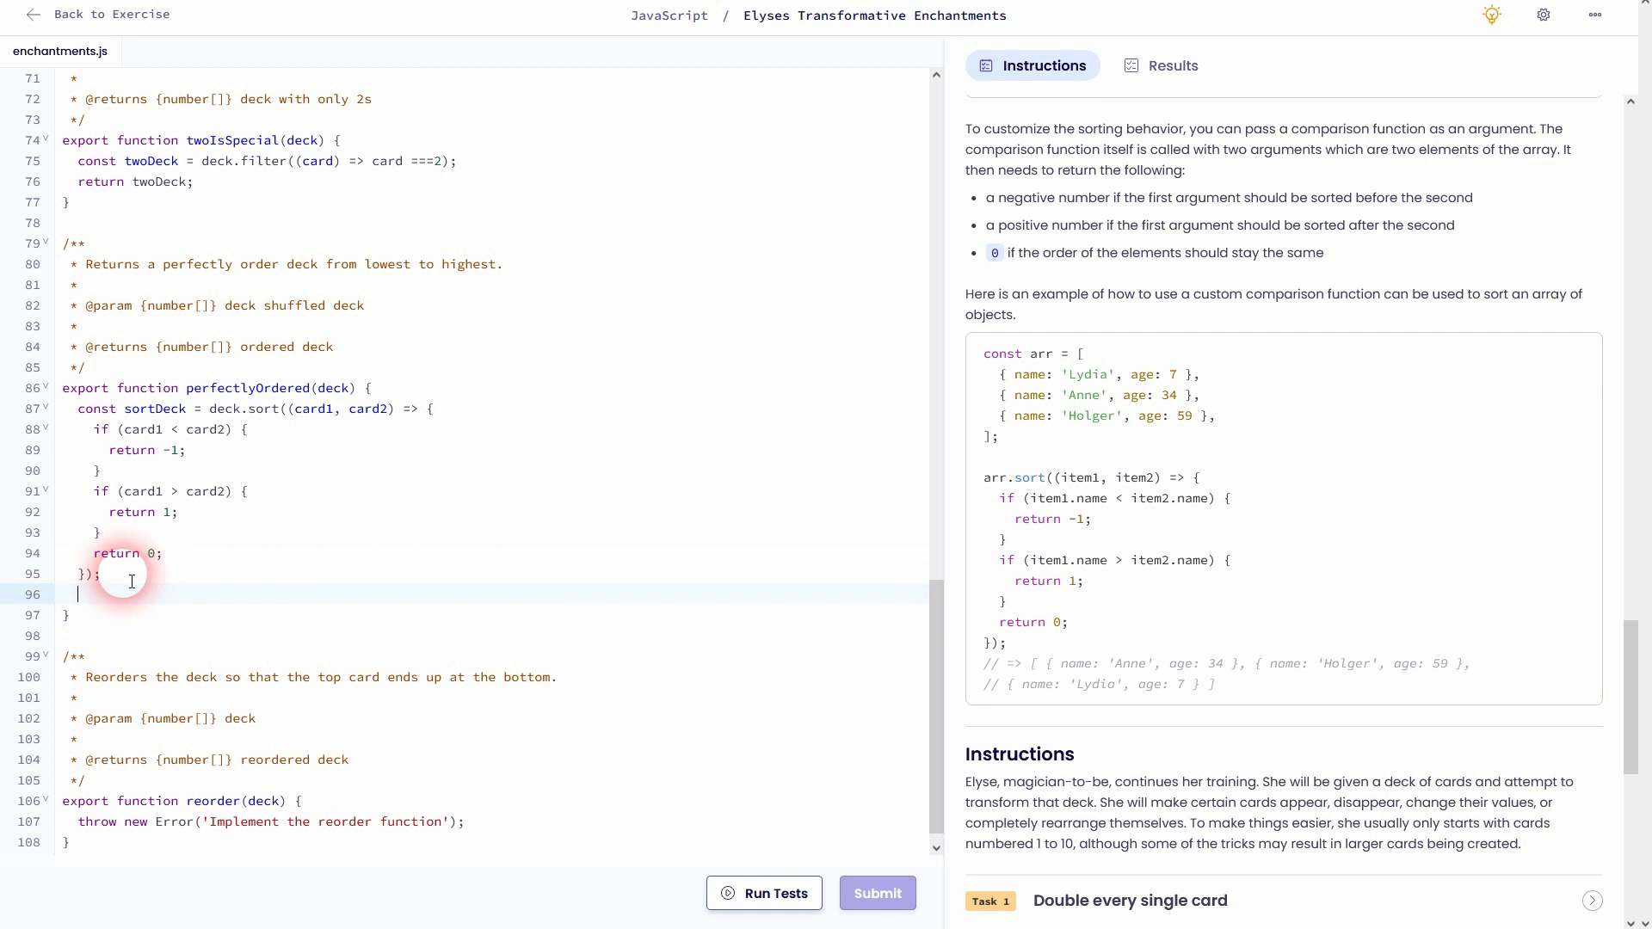
type("return")
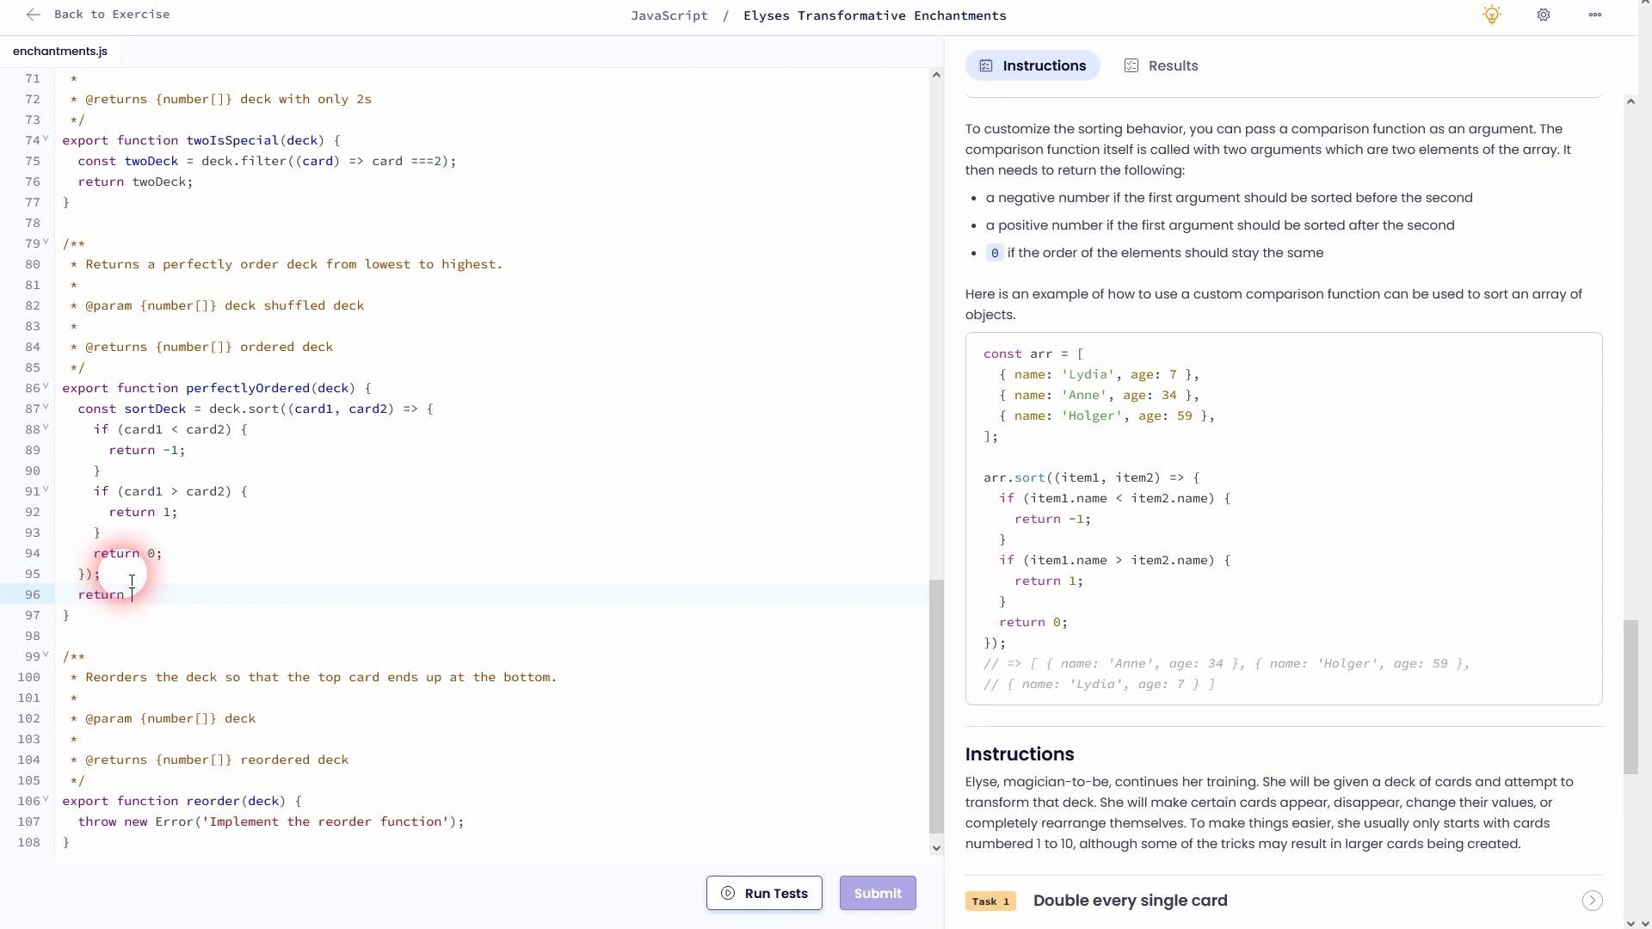
type("sortDeck;")
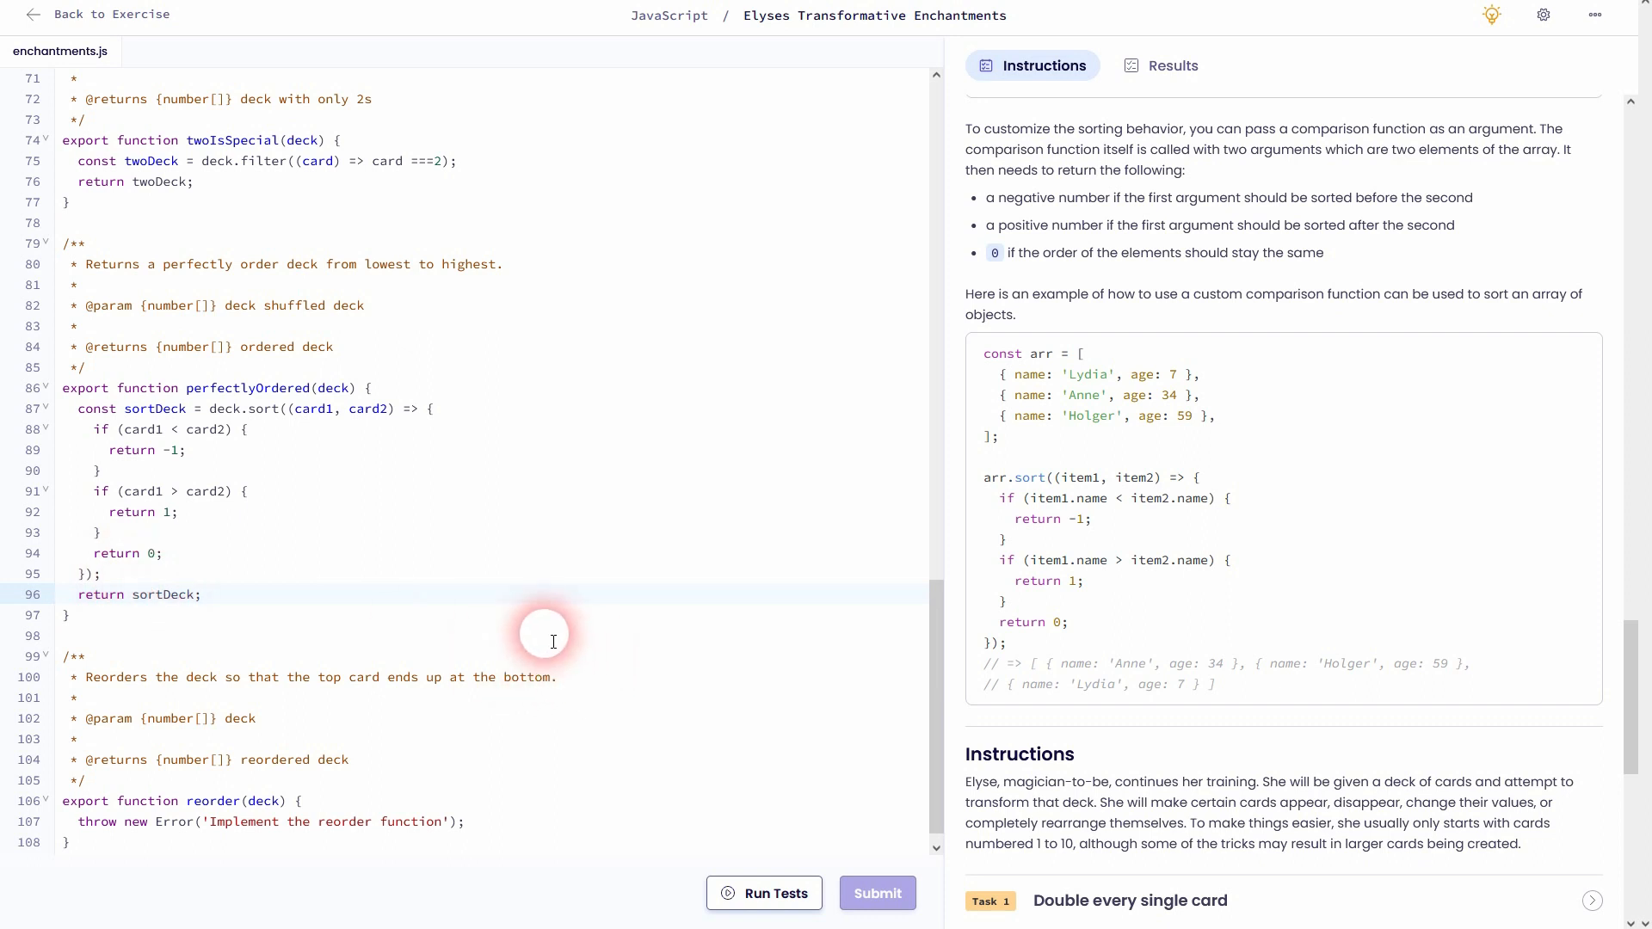
Run the tests, confirm Task 6 passes with 6 of 7 complete, and return to the instructions
left_click(764, 894)
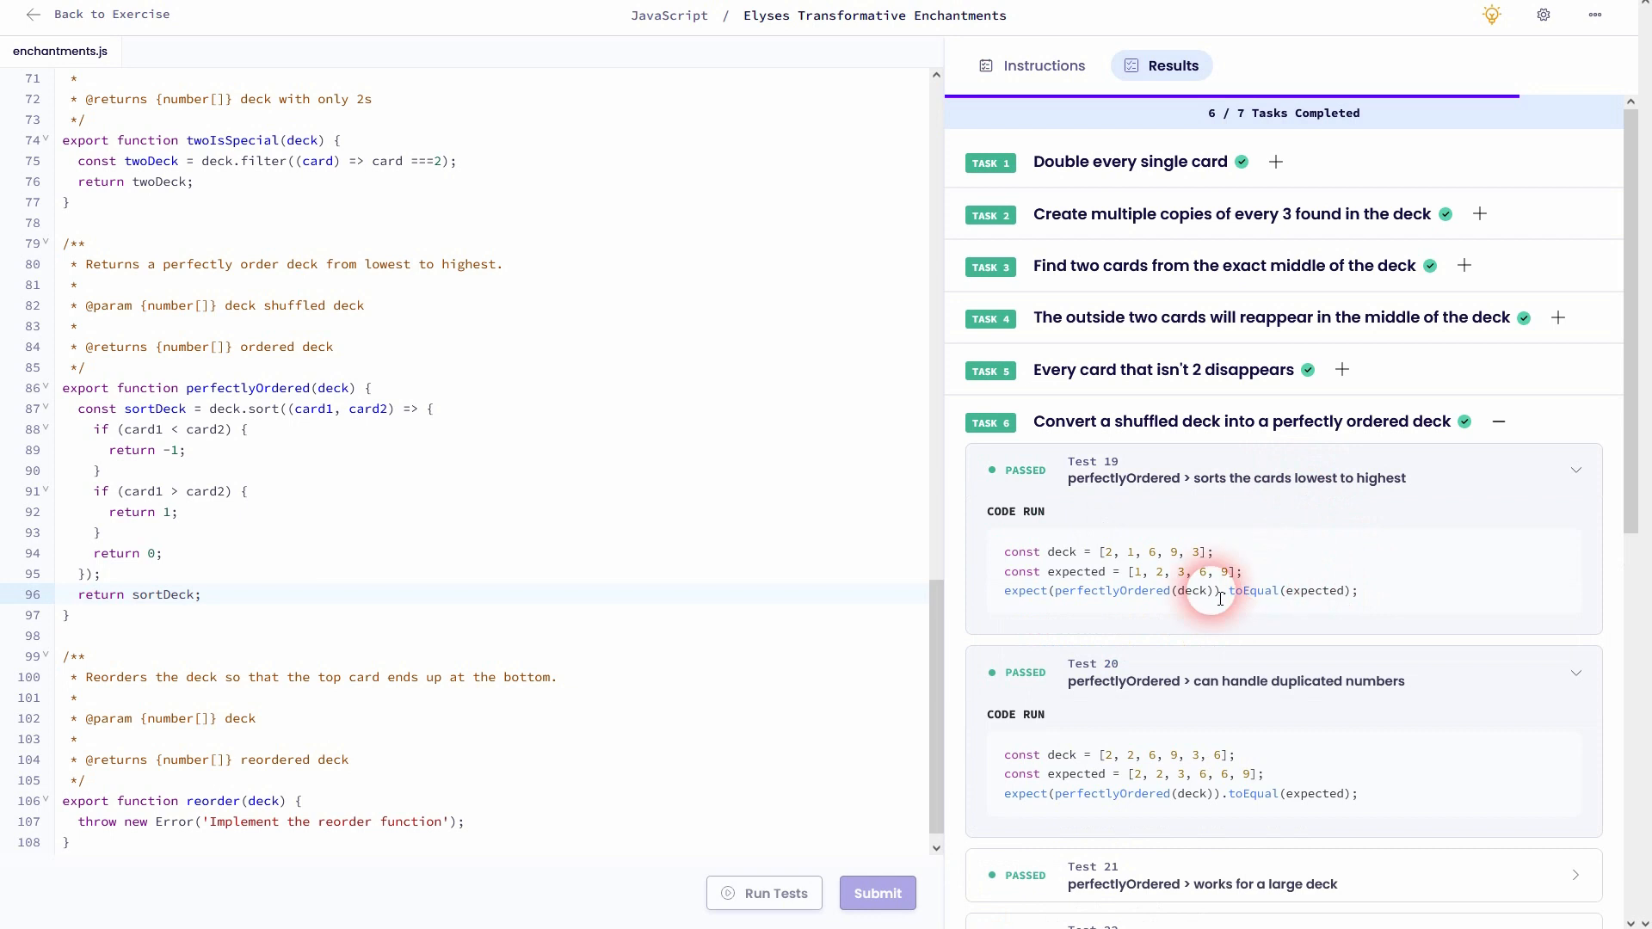
scroll("down", 3)
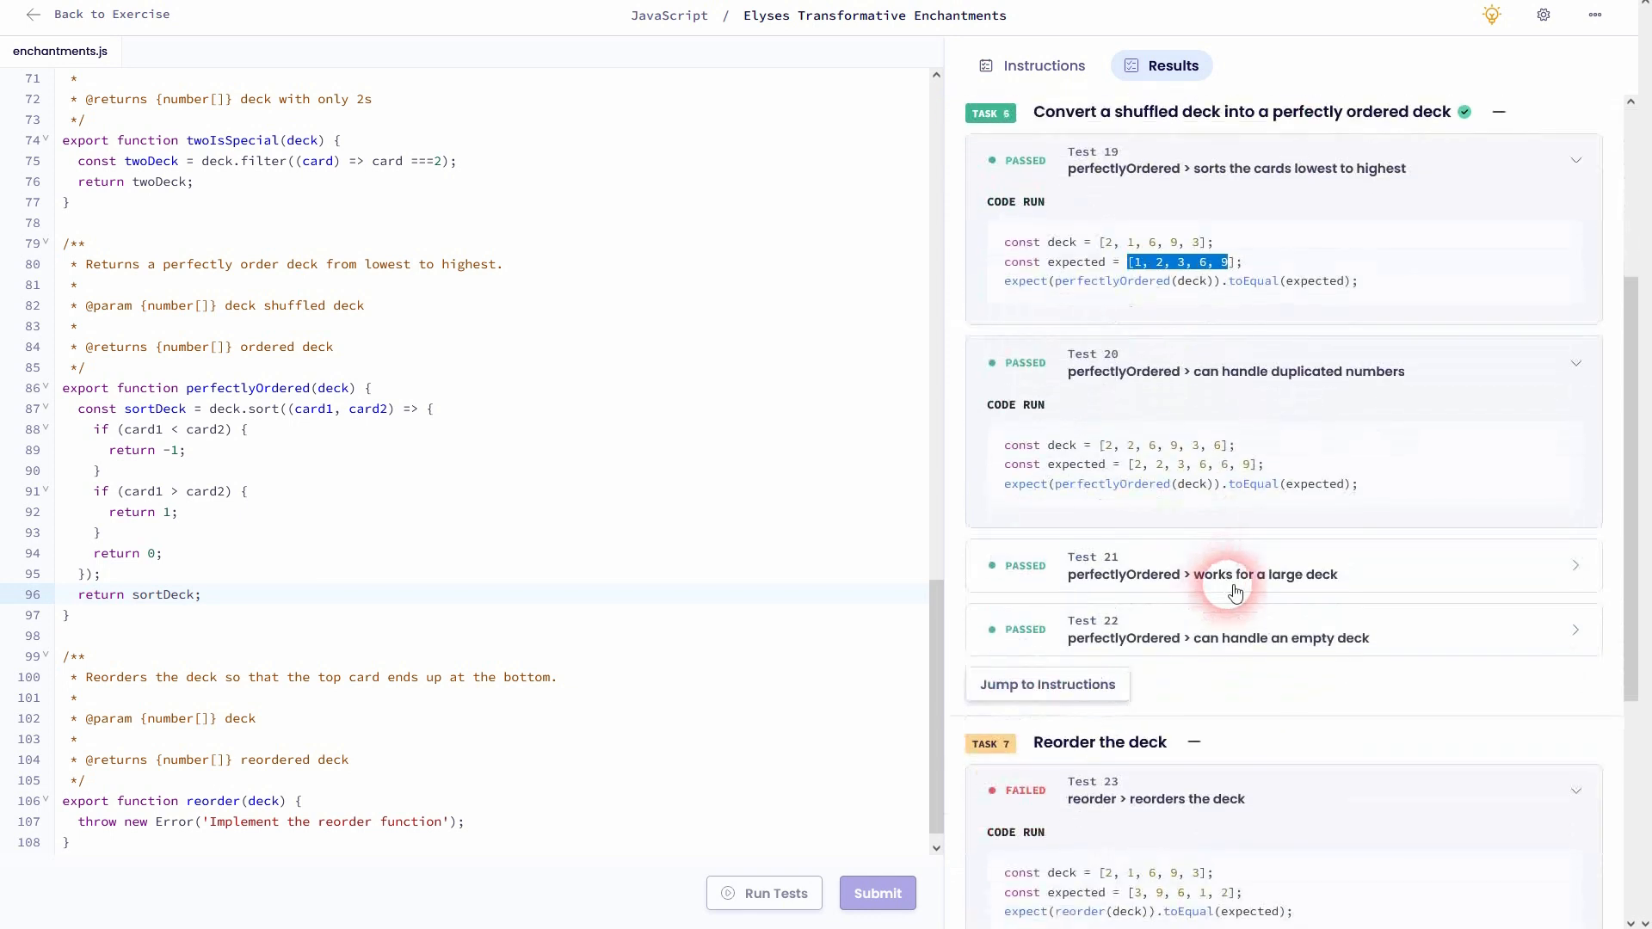
left_click(1043, 65)
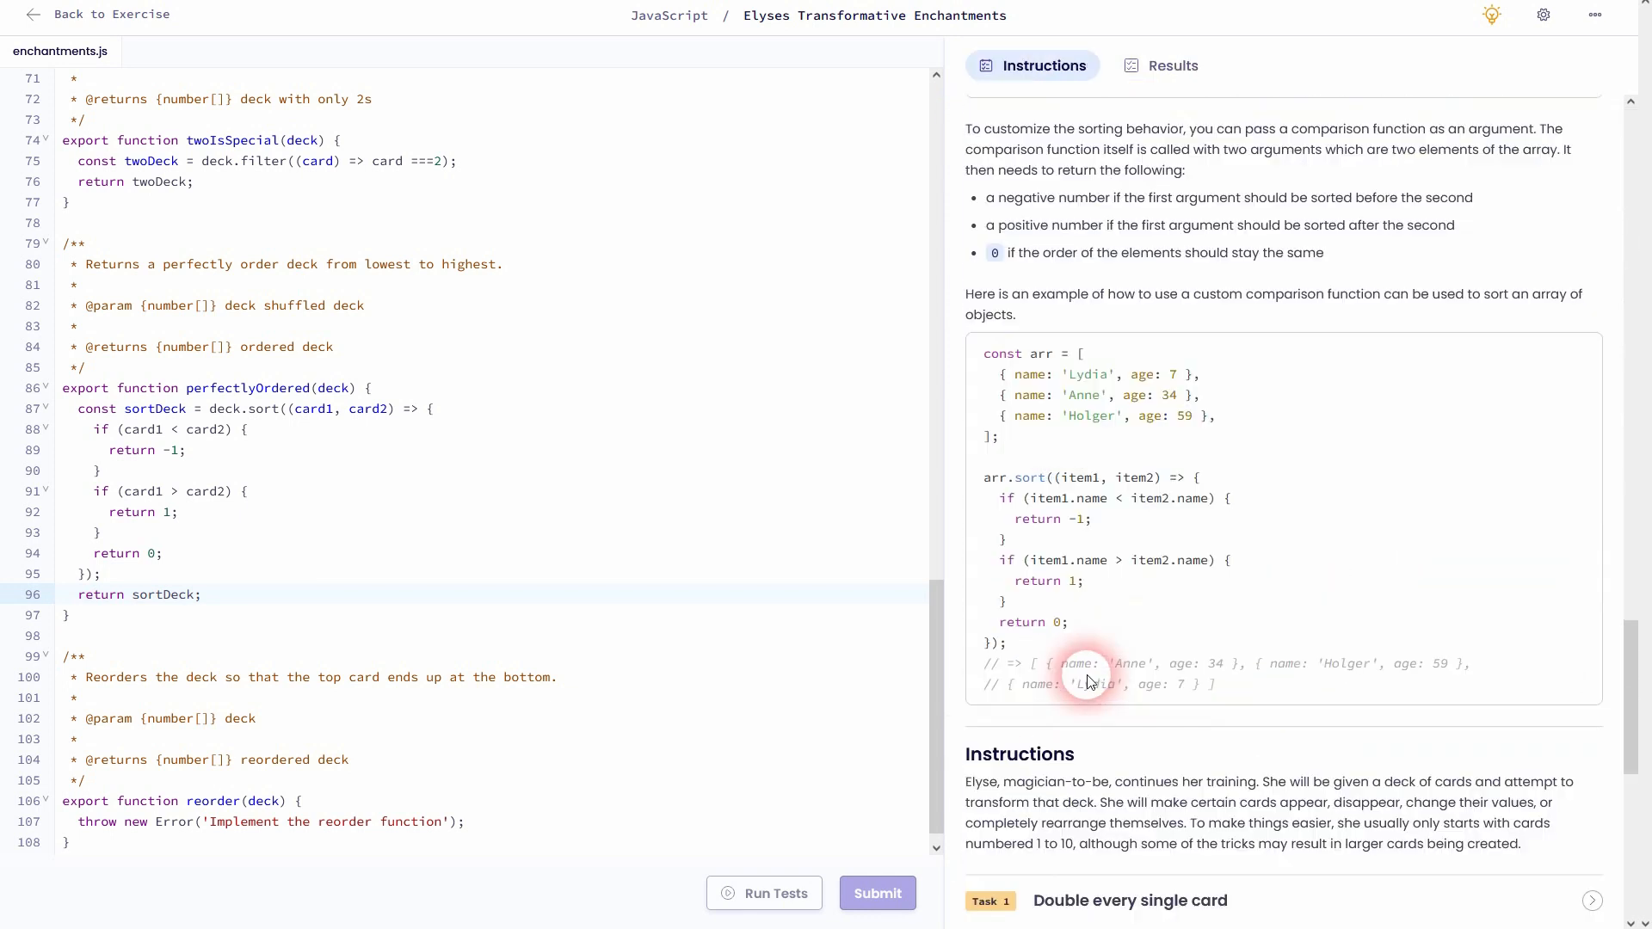
scroll("up", 3)
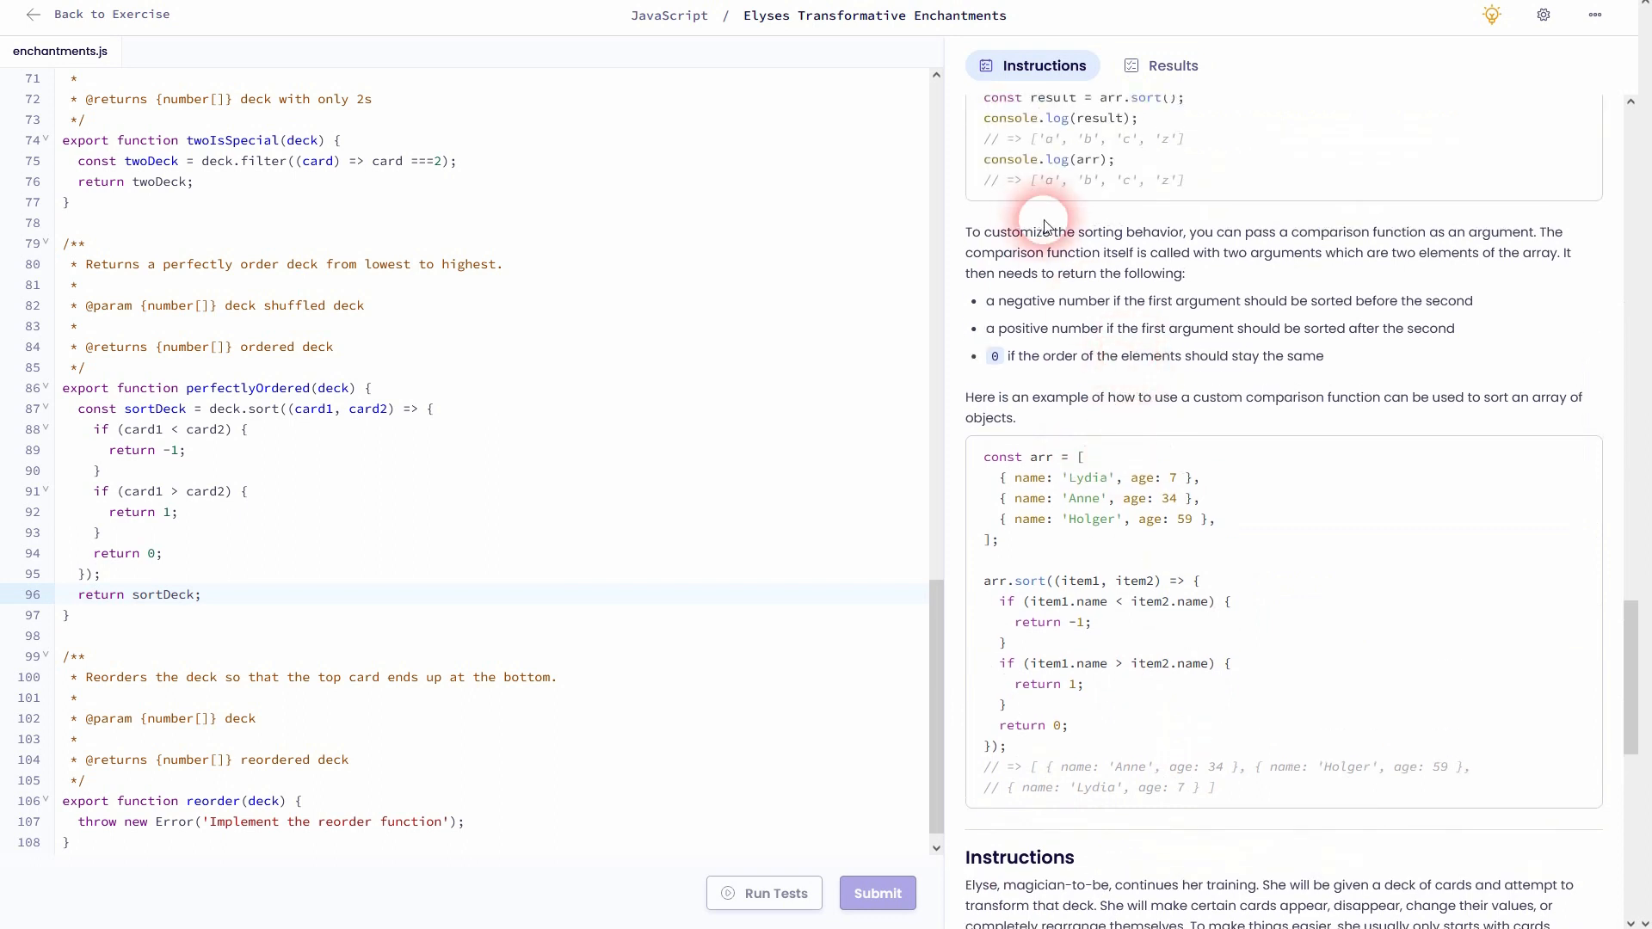
scroll("up", 3)
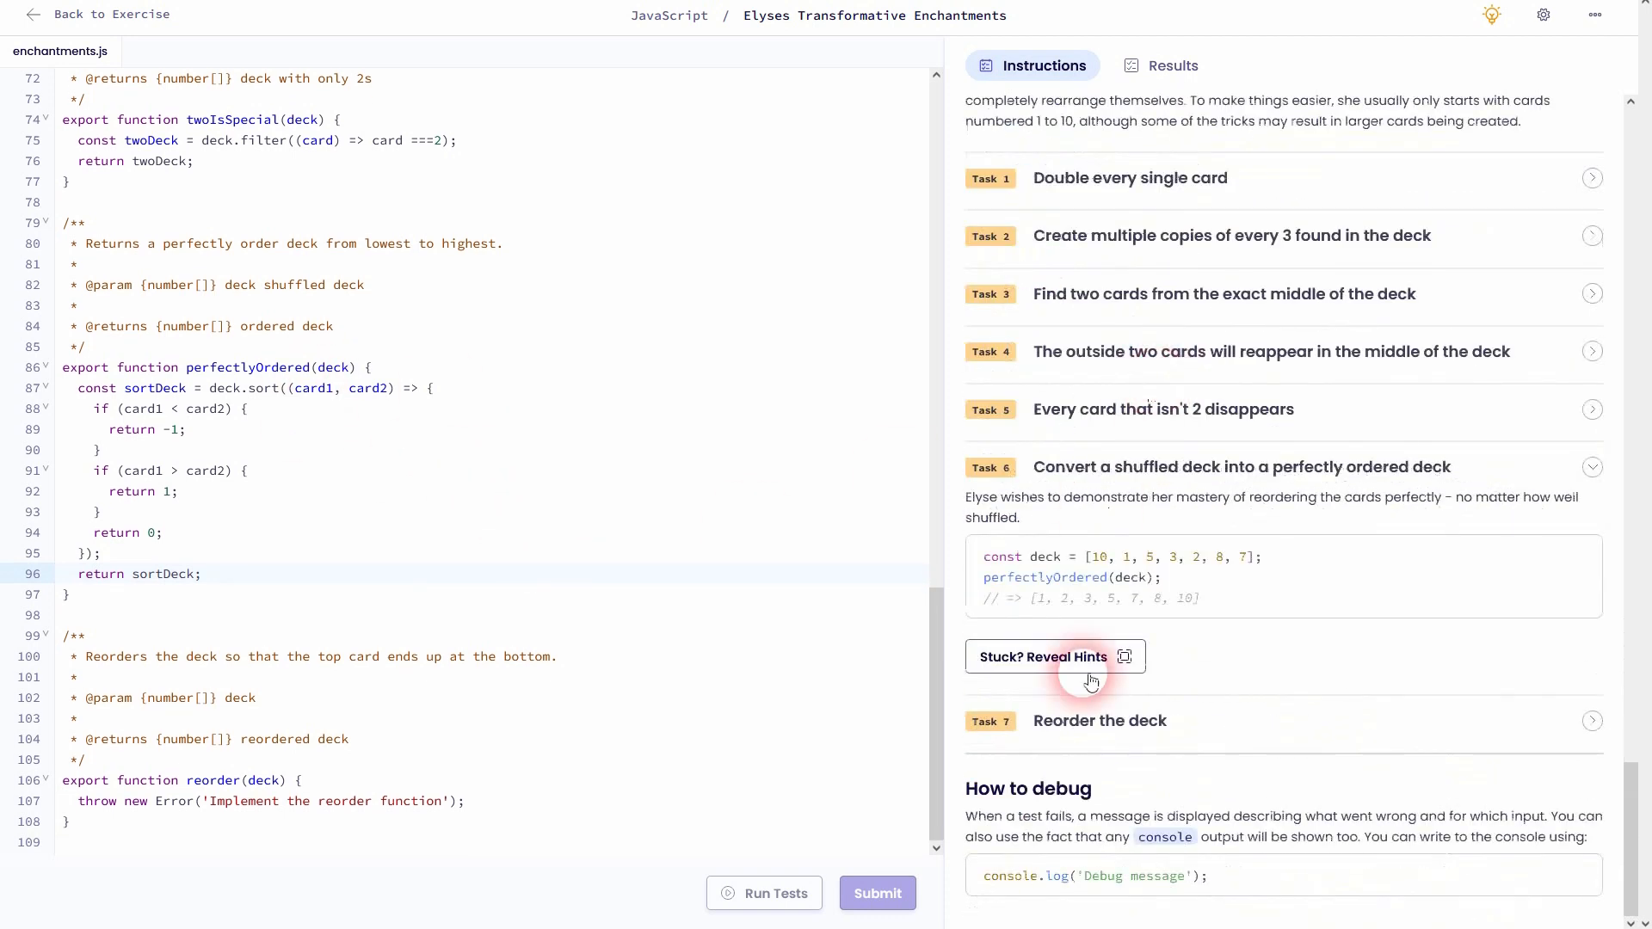
mouse_move(1100, 846)
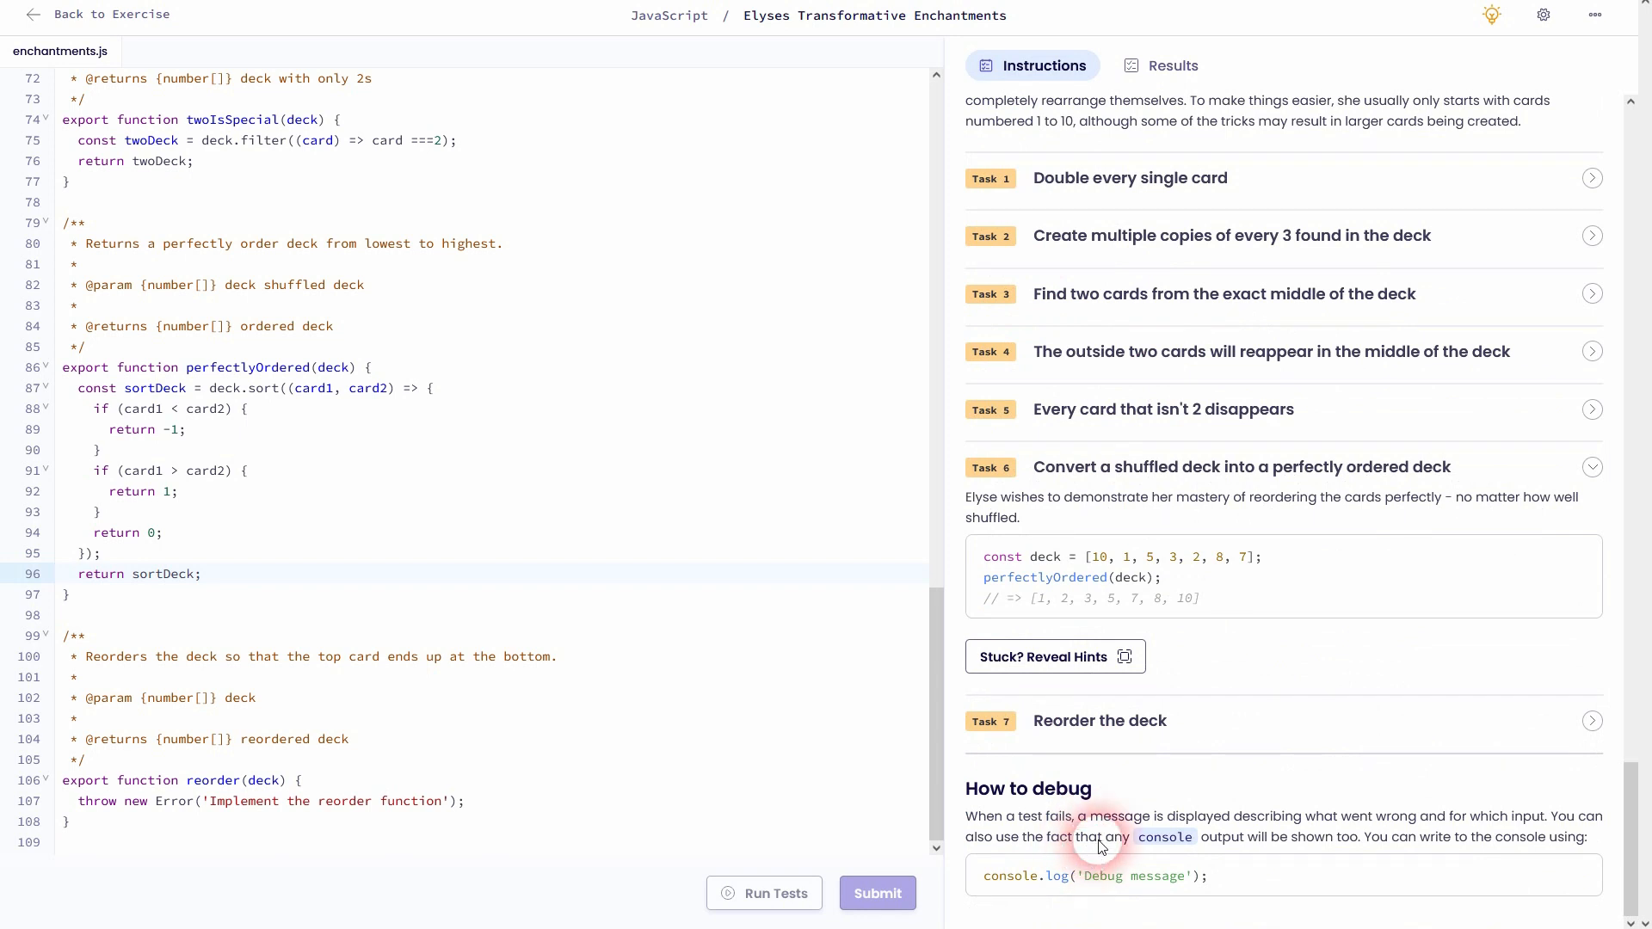
Review Task 7 'Reorder the deck', delete reorder's placeholder throw line and read the reverse method reference
left_click(1592, 722)
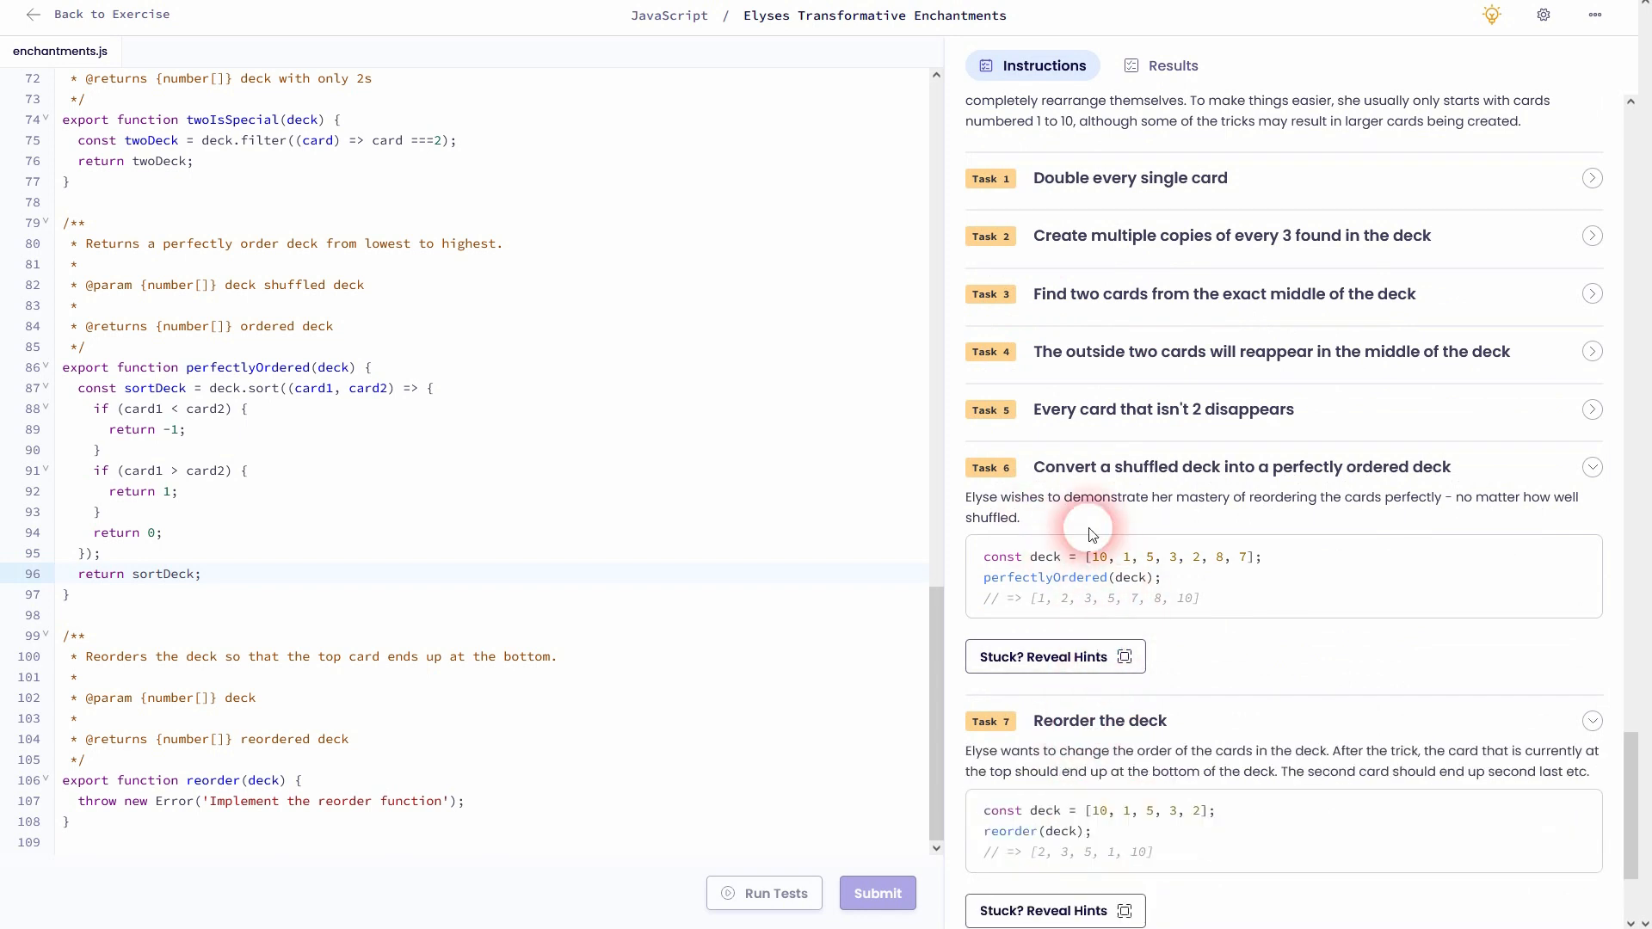
left_click(1592, 467)
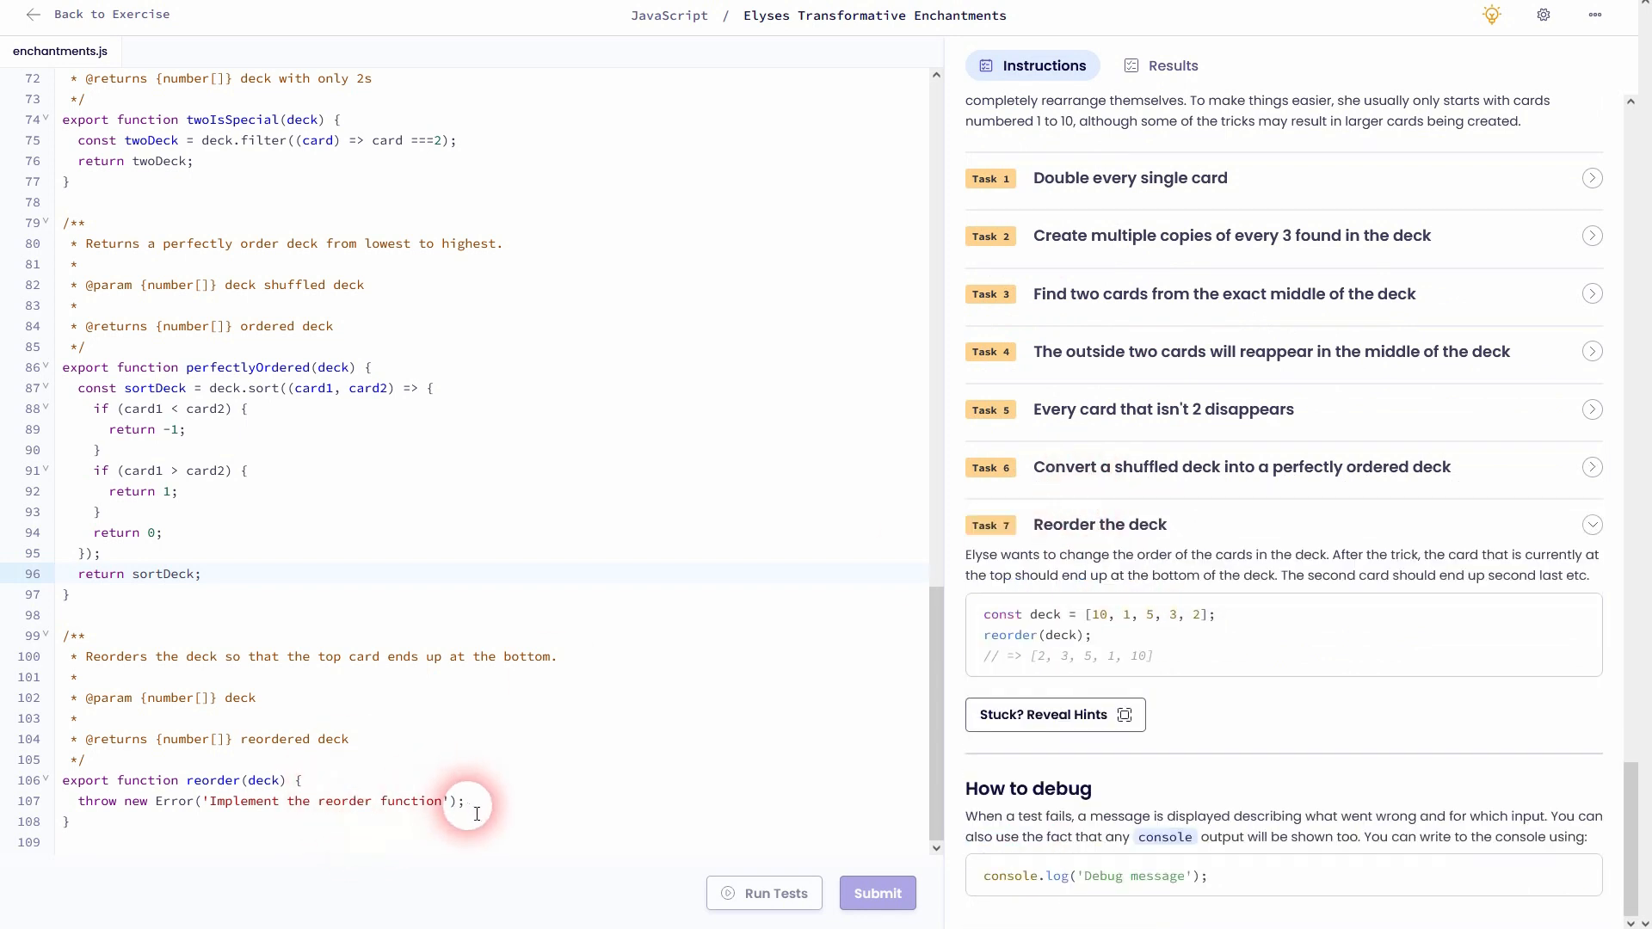
triple_click(263, 801)
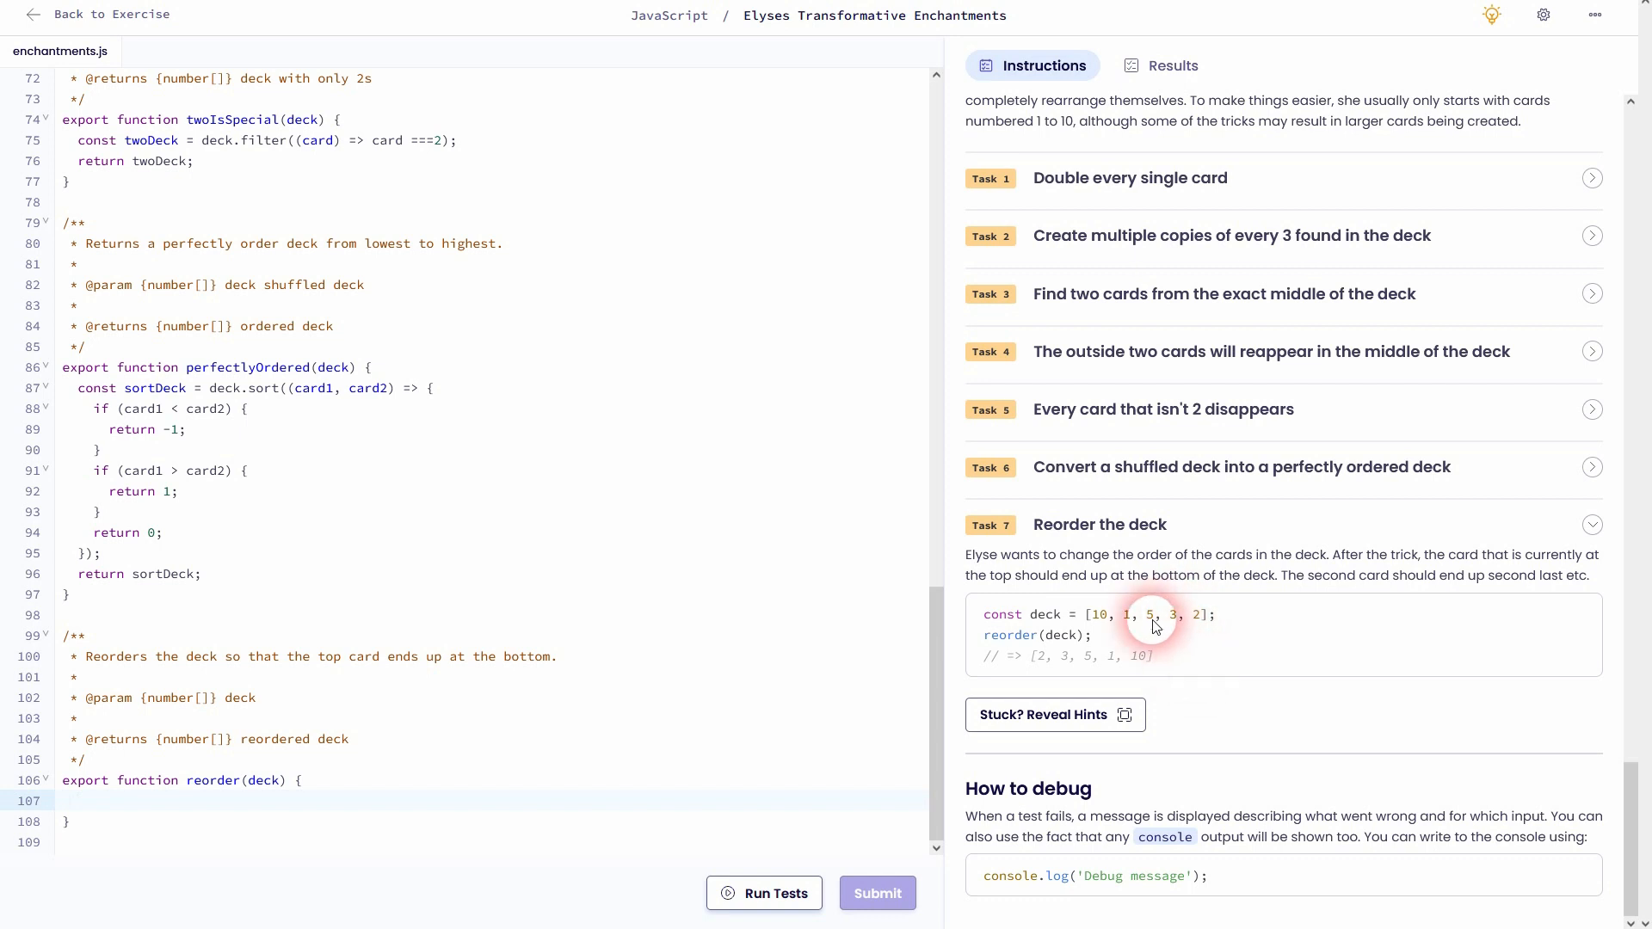
mouse_move(1072, 585)
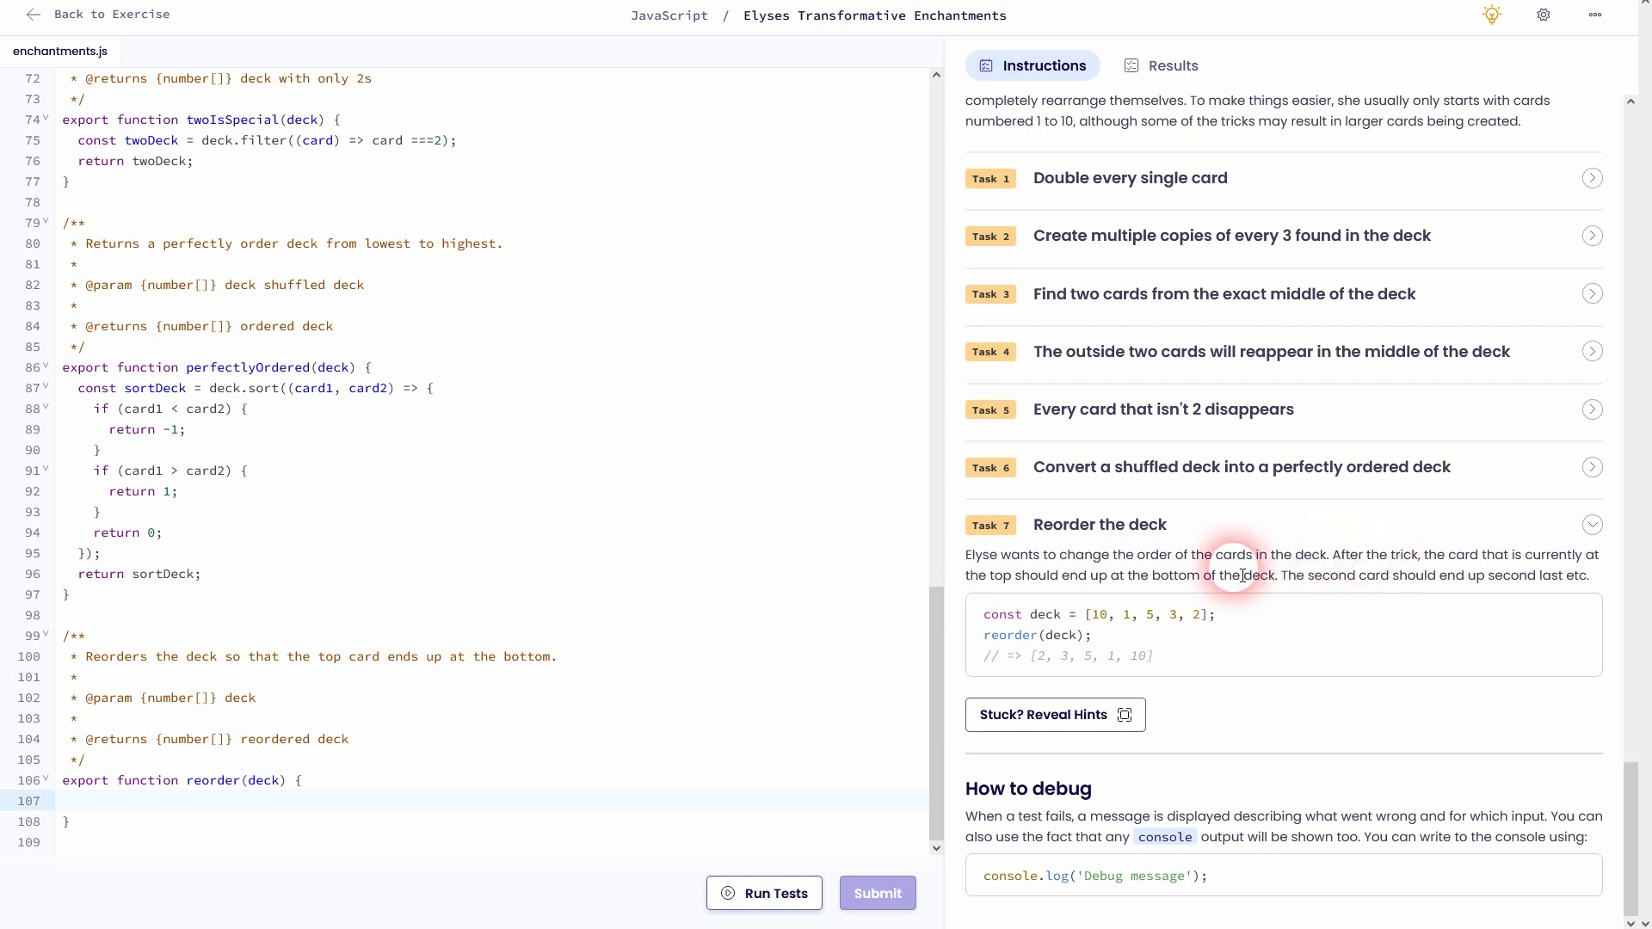
mouse_move(1148, 587)
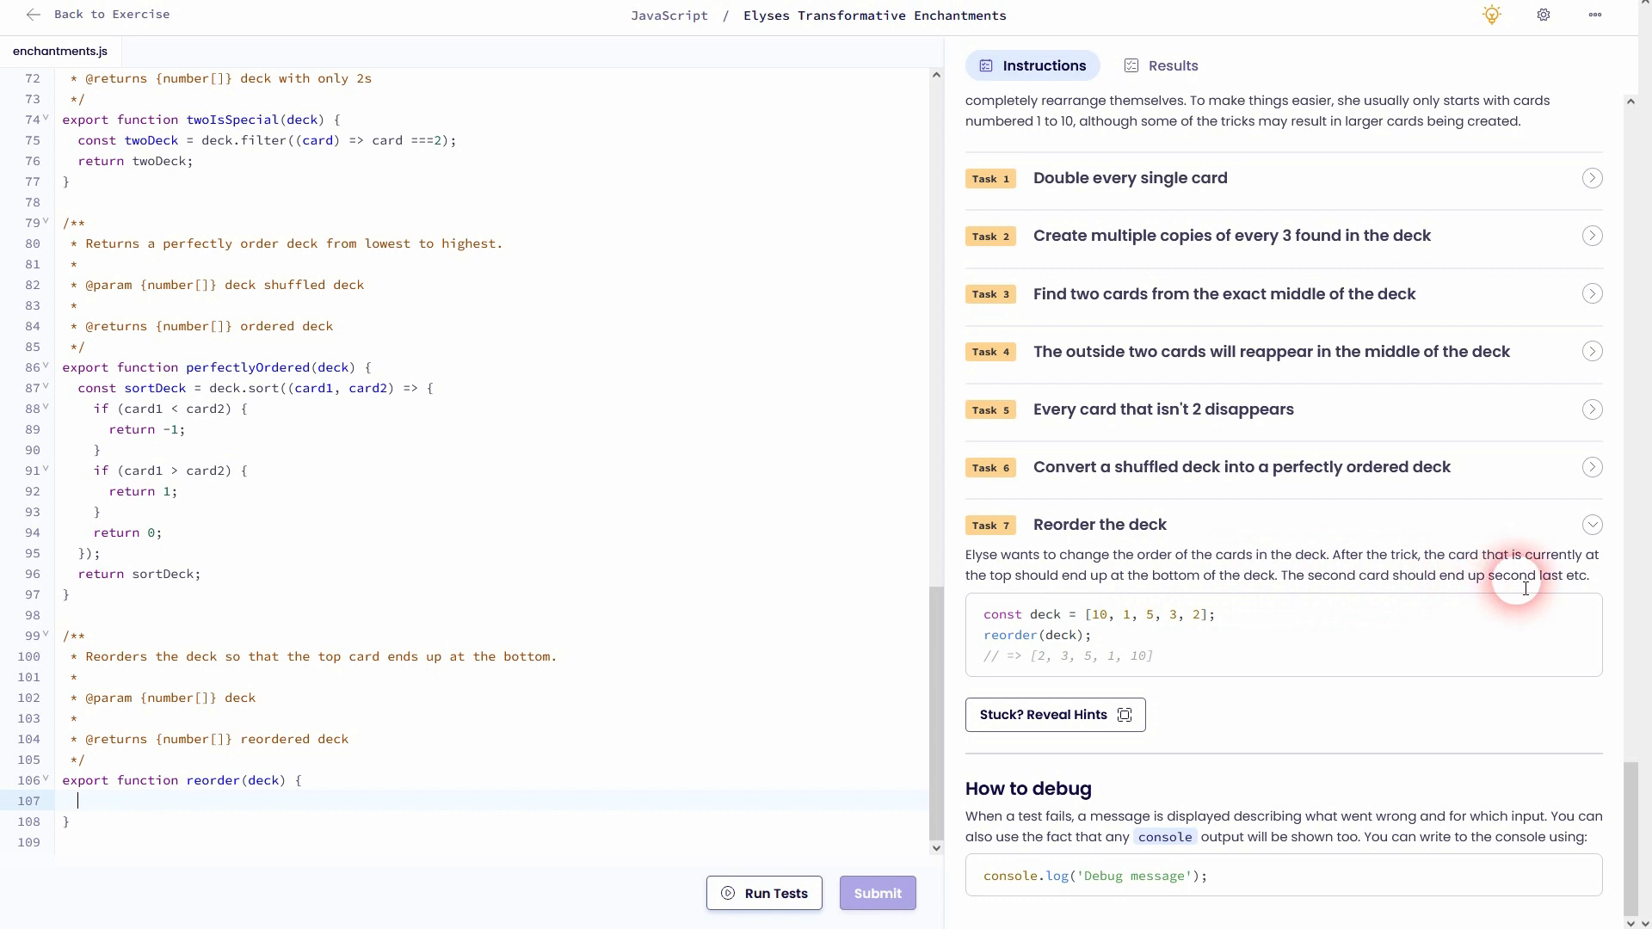
double_click(1100, 614)
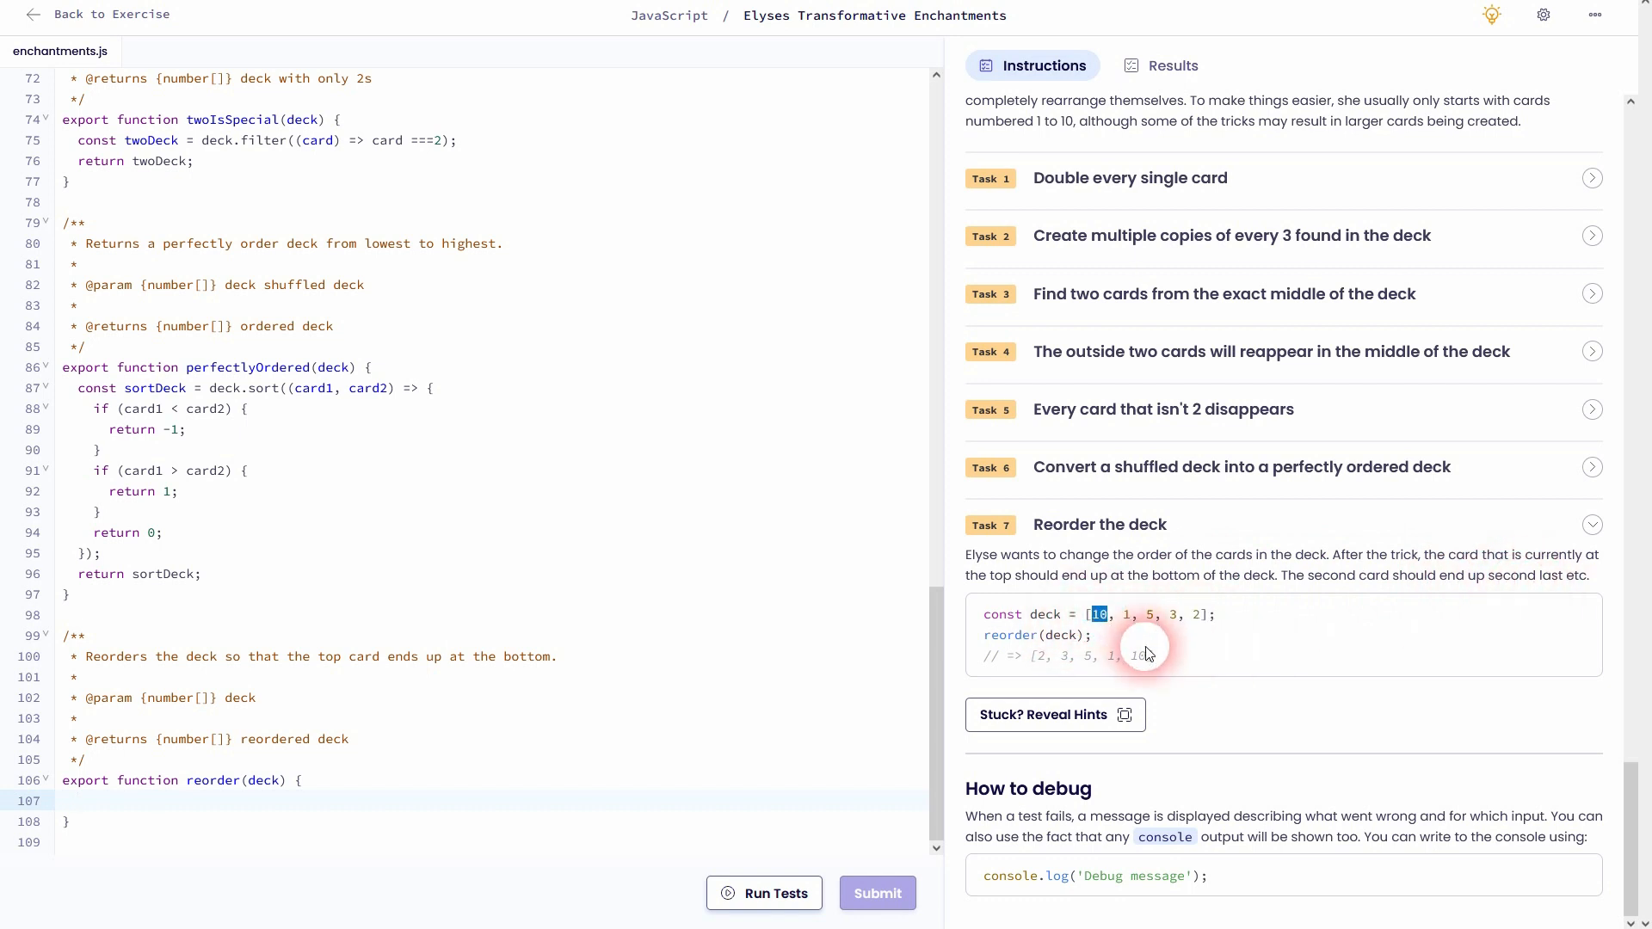
left_click(1126, 615)
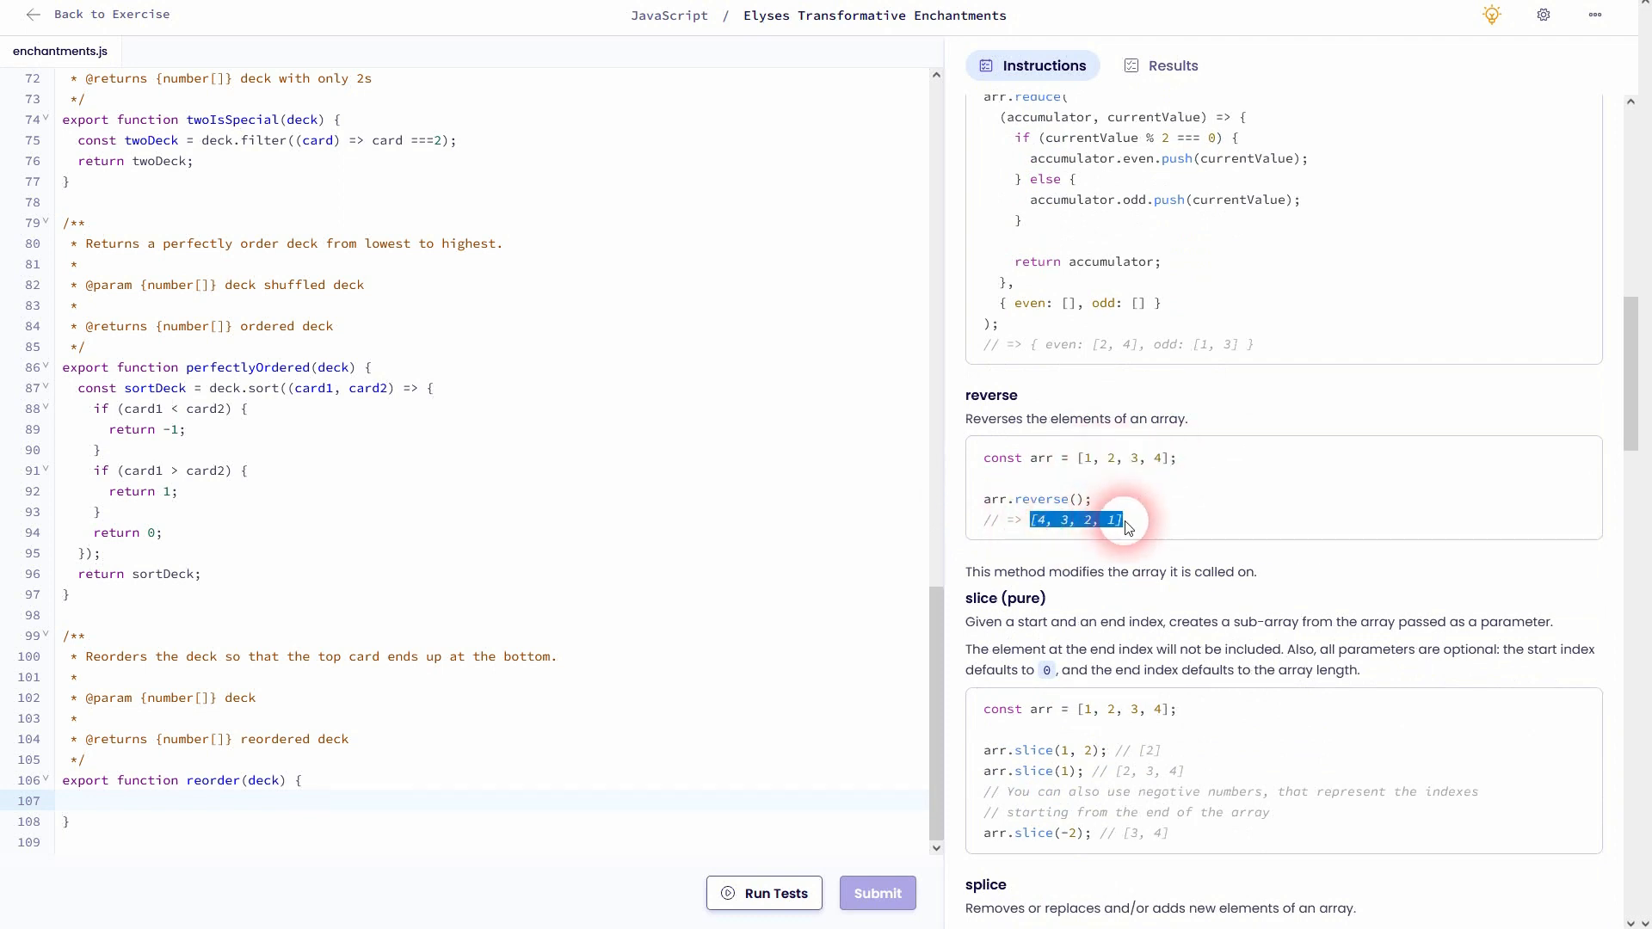
Implement reorder as 'return deck.reverse();' and run the tests on the finished solution
left_click(306, 801)
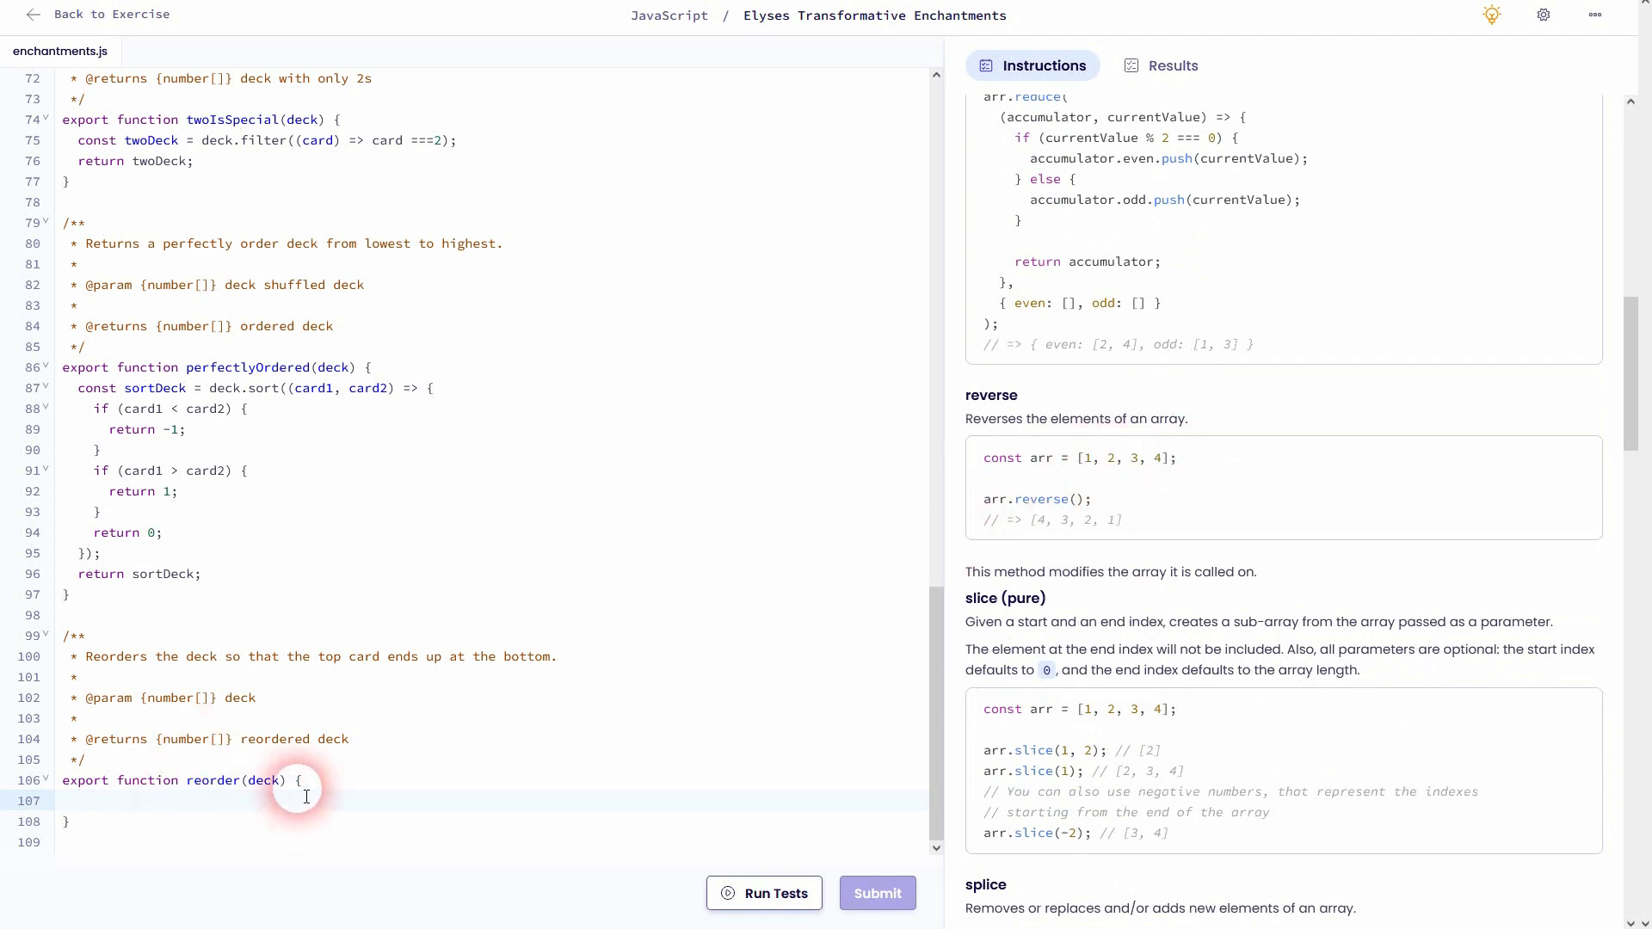
type("return deck")
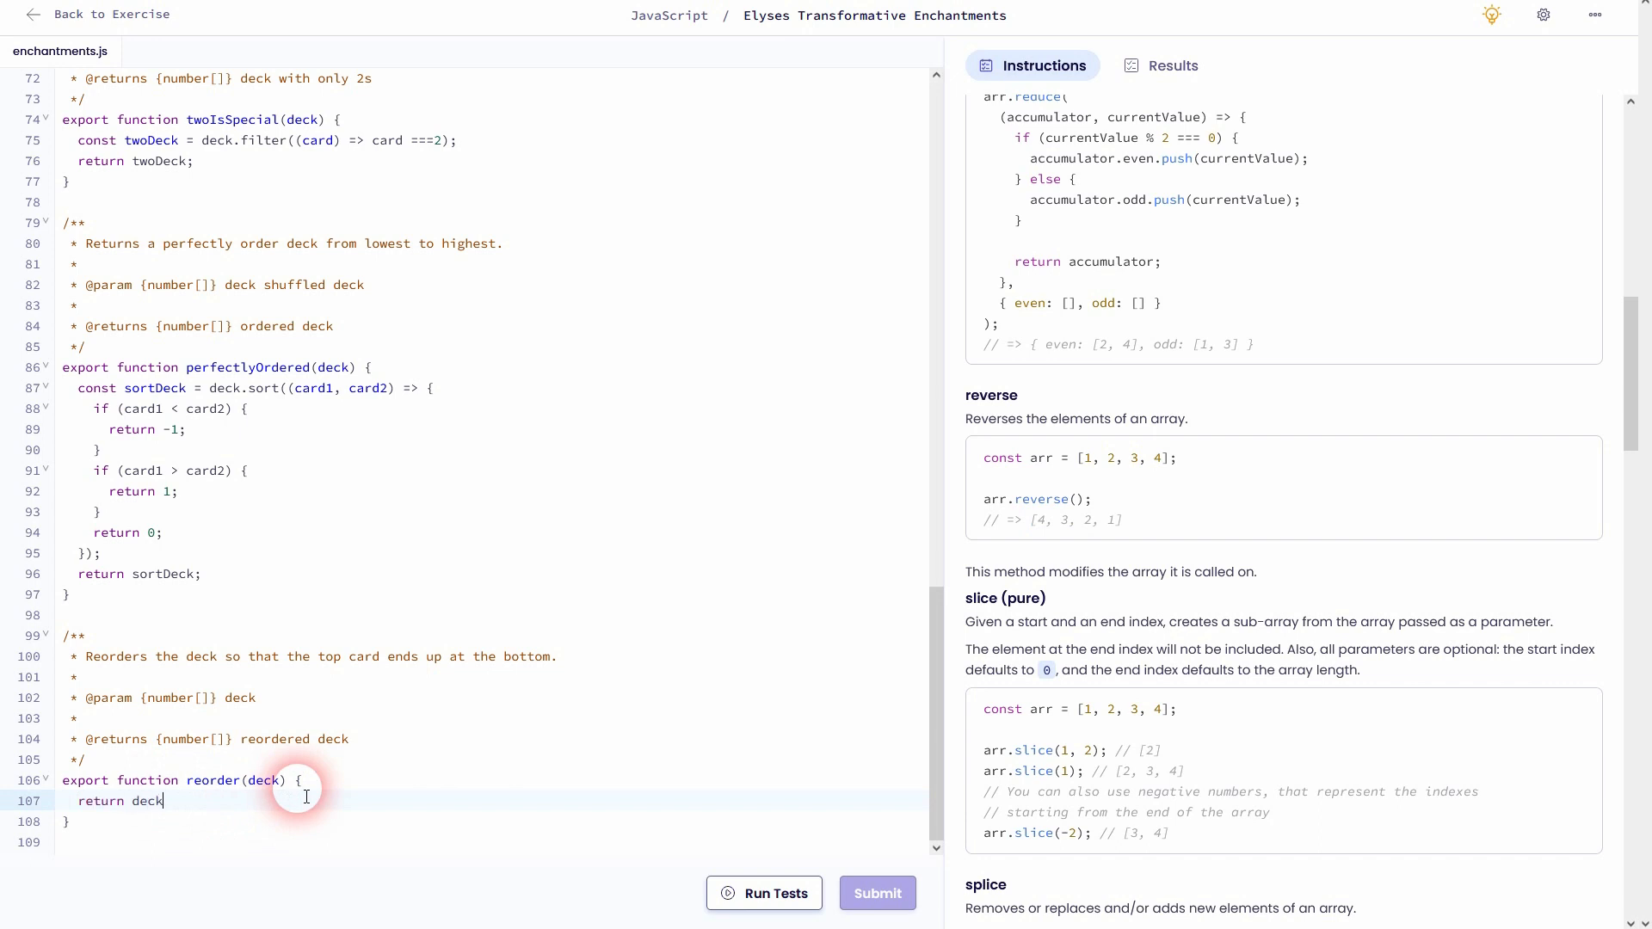
type(".reverse")
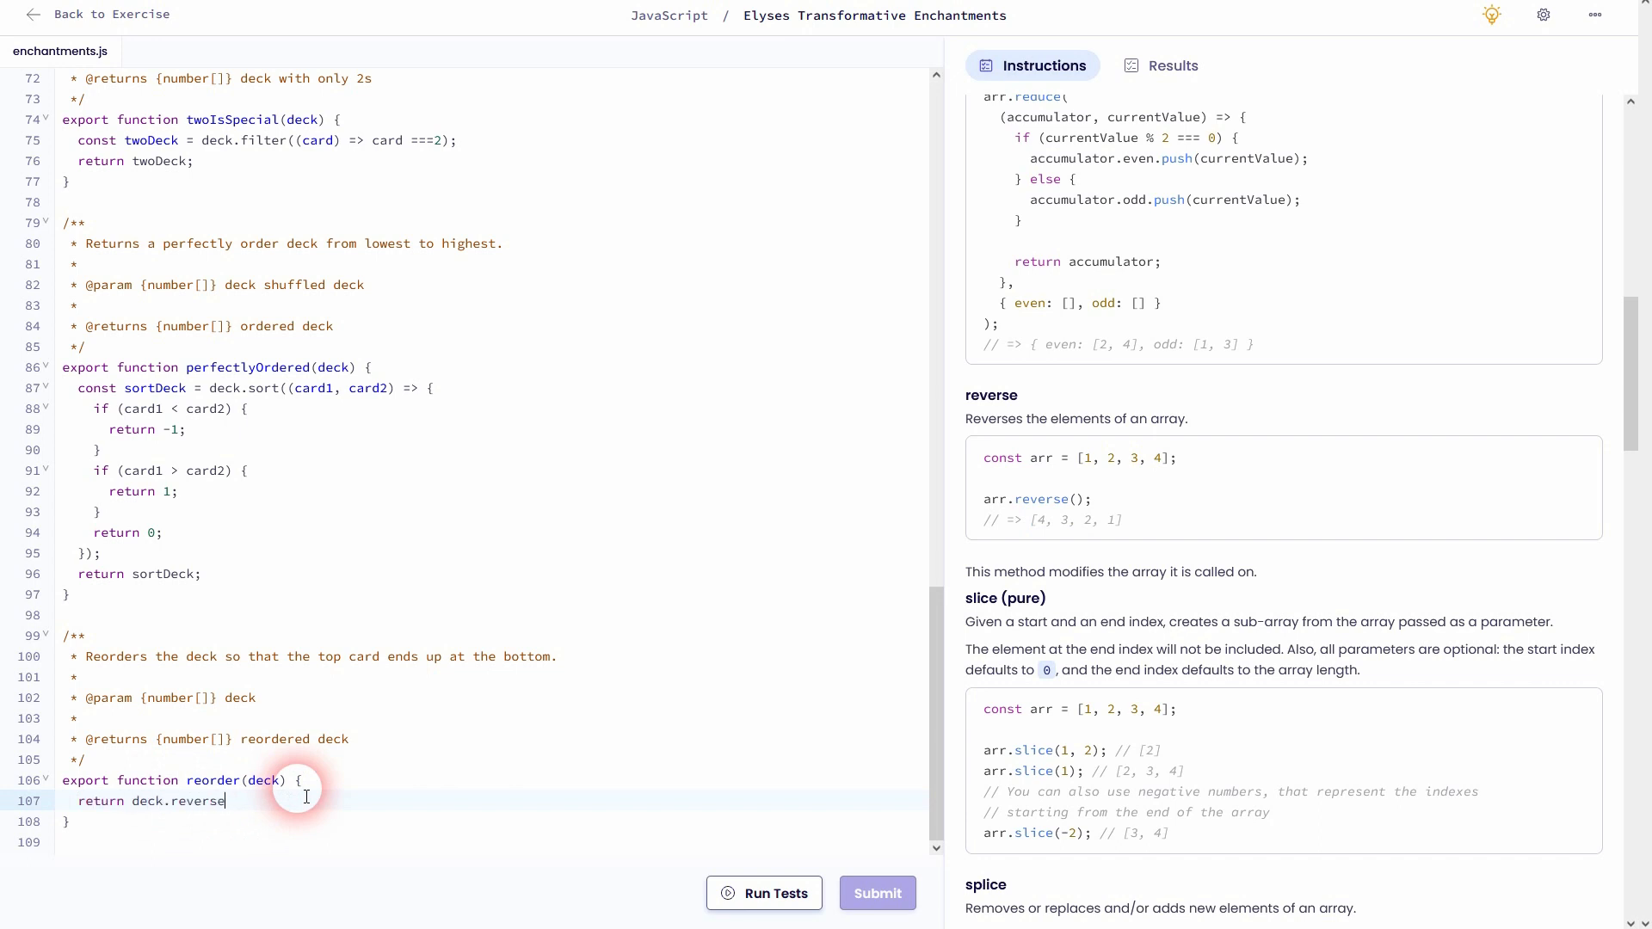
type("();")
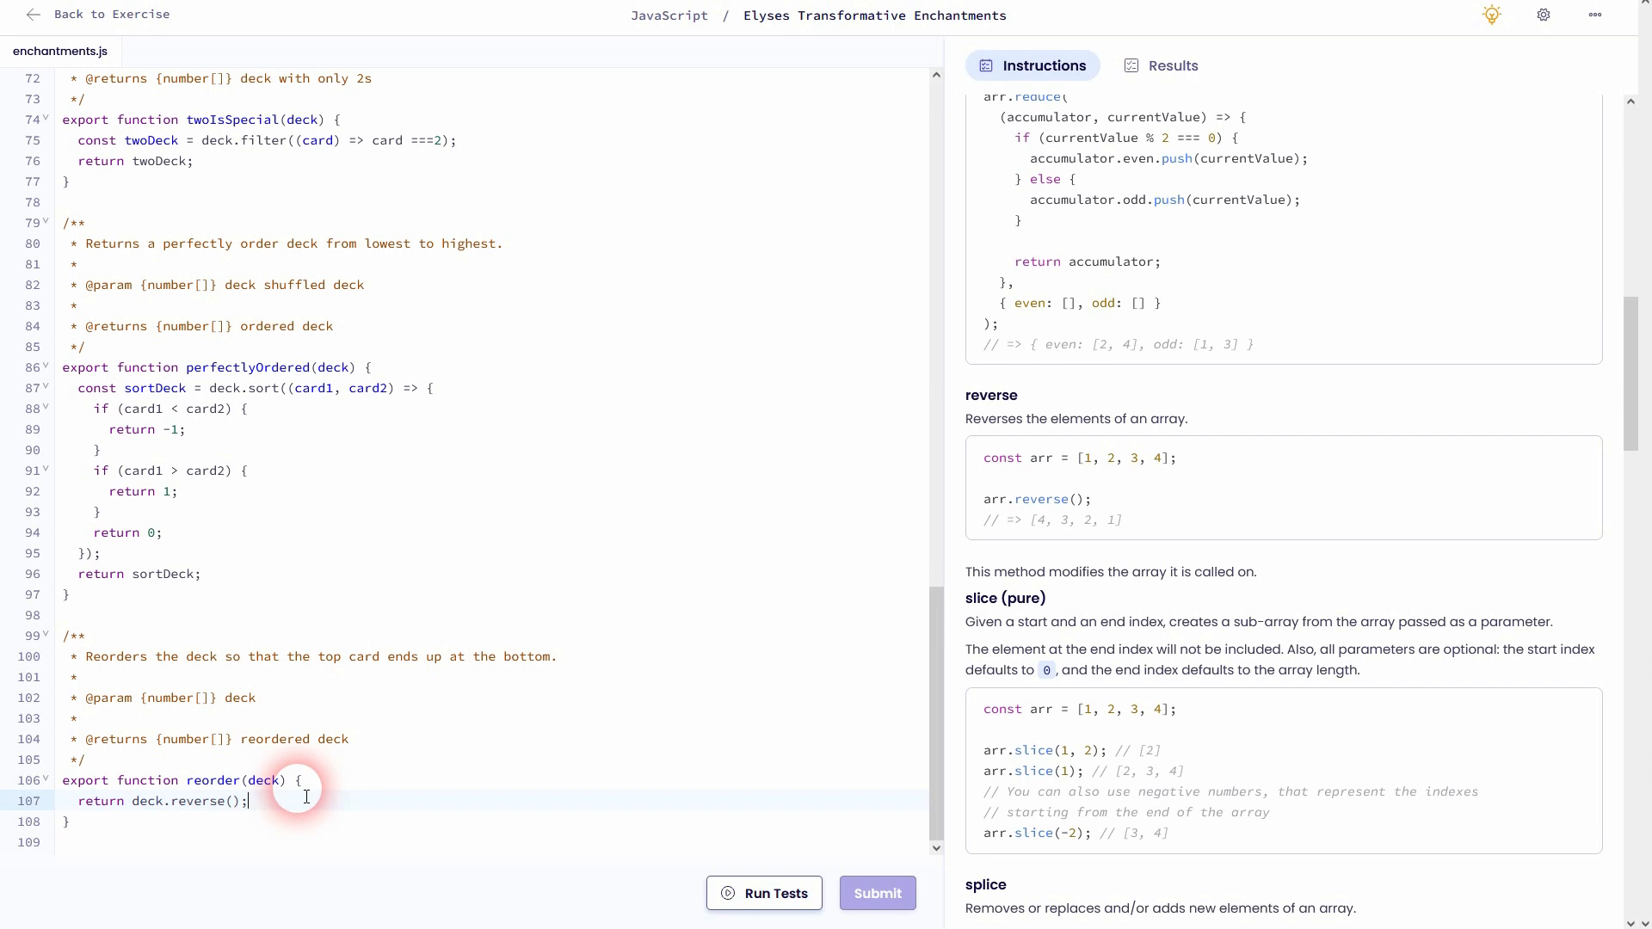
left_click(764, 893)
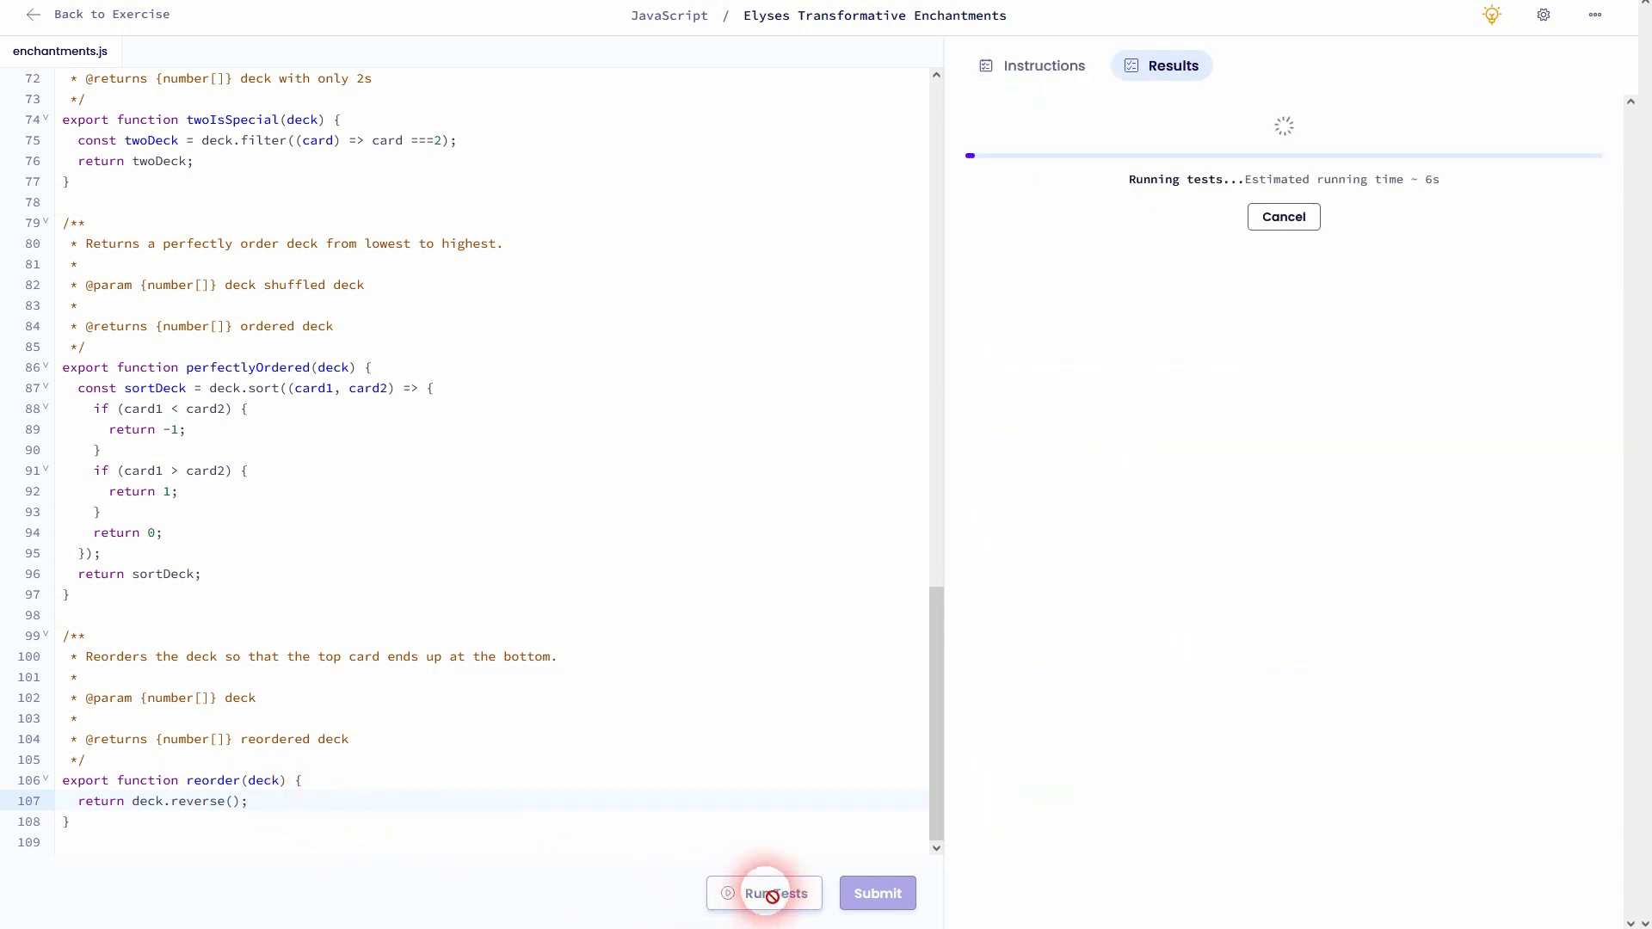
mouse_move(721, 739)
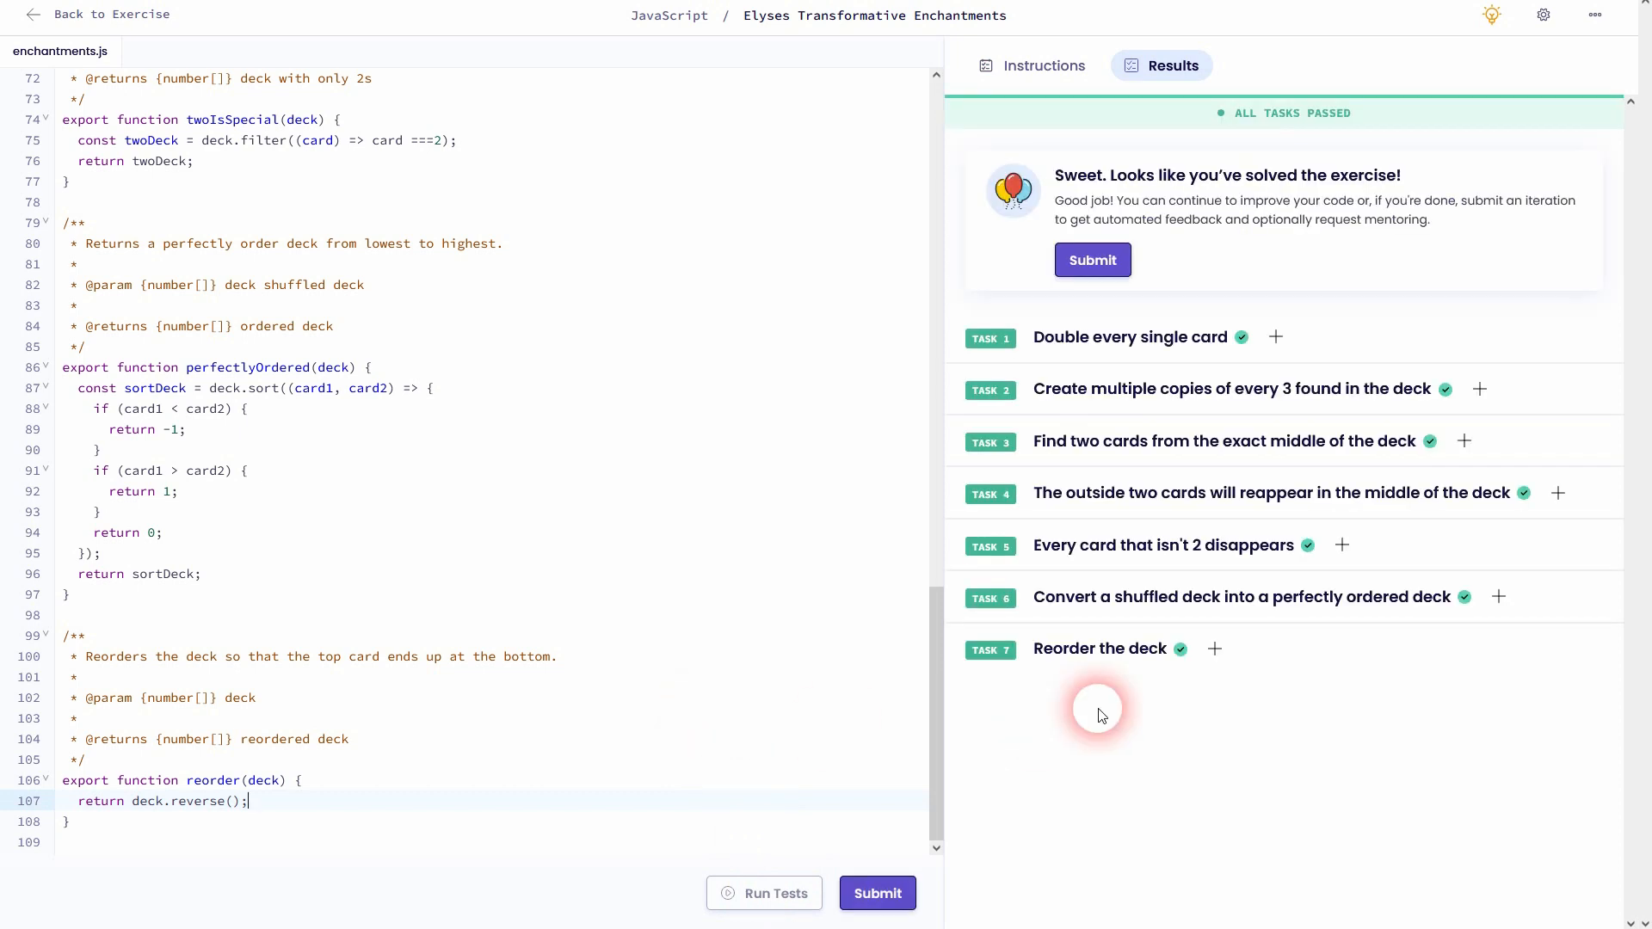
Review the four passing Reorder the deck tests and return to the instructions
left_click(1213, 649)
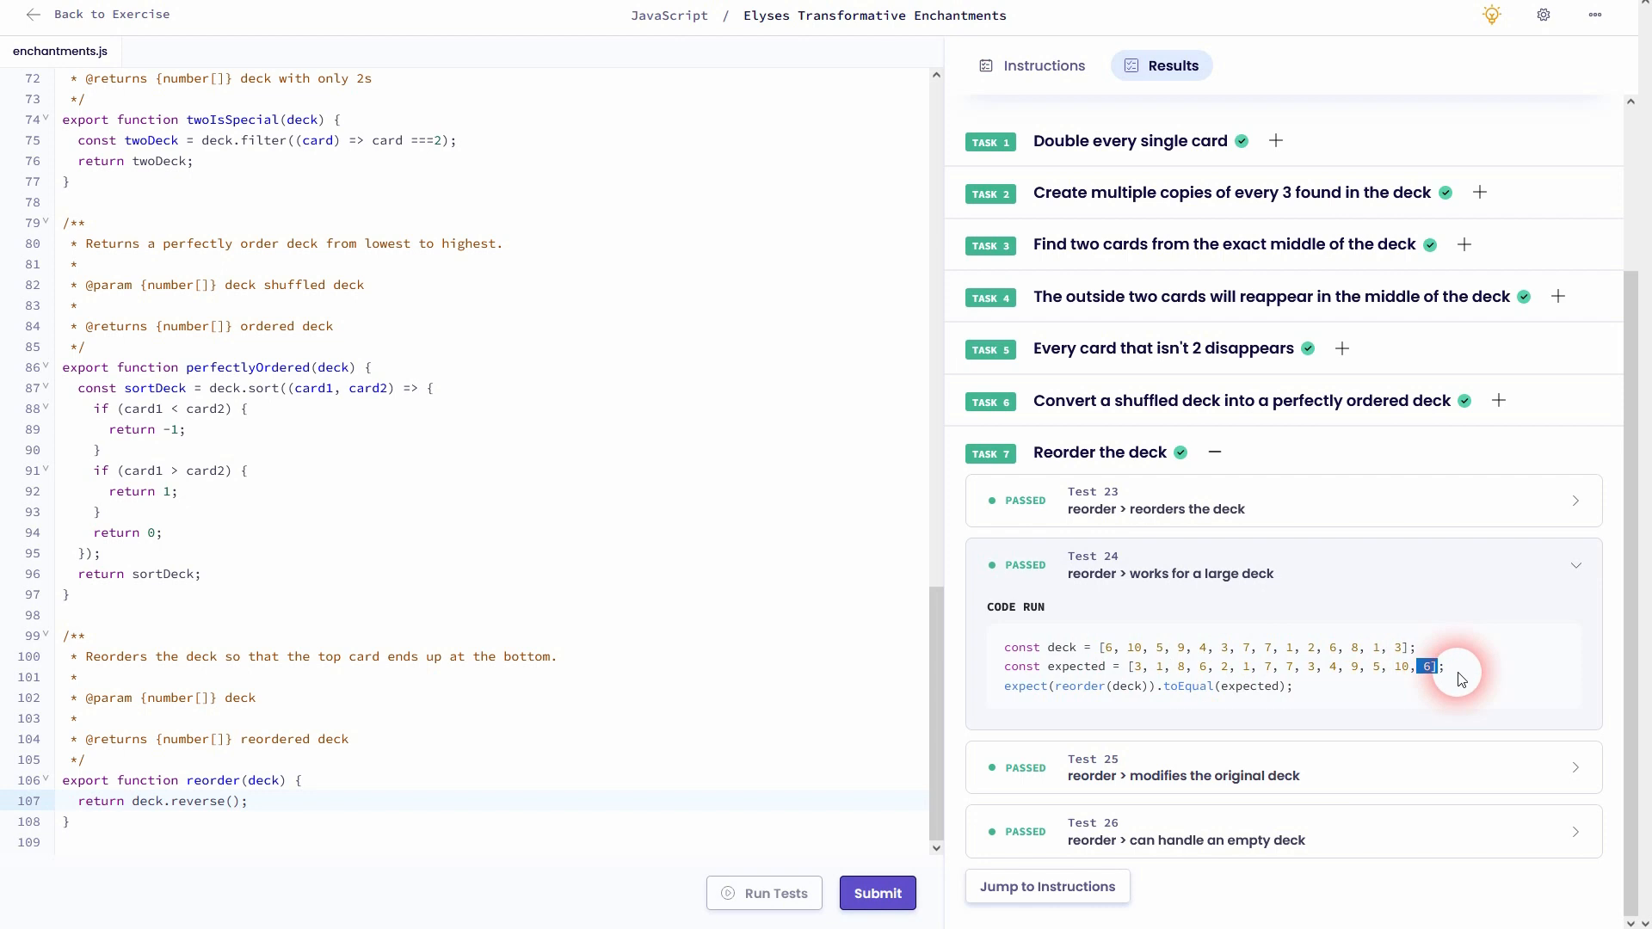
left_click(1031, 66)
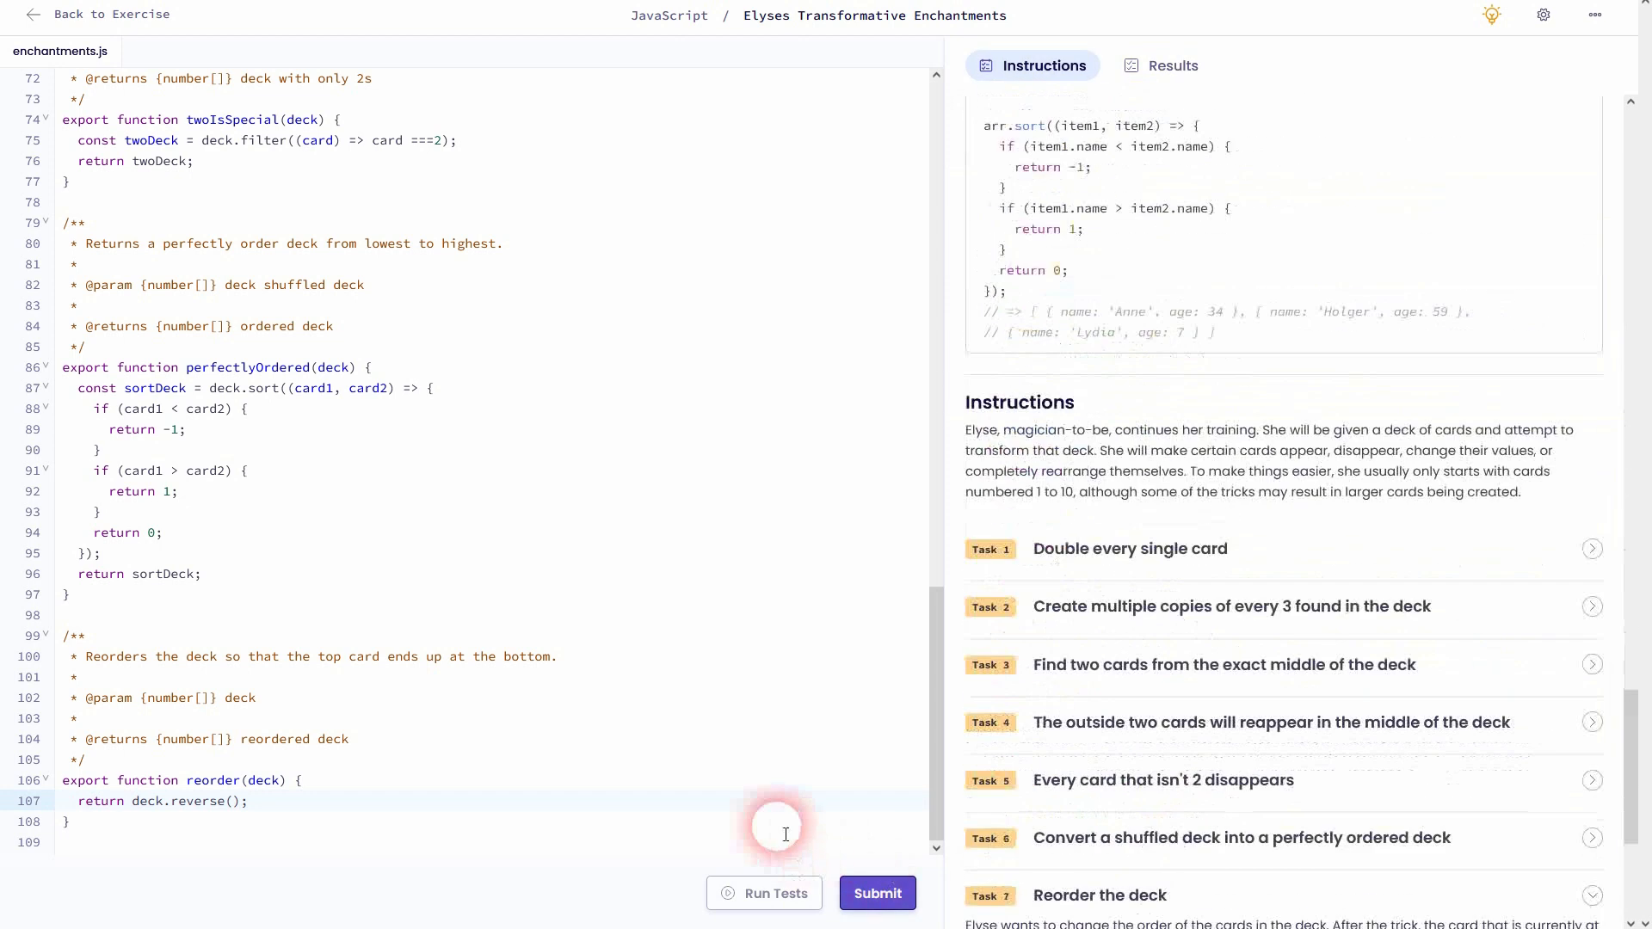